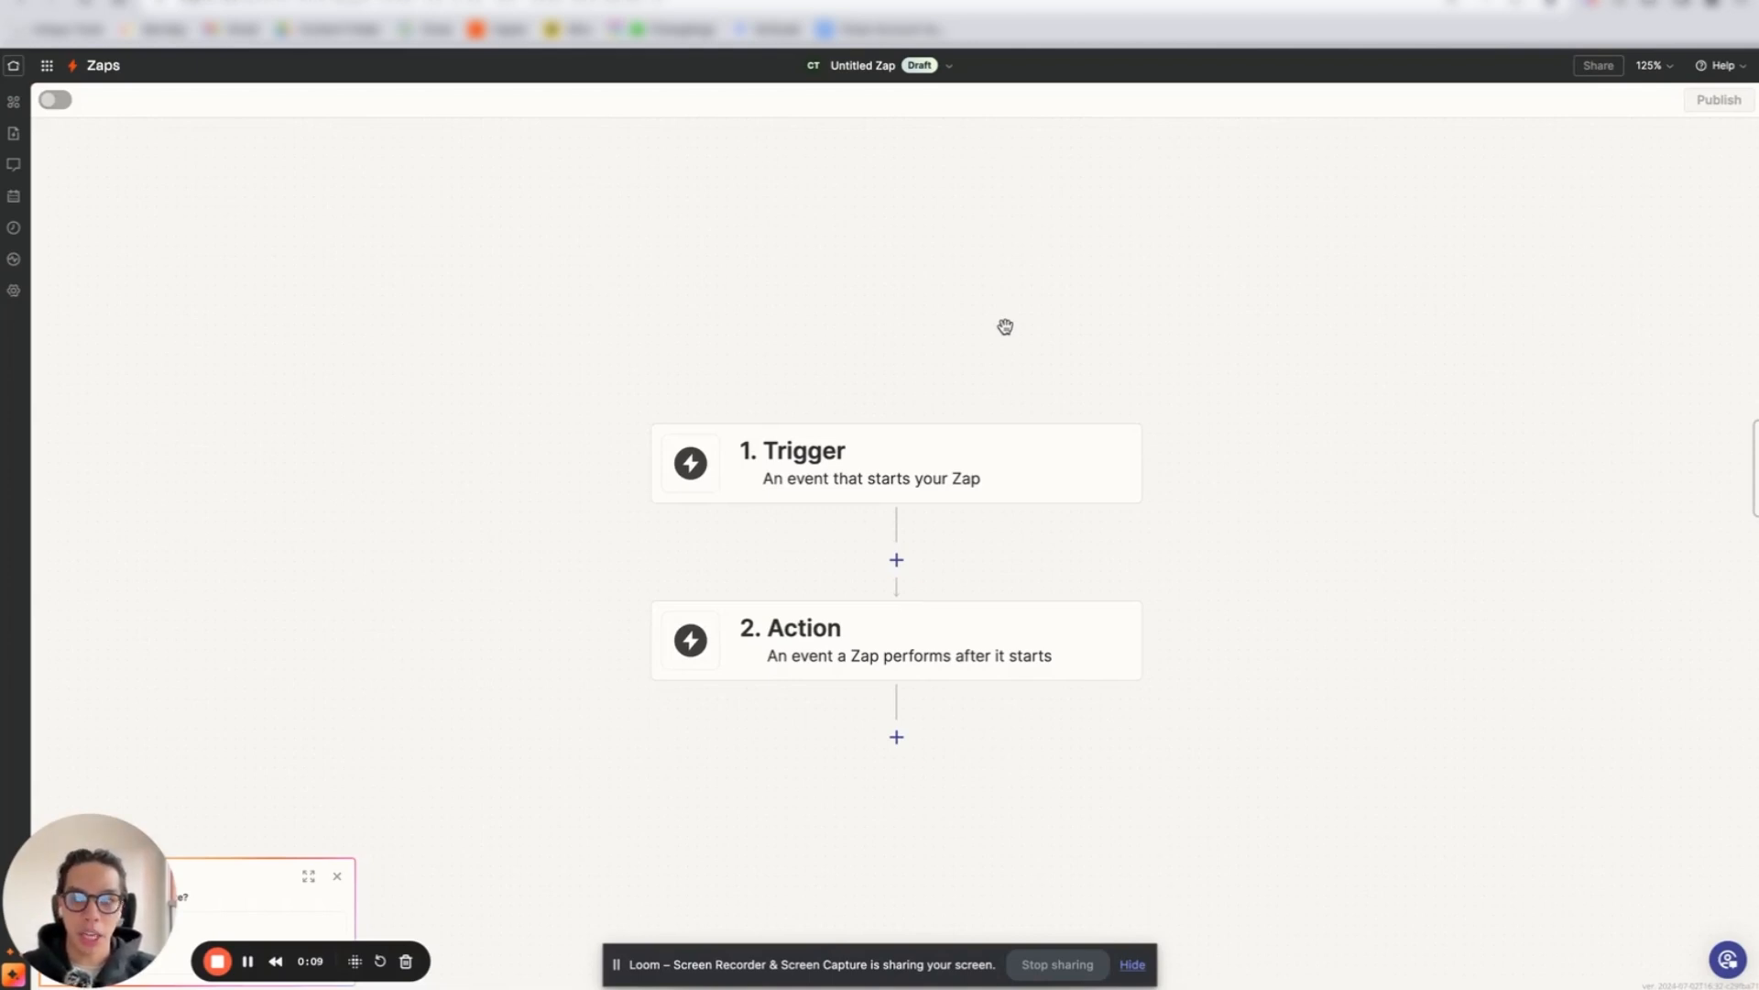
mouse_move(1261, 337)
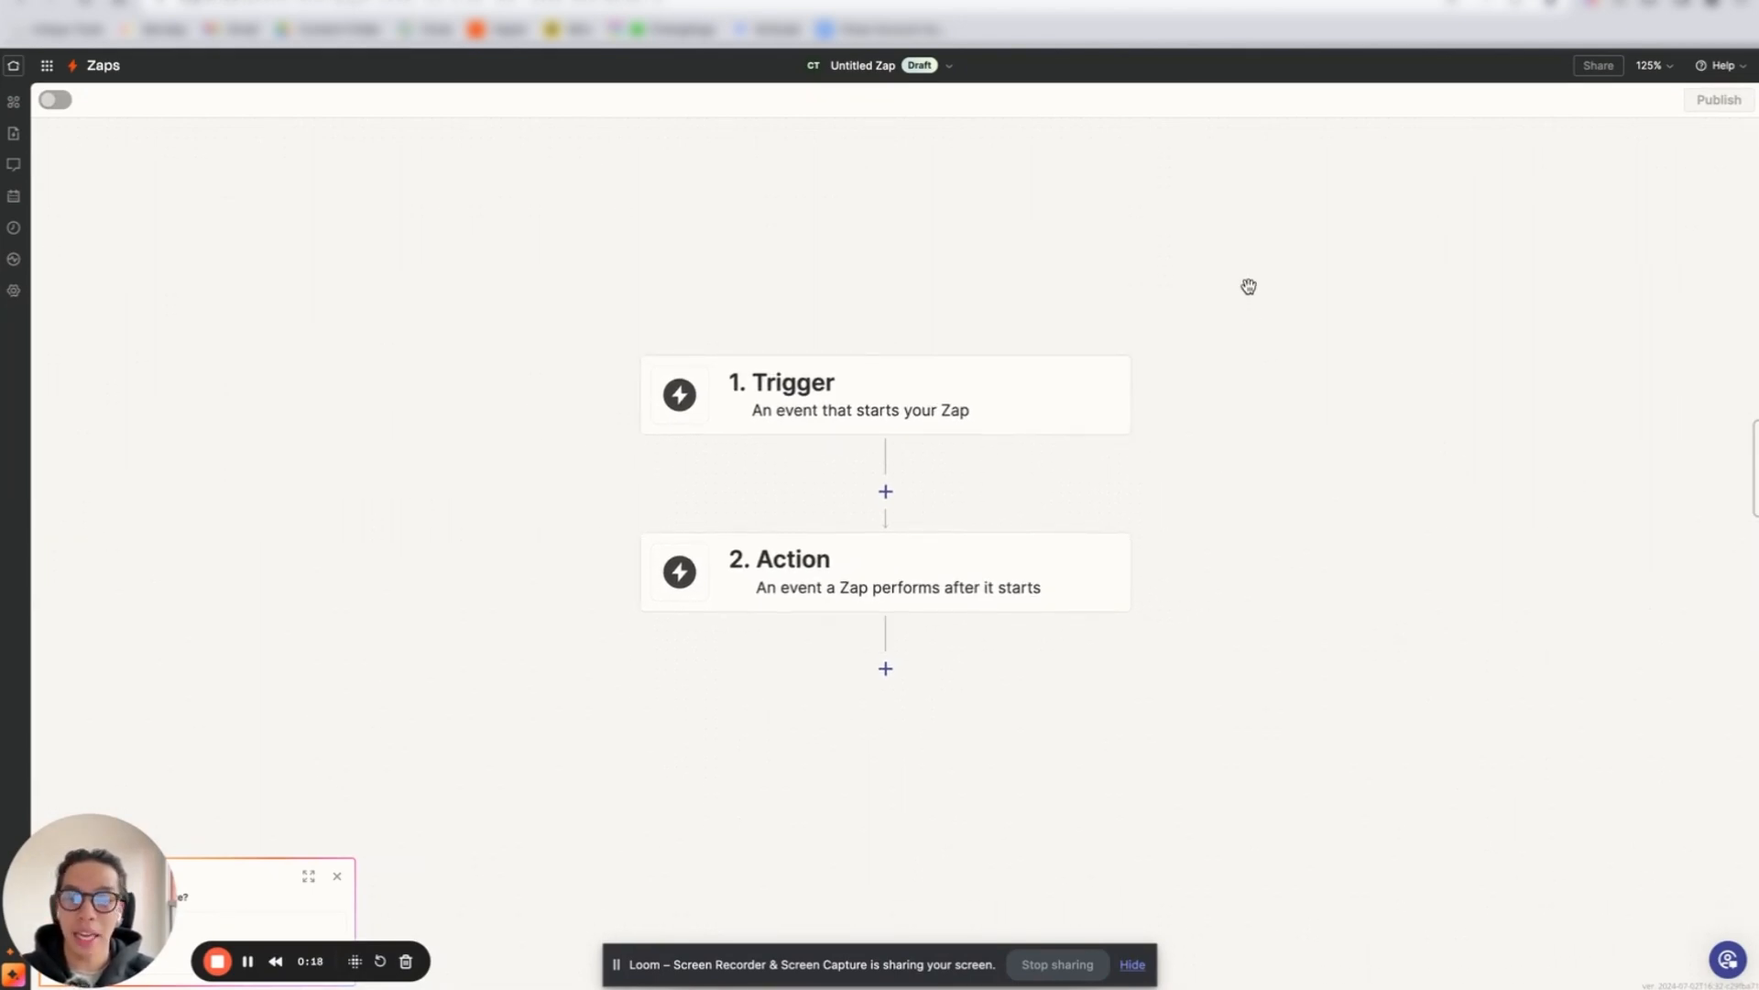
mouse_move(1081, 471)
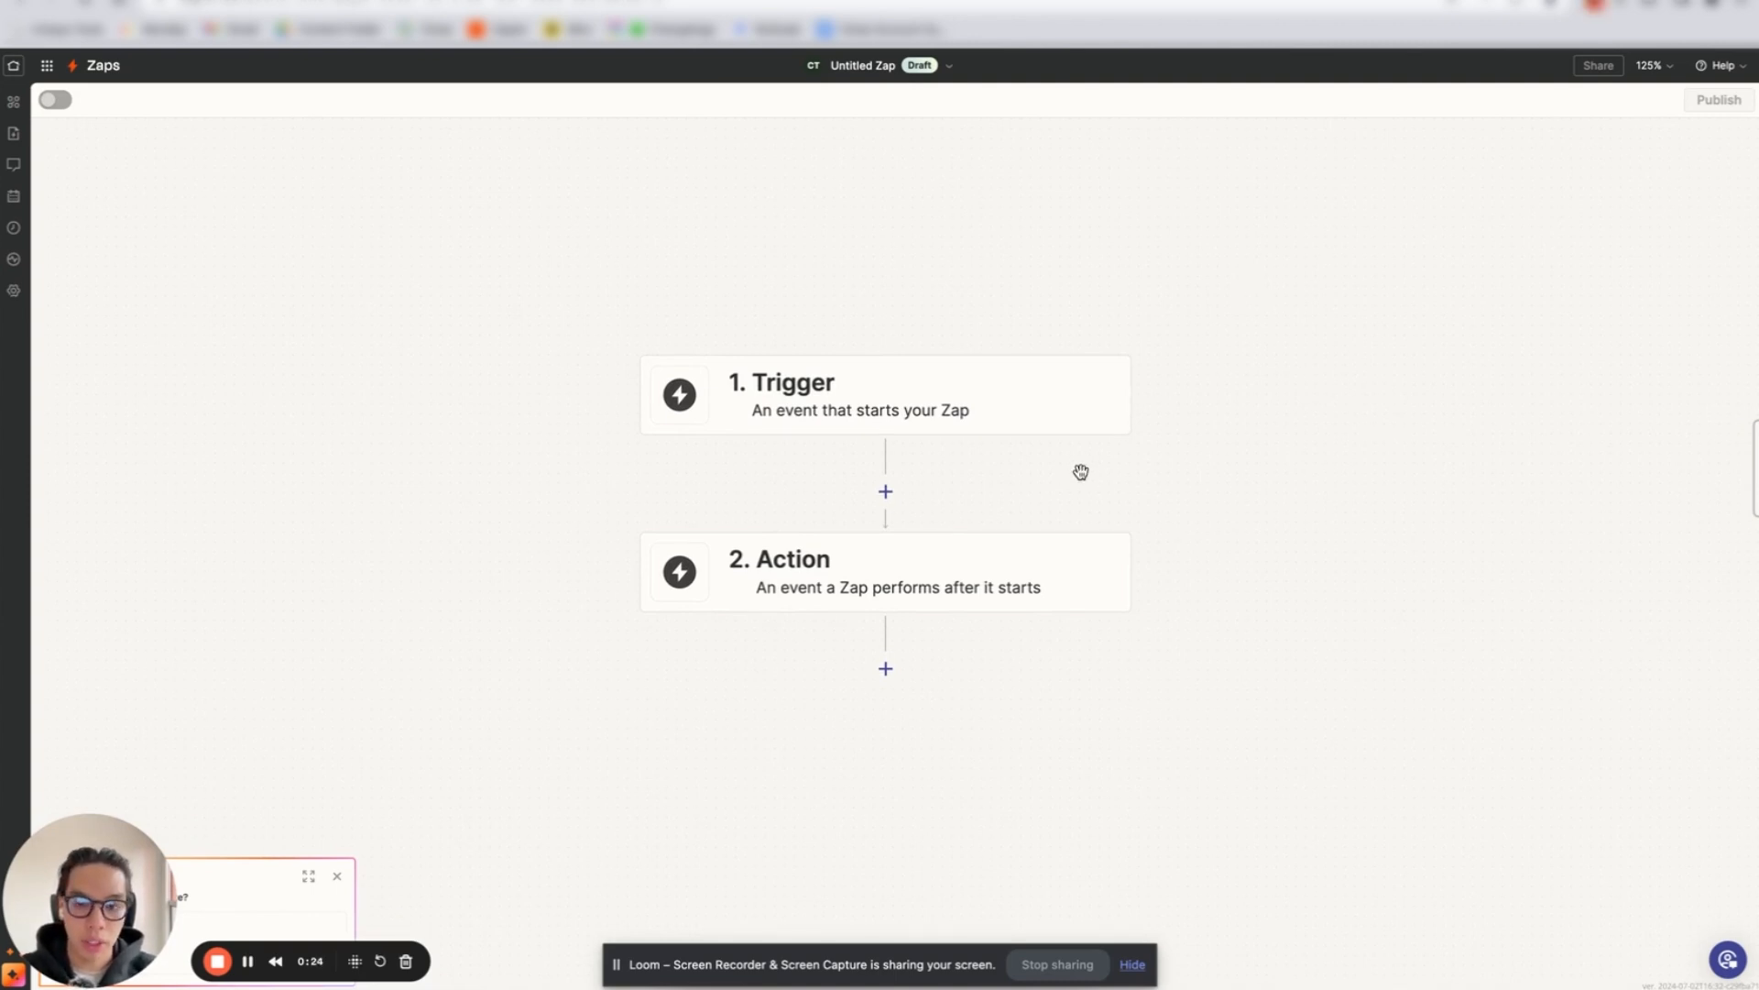
Step: Rename the Zap to 'New Book Call Zap'
left_click(885, 394)
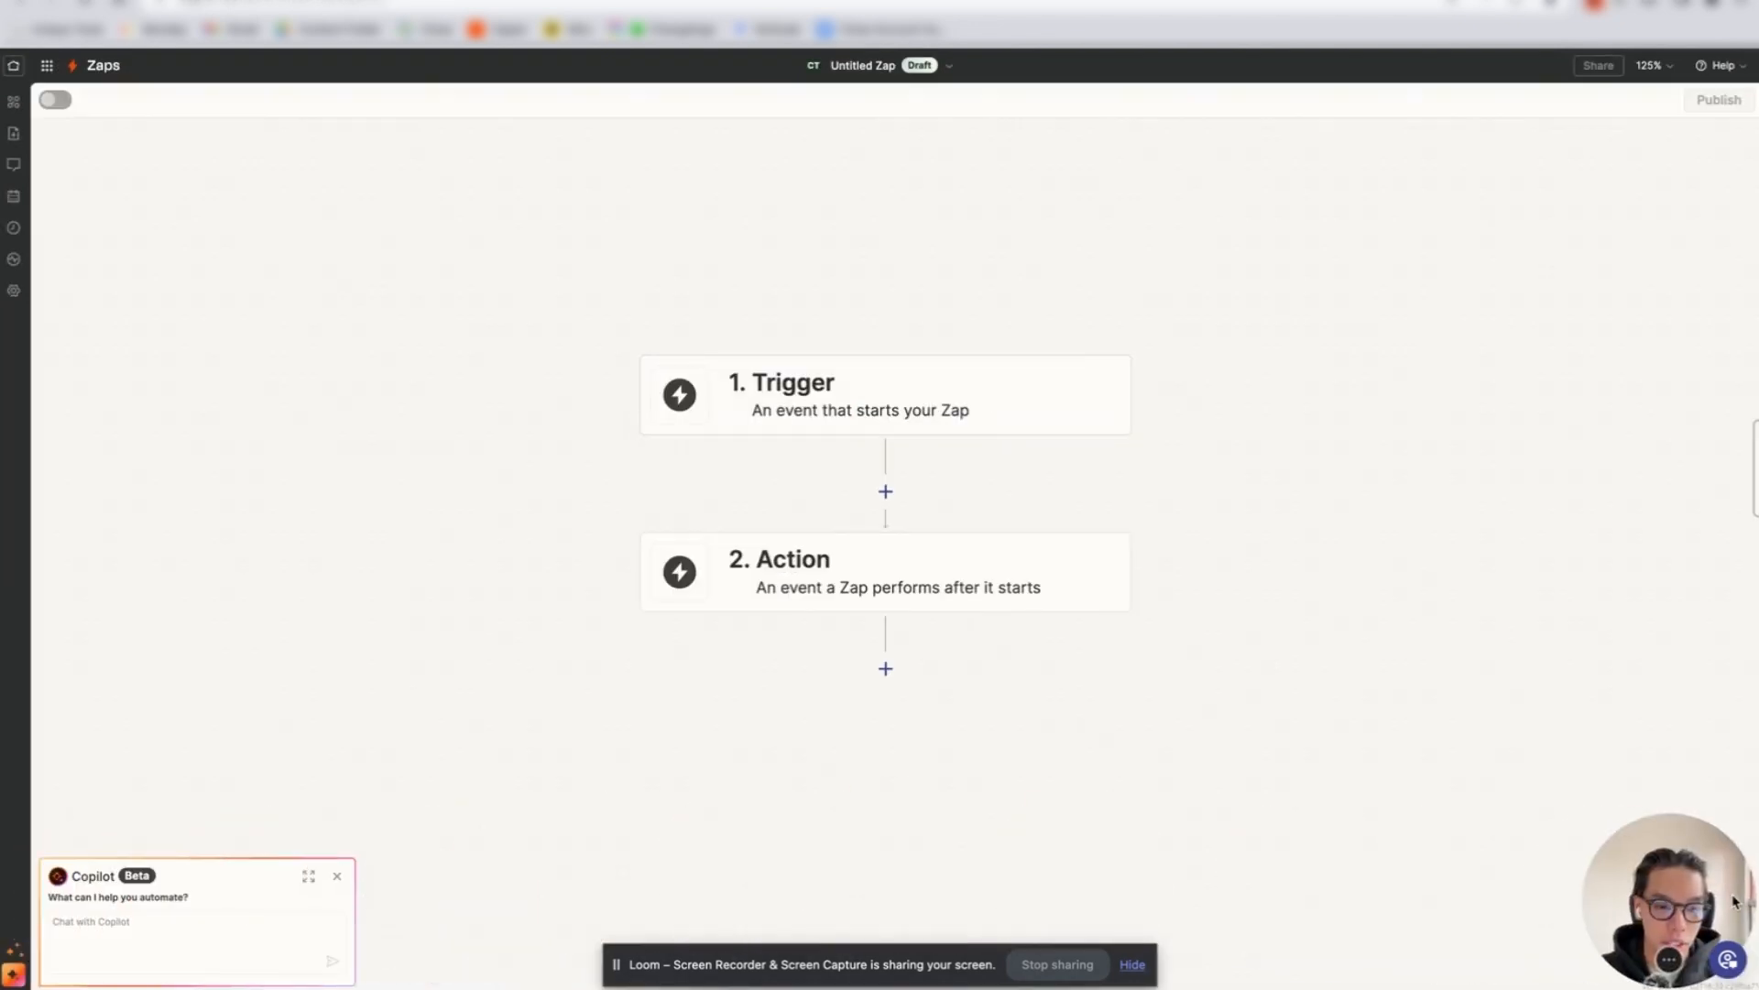
left_click(196, 942)
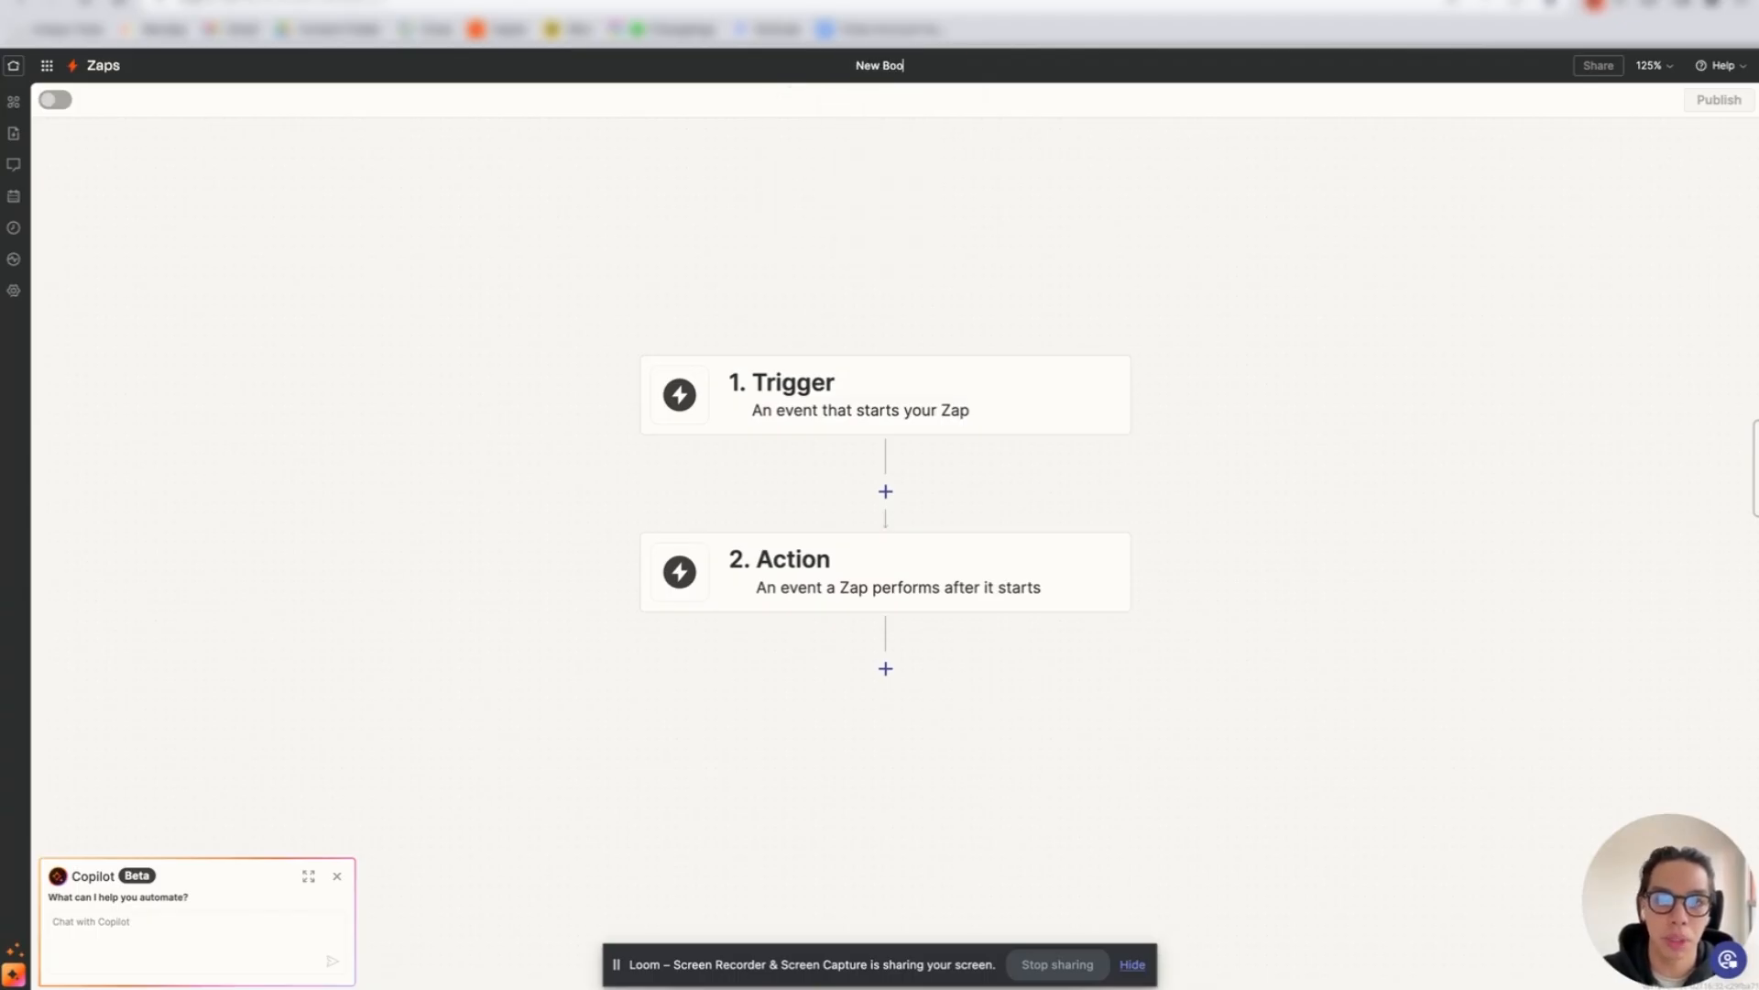
type("k Call Zap")
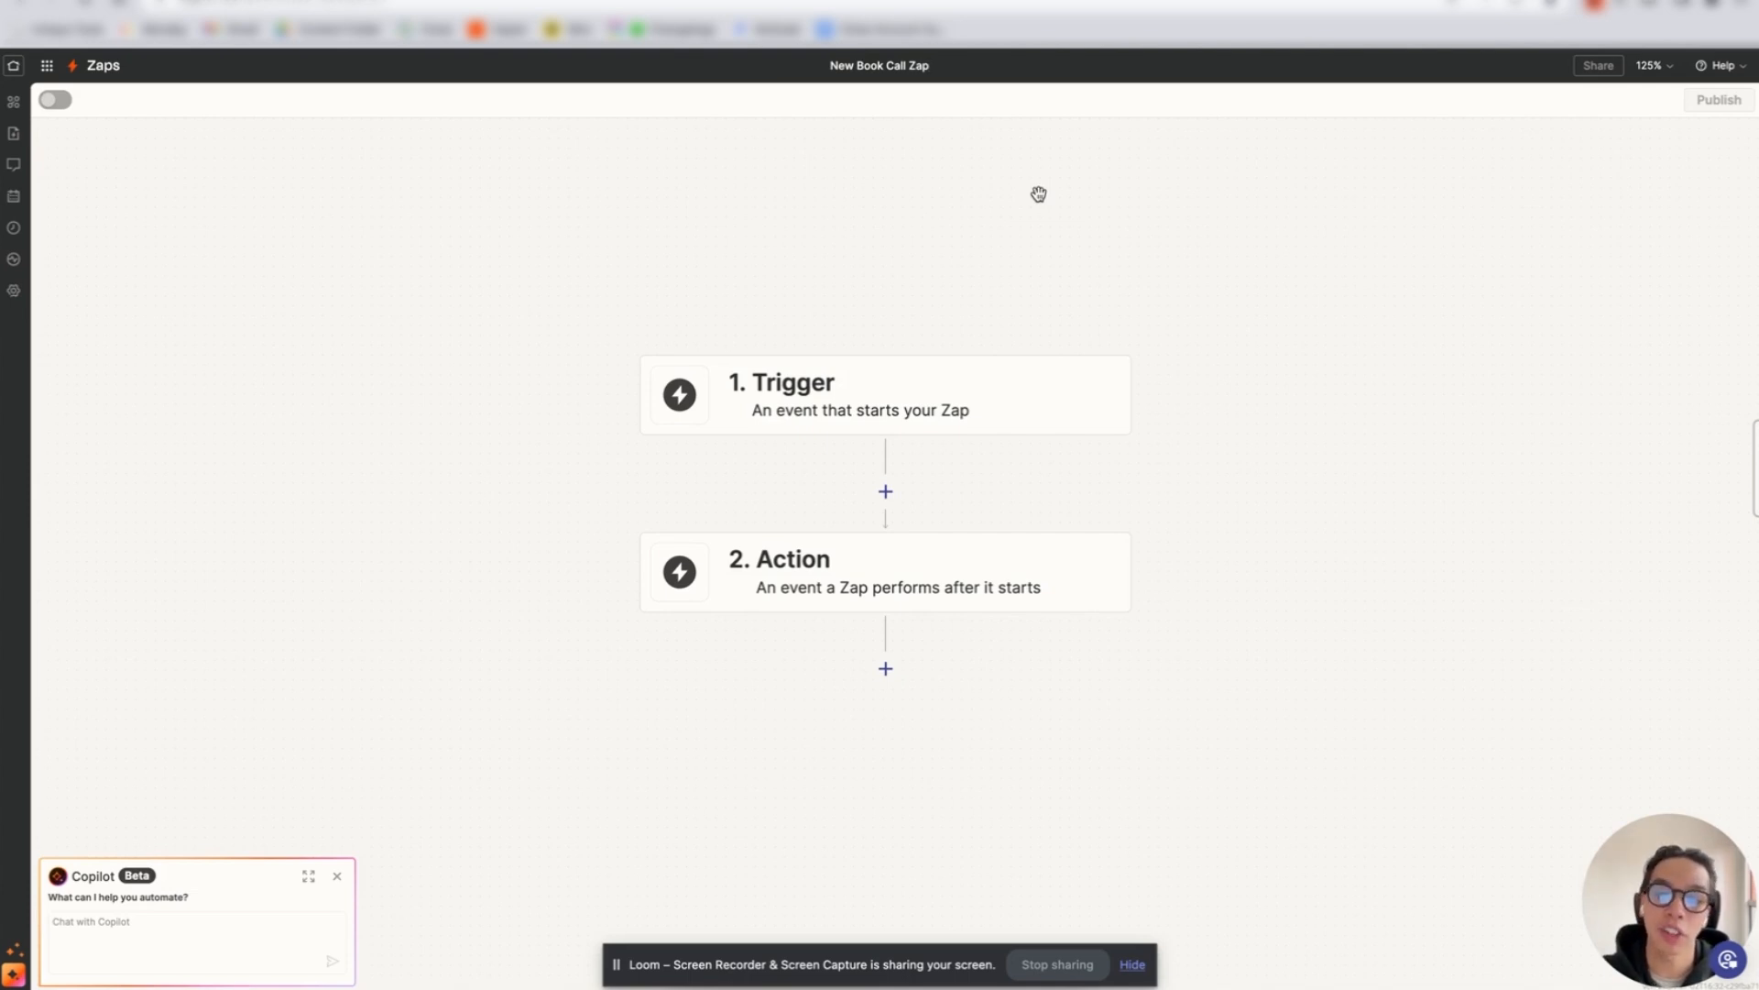
Step: Describe the Calendly booking, Close lead and custom activity, Slack message flow to Copilot and send it
left_click(335, 876)
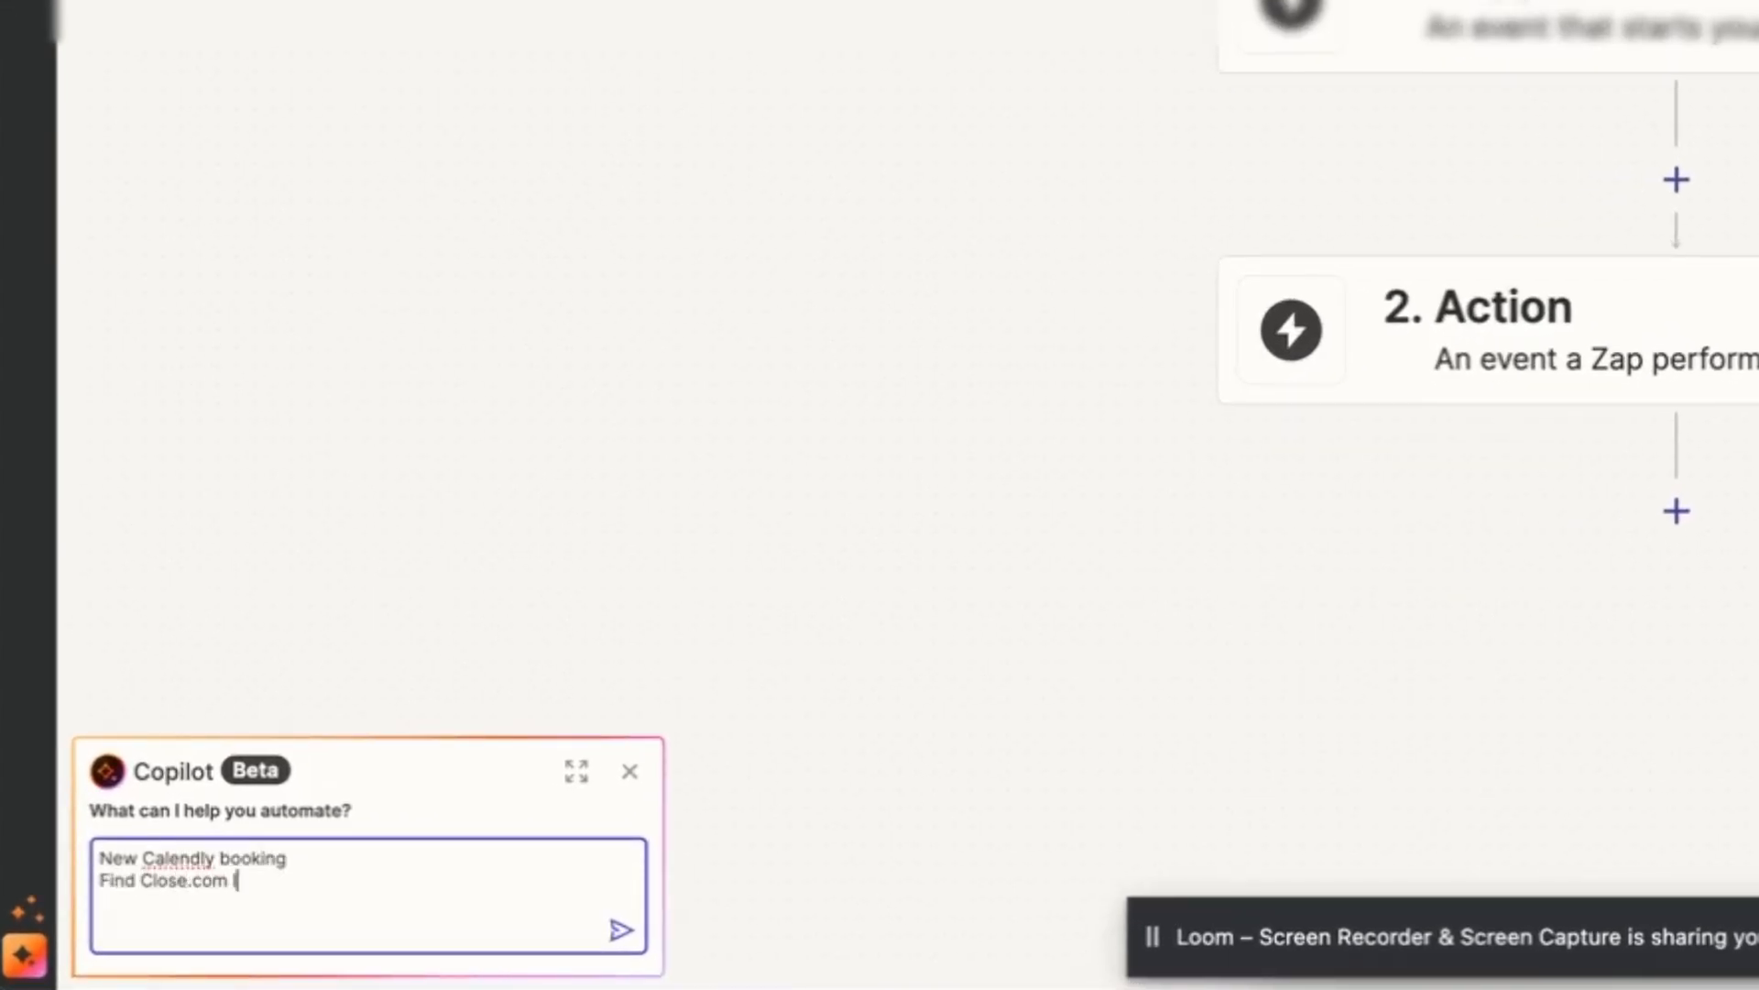
type("lead")
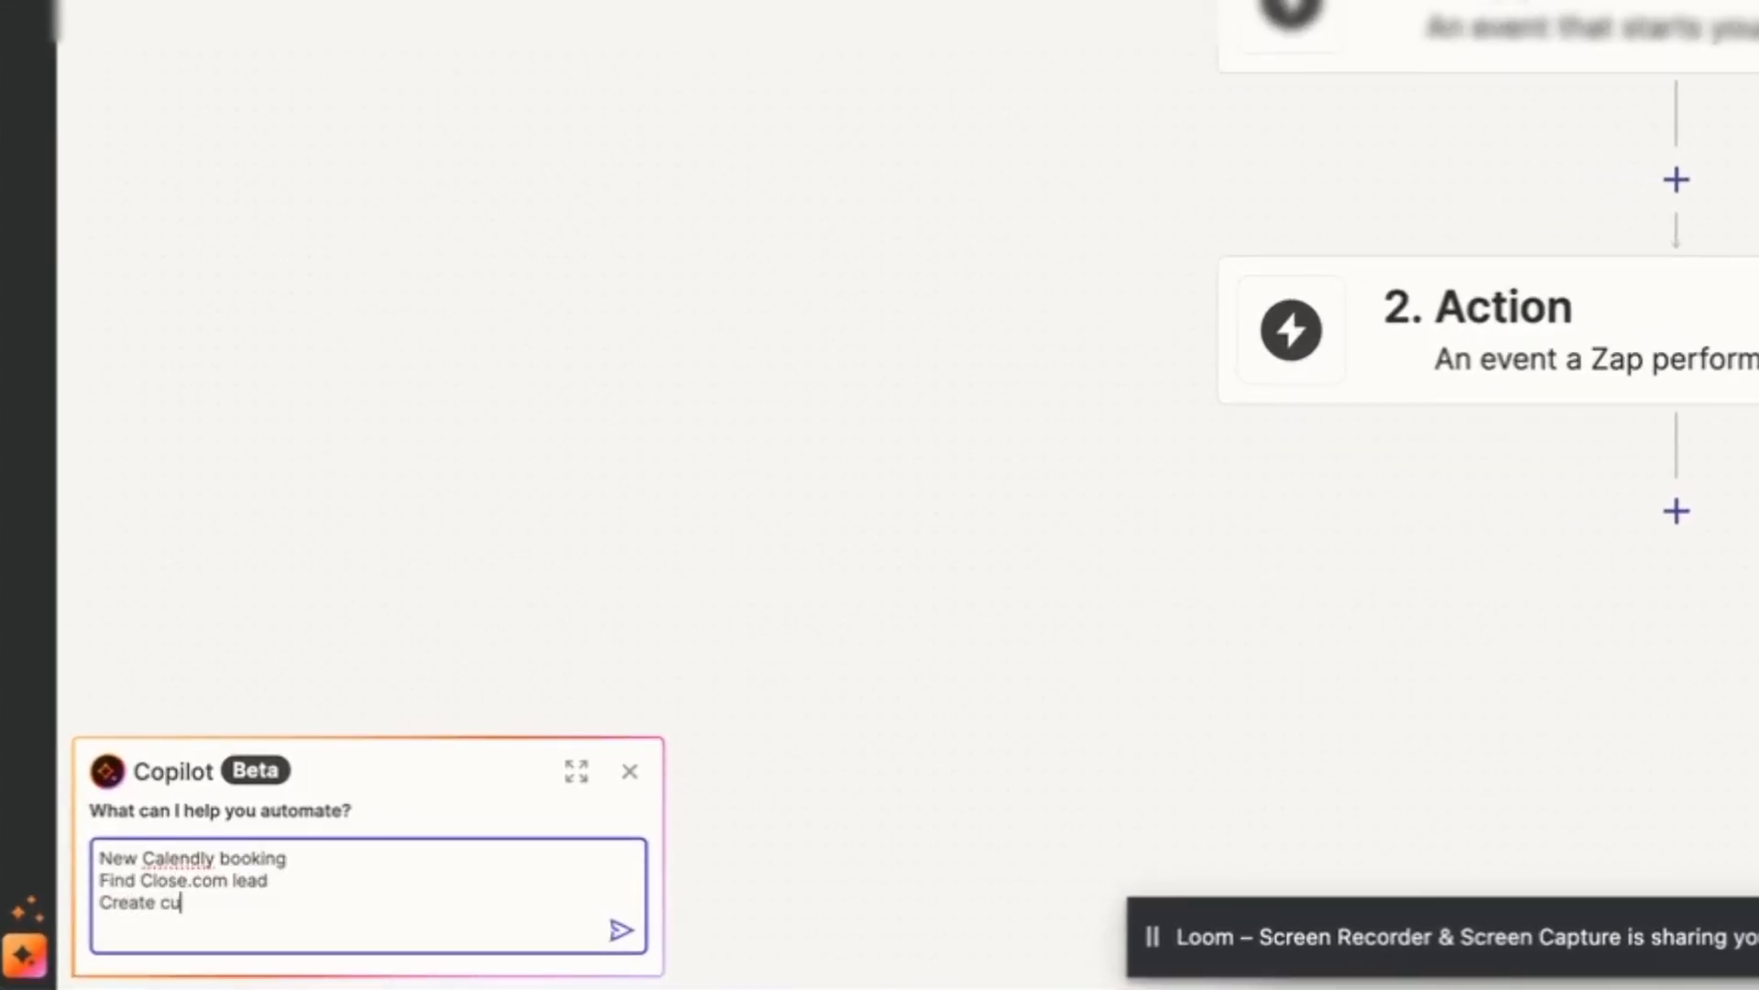
type("stom activity")
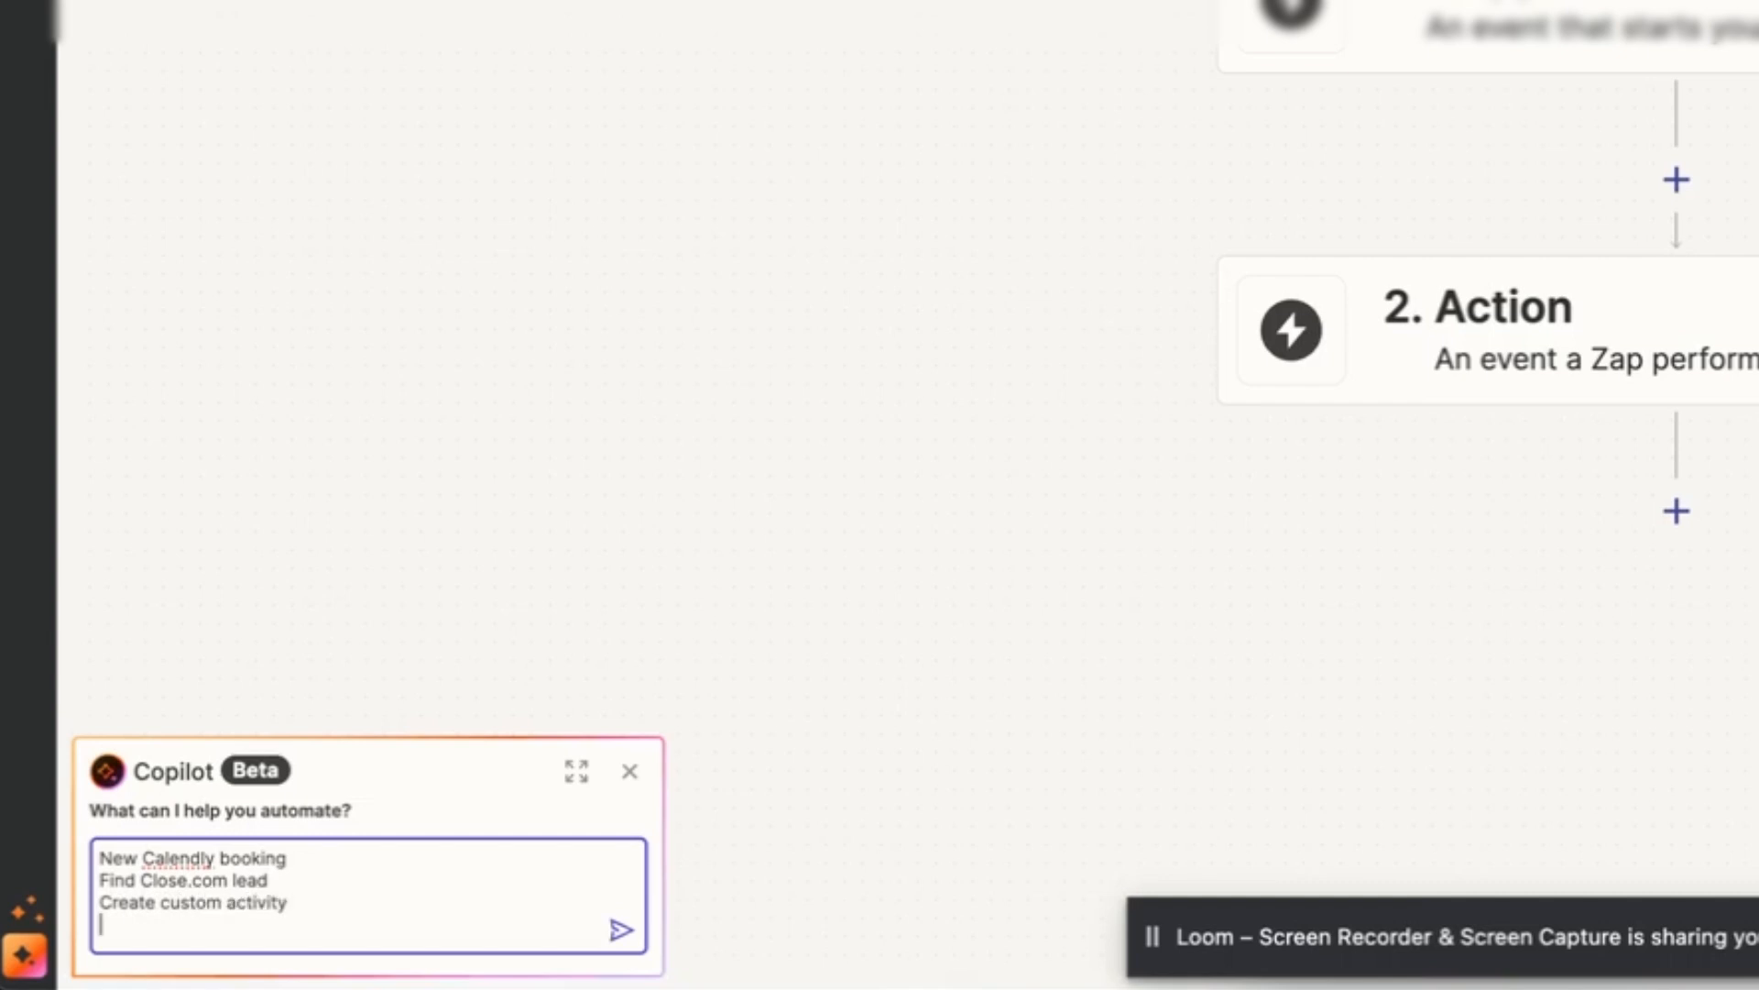
type("Send slack commu")
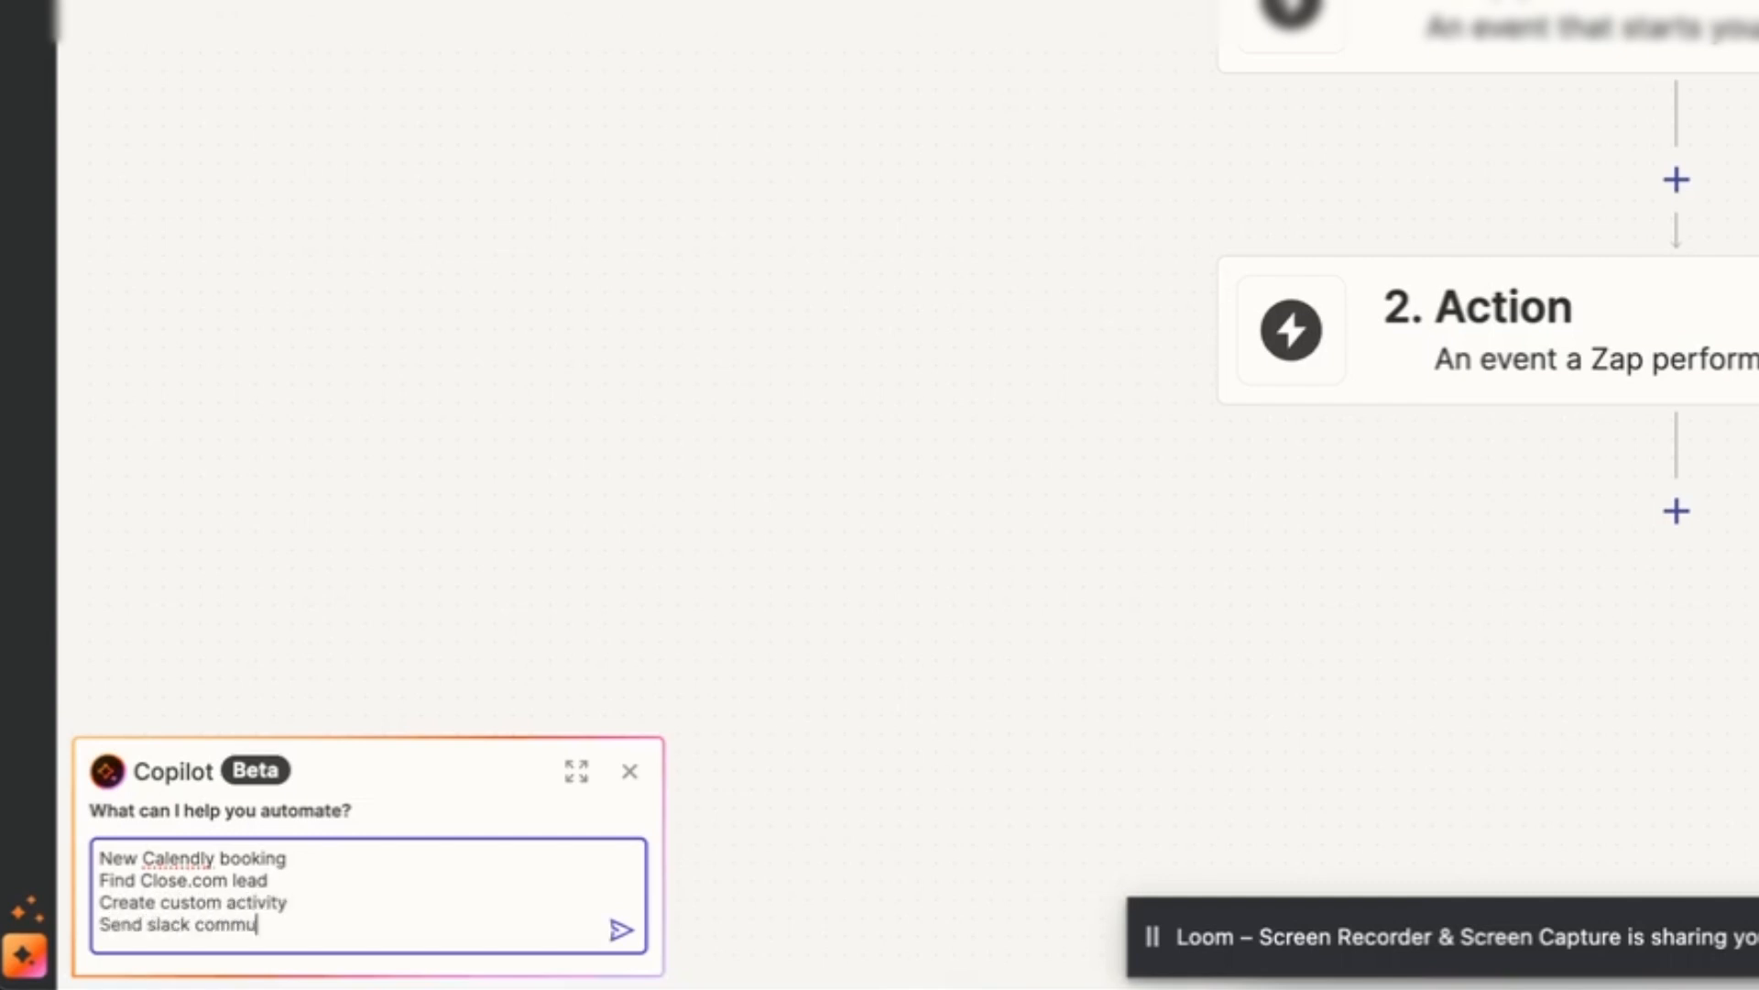
left_click(624, 929)
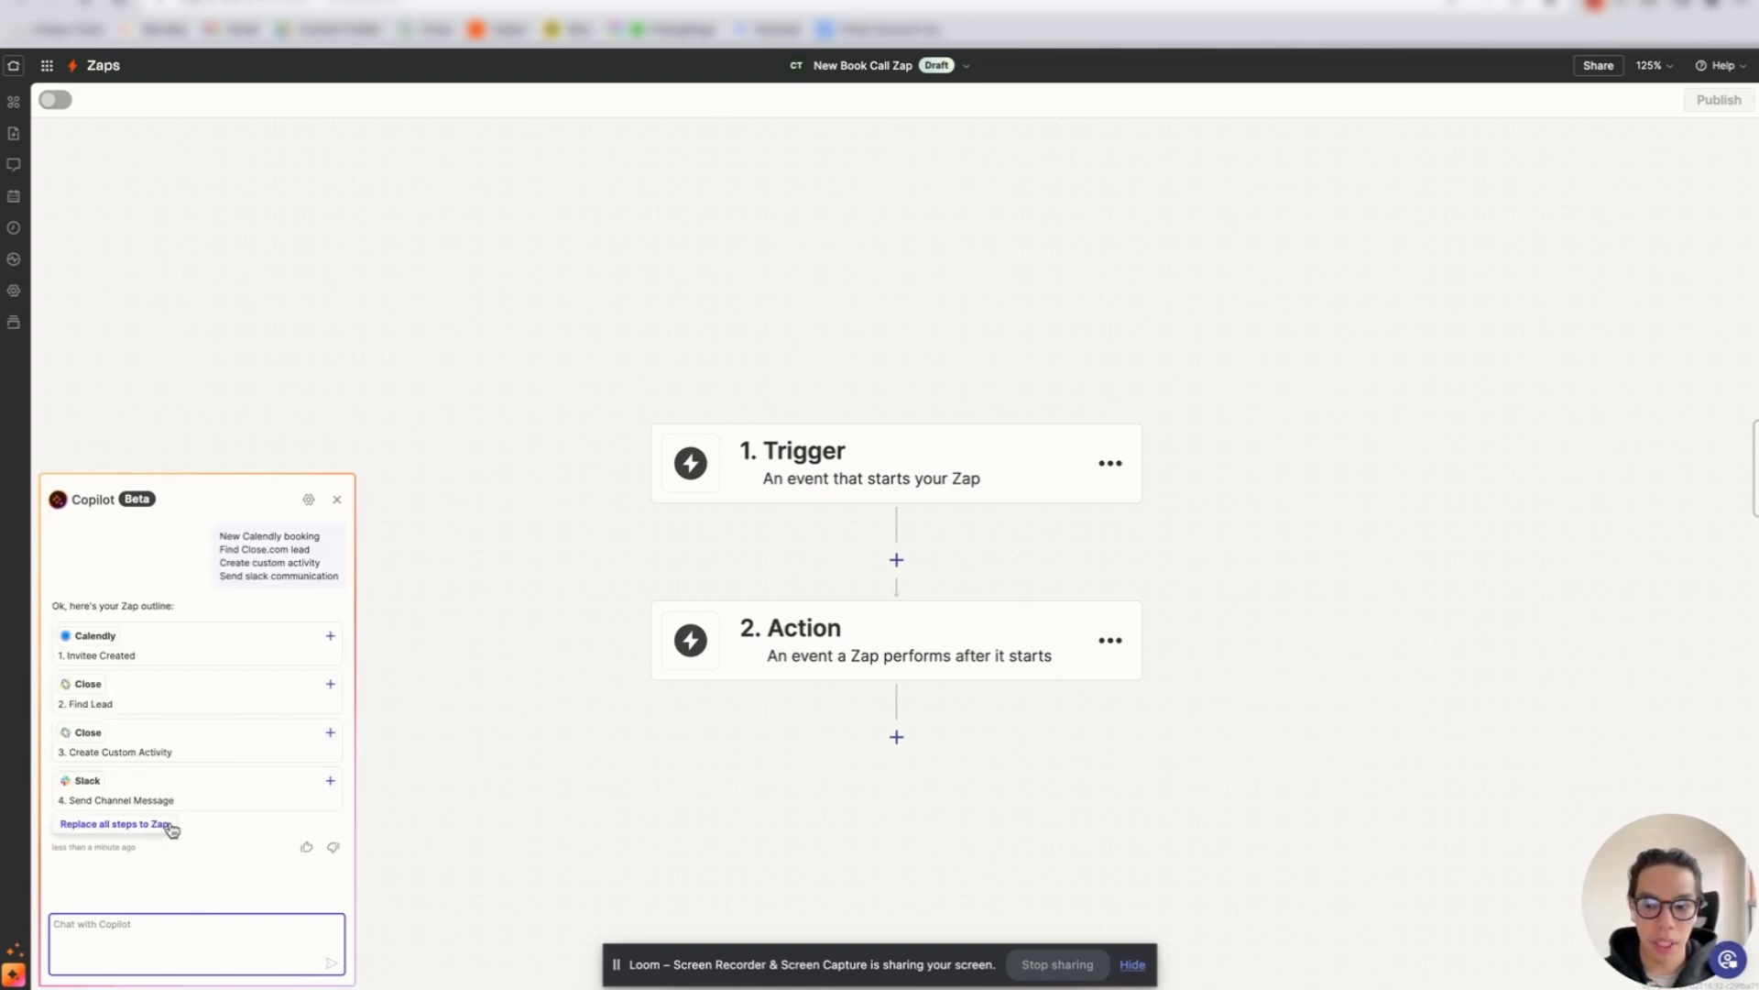
Step: Replace the Zap's steps with Copilot's outline and review the Calendly trigger's account
left_click(113, 823)
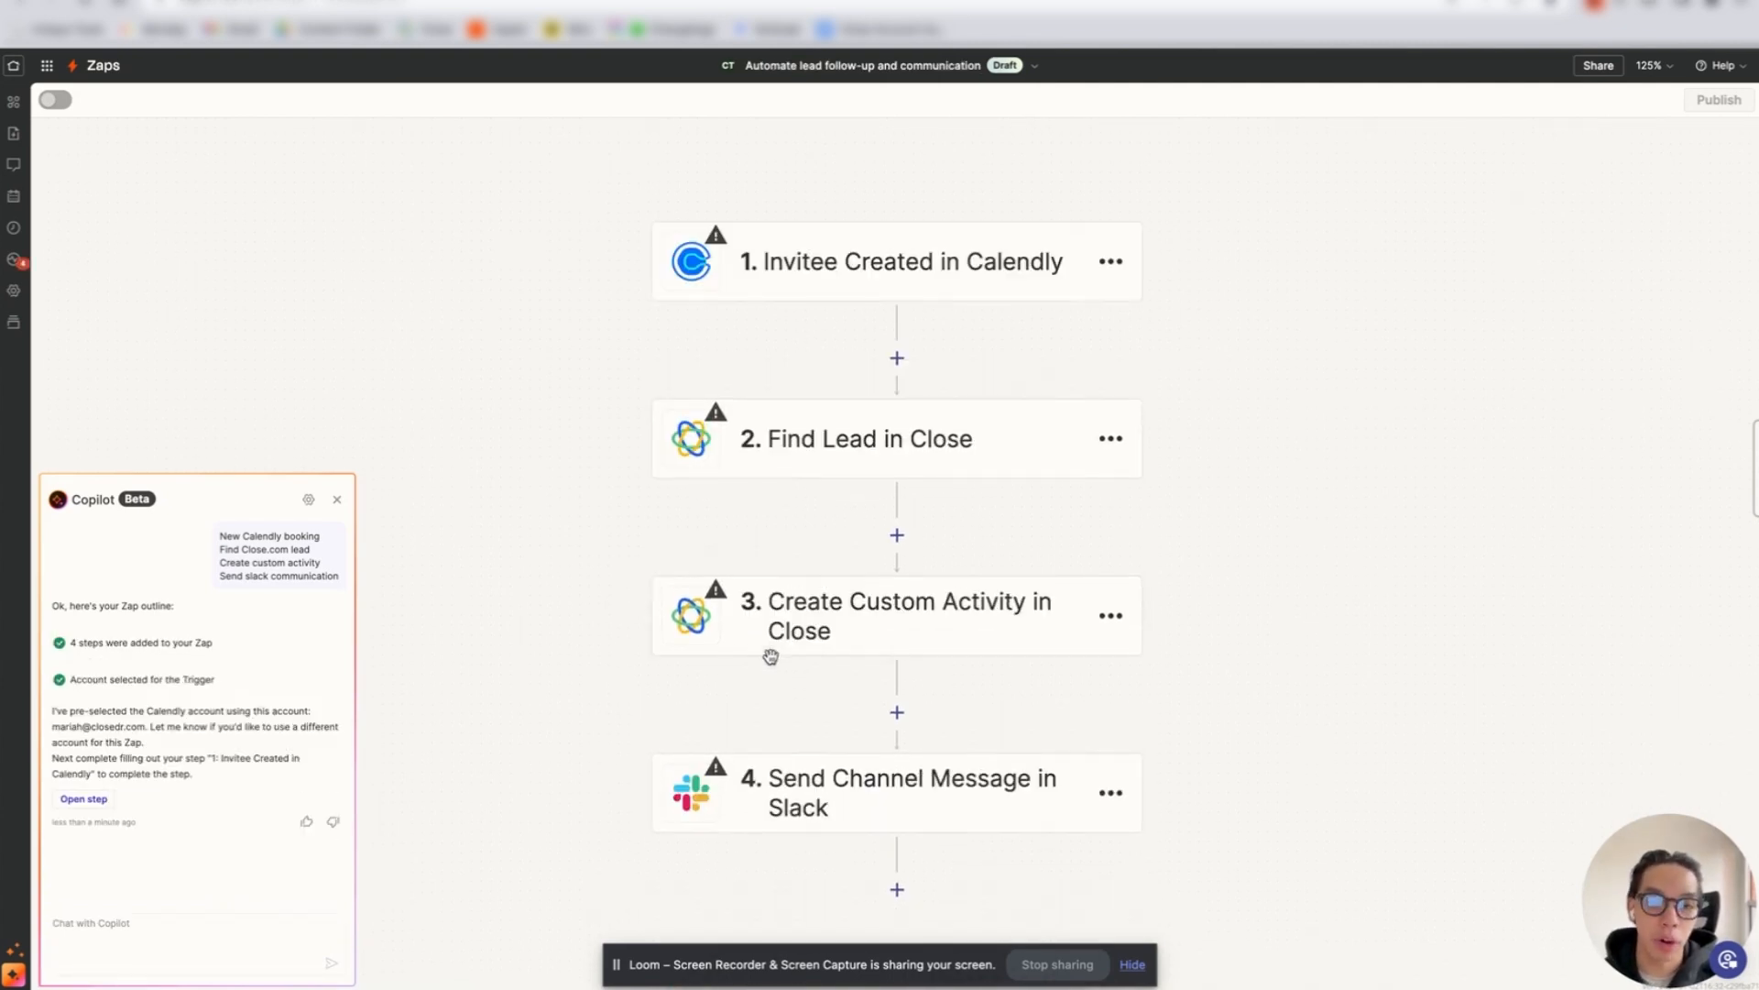
mouse_move(1173, 363)
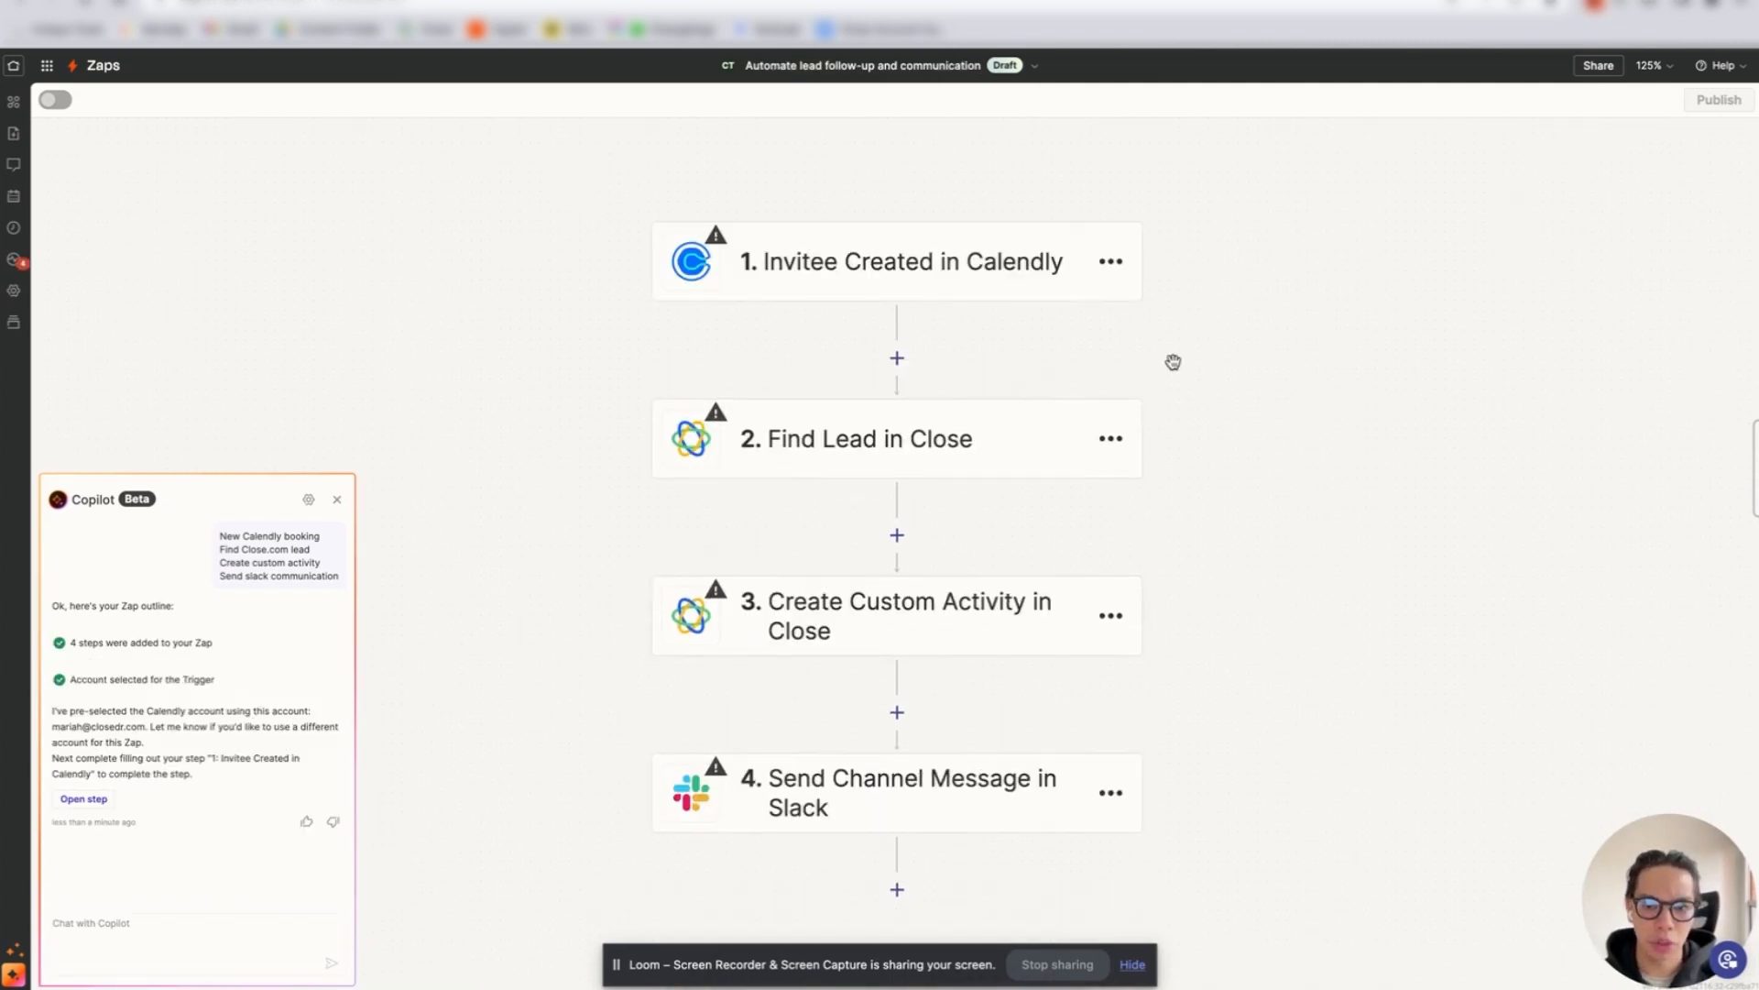
left_click(898, 262)
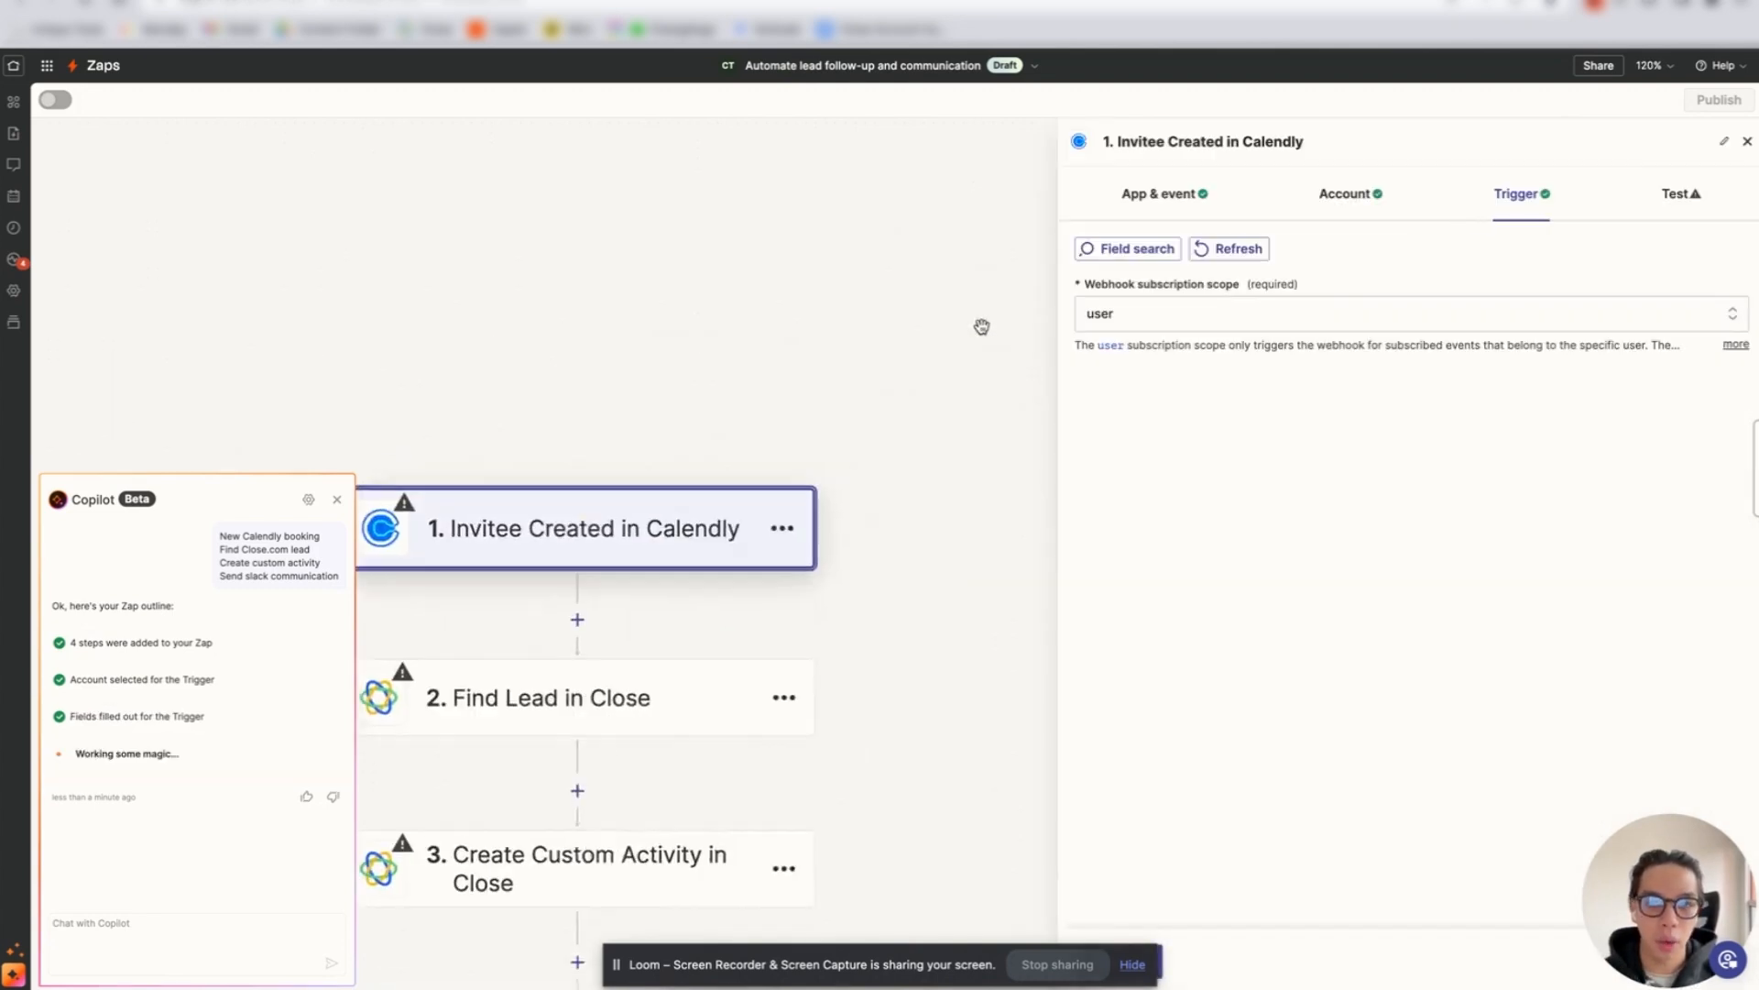
left_click(1344, 193)
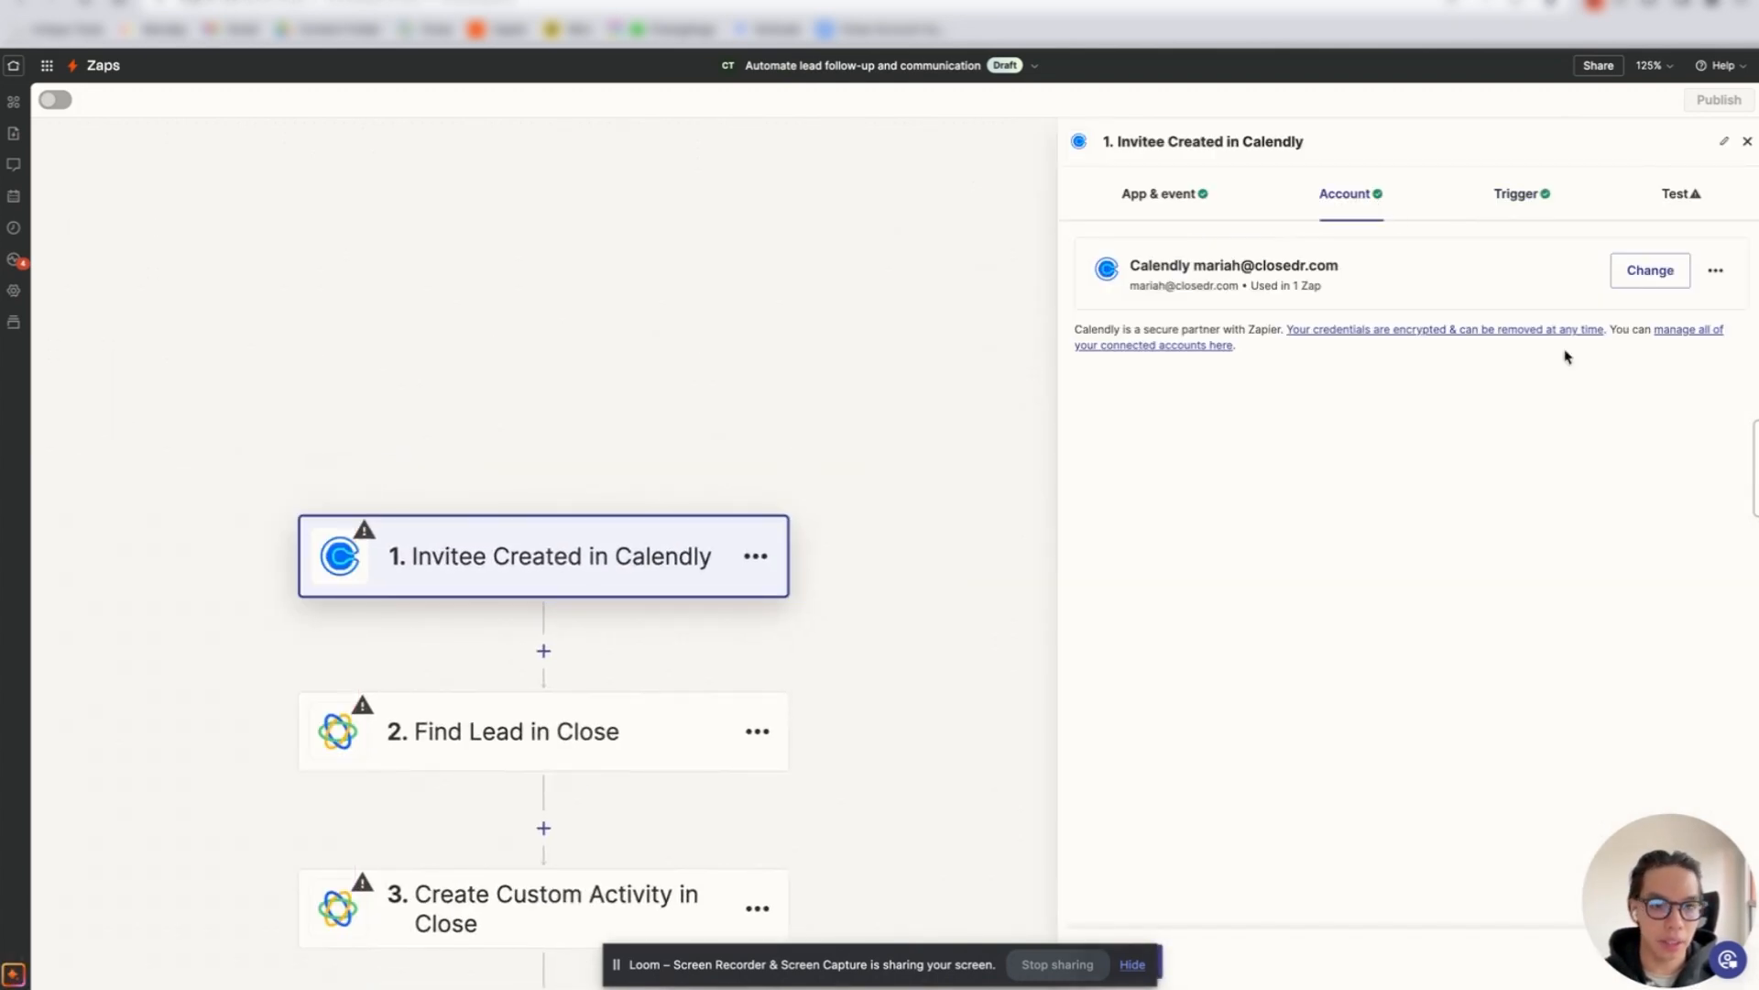
left_click(1650, 271)
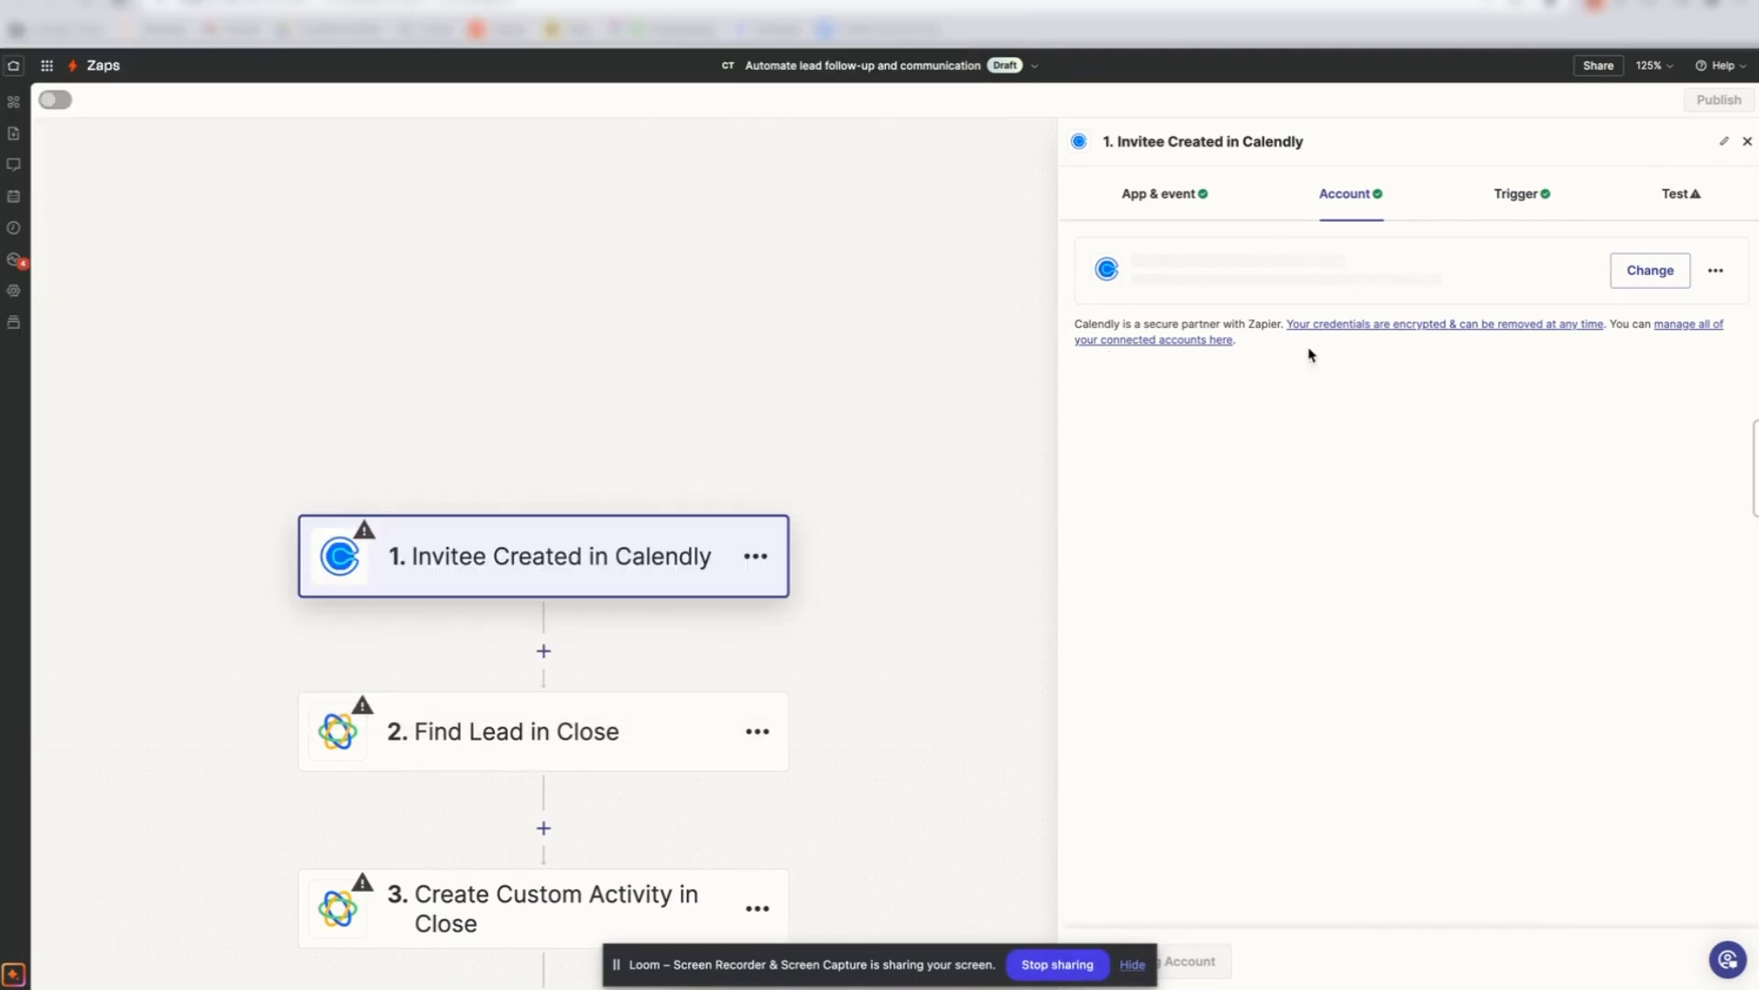
Step: Keep the connected Calendly account and test the Invitee Created trigger to pull a sample record
left_click(1649, 269)
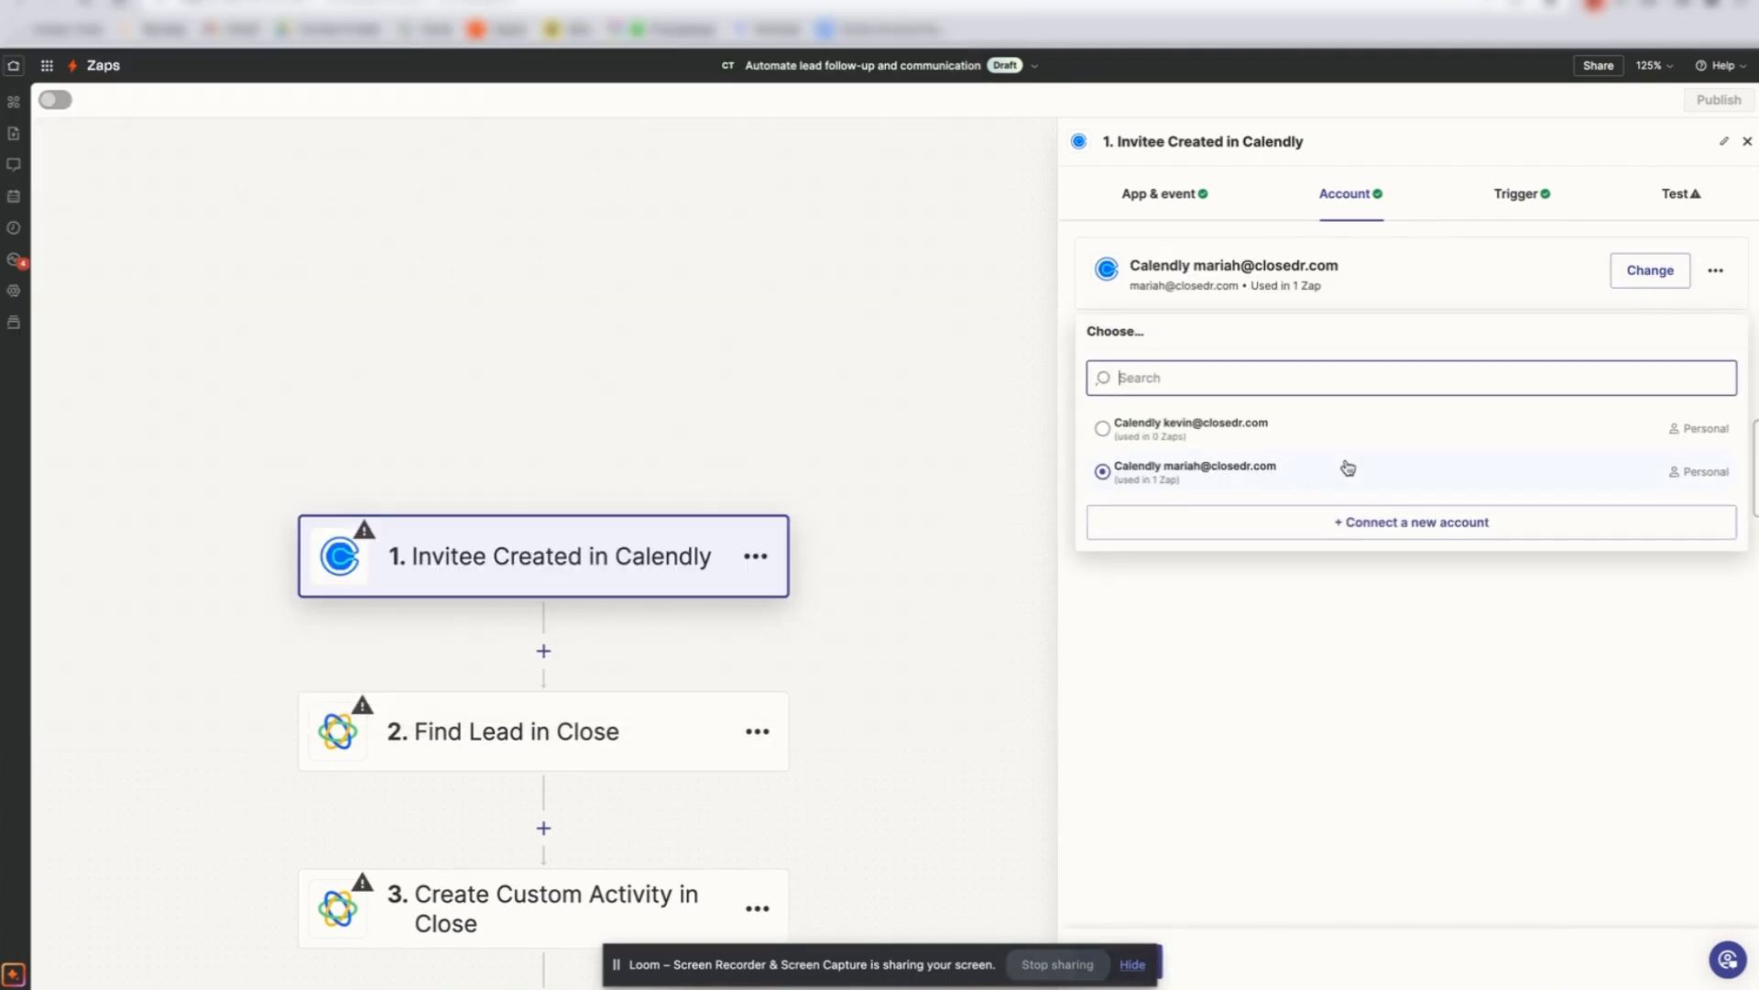
left_click(1514, 192)
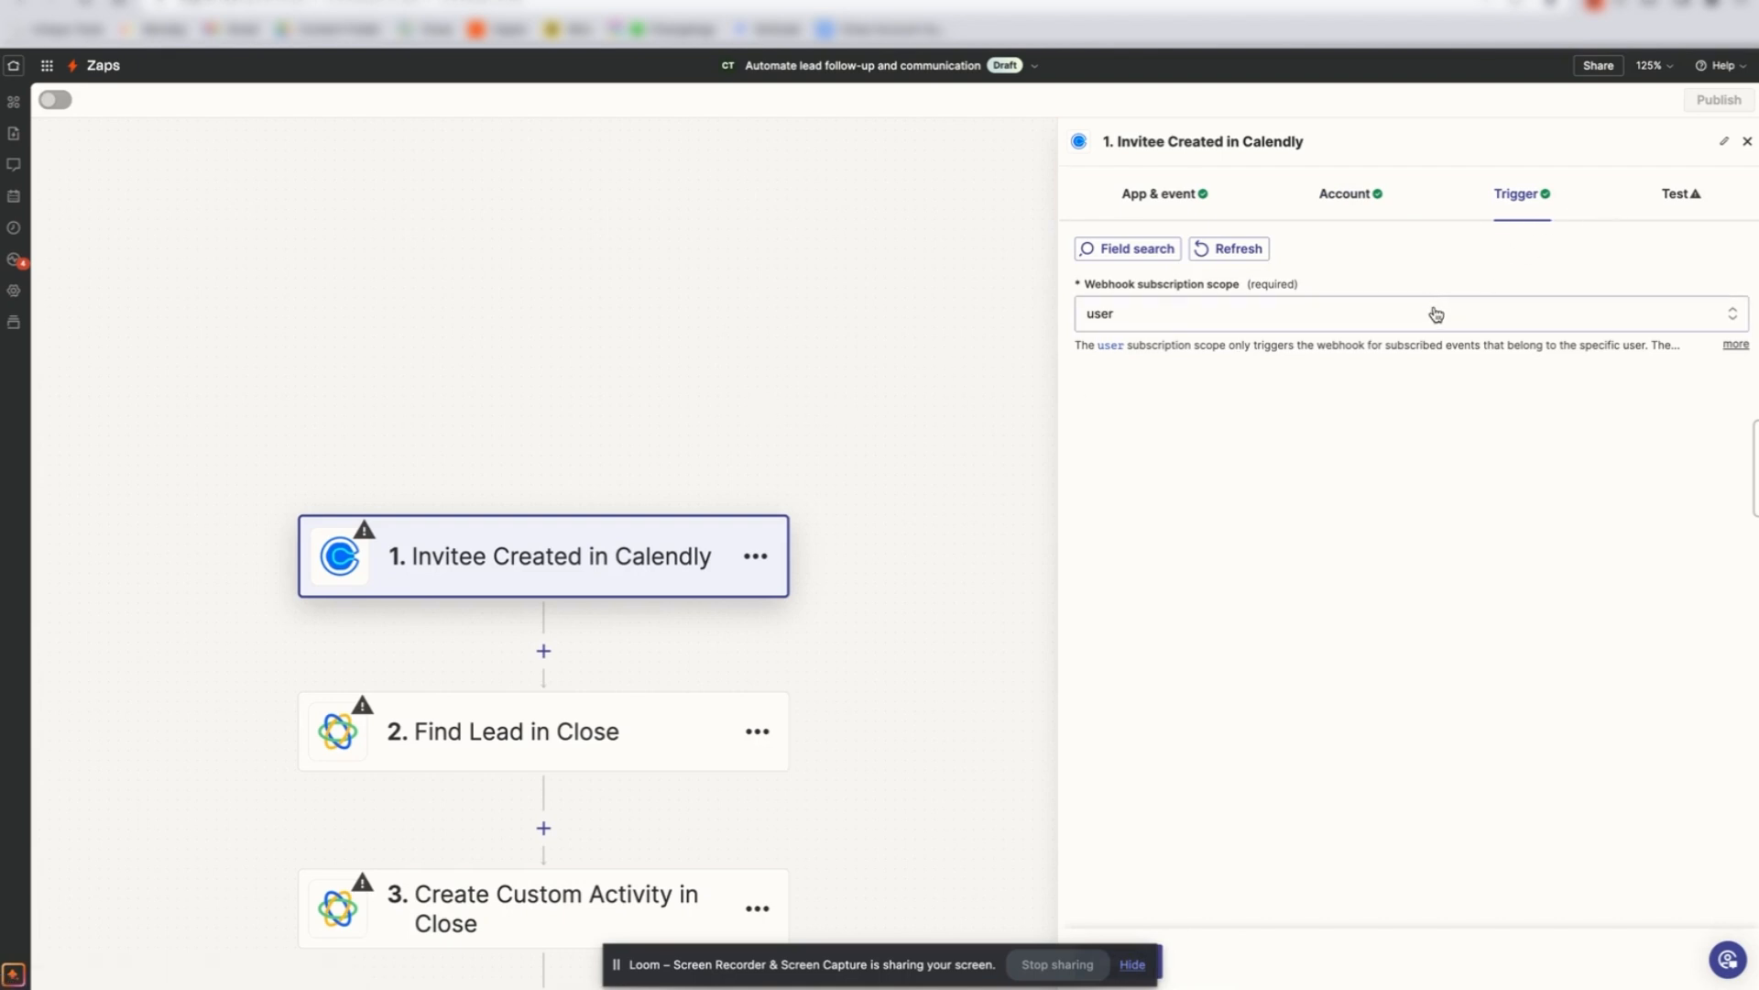
left_click(1681, 192)
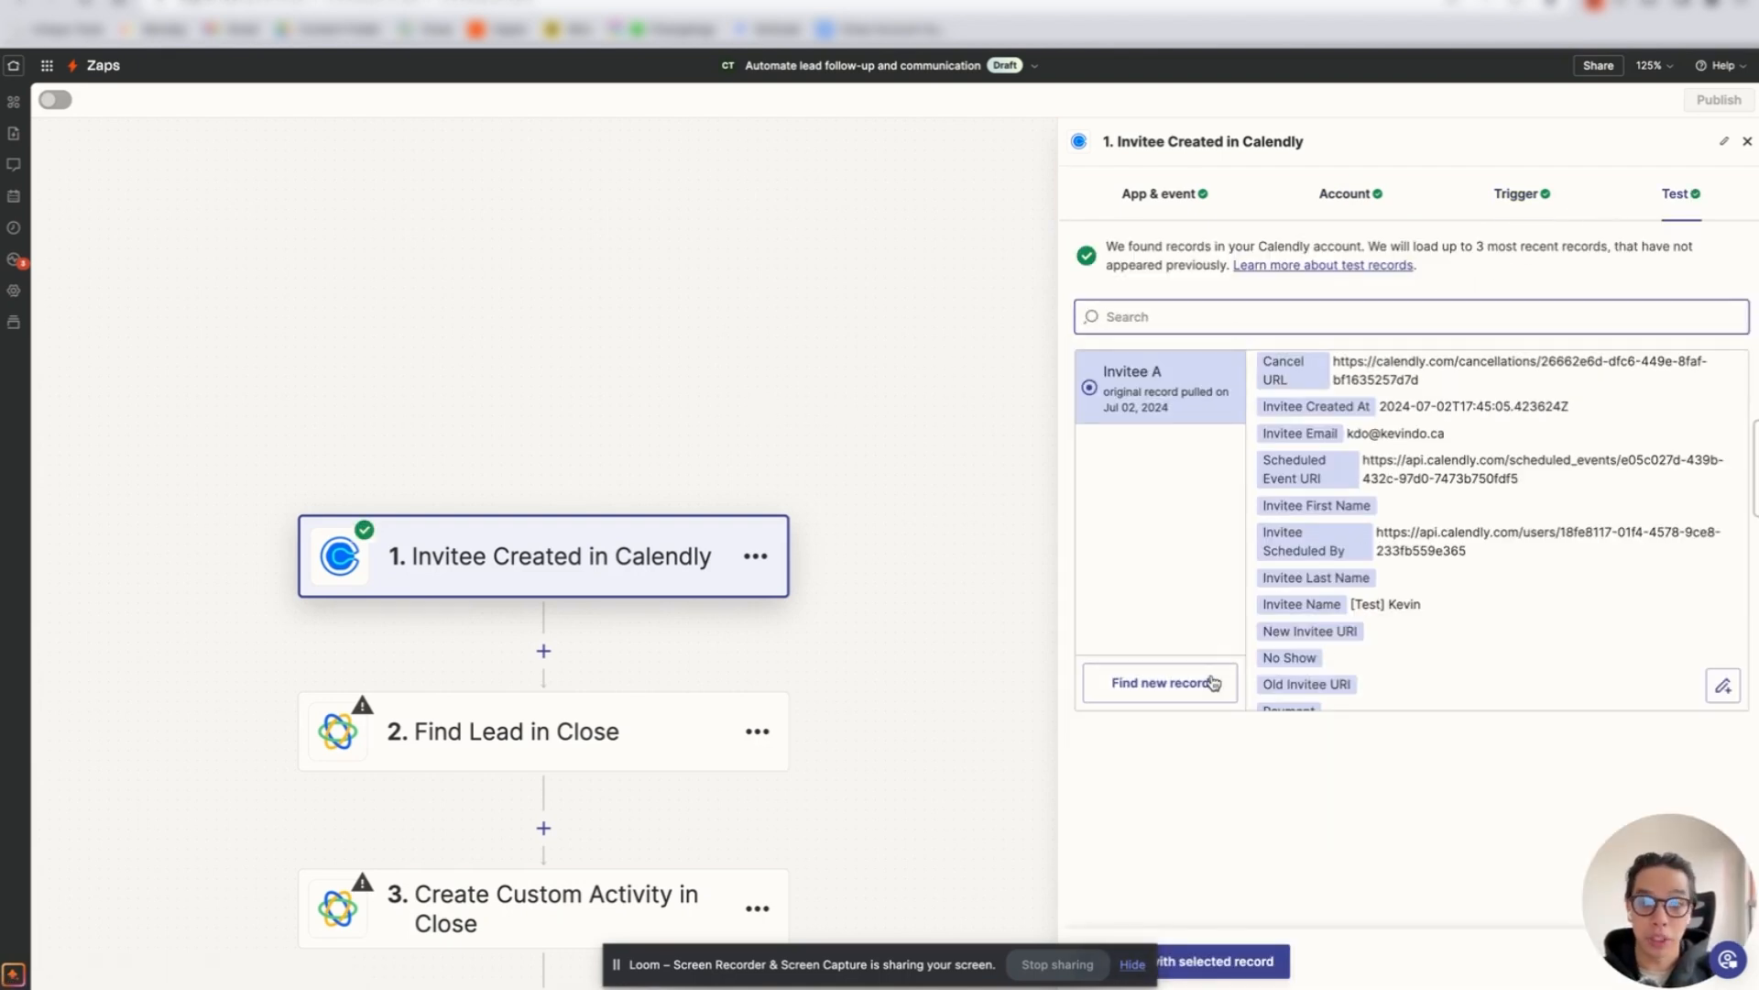
scroll("down", 3)
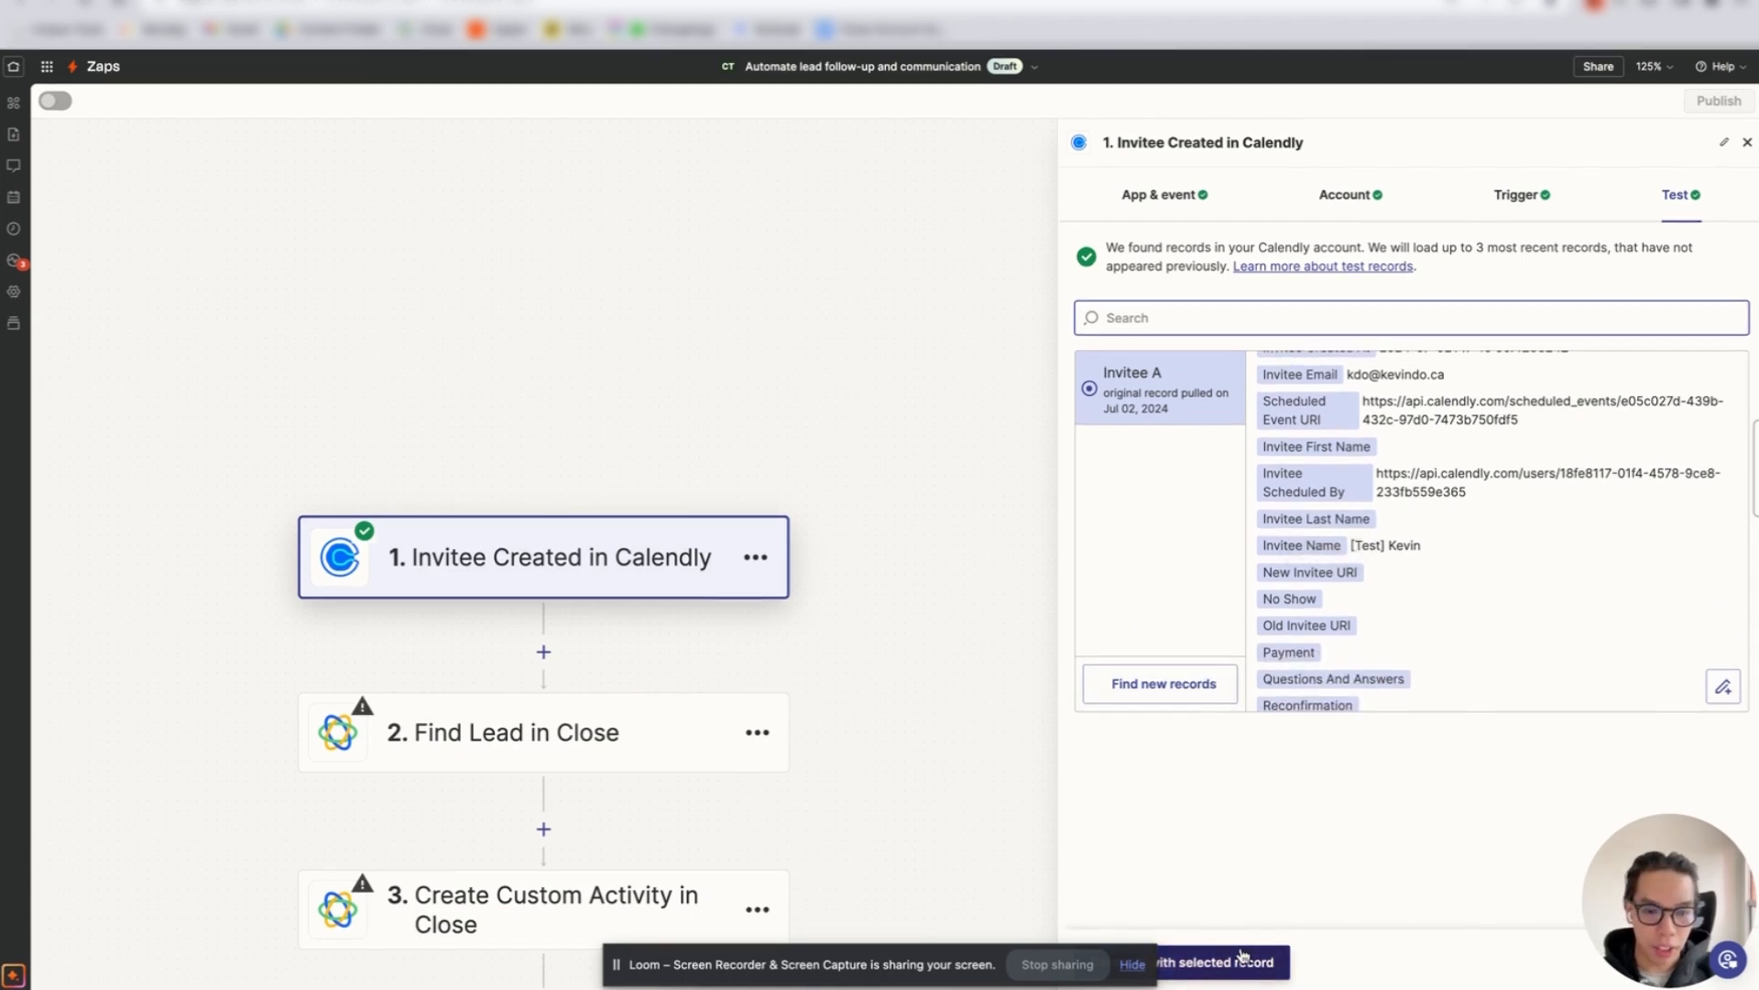
Step: Continue with the sample record and set Find Lead in Close to search by the invitee's email
left_click(503, 732)
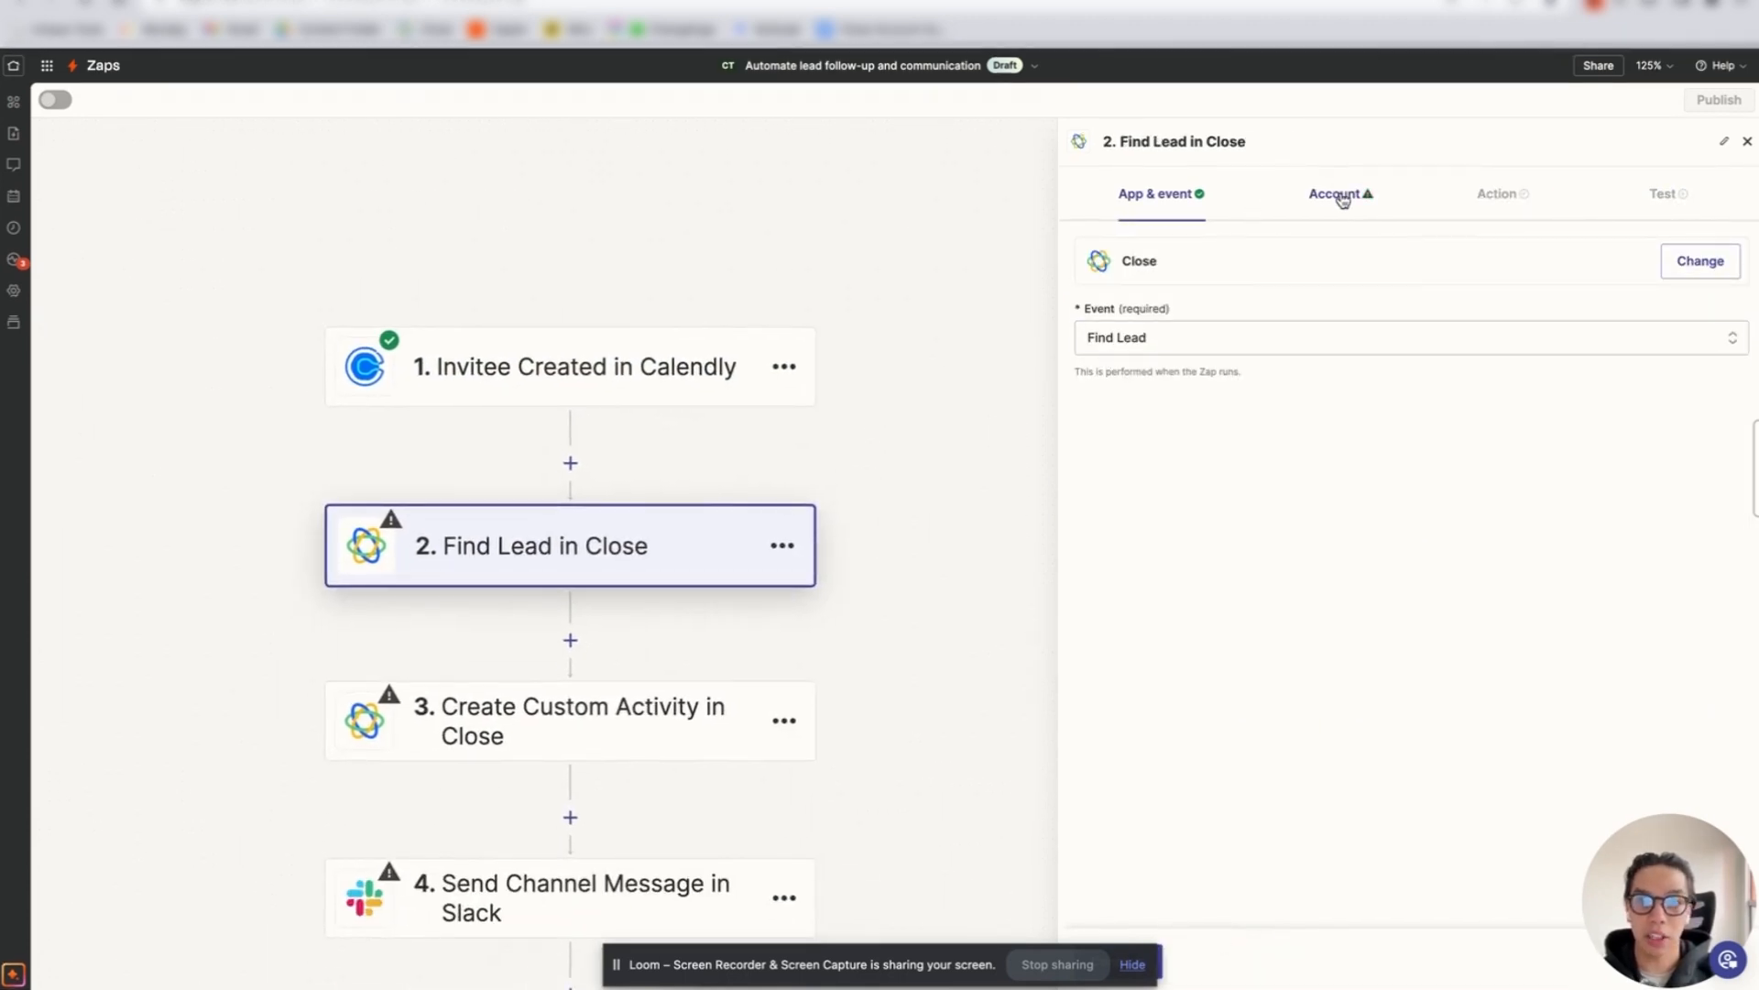
left_click(1336, 192)
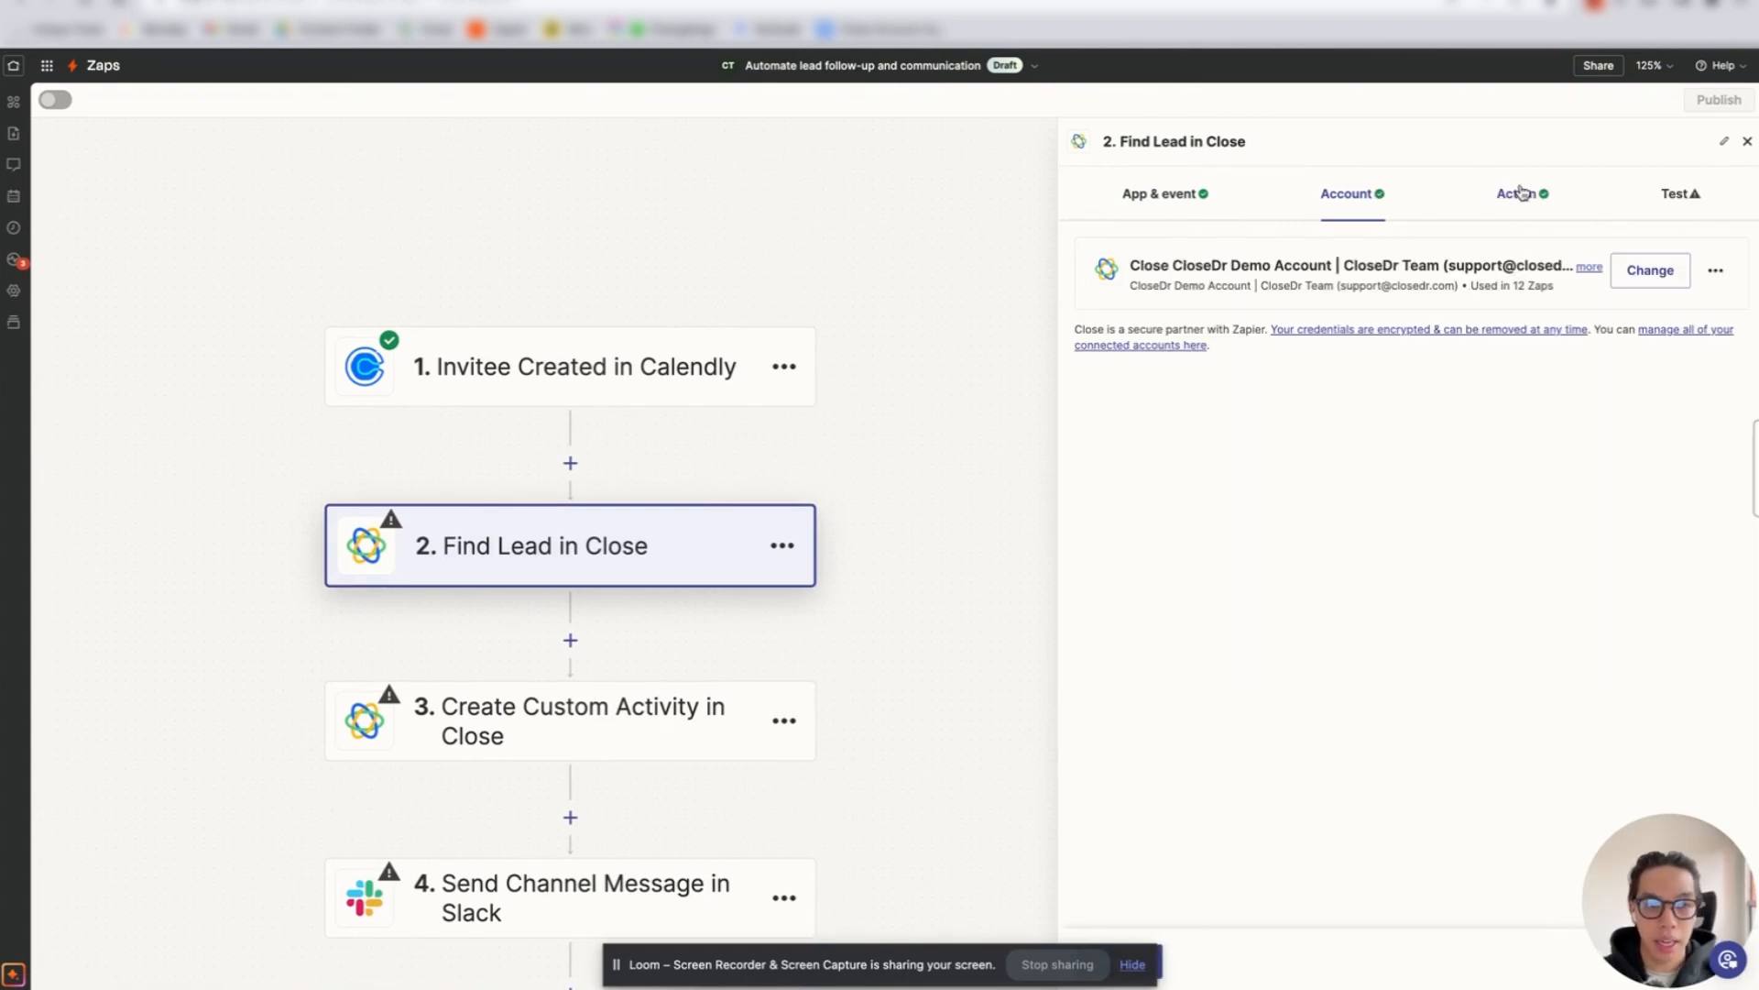
left_click(1521, 192)
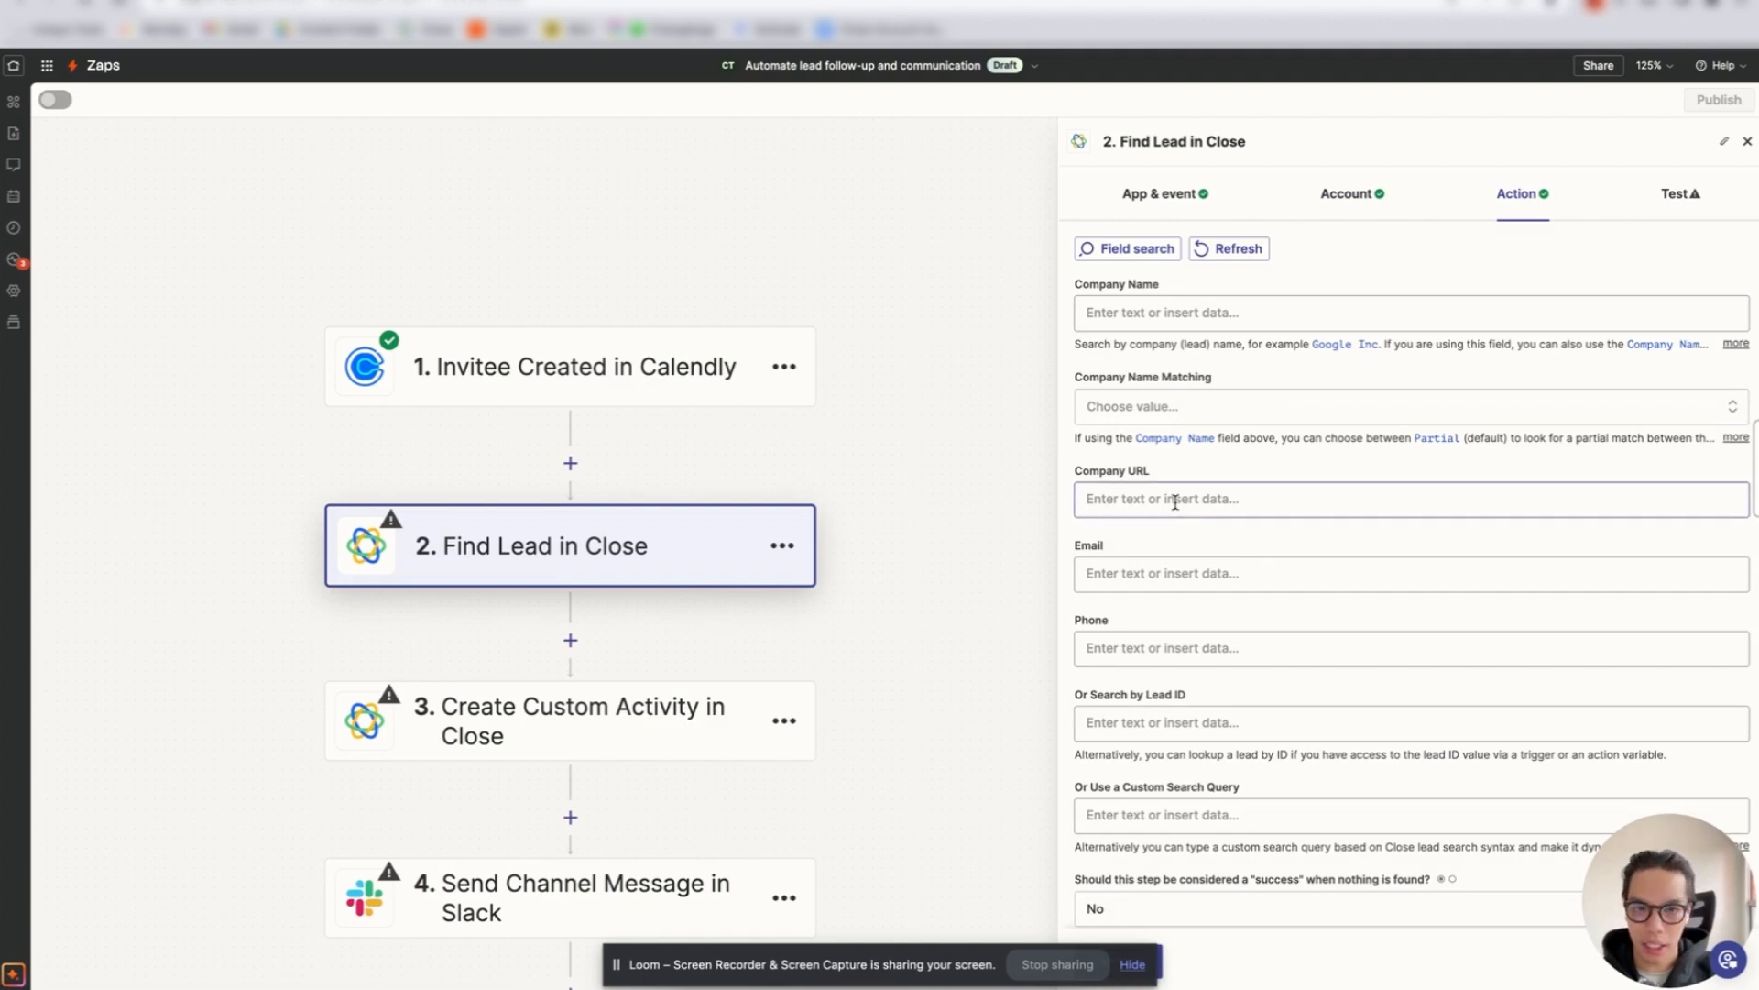
mouse_move(1191, 539)
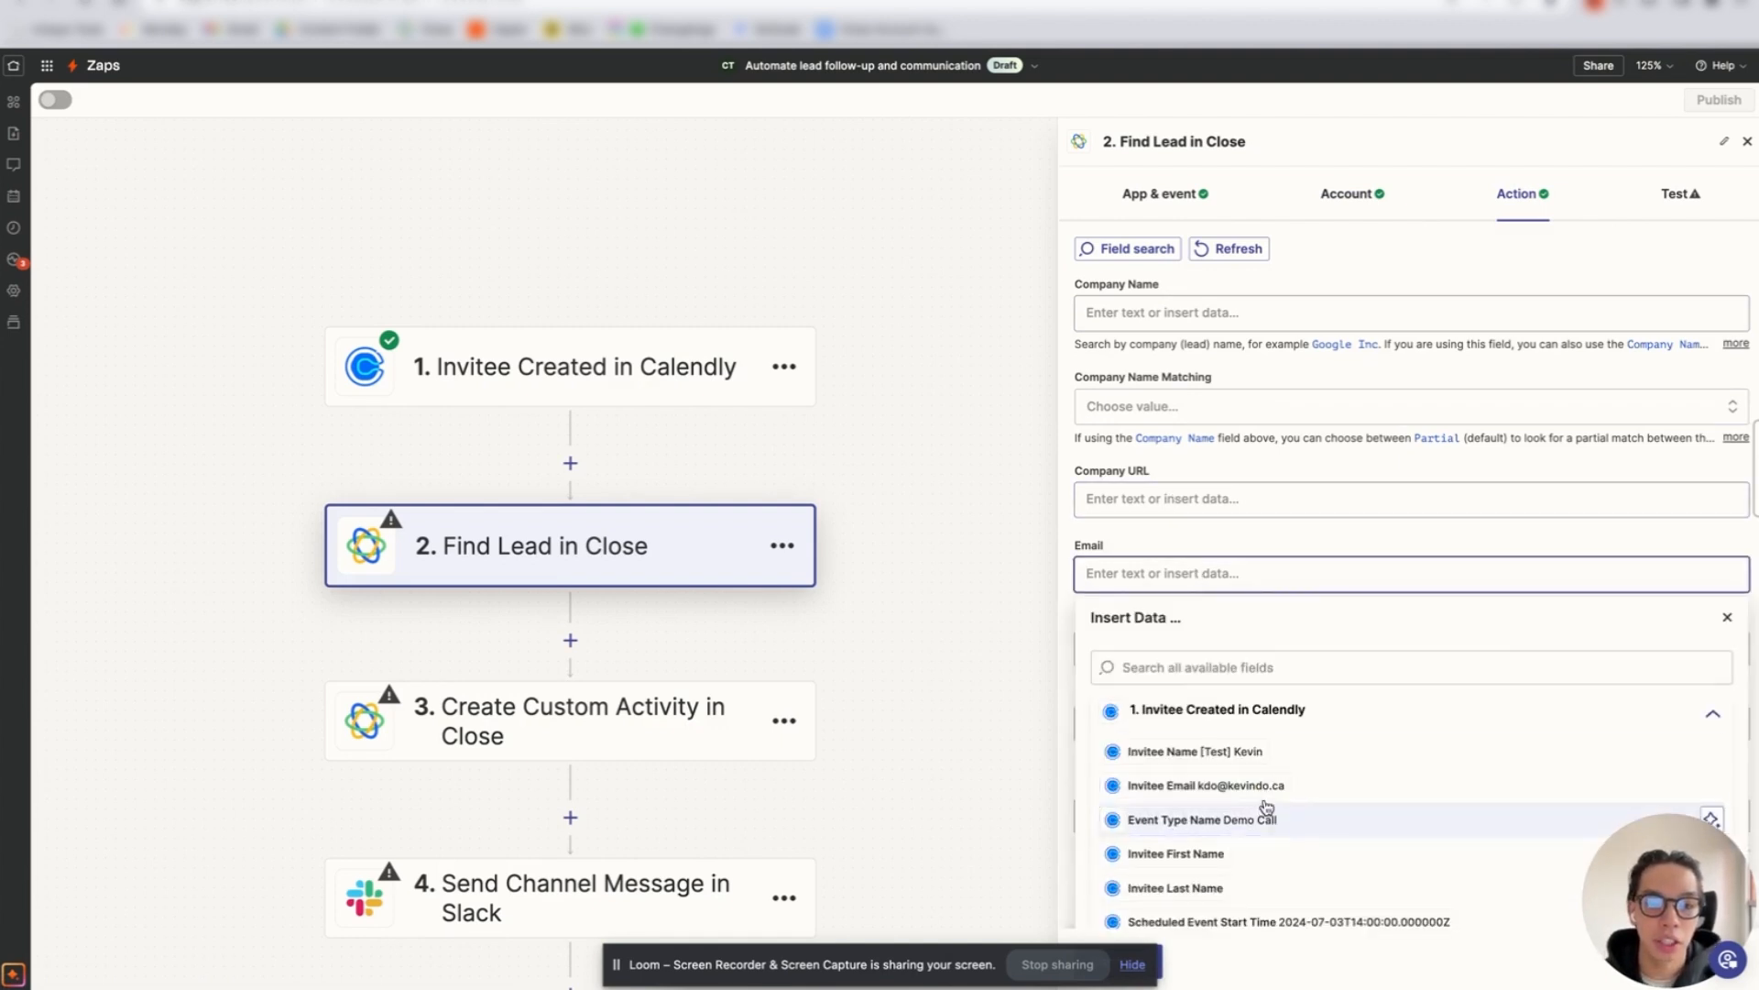
left_click(1206, 784)
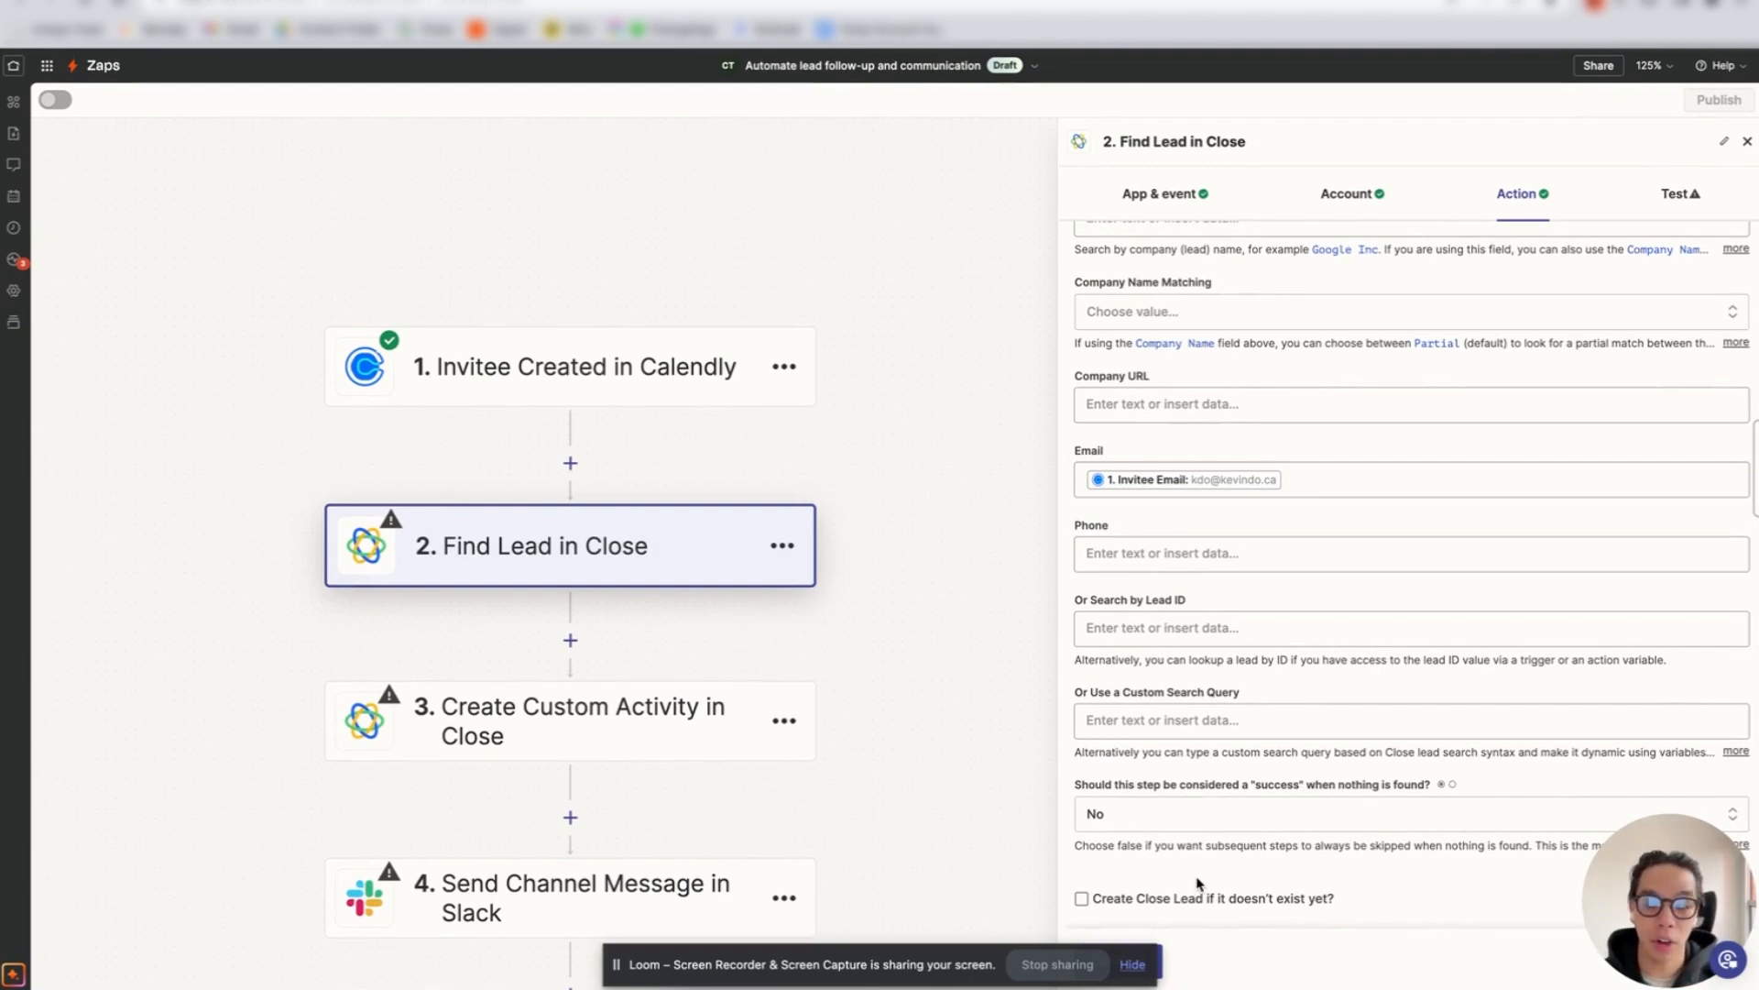
Step: Enable creating a Close lead when none is found and test the Find Lead step
left_click(1082, 898)
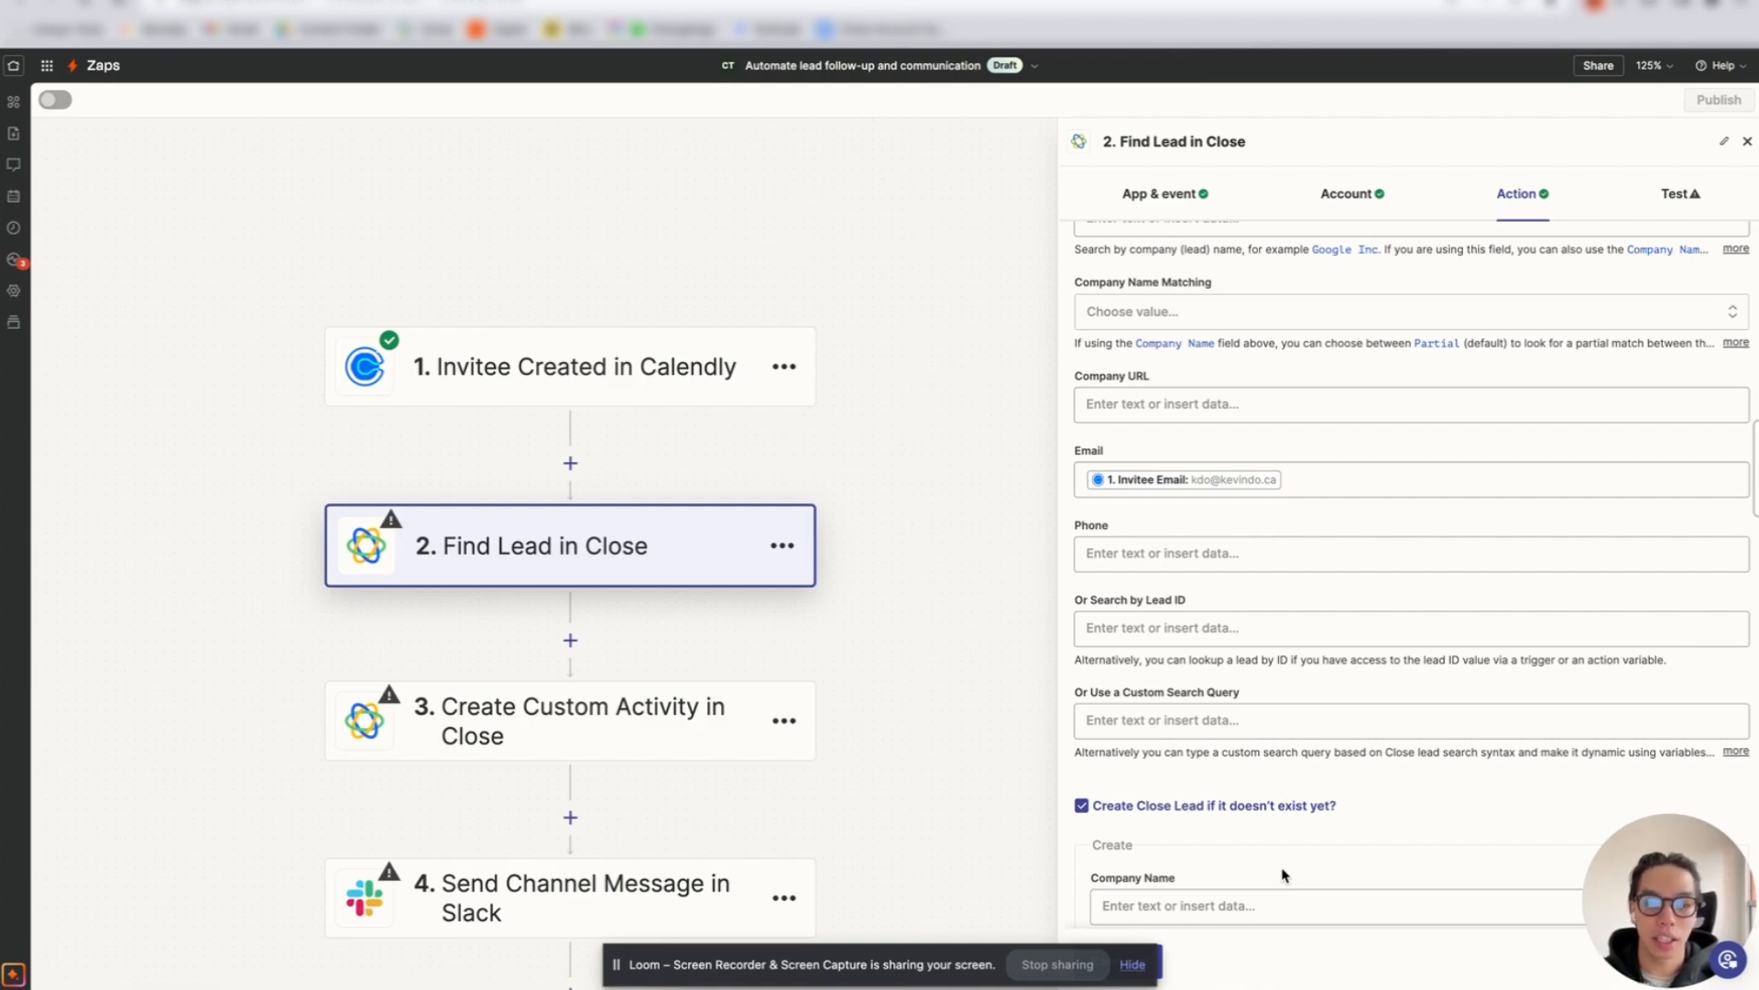
scroll("down", 3)
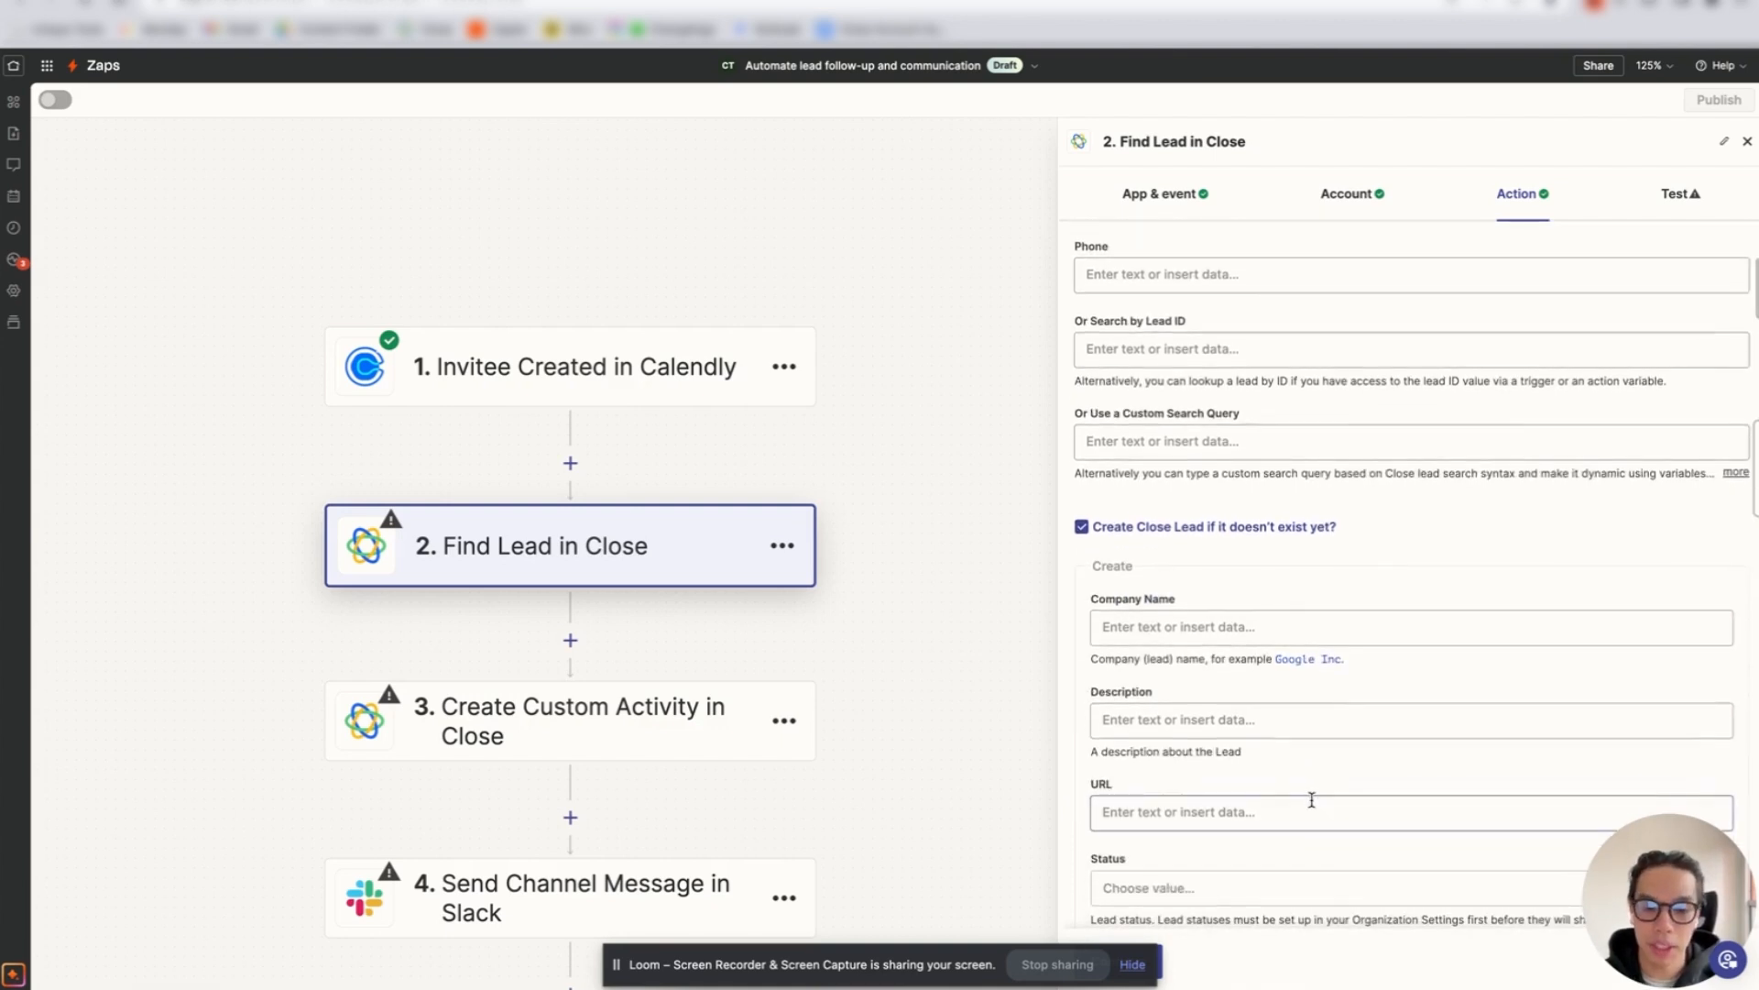
scroll("down", 3)
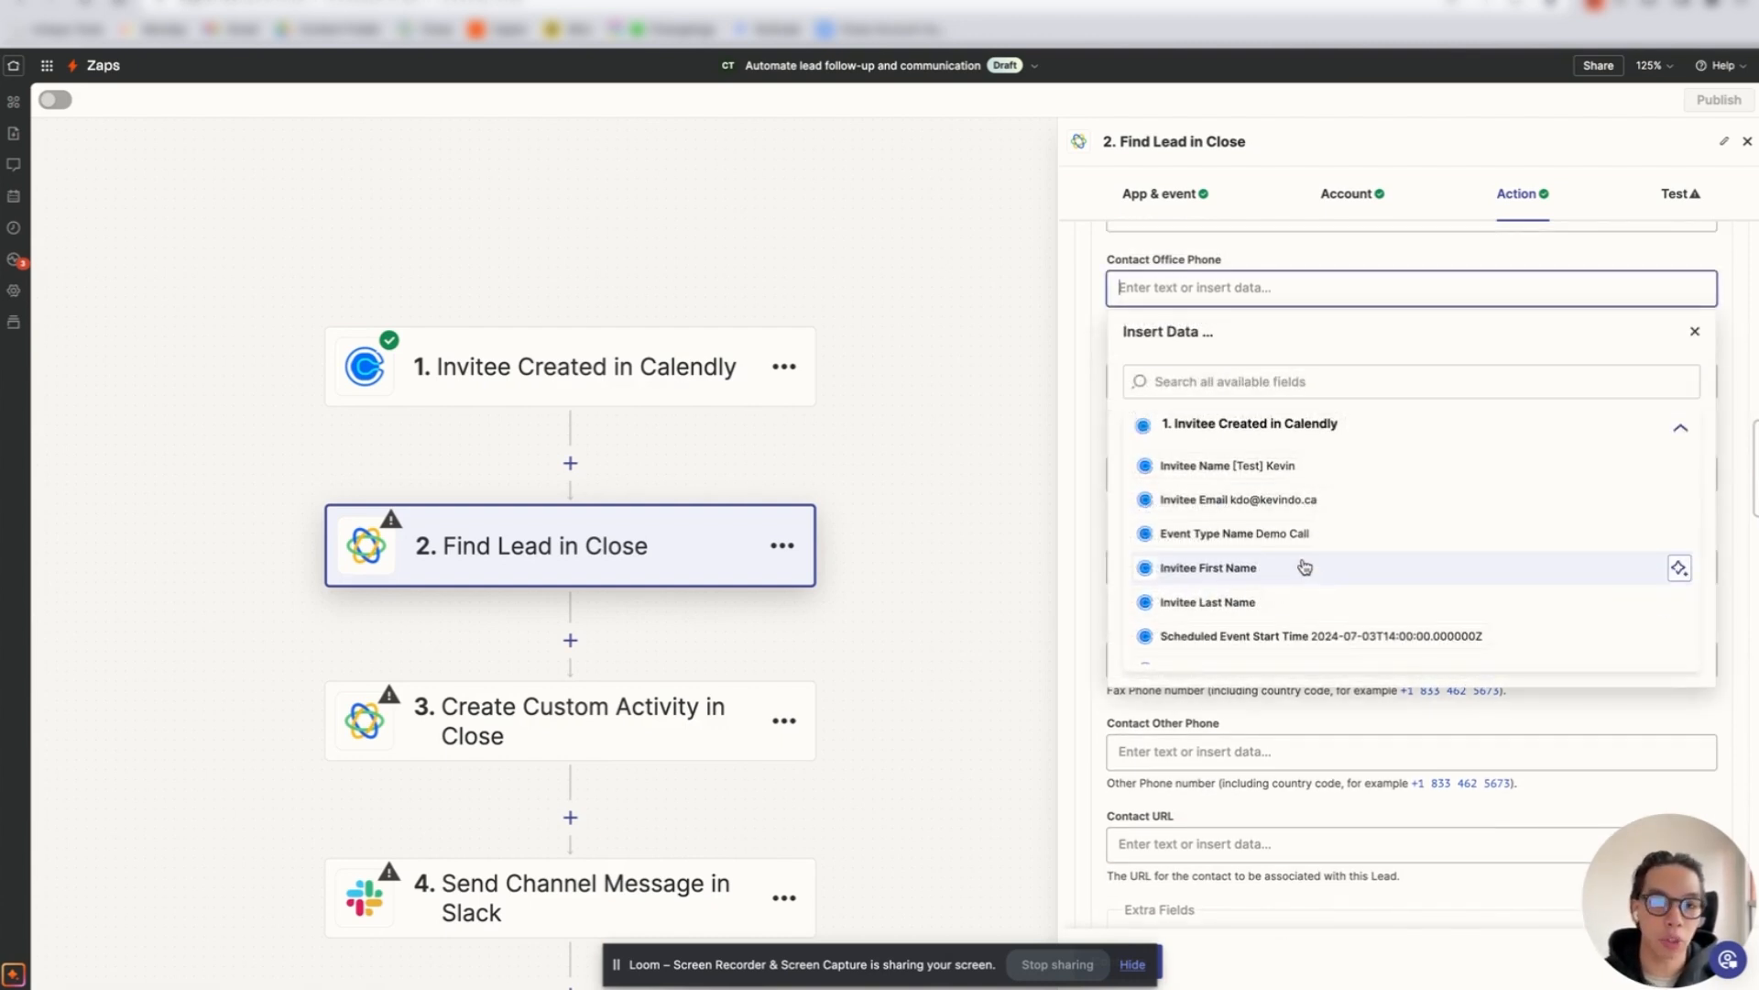
scroll("down", 3)
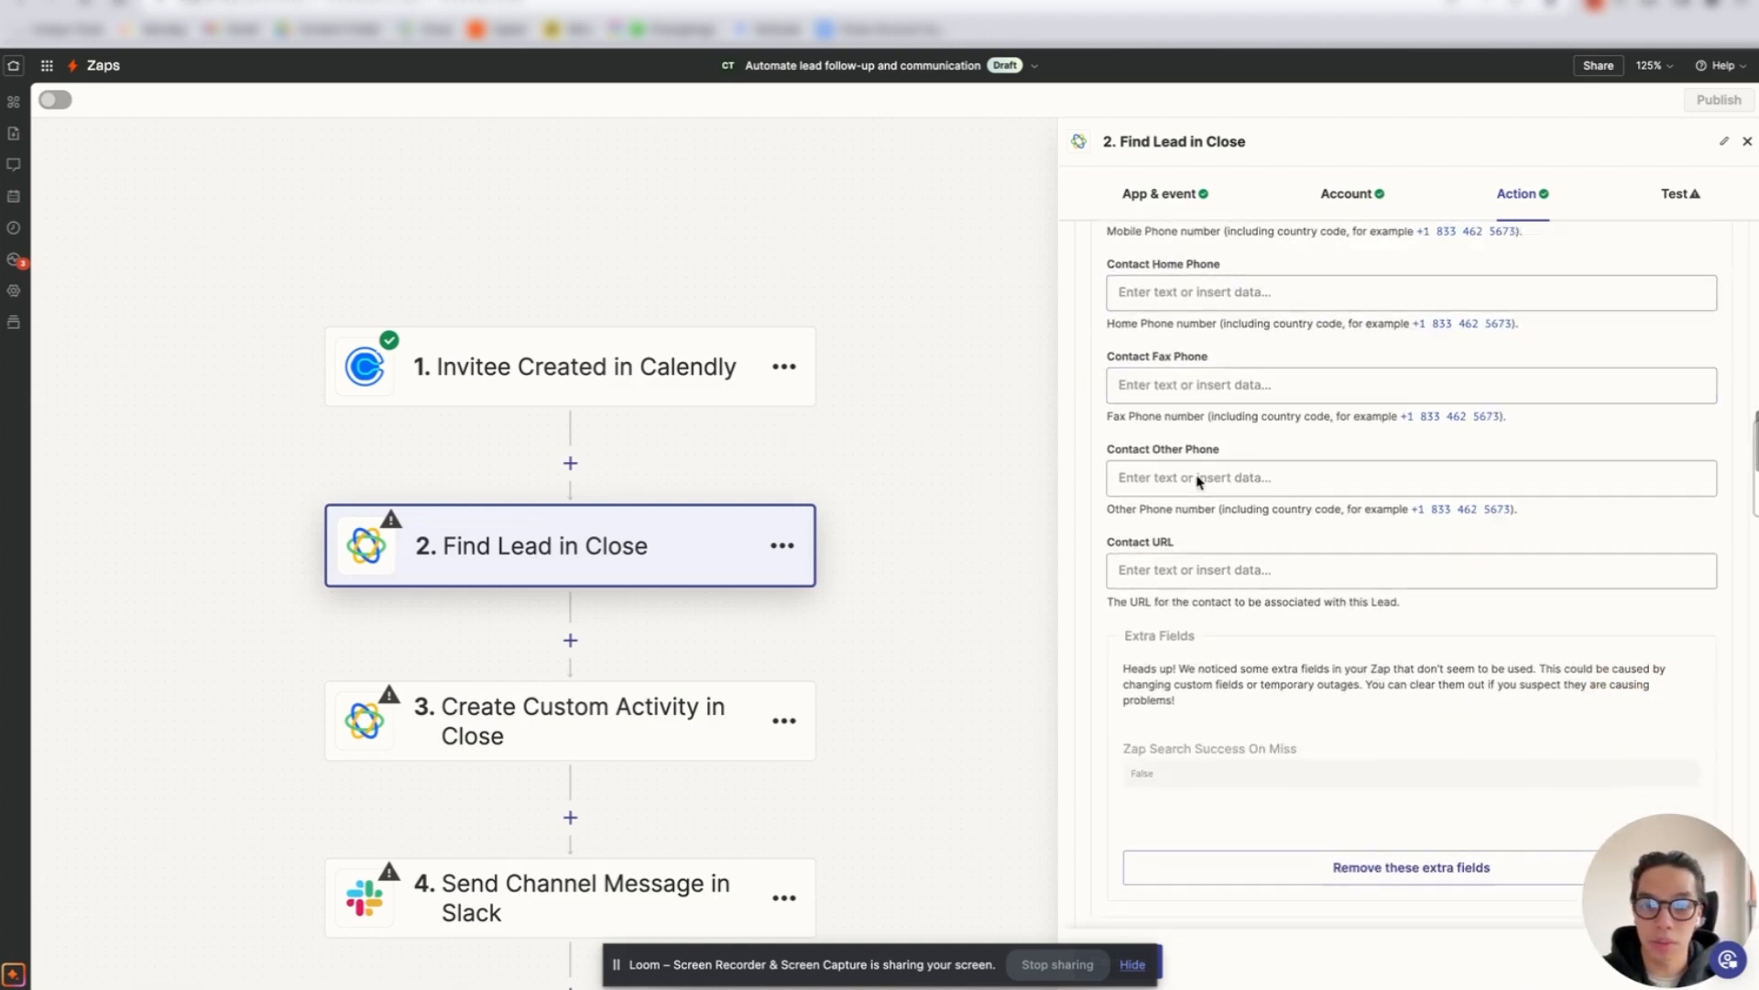
scroll("down", 3)
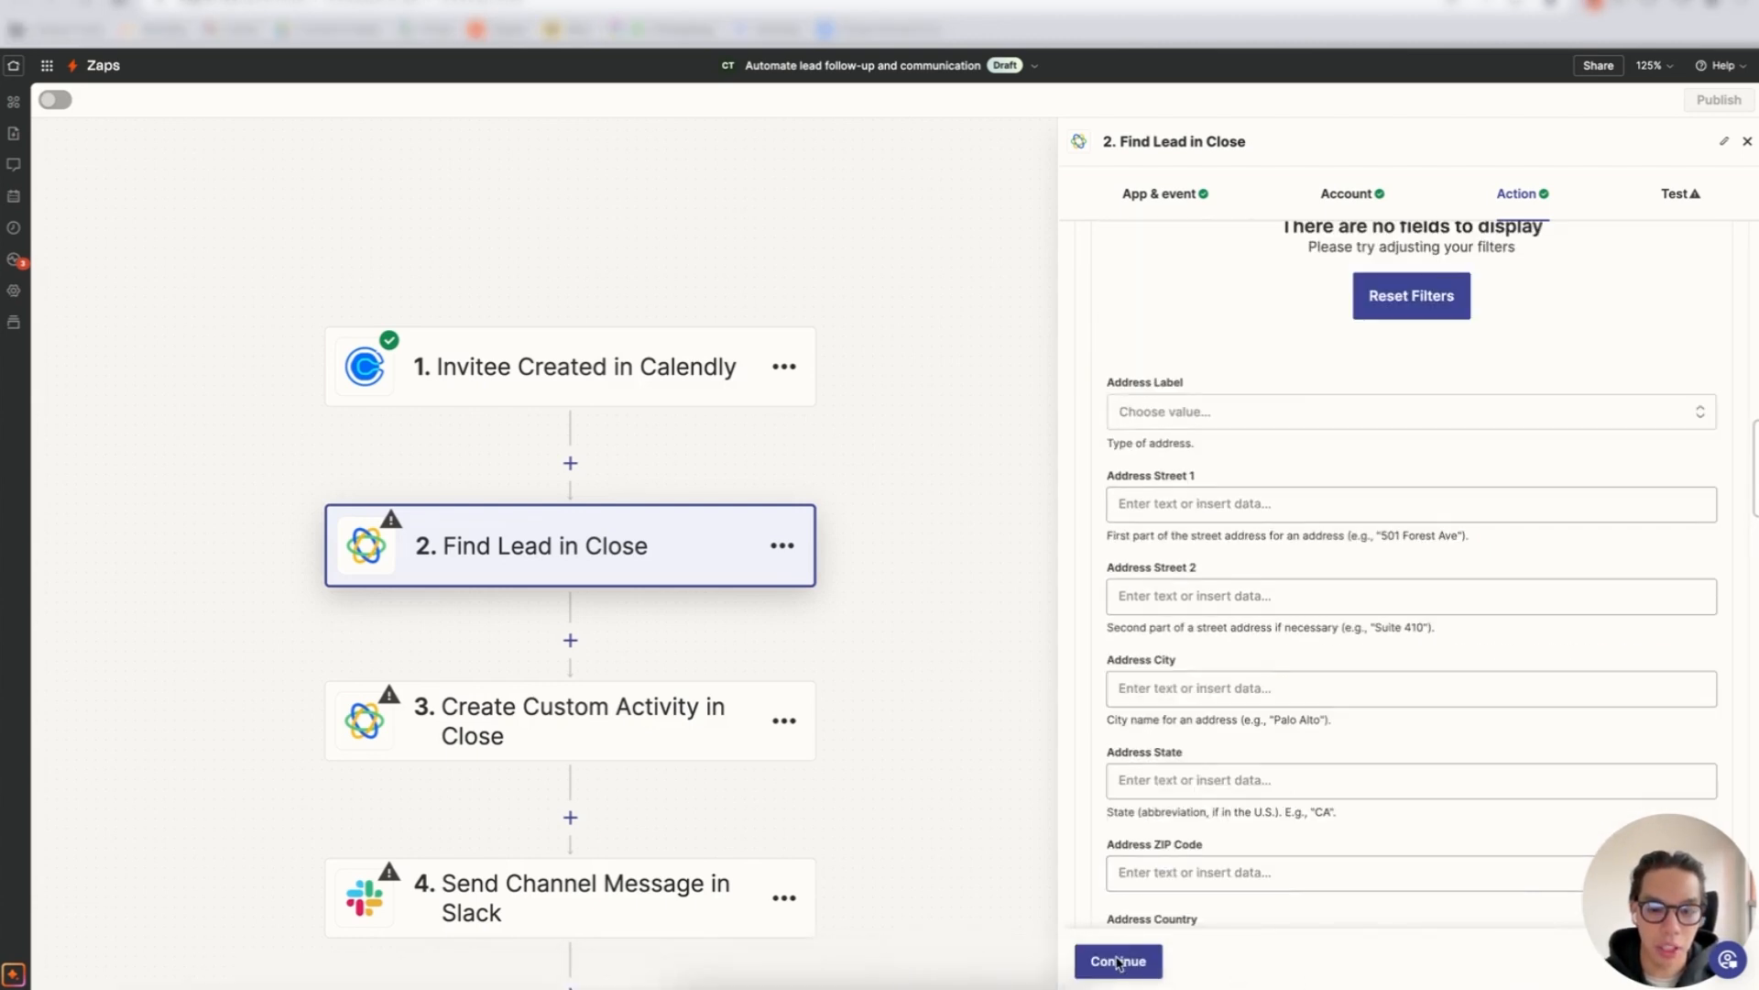
left_click(1116, 960)
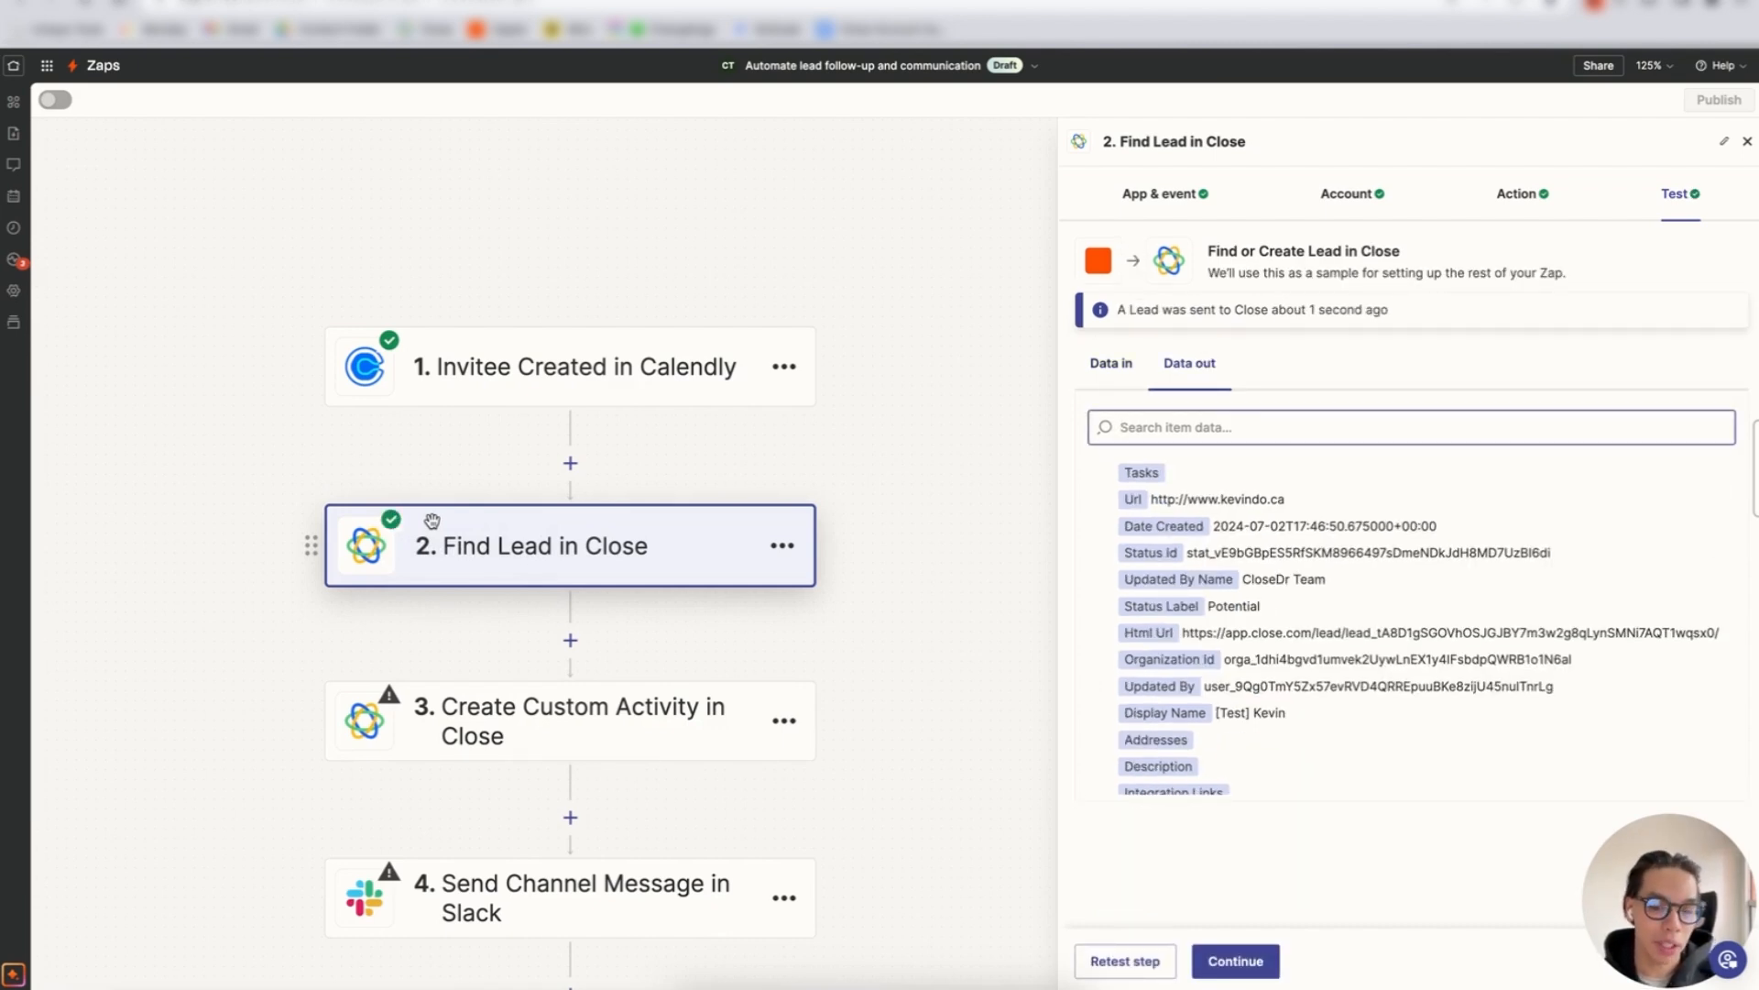
Step: Map the custom activity's Lead to the ID from the Find Lead in Close step
left_click(568, 722)
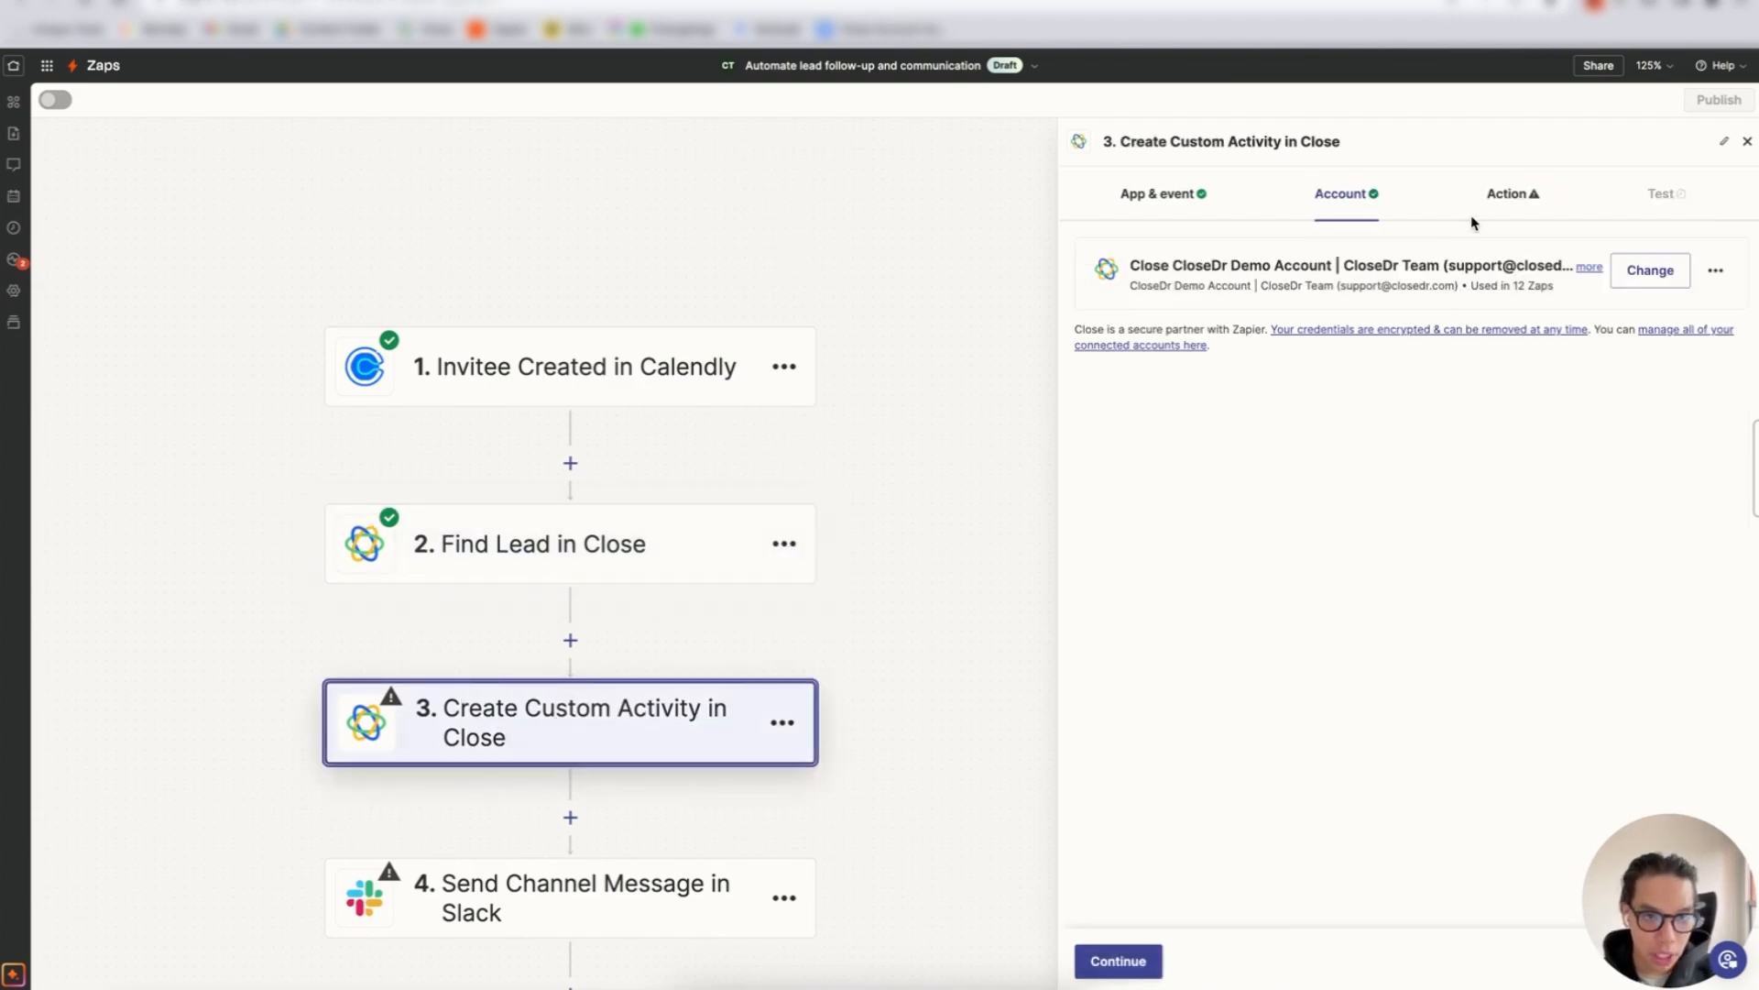
mouse_move(1407, 167)
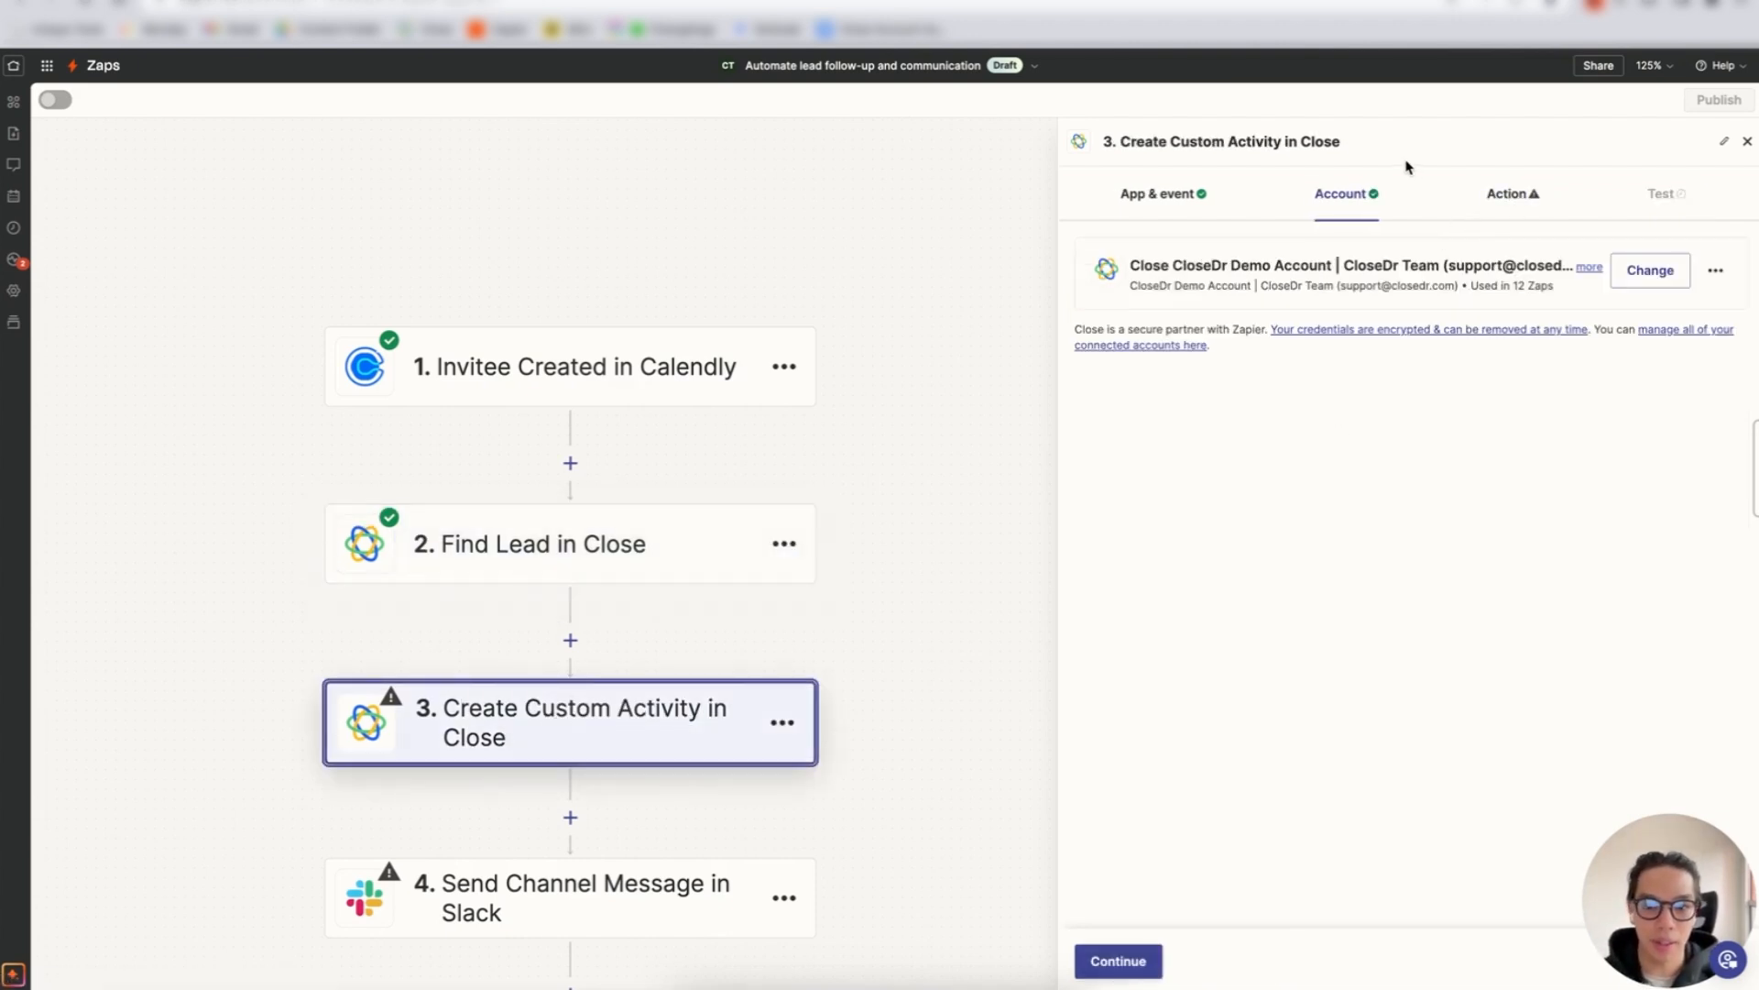
mouse_move(1375, 201)
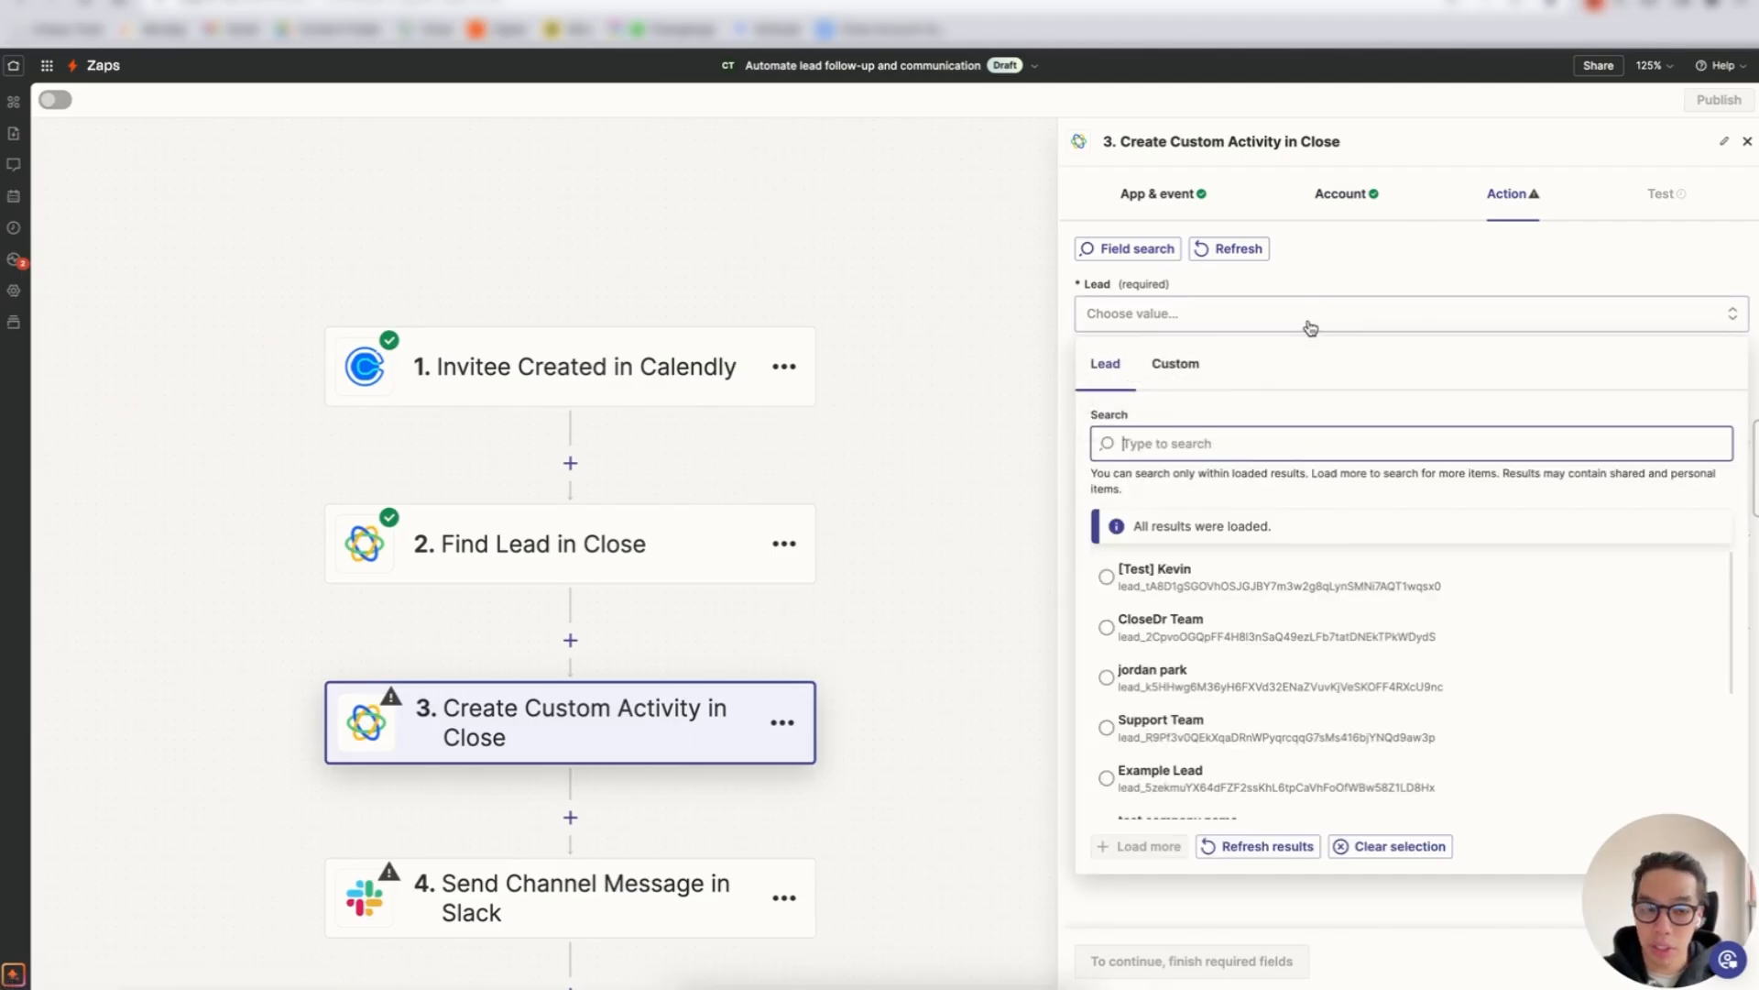
left_click(1173, 363)
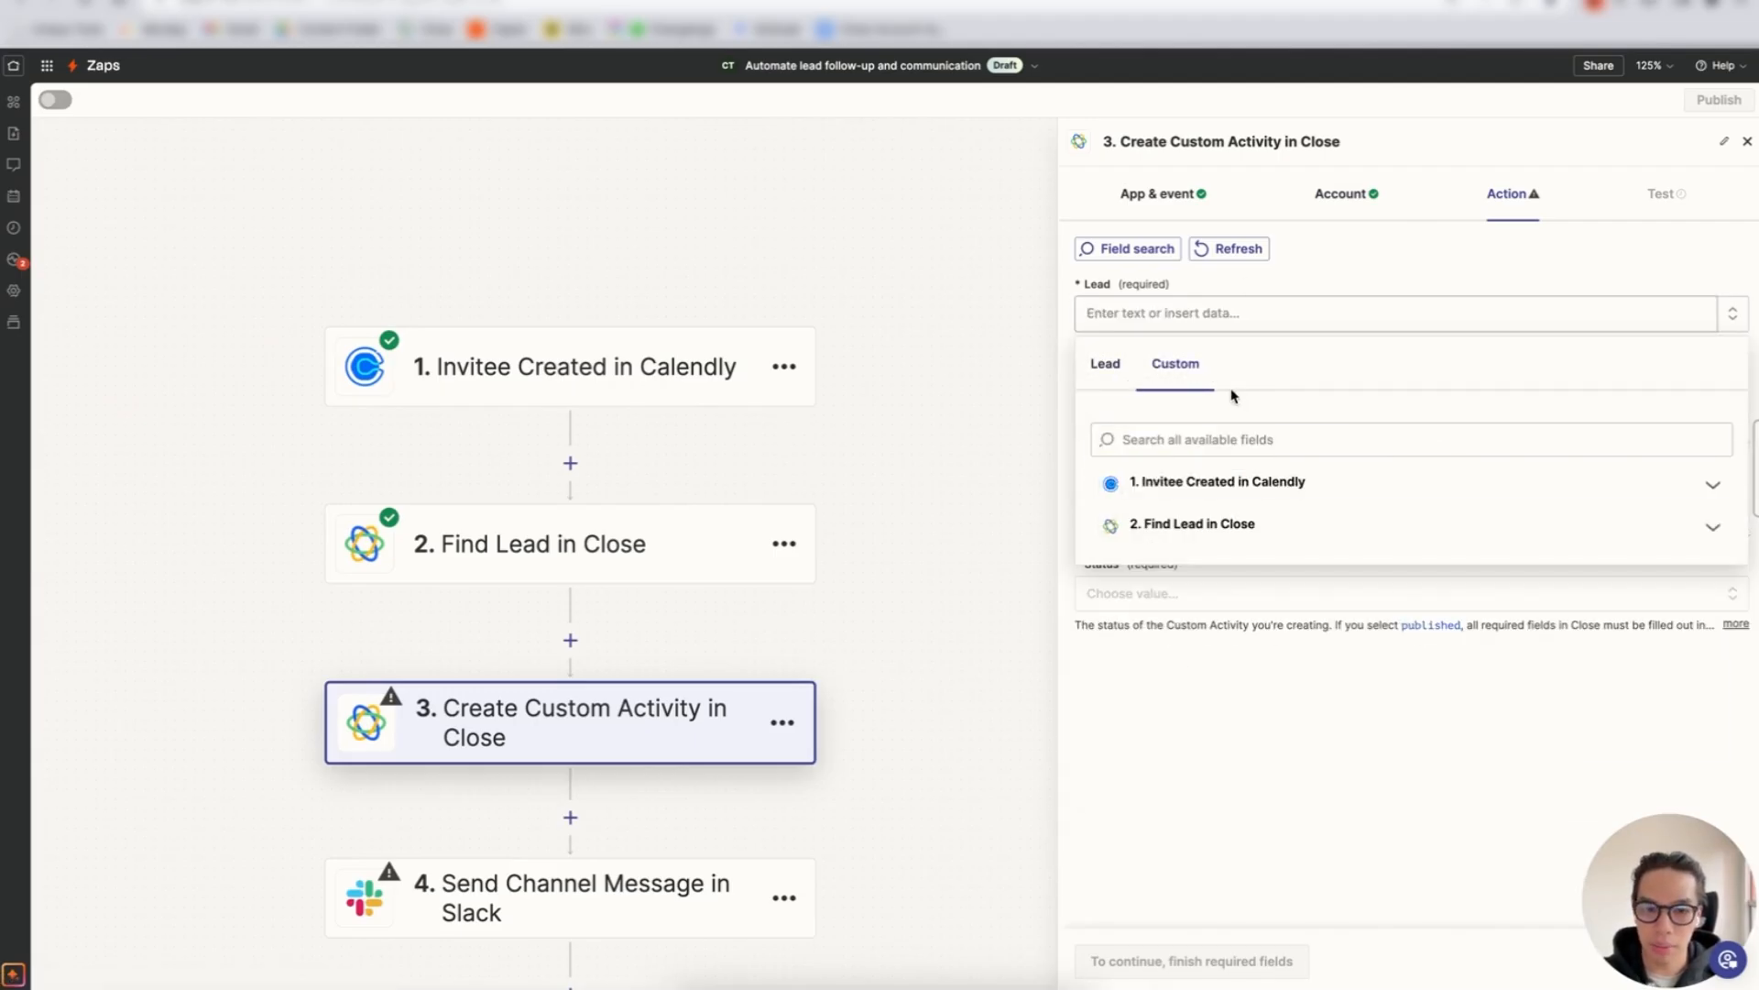
left_click(1212, 482)
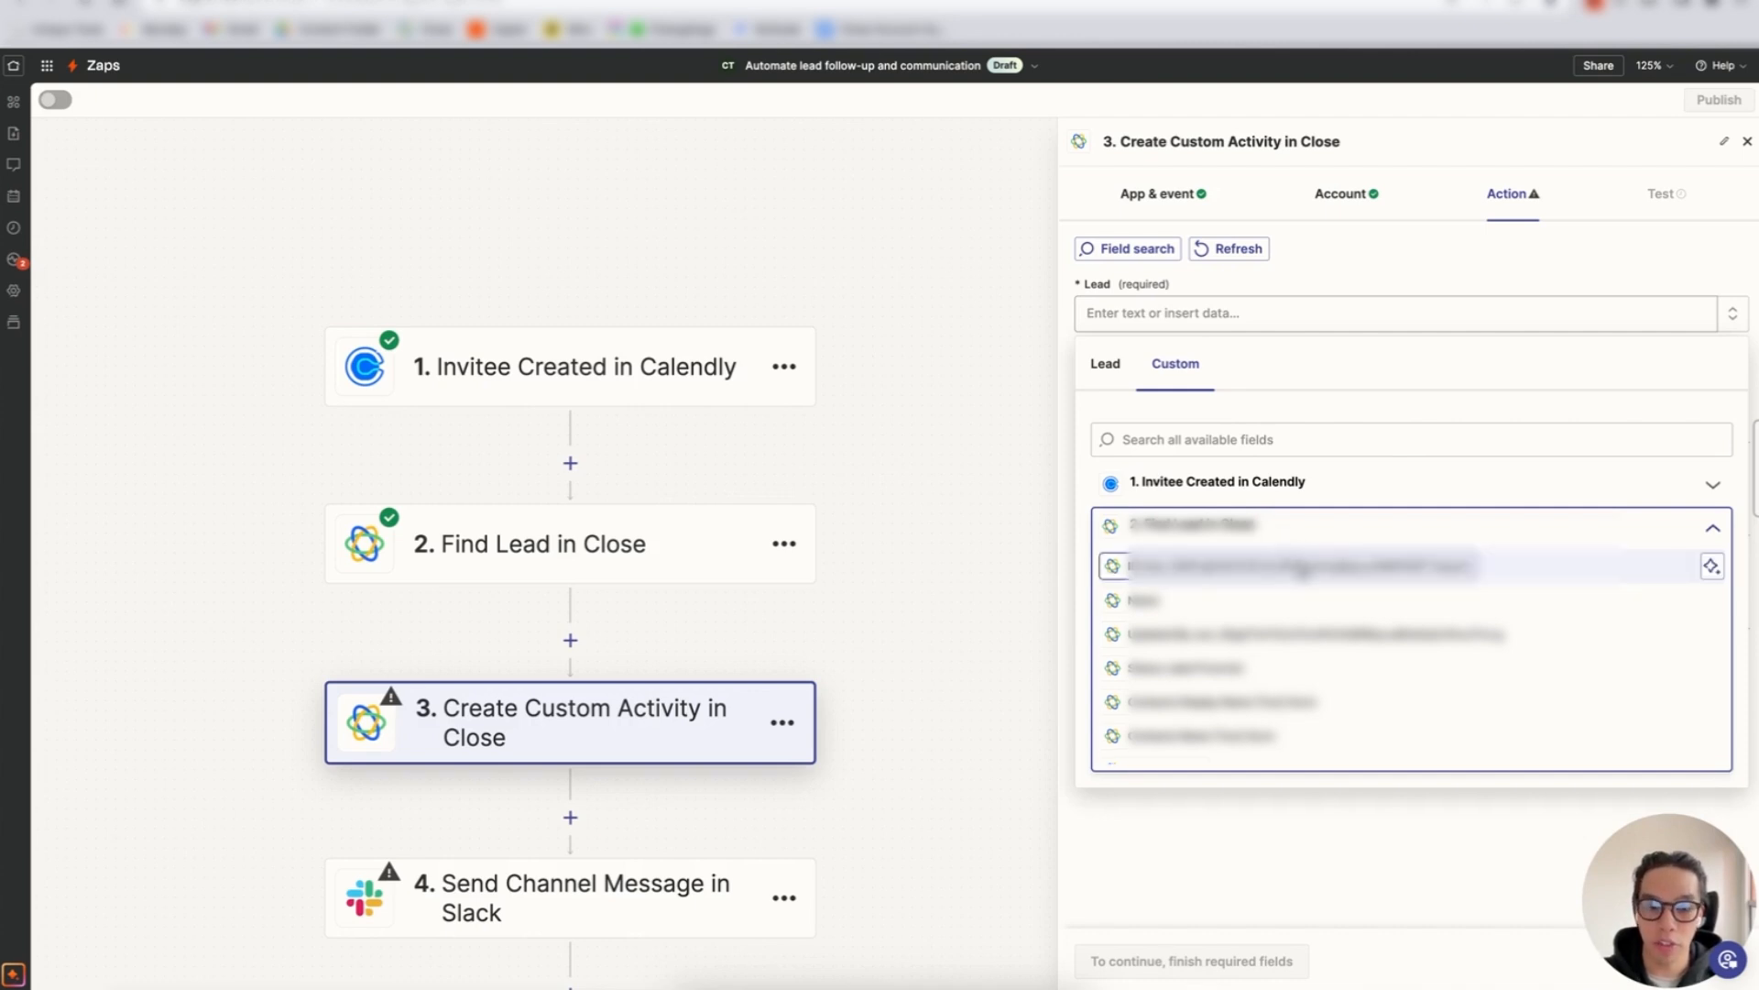
left_click(1290, 566)
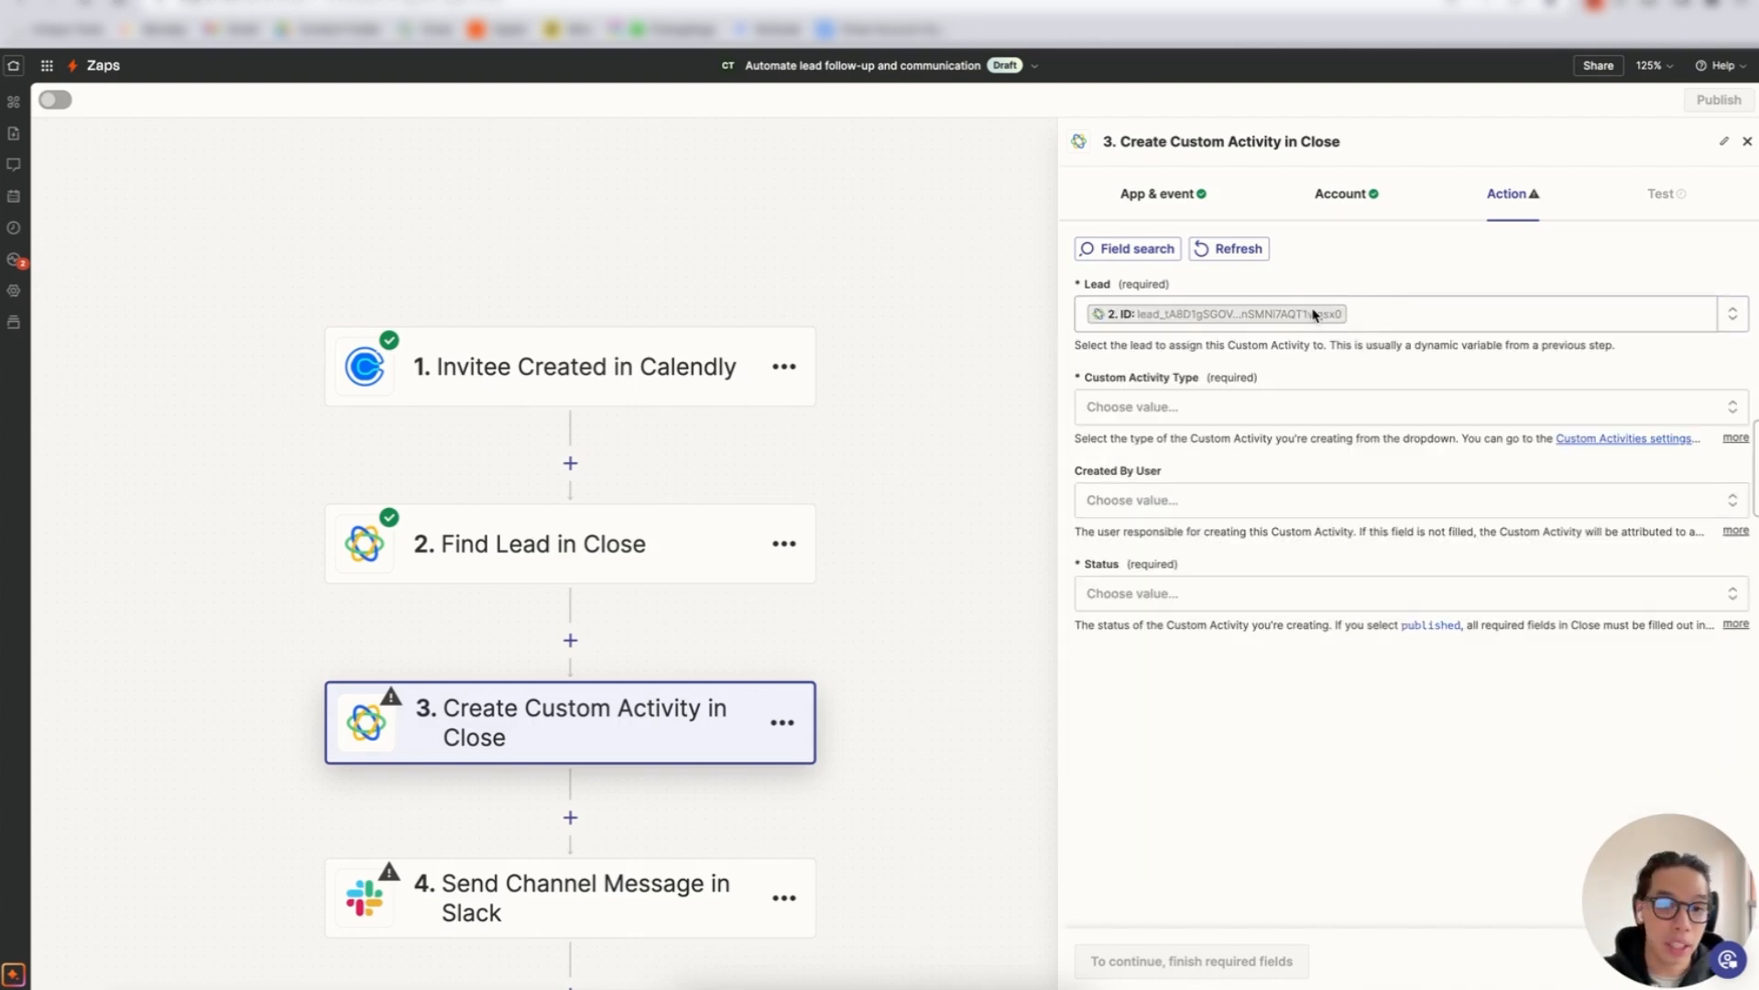
mouse_move(1167, 319)
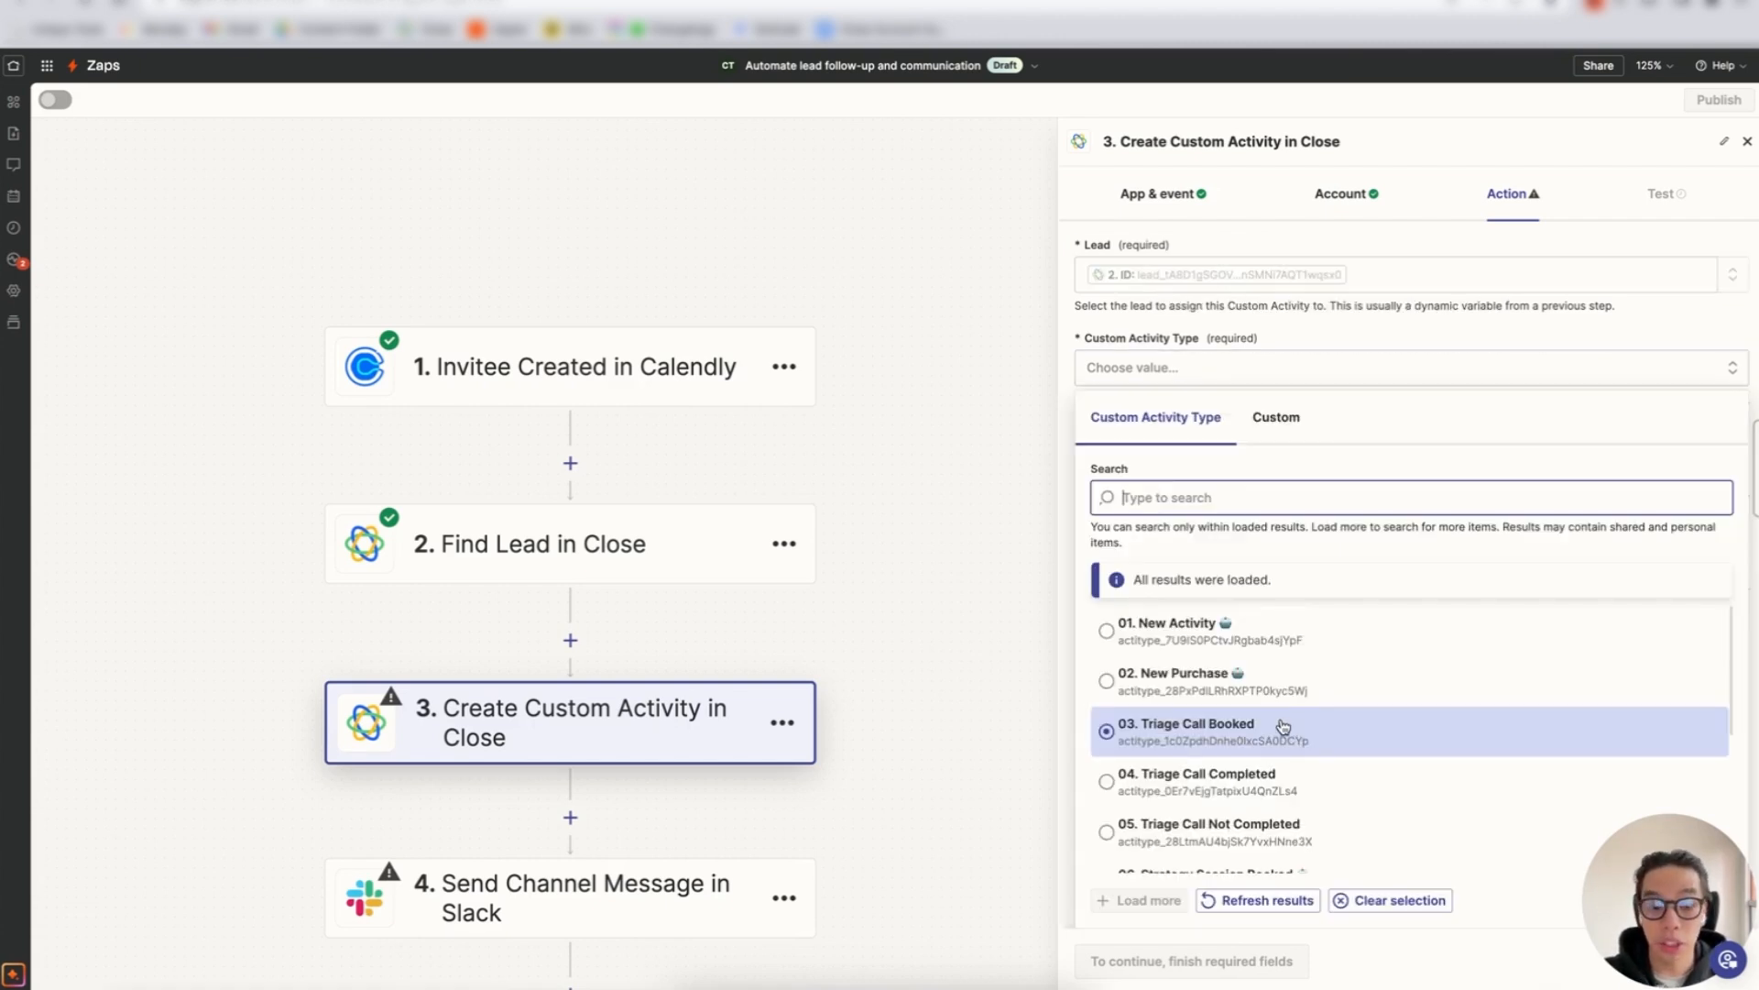
Step: Set the activity to 03. Triage Call Booked, status Published, Date of Call to Scheduled Event Start Time
left_click(1188, 724)
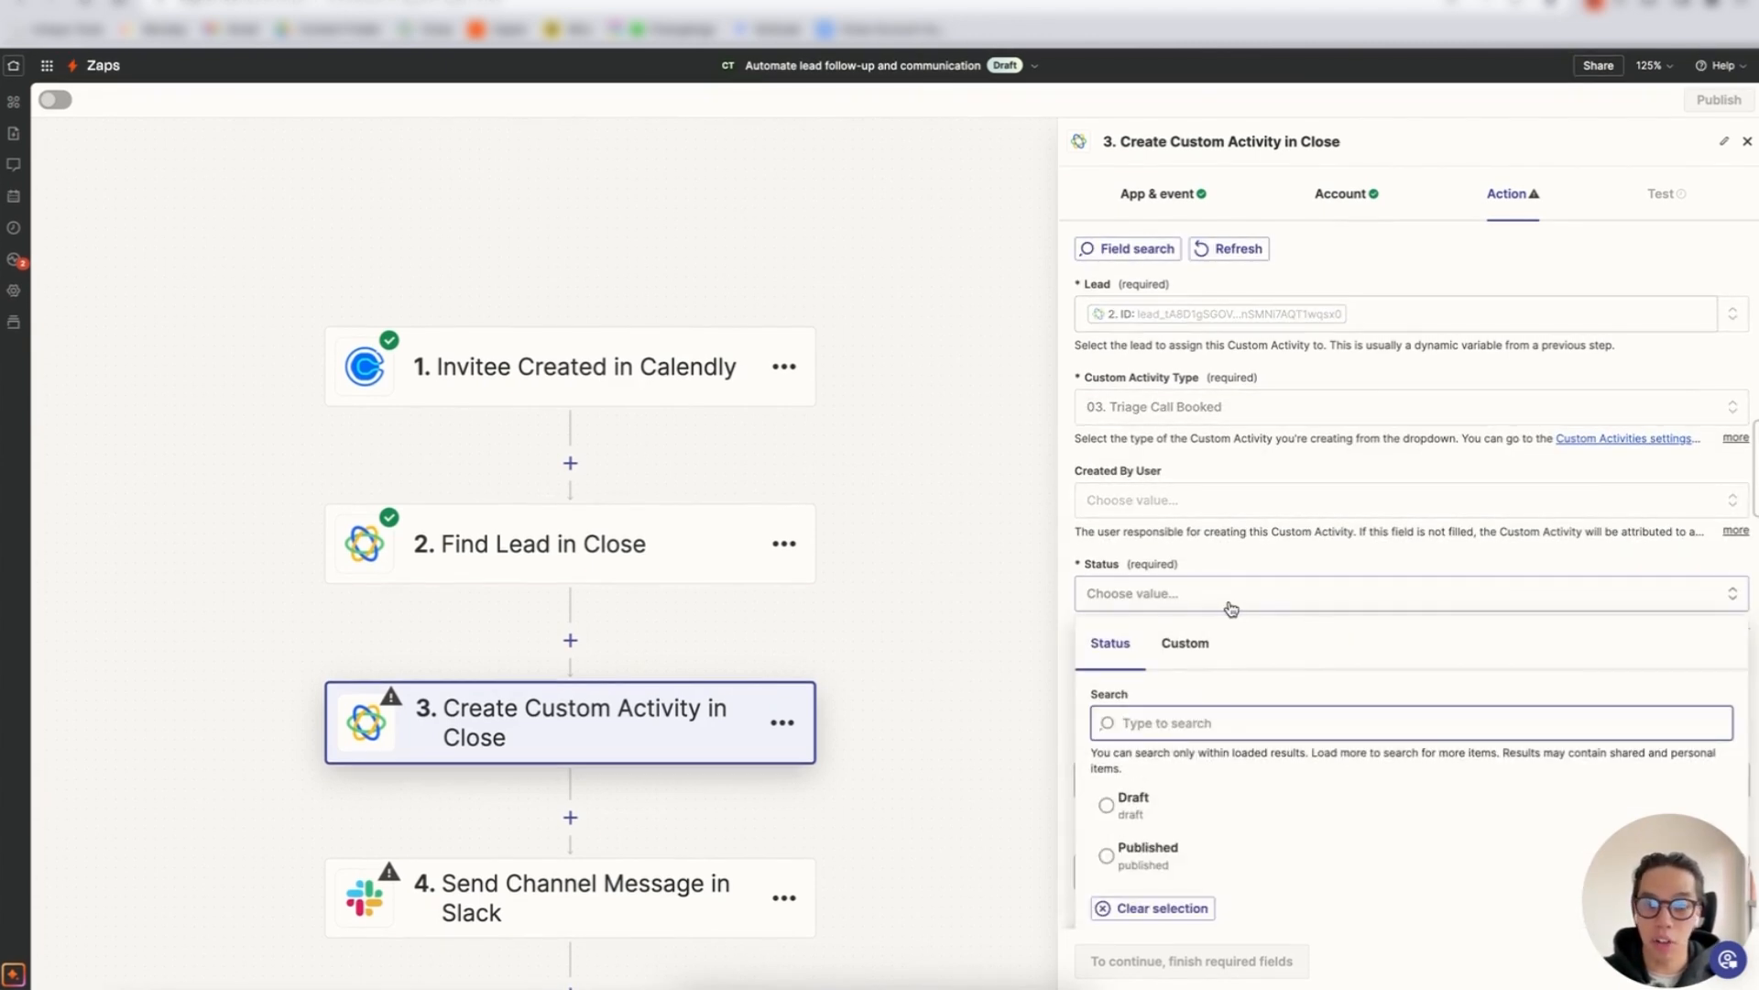
left_click(1107, 856)
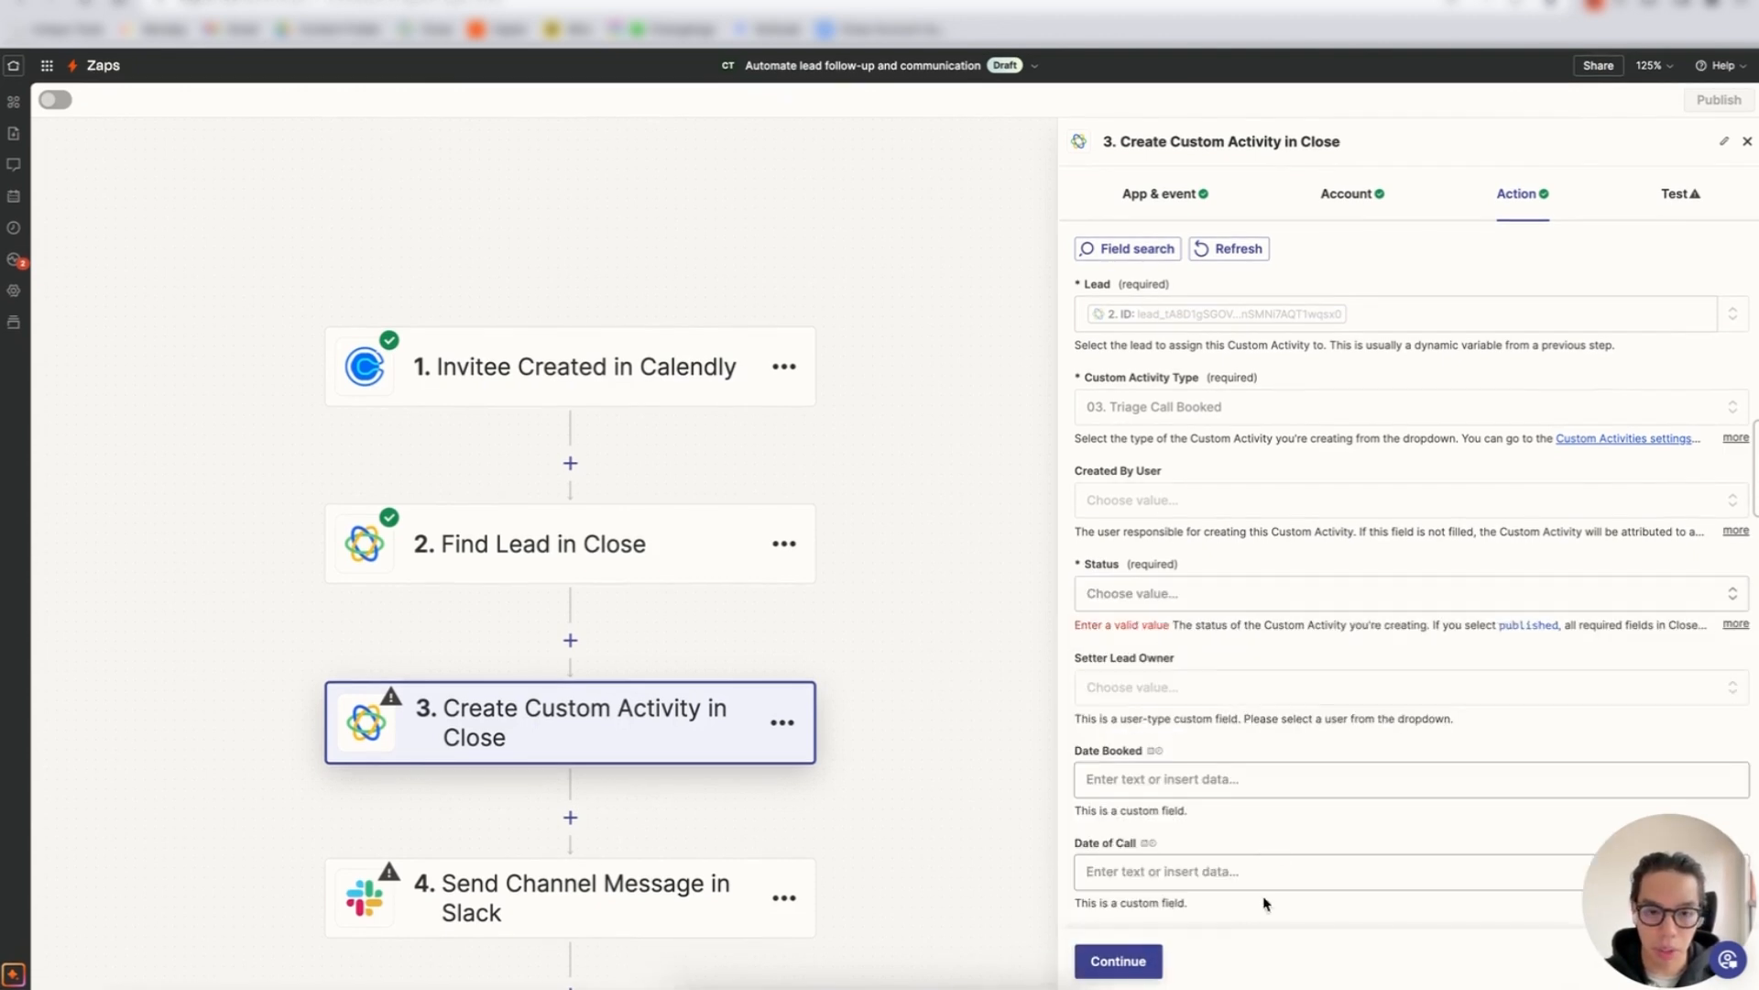
left_click(1348, 592)
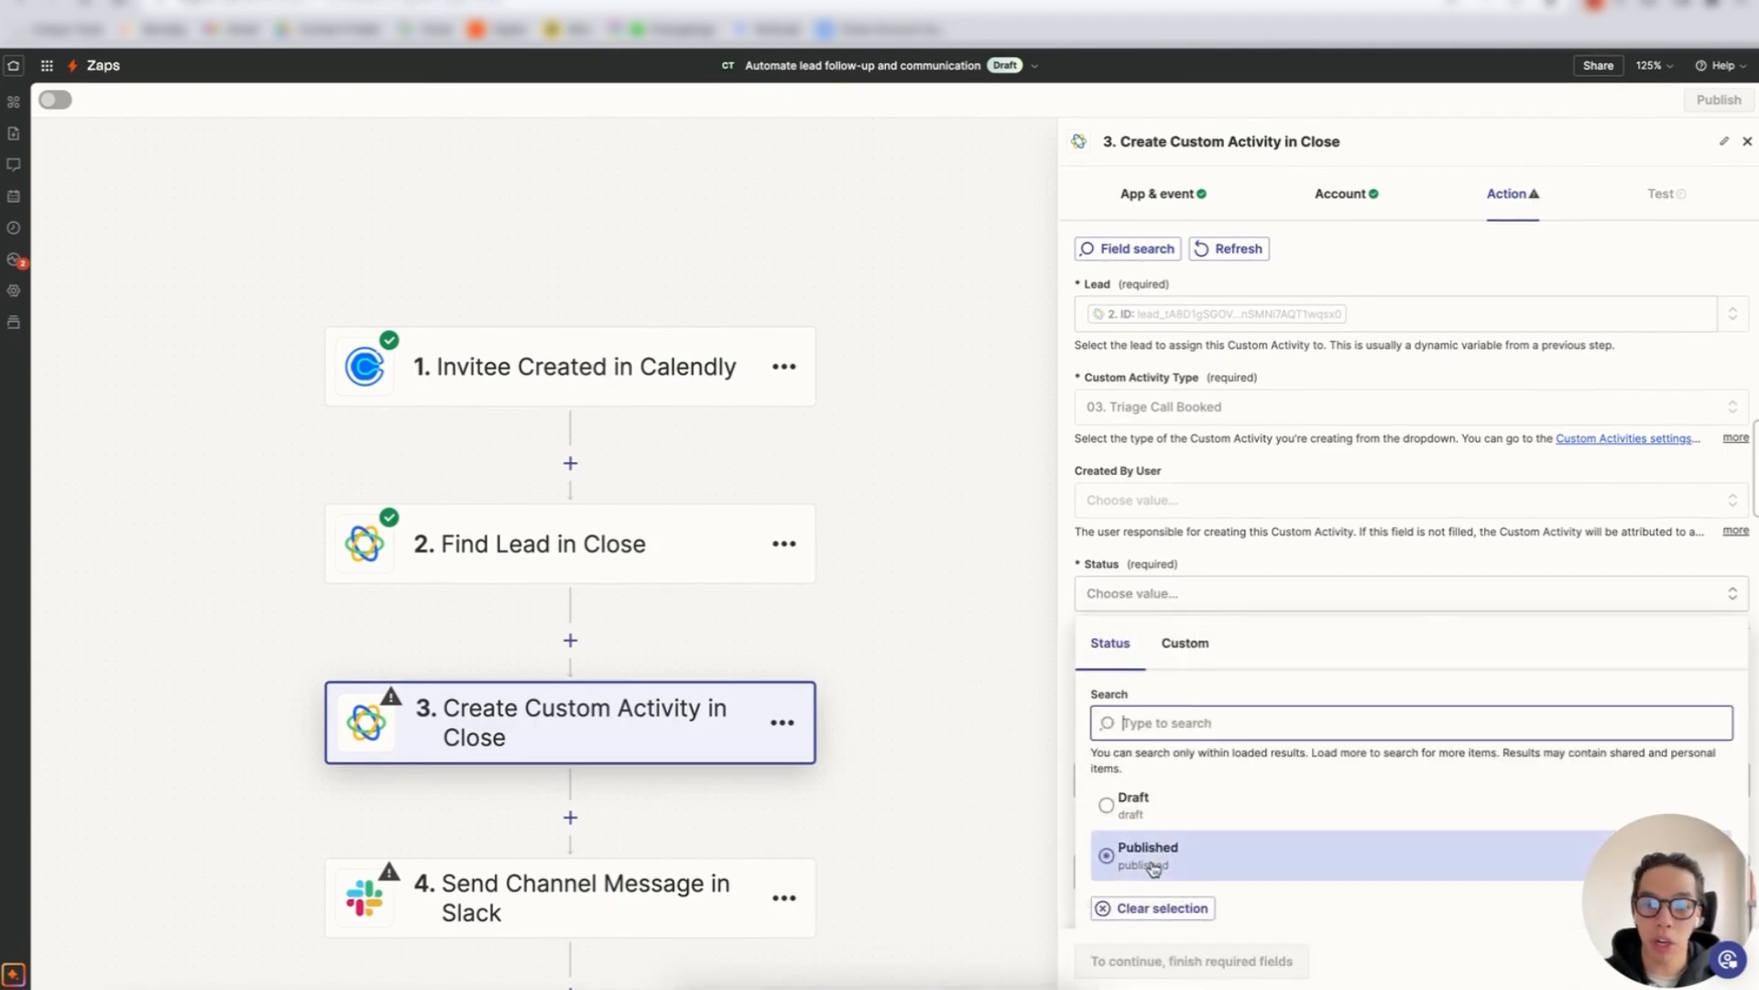
left_click(1147, 856)
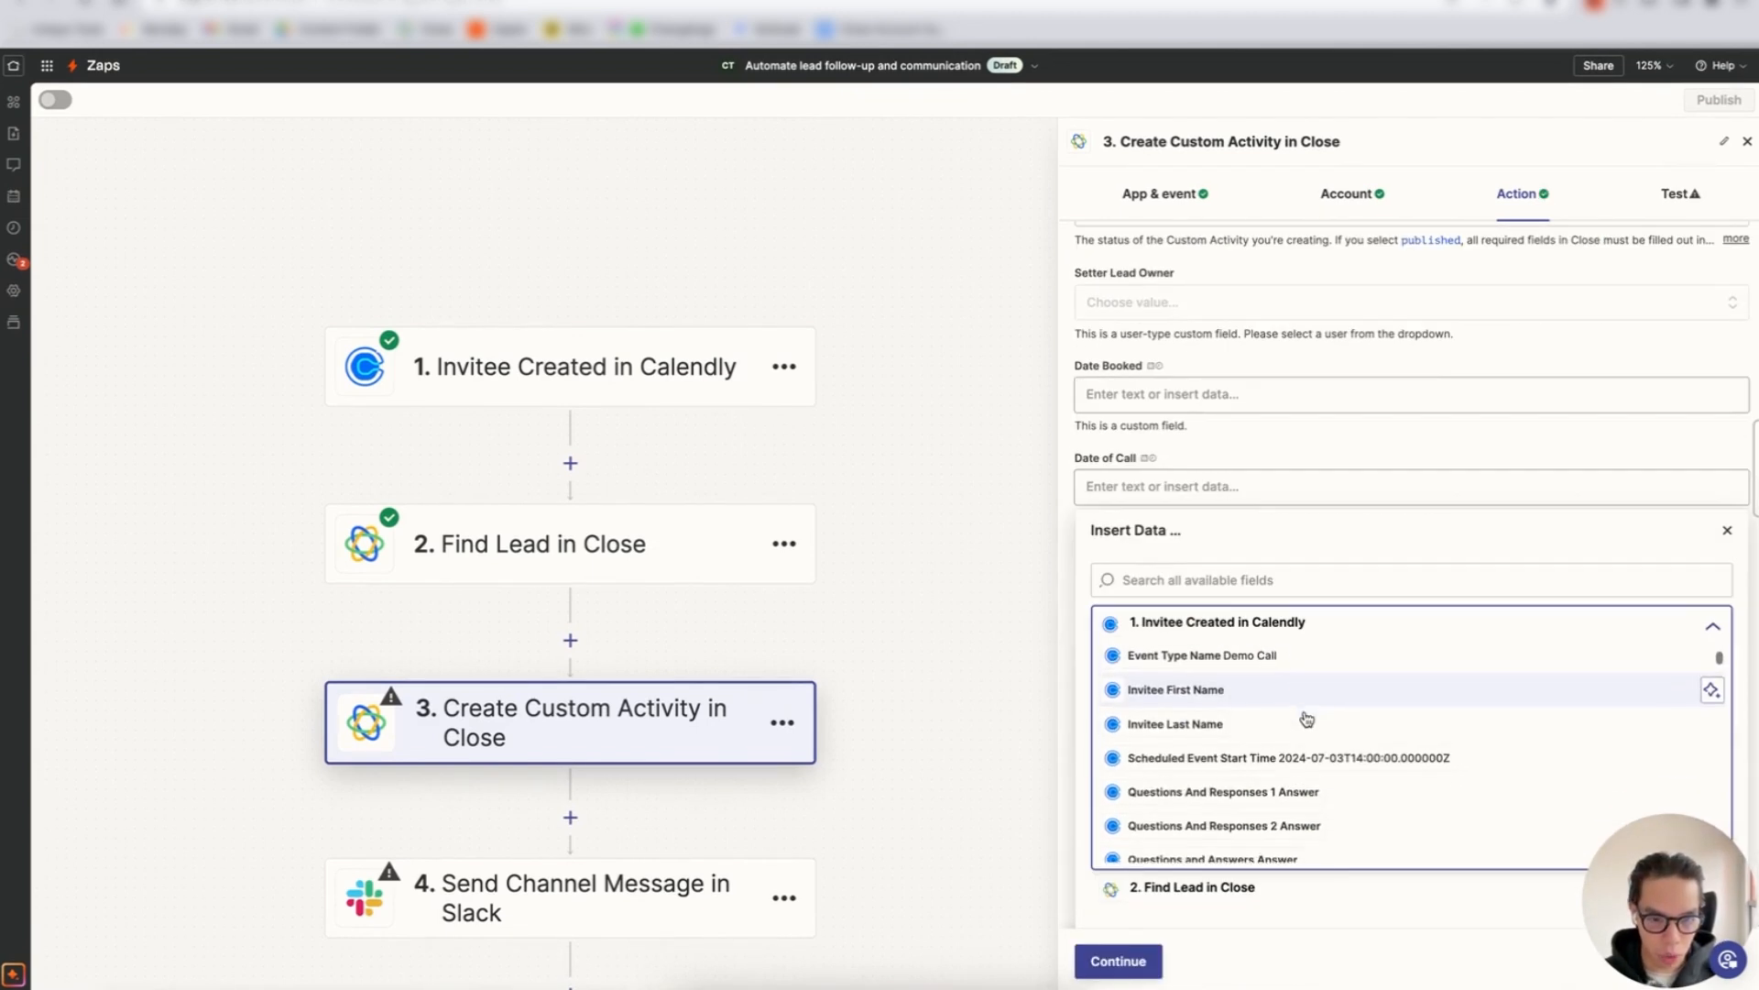
left_click(1287, 757)
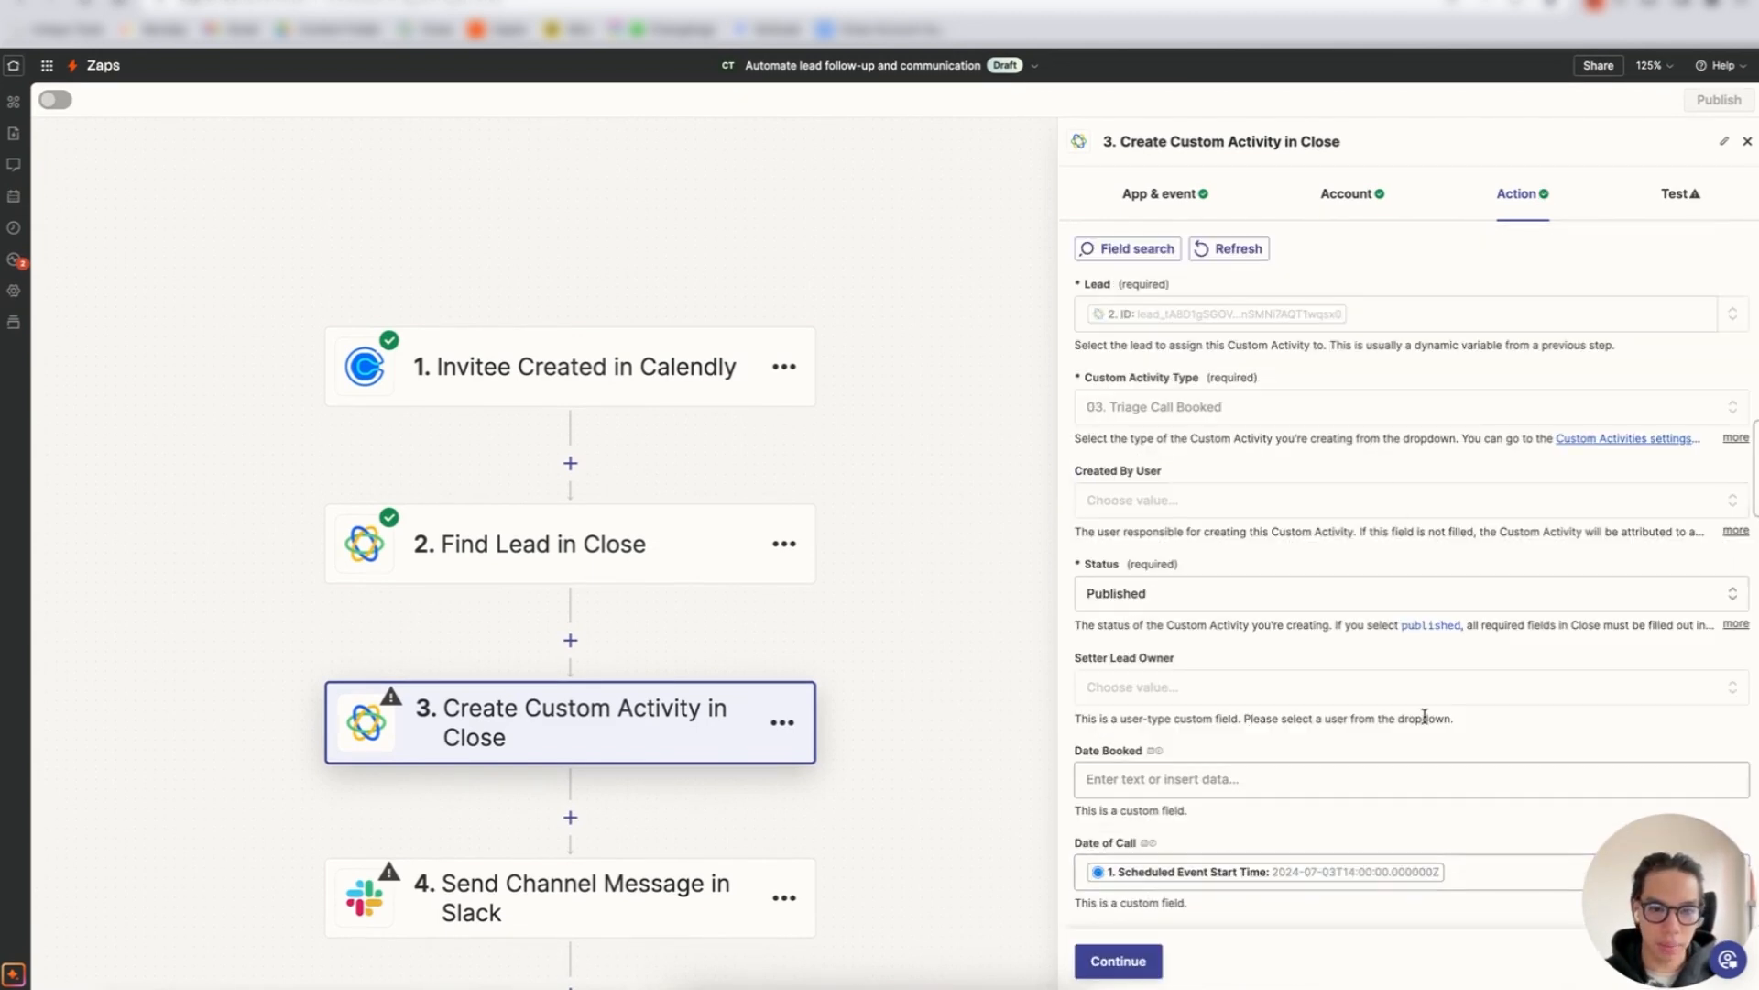
Step: Test the custom activity step and continue to the Slack message step
left_click(1117, 961)
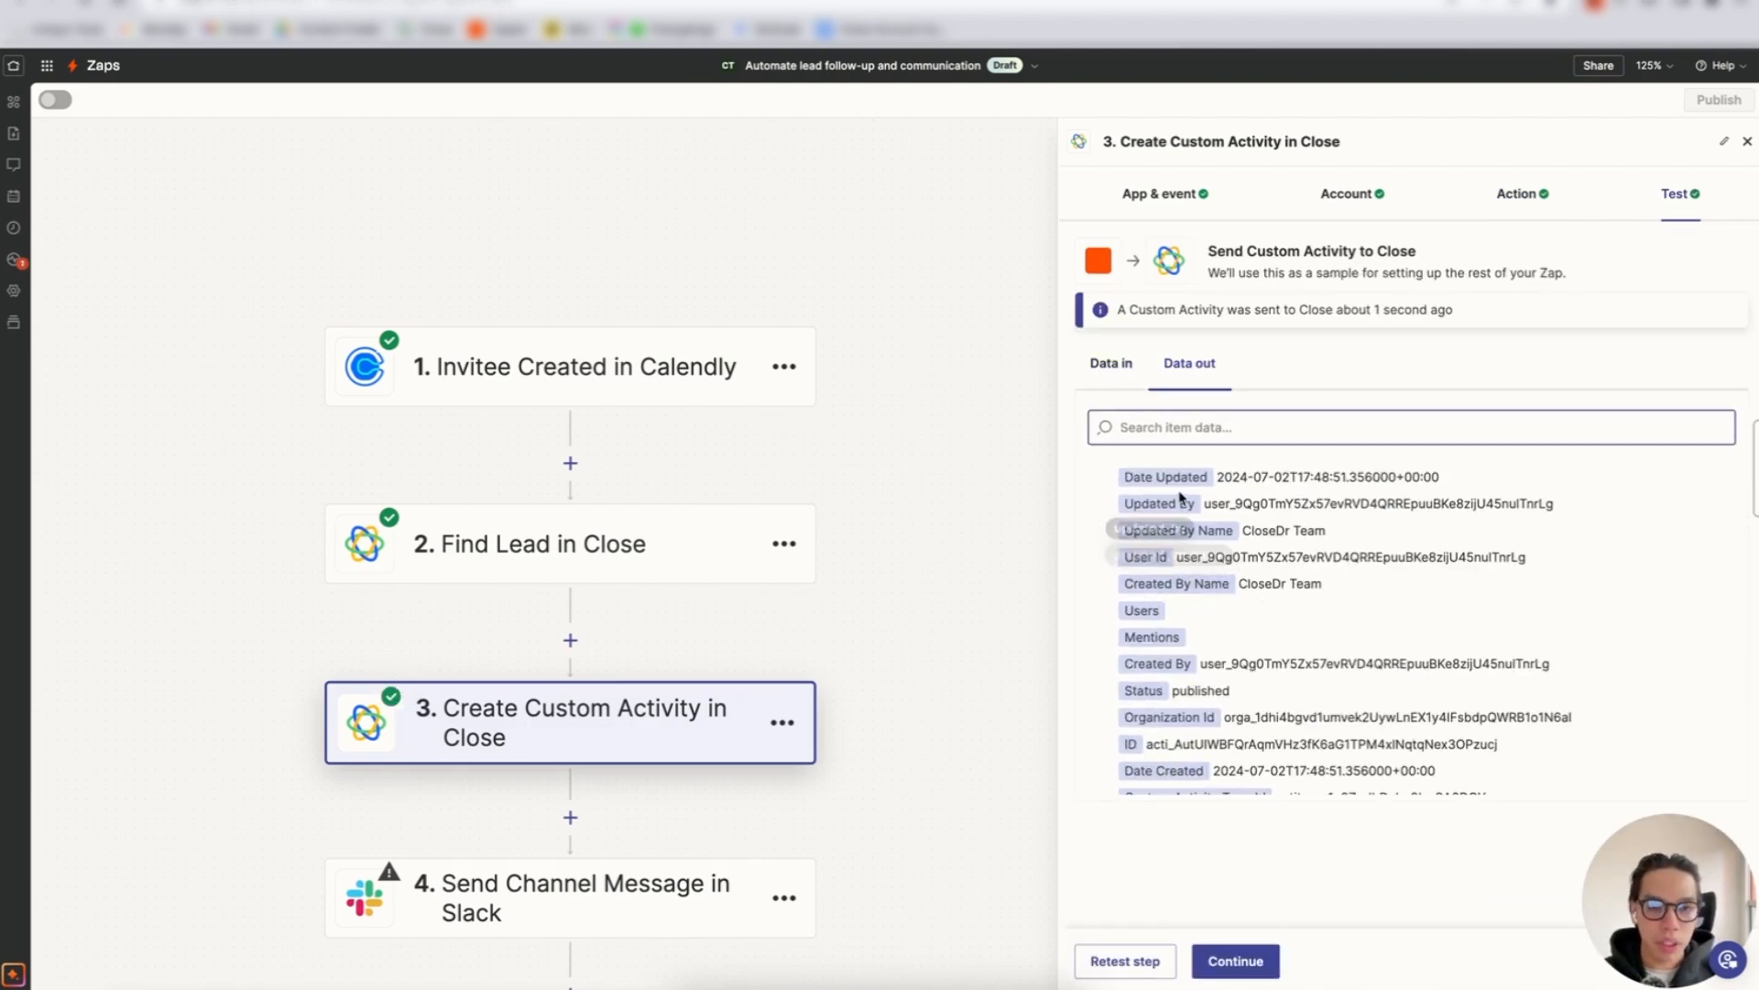
scroll("down", 3)
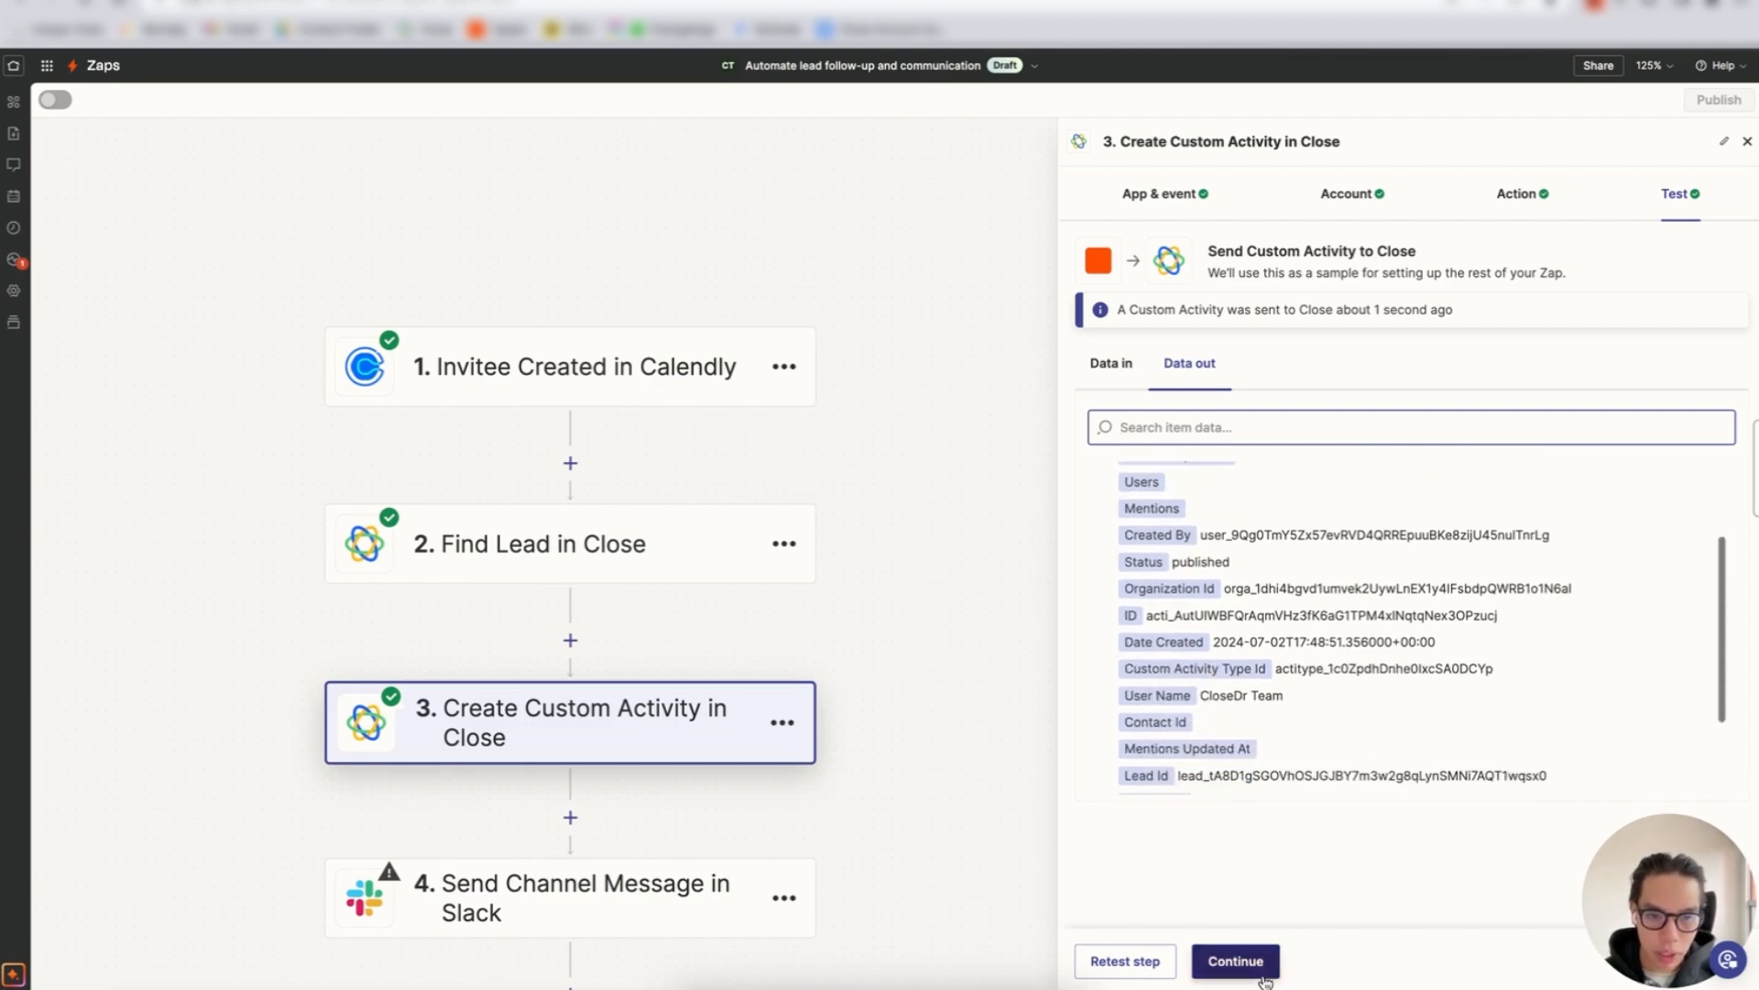
left_click(1234, 960)
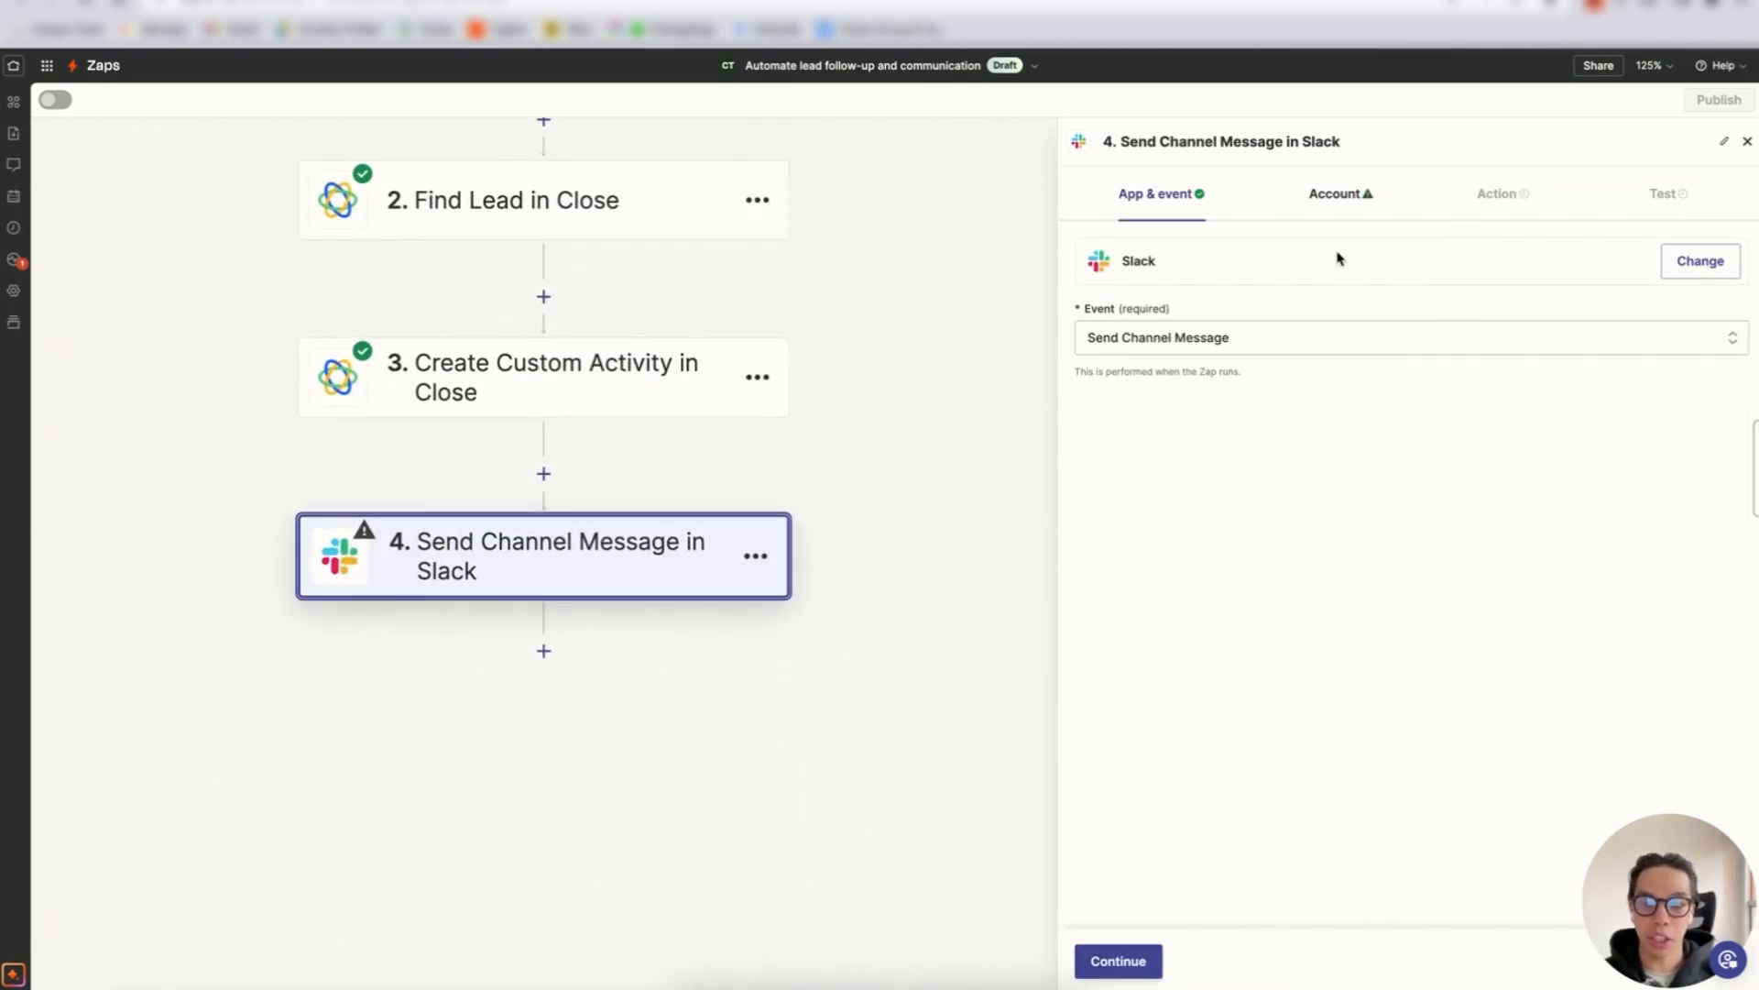
Step: Set the Slack message to the general channel with text 'Congrats a new booked call has been made.'
left_click(1336, 193)
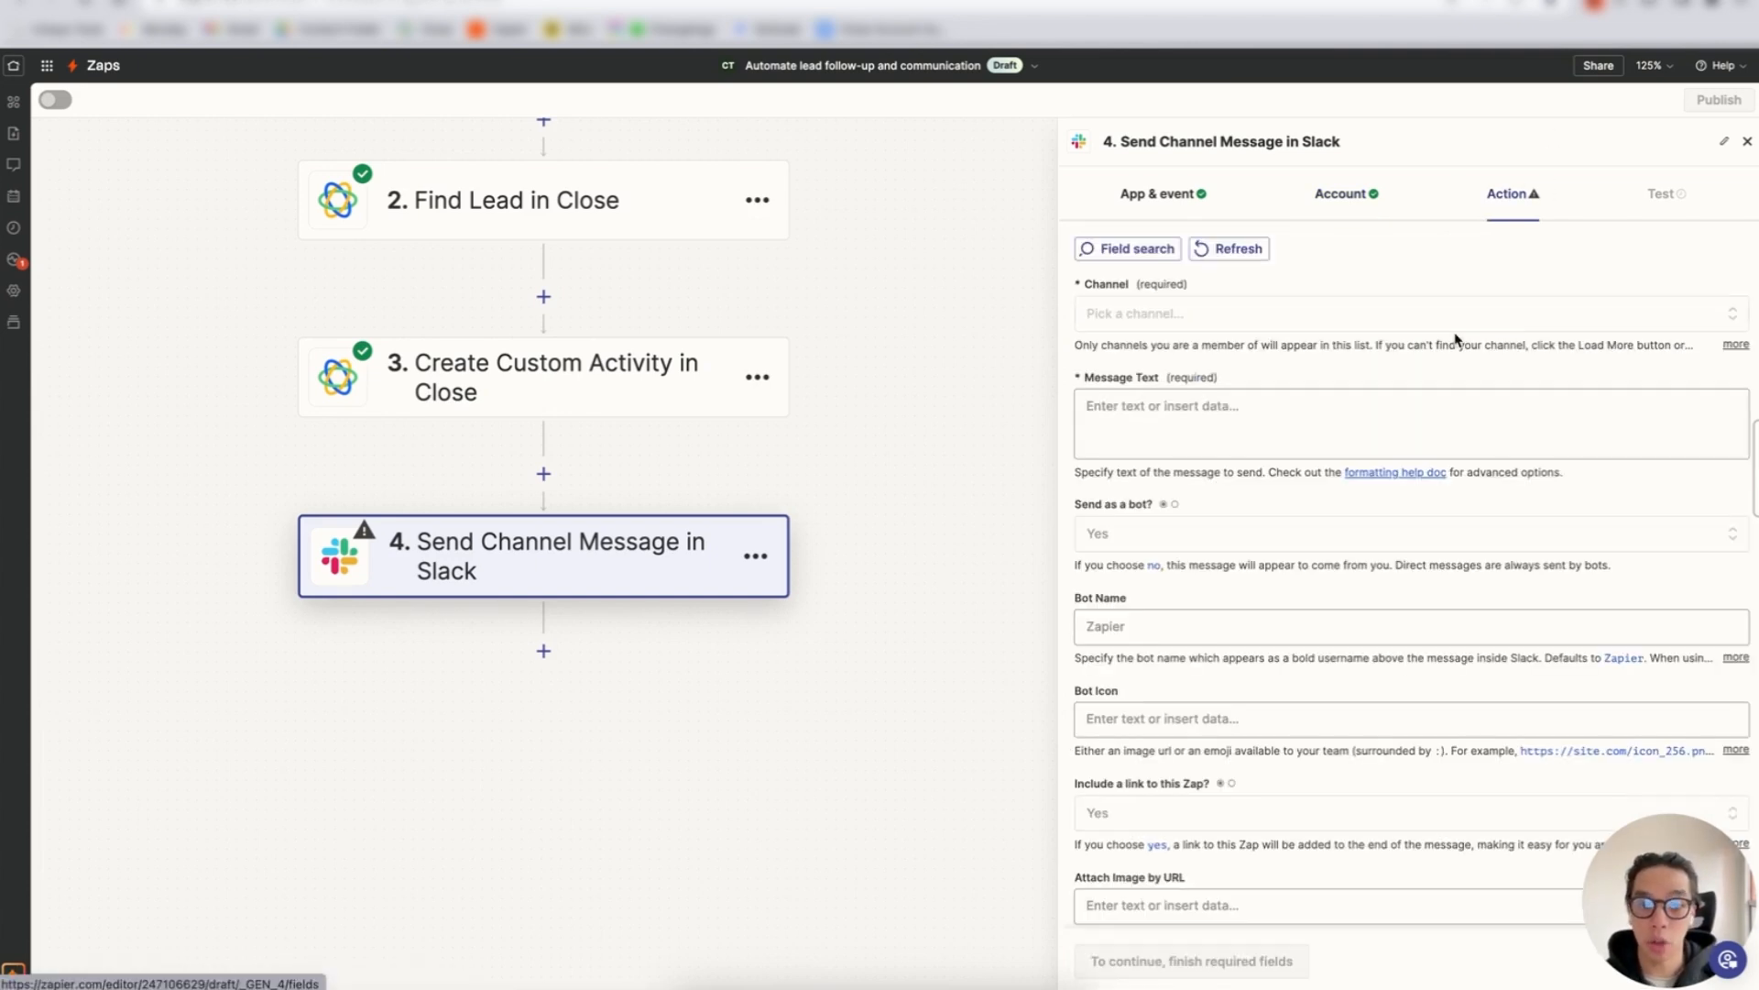
mouse_move(1444, 342)
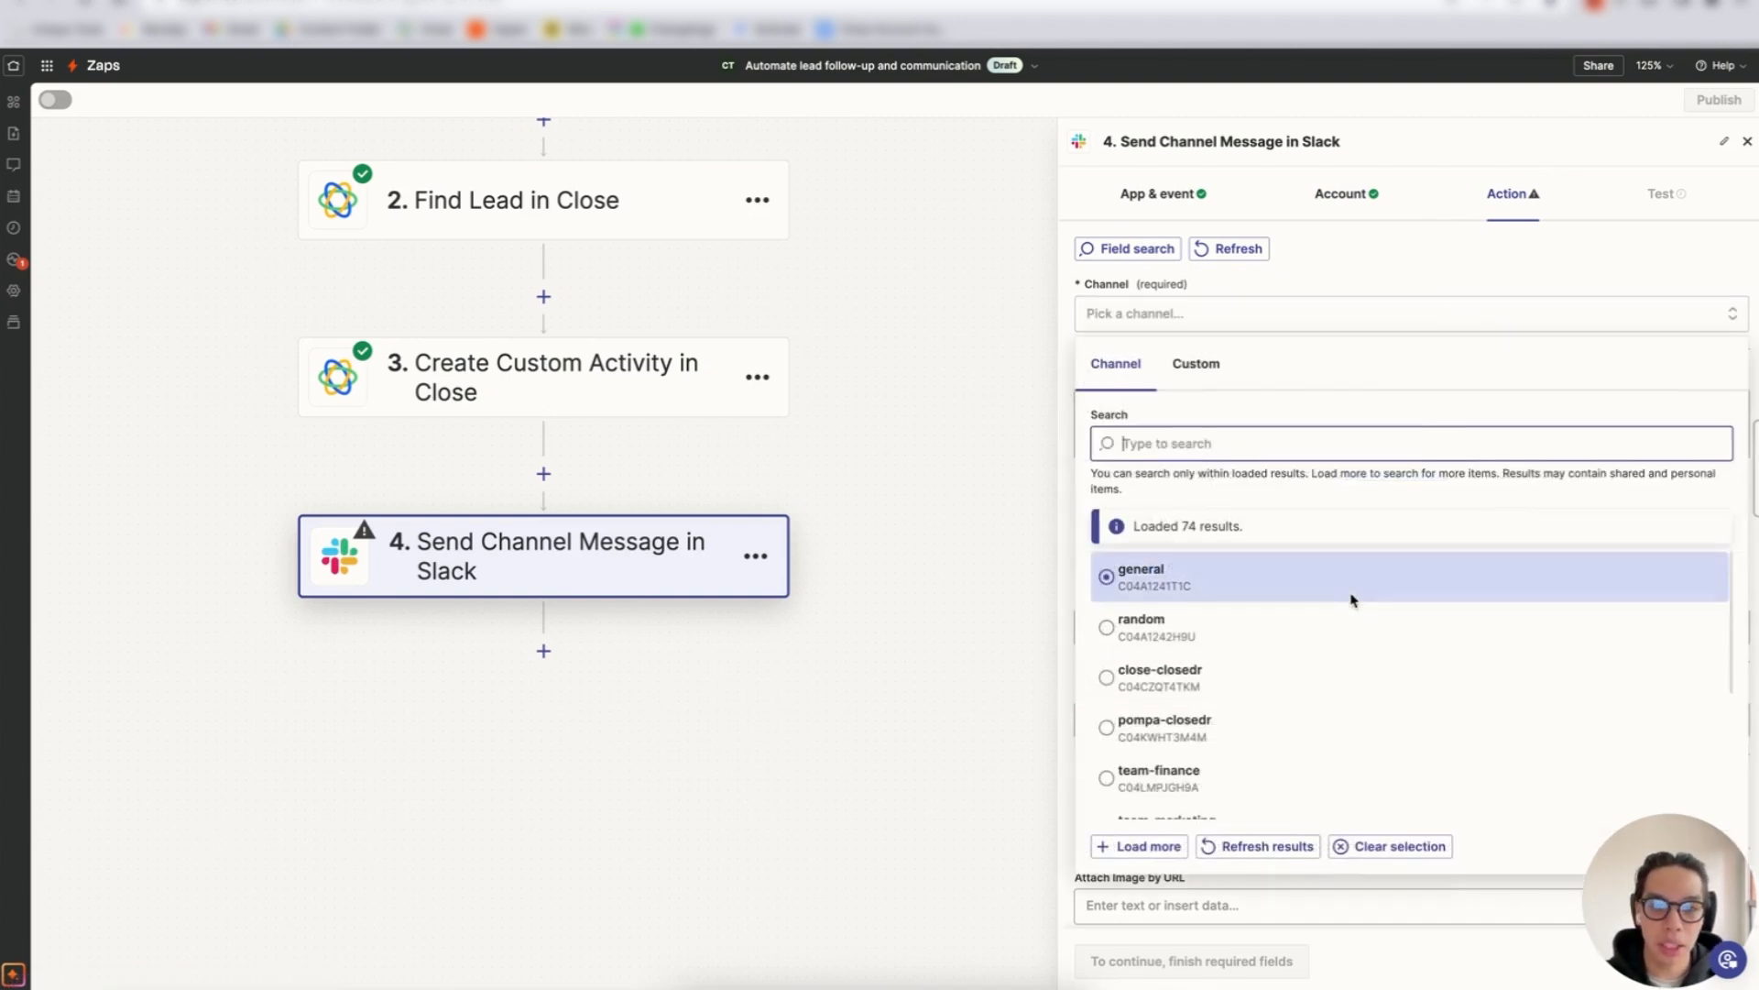
type("kevi")
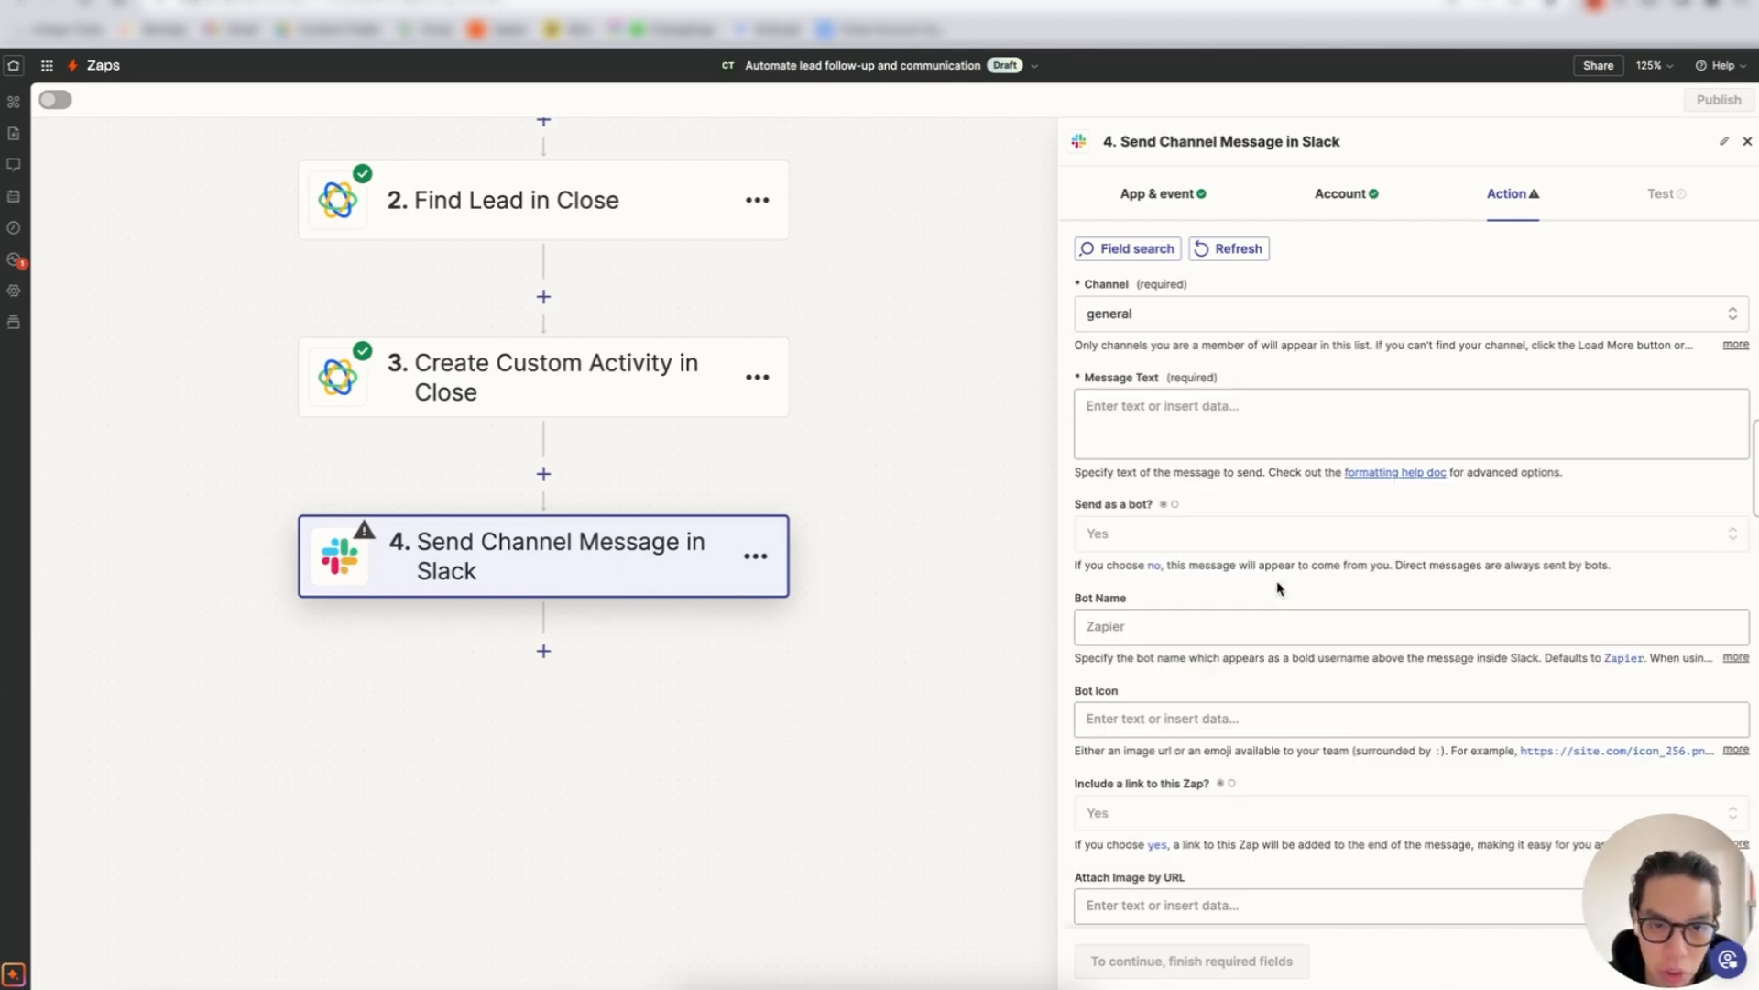
type("Congrats a new booked call has been made.")
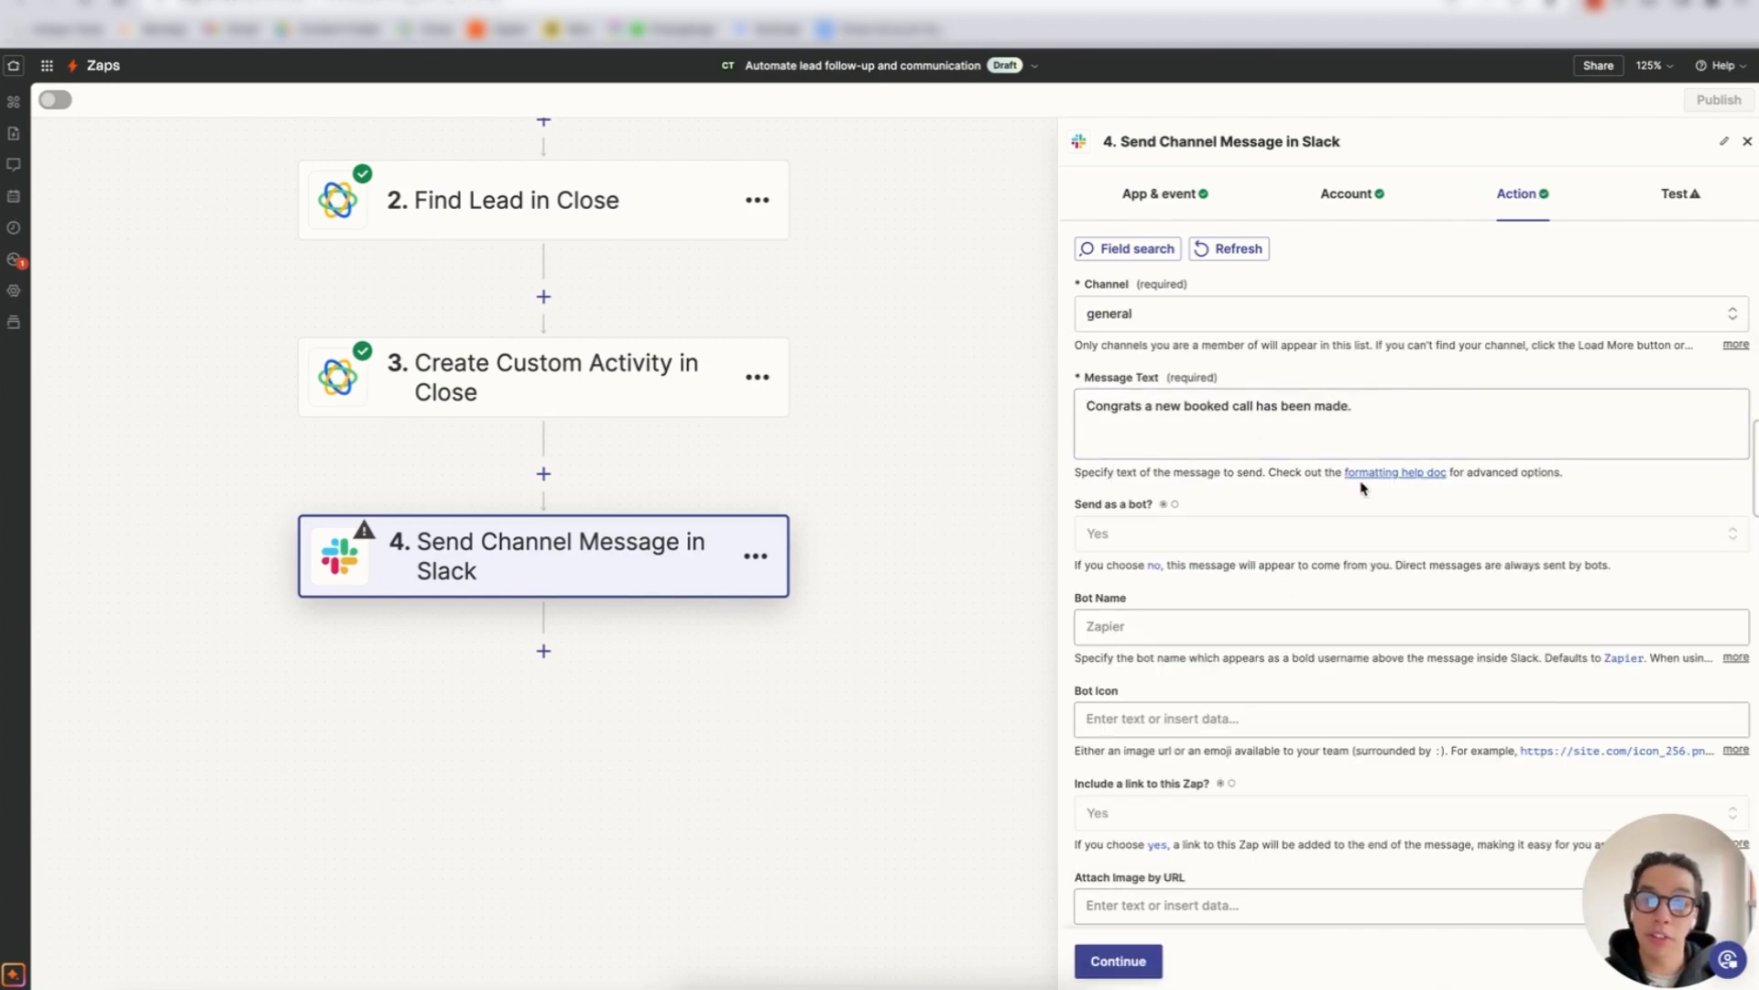
mouse_move(1393, 473)
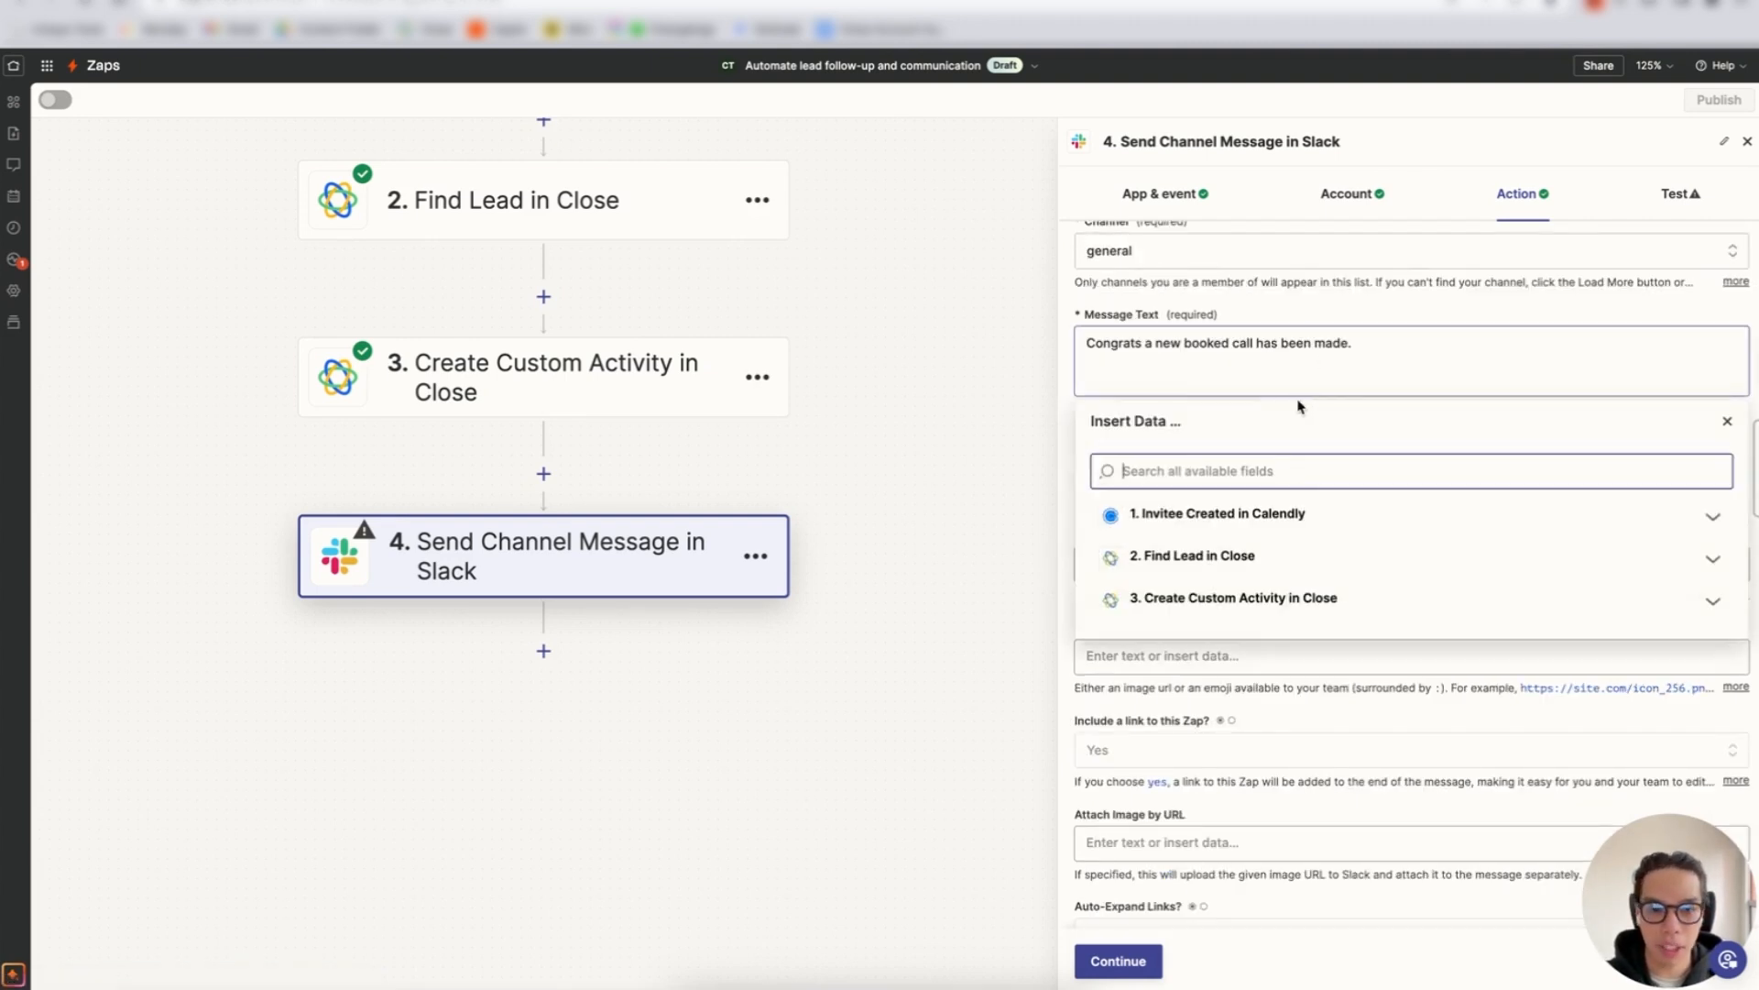
left_click(1347, 359)
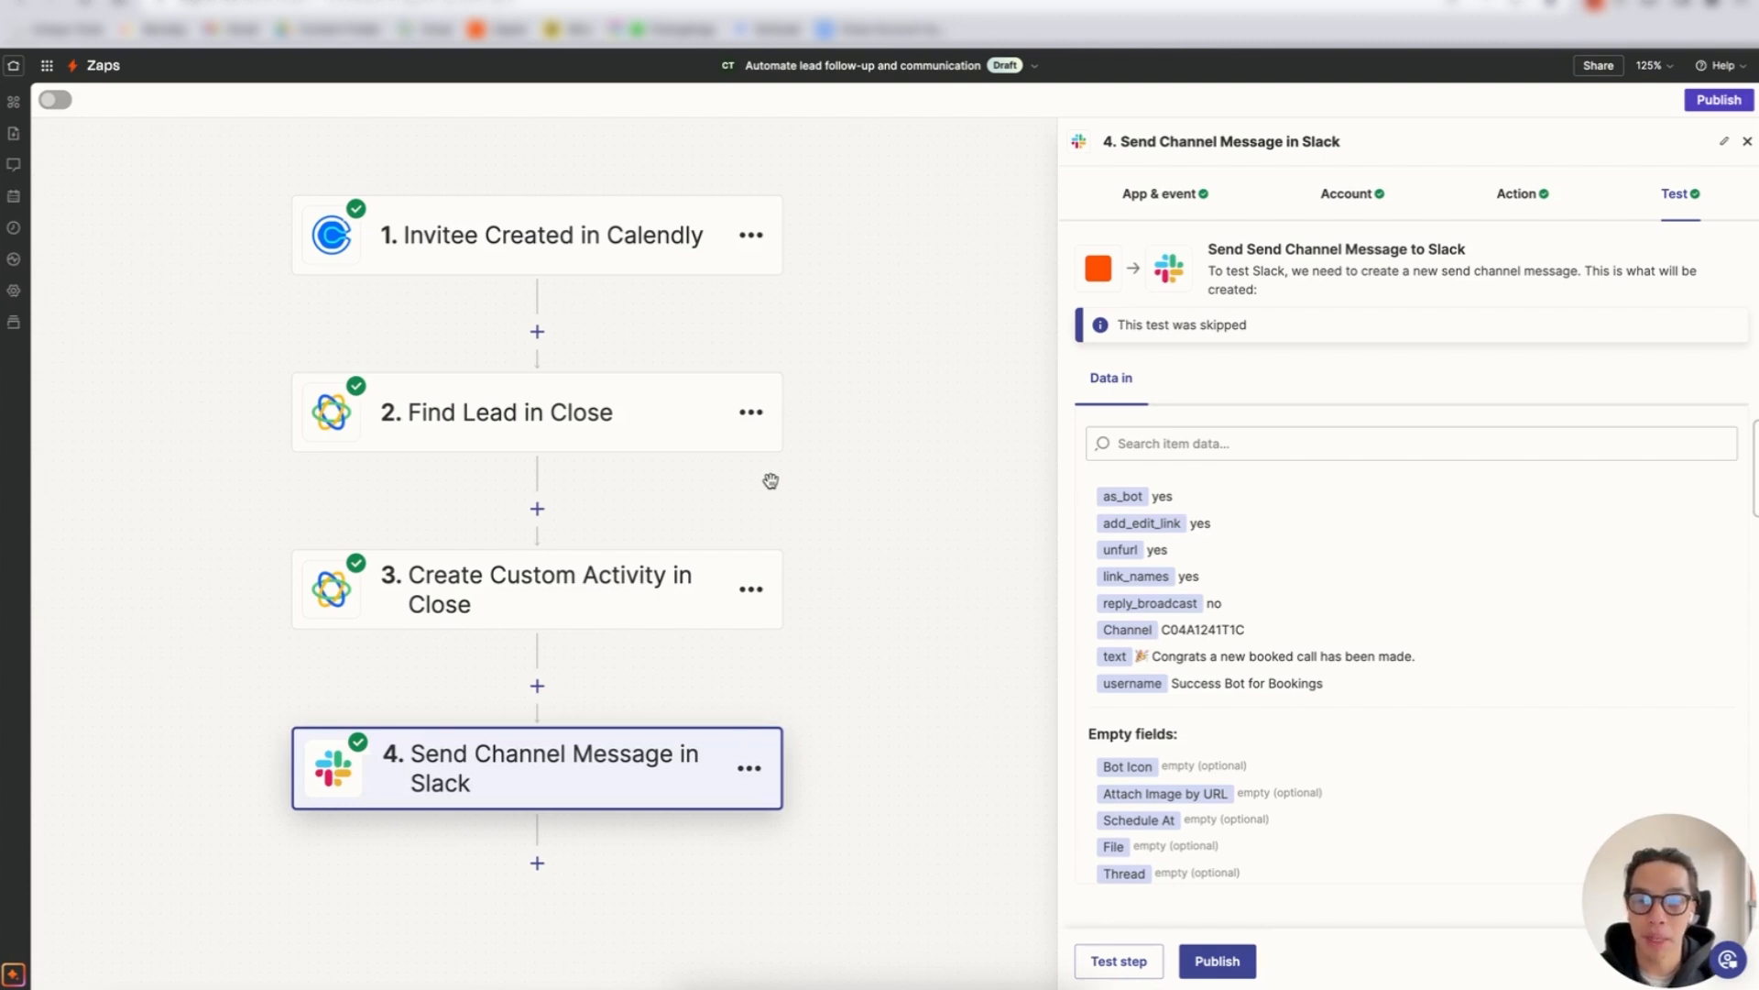
mouse_move(823, 478)
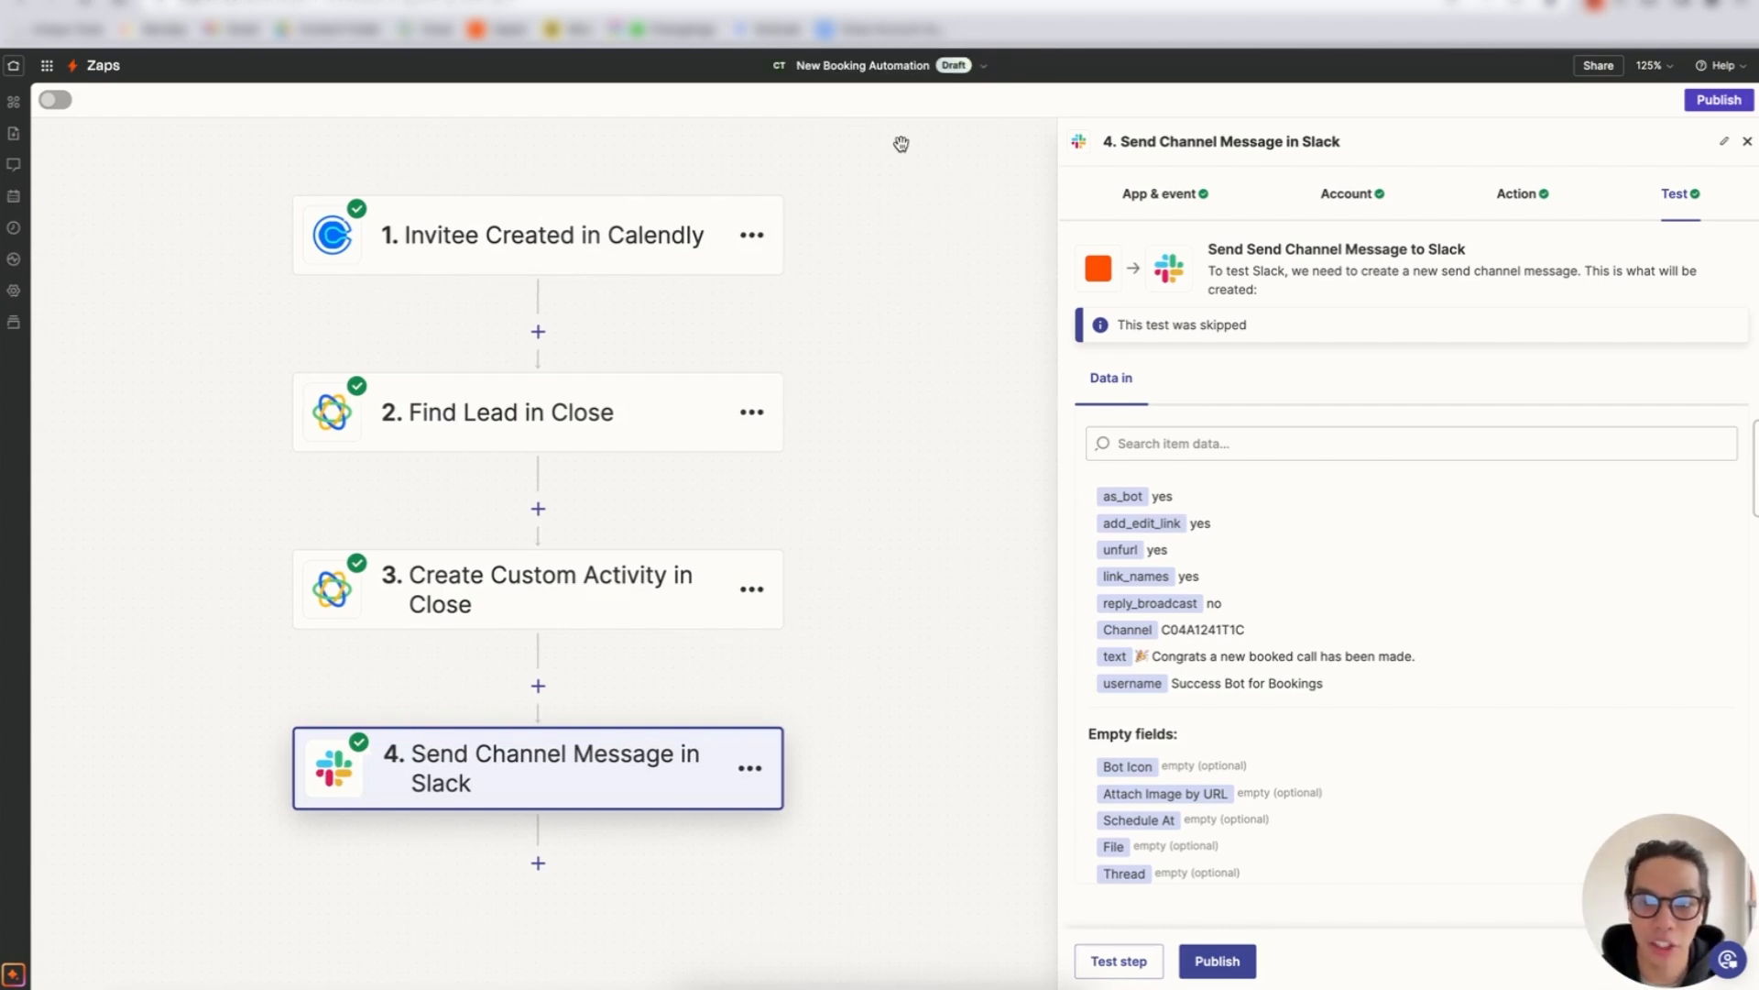
mouse_move(860, 143)
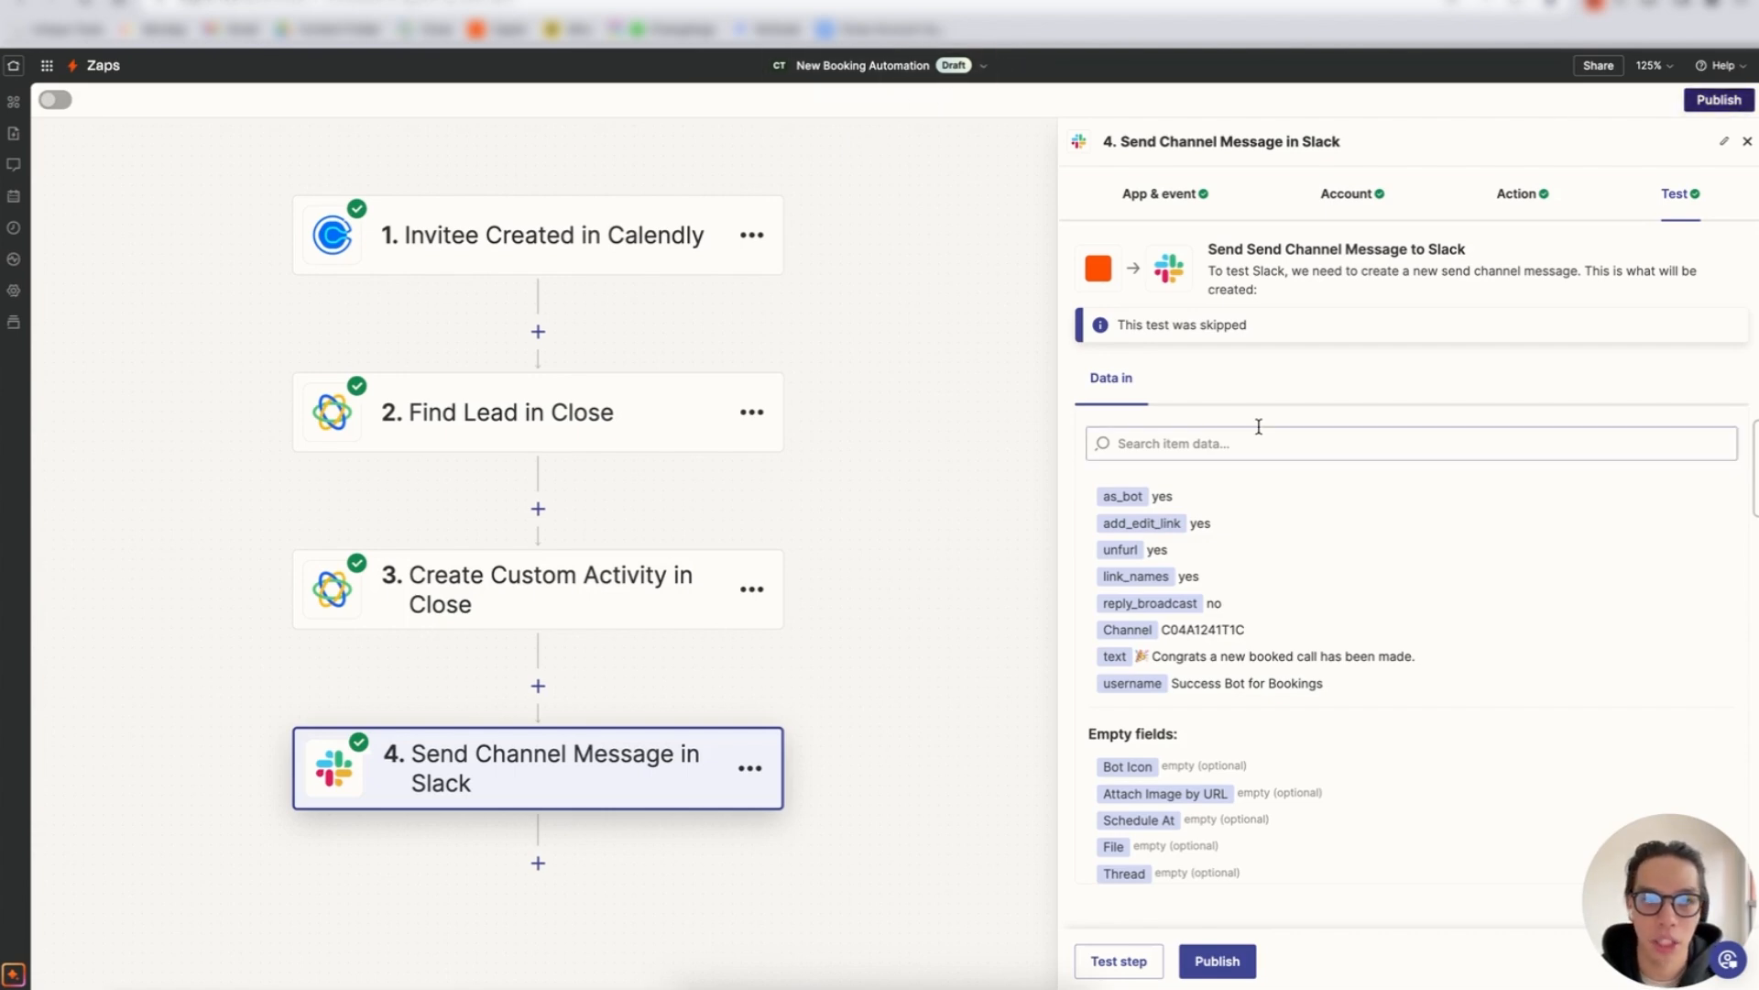
Step: Finish the Slack step with bot name Success Bot for Bookings, skipping the test
left_click(1217, 961)
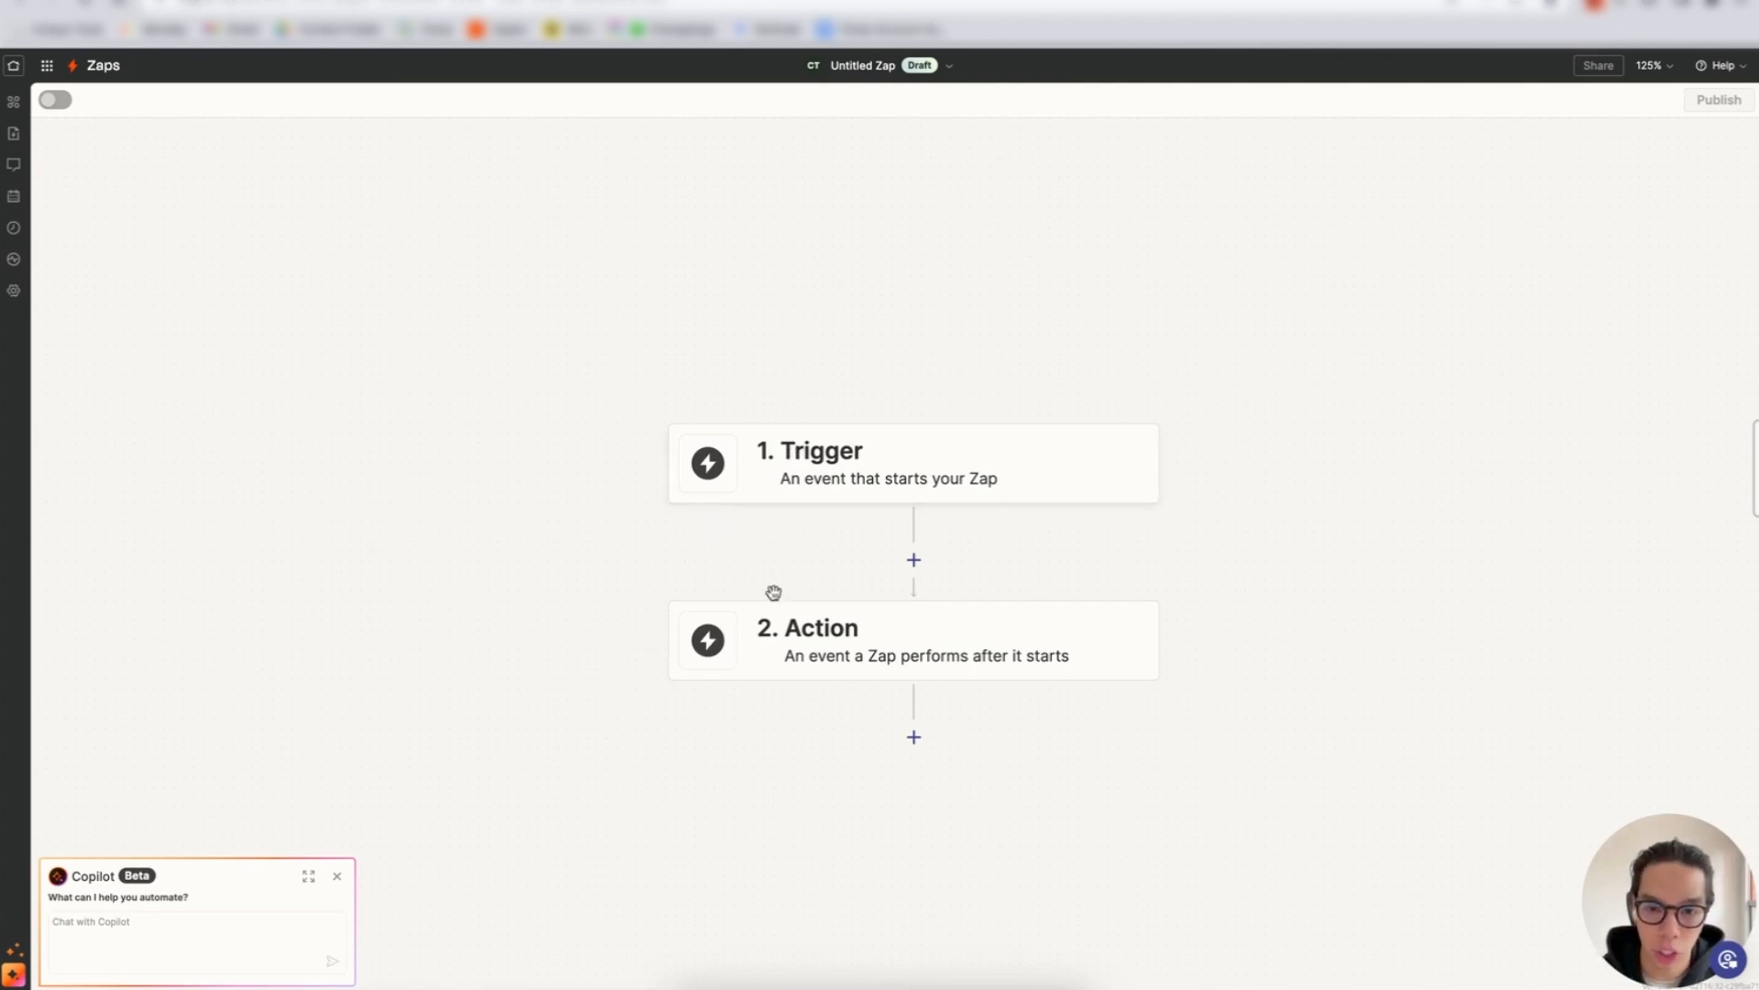
Step: Describe the 'New Fillout form completed' to Close and Slack workflow to Copilot and send it
left_click(196, 942)
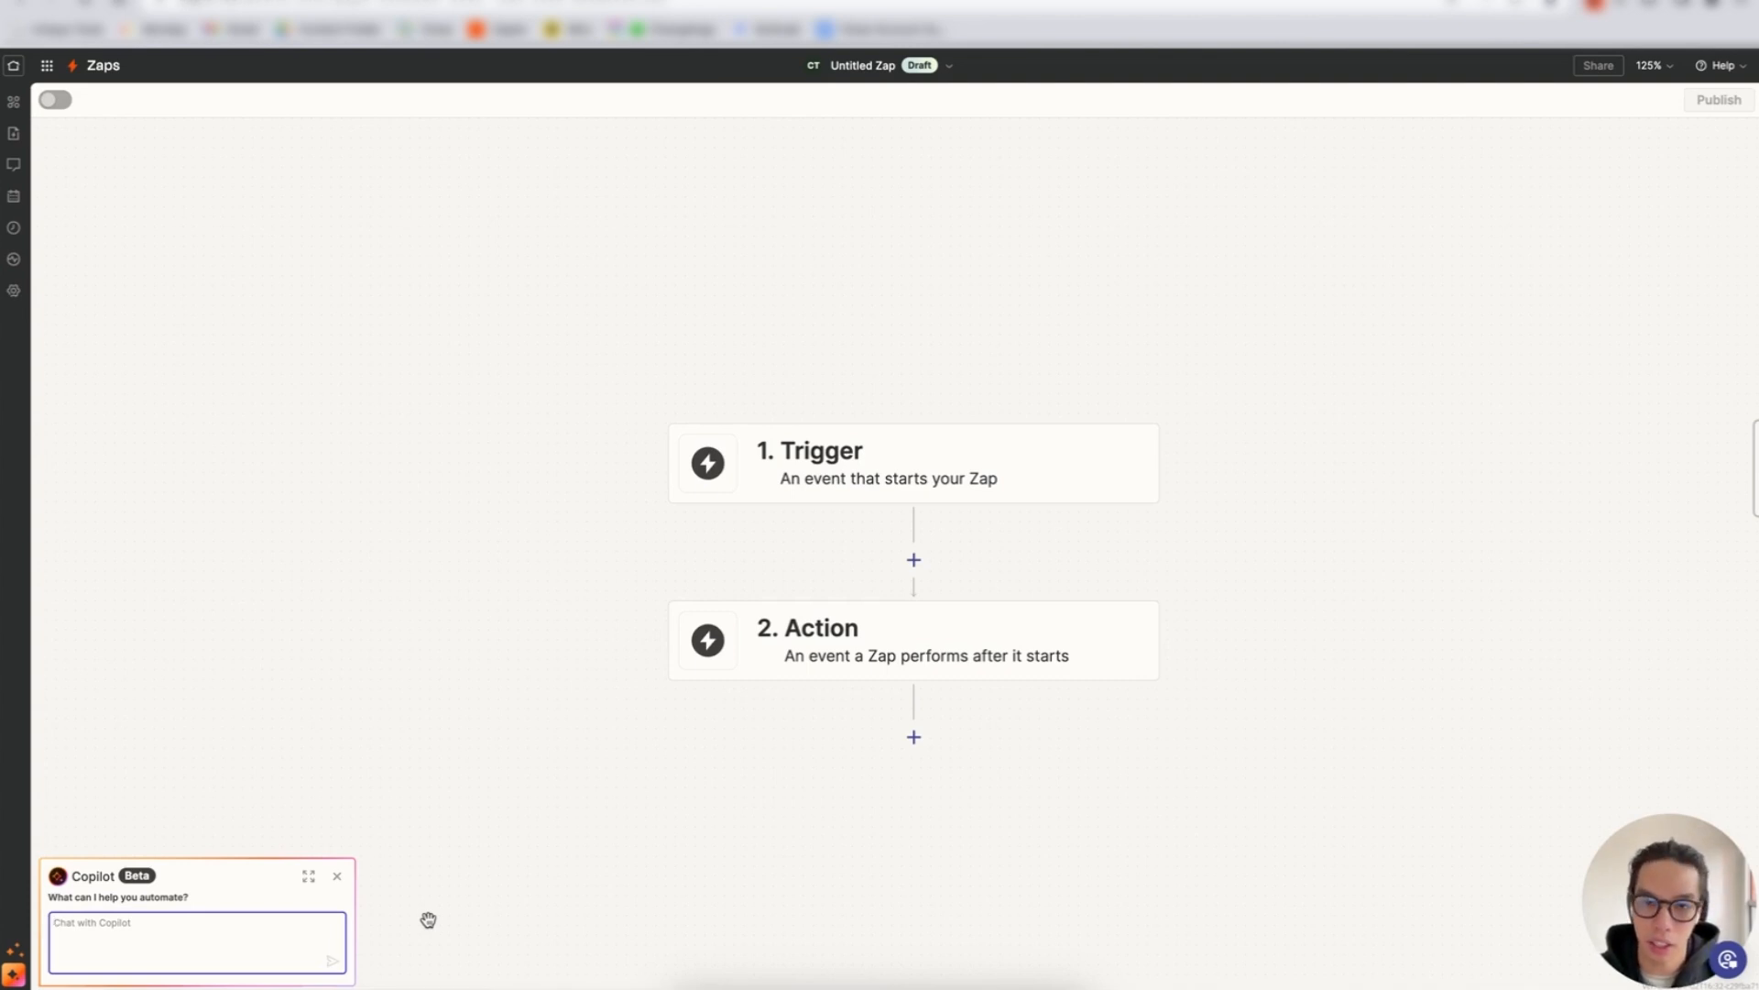
type("New Fillout form comp")
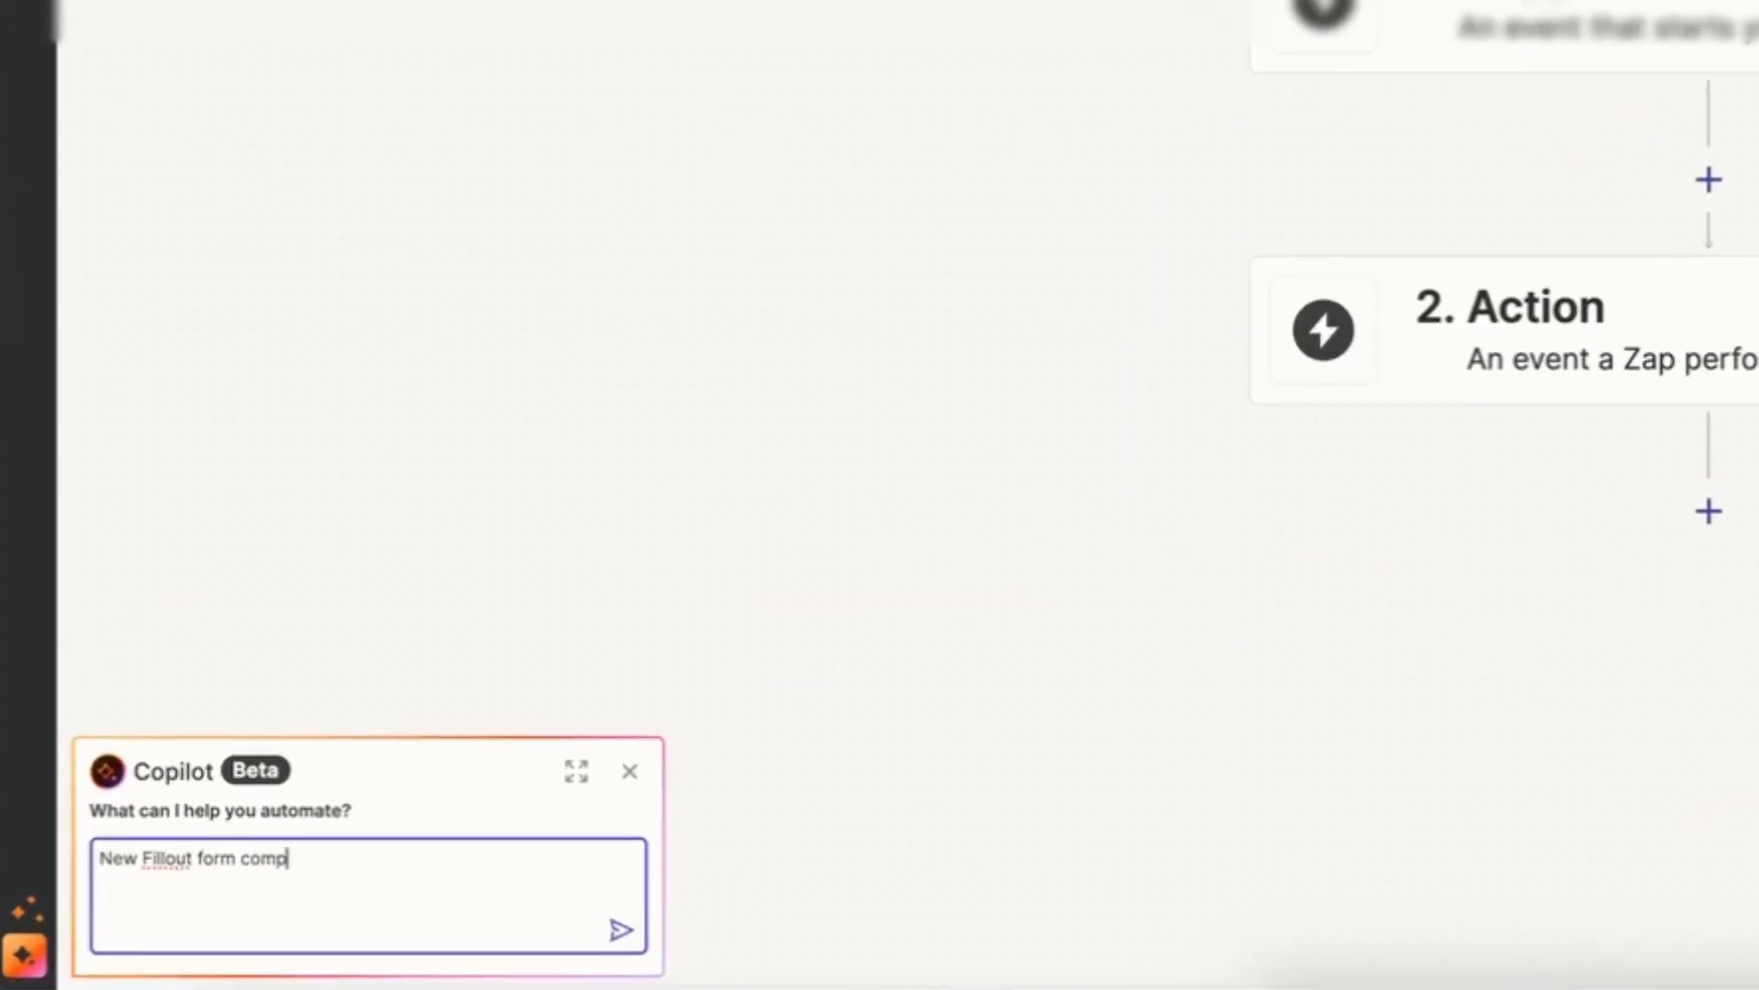
type("leted")
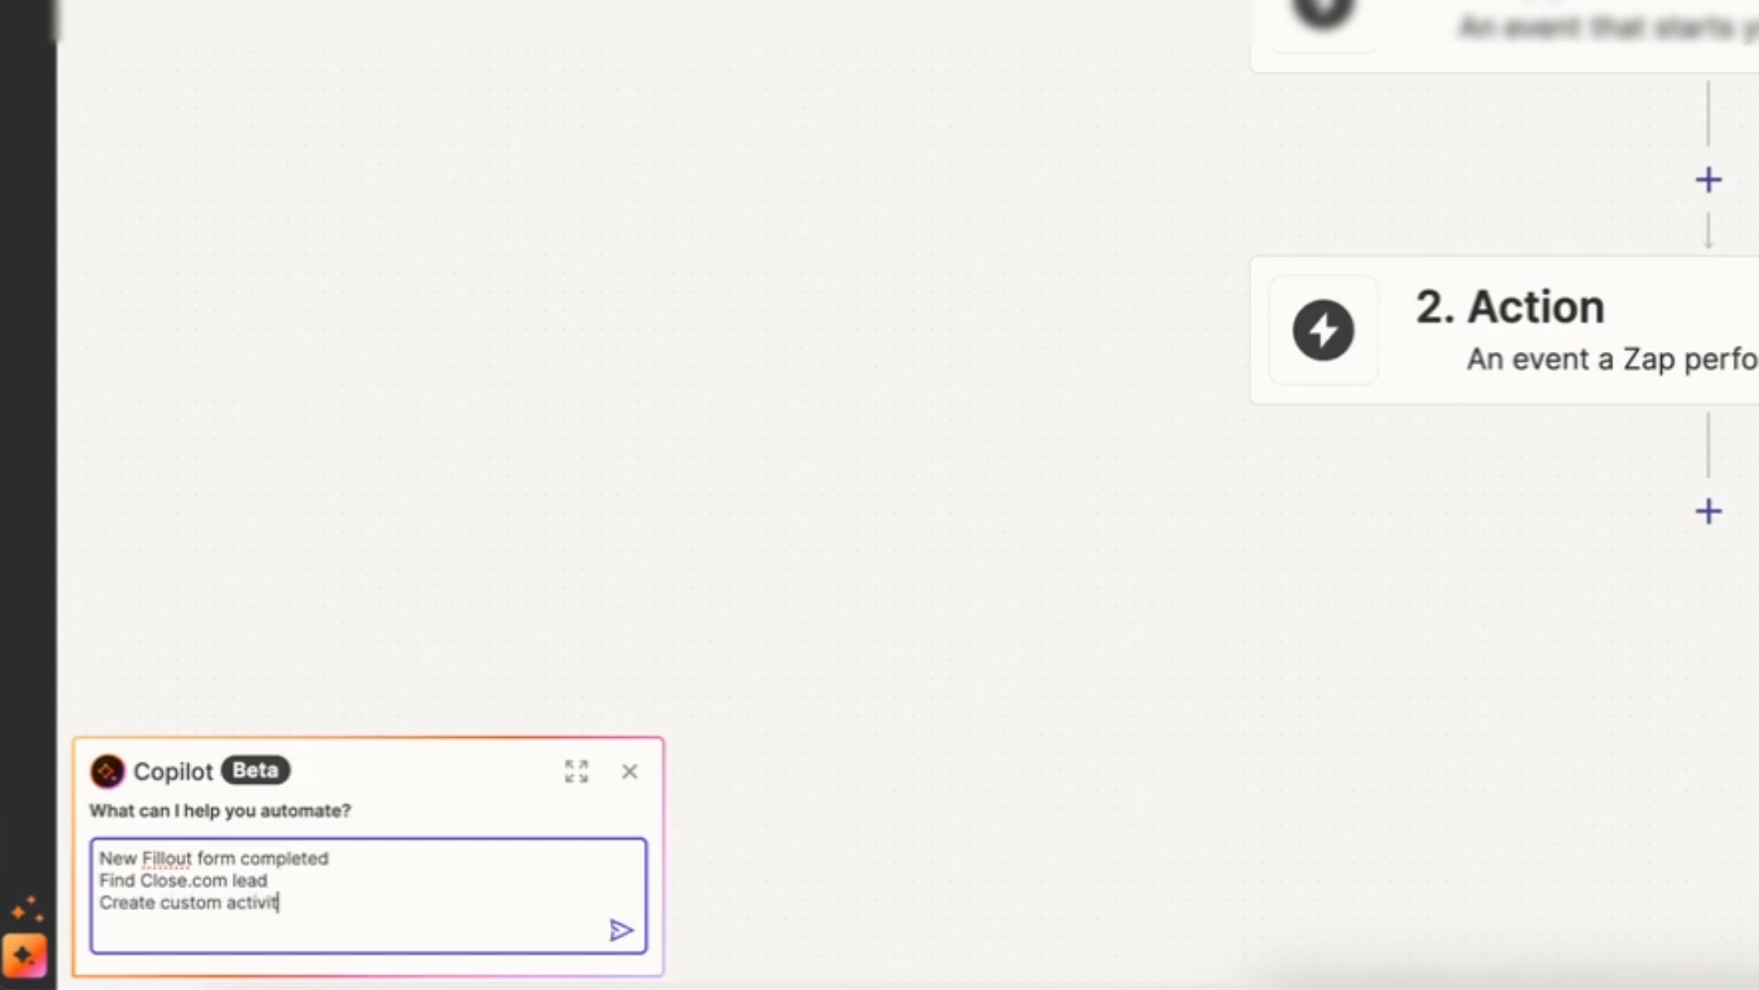
left_click(621, 929)
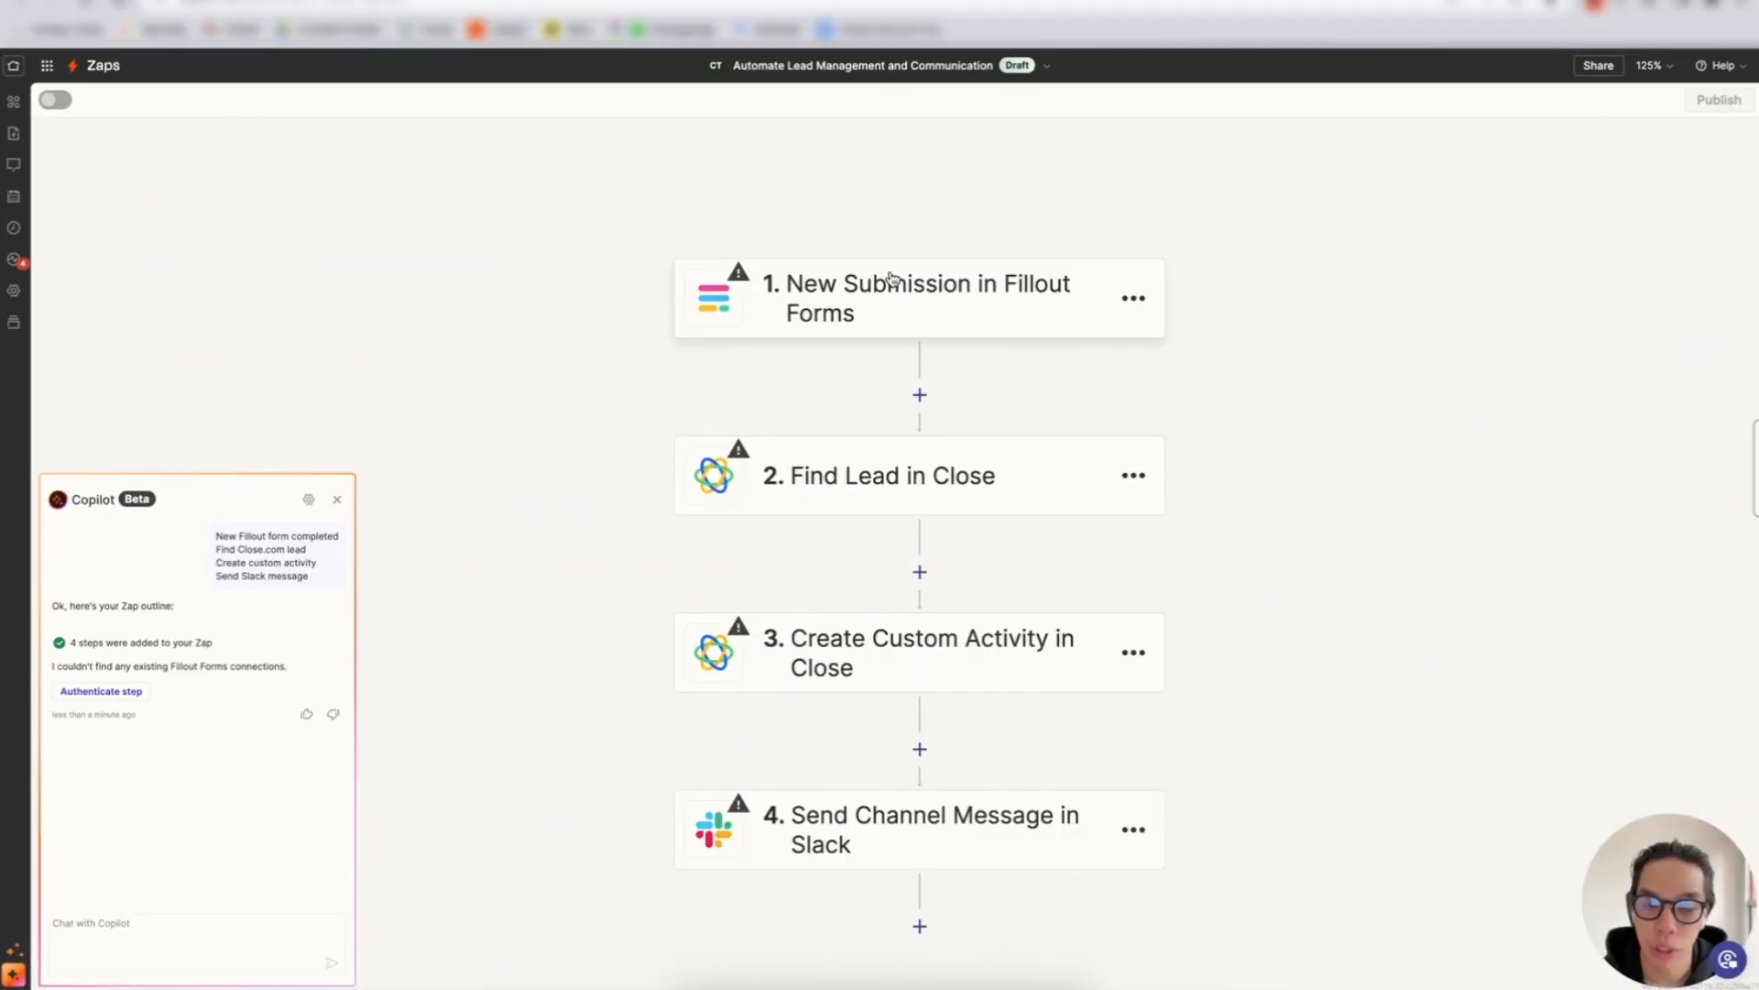
Step: Connect a Fillout Forms account to the New Submission trigger and confirm it
left_click(918, 297)
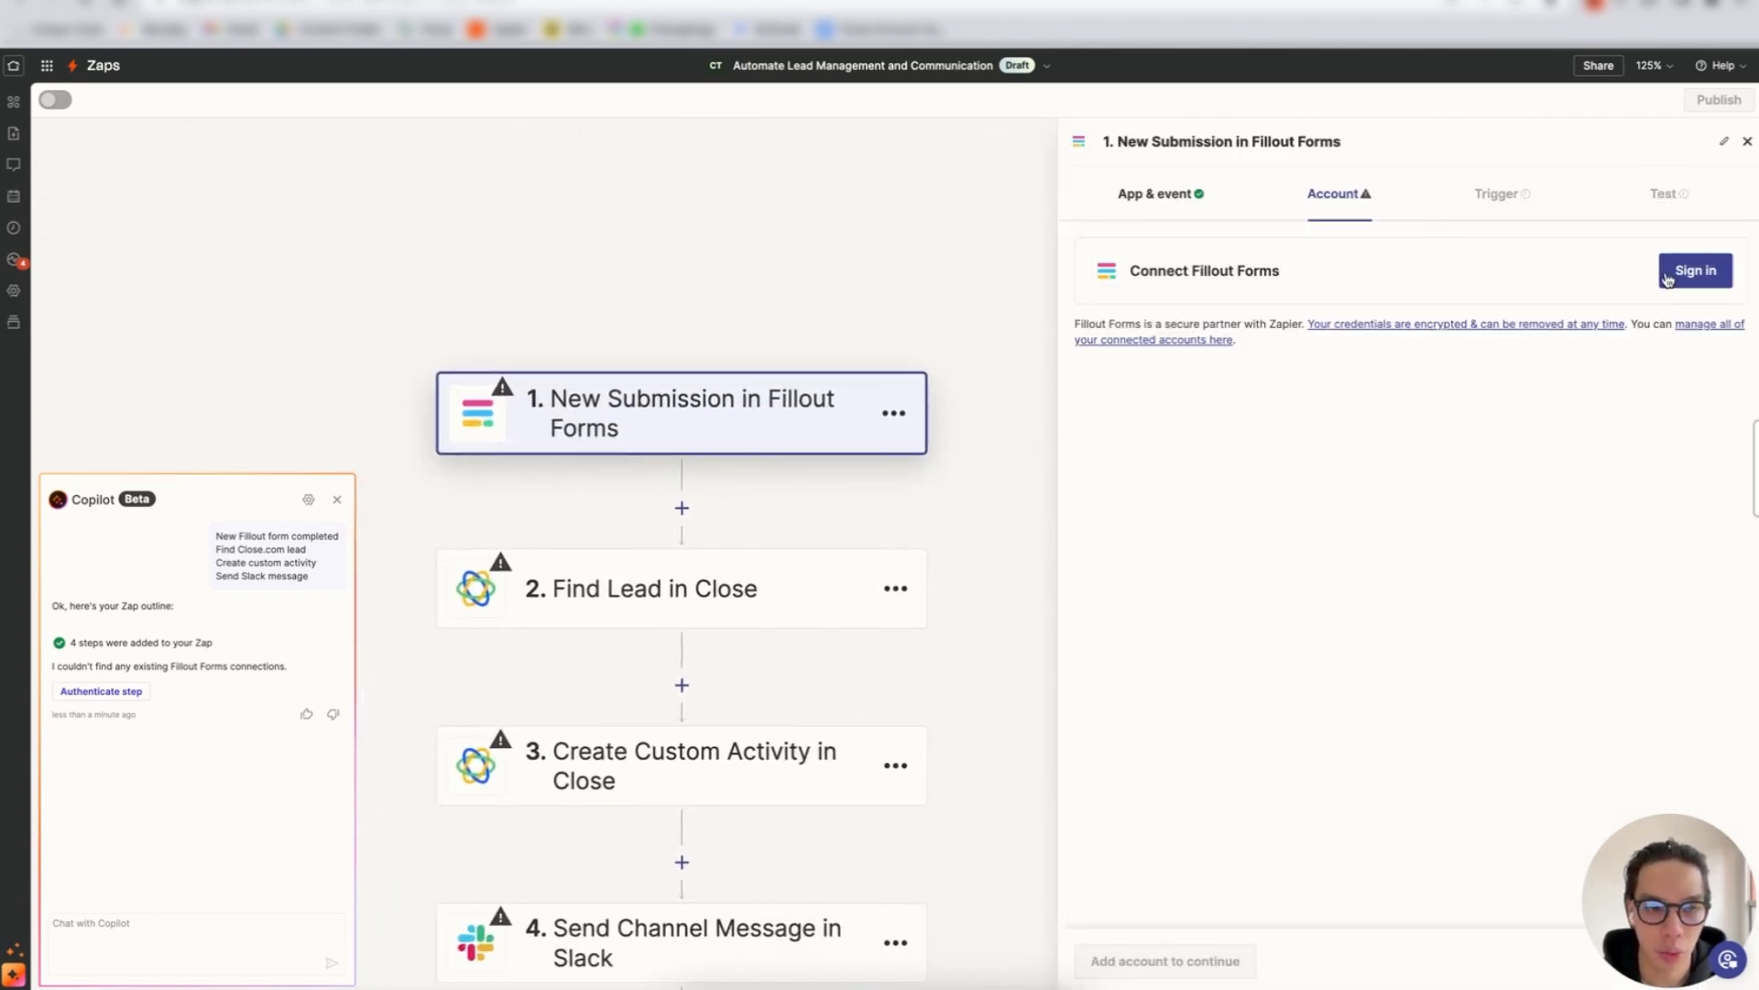
left_click(1694, 269)
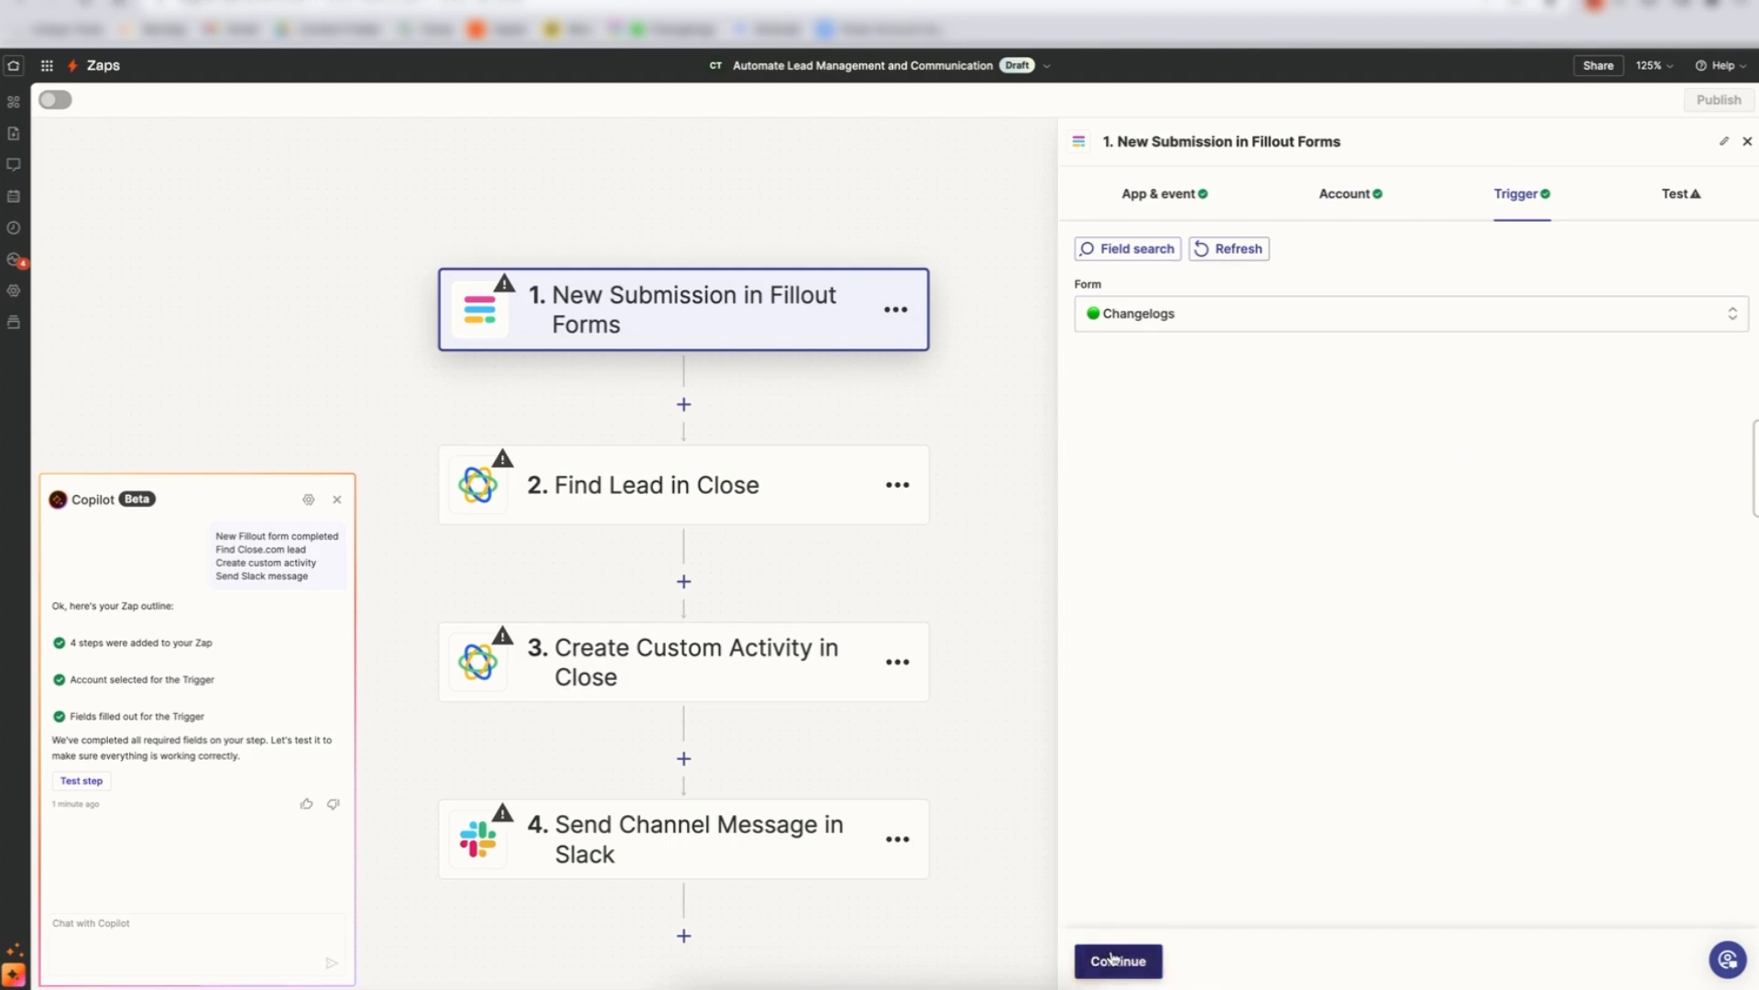
left_click(1116, 960)
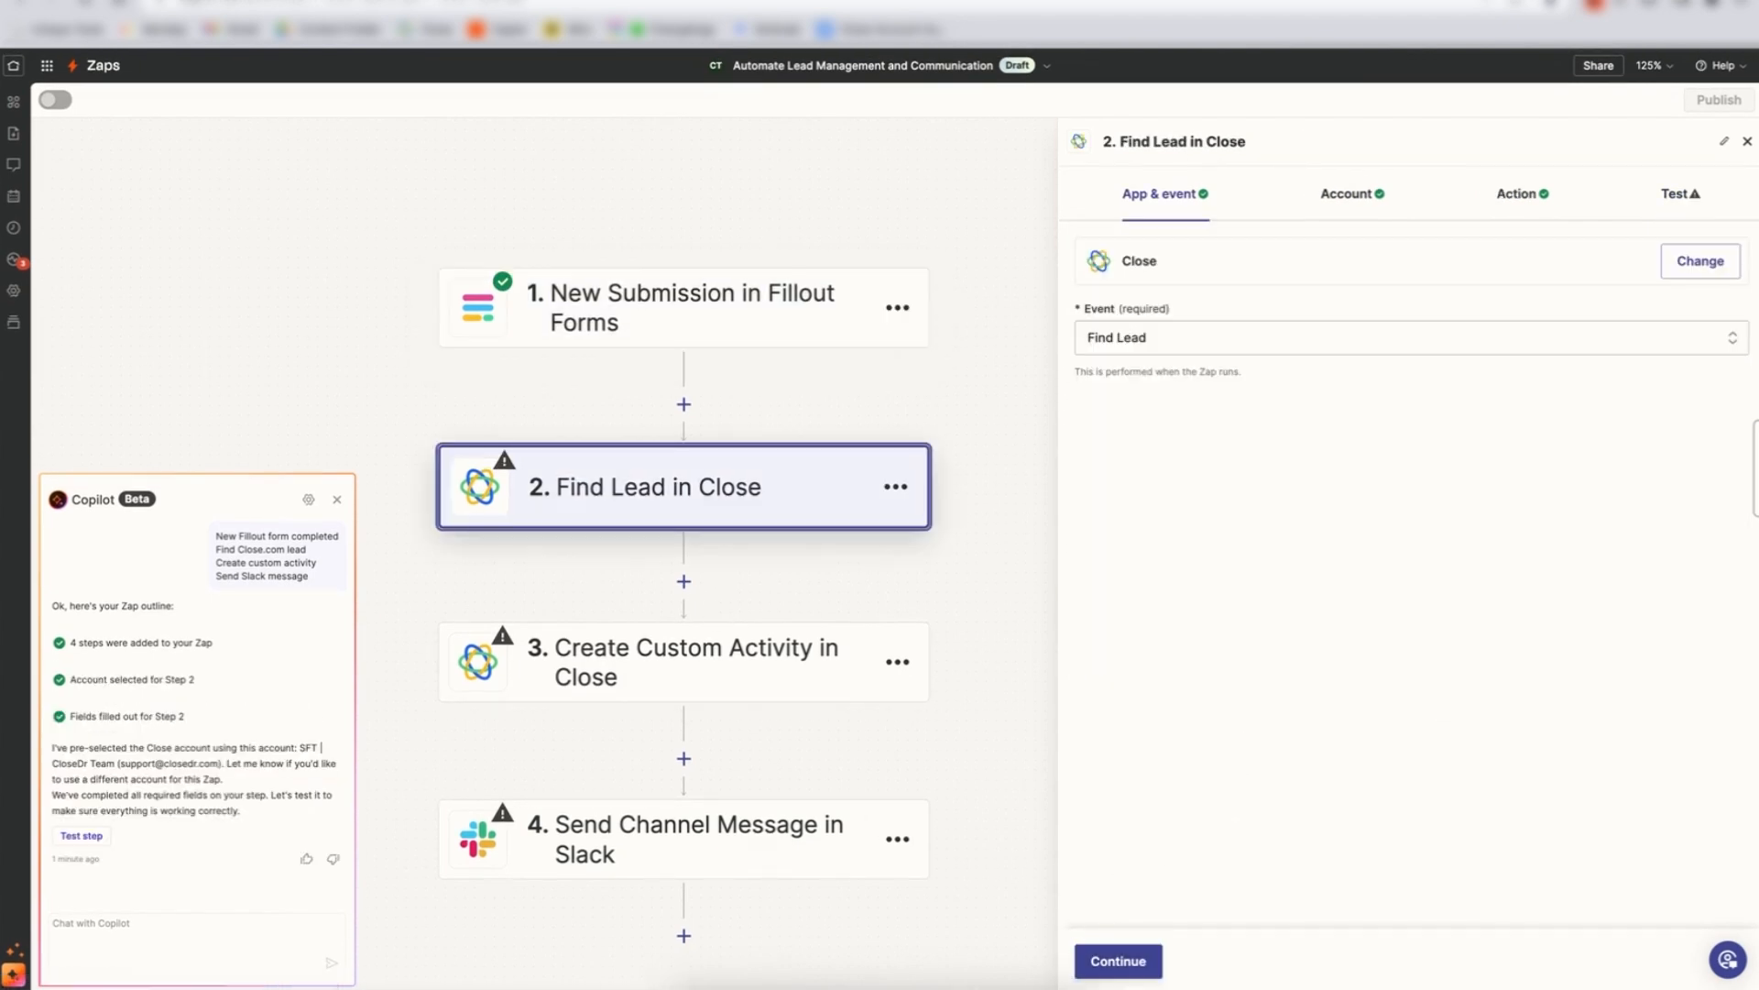
Step: Review the Find Lead in Close email mapping, test it and continue to the custom activity step
left_click(1351, 192)
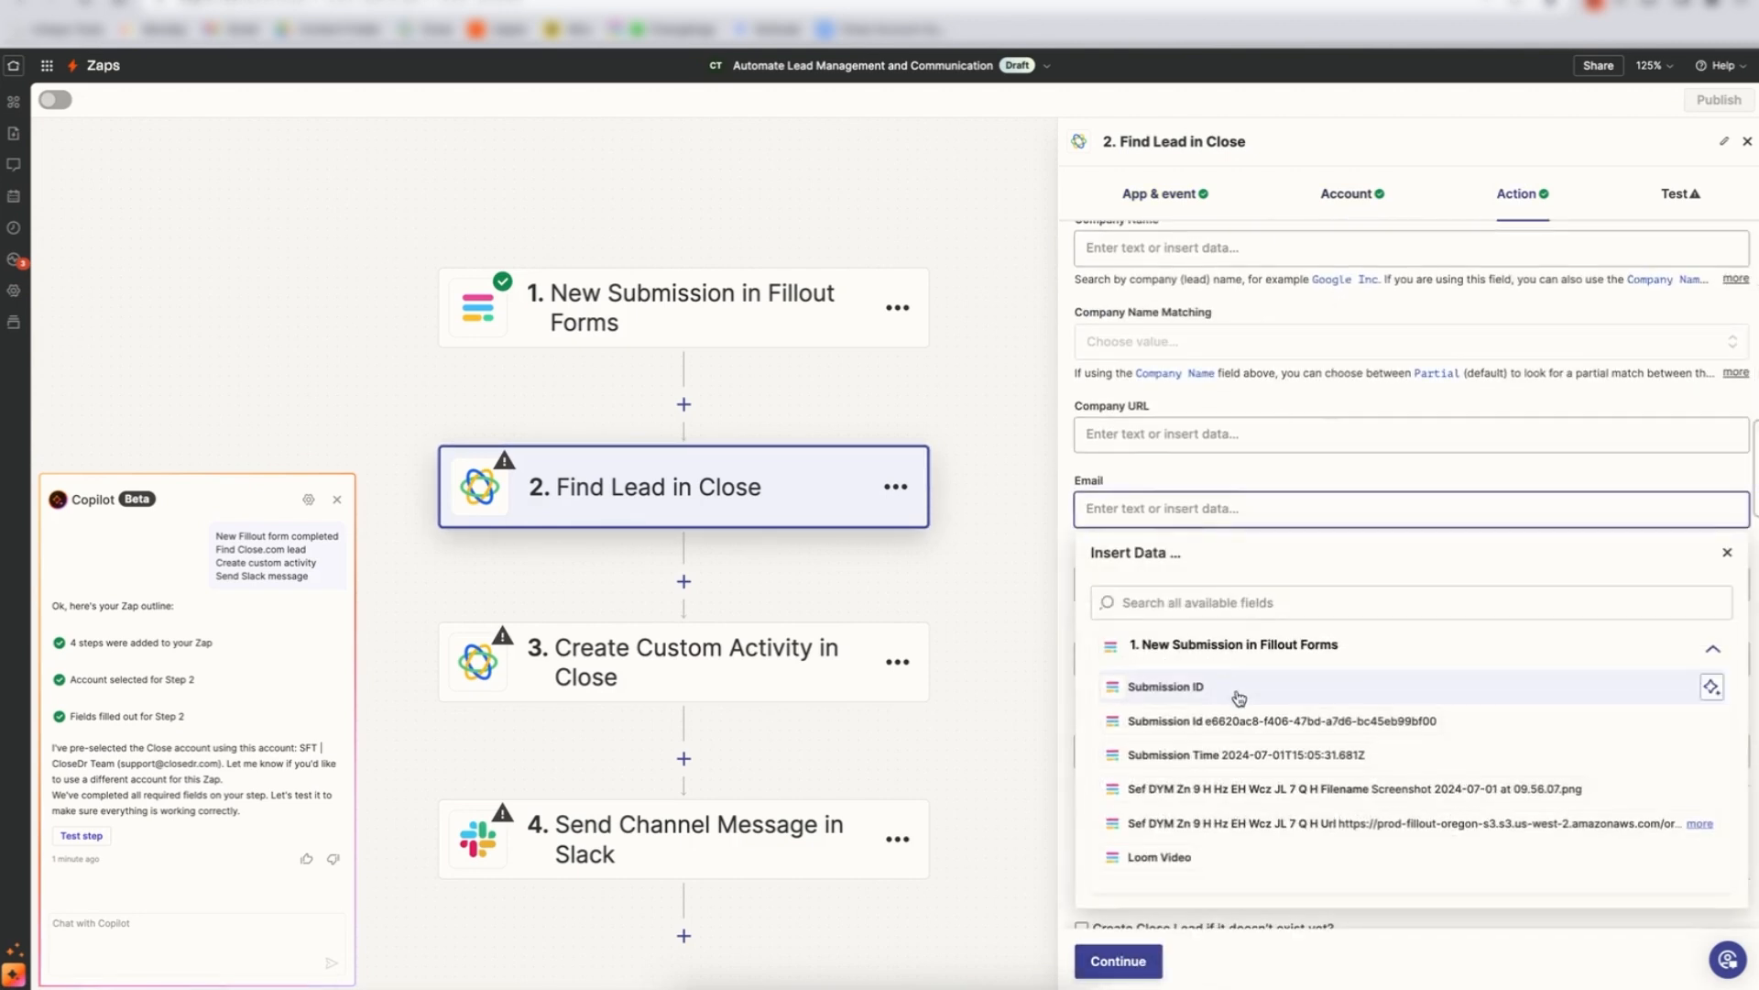
scroll("down", 3)
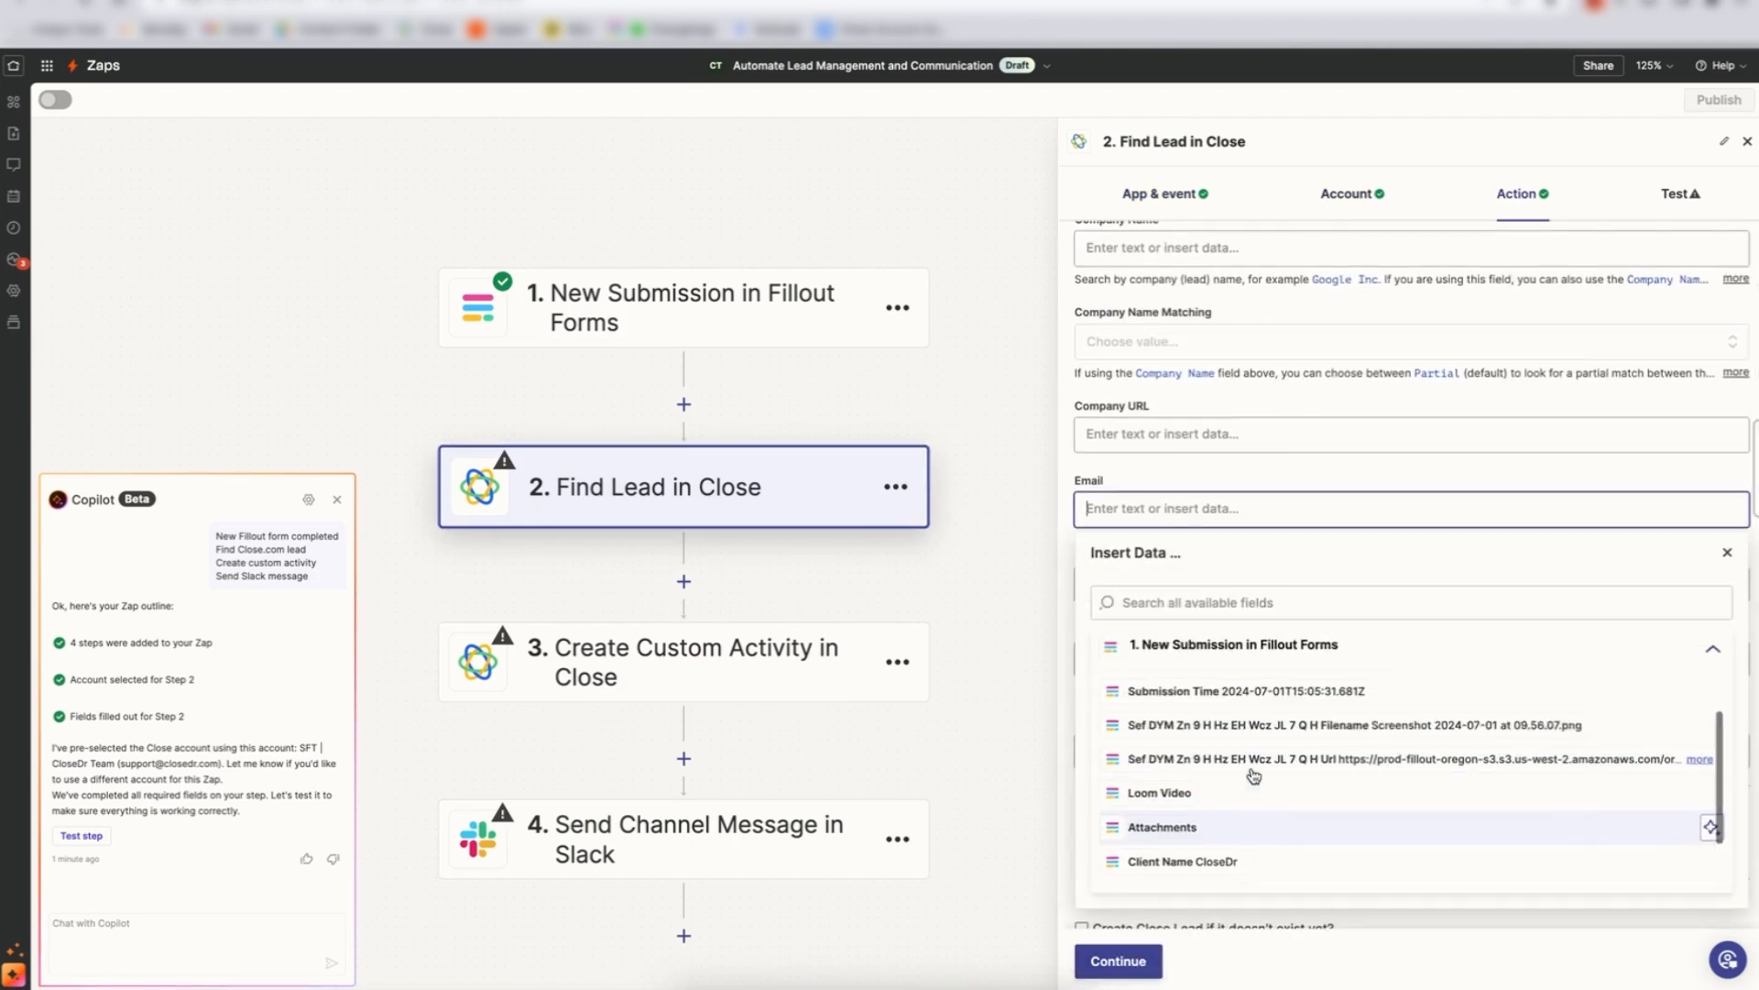
scroll("up", 3)
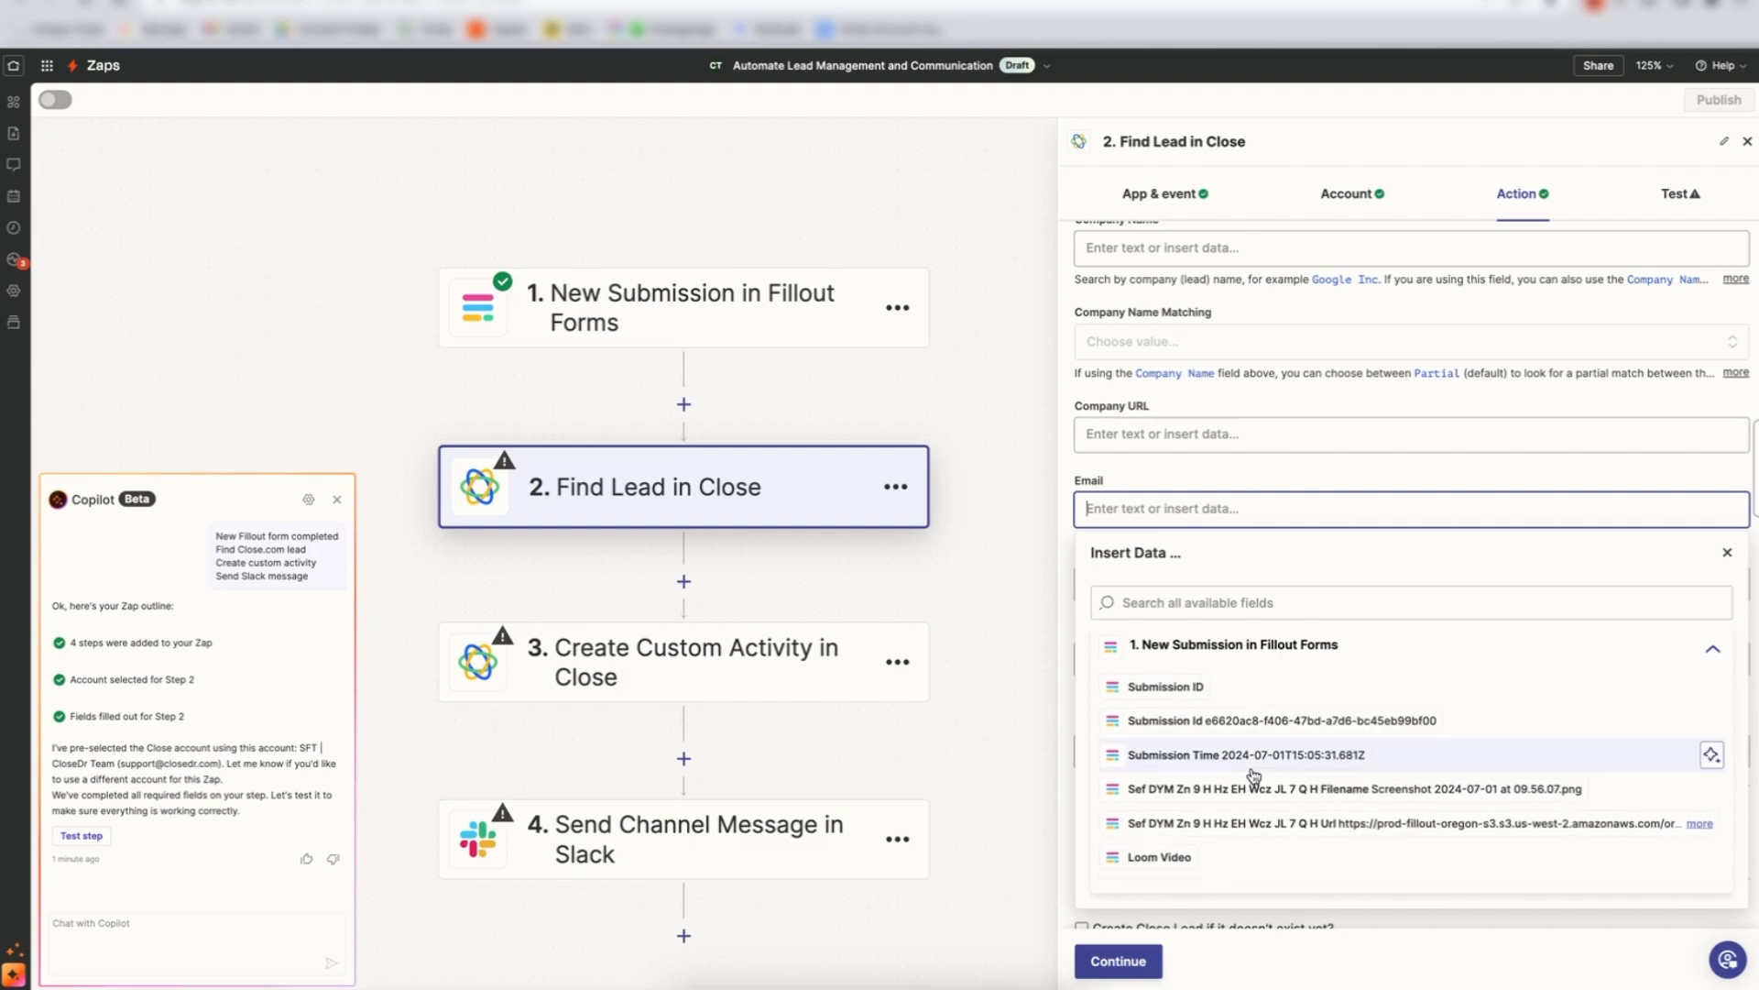
scroll("down", 3)
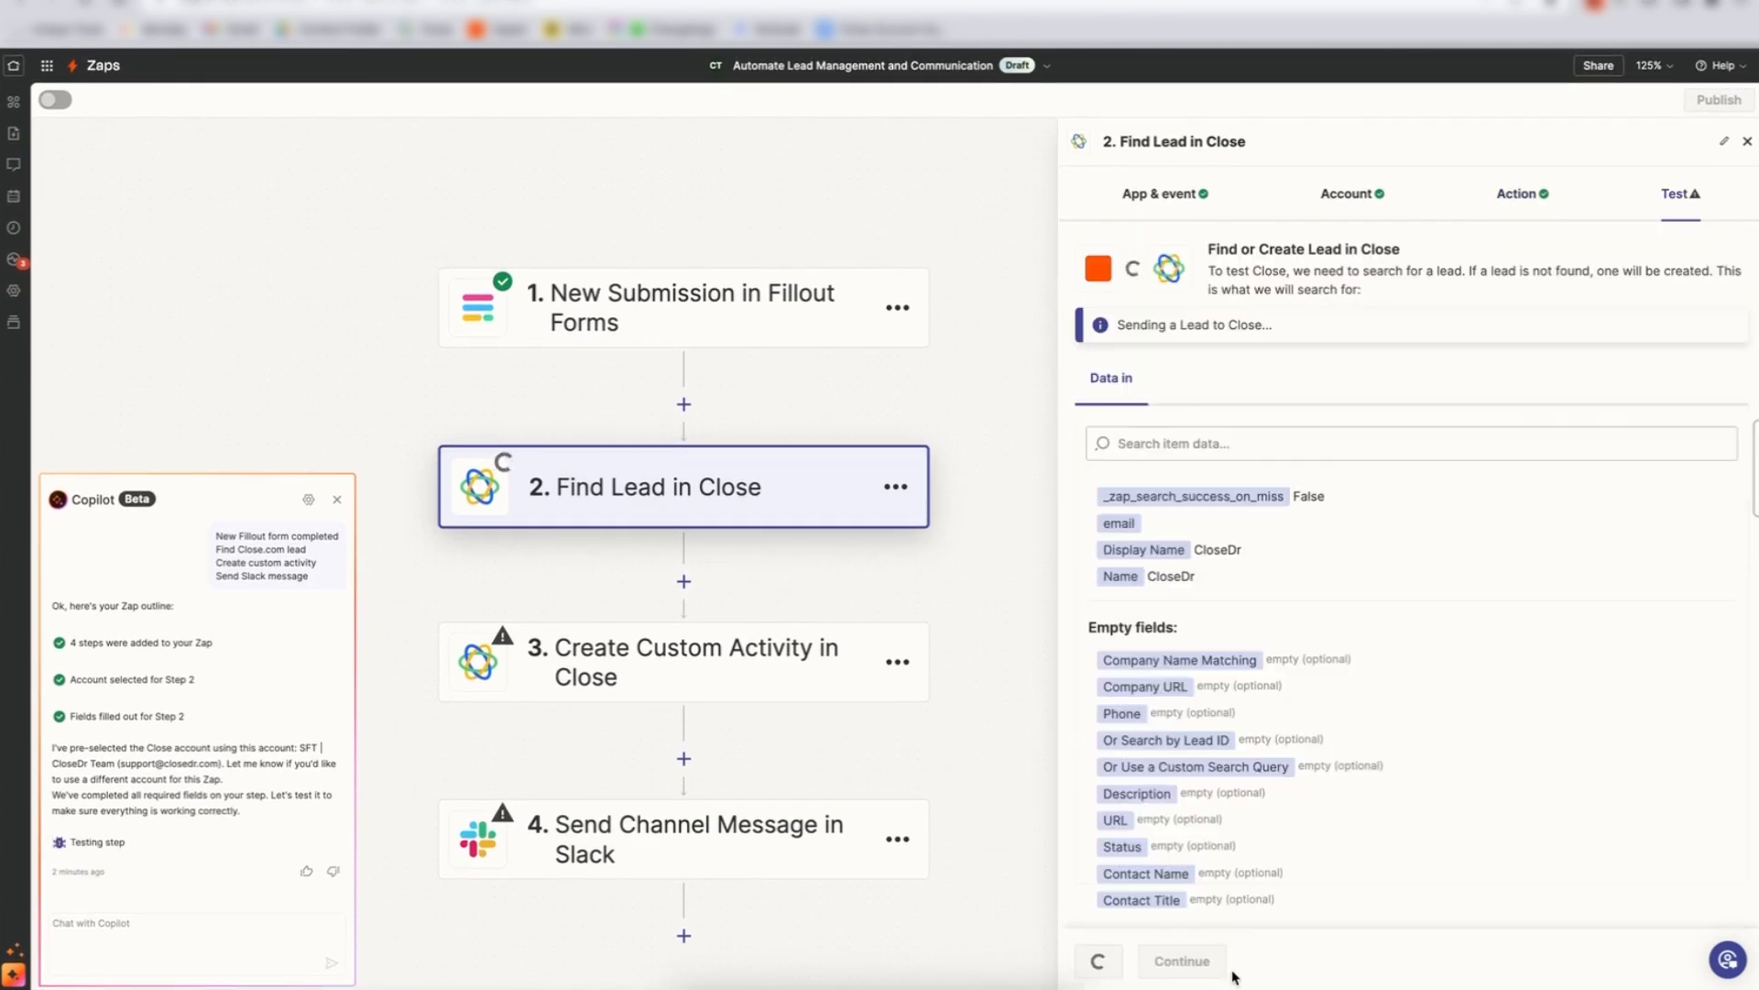
left_click(1180, 960)
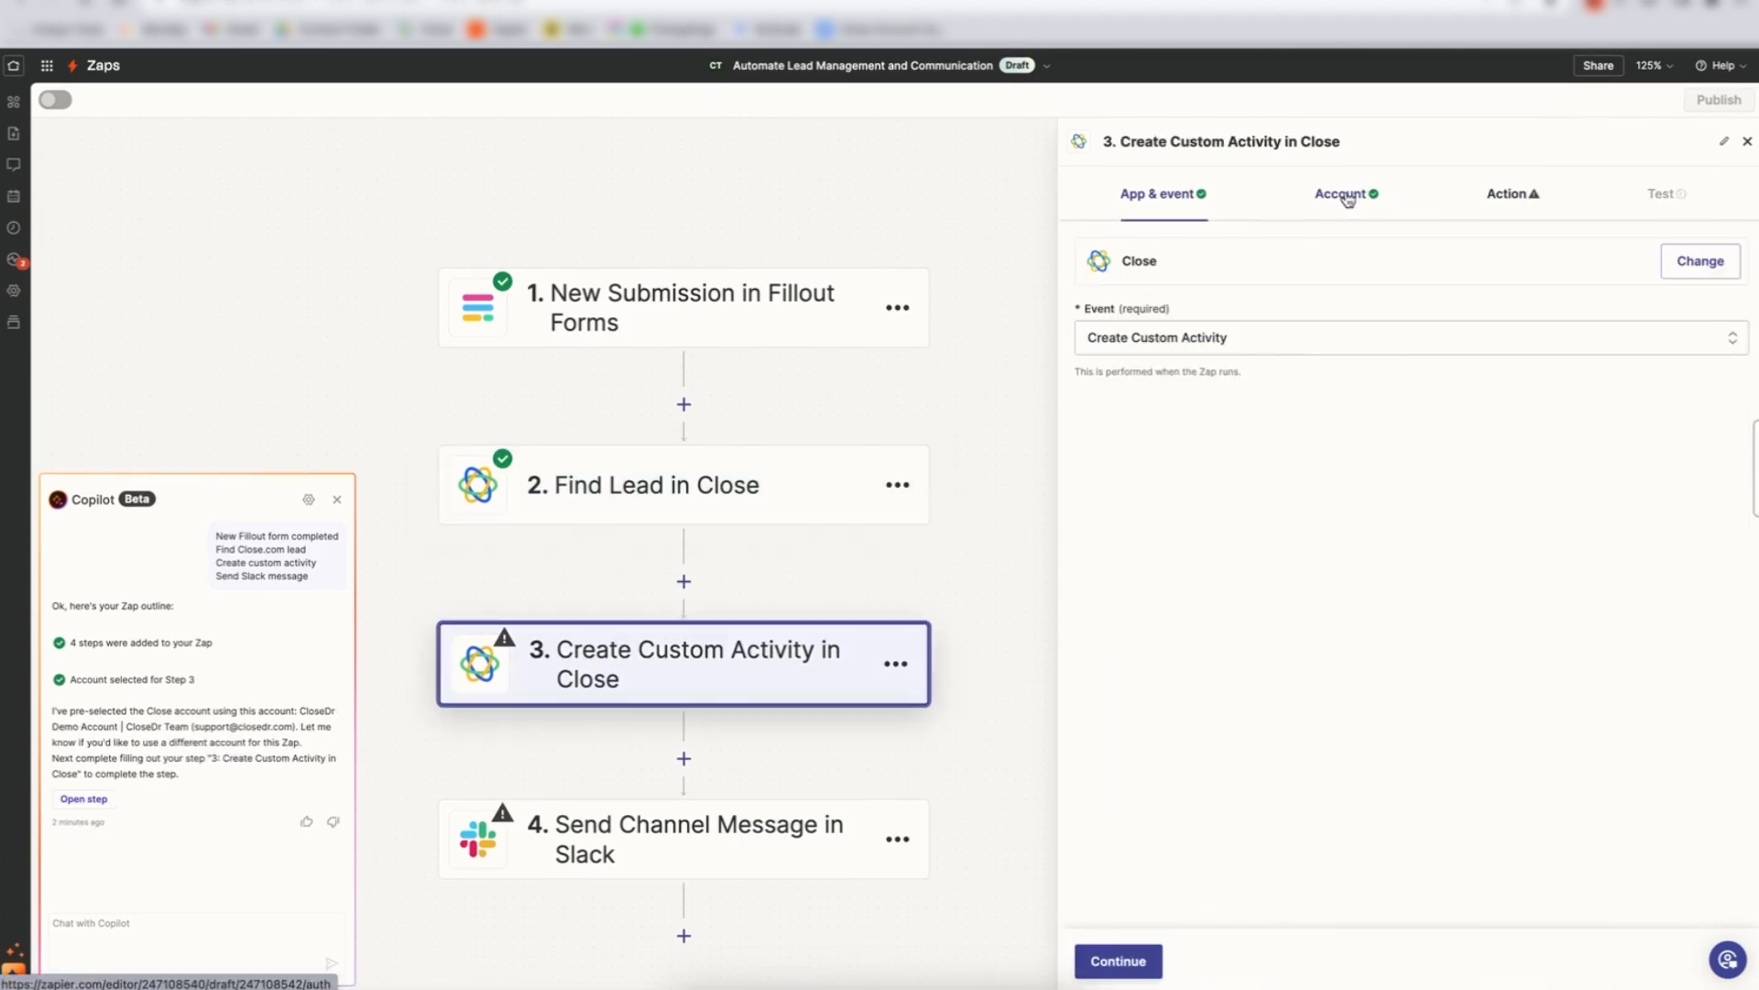
Step: Map the custom activity's Lead to the ID from the Find Lead in Close step
left_click(1512, 193)
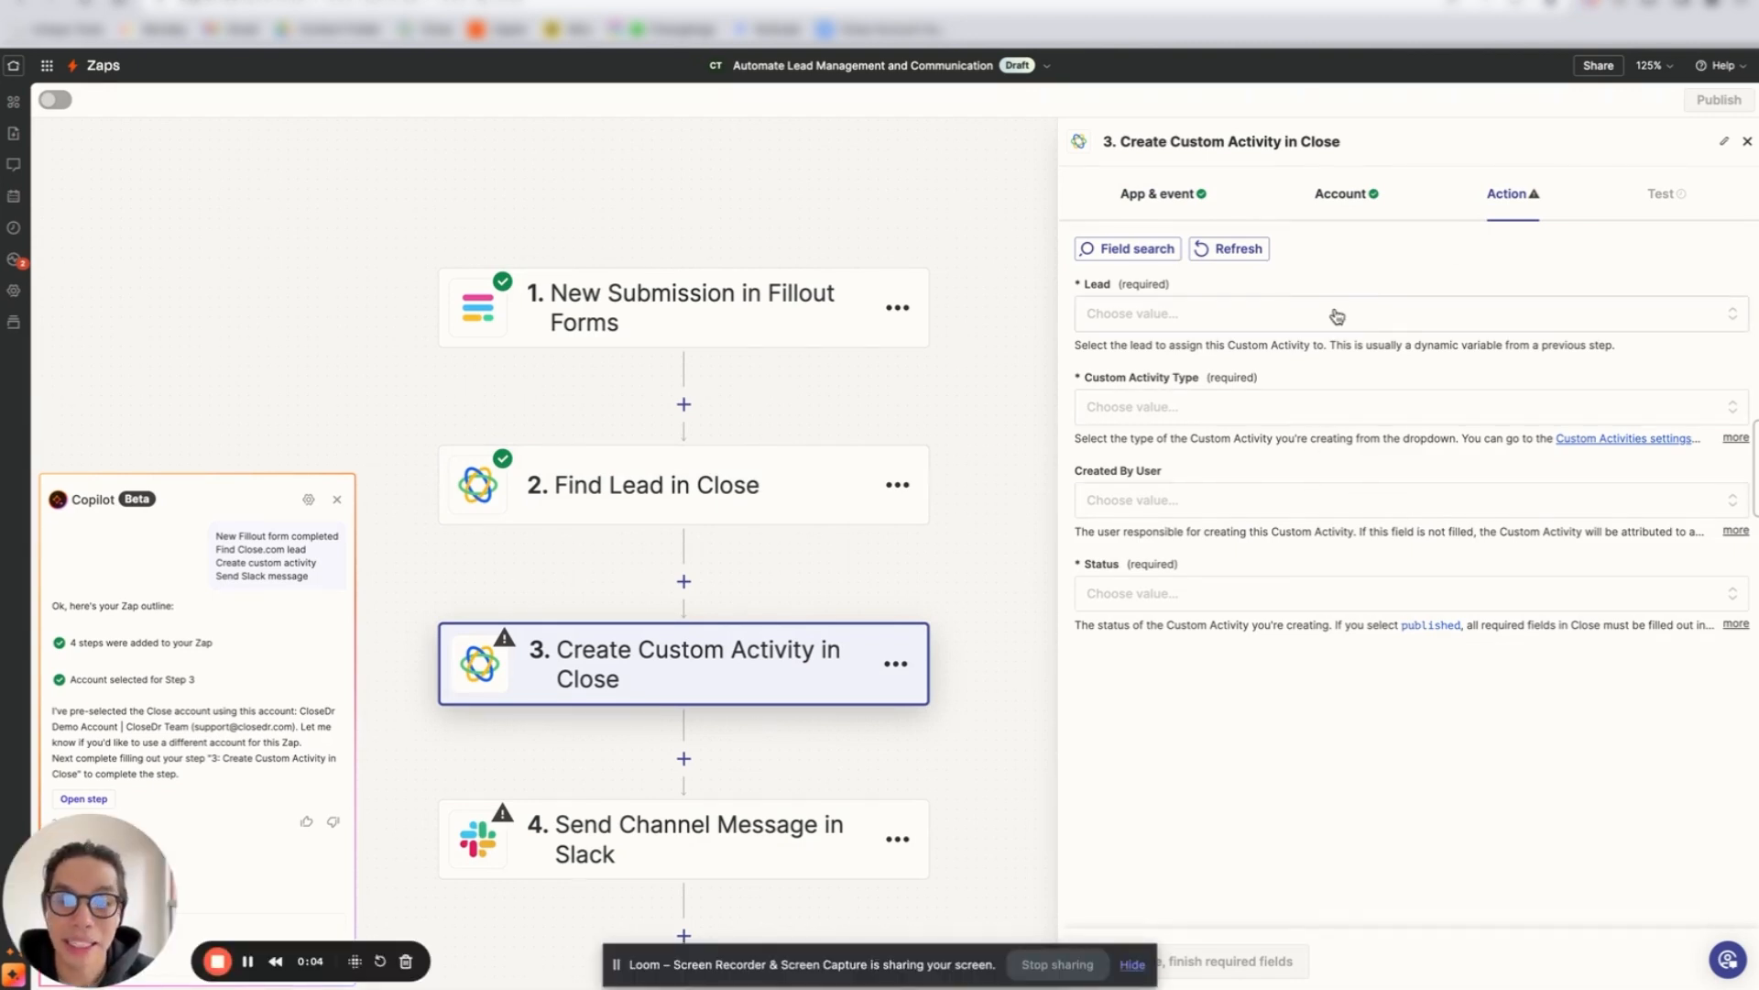
left_click(1291, 314)
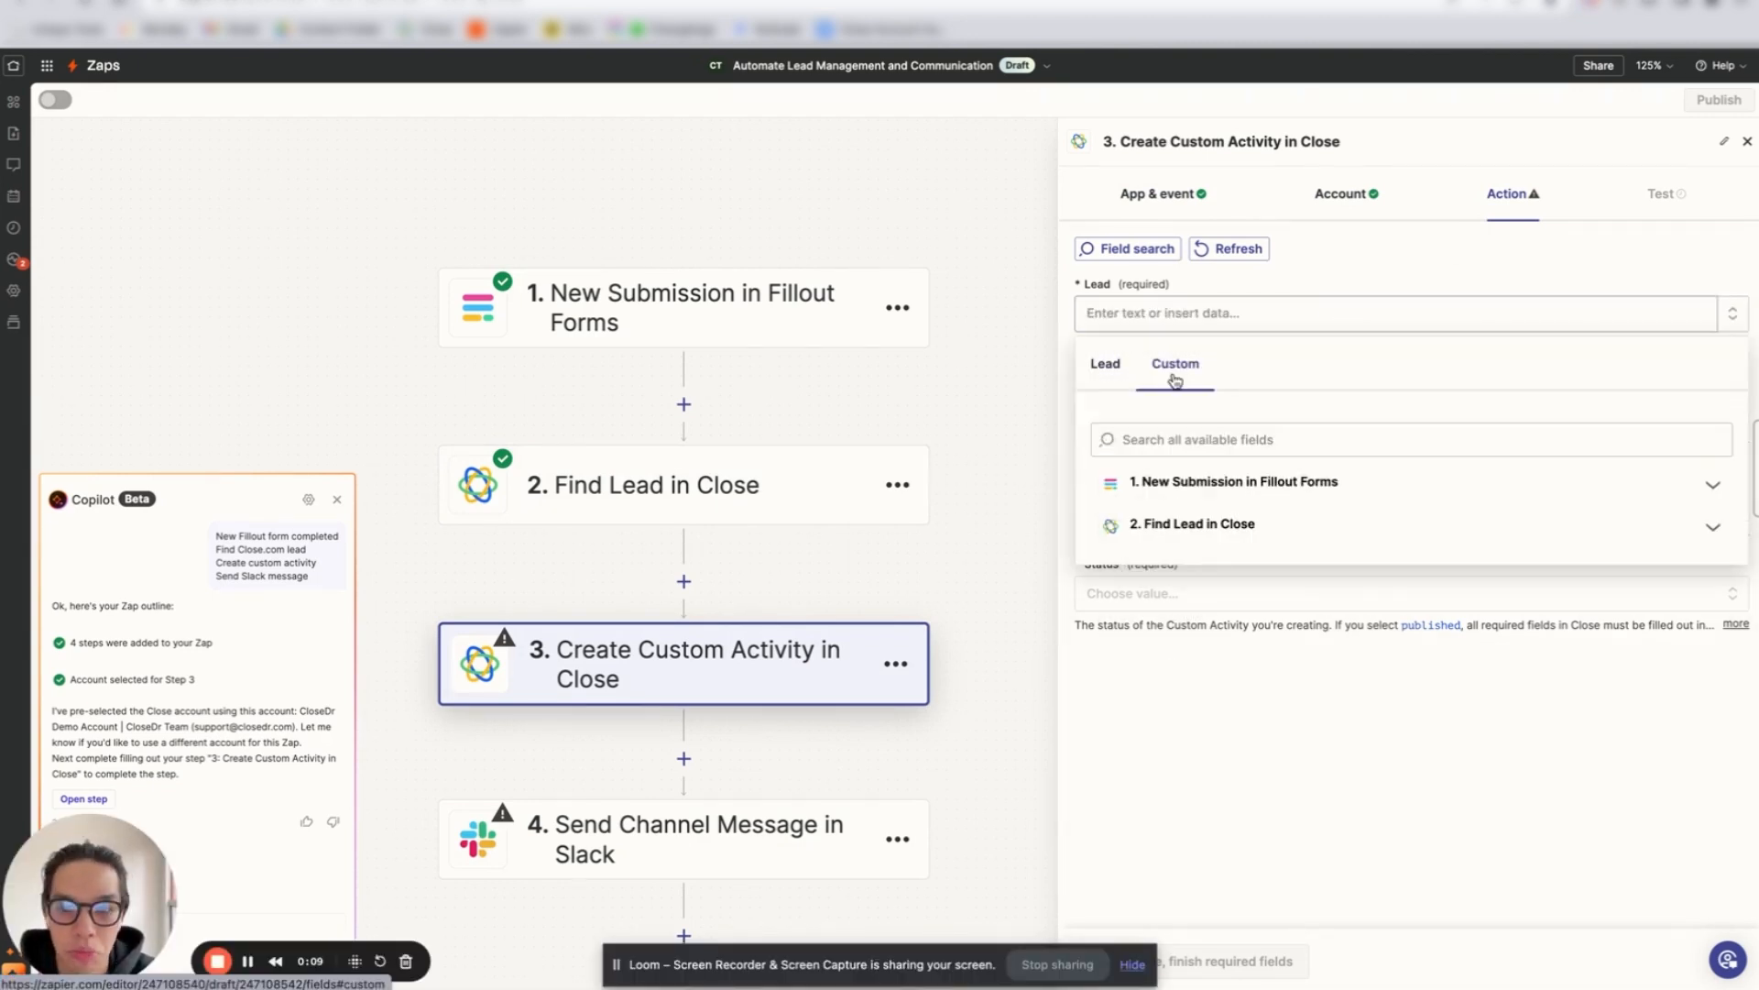
left_click(1104, 363)
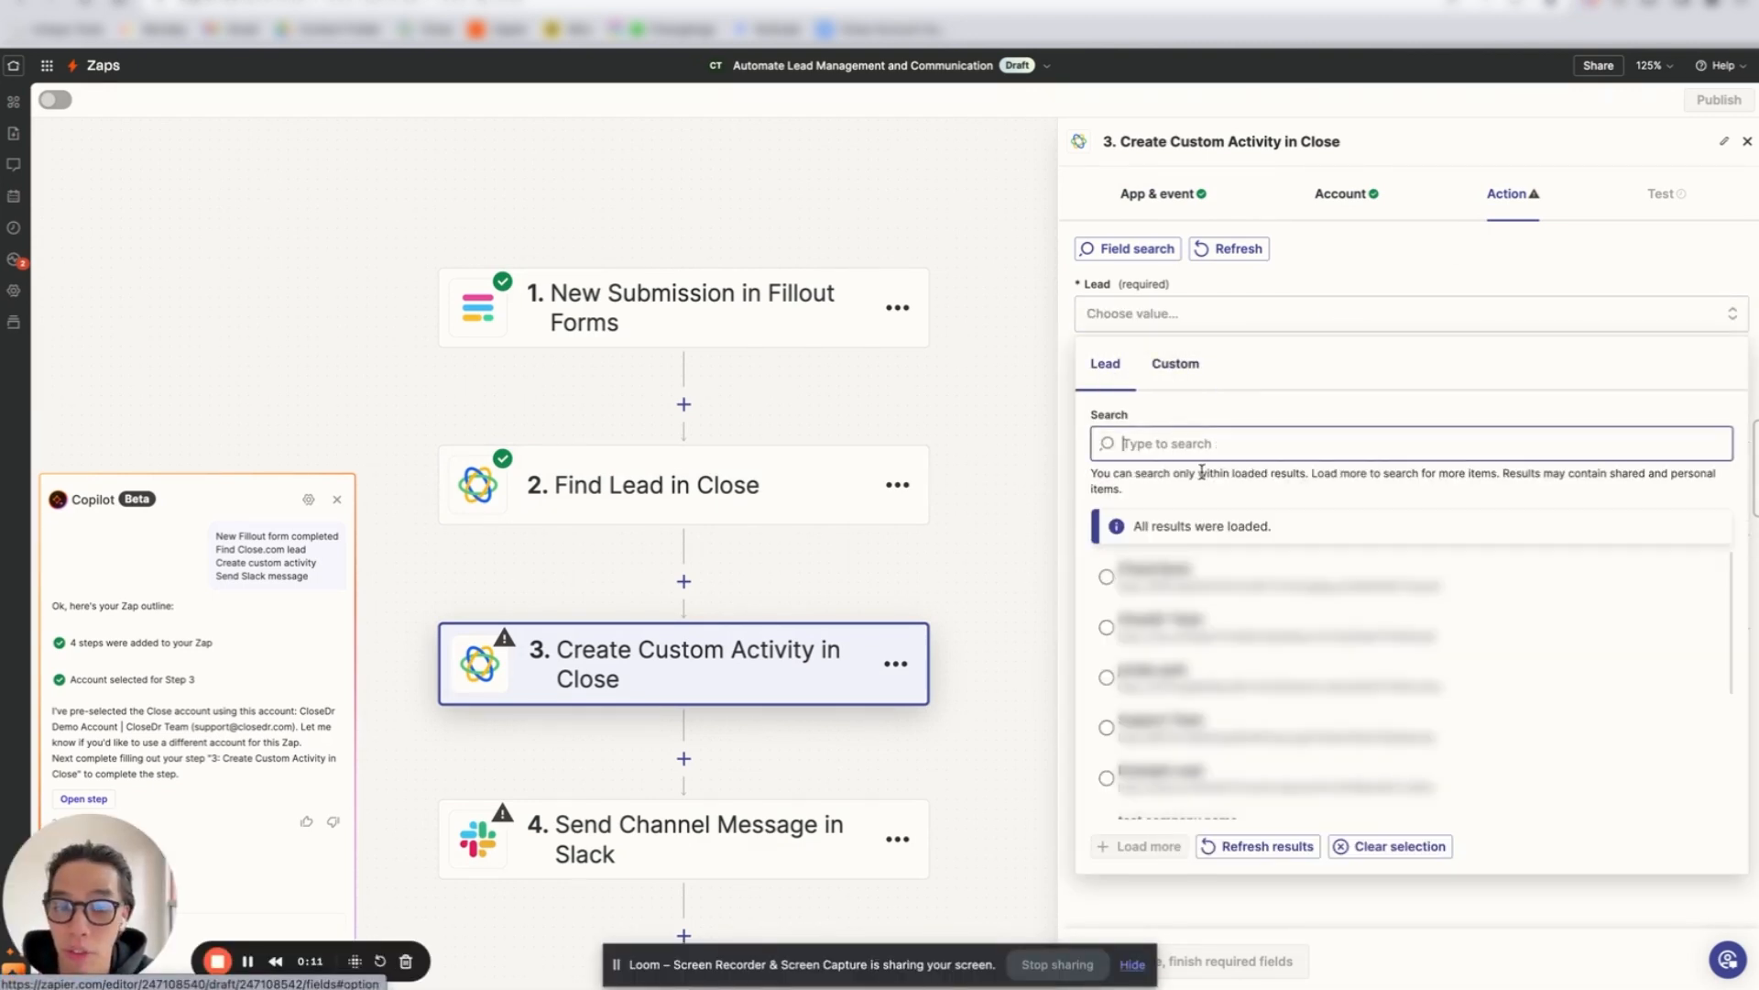
left_click(1175, 362)
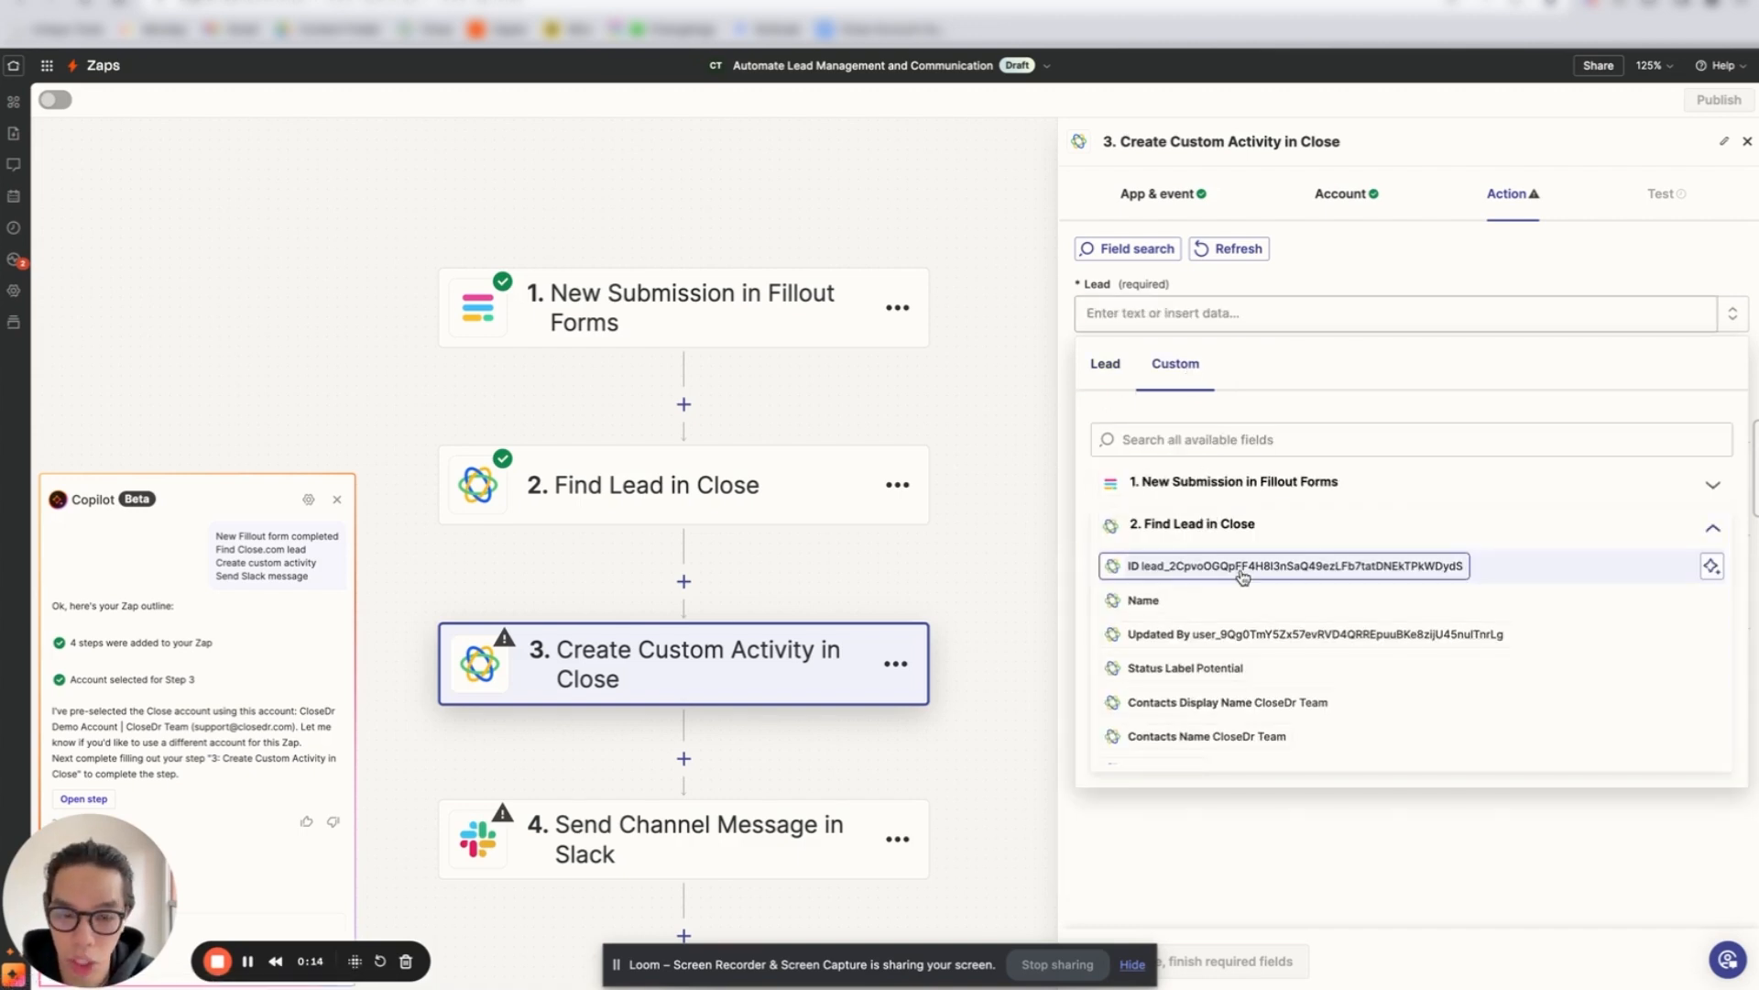
left_click(1283, 566)
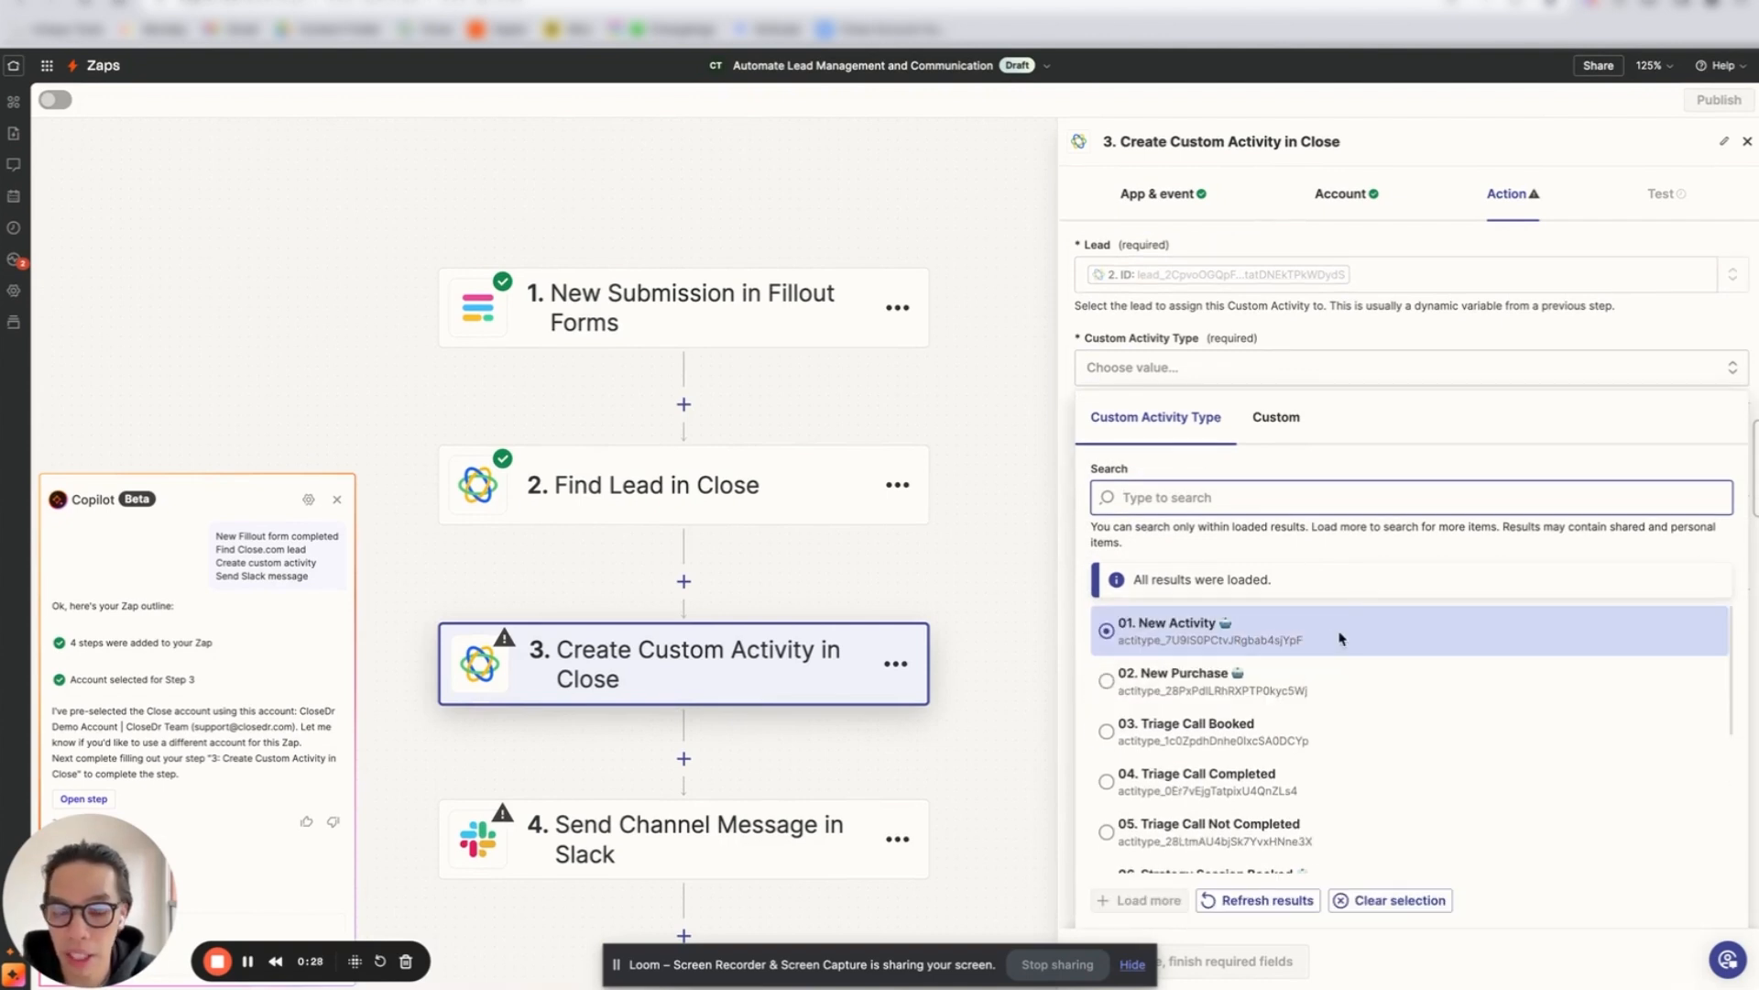
Step: Set type 01. New Activity, status Published, date to Submission Time, and test the step
left_click(1171, 629)
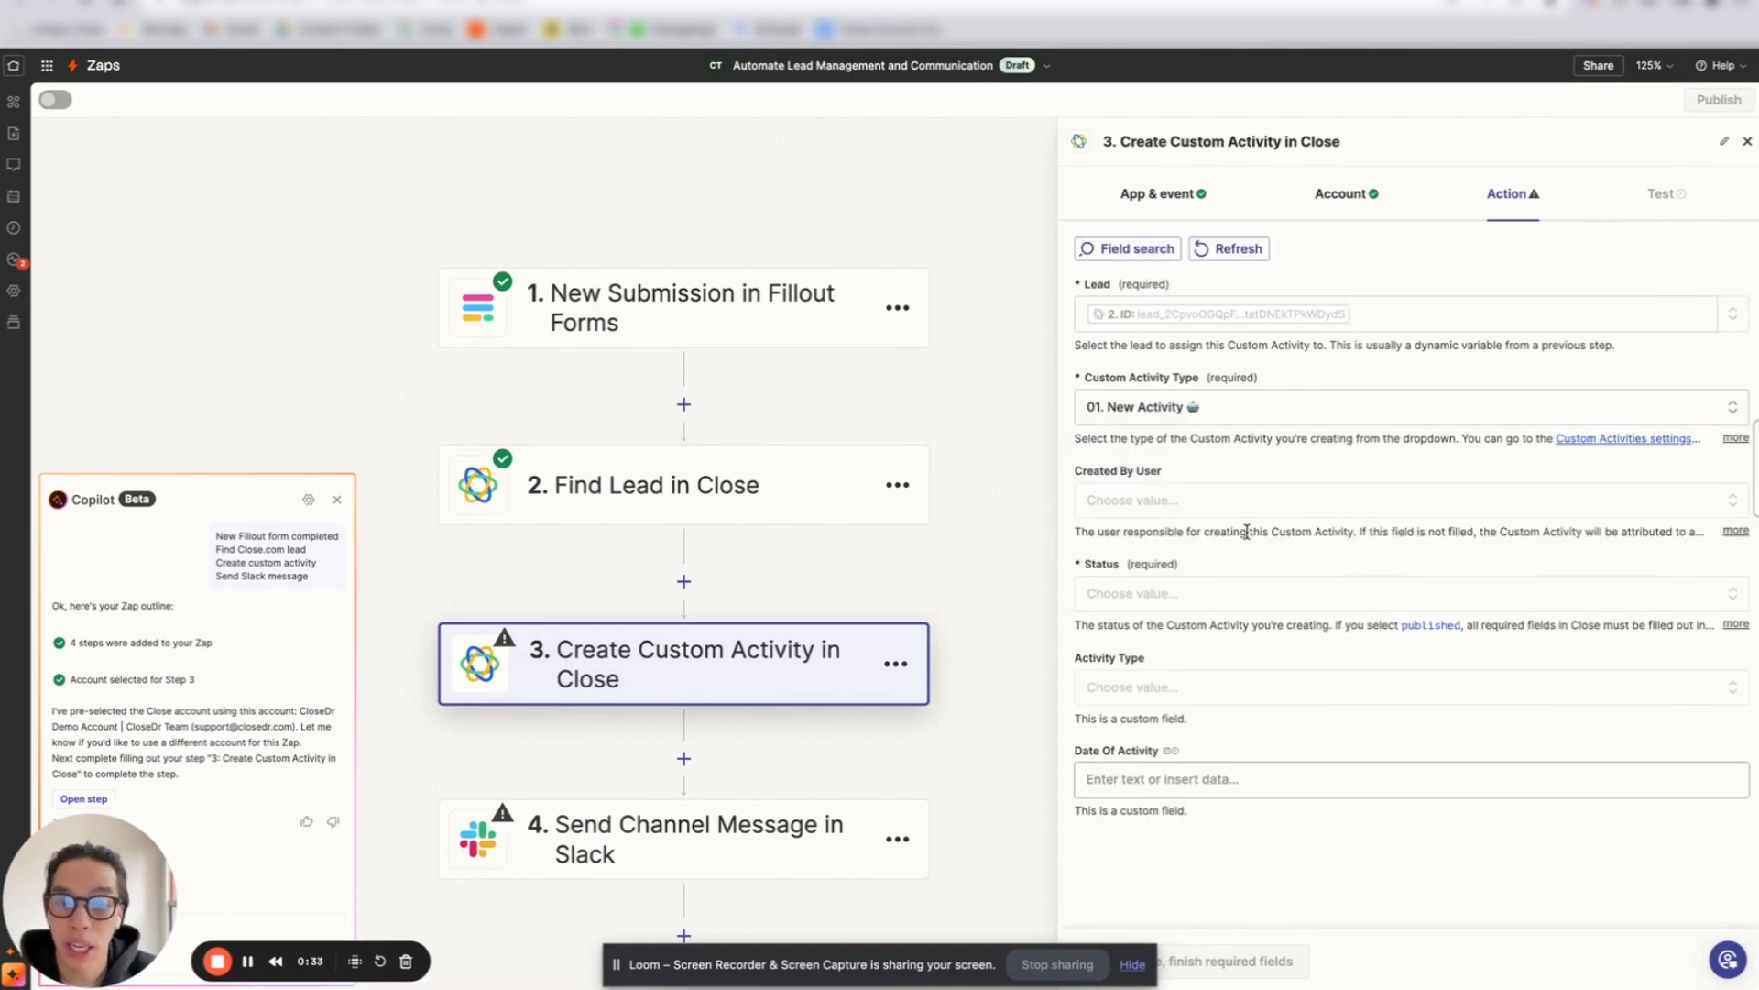
mouse_move(1188, 651)
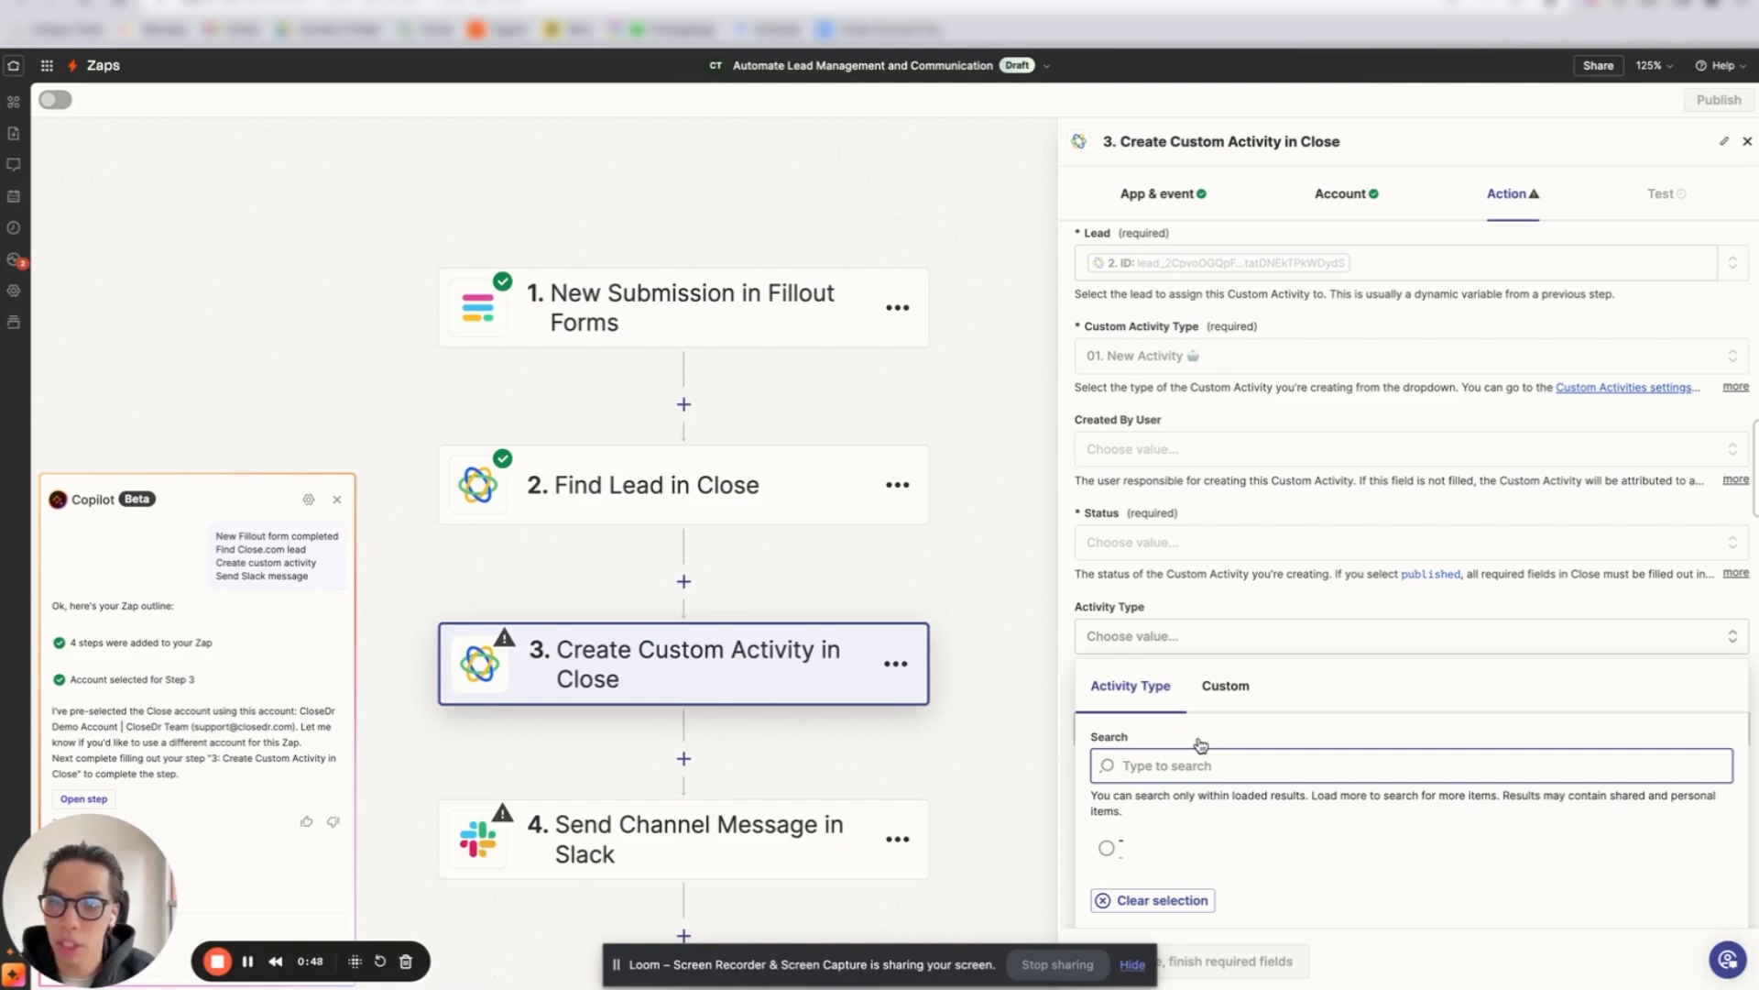
mouse_move(1302, 622)
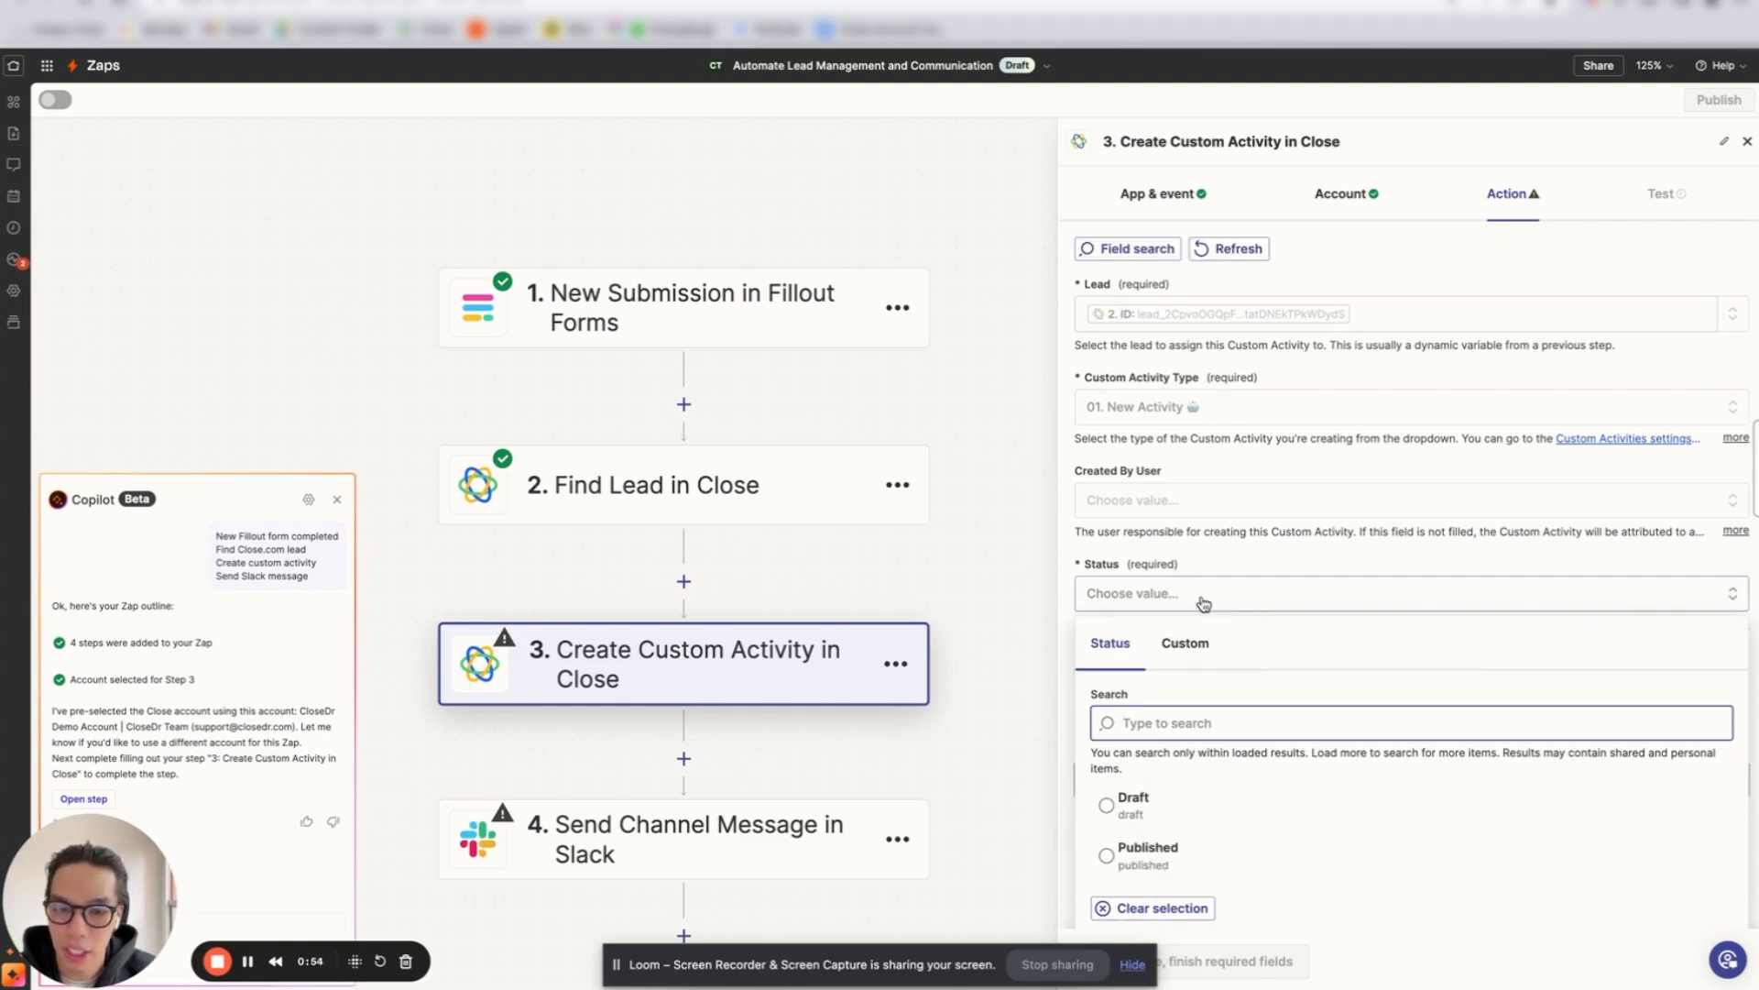
left_click(1107, 854)
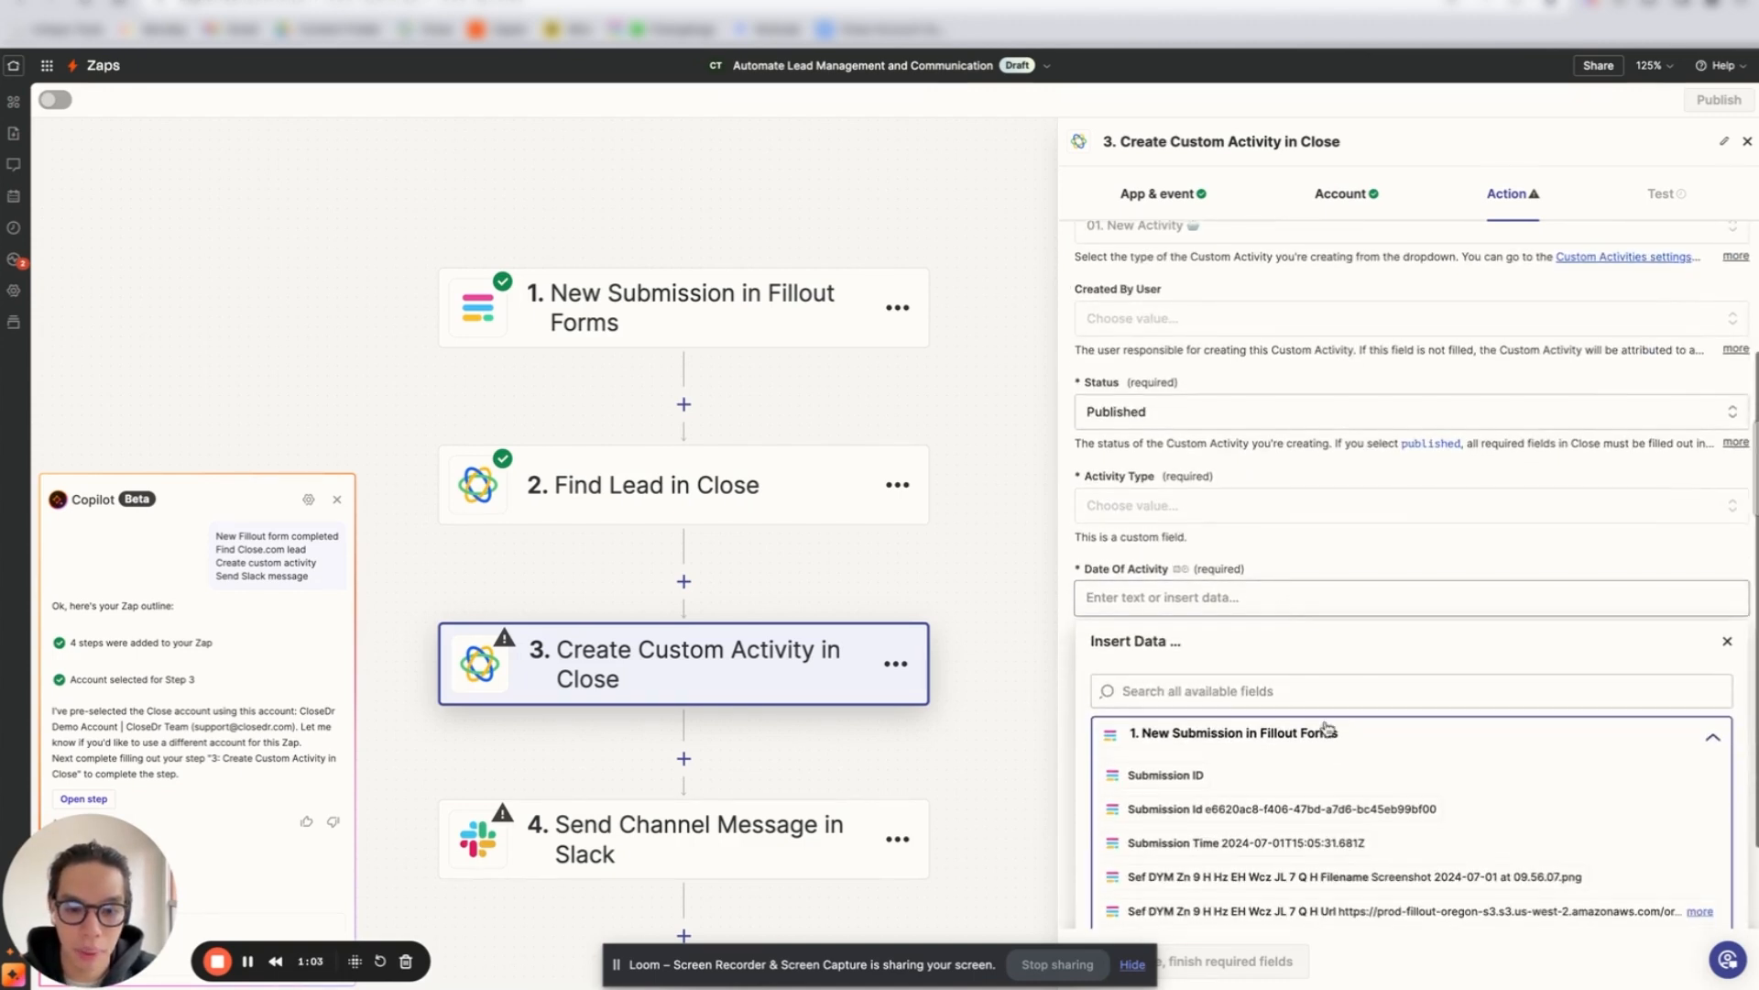
left_click(1243, 843)
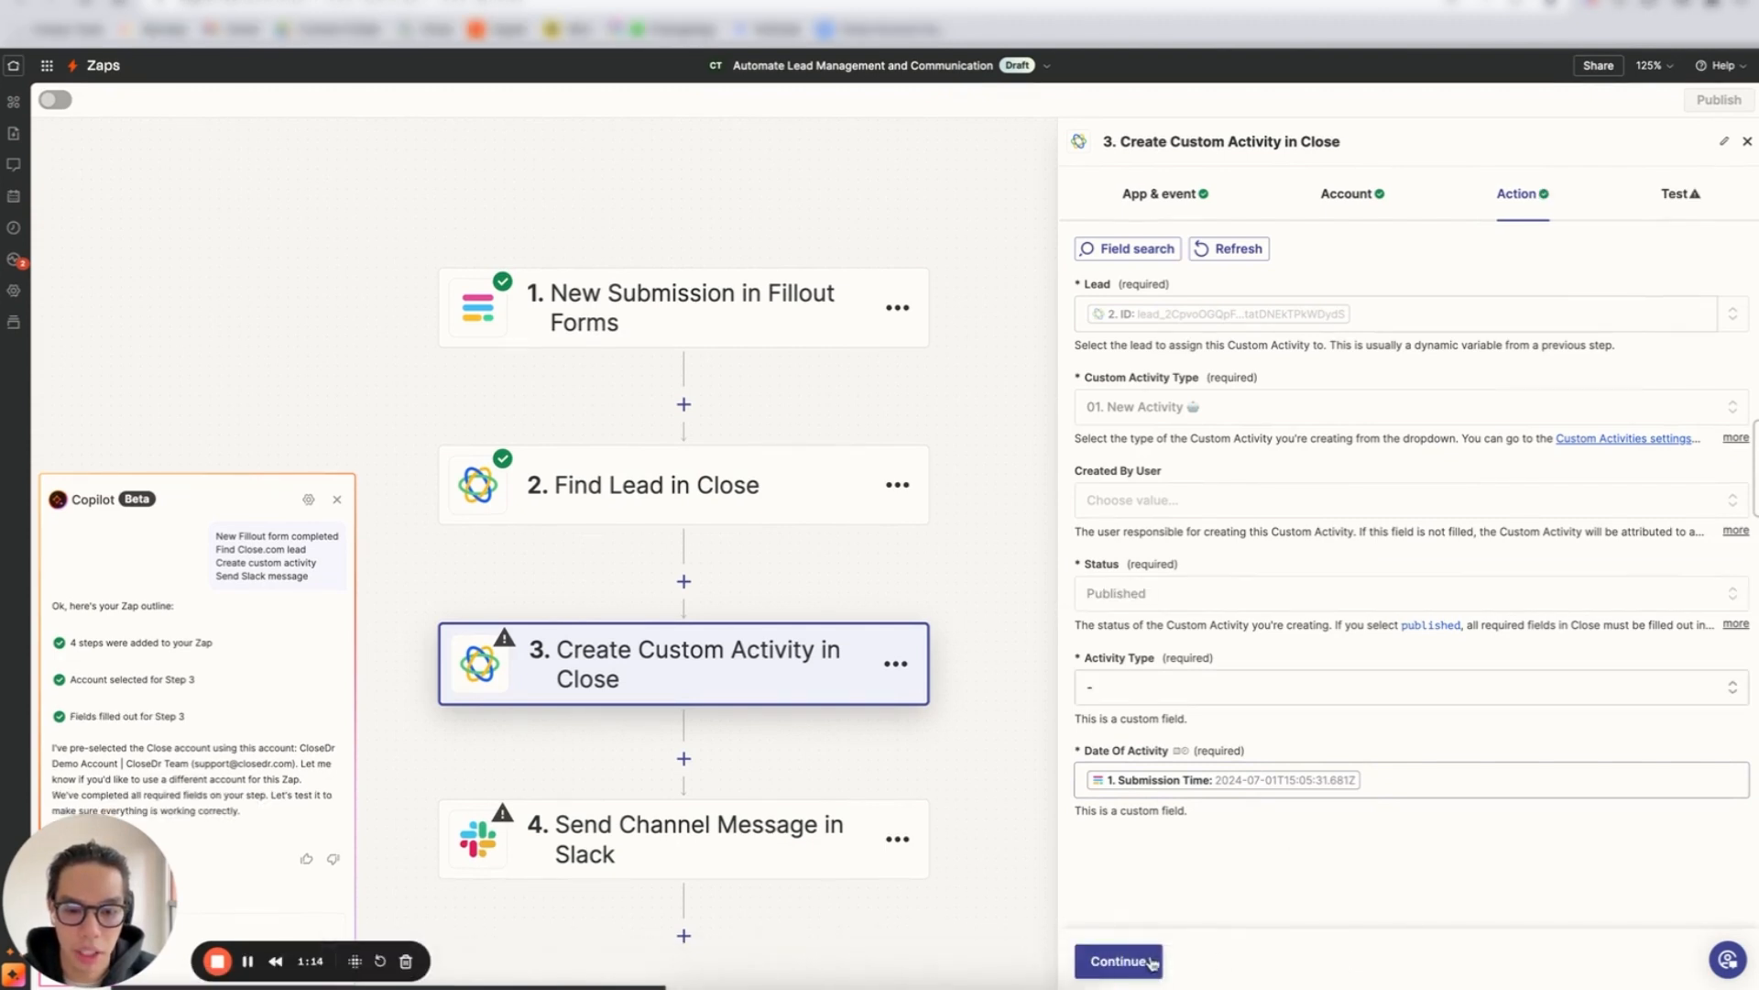
left_click(1118, 960)
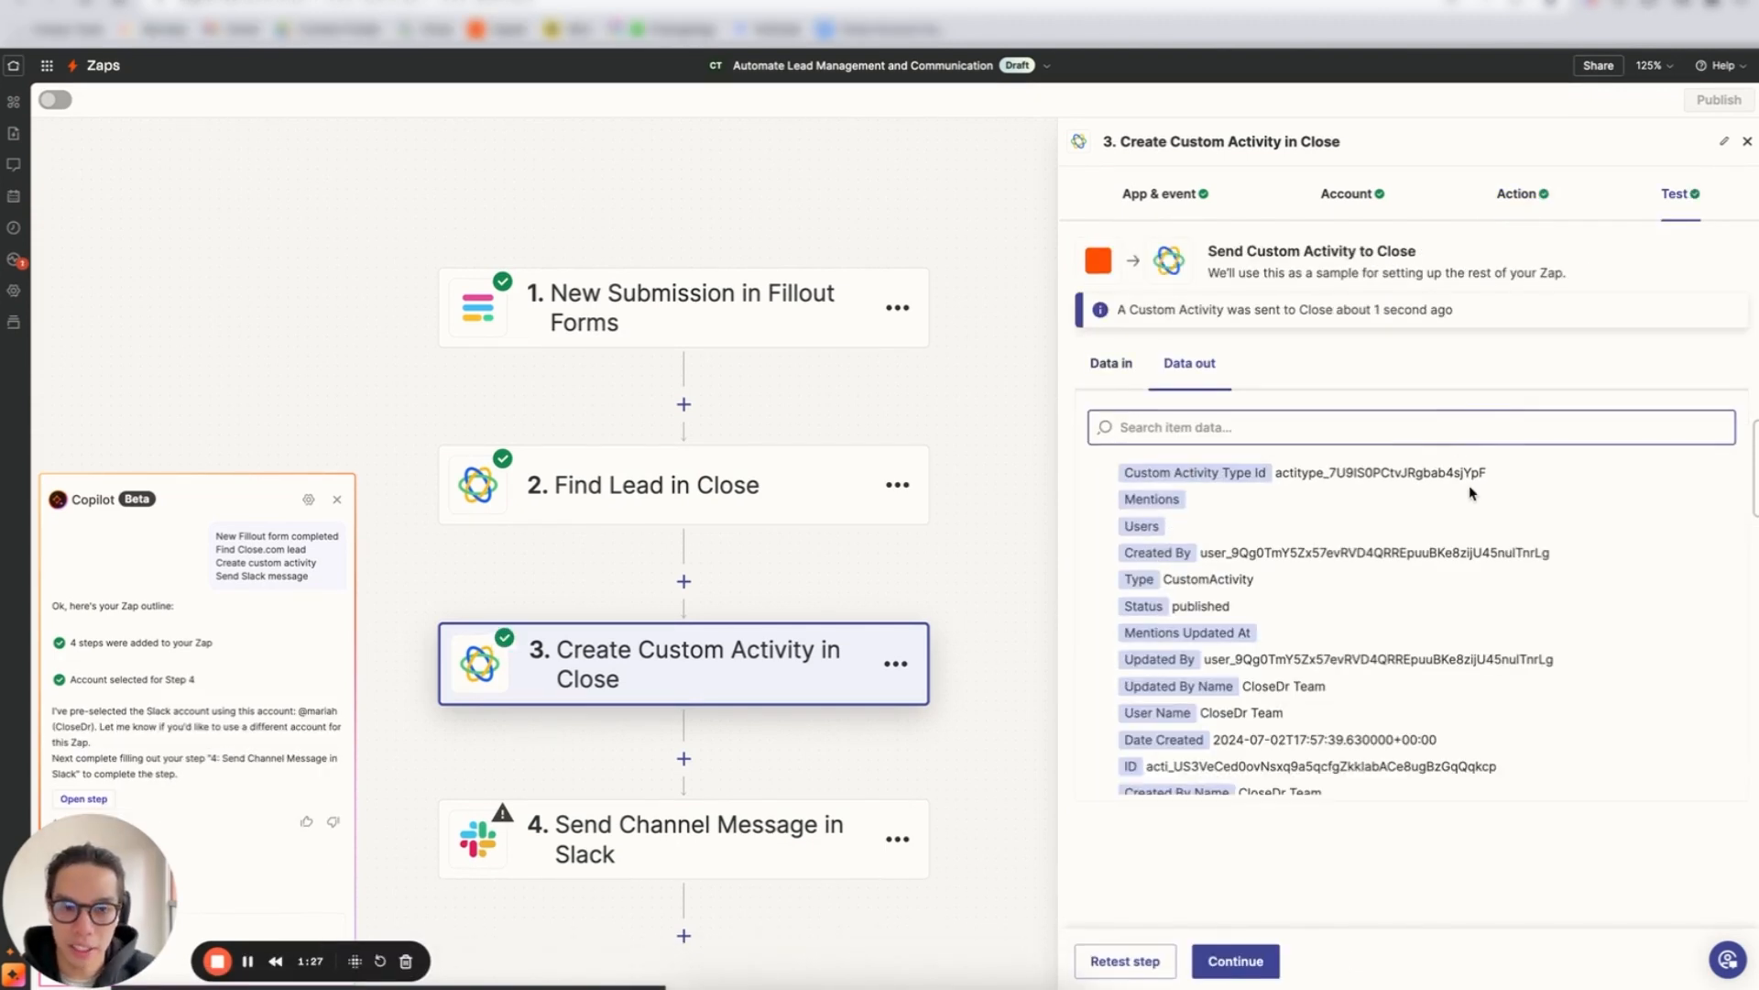
scroll("down", 3)
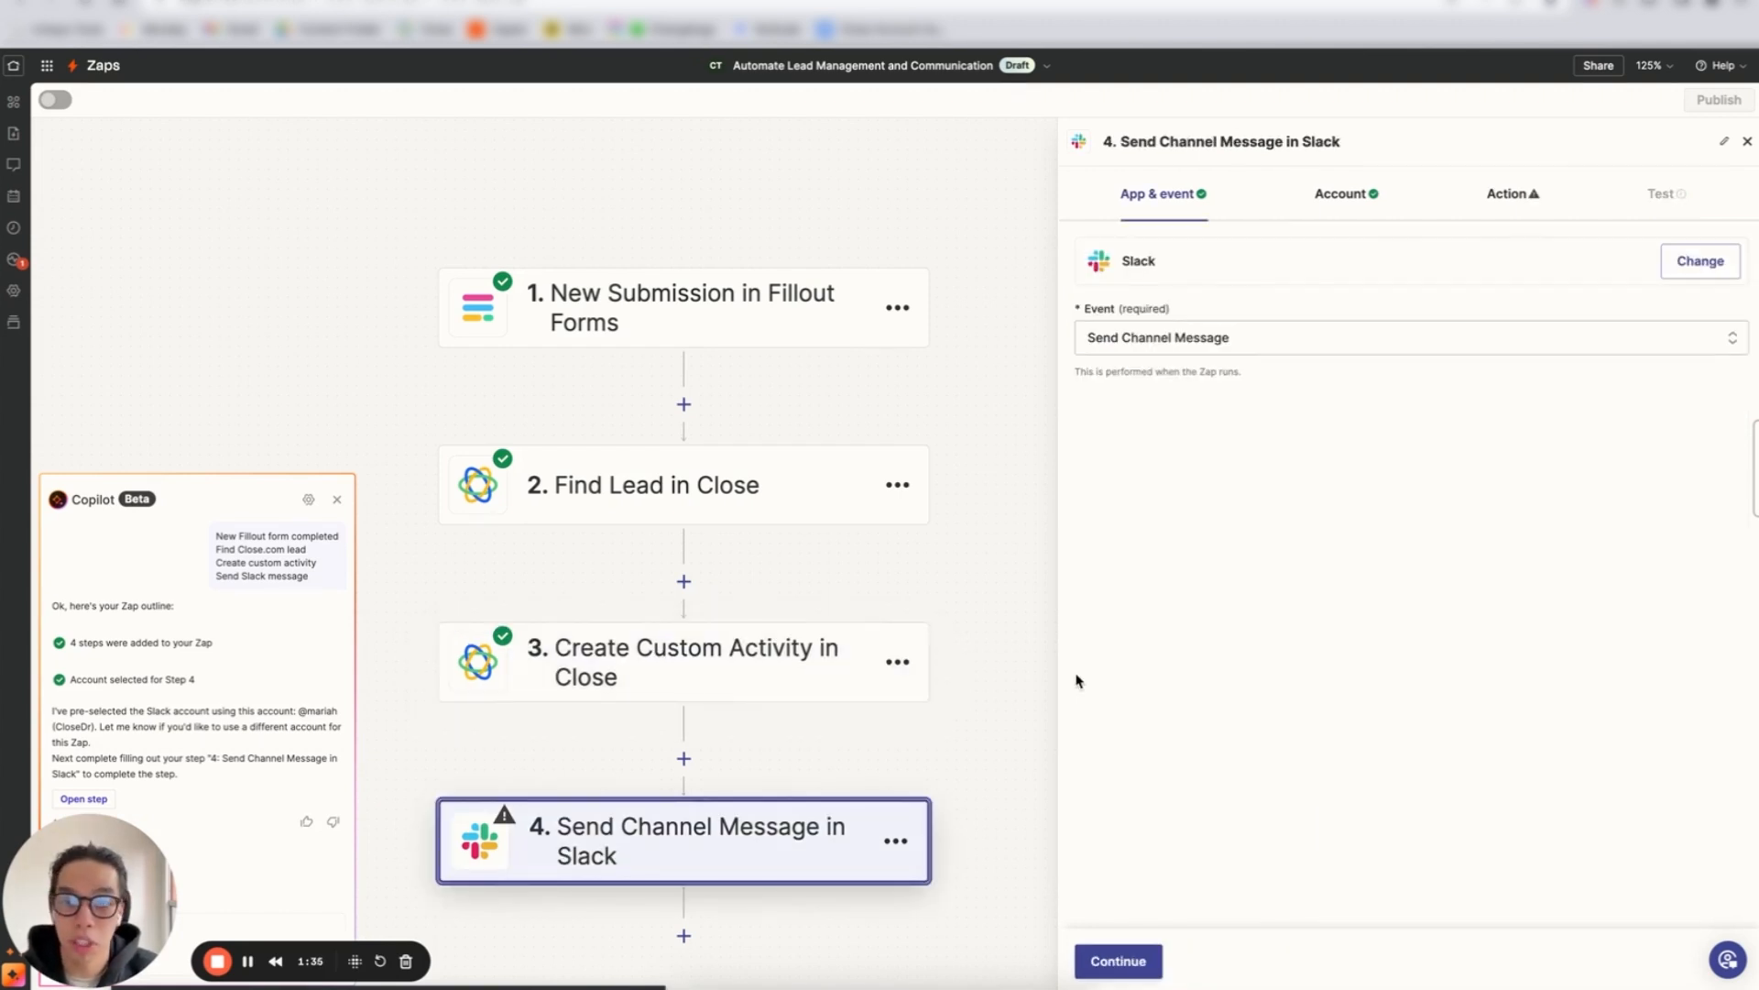
mouse_move(1200, 983)
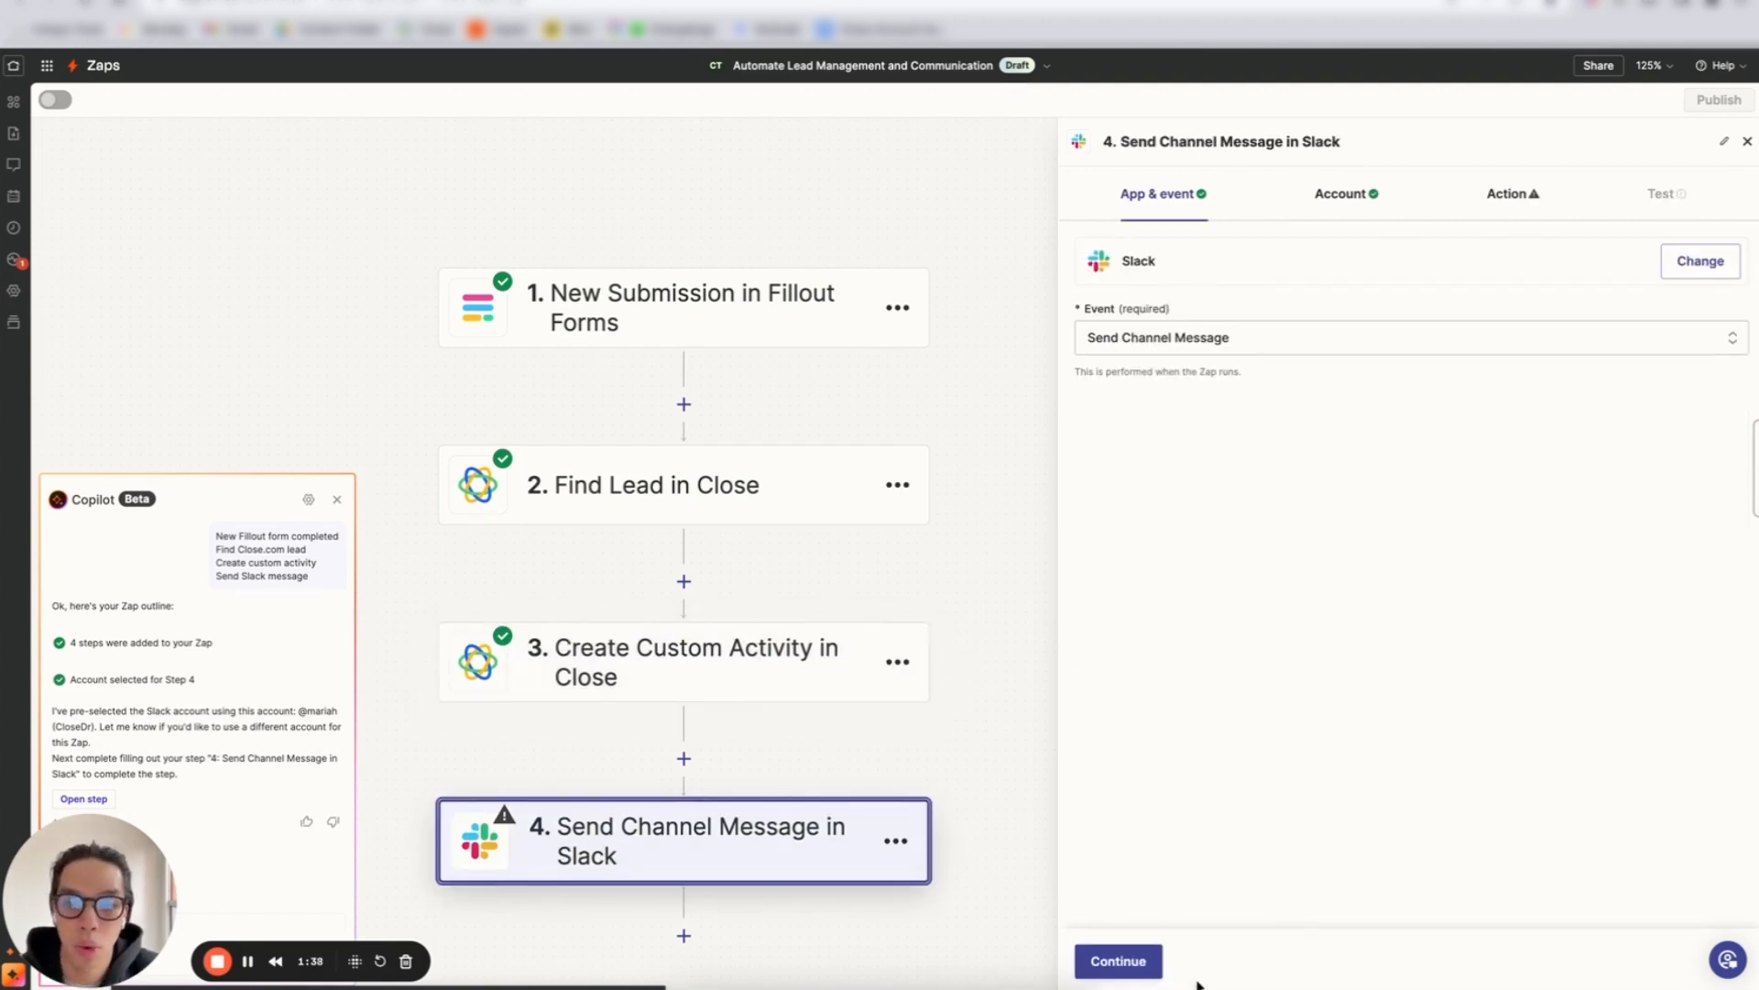
Step: Insert Type of Change and Change Details into the Slack message text and finish without testing
left_click(1117, 960)
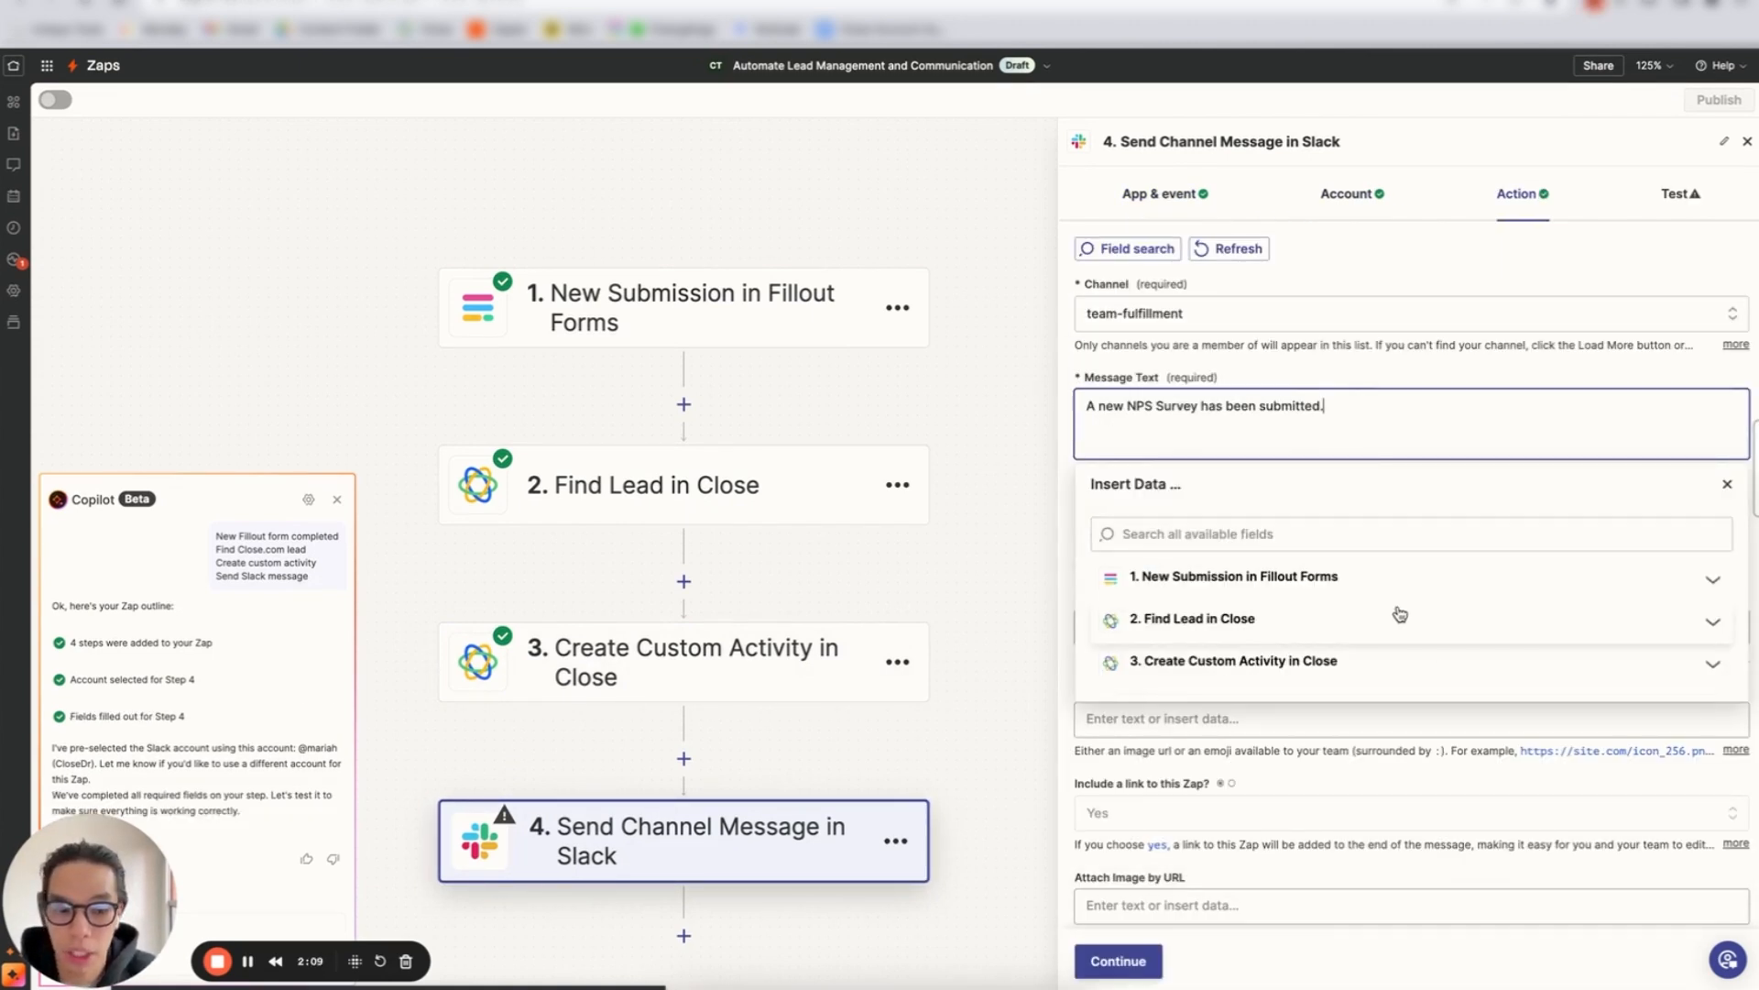
left_click(1233, 575)
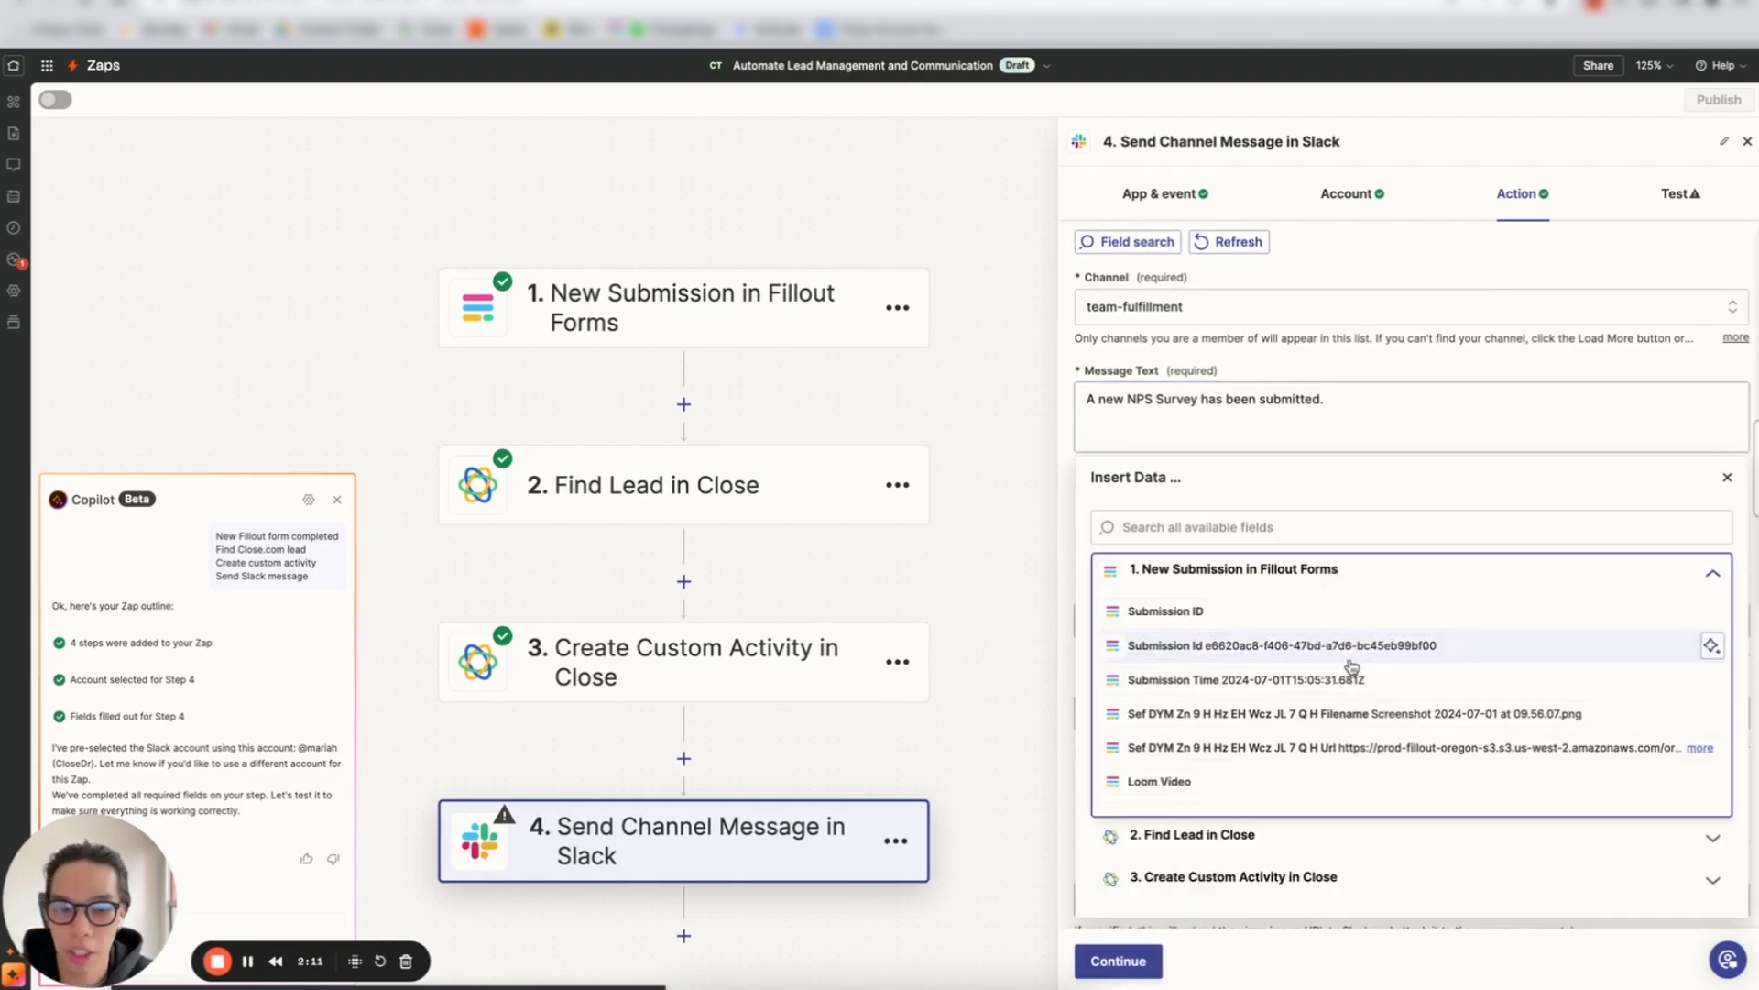
scroll("down", 3)
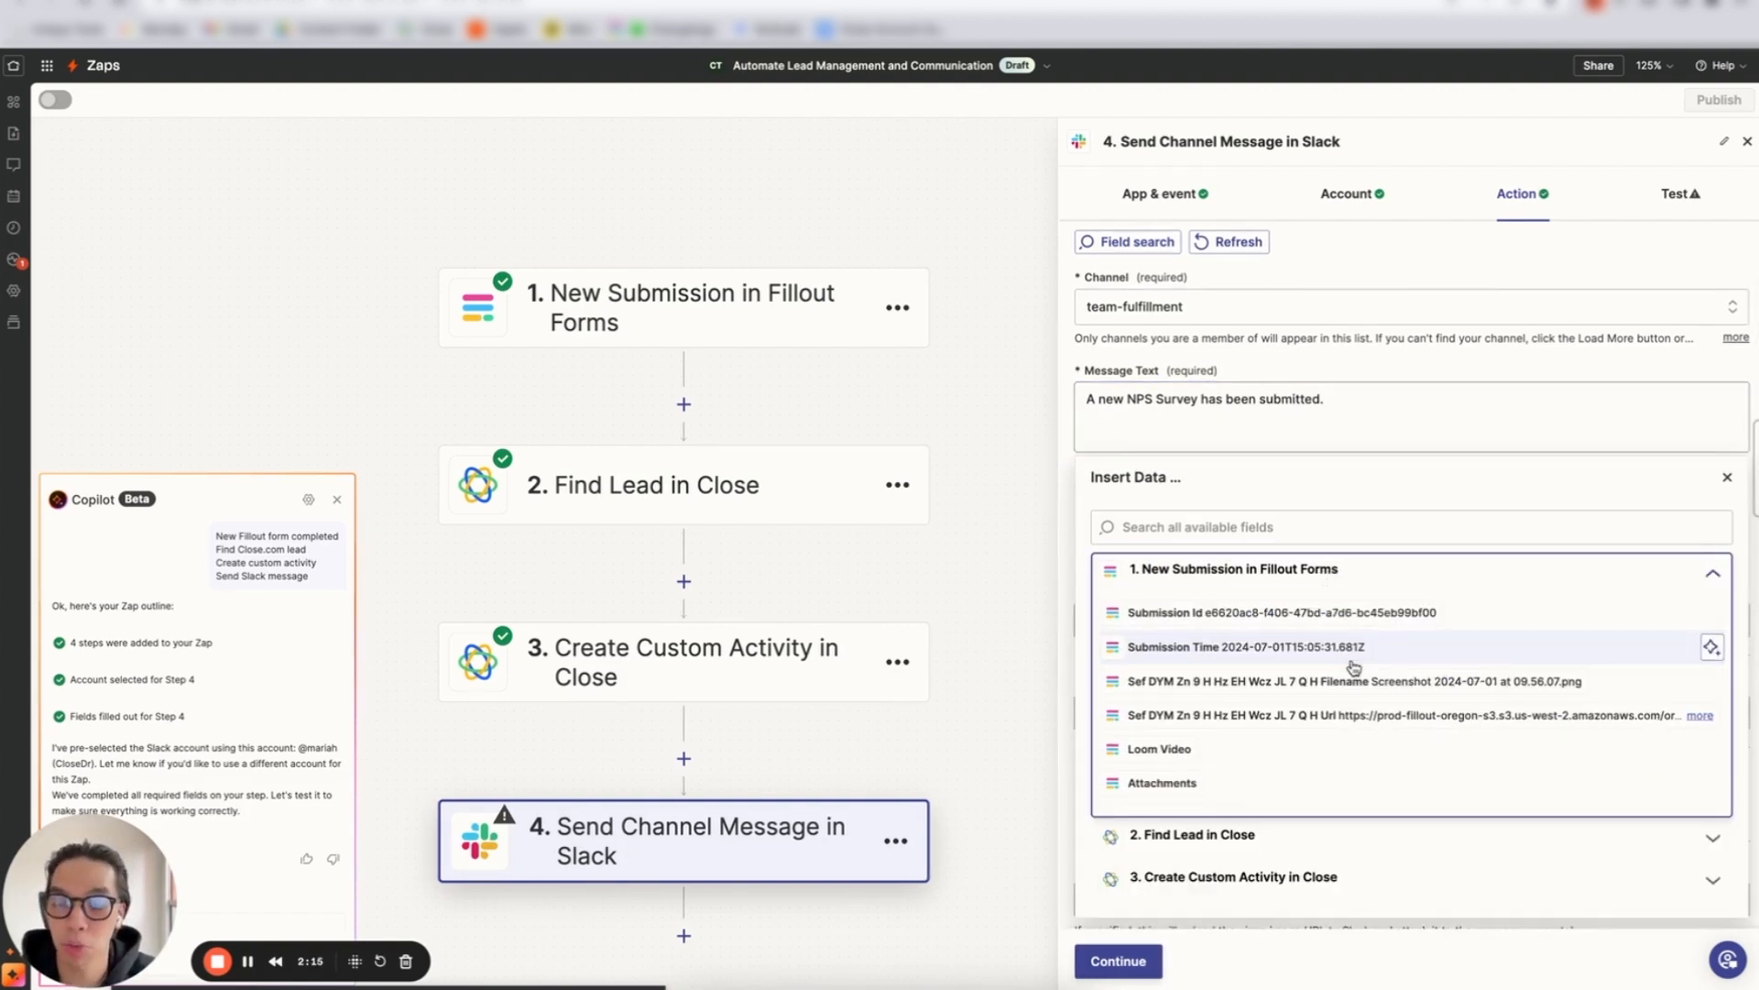
left_click(1186, 757)
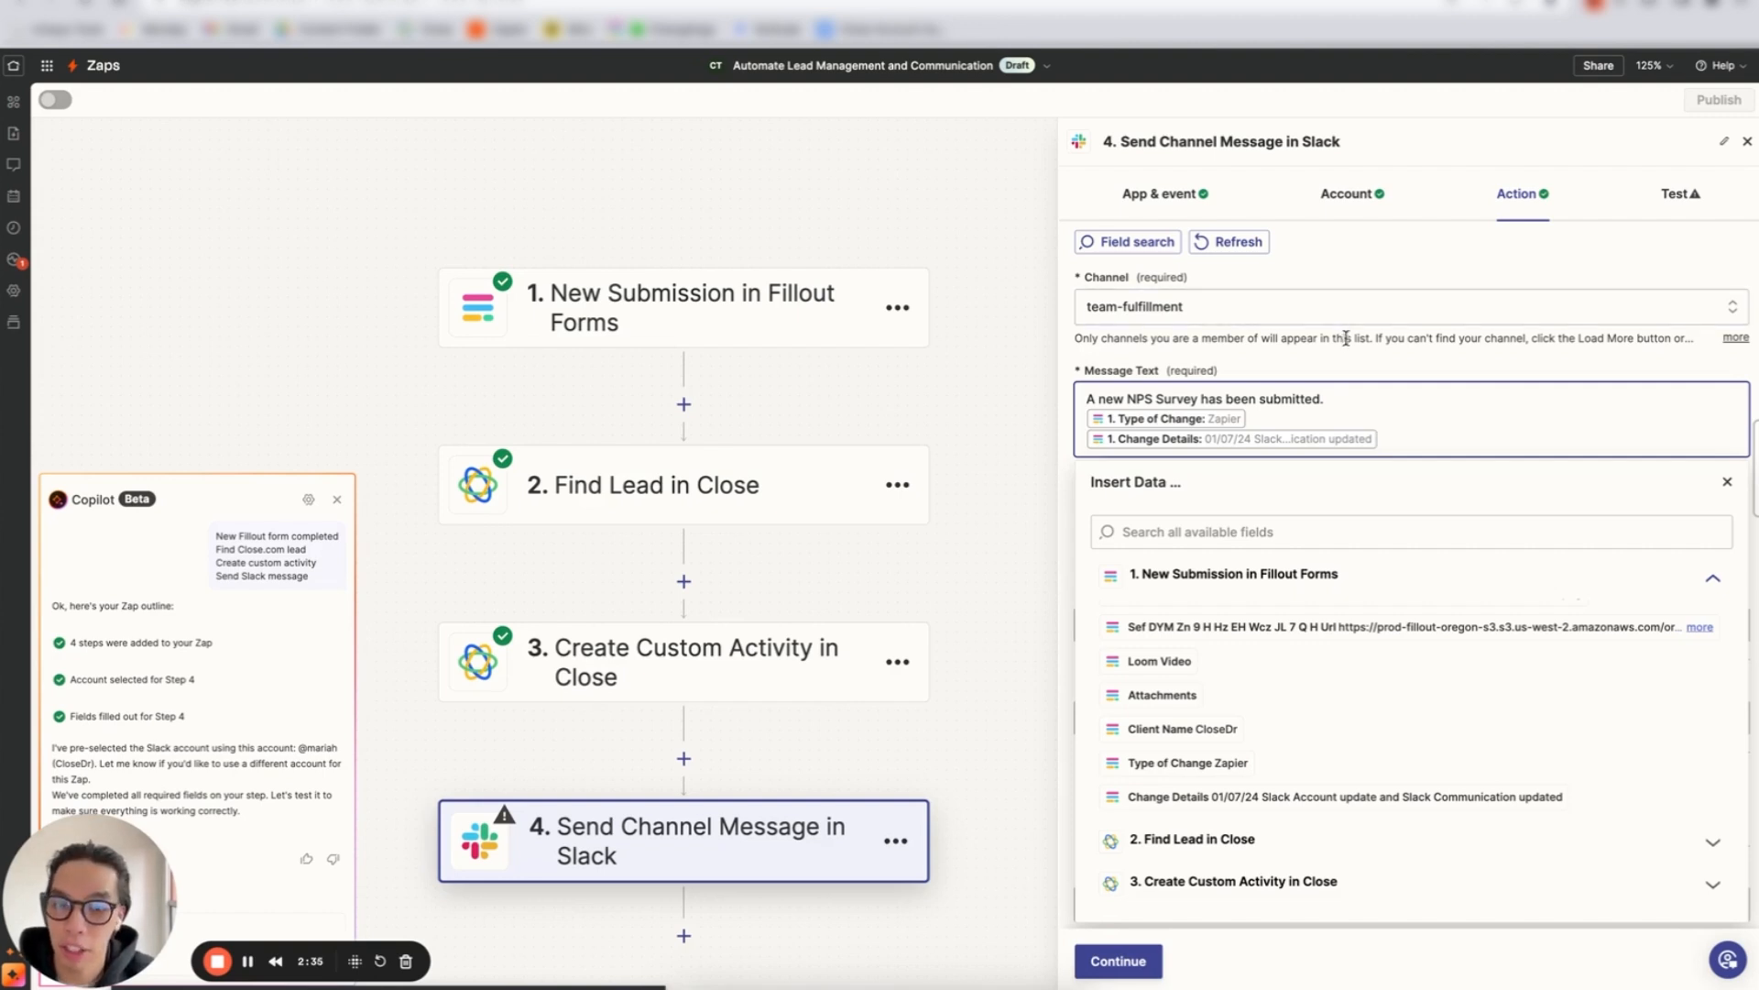
mouse_move(1345, 361)
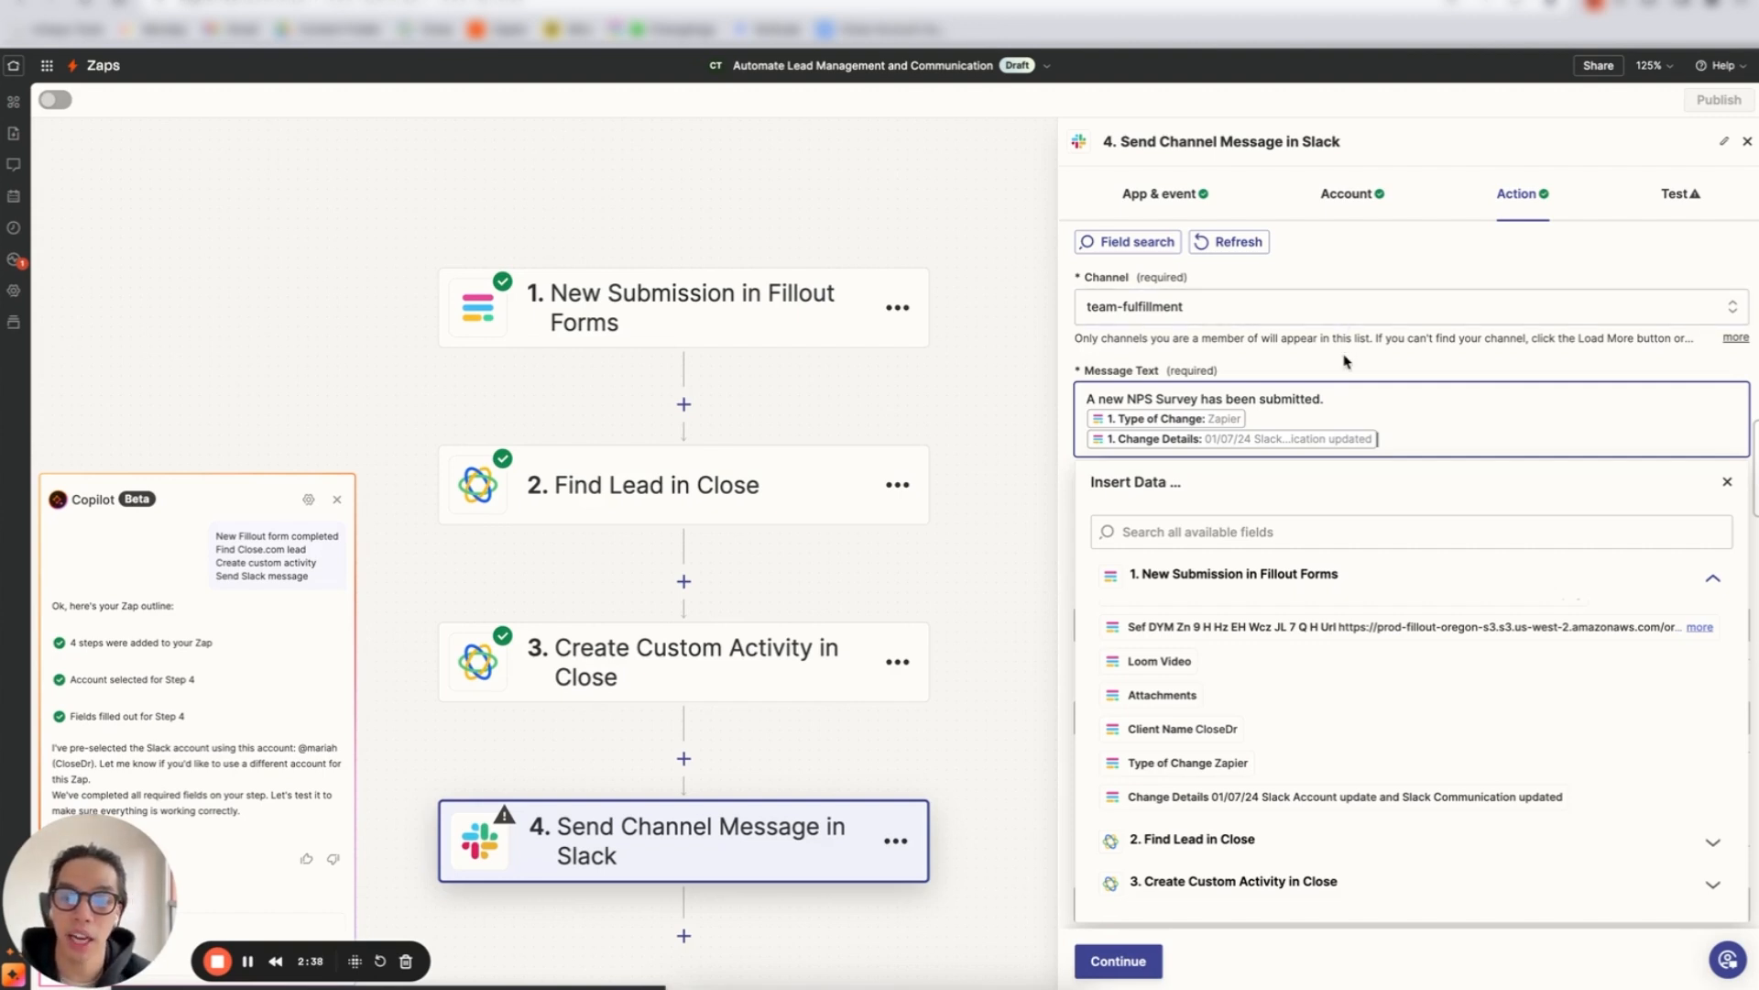
left_click(1681, 193)
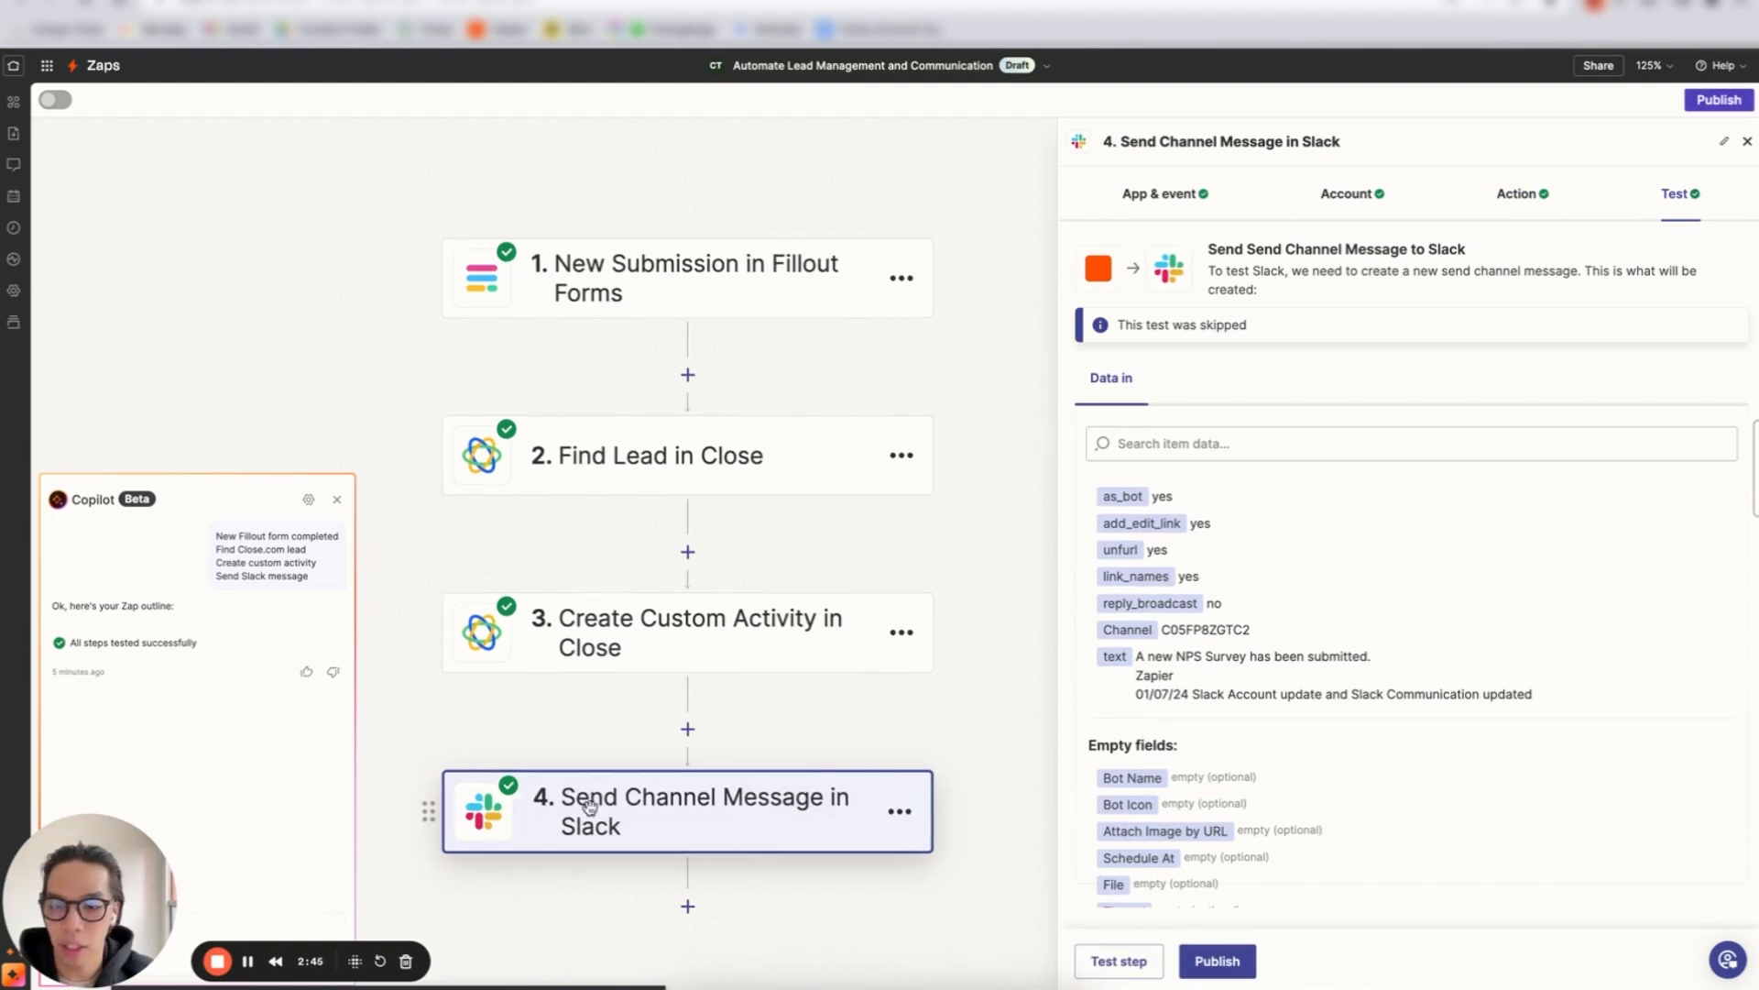
Step: Rename the Zap to 'NPS Survey Completed → Send Slack and Update Close'
left_click(1044, 66)
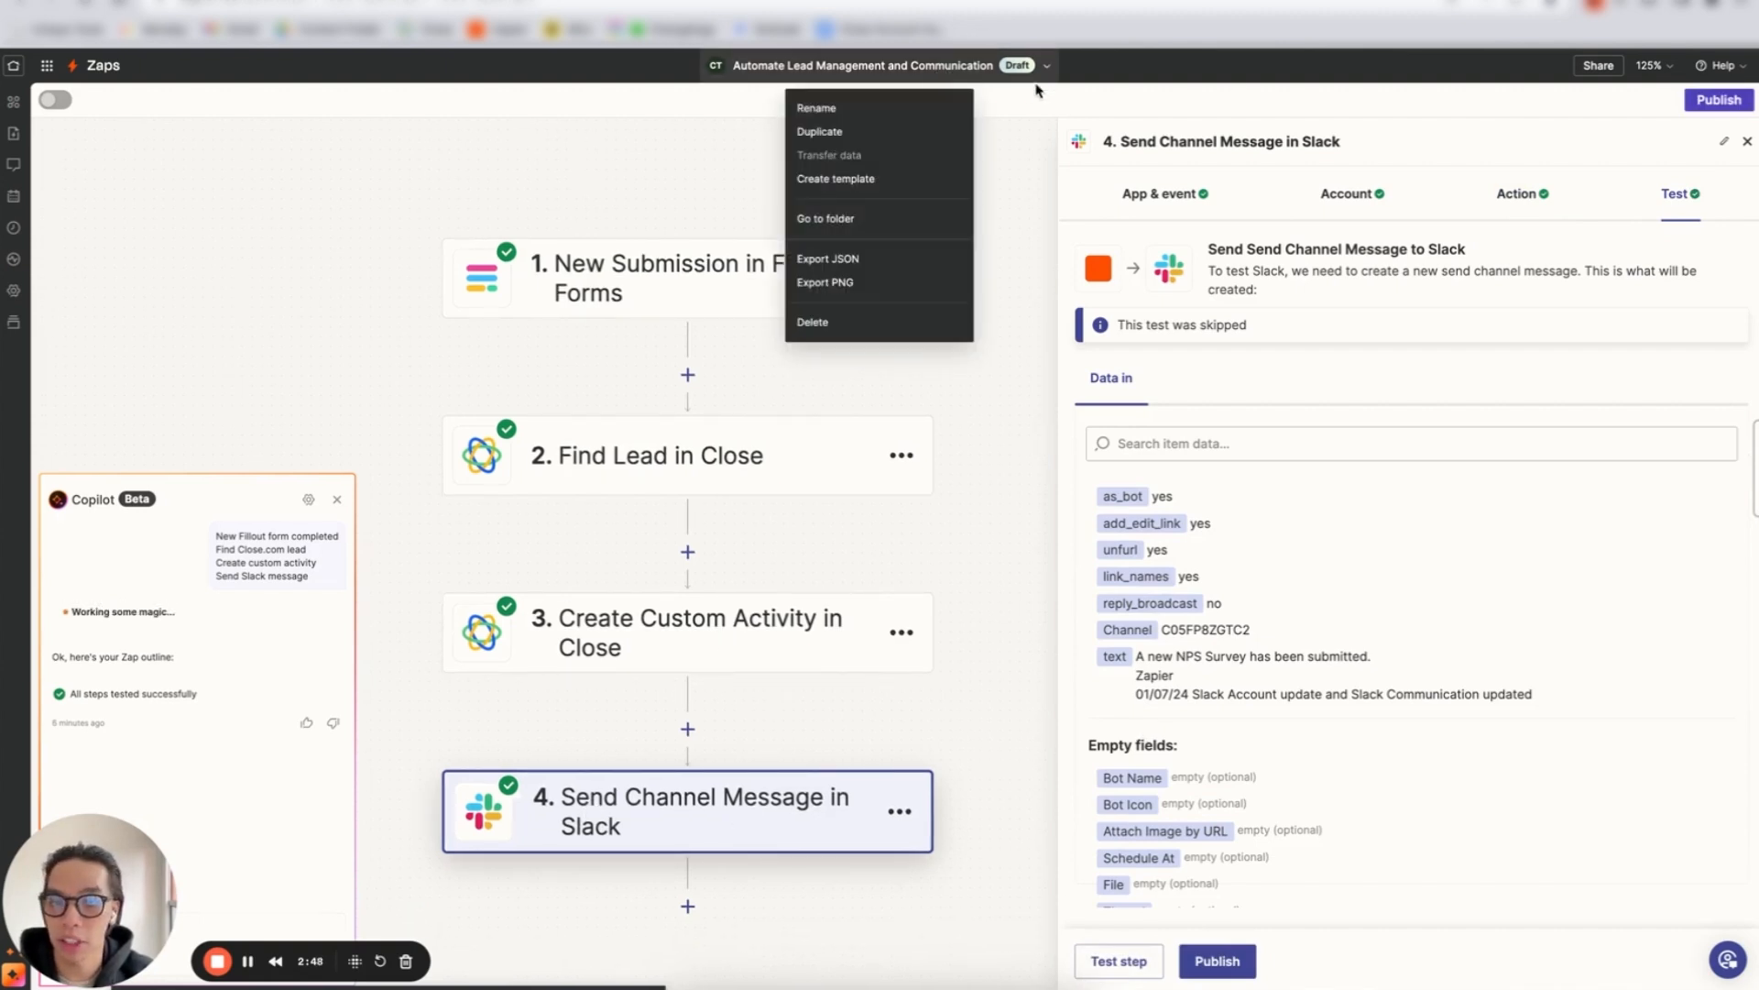
left_click(815, 108)
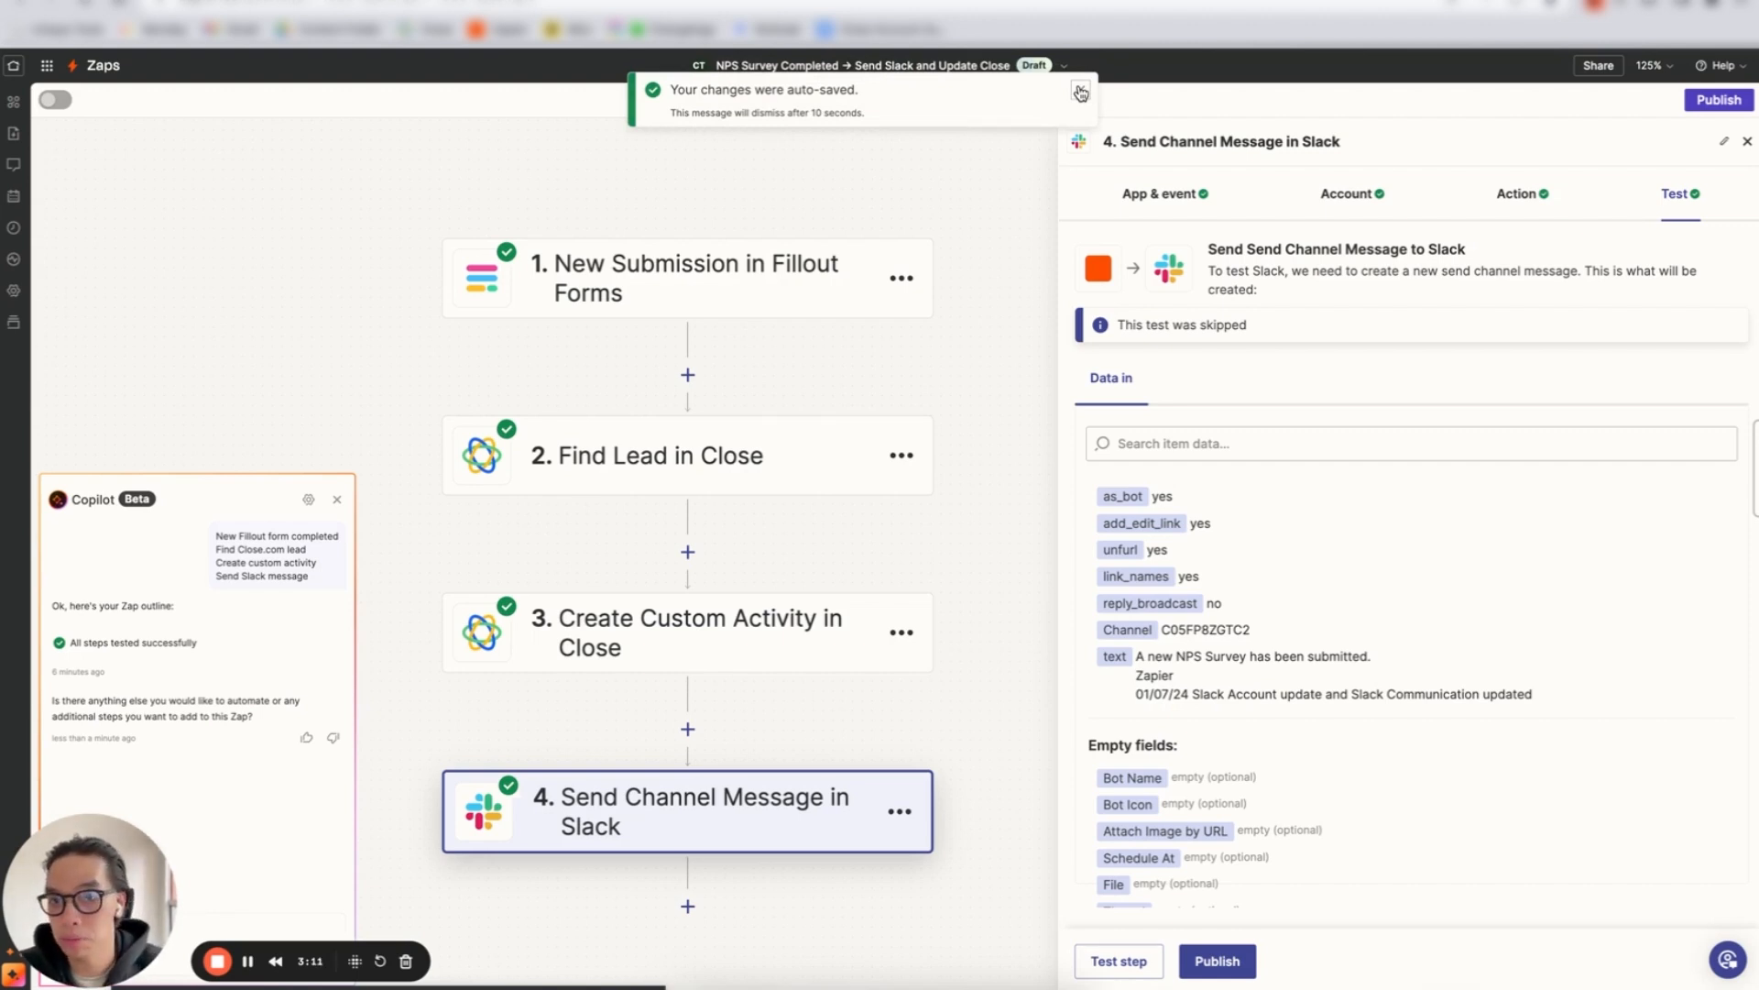
left_click(1080, 92)
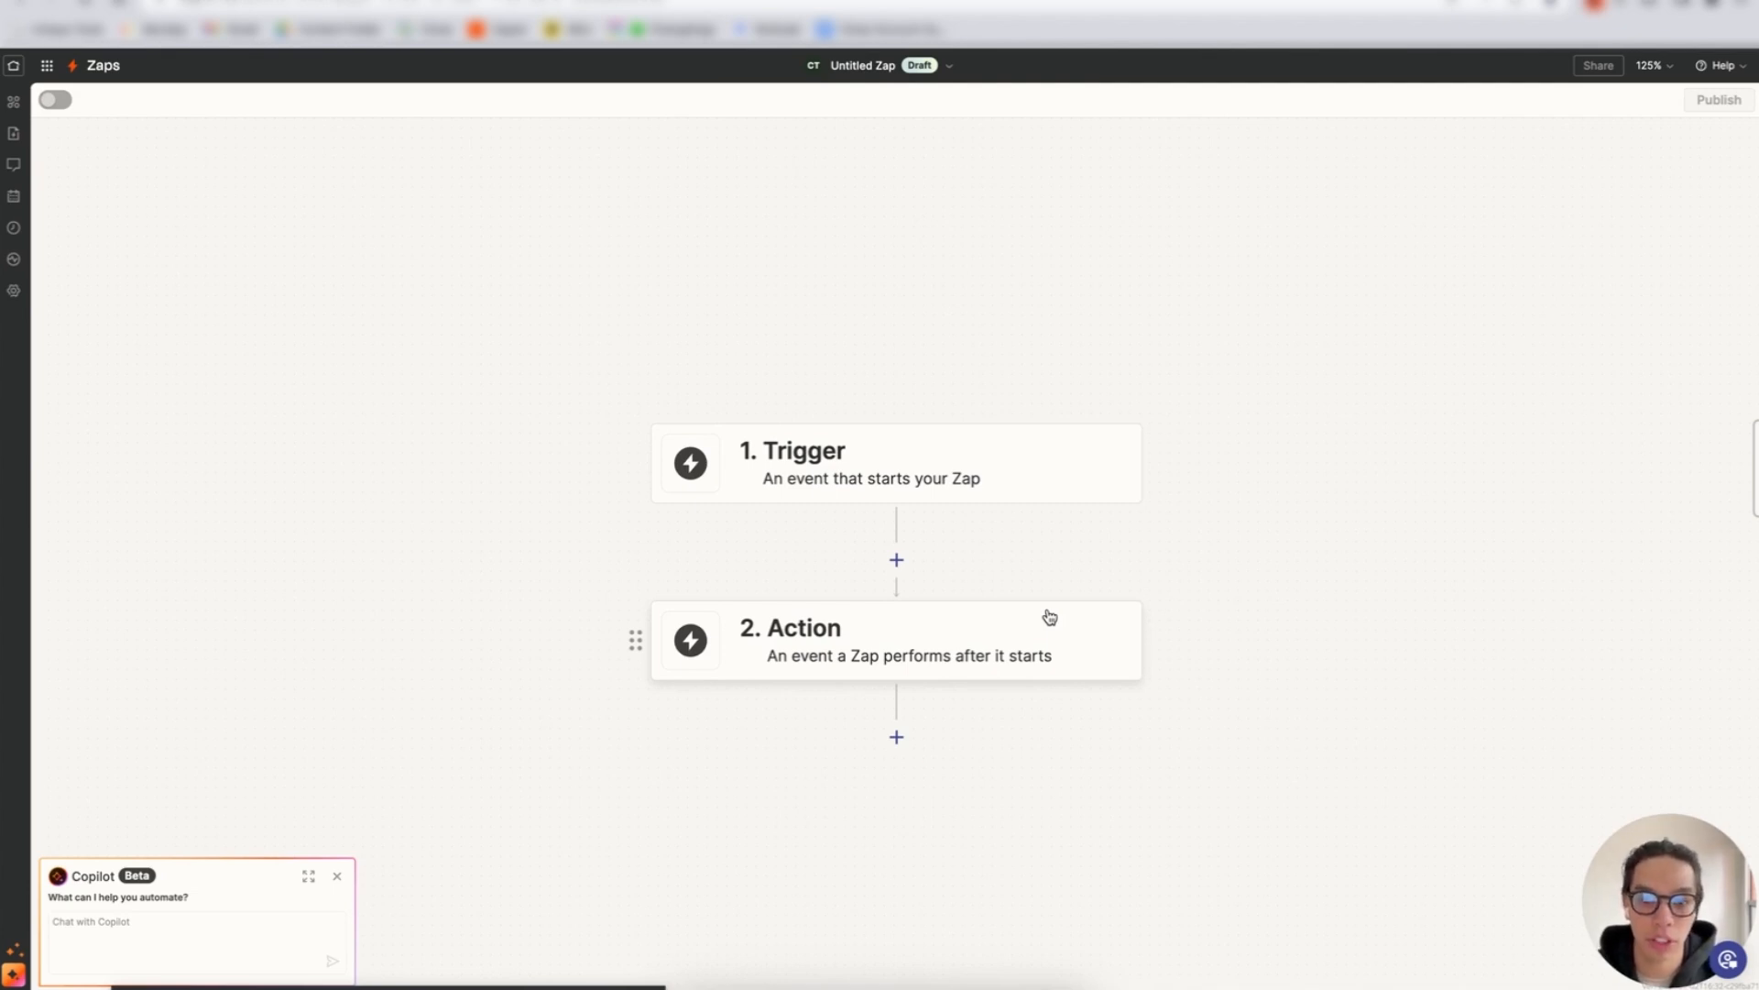
mouse_move(1076, 524)
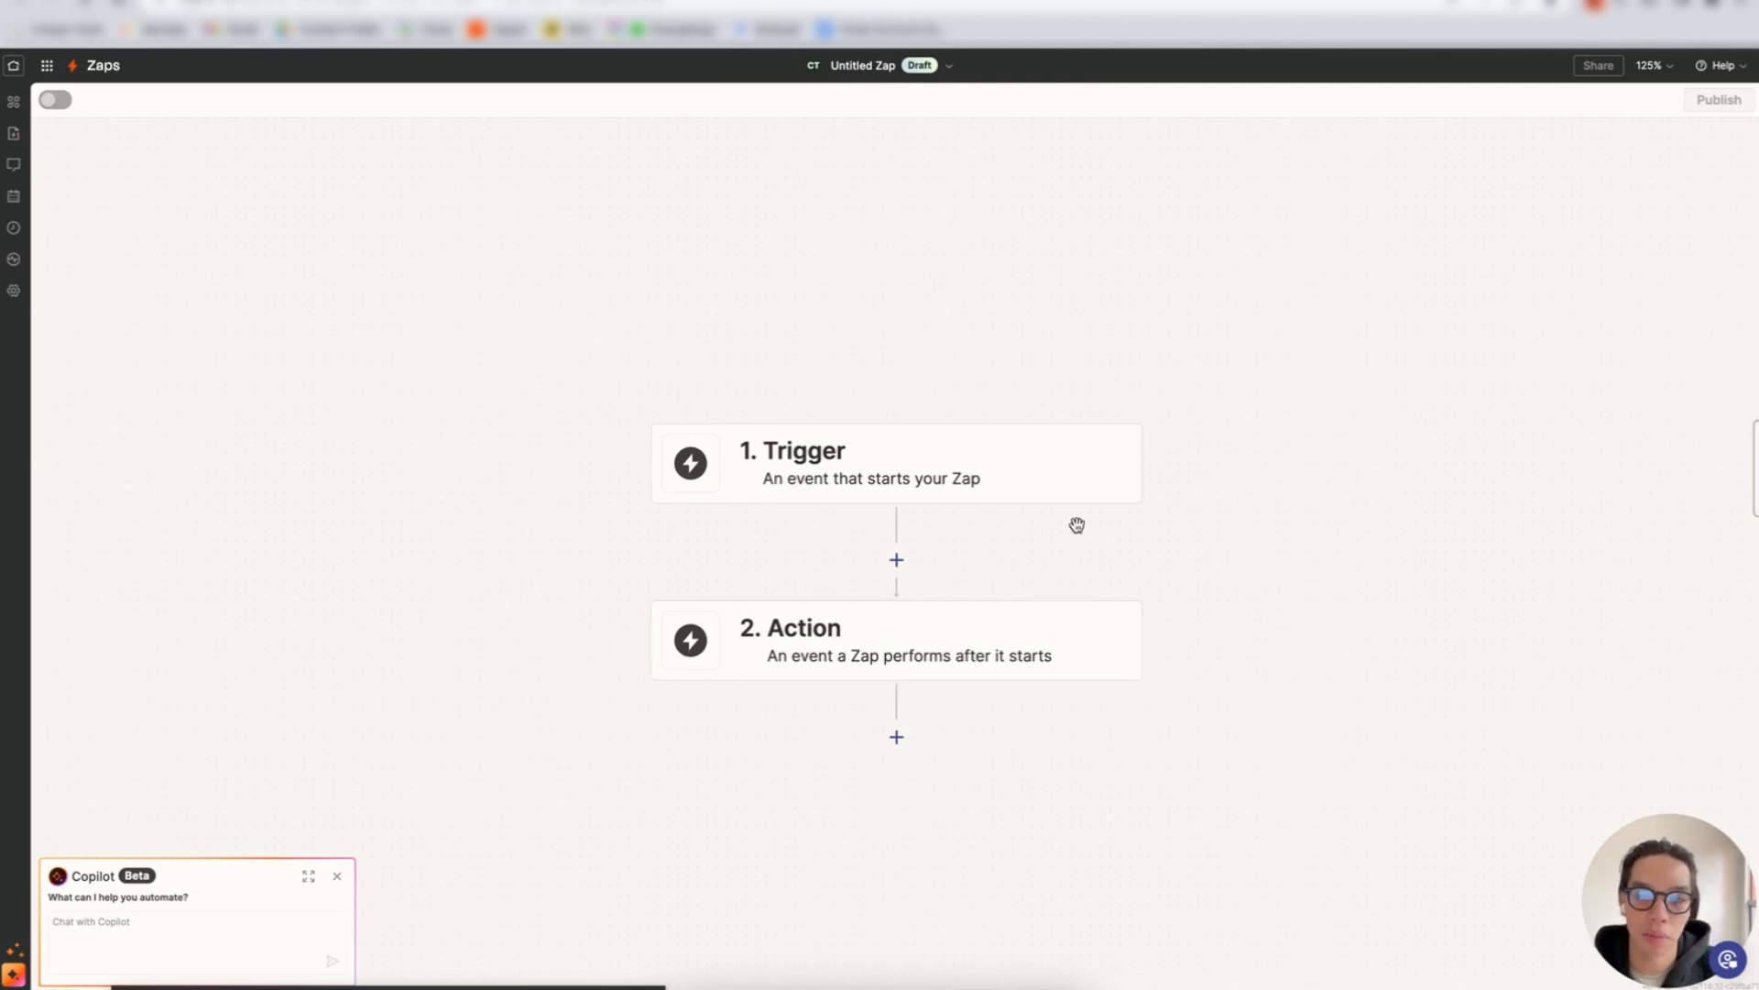
mouse_move(967, 748)
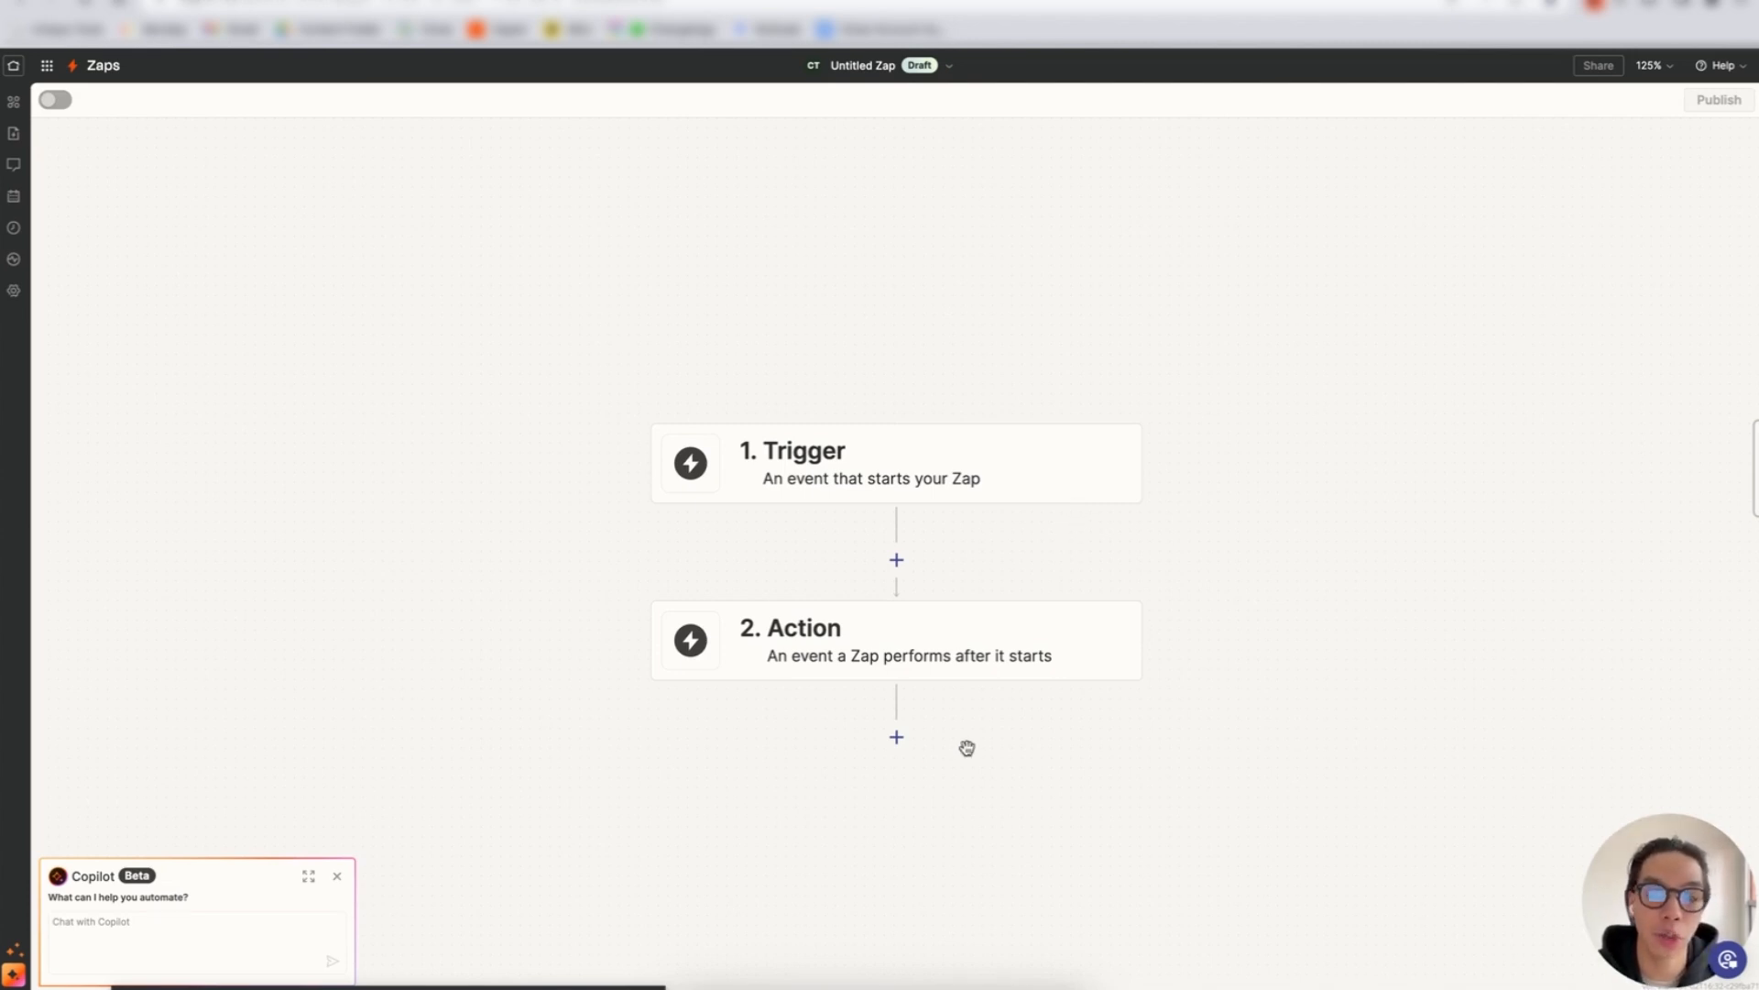
Step: Ask Copilot for a Zap: form submission, find contact in Close, enrol in a Close workflow
left_click(196, 942)
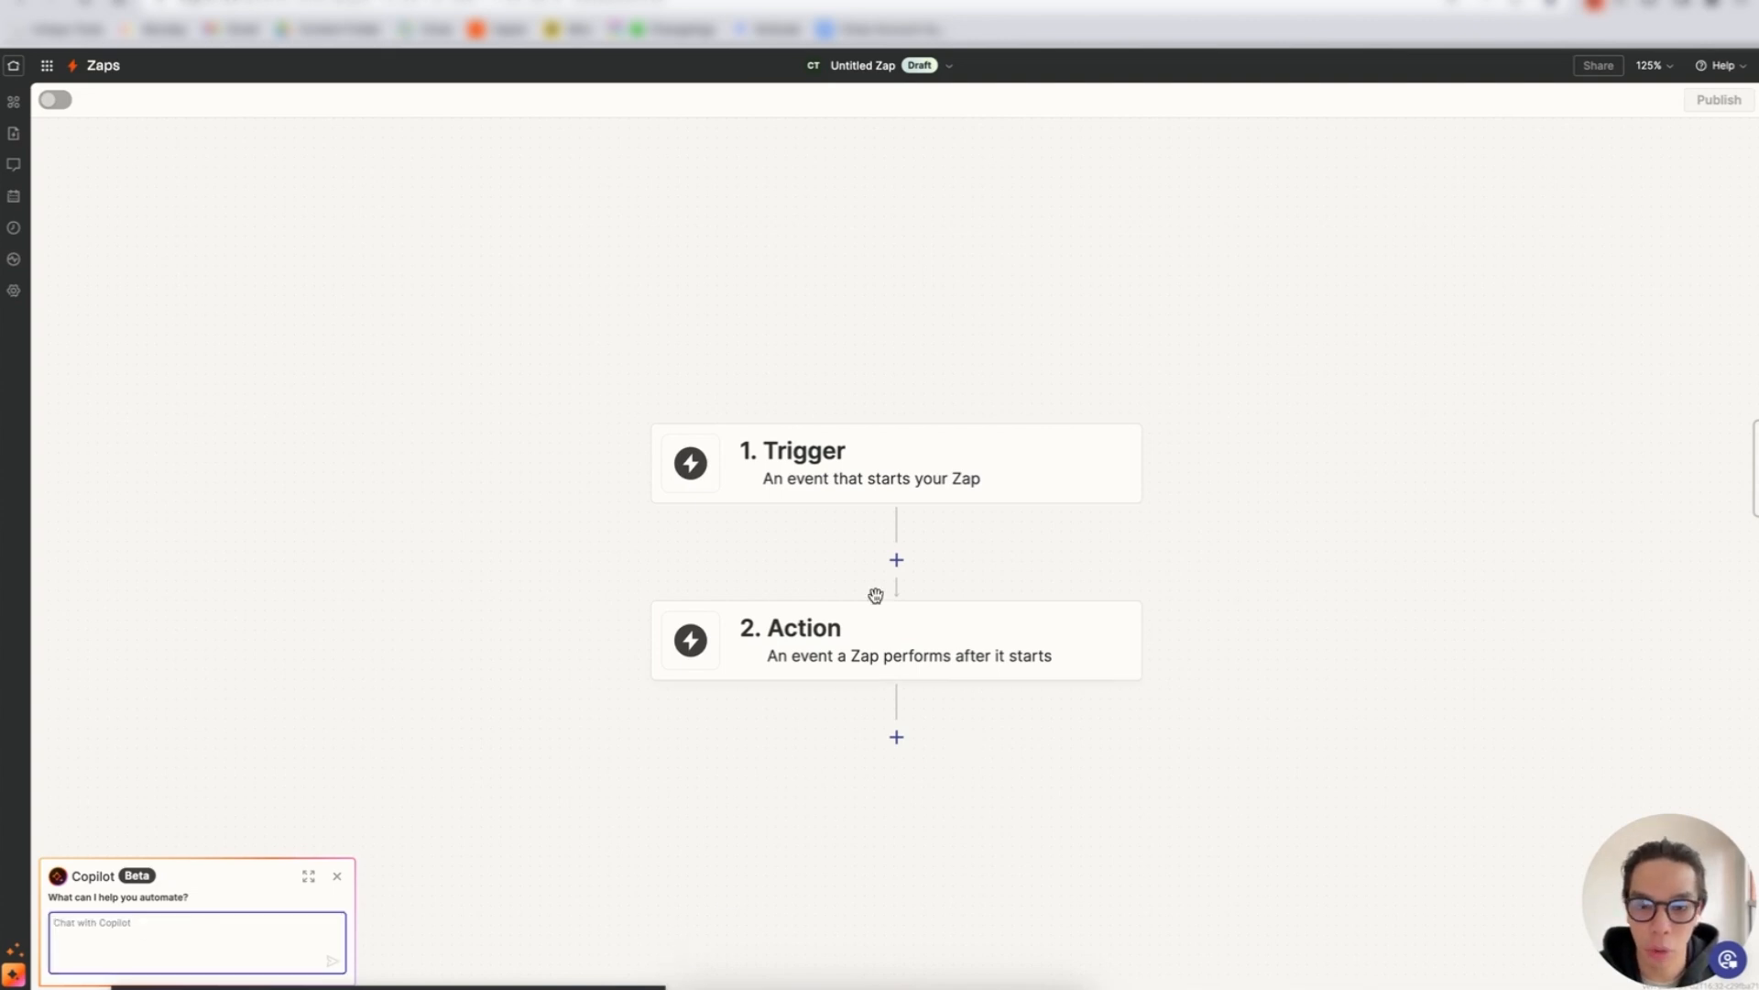
type("Fillout form completed")
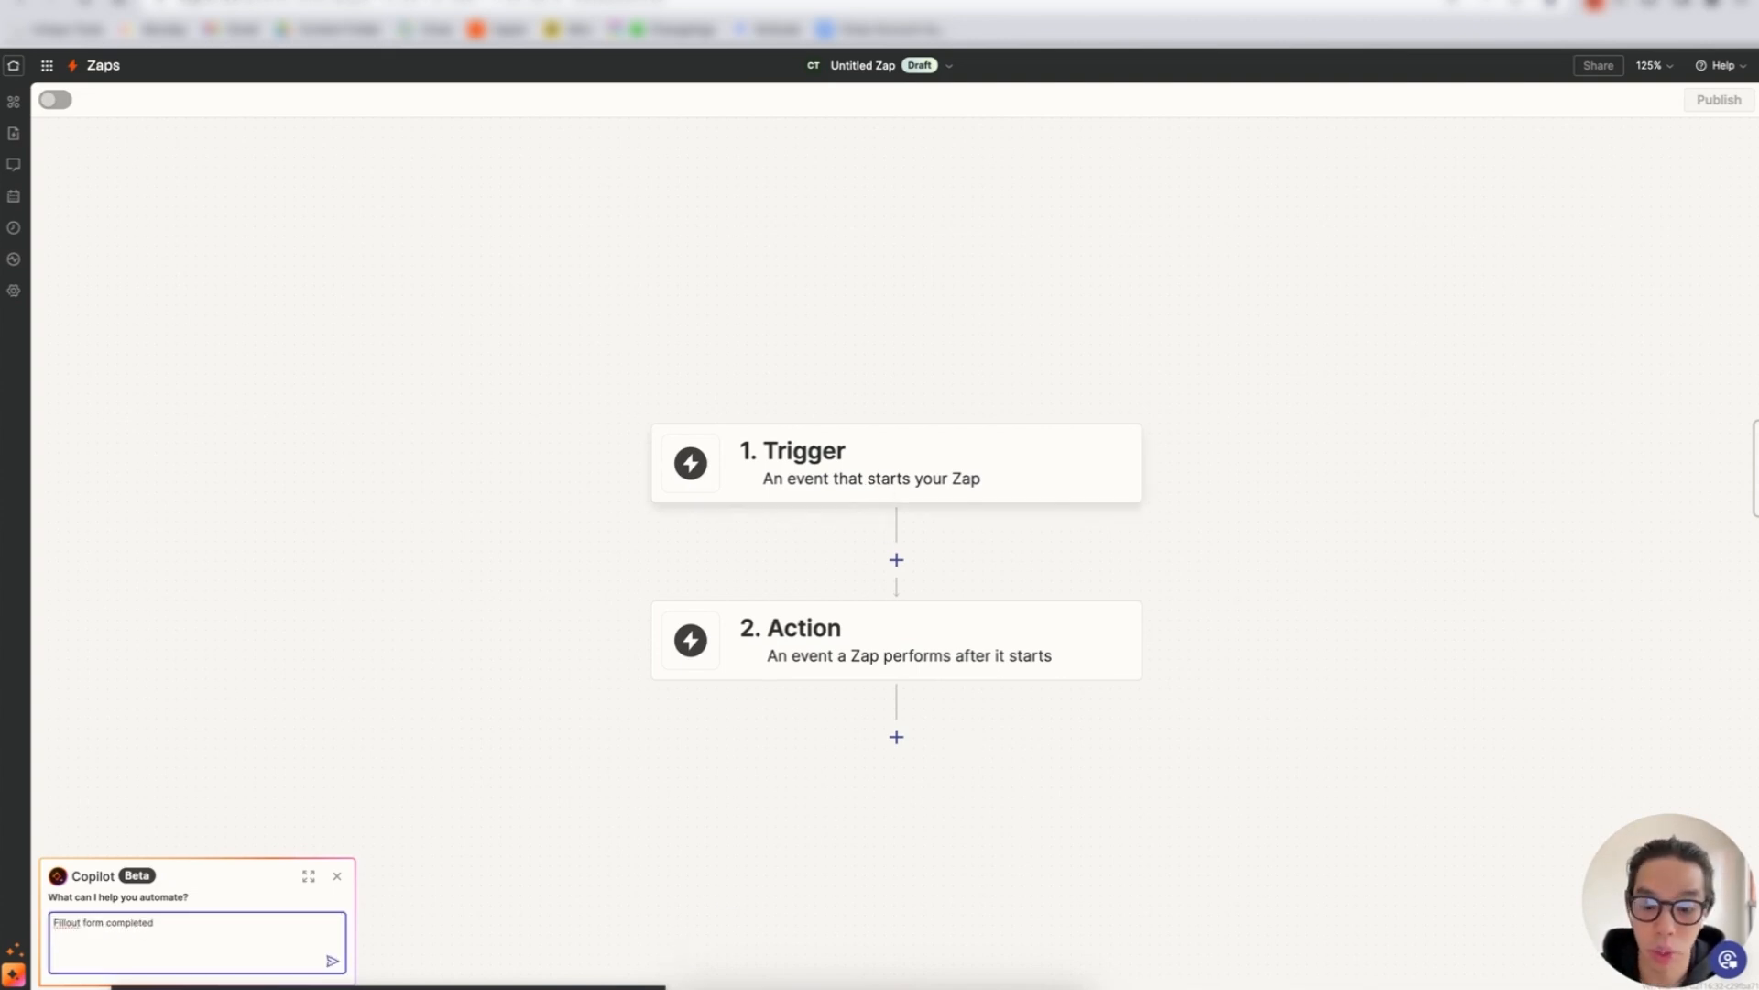
type("Find Contac")
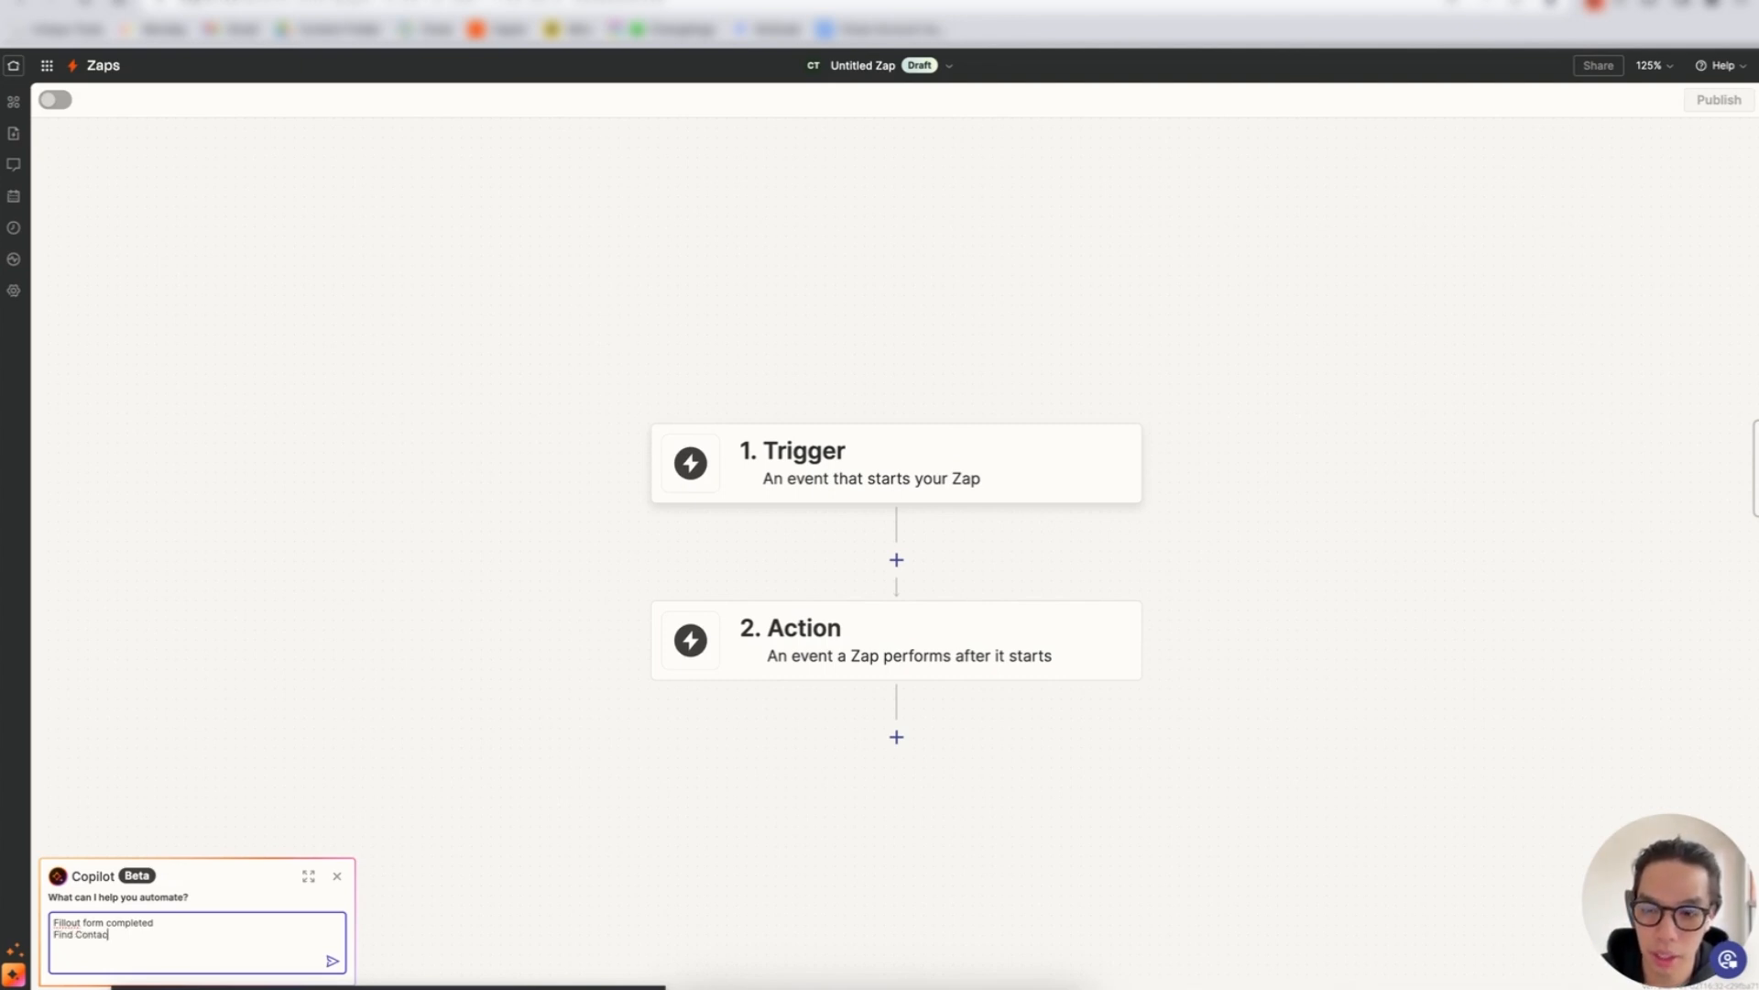
type("t in Close")
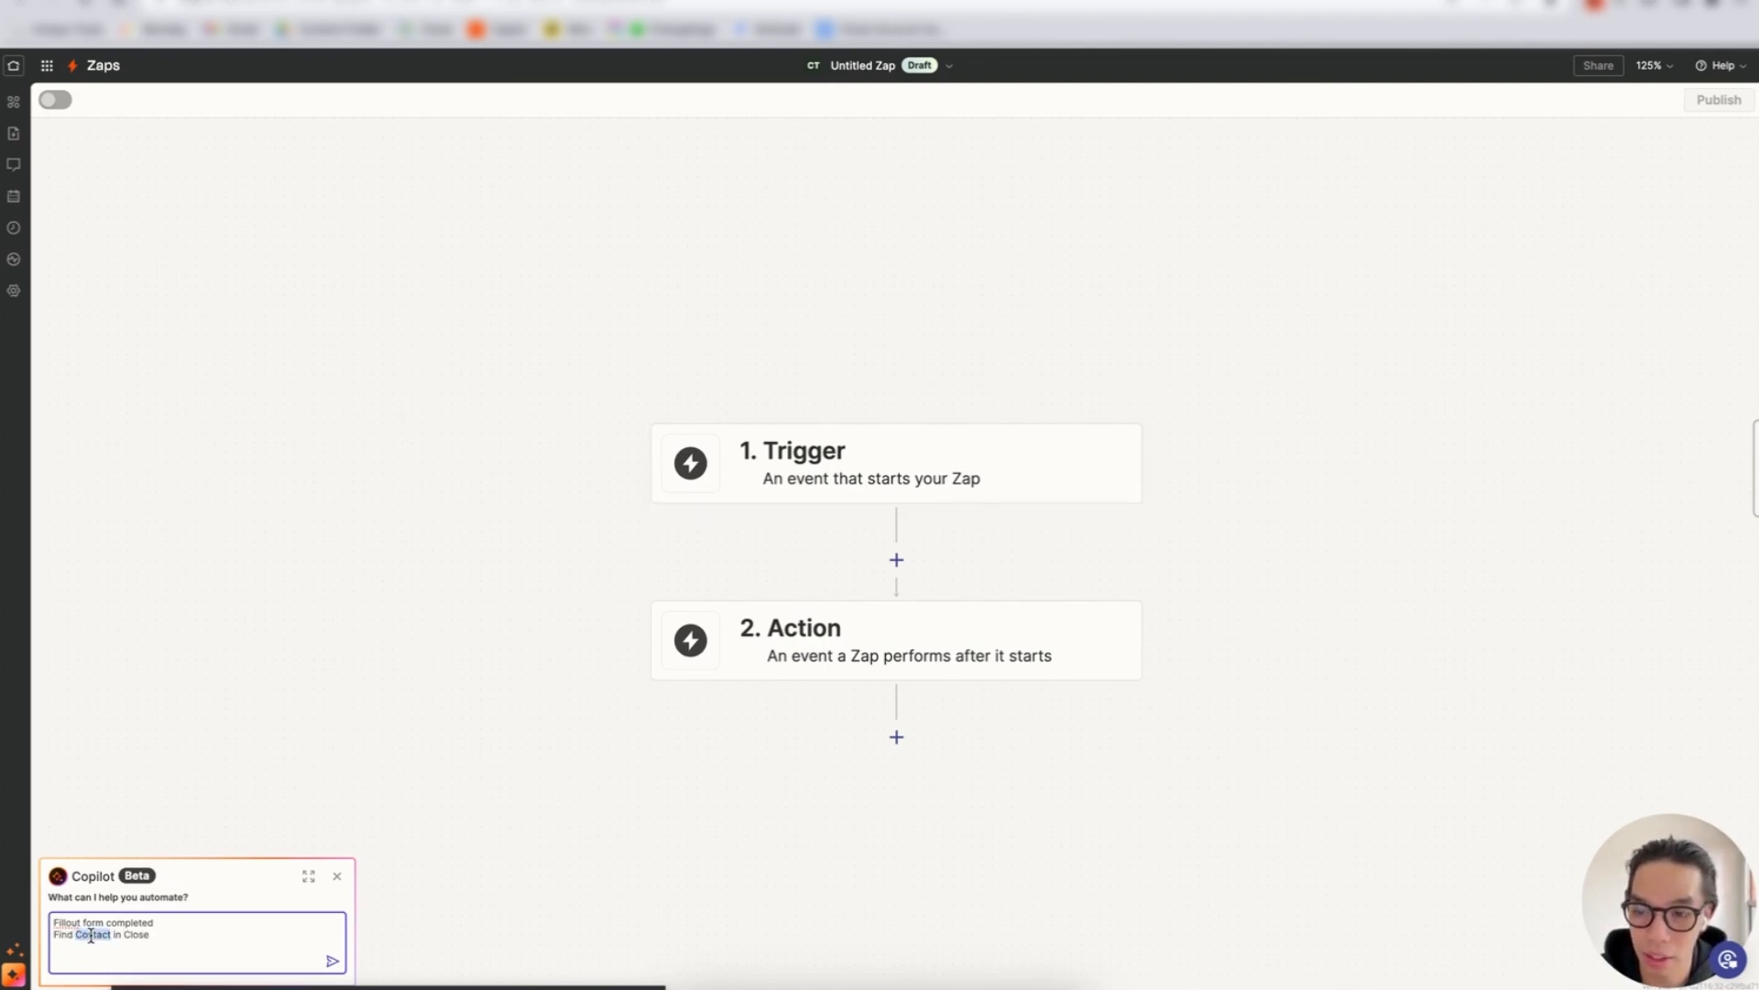
type("Enrol in a close.c")
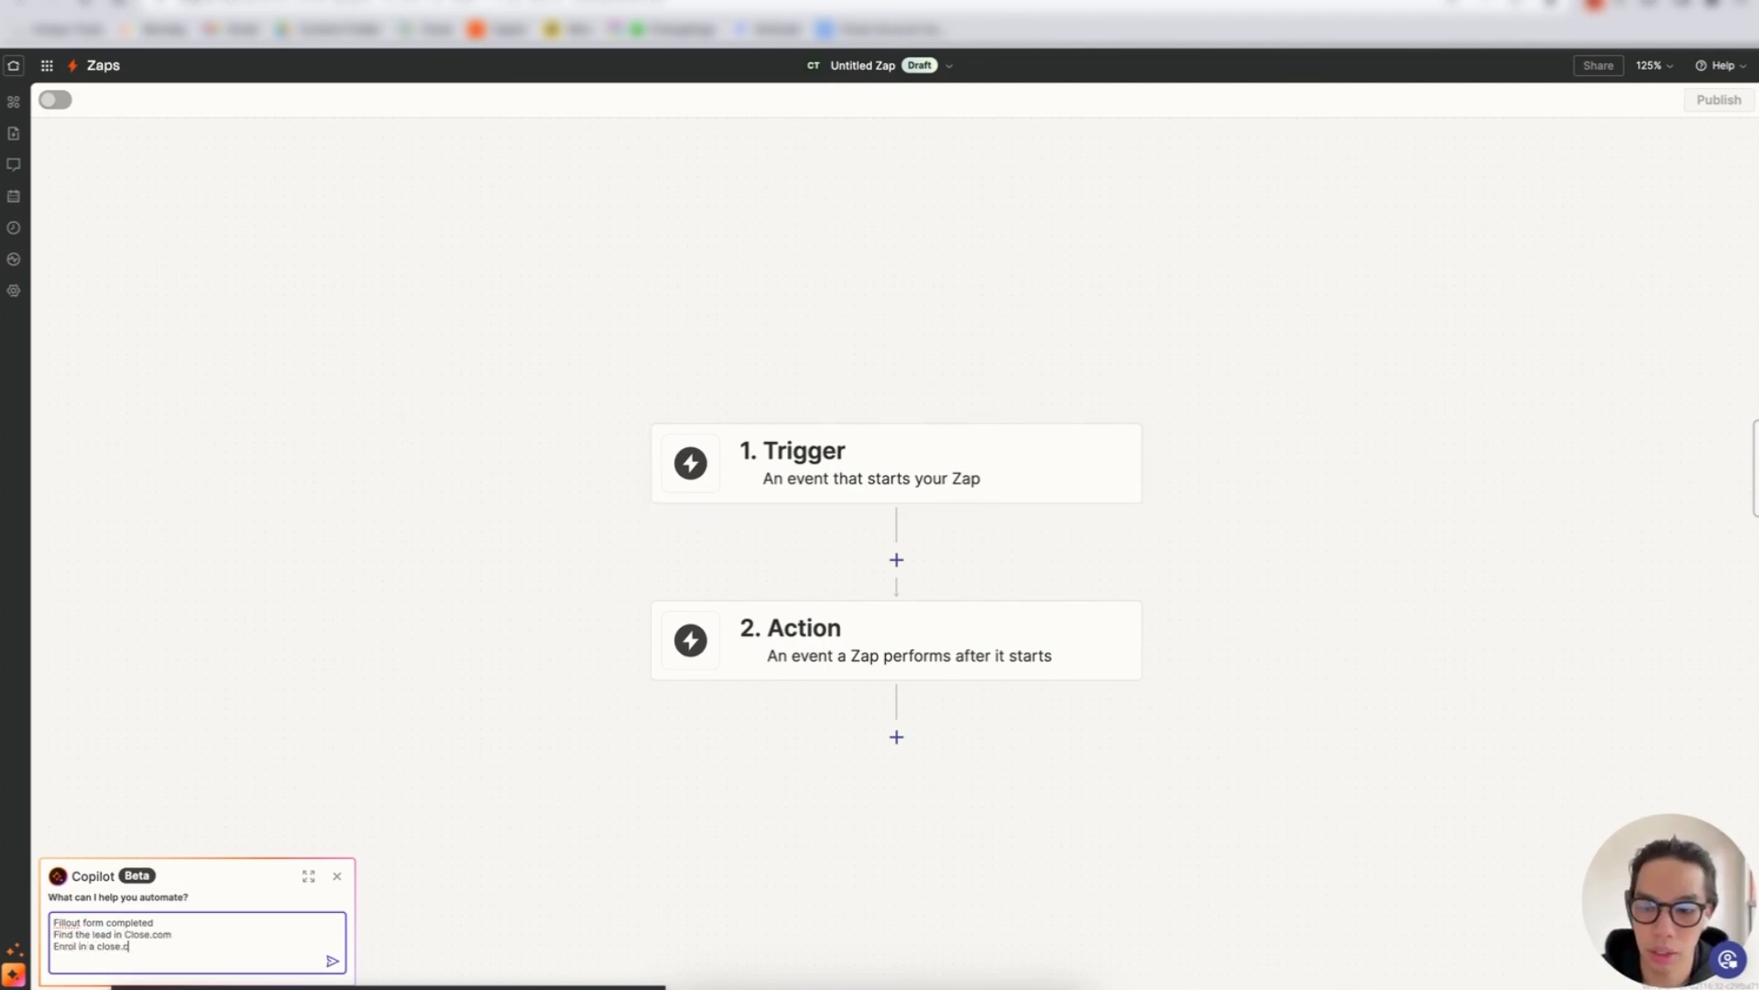
left_click(332, 962)
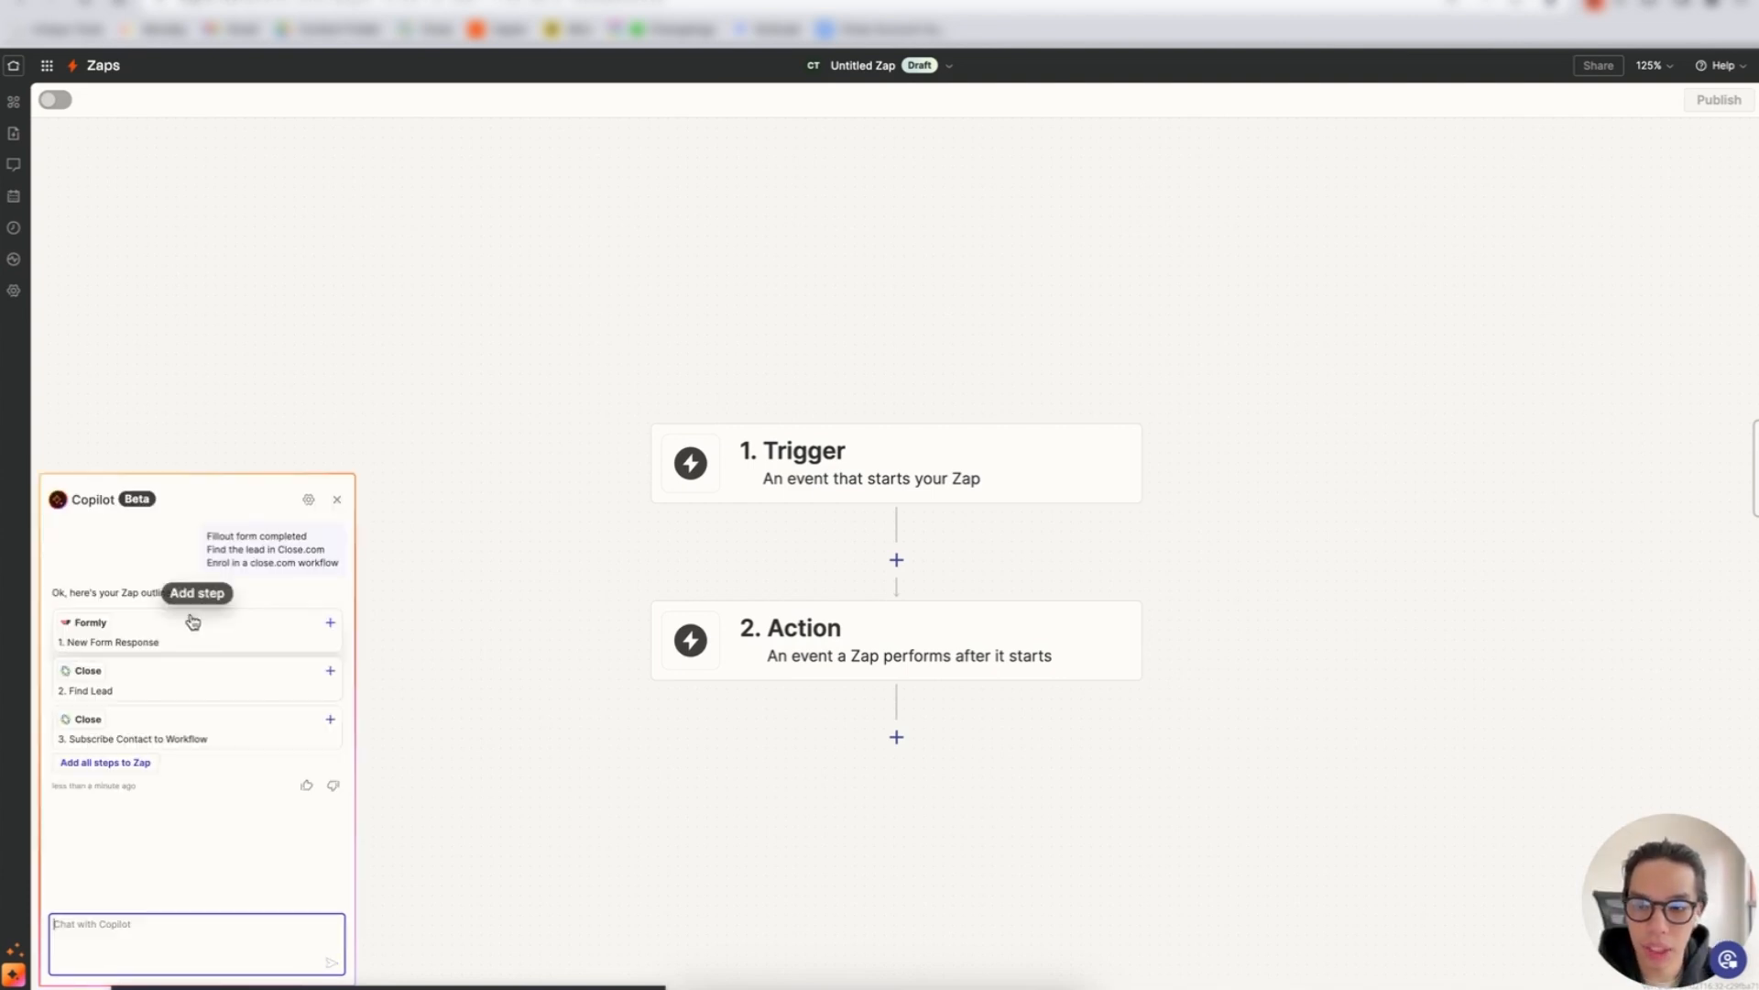
mouse_move(137, 625)
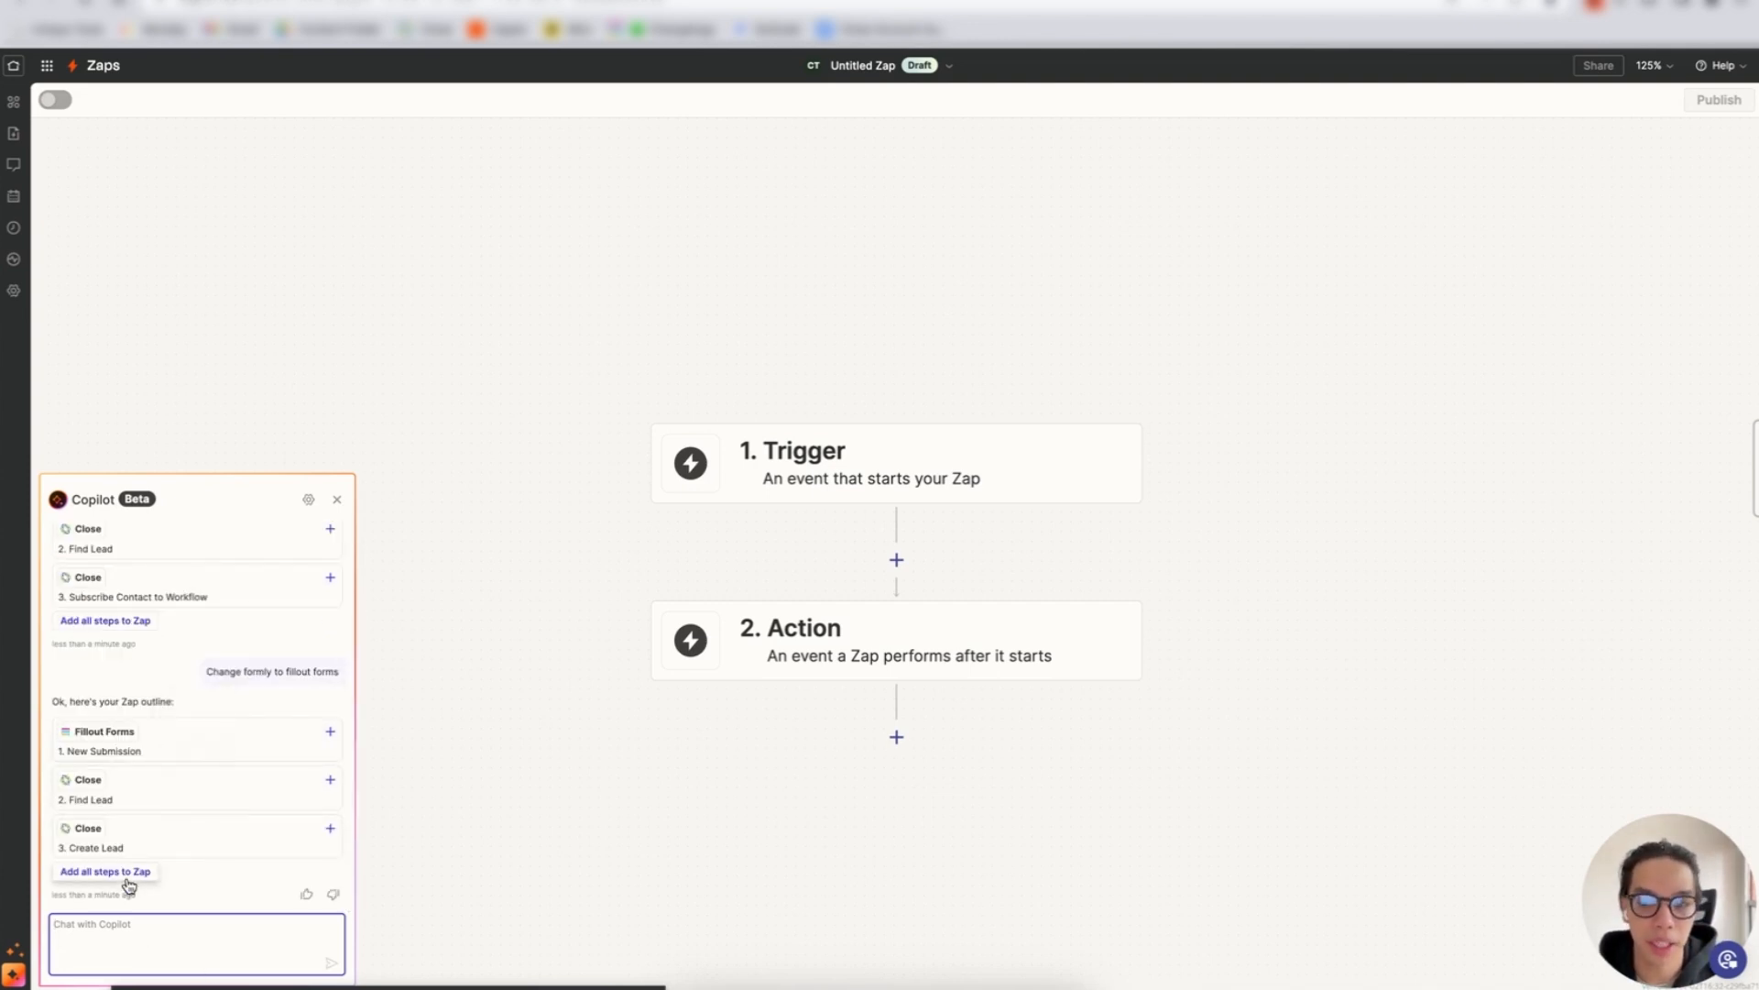
Step: Add all three Copilot-outlined steps to the Zap and test the Fillout Forms trigger
left_click(105, 871)
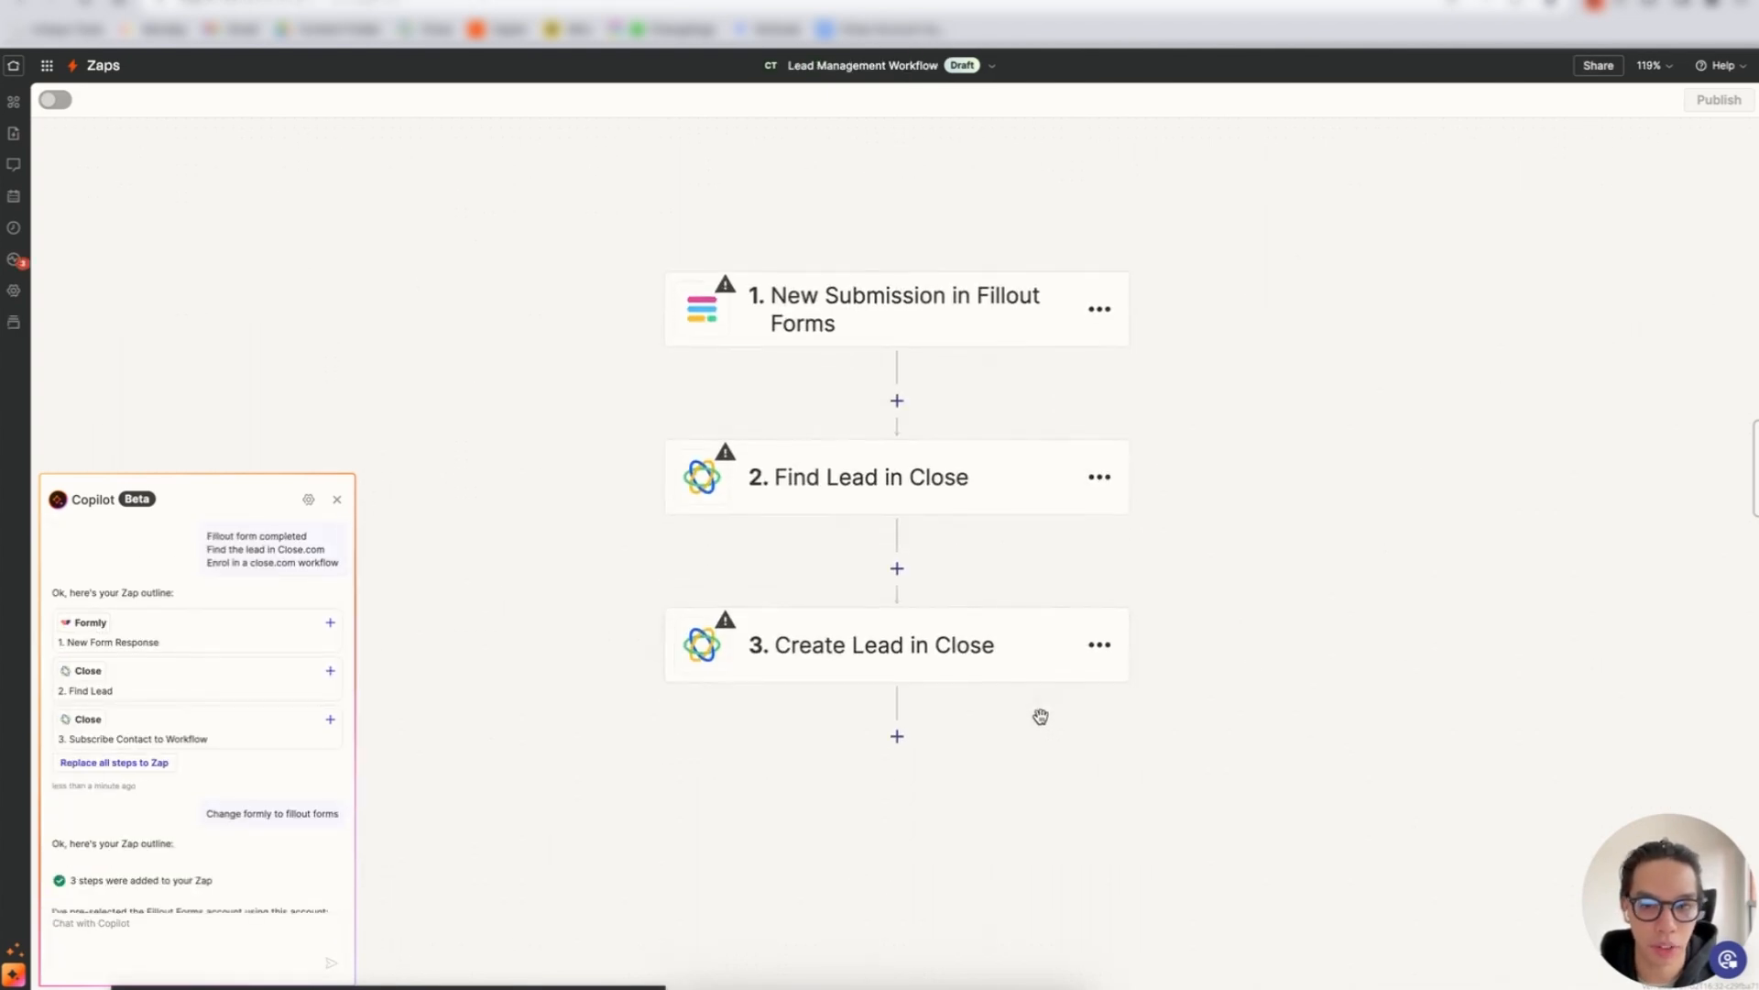
left_click(897, 308)
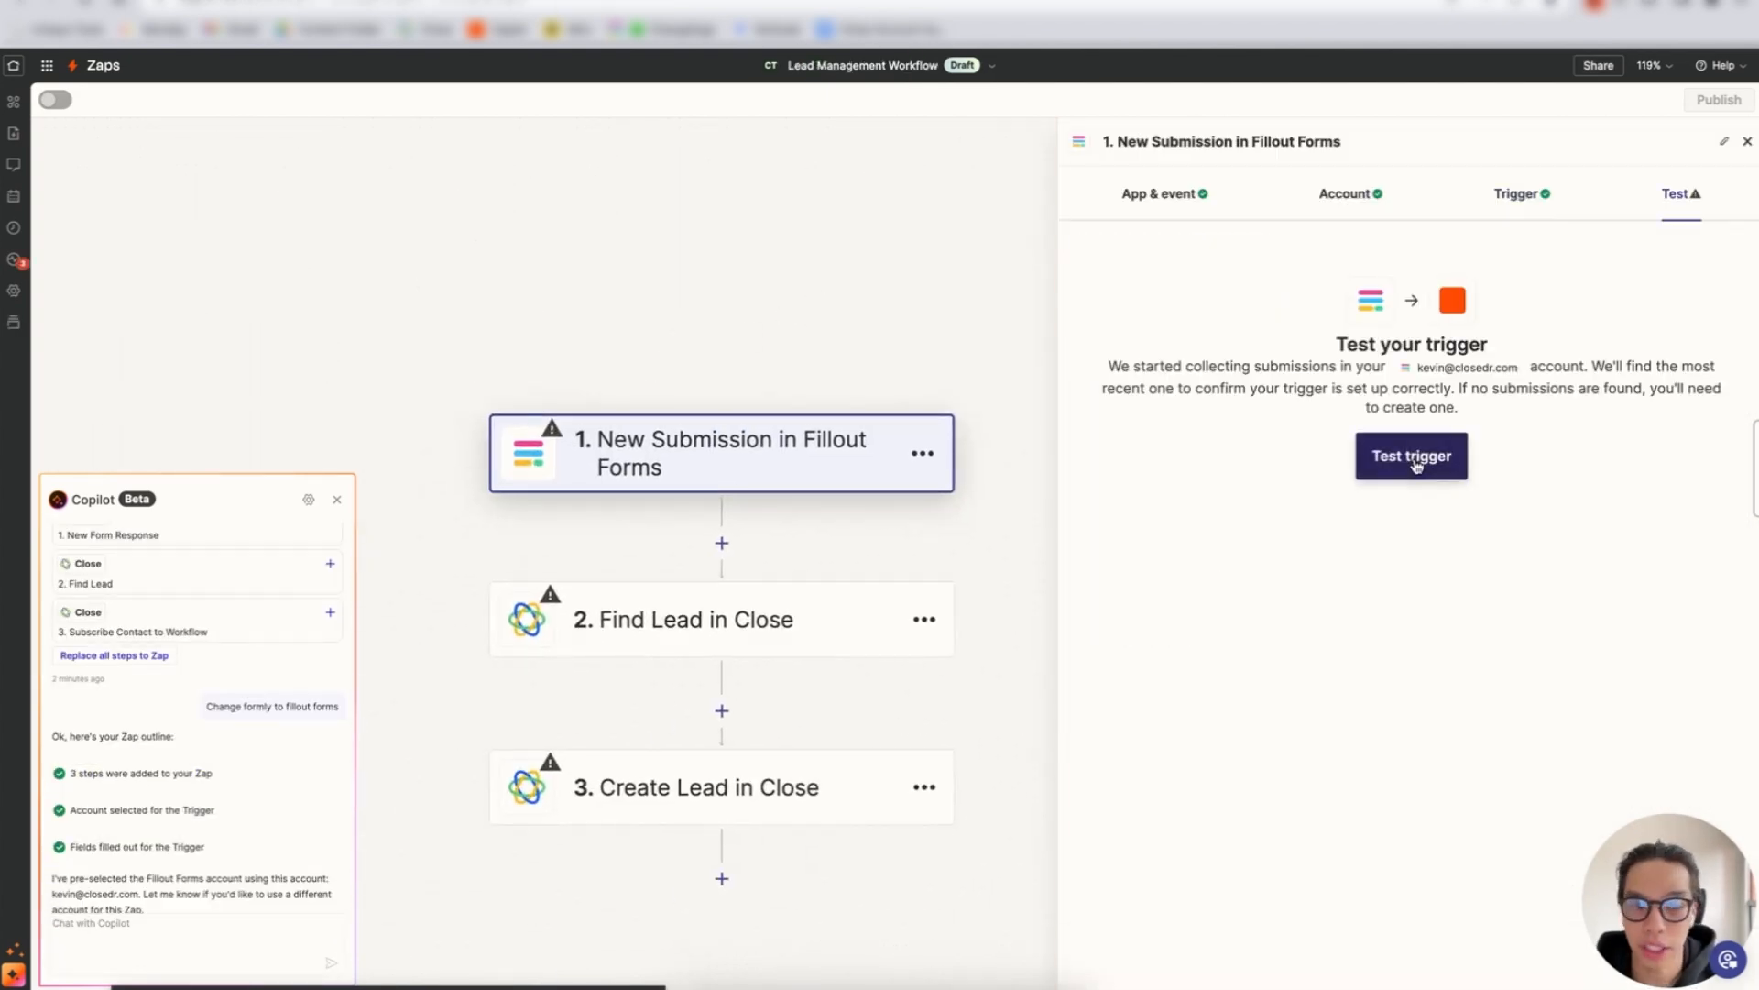
left_click(1514, 192)
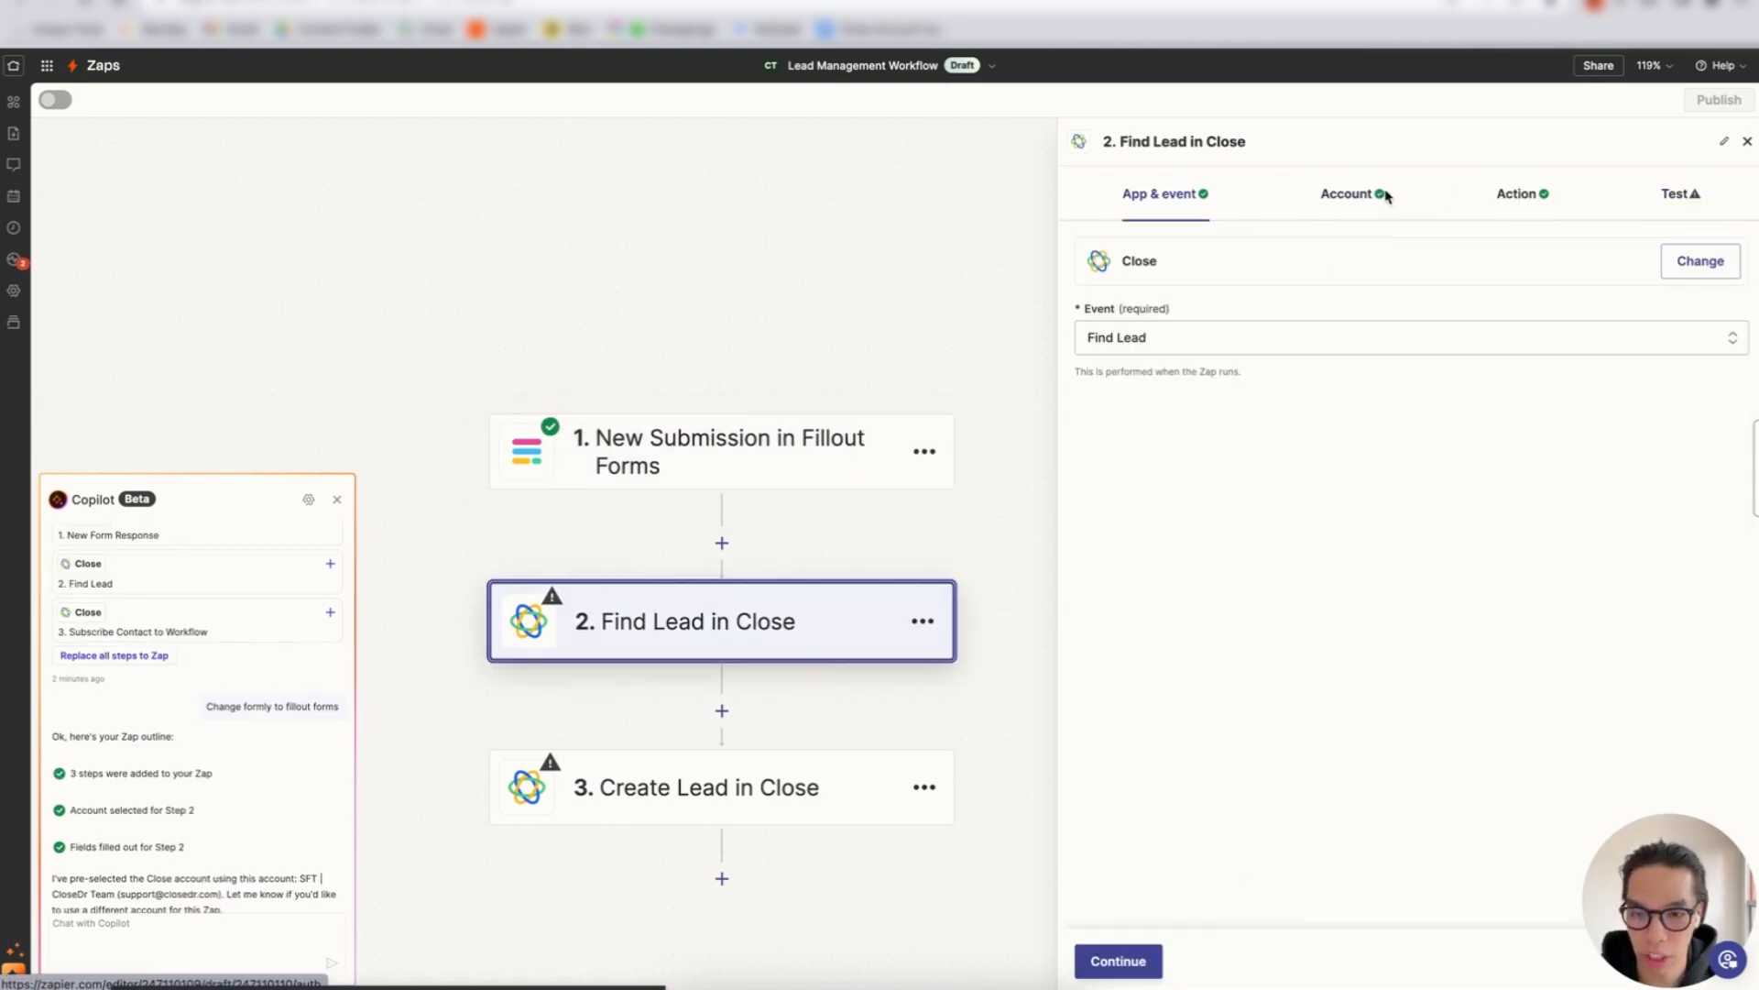
Step: Switch the Find Lead step to another Close account and review the trigger's test sample
left_click(1347, 192)
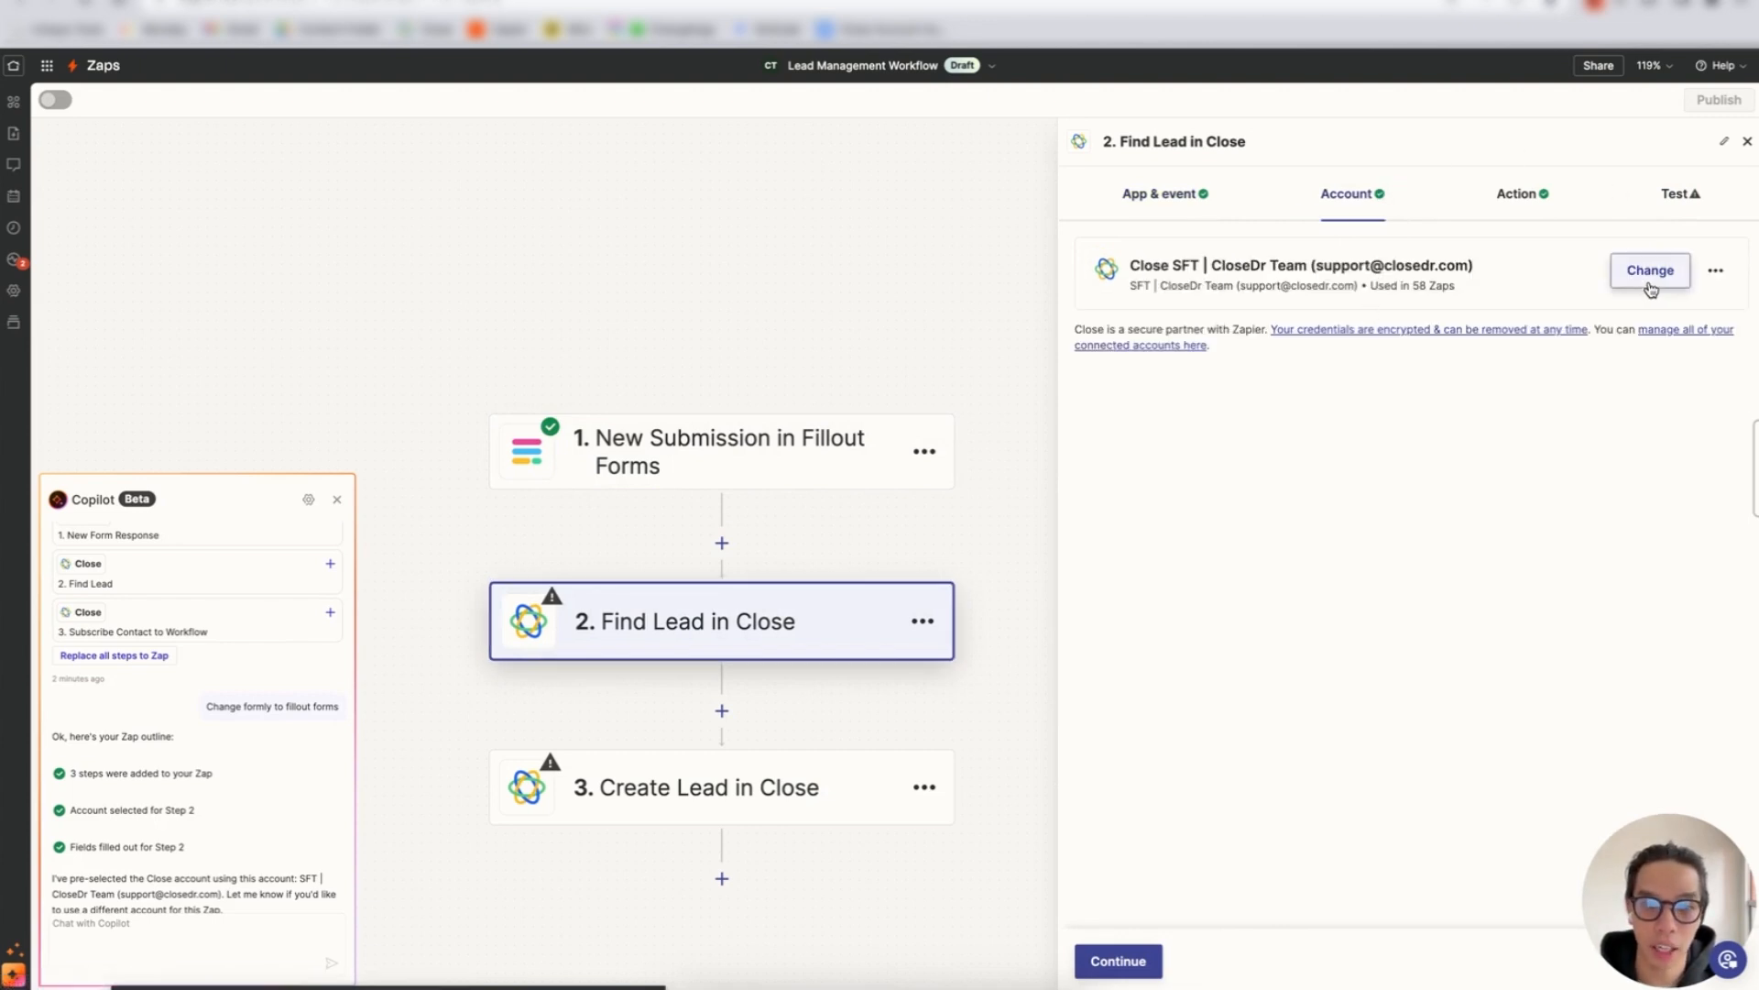
left_click(1649, 271)
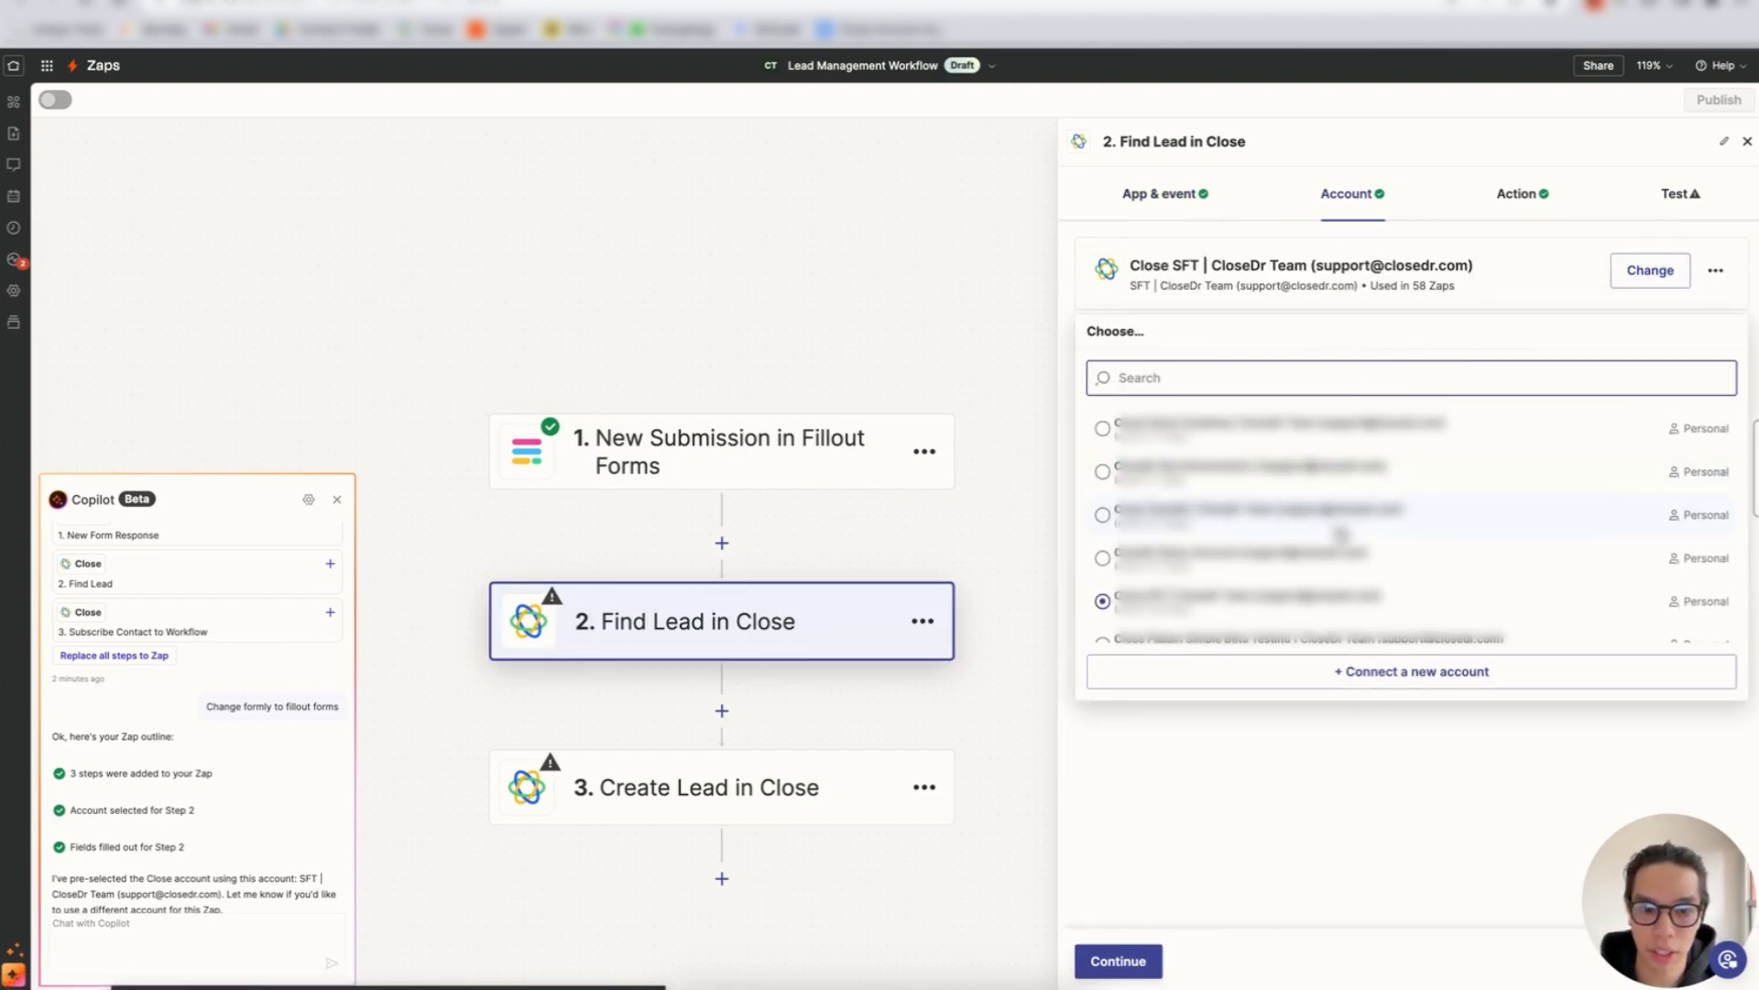
left_click(1523, 192)
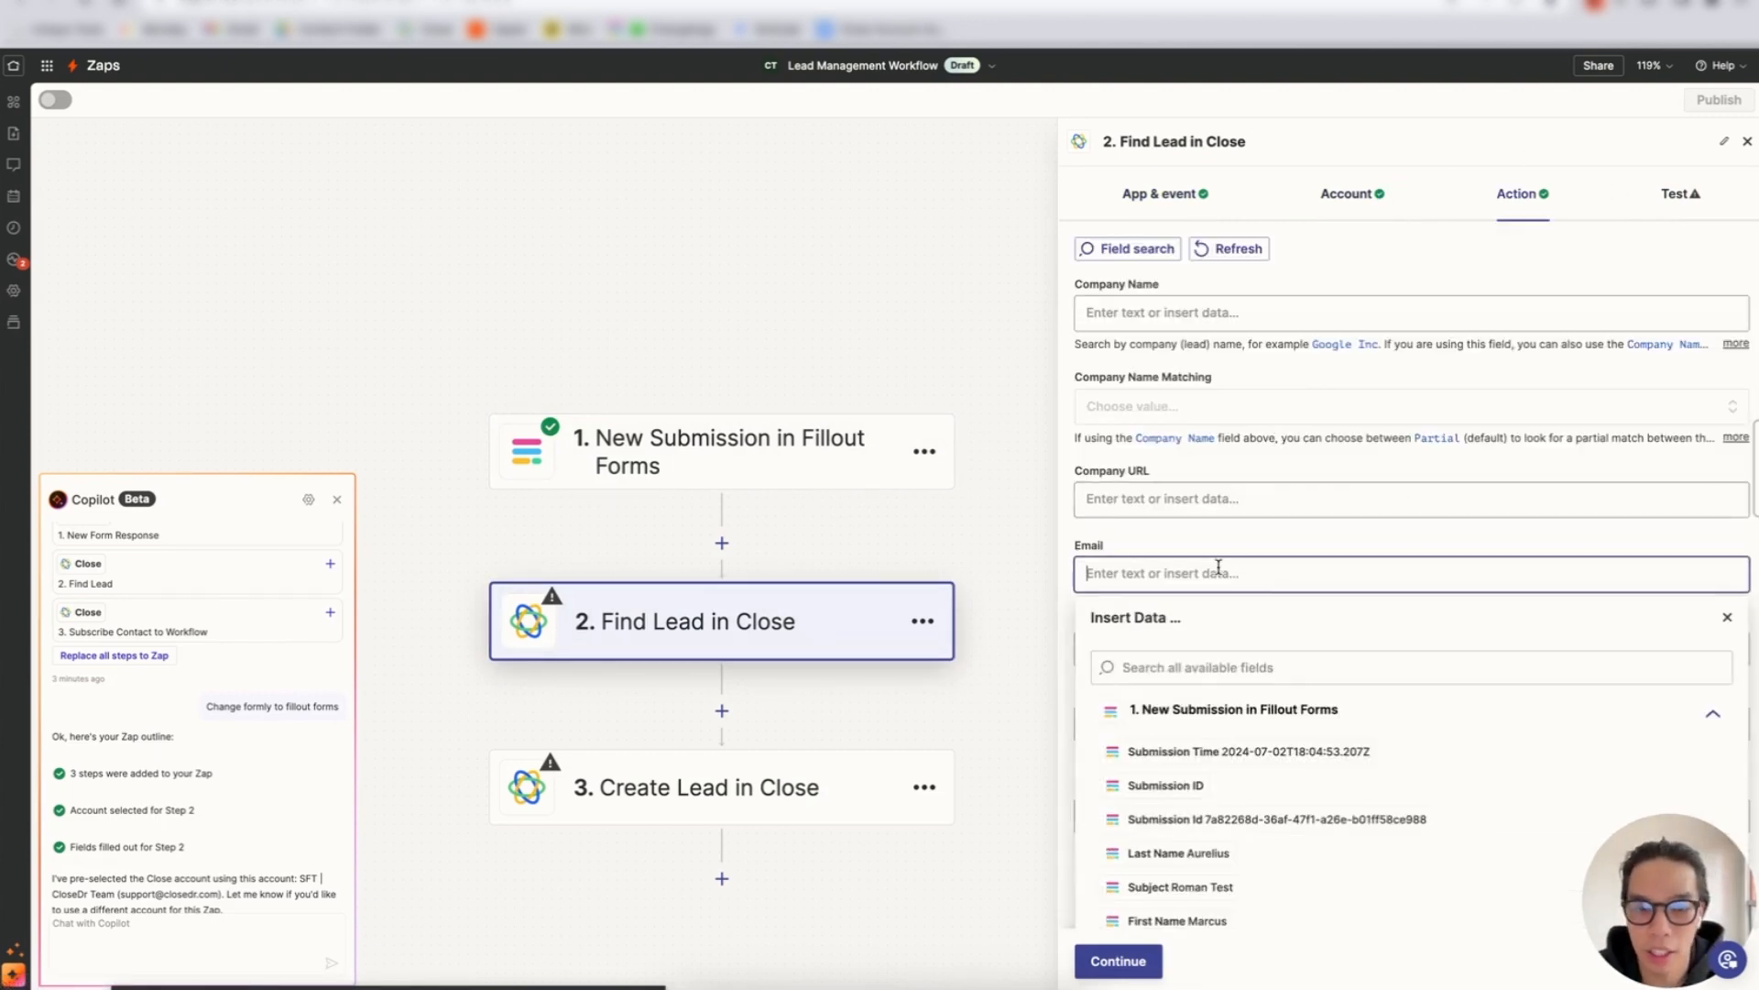
mouse_move(1176, 852)
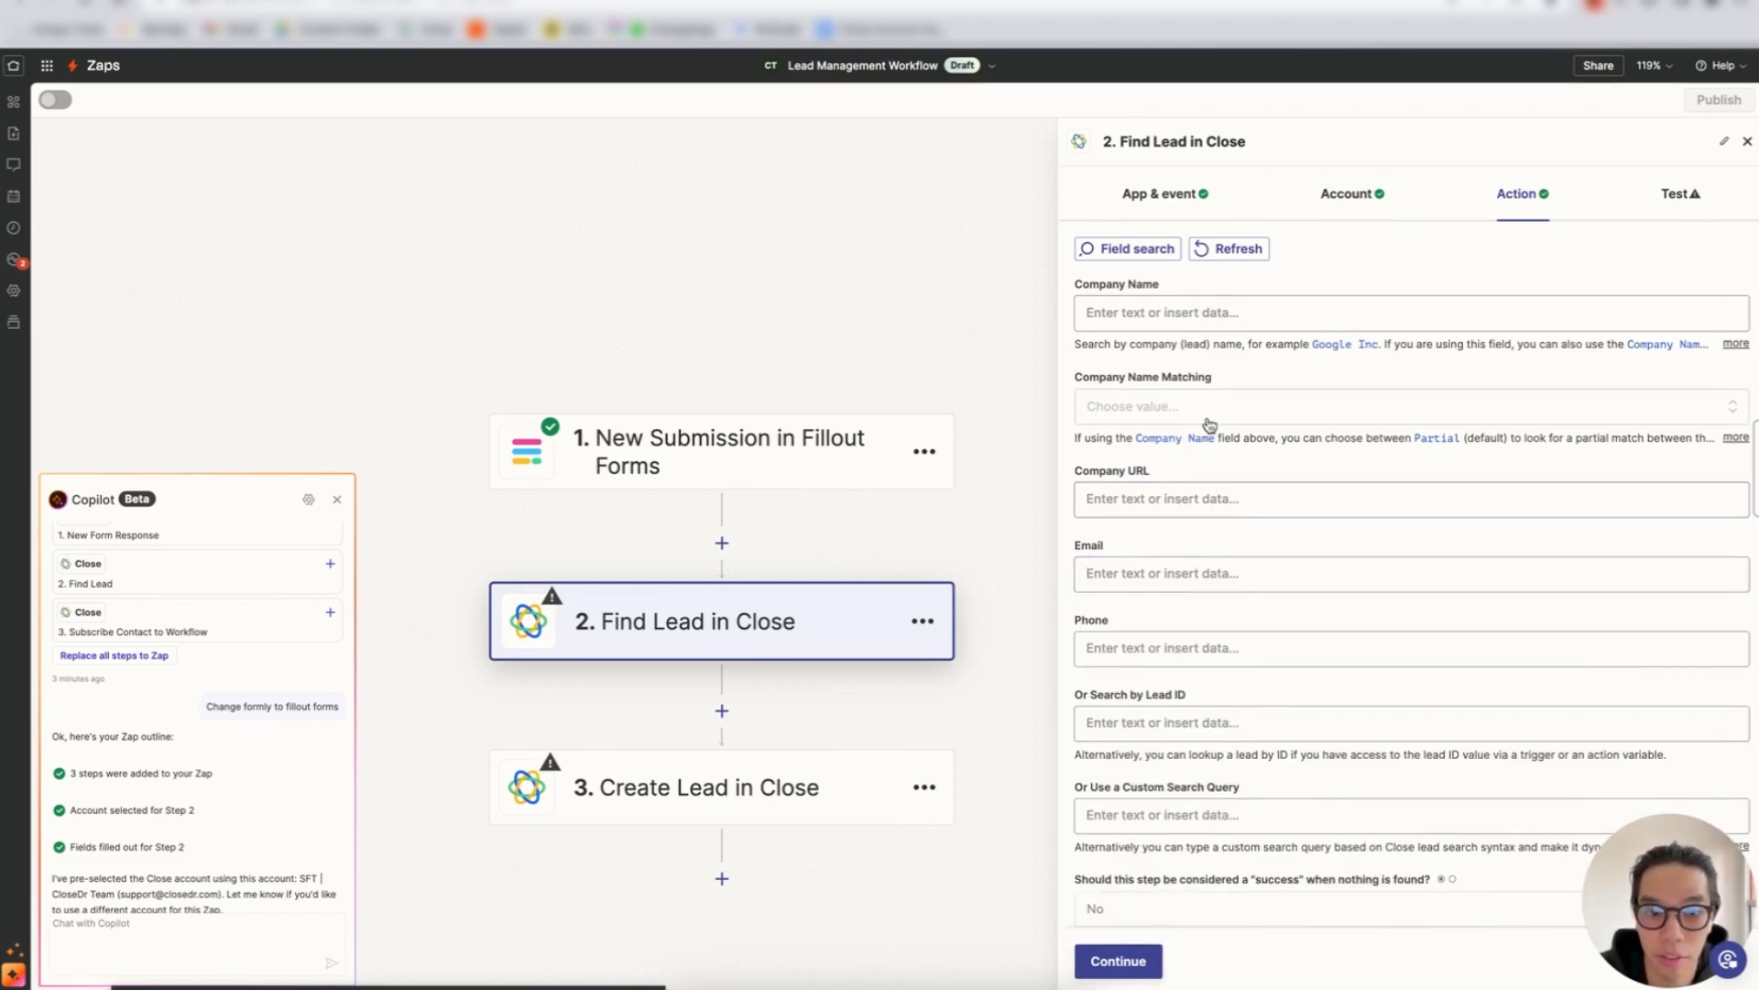
left_click(723, 453)
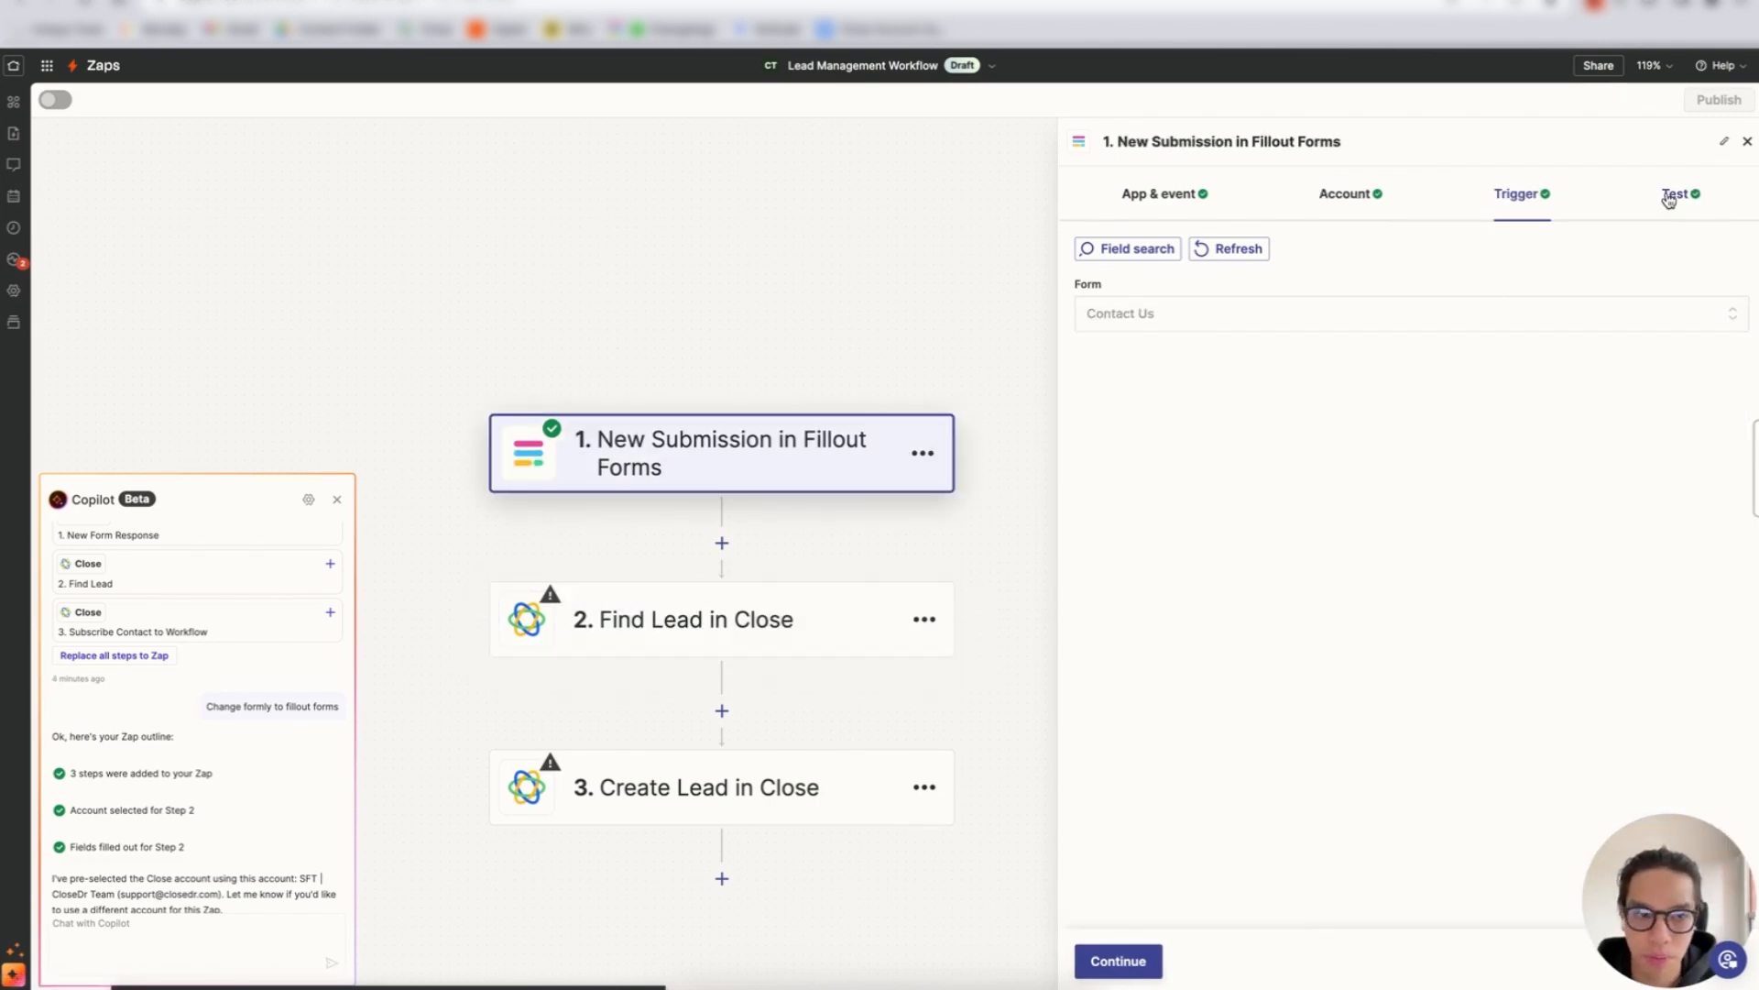
left_click(1675, 193)
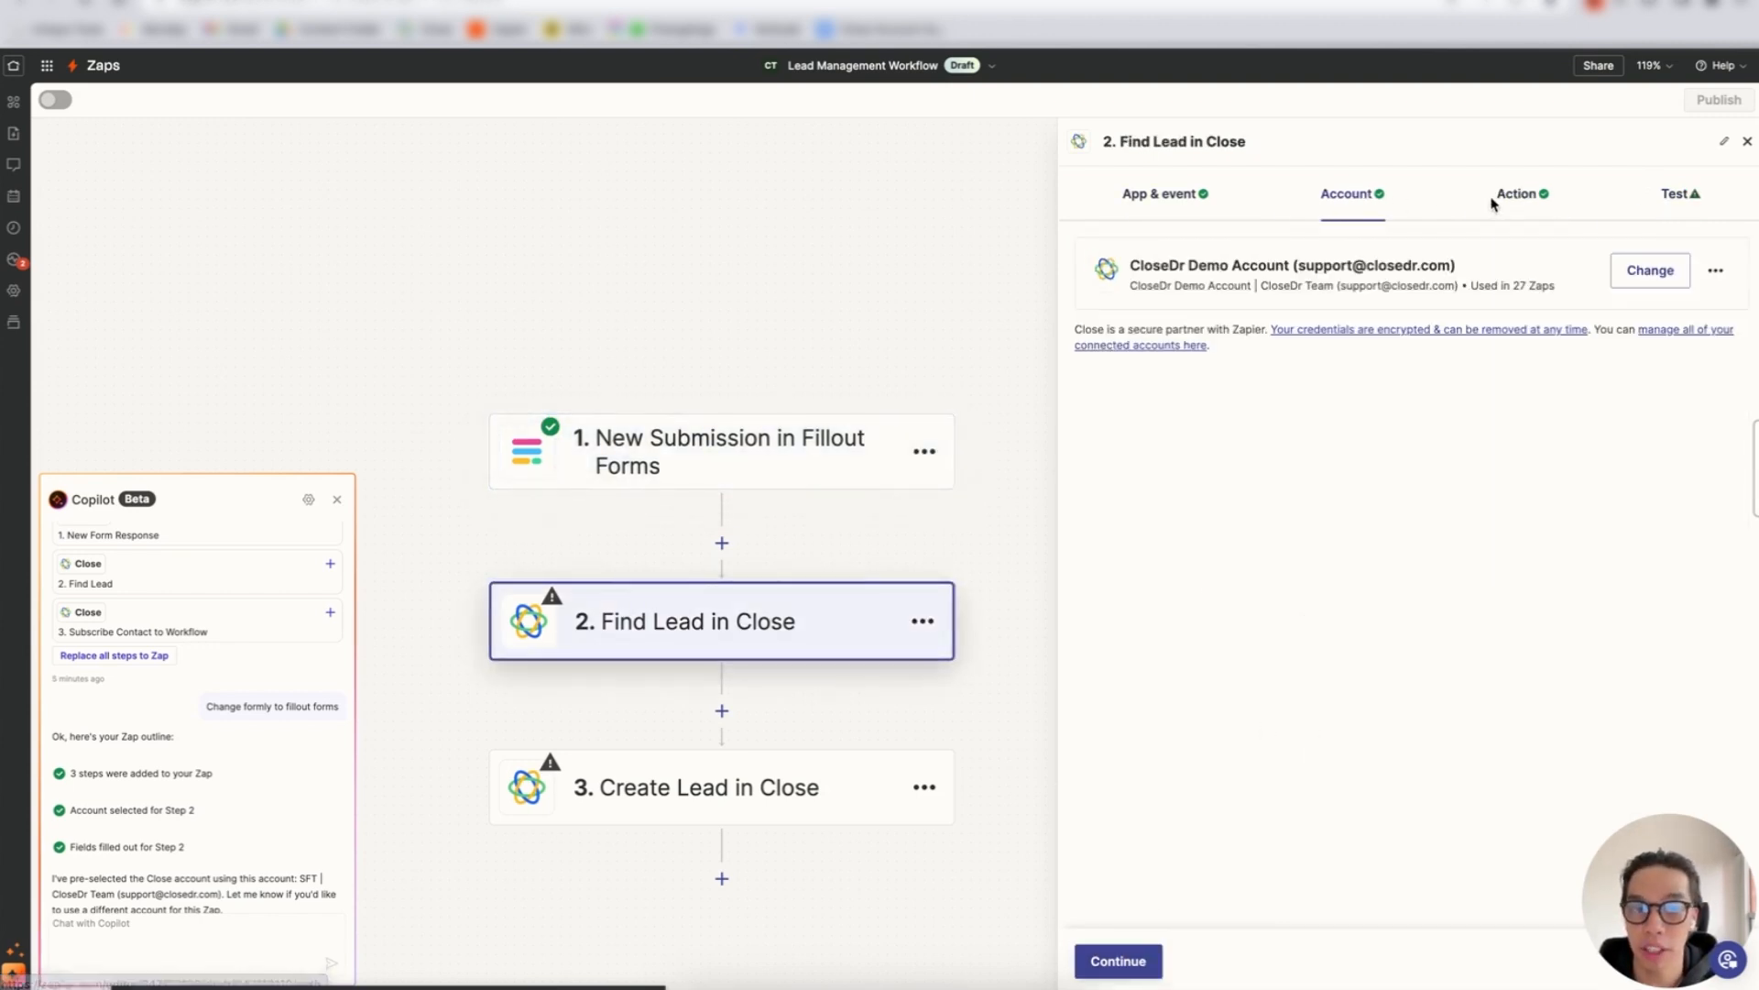
Step: Search leads by the form Email, create missing leads with submitter's name and email, then continue
left_click(1519, 192)
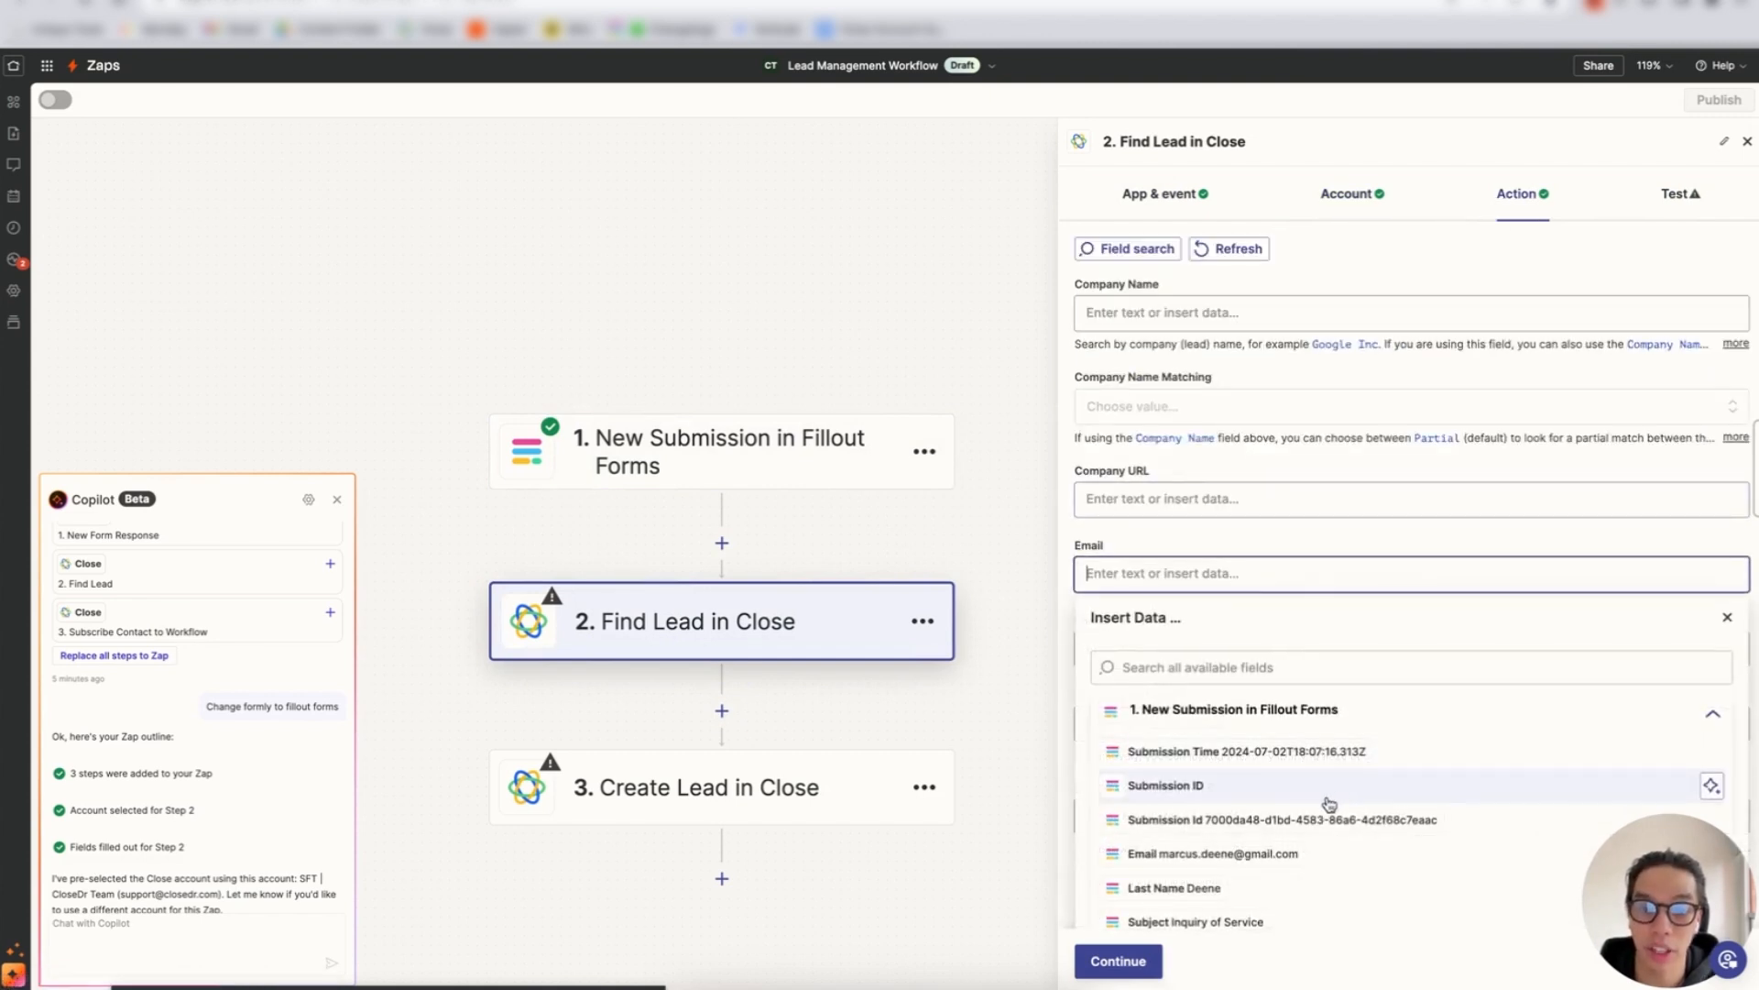
left_click(1213, 852)
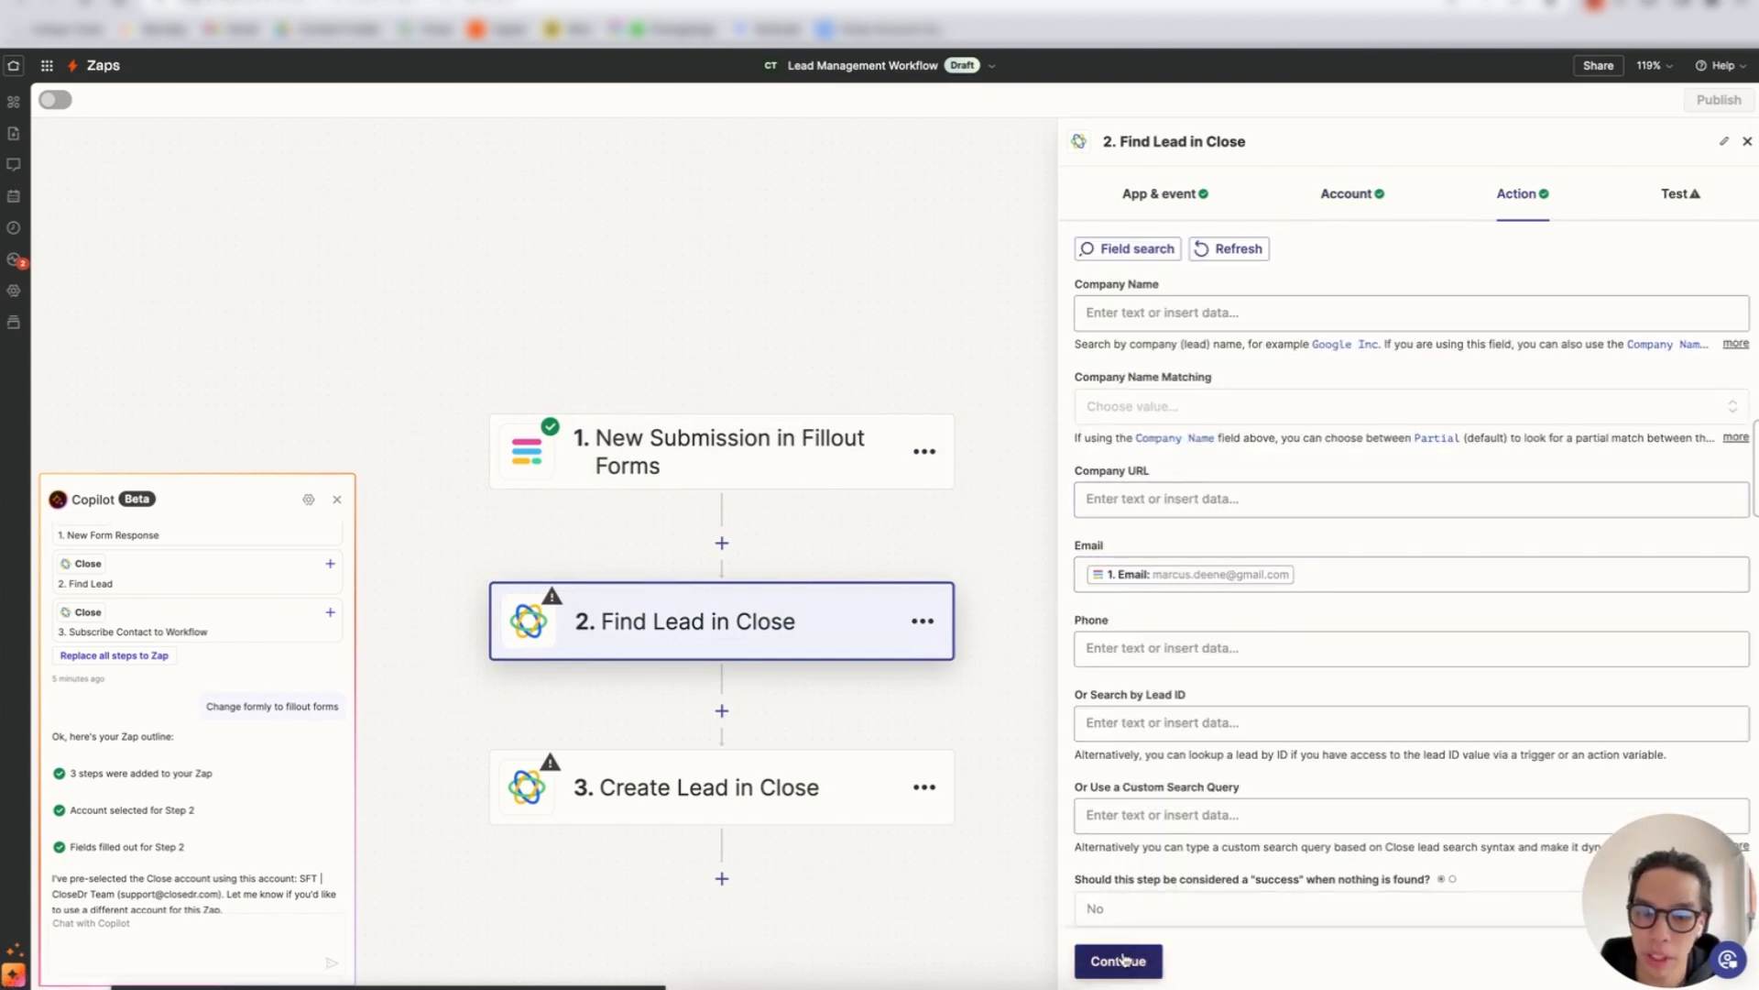
scroll("up", 3)
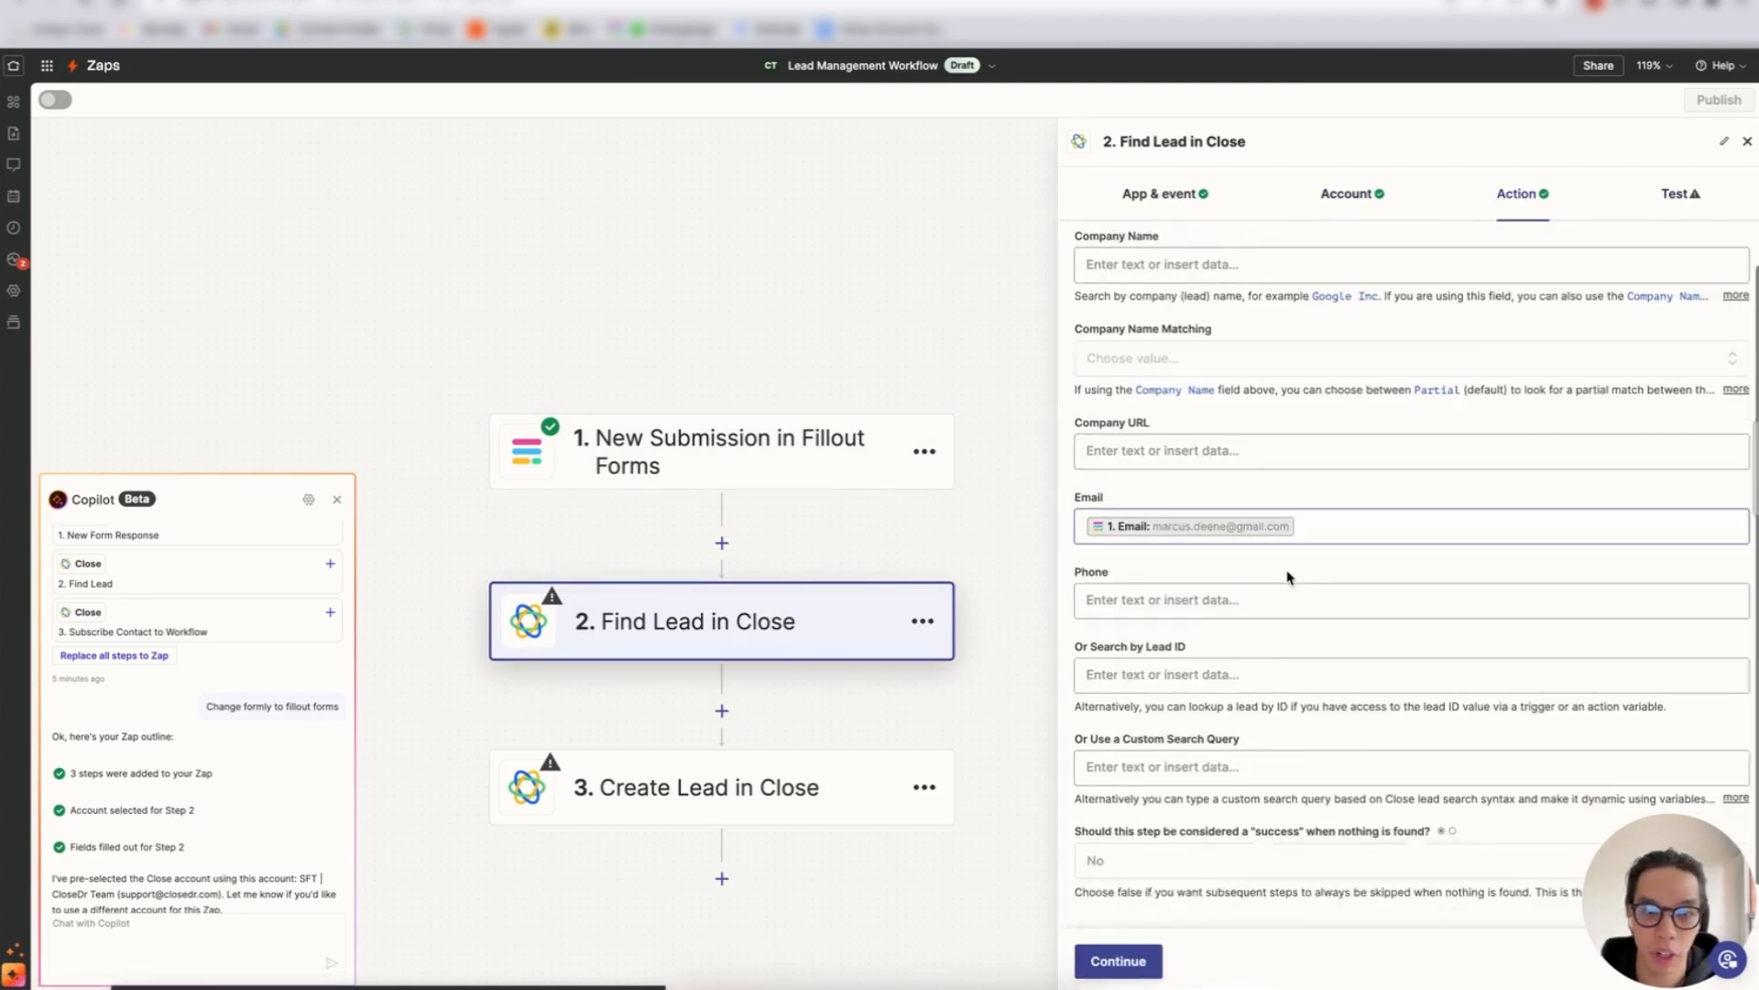
scroll("down", 3)
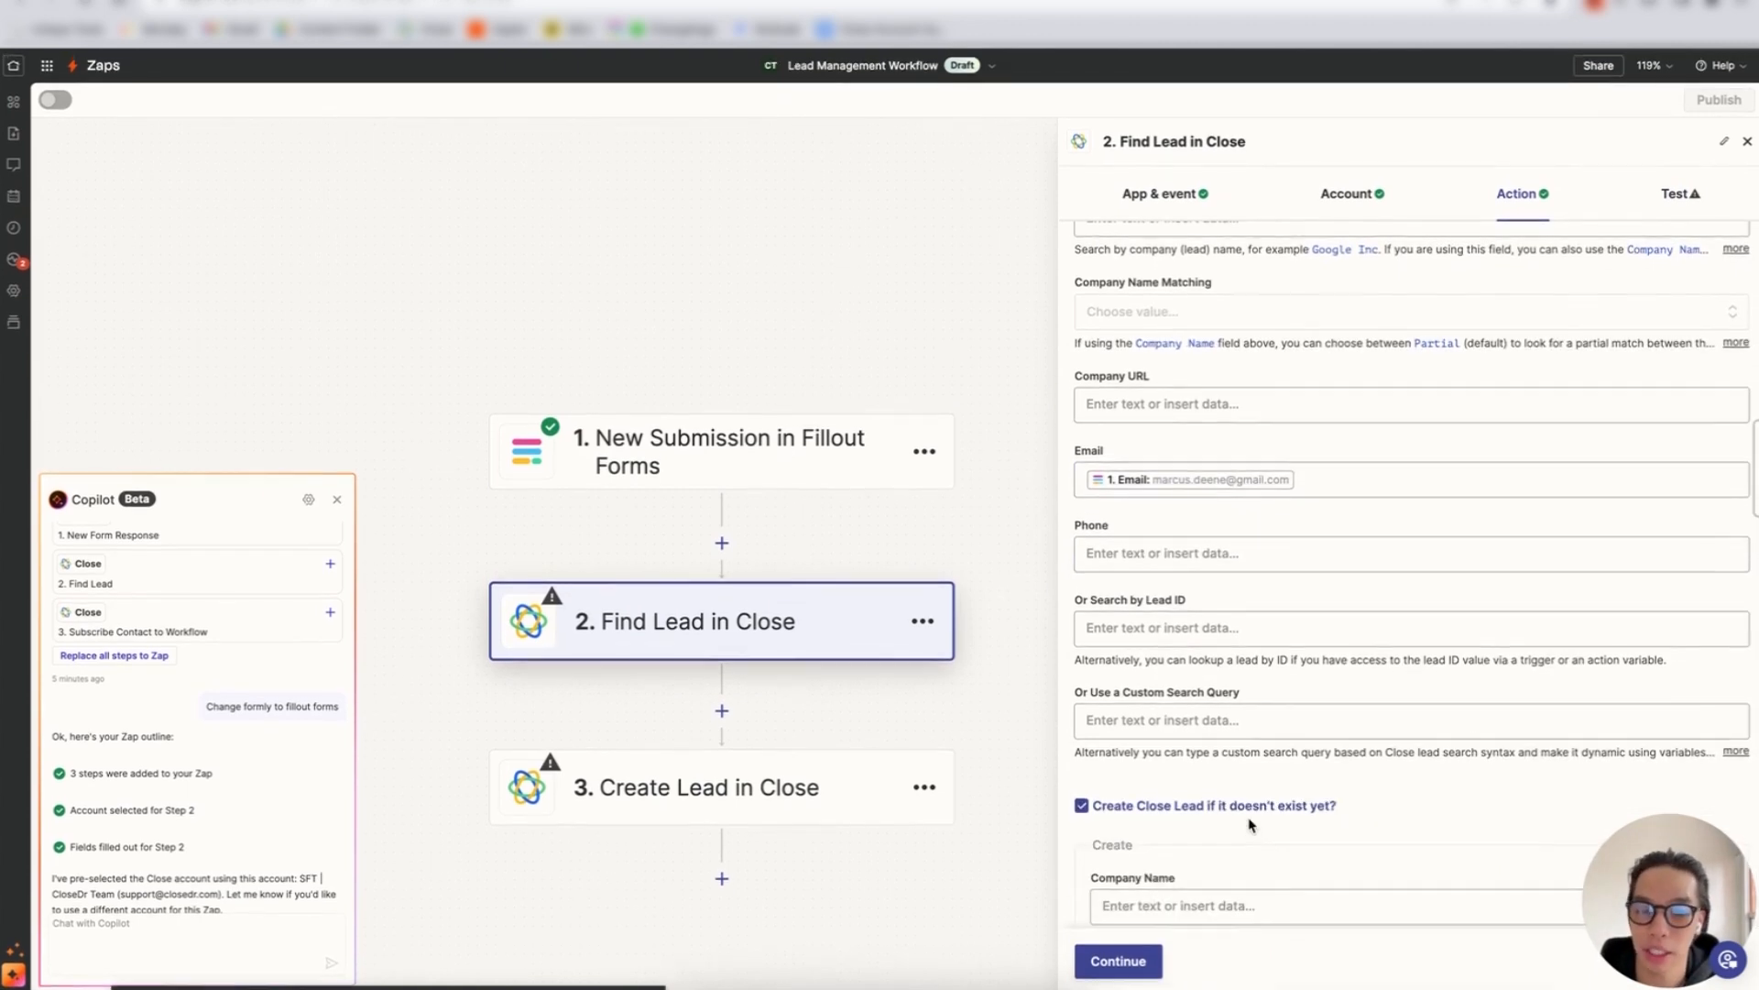
scroll("down", 3)
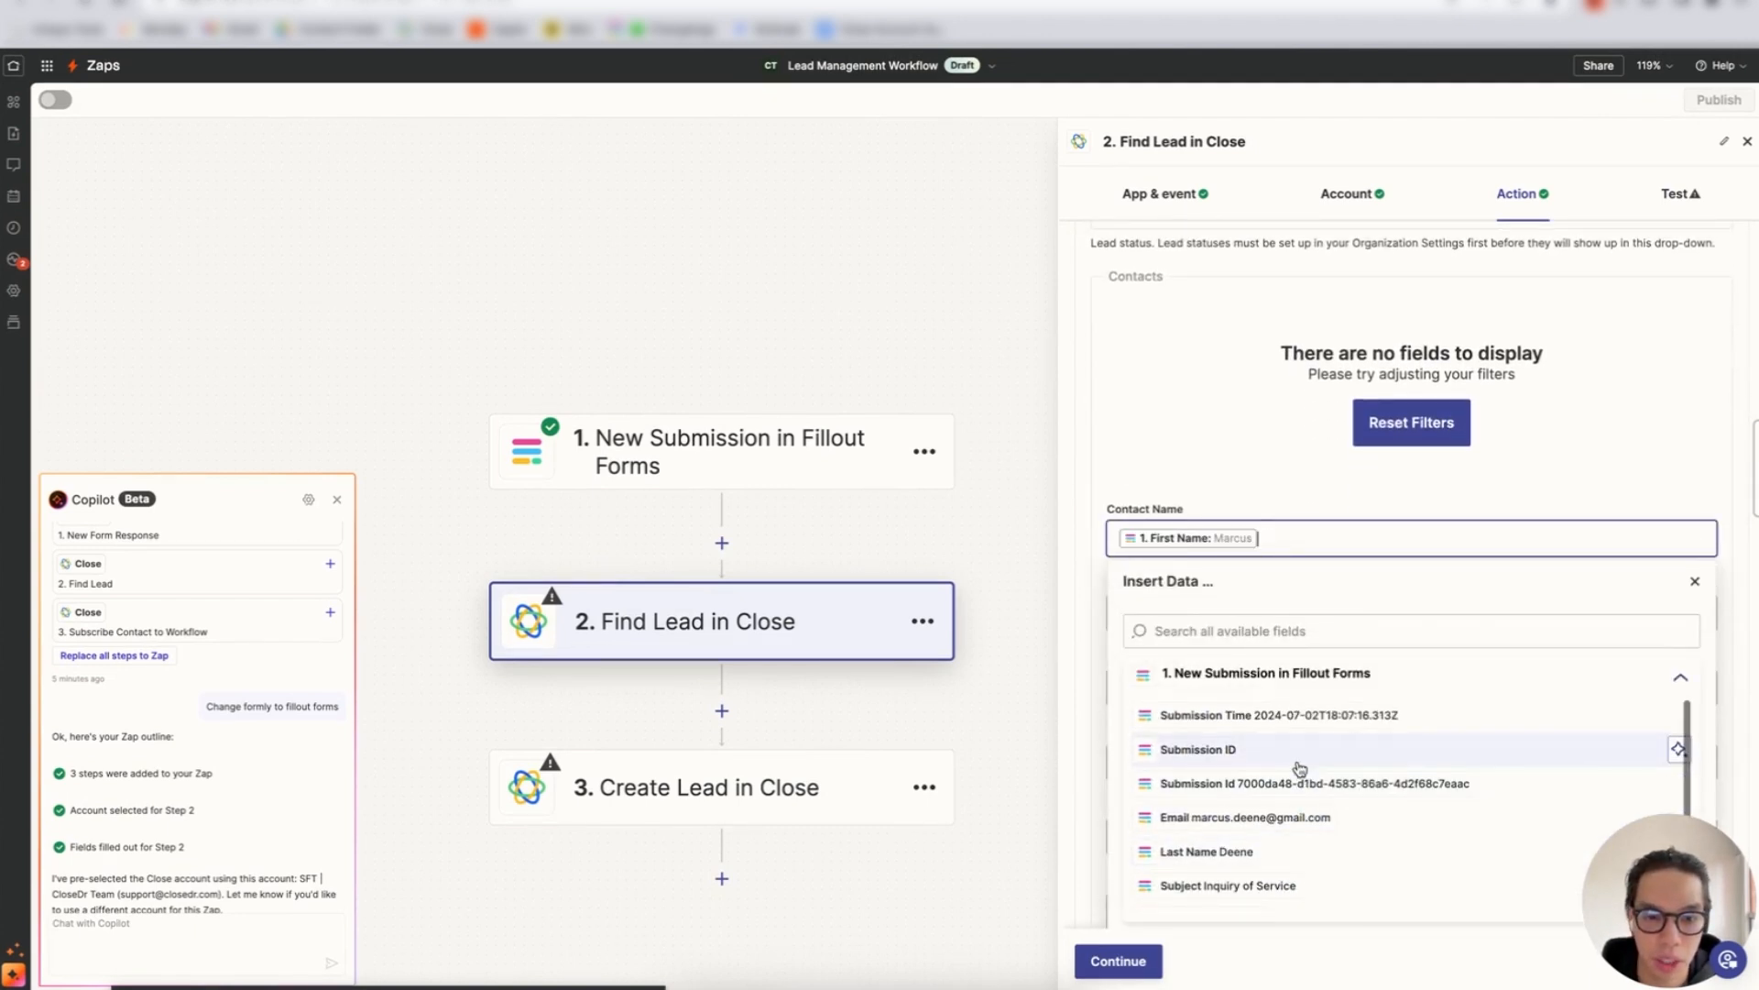
left_click(1207, 852)
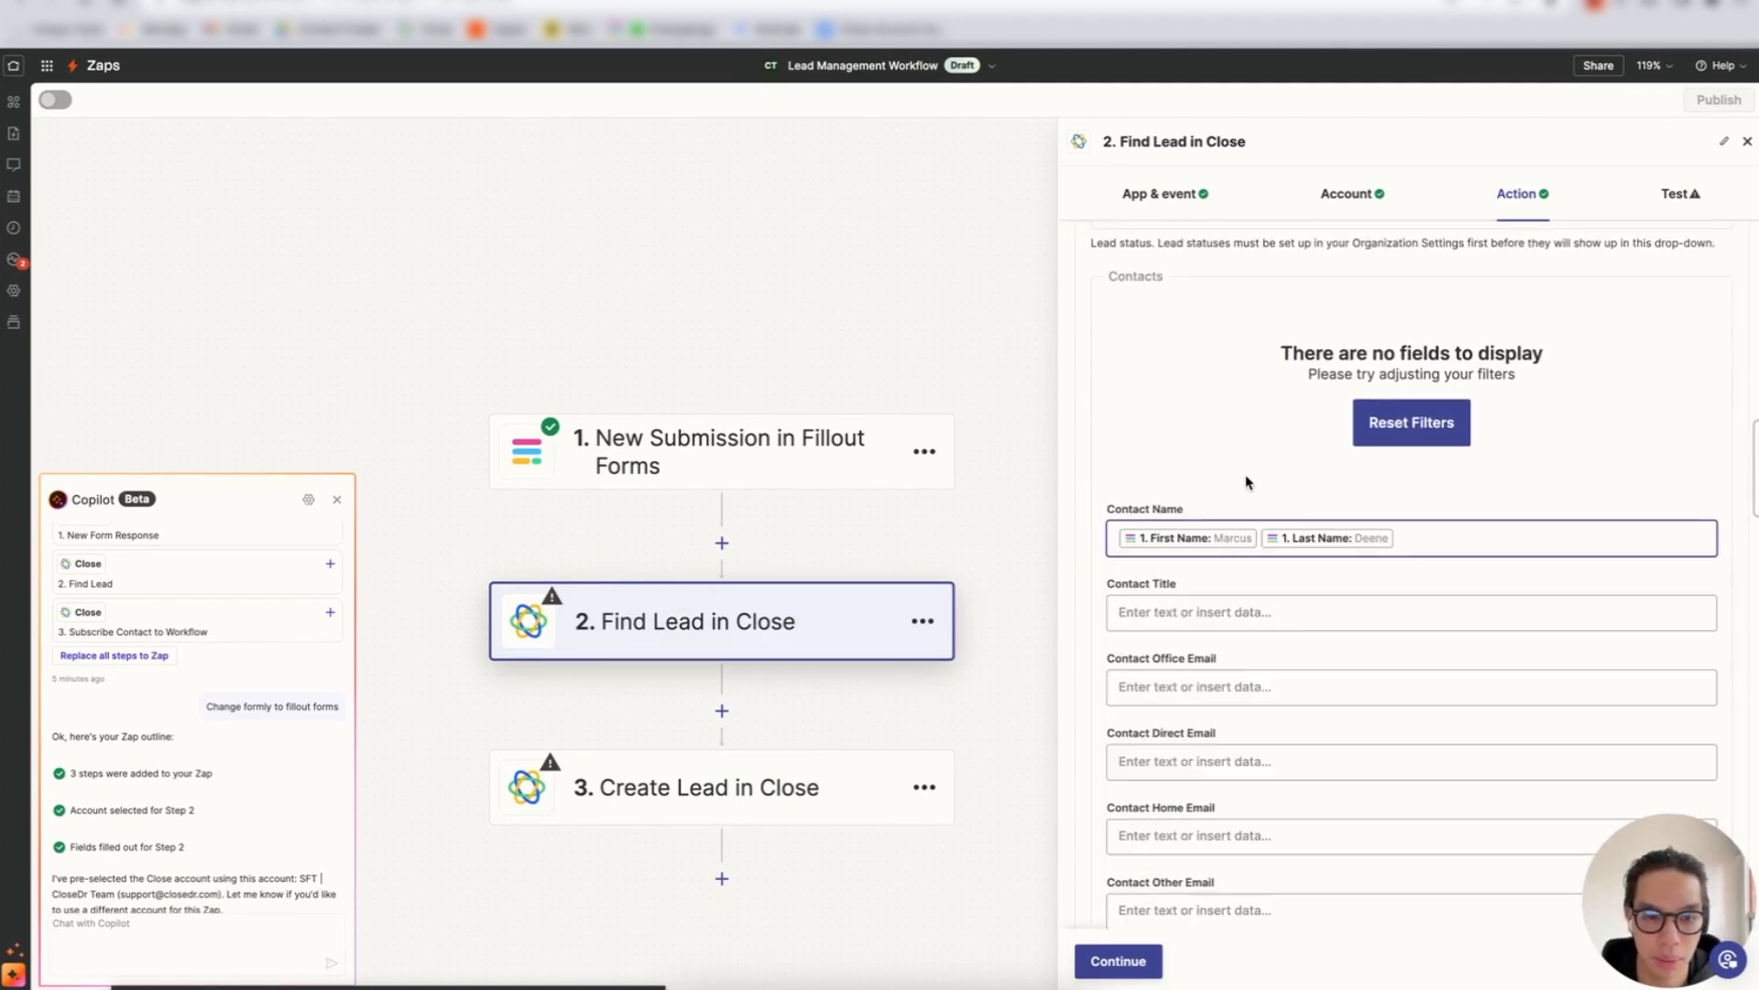
scroll("down", 3)
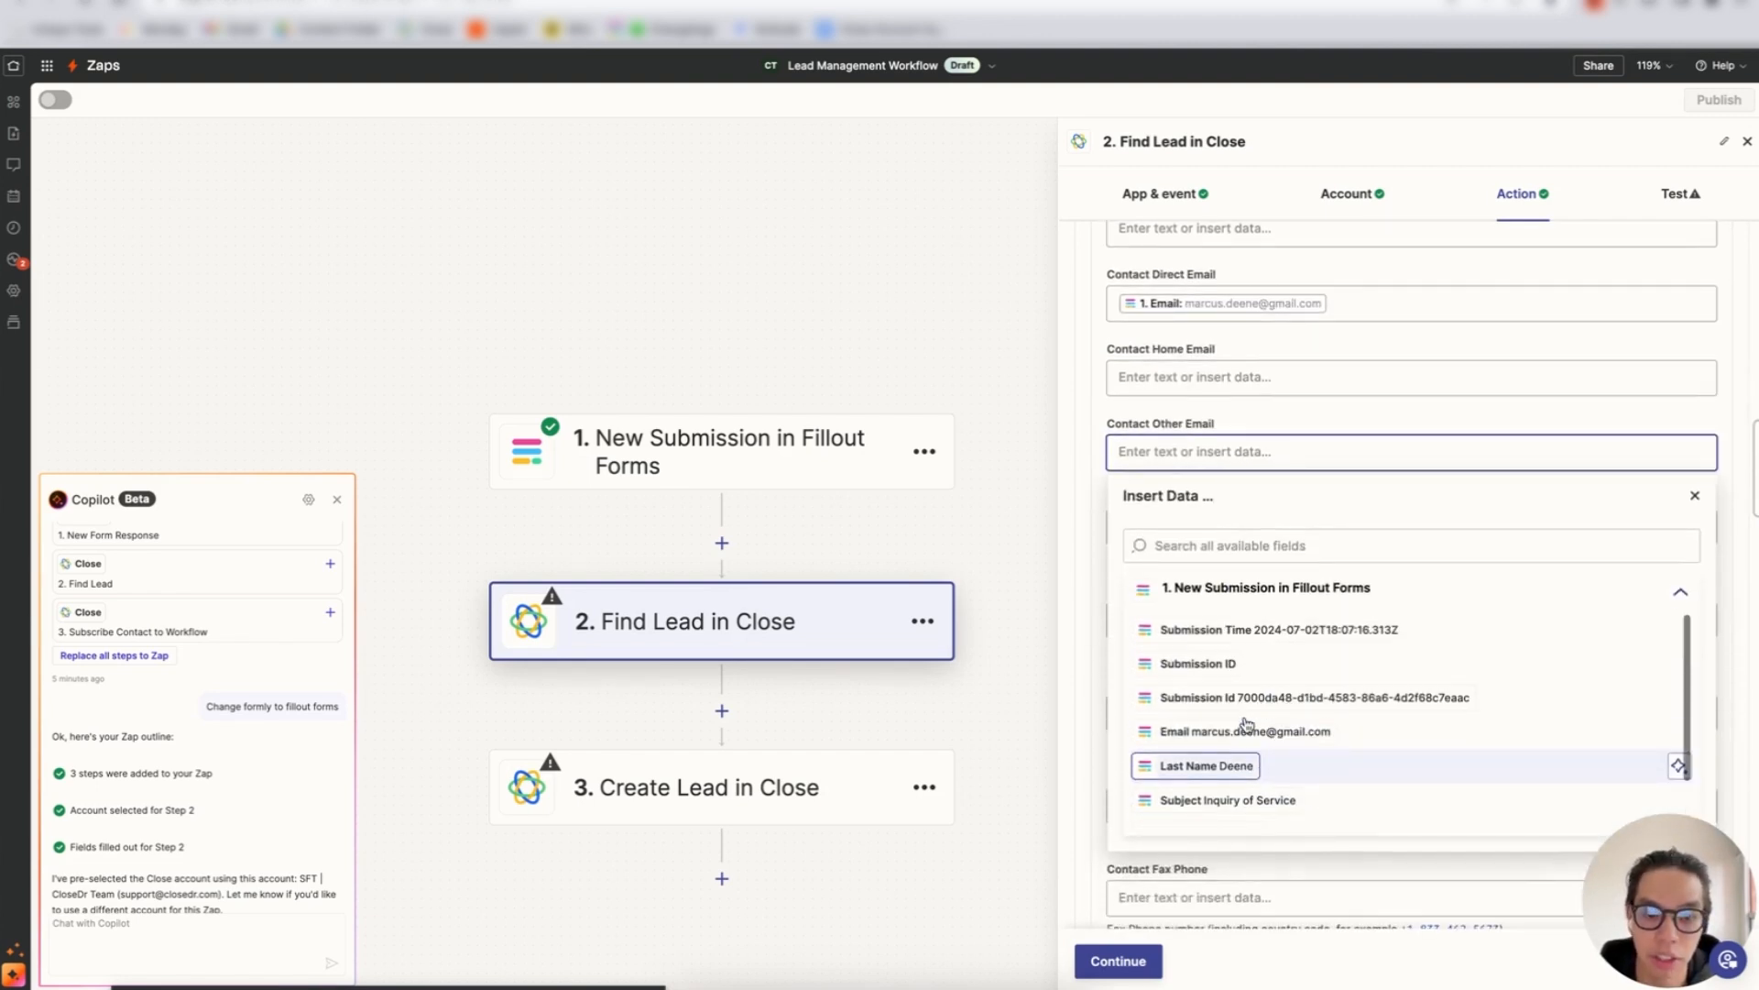
mouse_move(1242, 731)
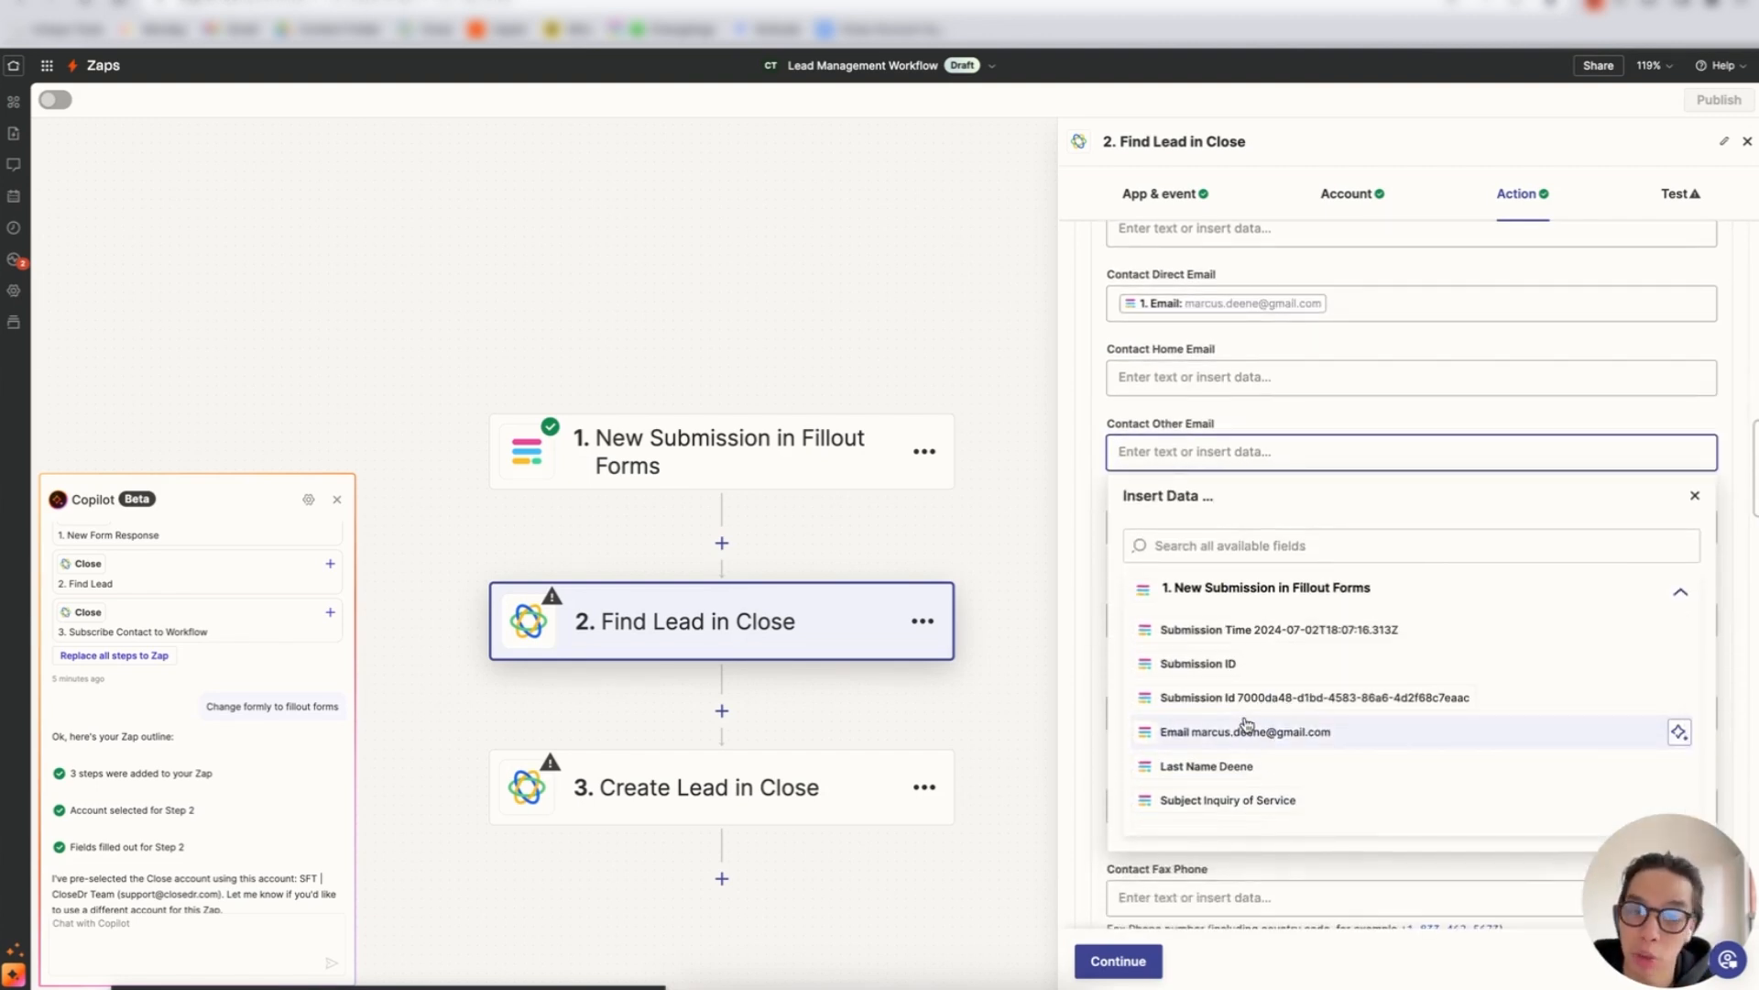
left_click(1694, 495)
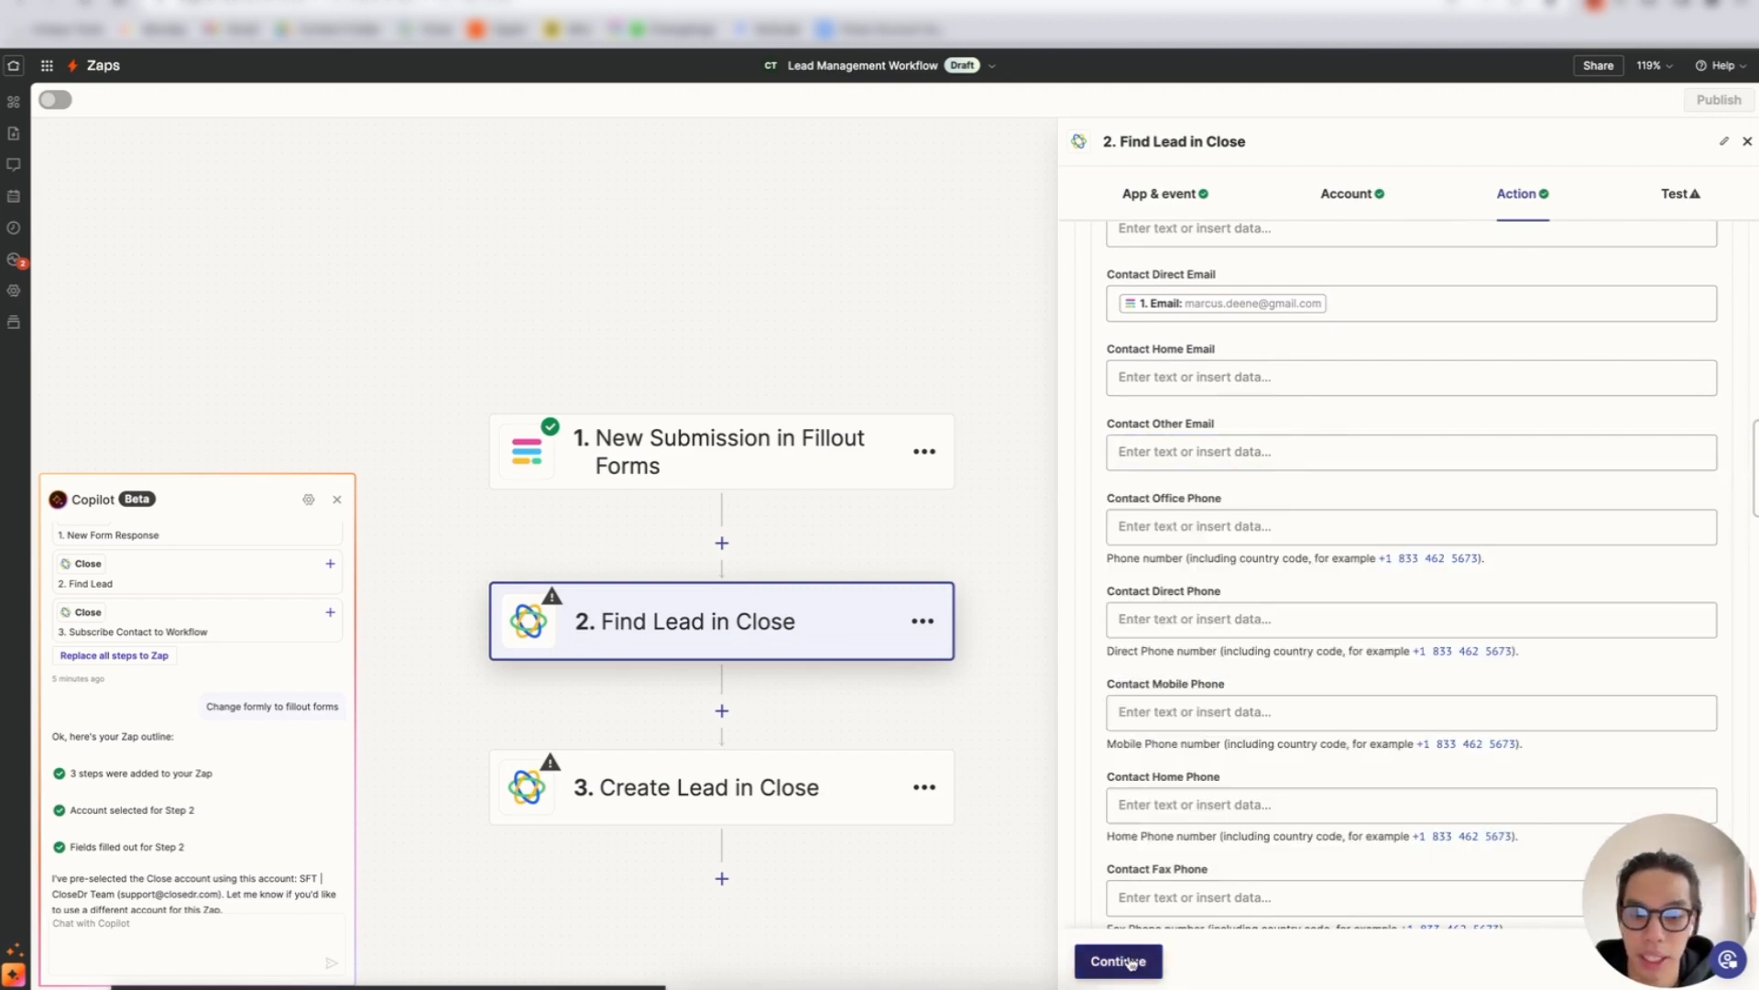
left_click(1117, 961)
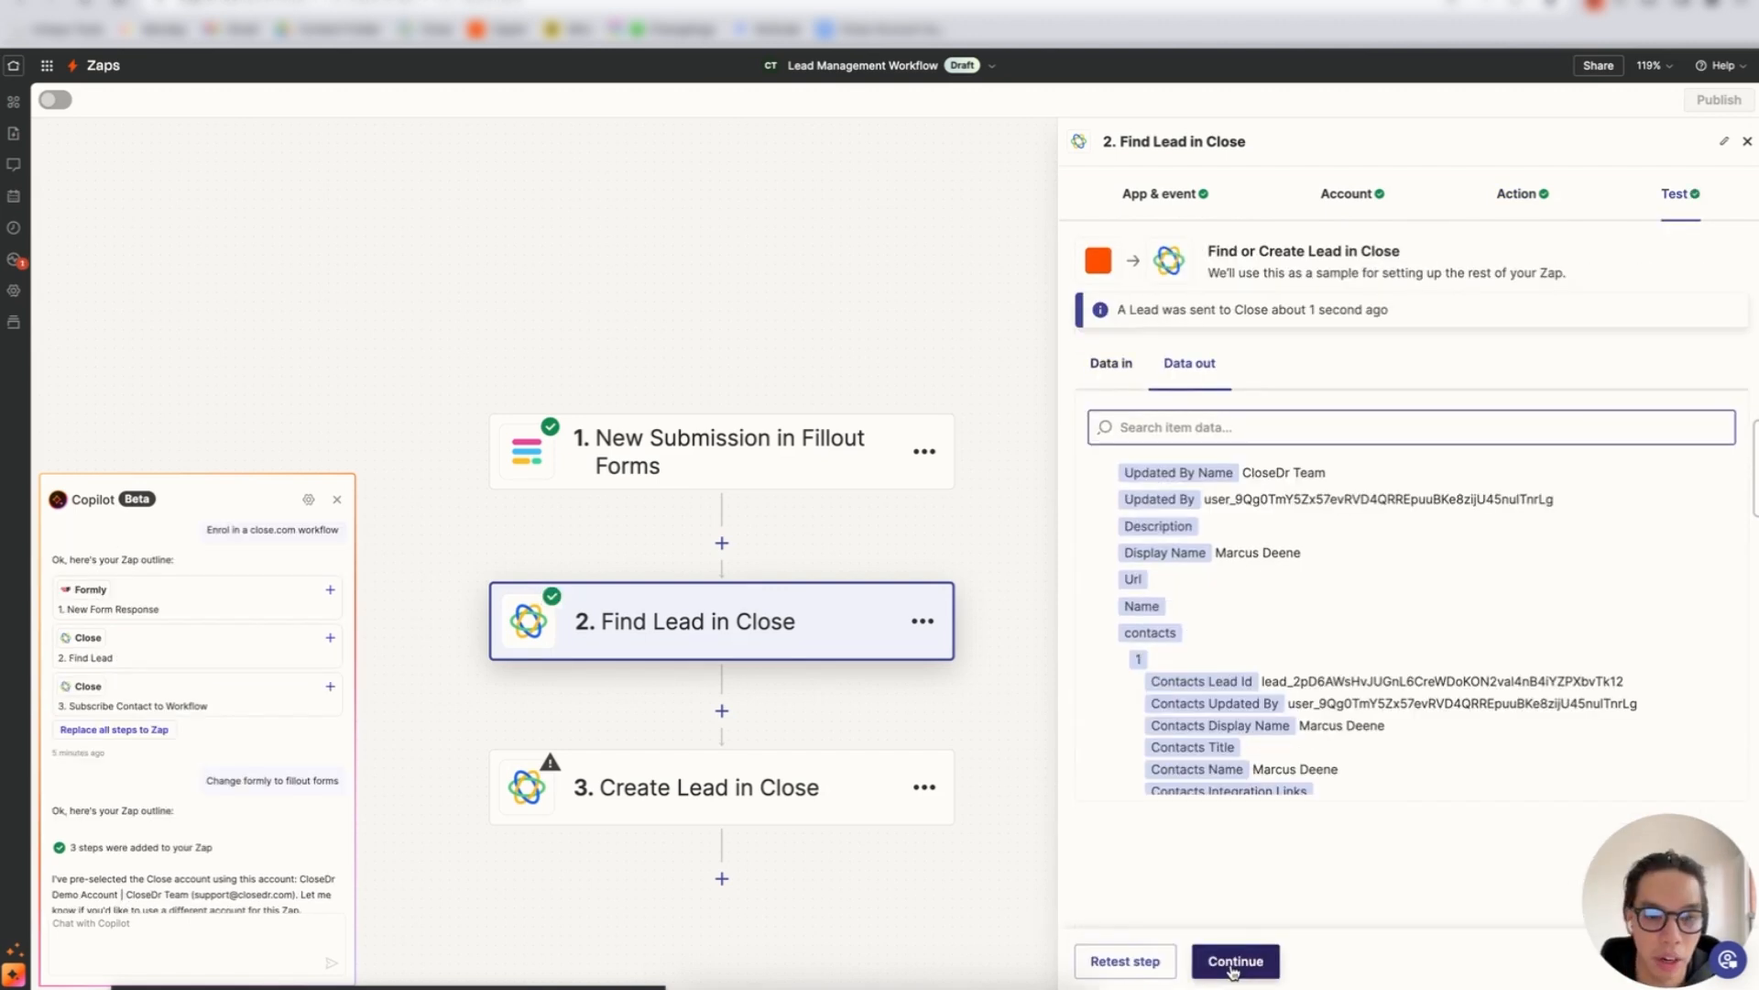
Step: Change step 3's Close event to Subscribe Contact to Workflow
left_click(1234, 960)
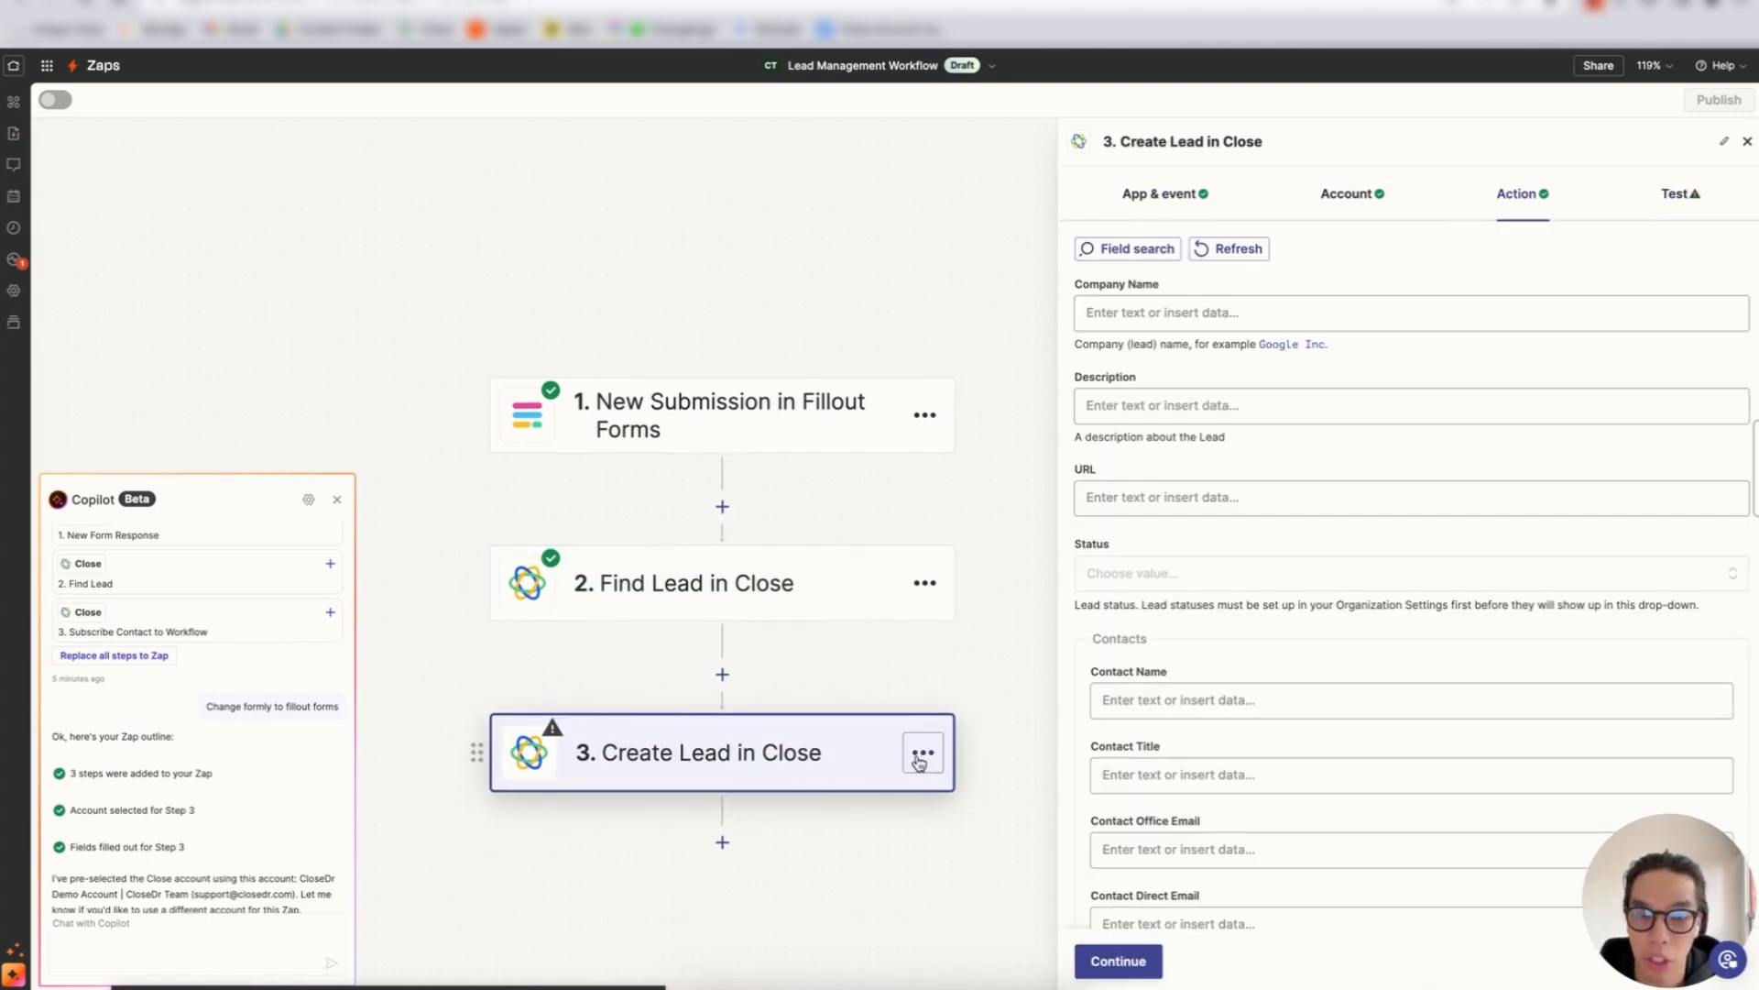
left_click(1163, 193)
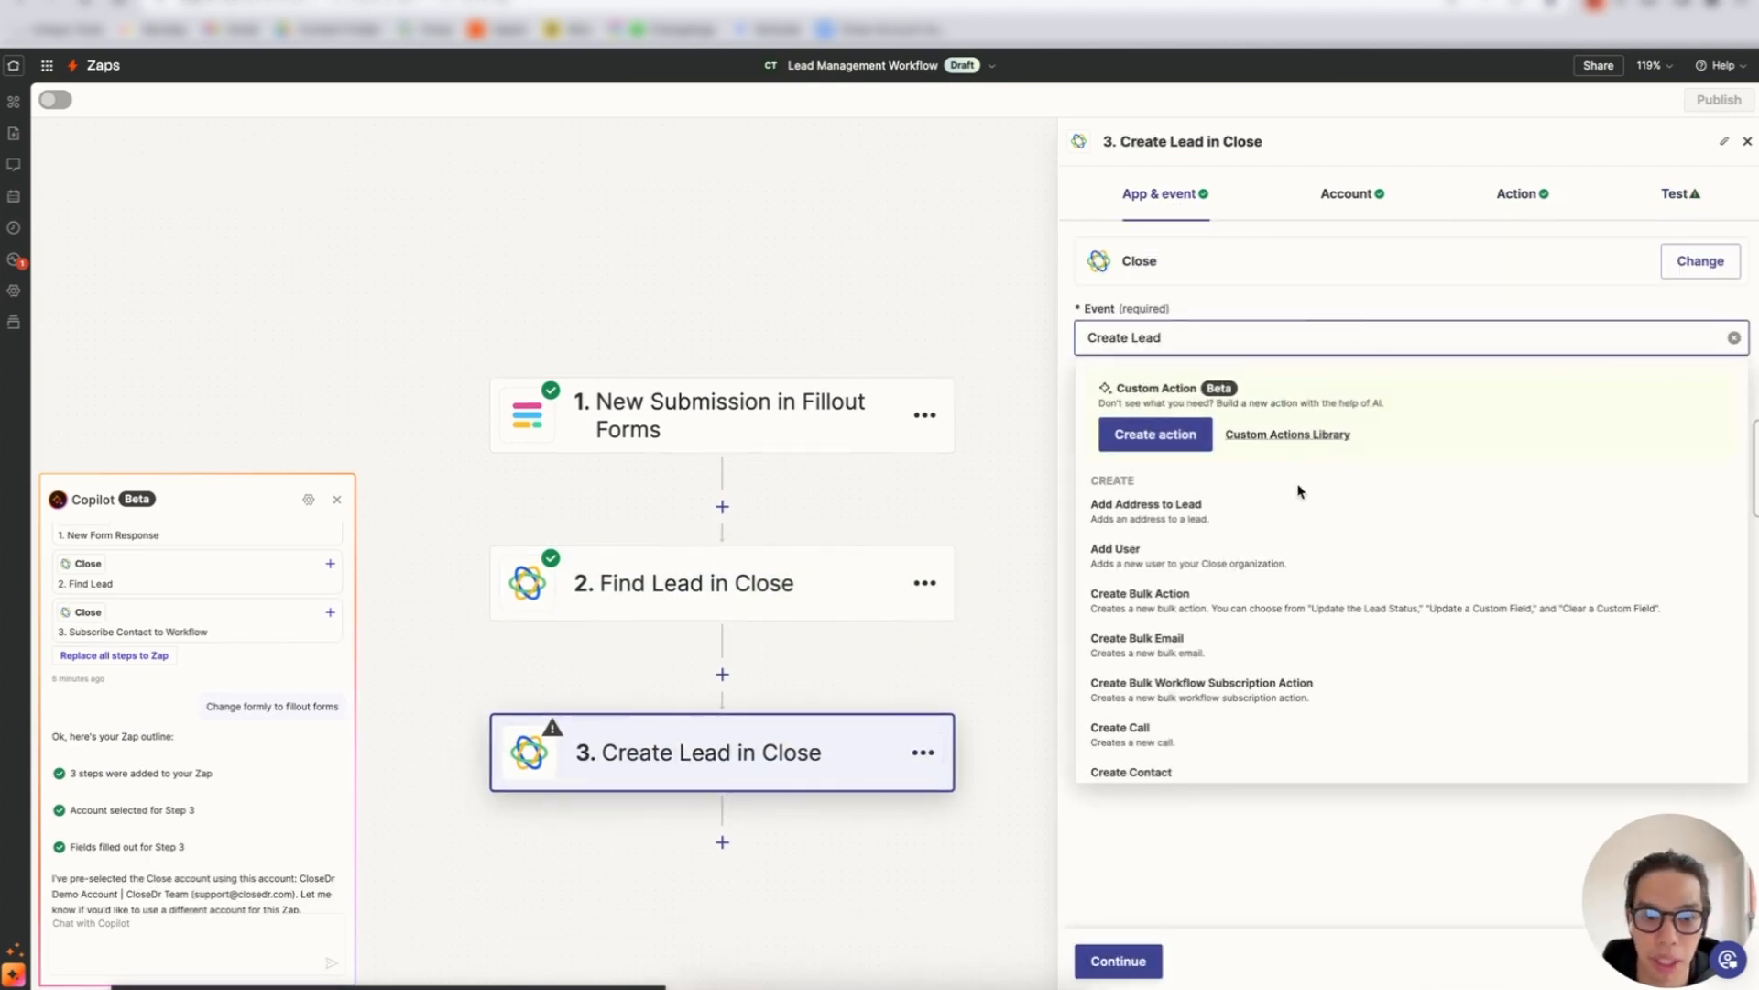
type("sub")
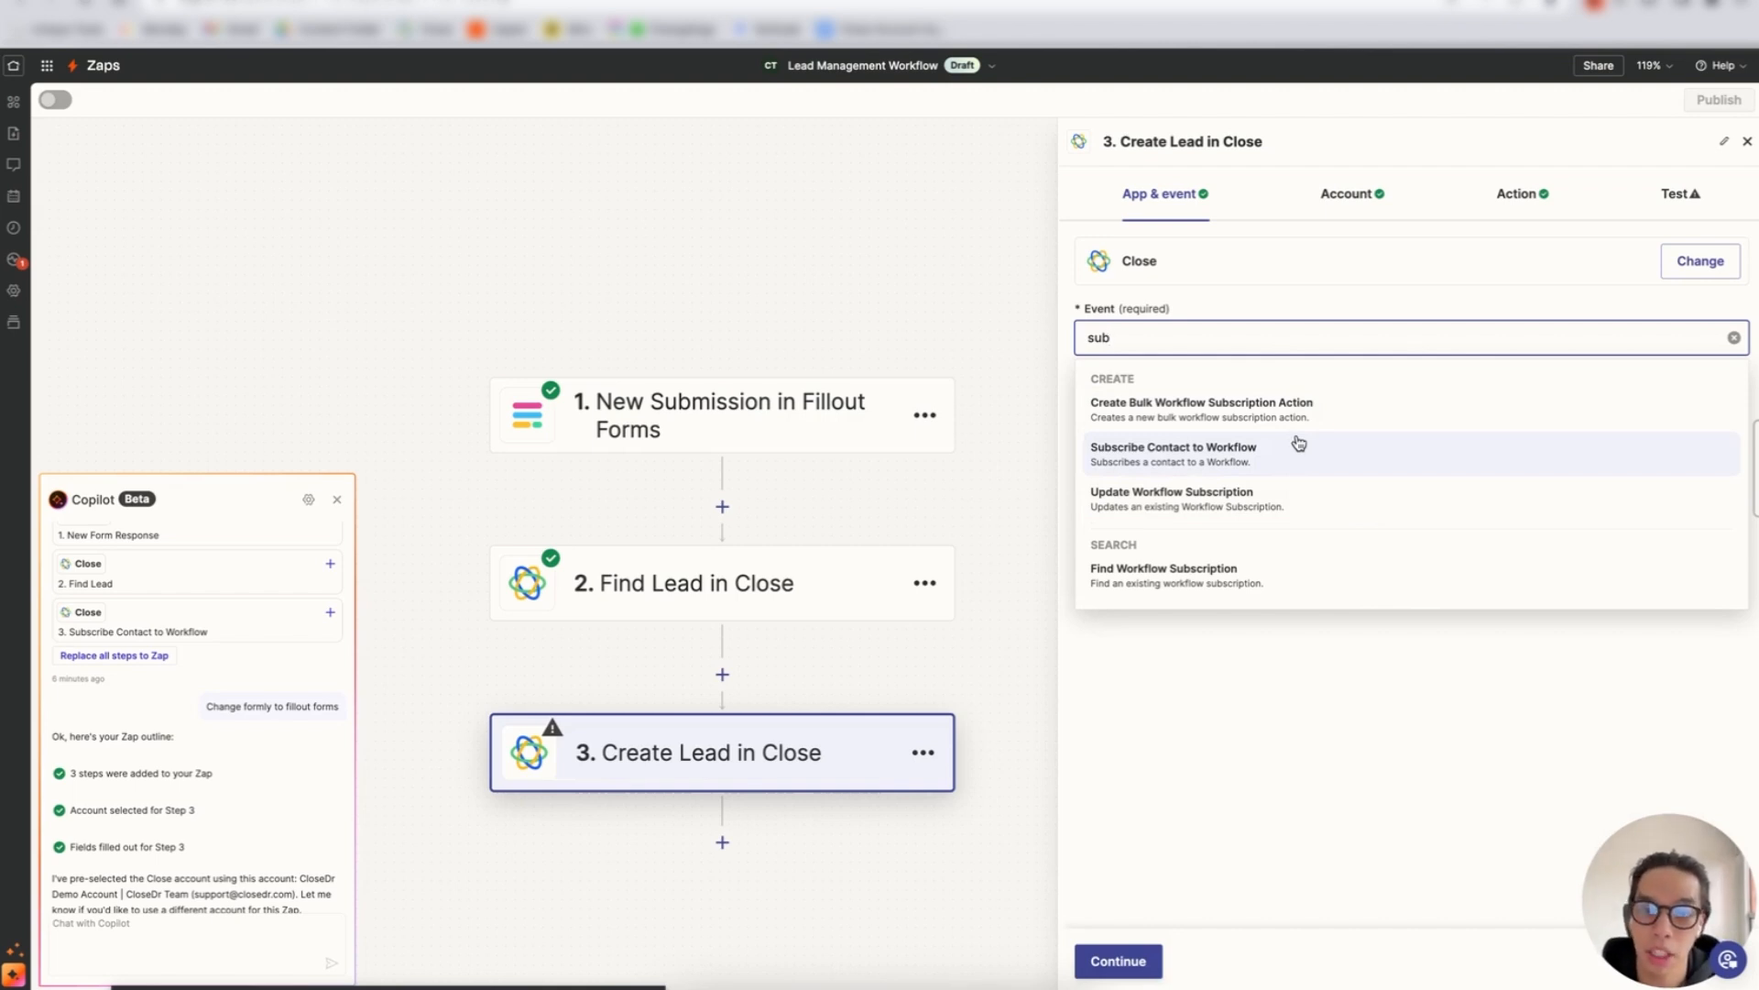
left_click(1173, 453)
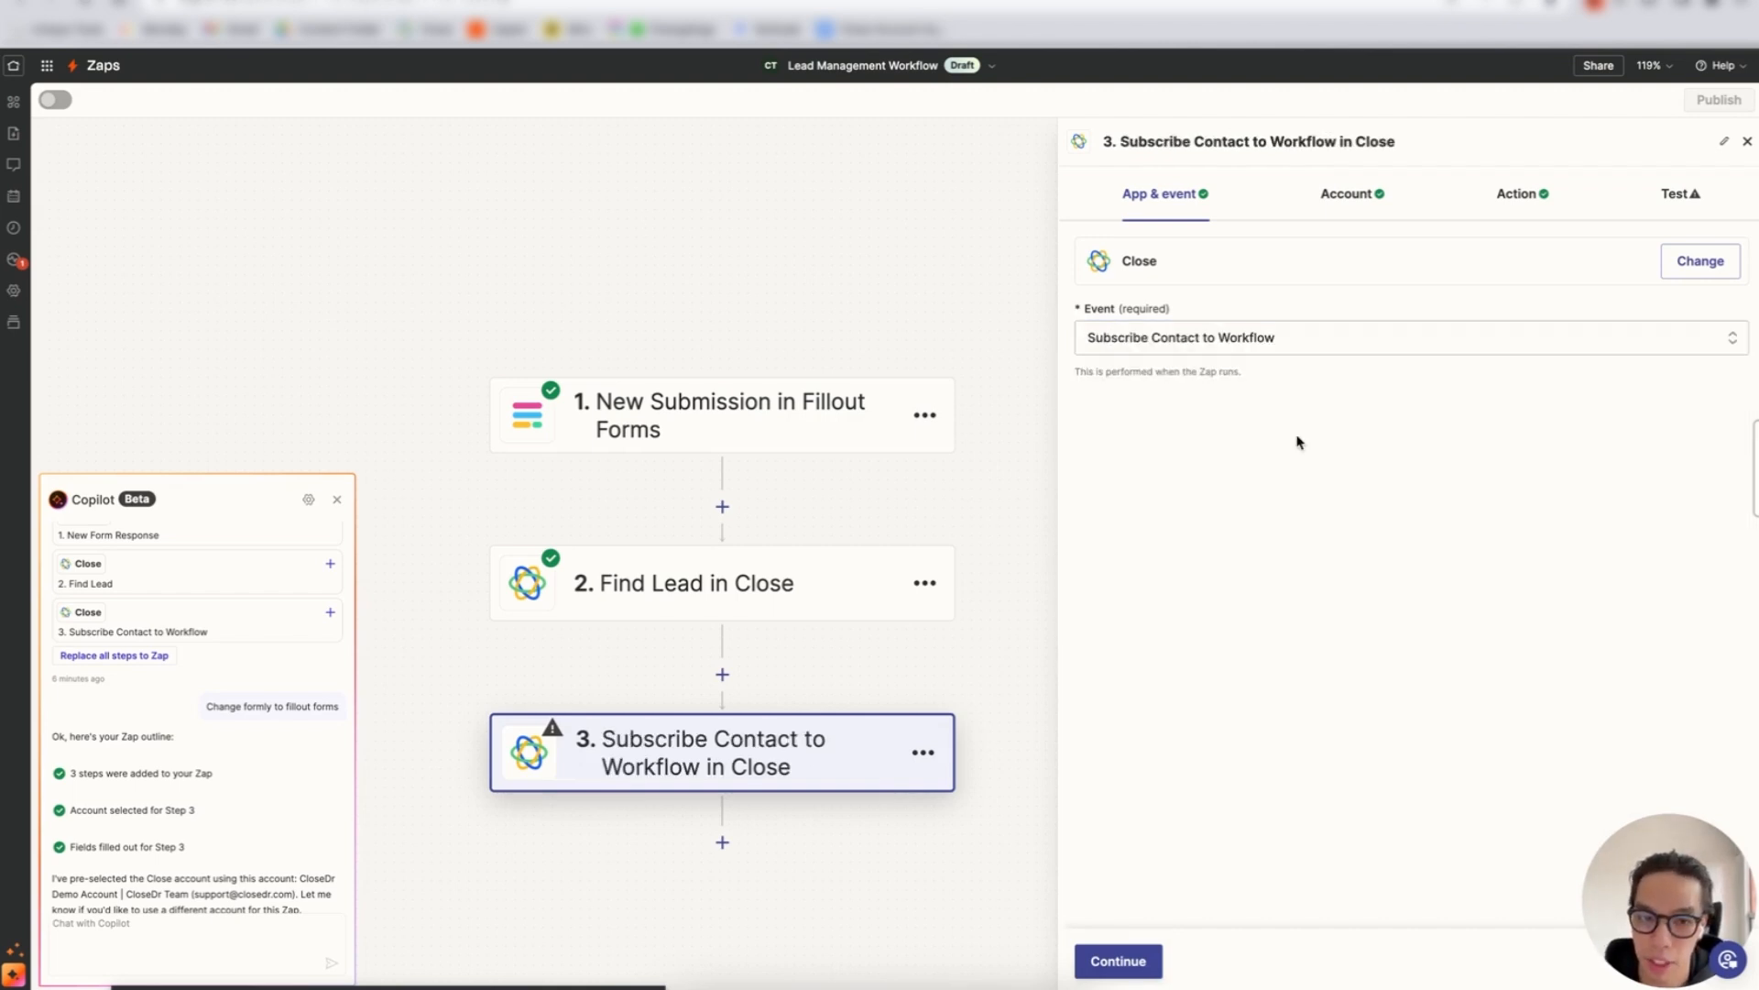
Step: Map Contact to step 2's Contacts ID, choose the Drip Campaign workflow, and continue to test
left_click(1343, 193)
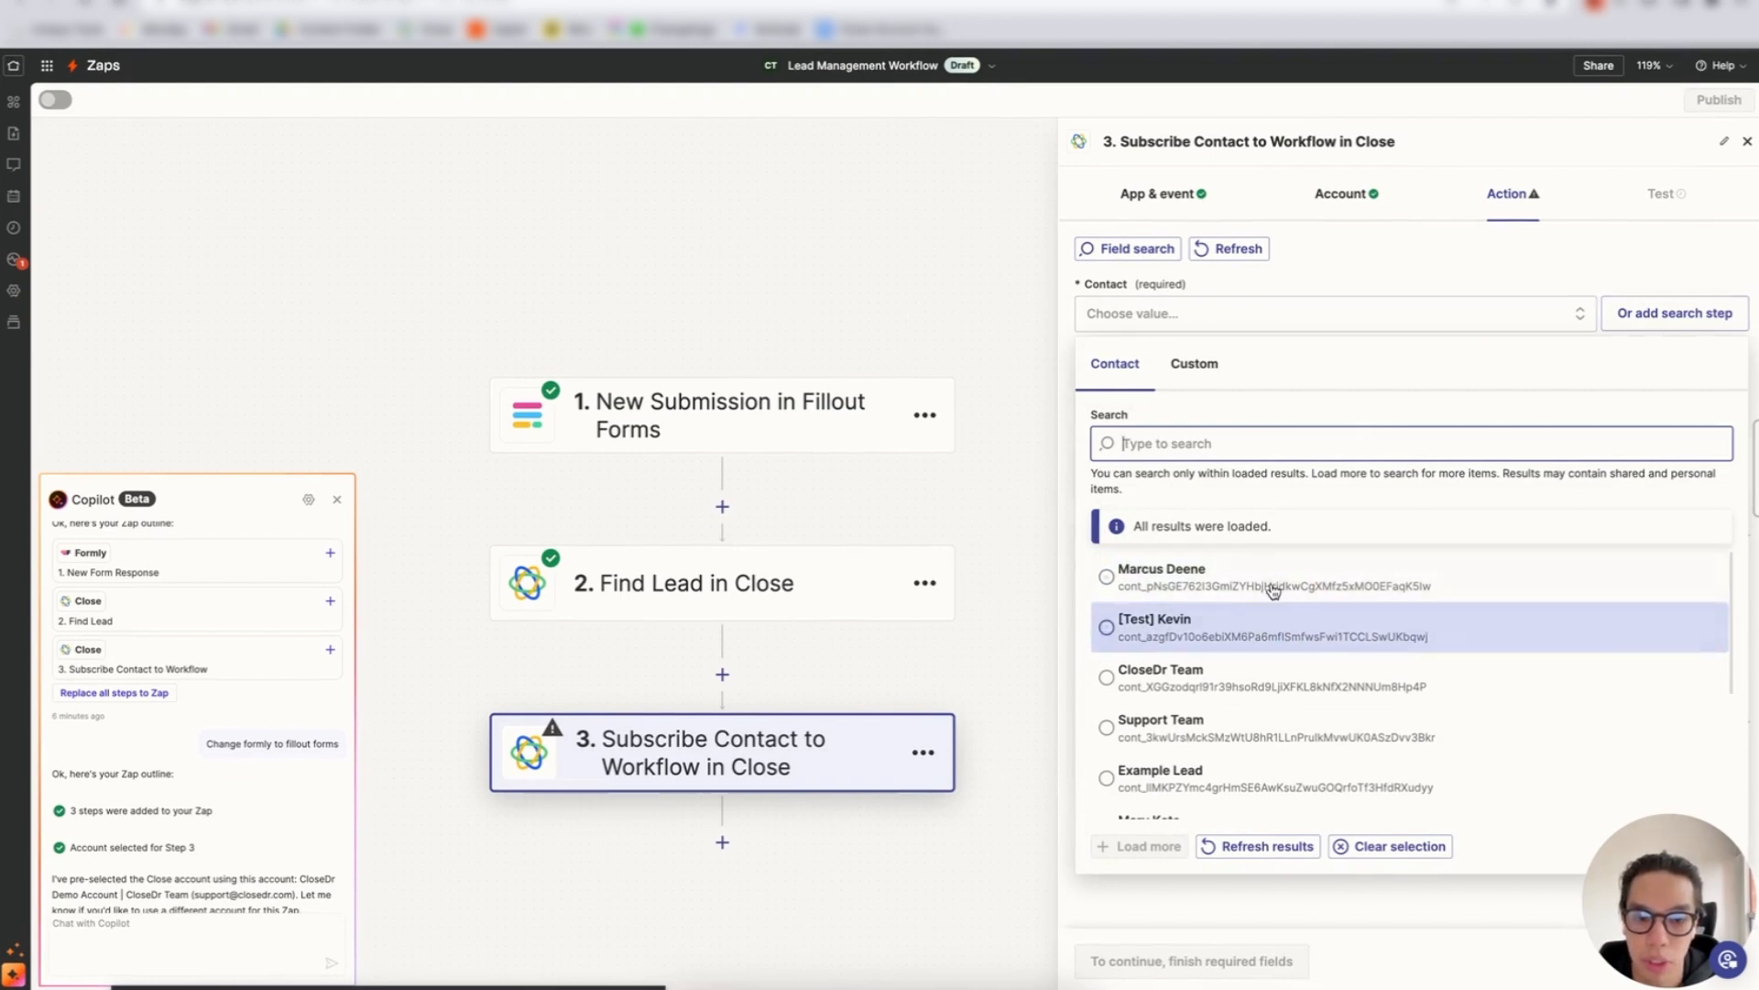
left_click(1193, 363)
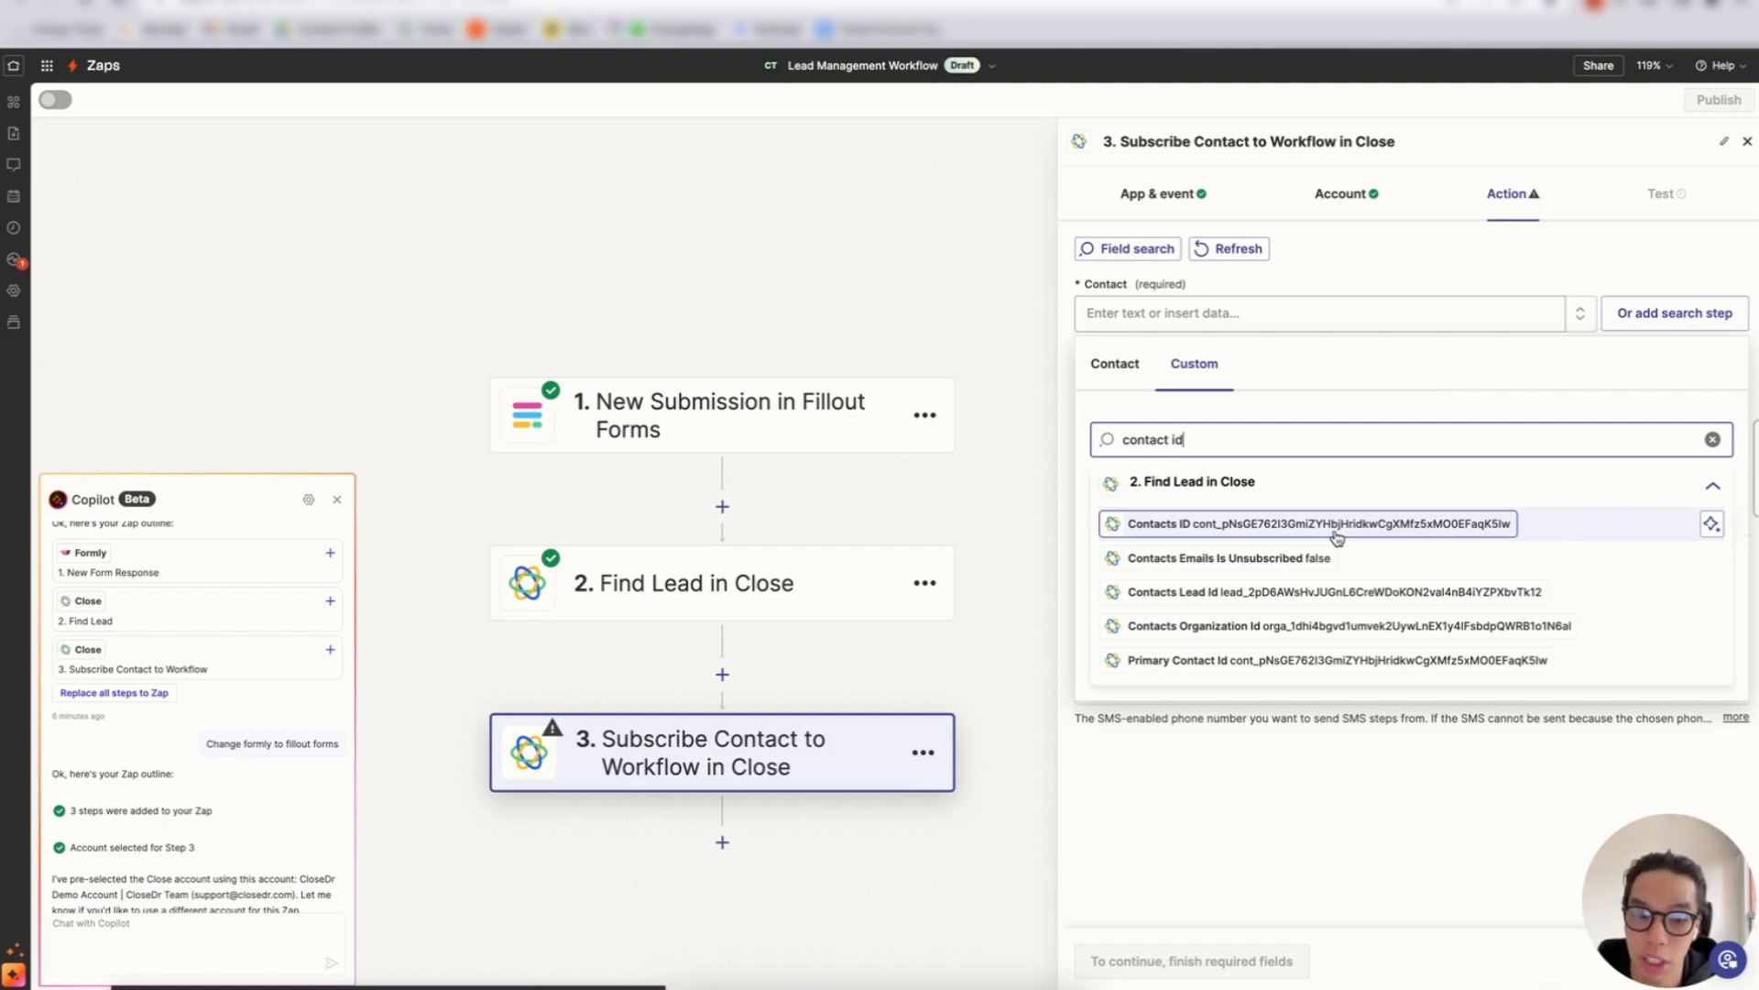
left_click(1306, 523)
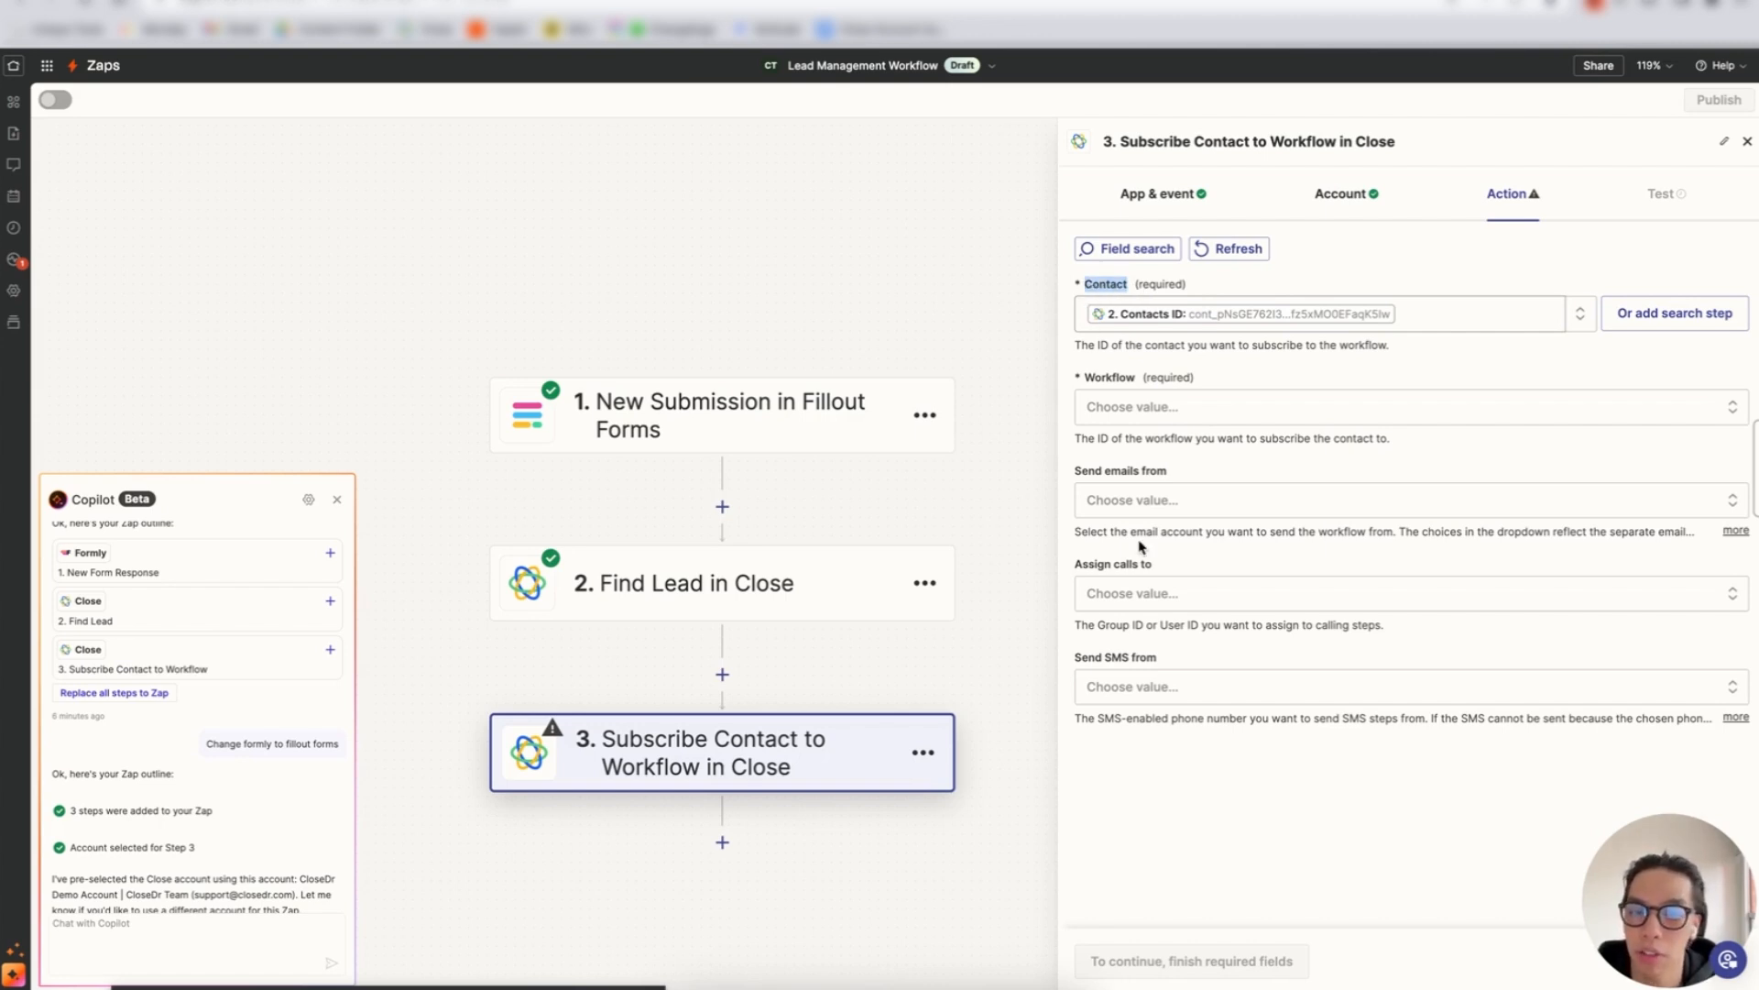
mouse_move(1599, 480)
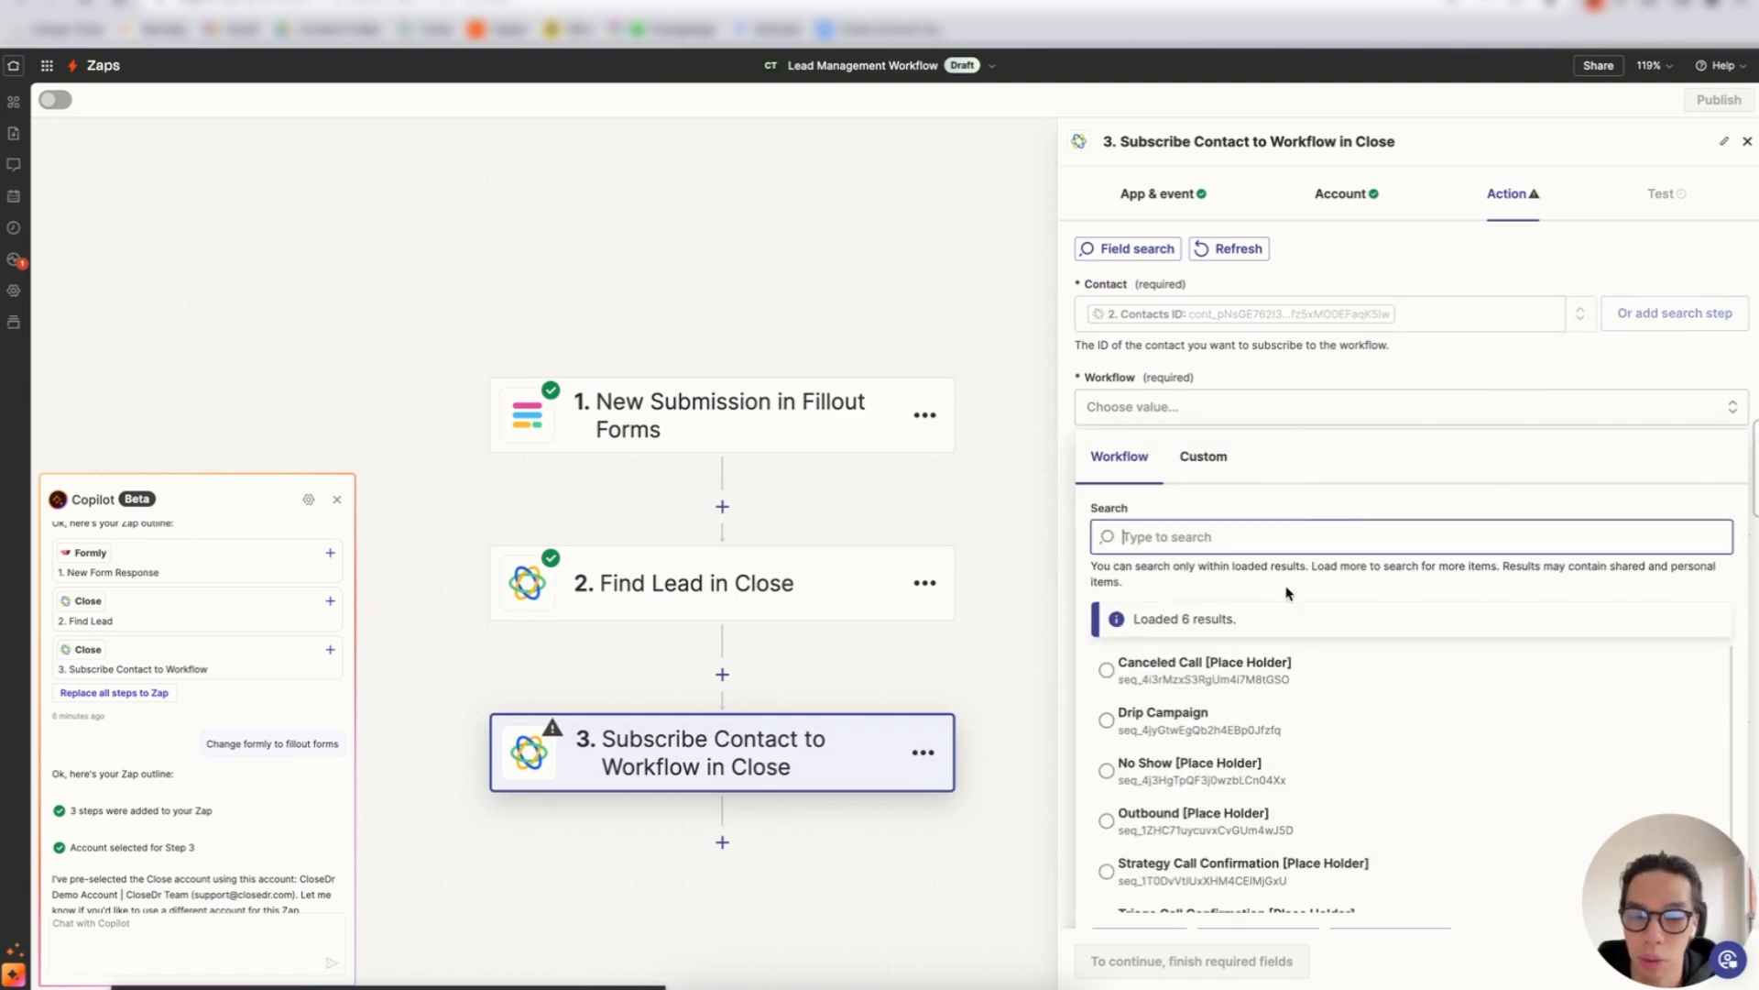
left_click(1105, 721)
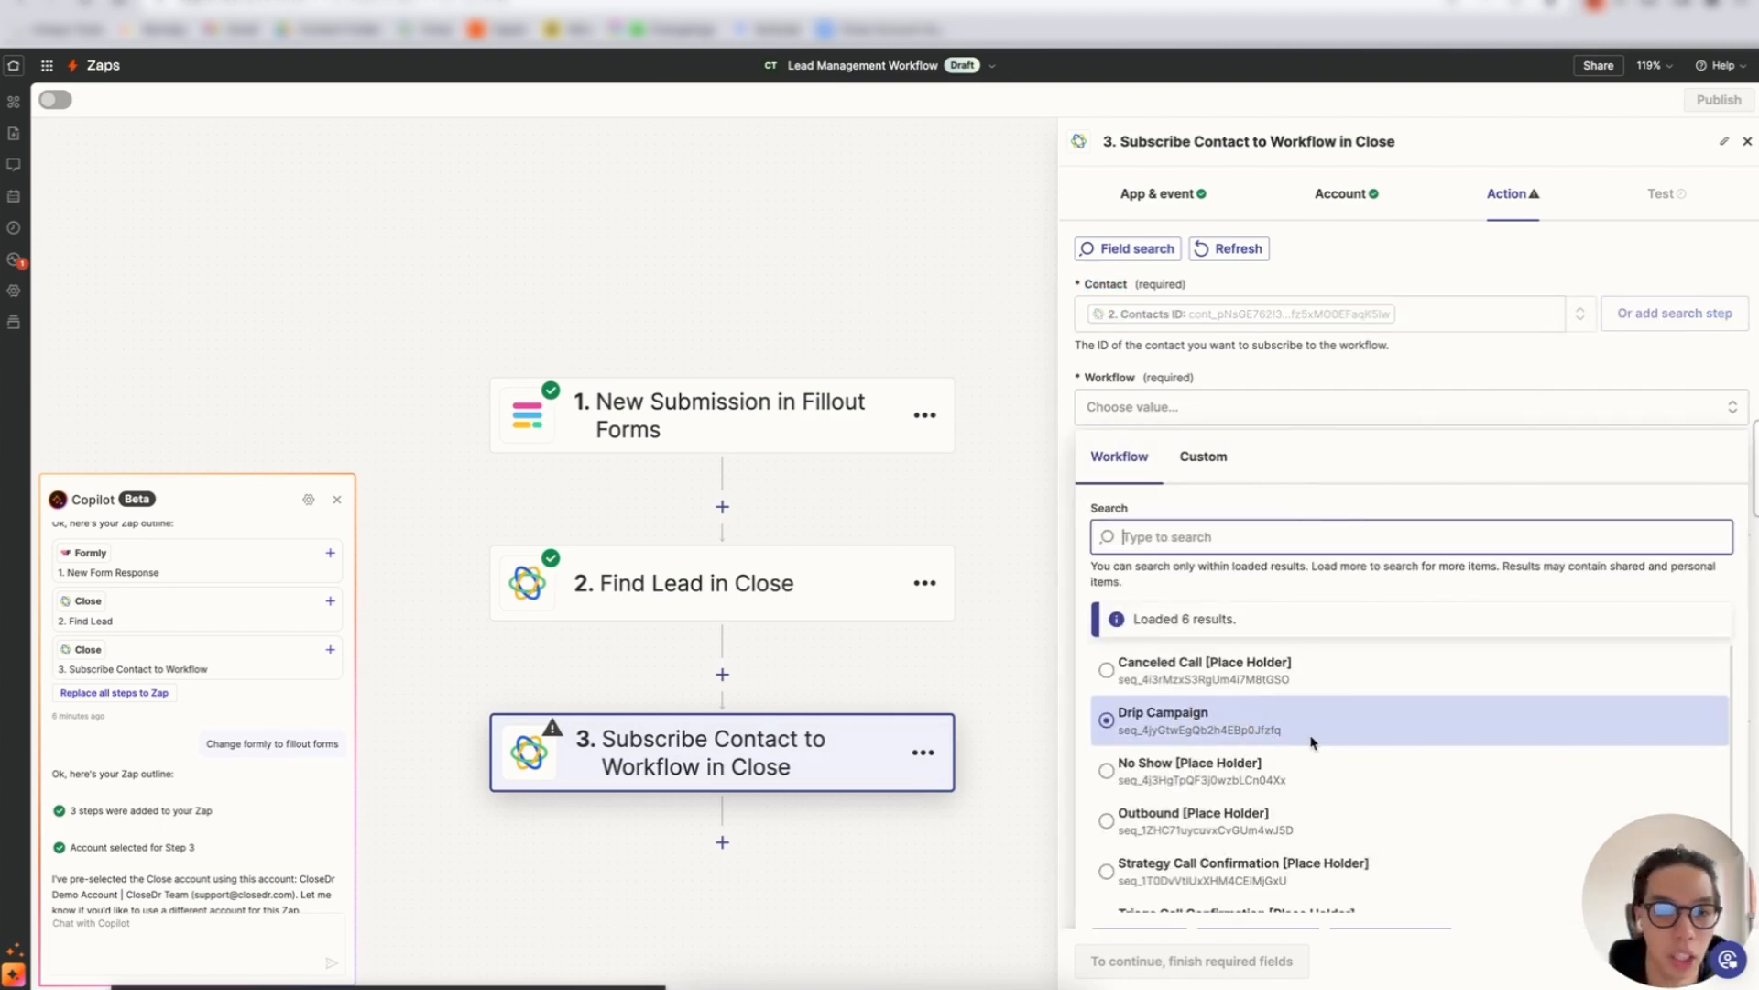
left_click(1164, 721)
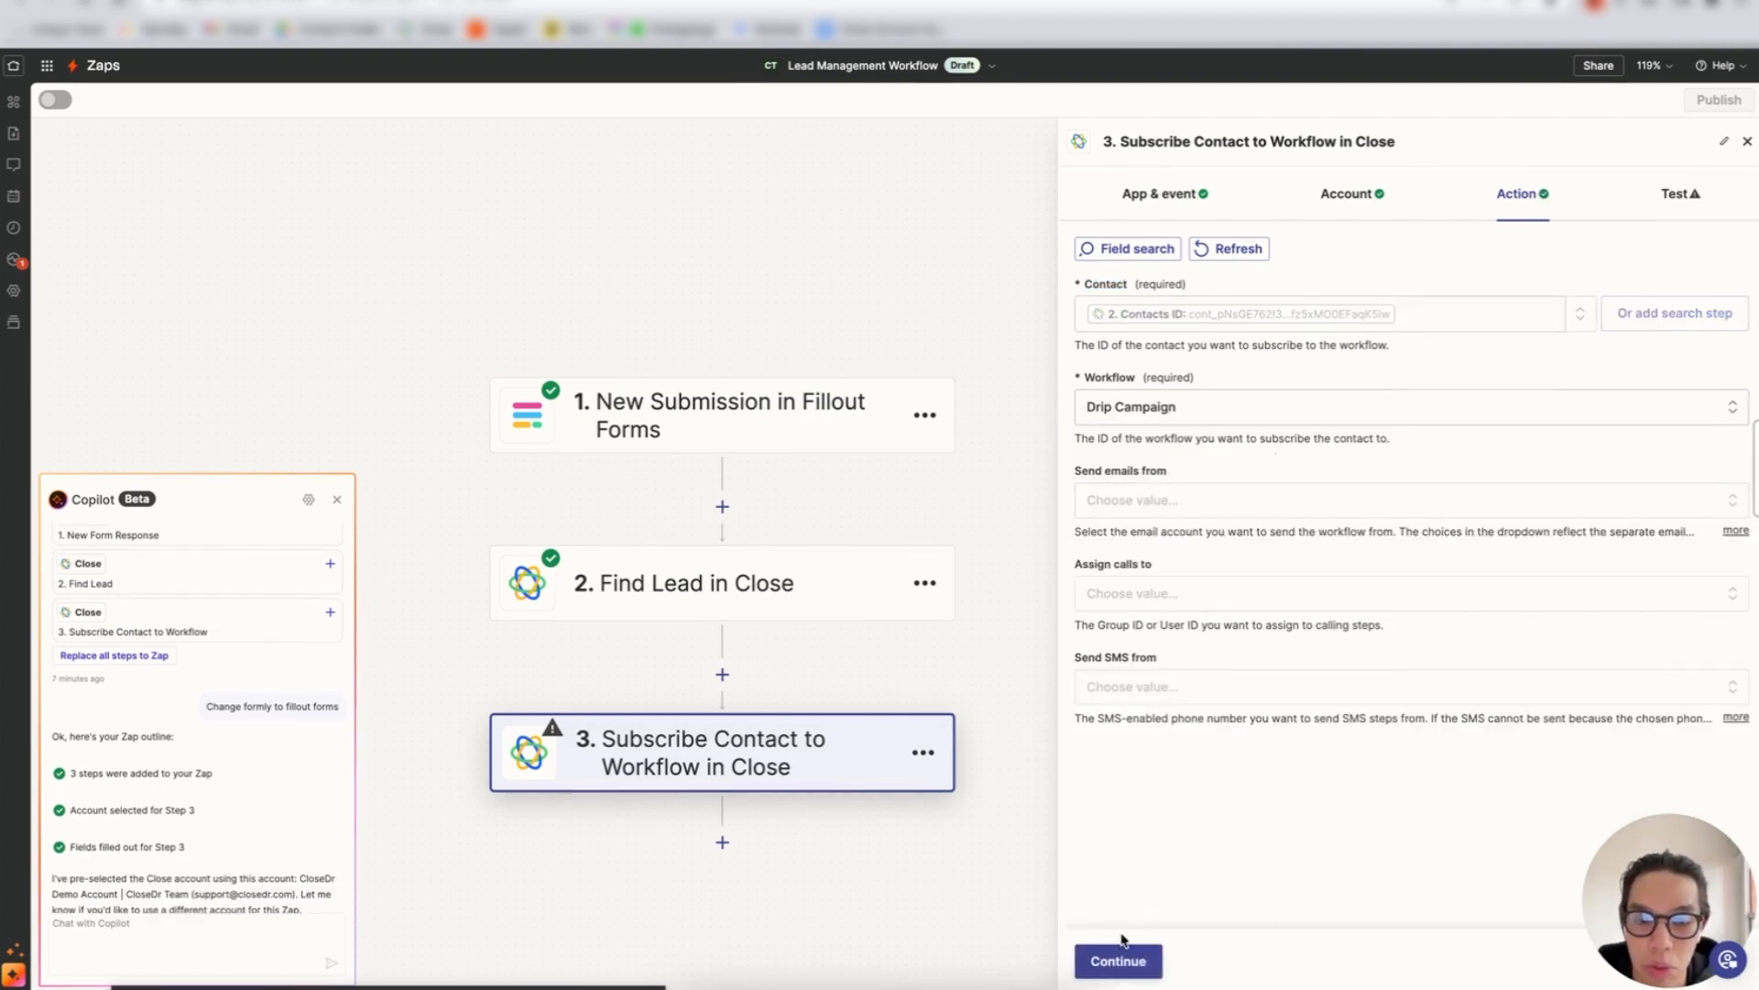
left_click(1116, 960)
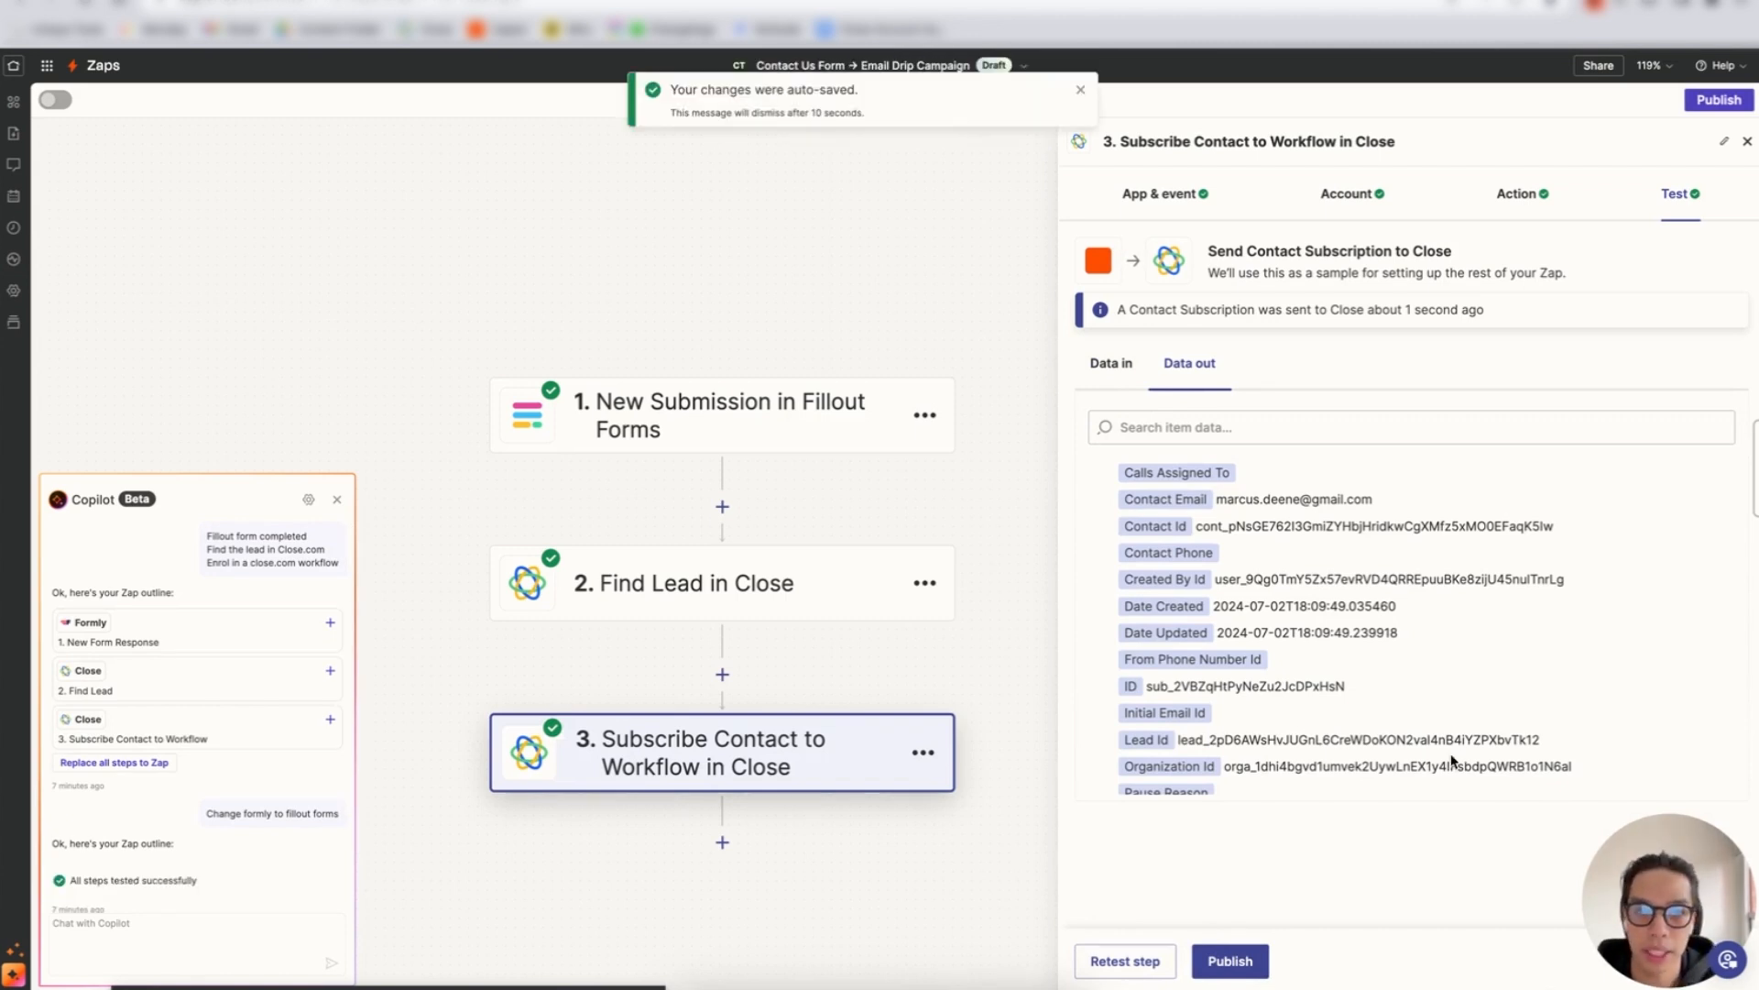
mouse_move(612, 450)
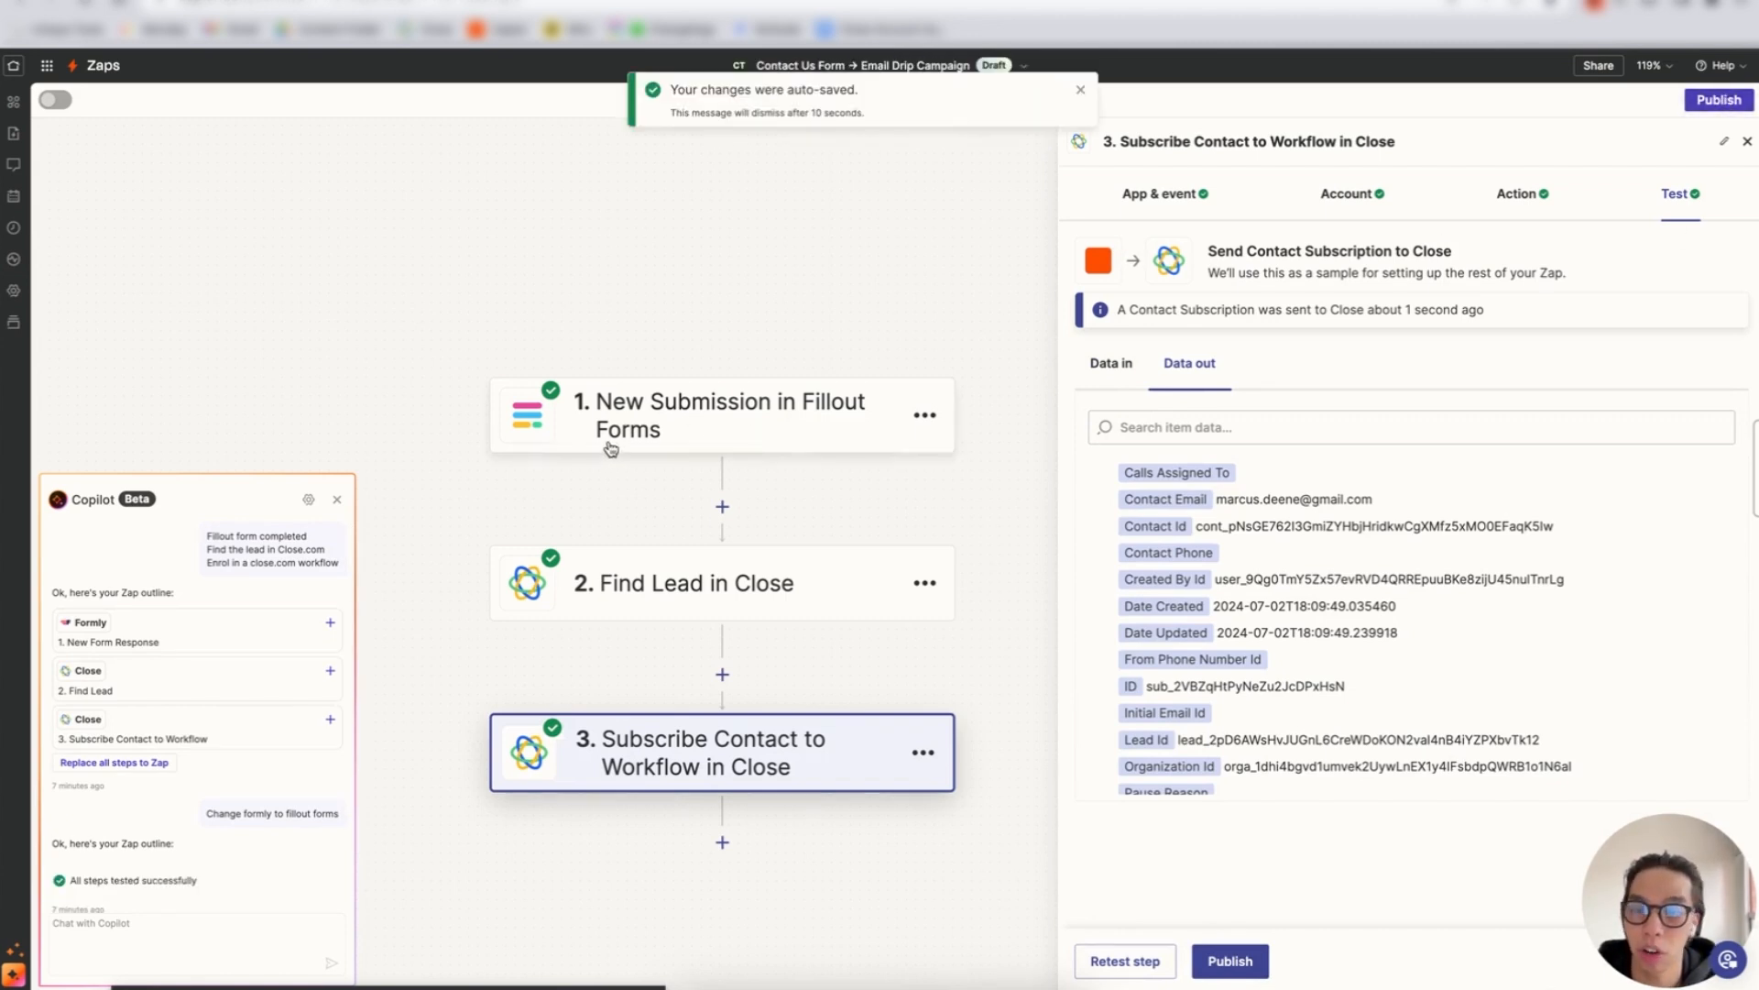
Step: Create a new blank Zap from the dashboard
left_click(335, 498)
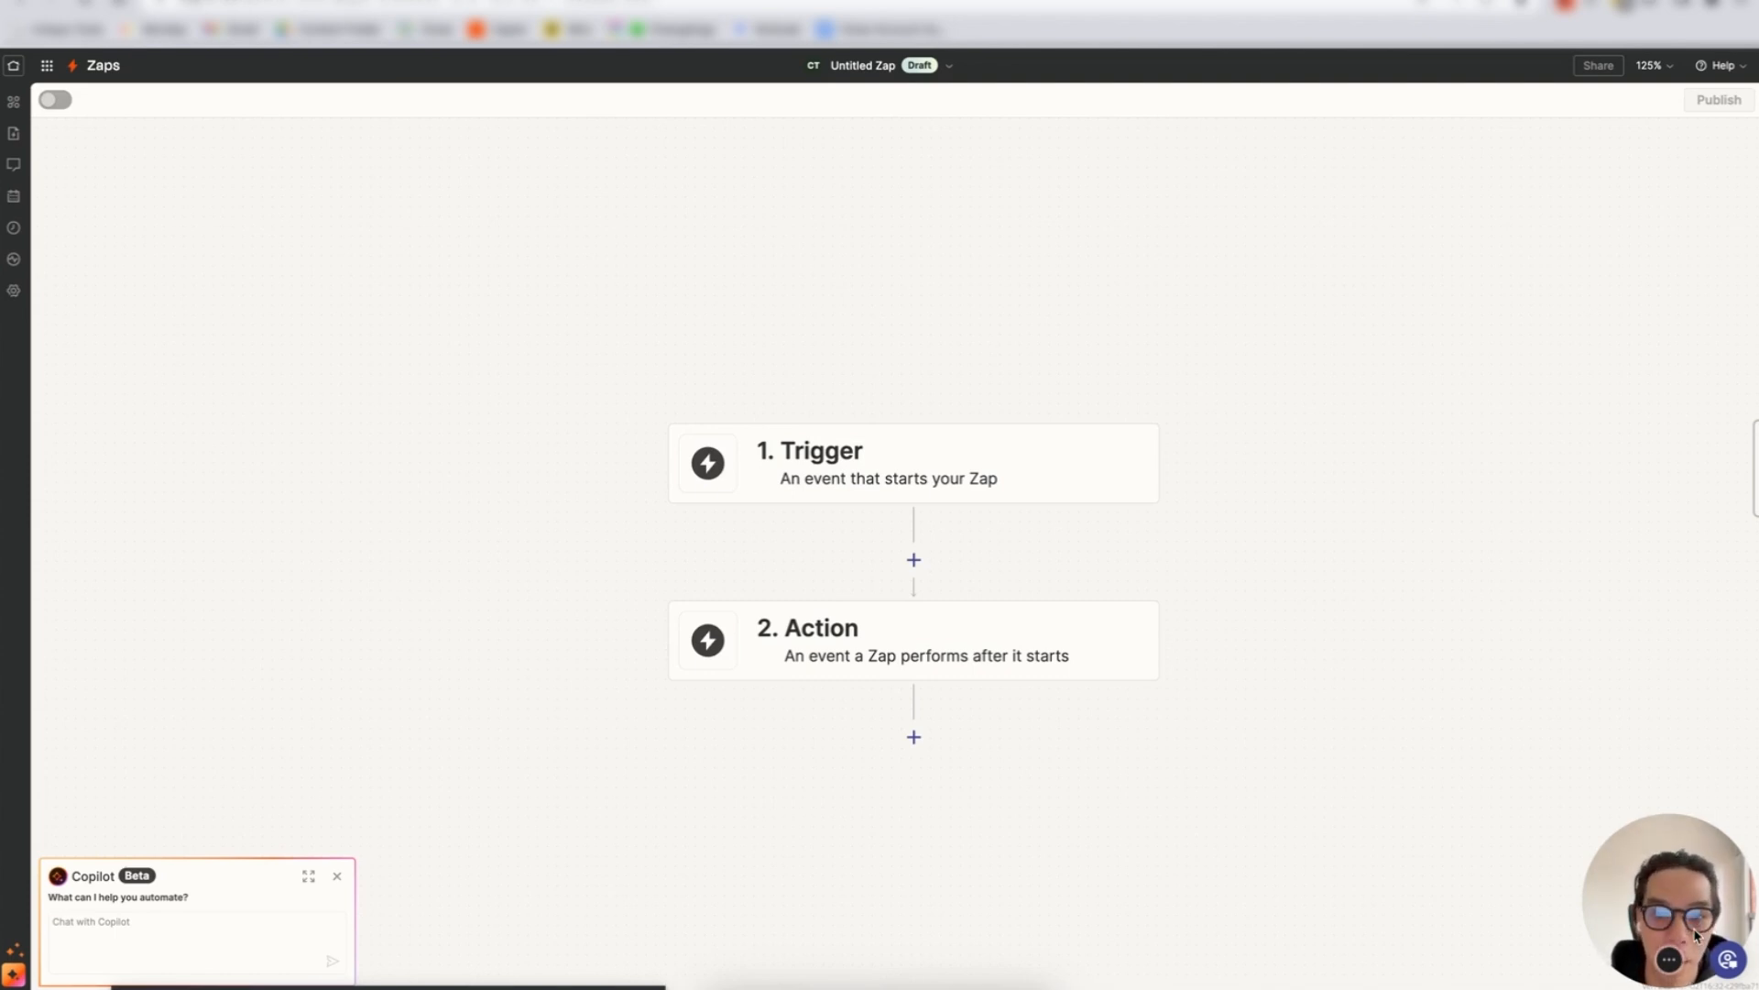
mouse_move(1521, 583)
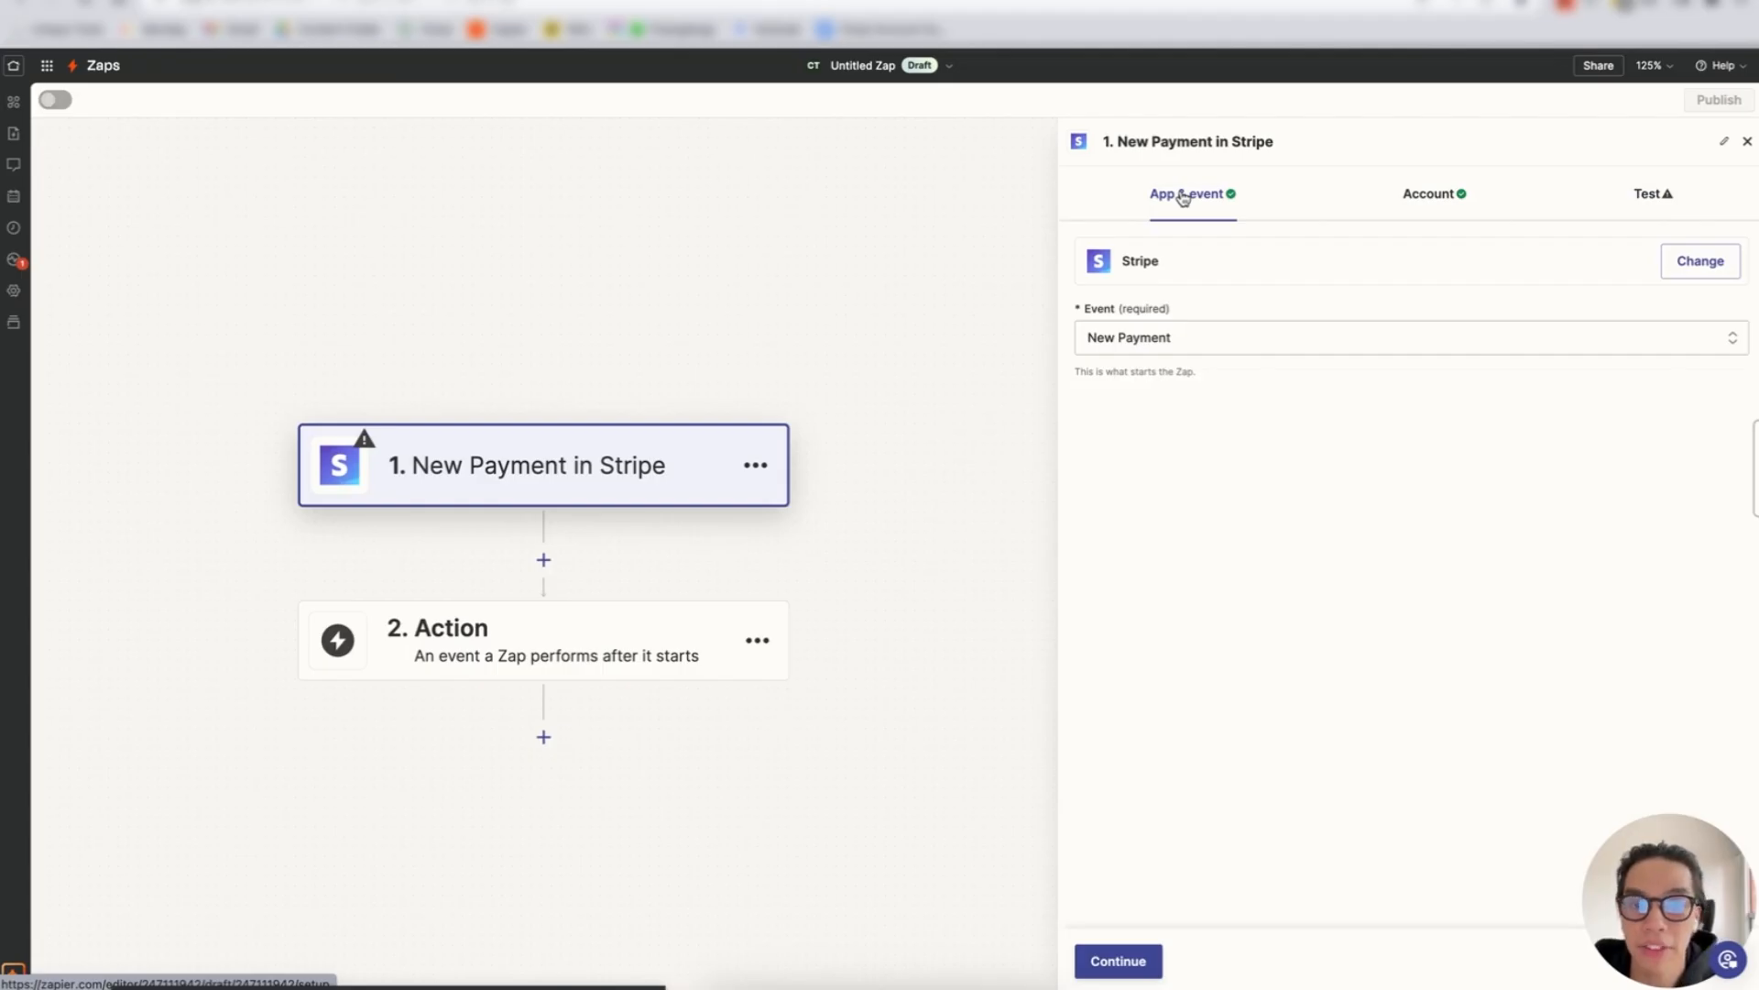
mouse_move(1378, 196)
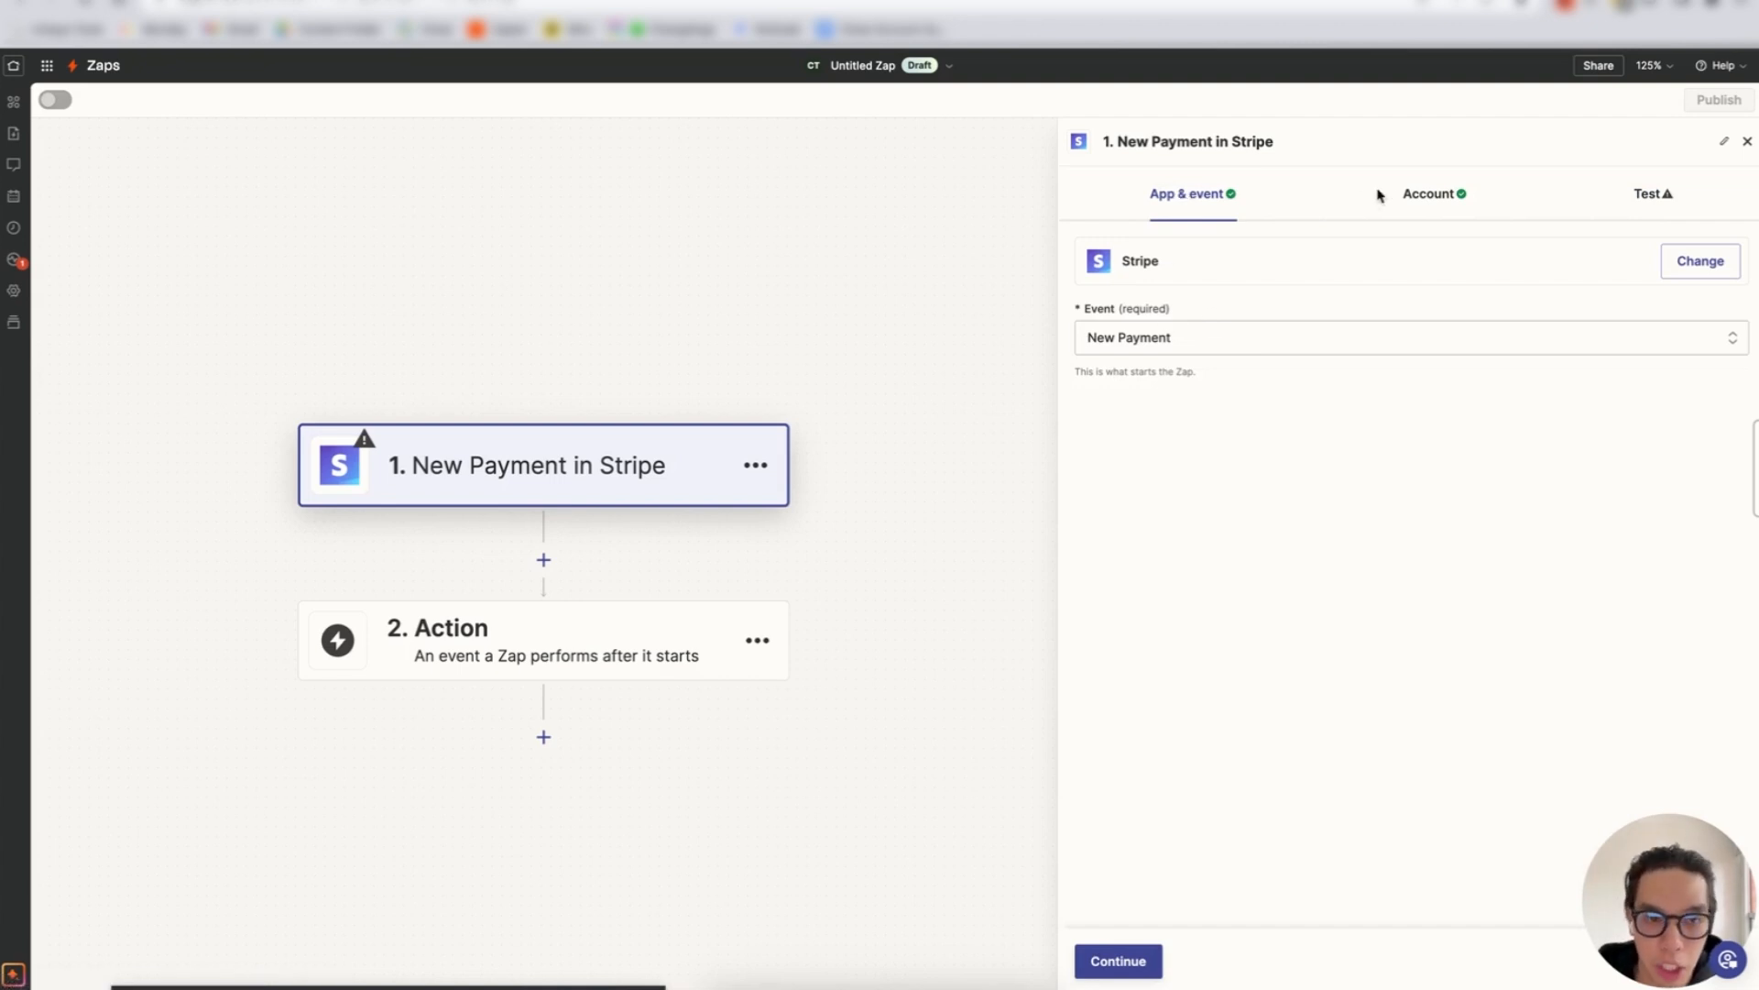
Step: Confirm the connected Stripe account for the New Payment trigger and move to testing it
left_click(1433, 192)
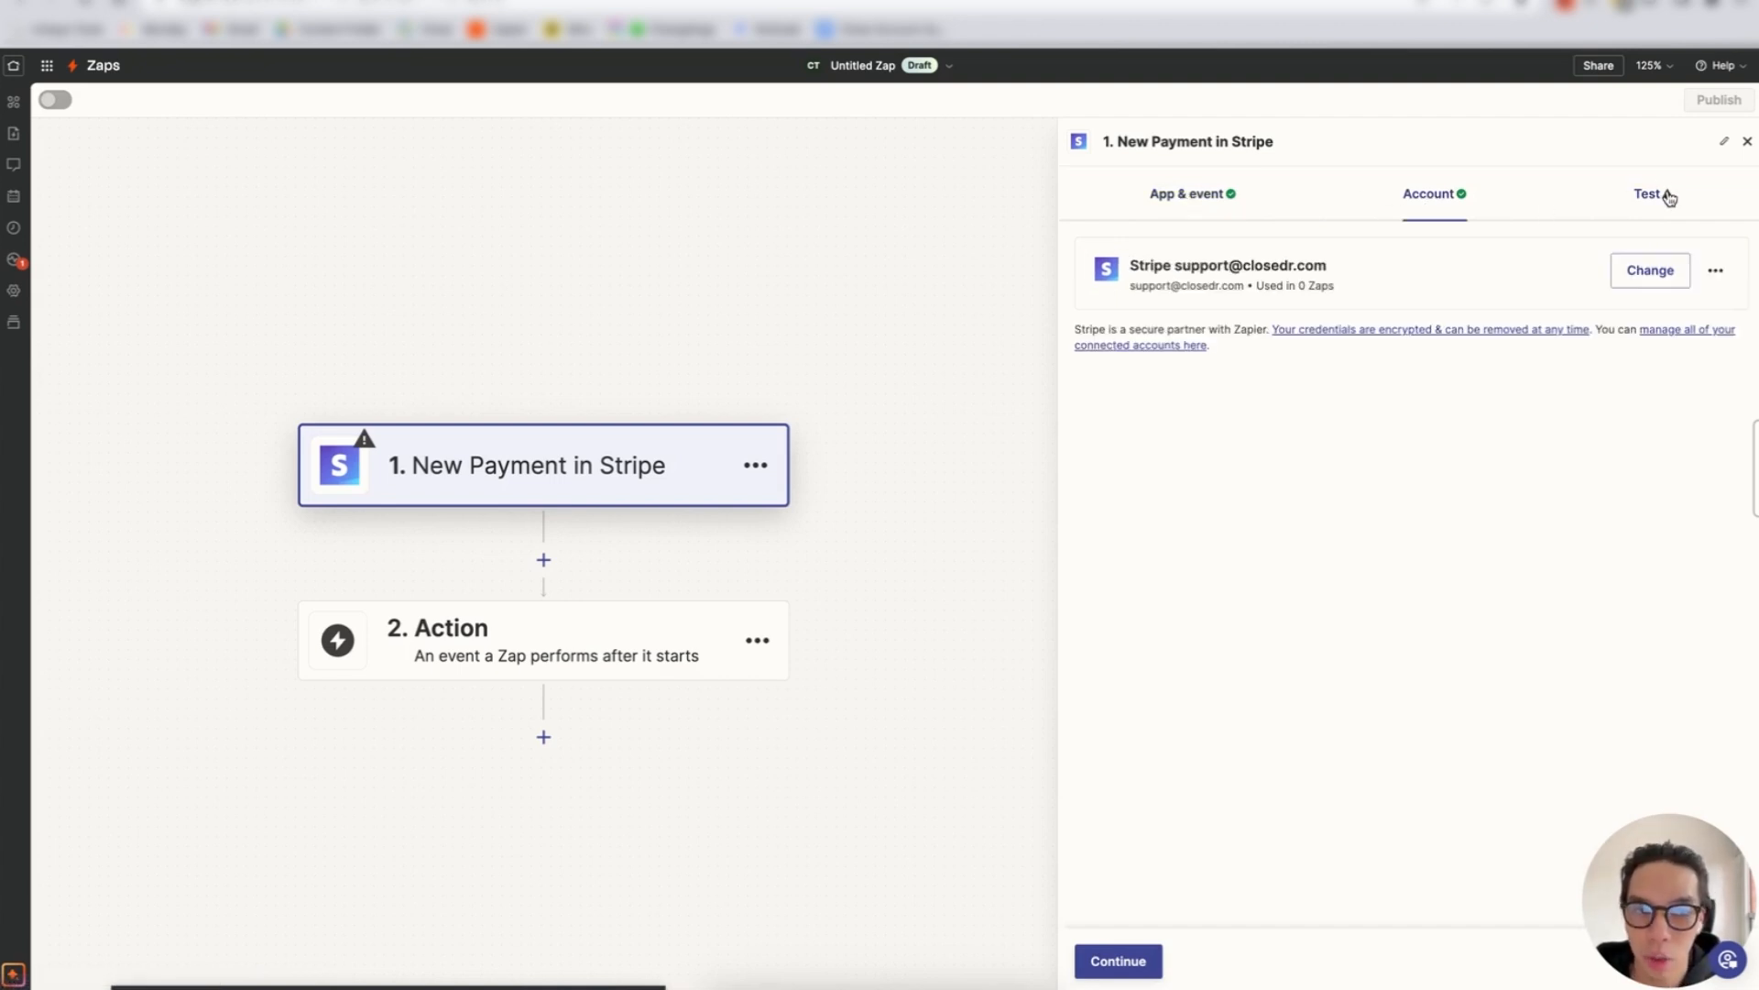
left_click(1648, 192)
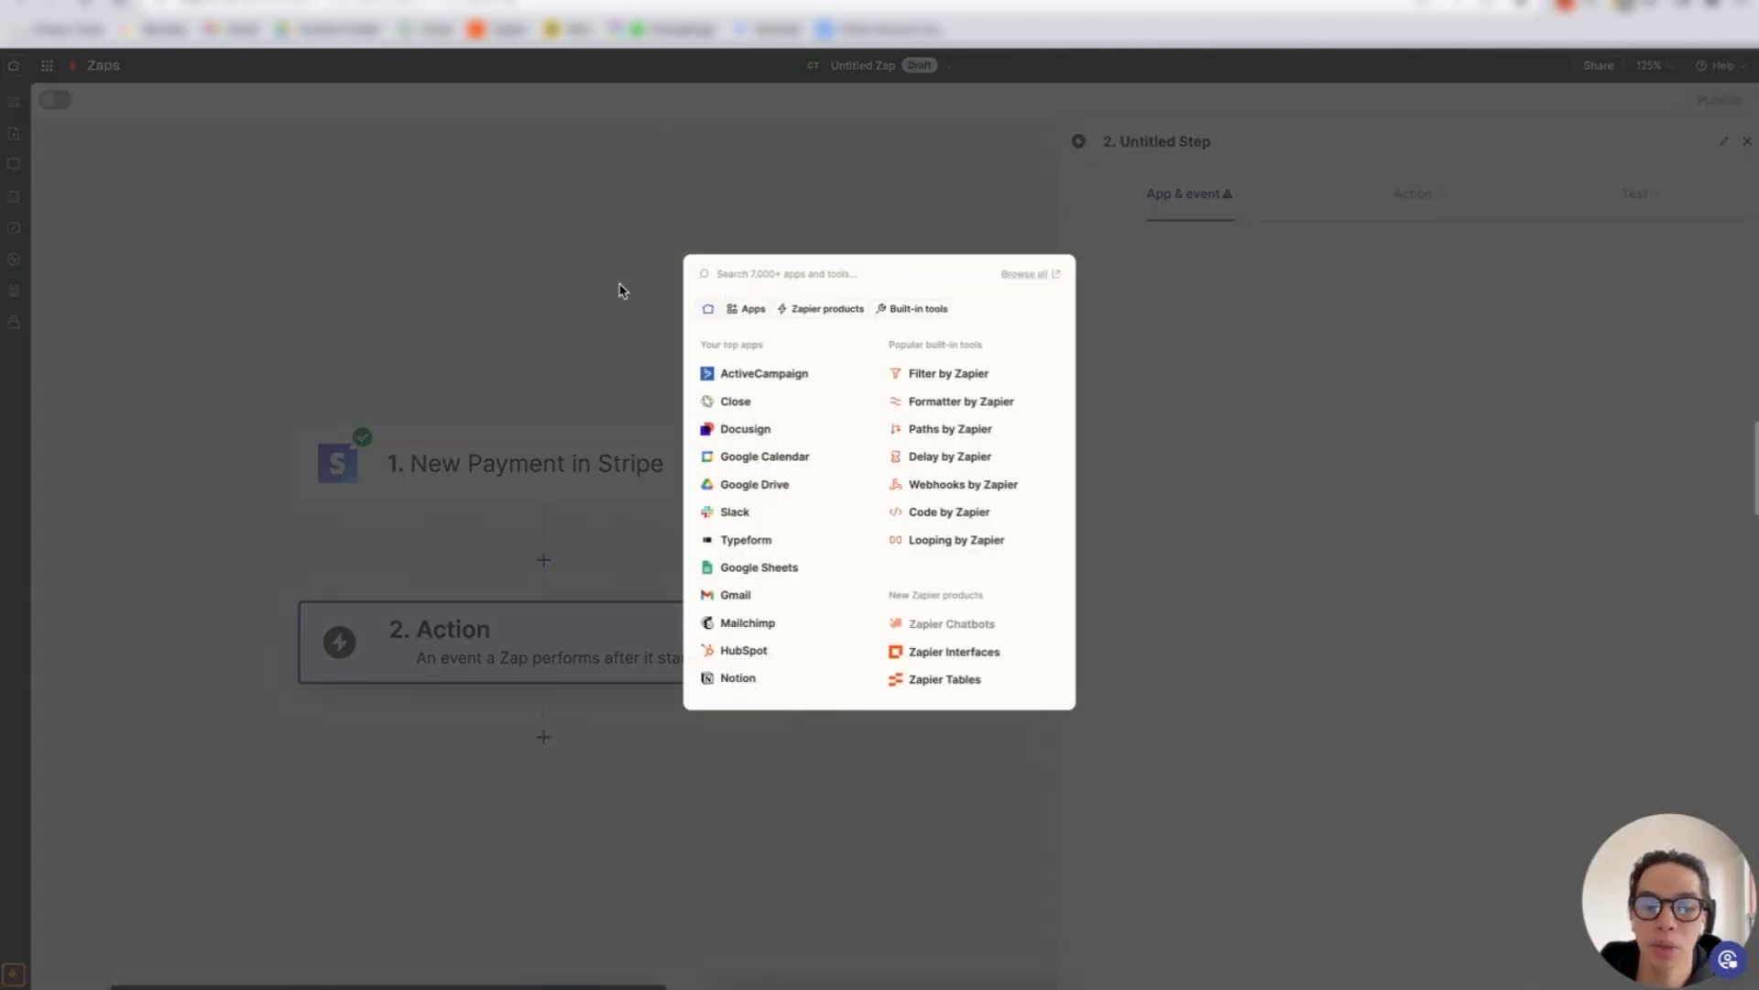
Step: Add Close Find Lead by Stripe Customer Email, creating missing leads with customer name and email
type("close")
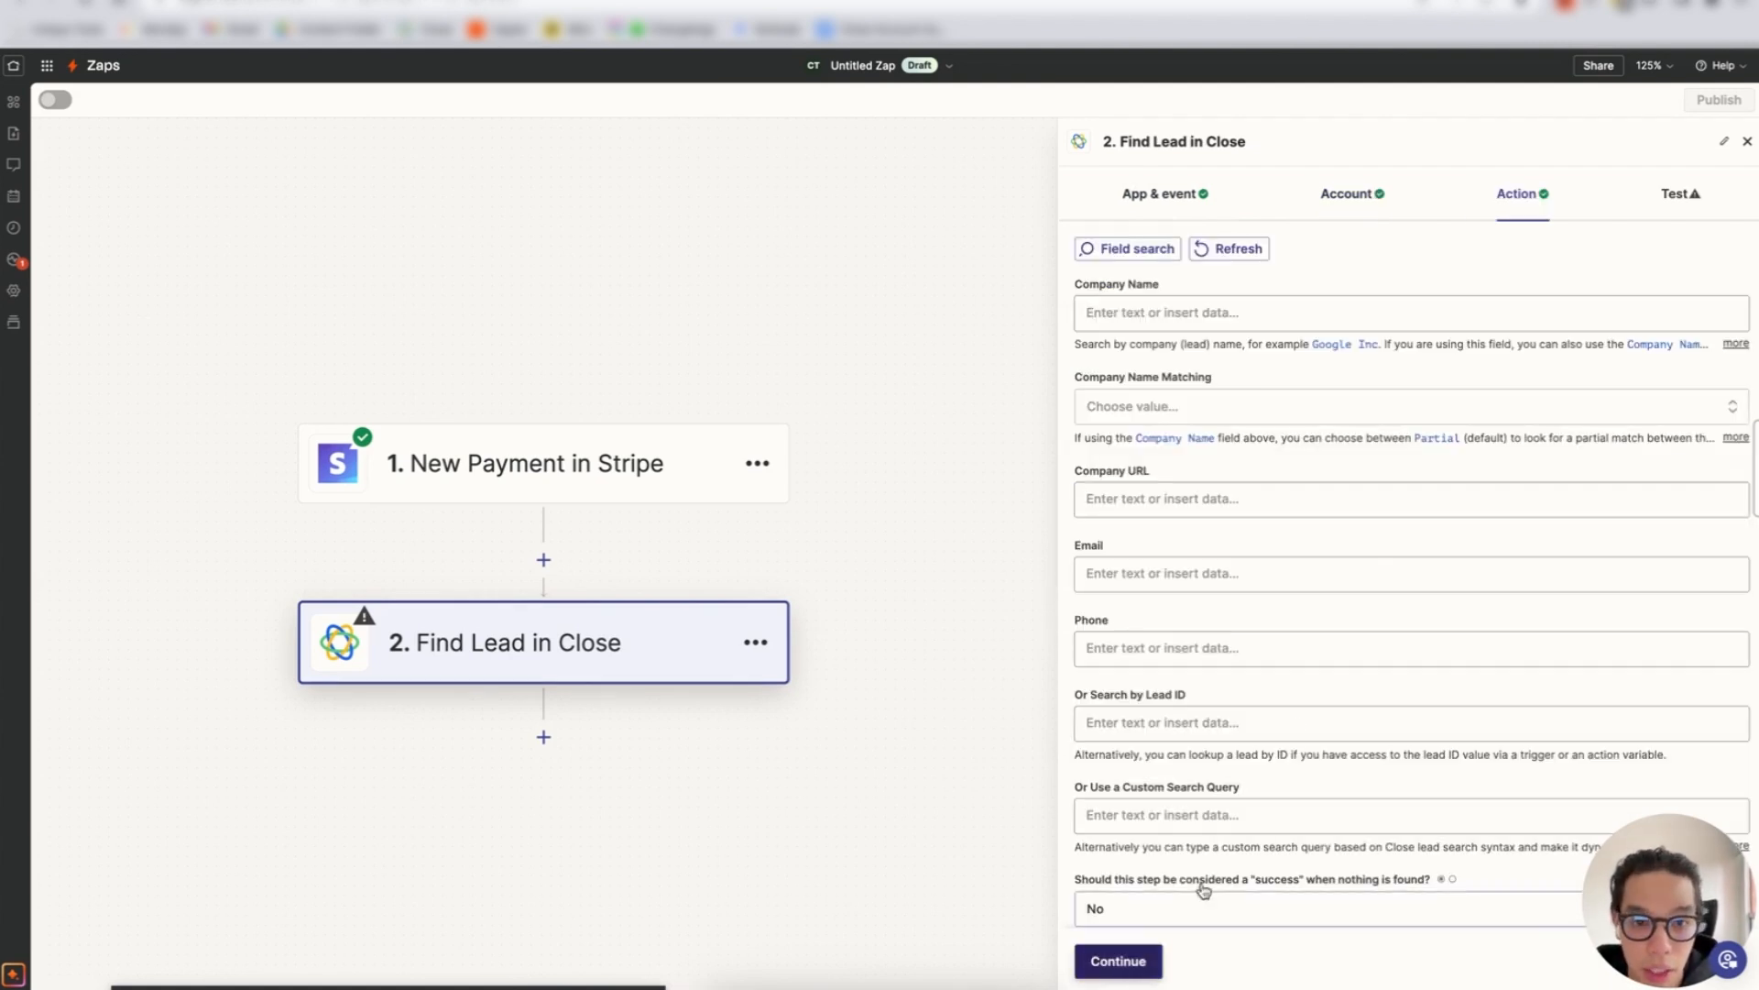
left_click(1409, 572)
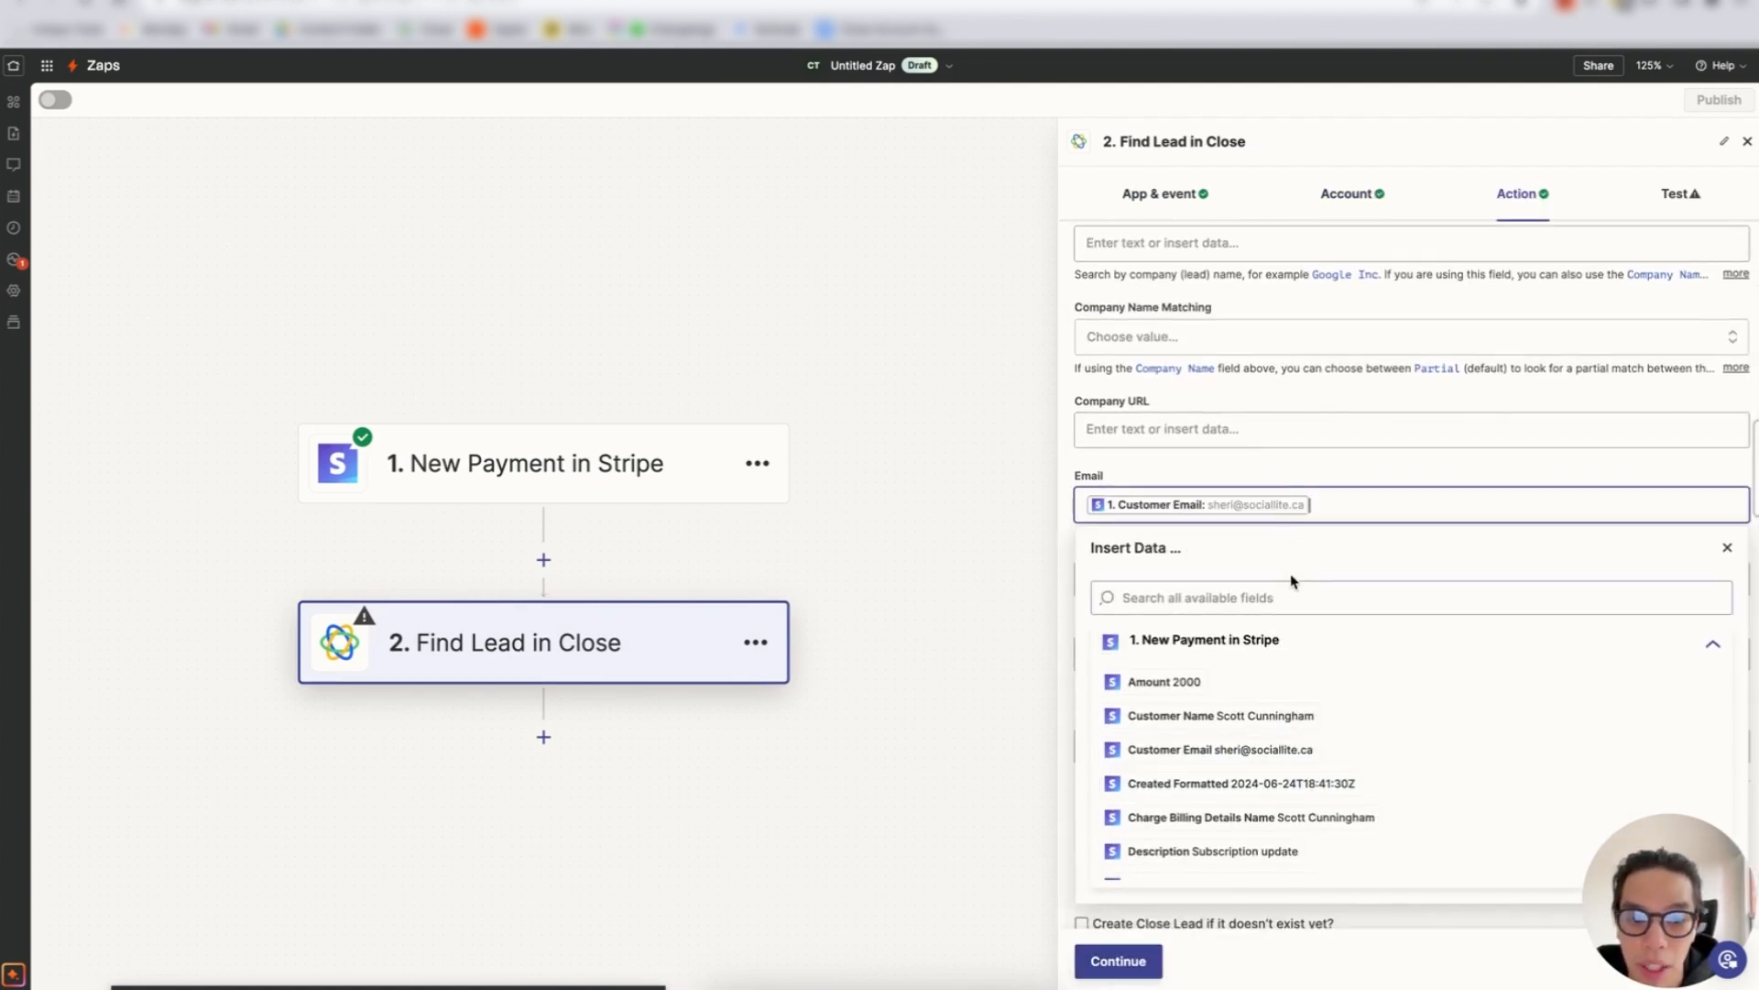
left_click(1680, 192)
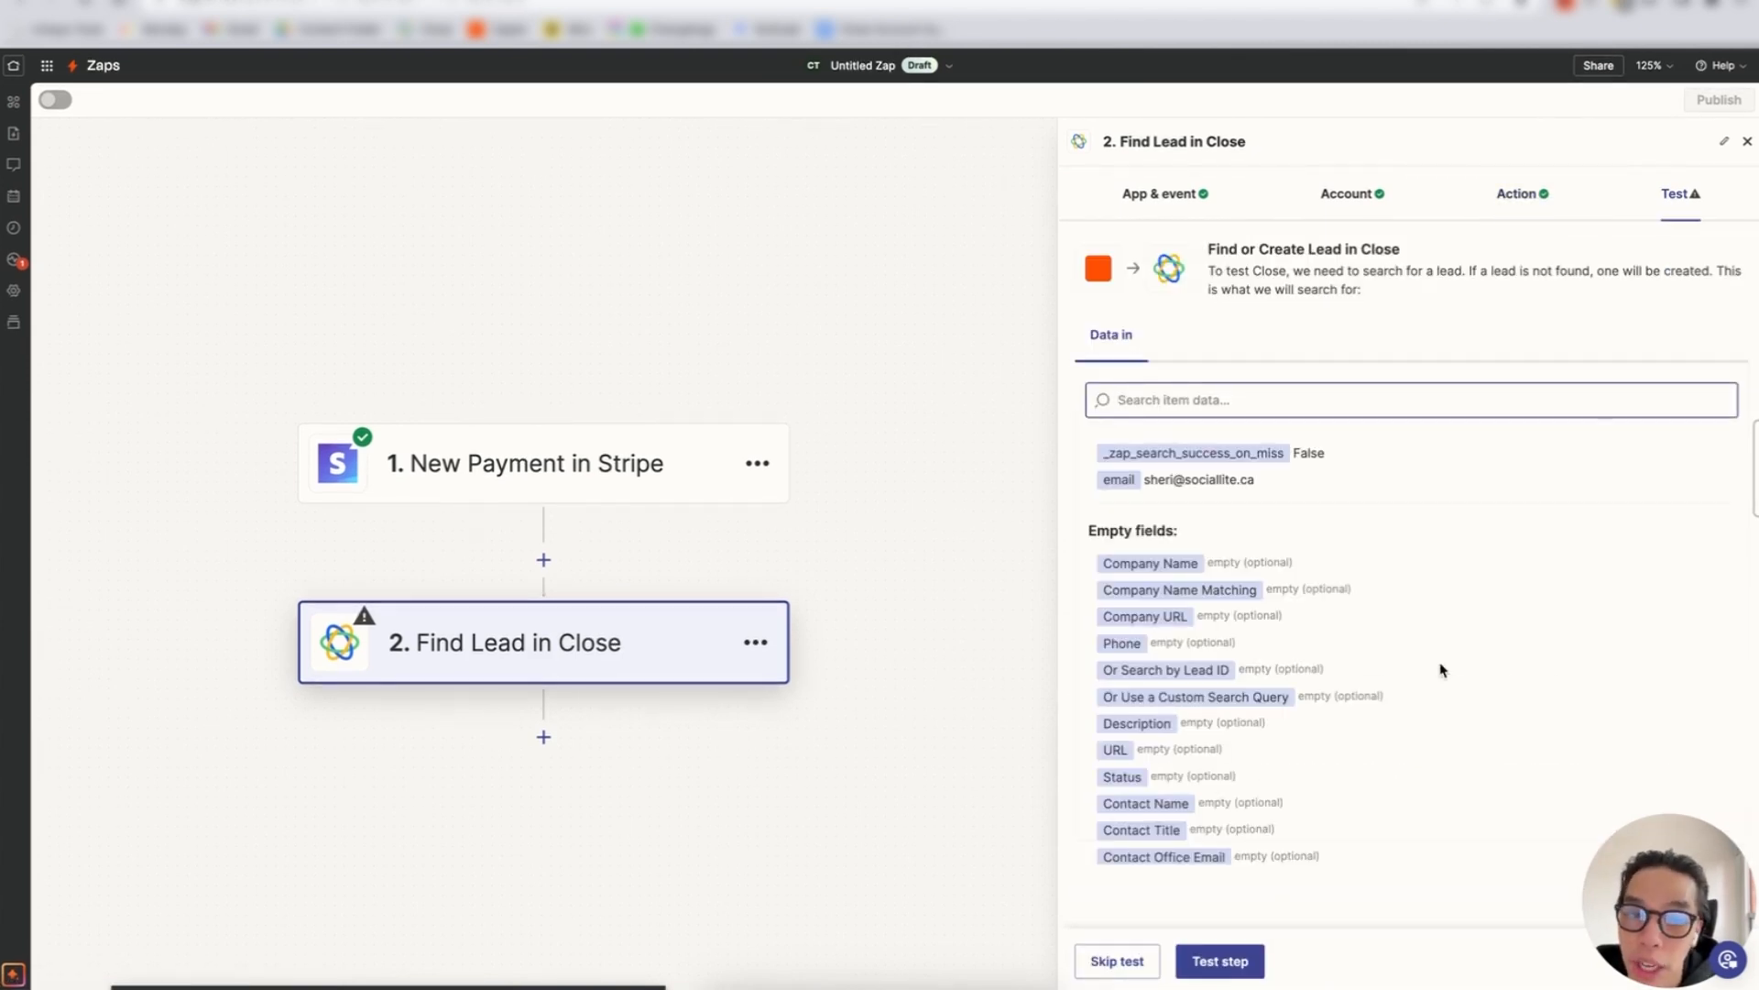
left_click(1517, 193)
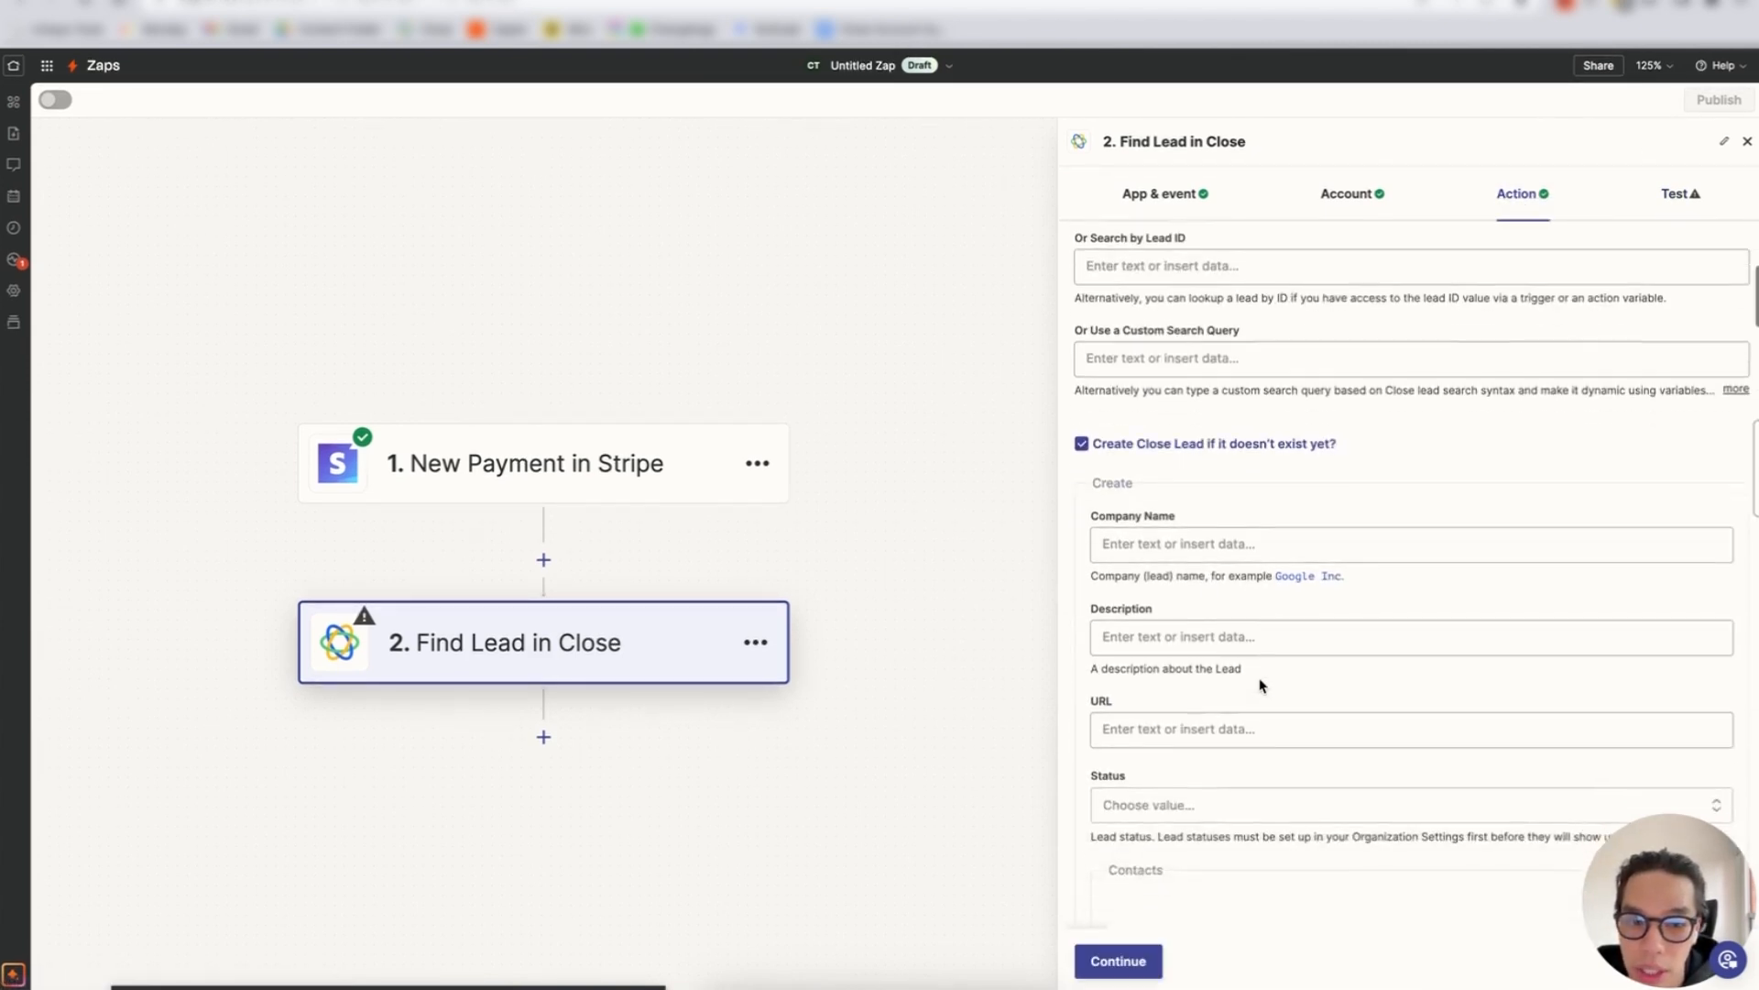
scroll("down", 3)
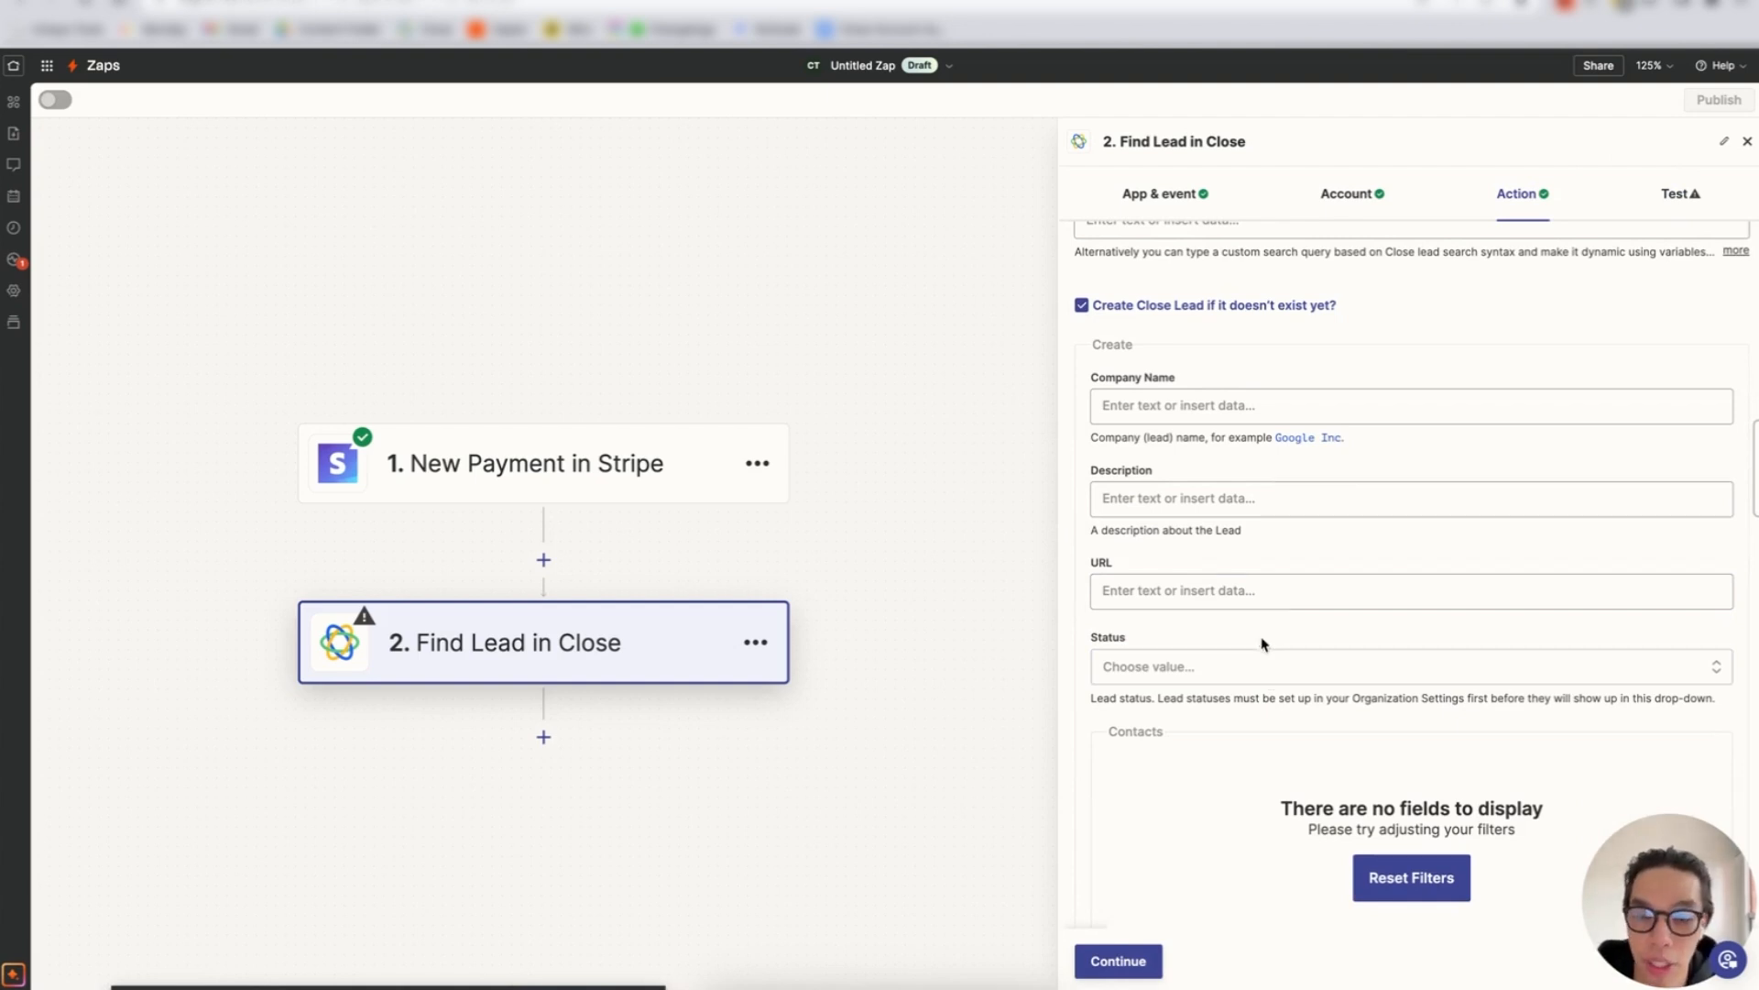
scroll("down", 3)
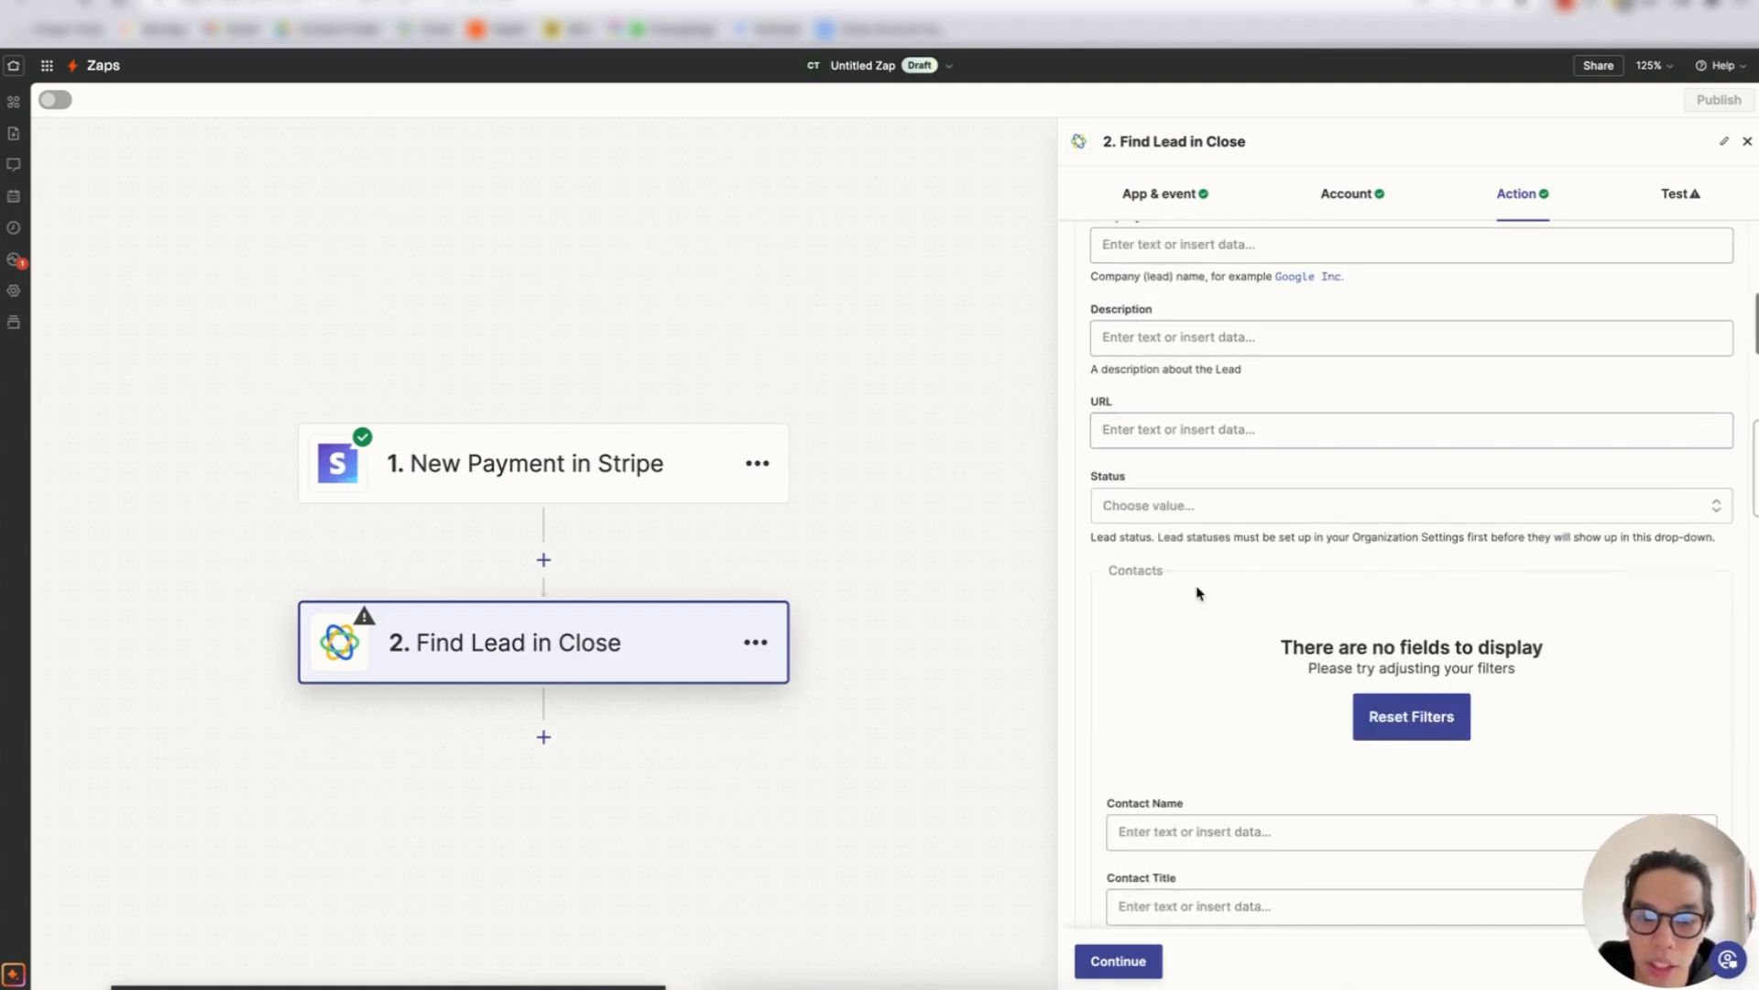
scroll("down", 3)
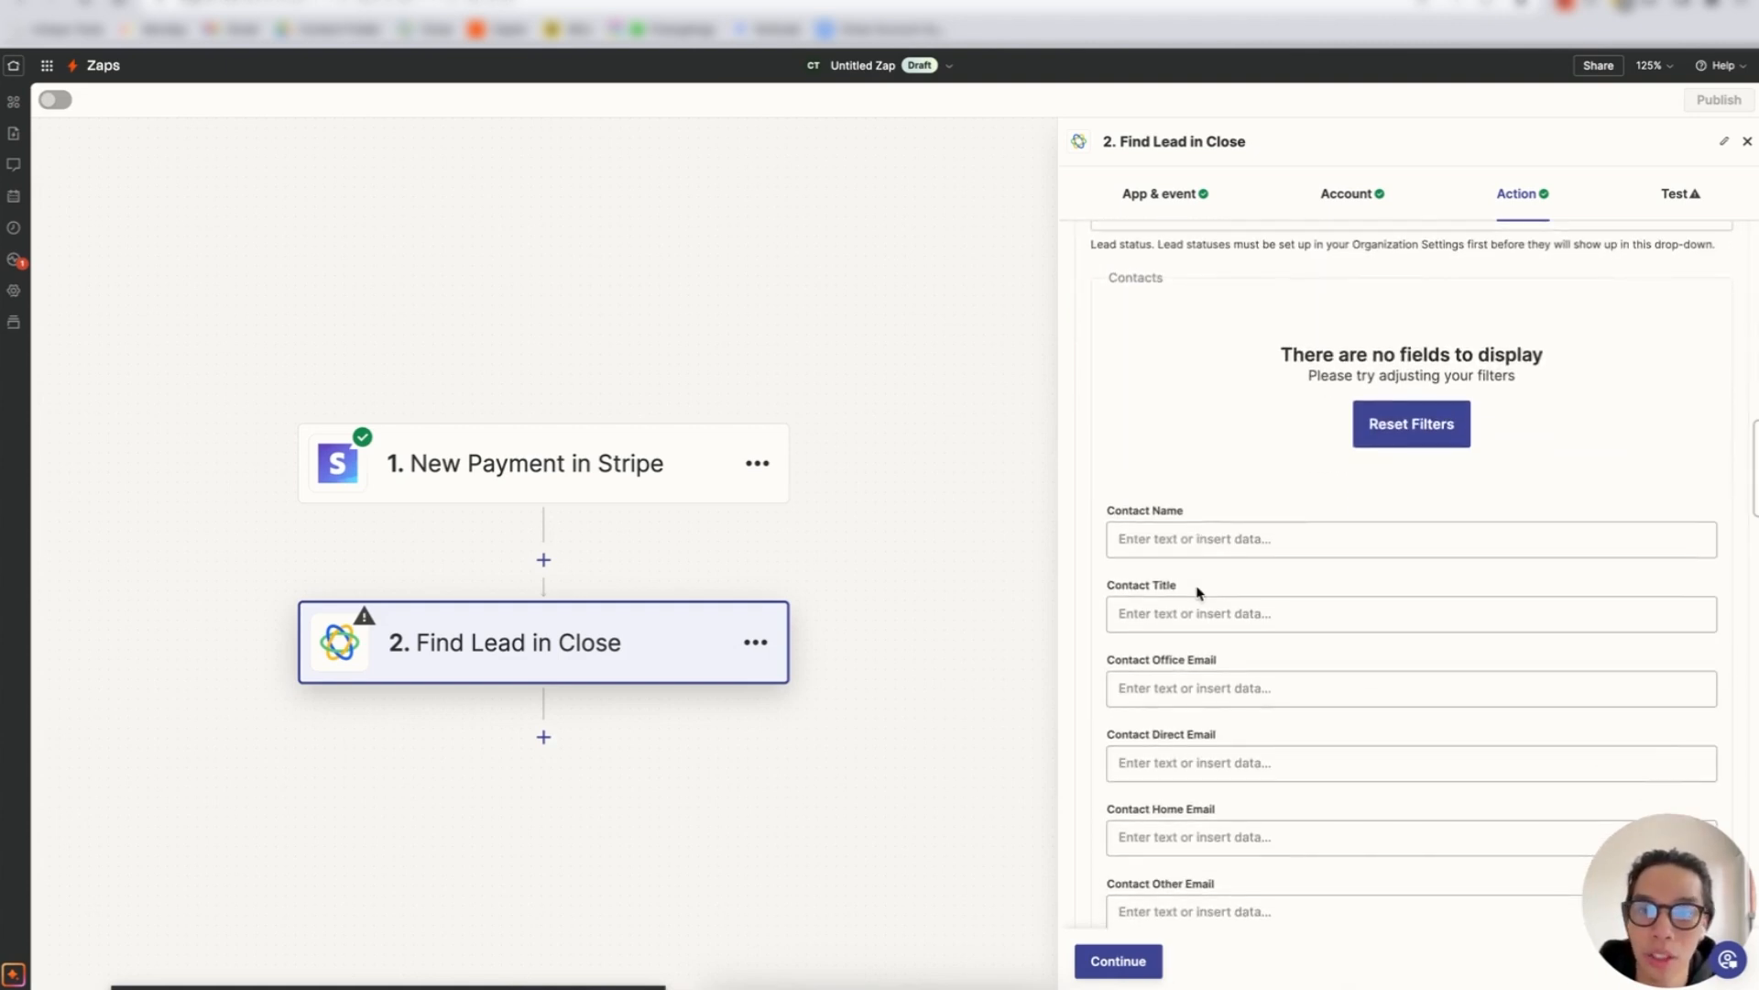
mouse_move(1303, 658)
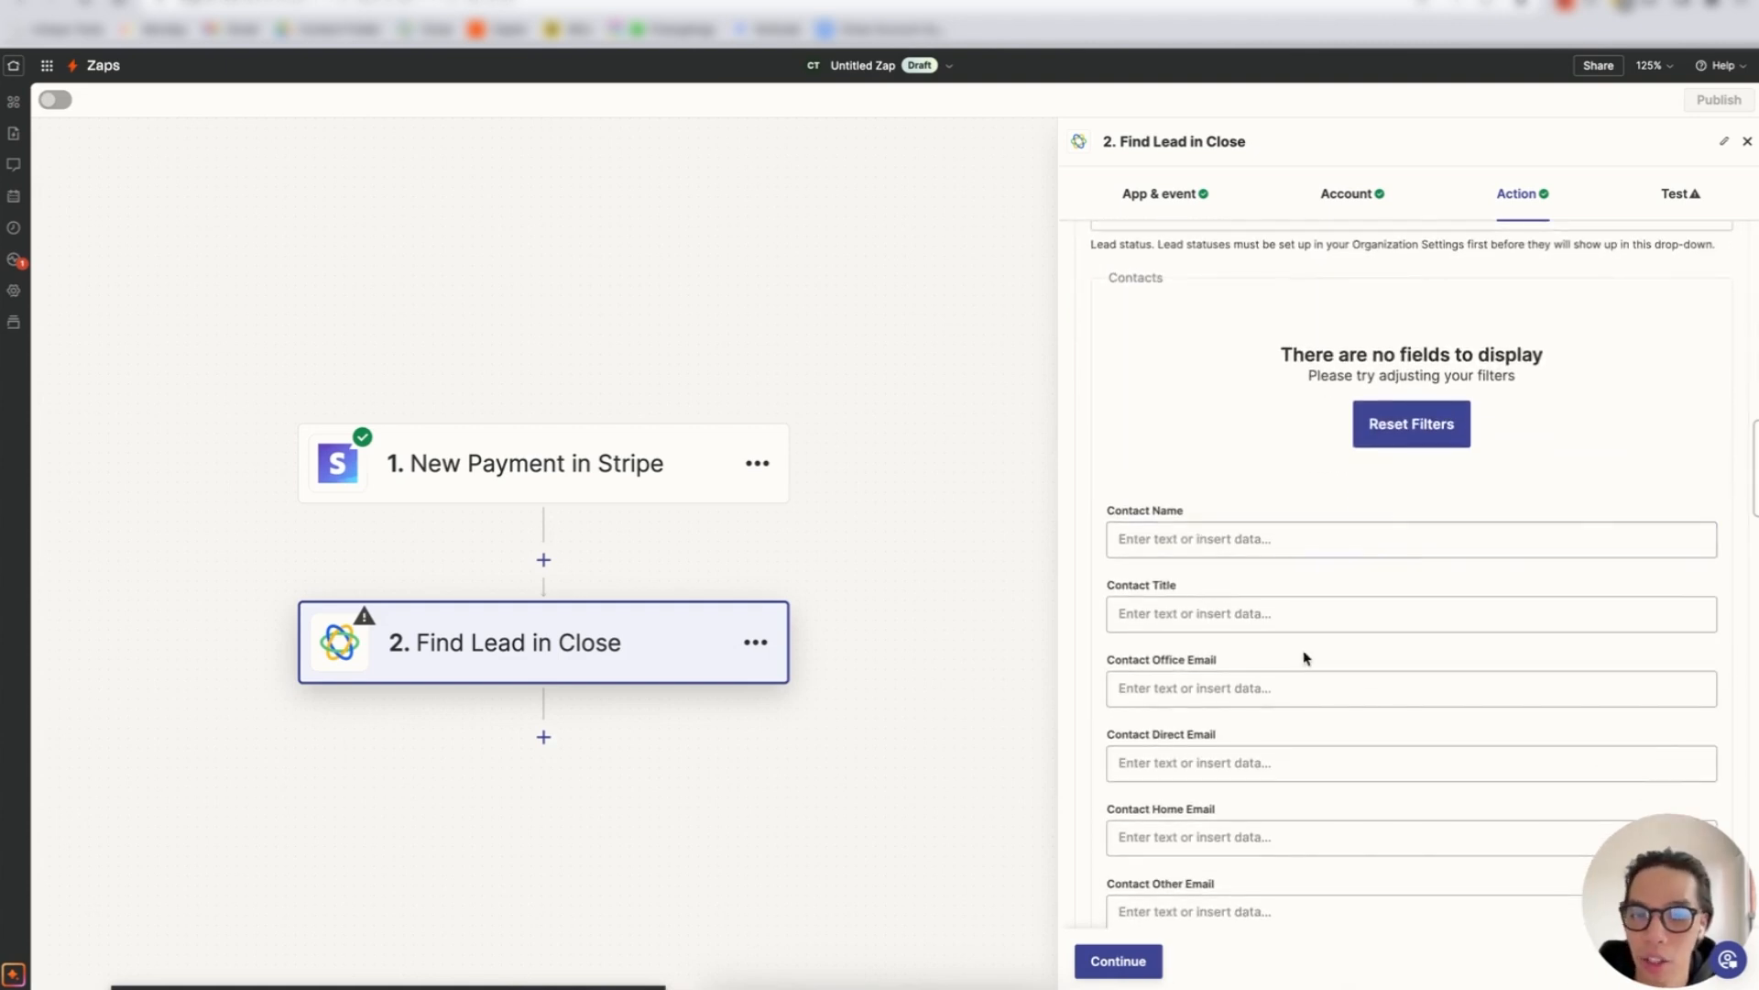
left_click(1409, 539)
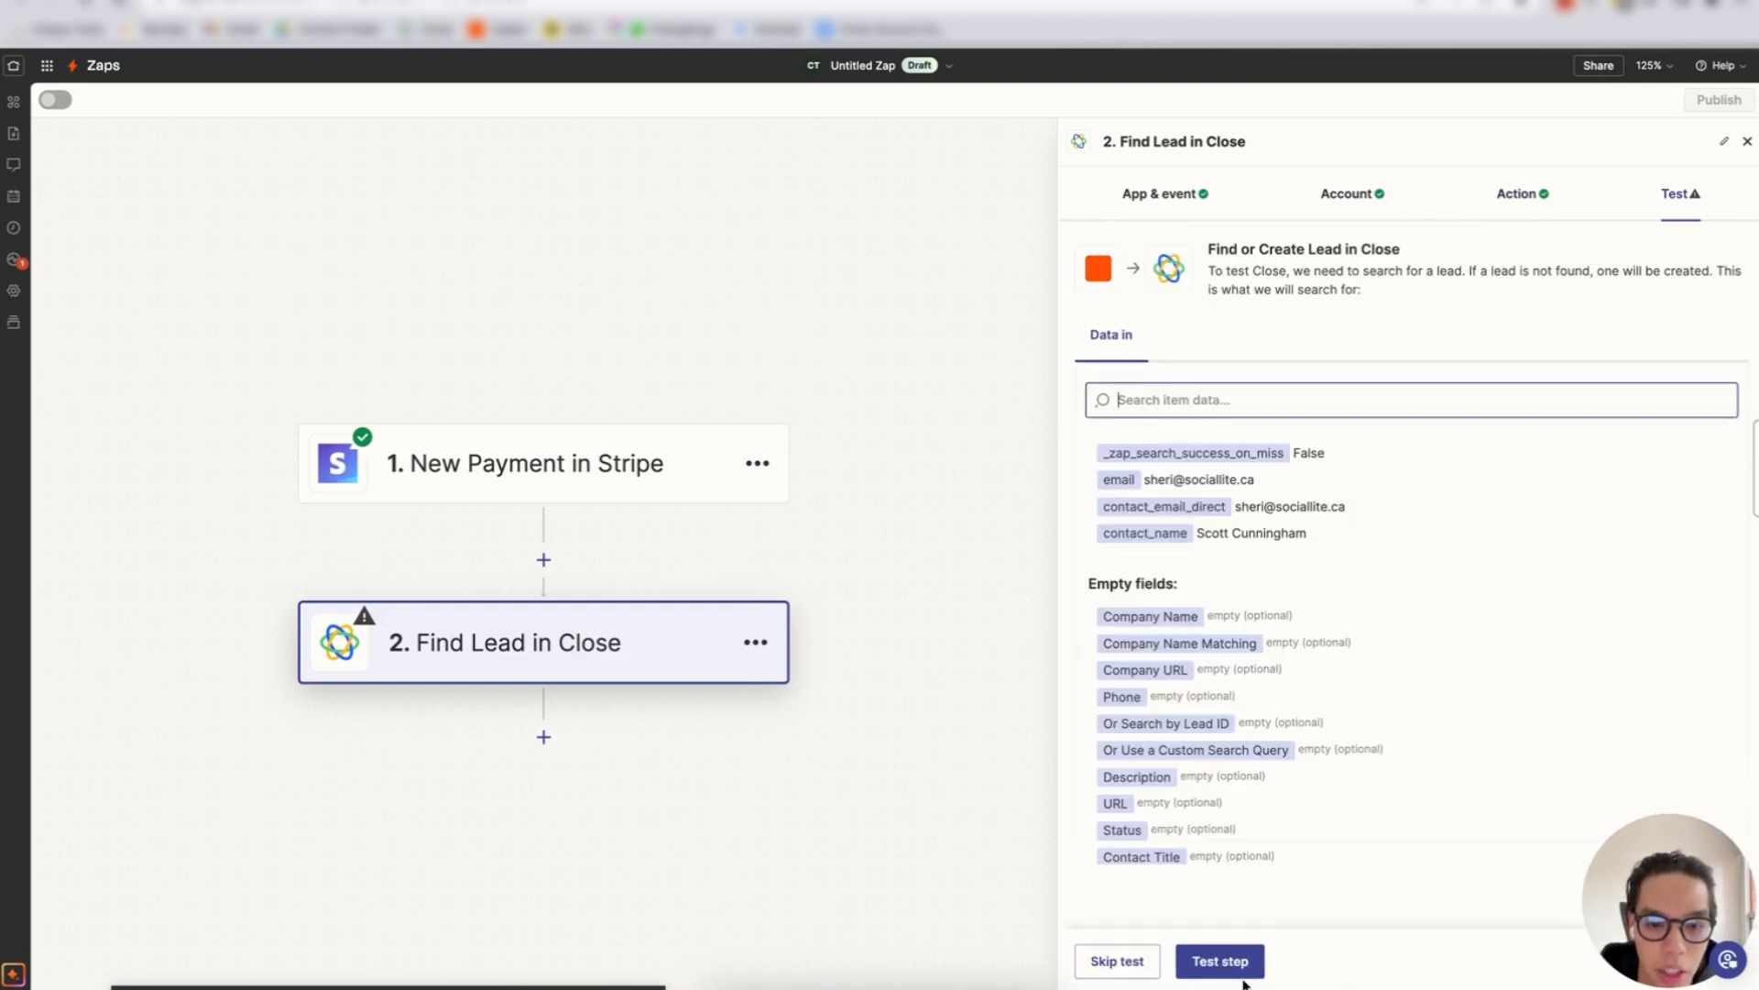
Step: Test the Find Lead in Close step, sending a lead to Close
left_click(1219, 961)
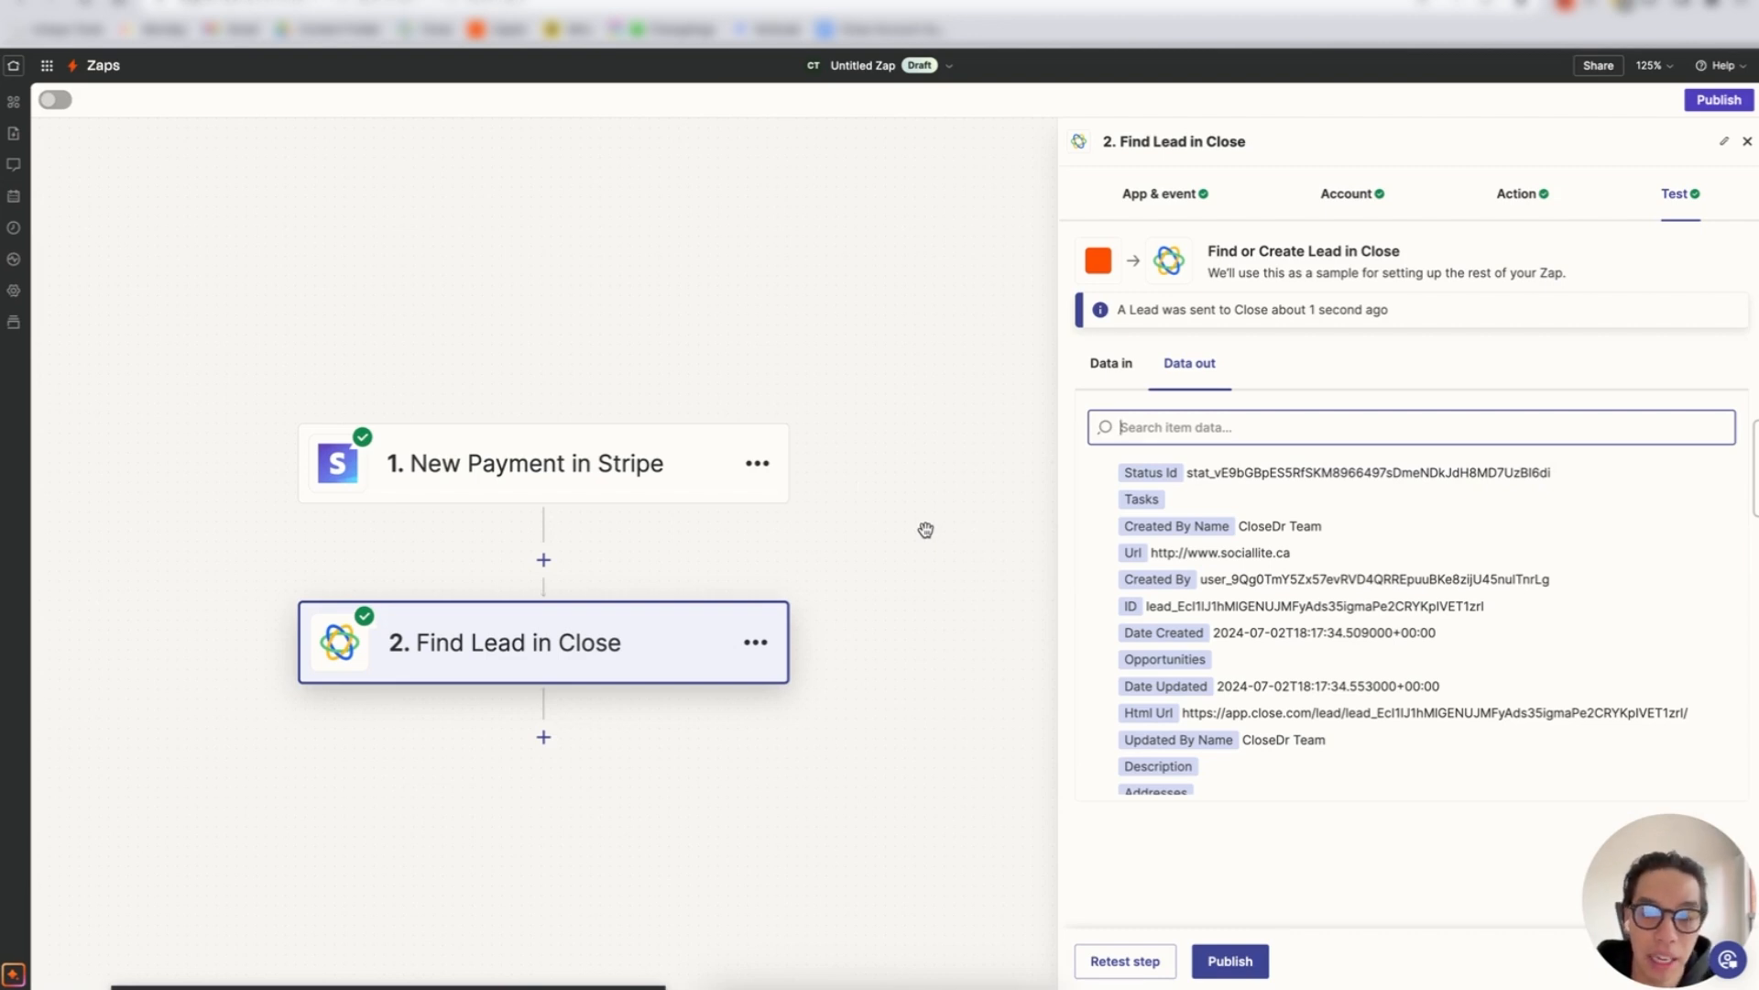
mouse_move(918, 112)
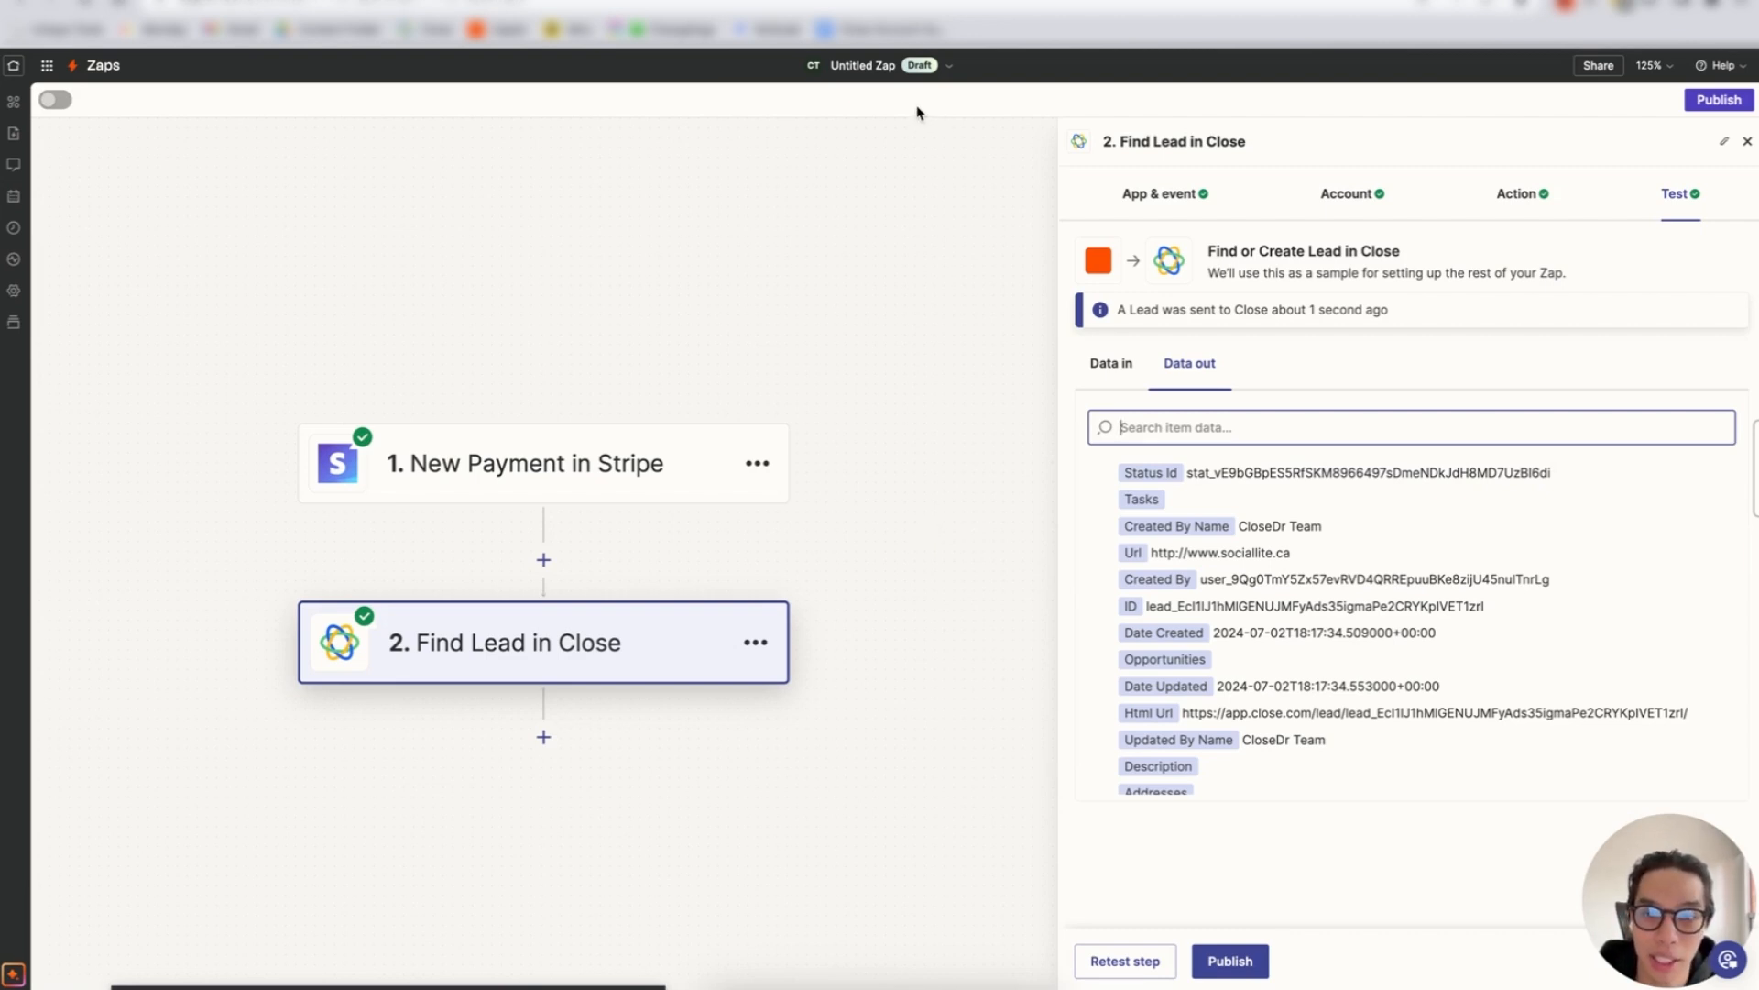
mouse_move(917, 436)
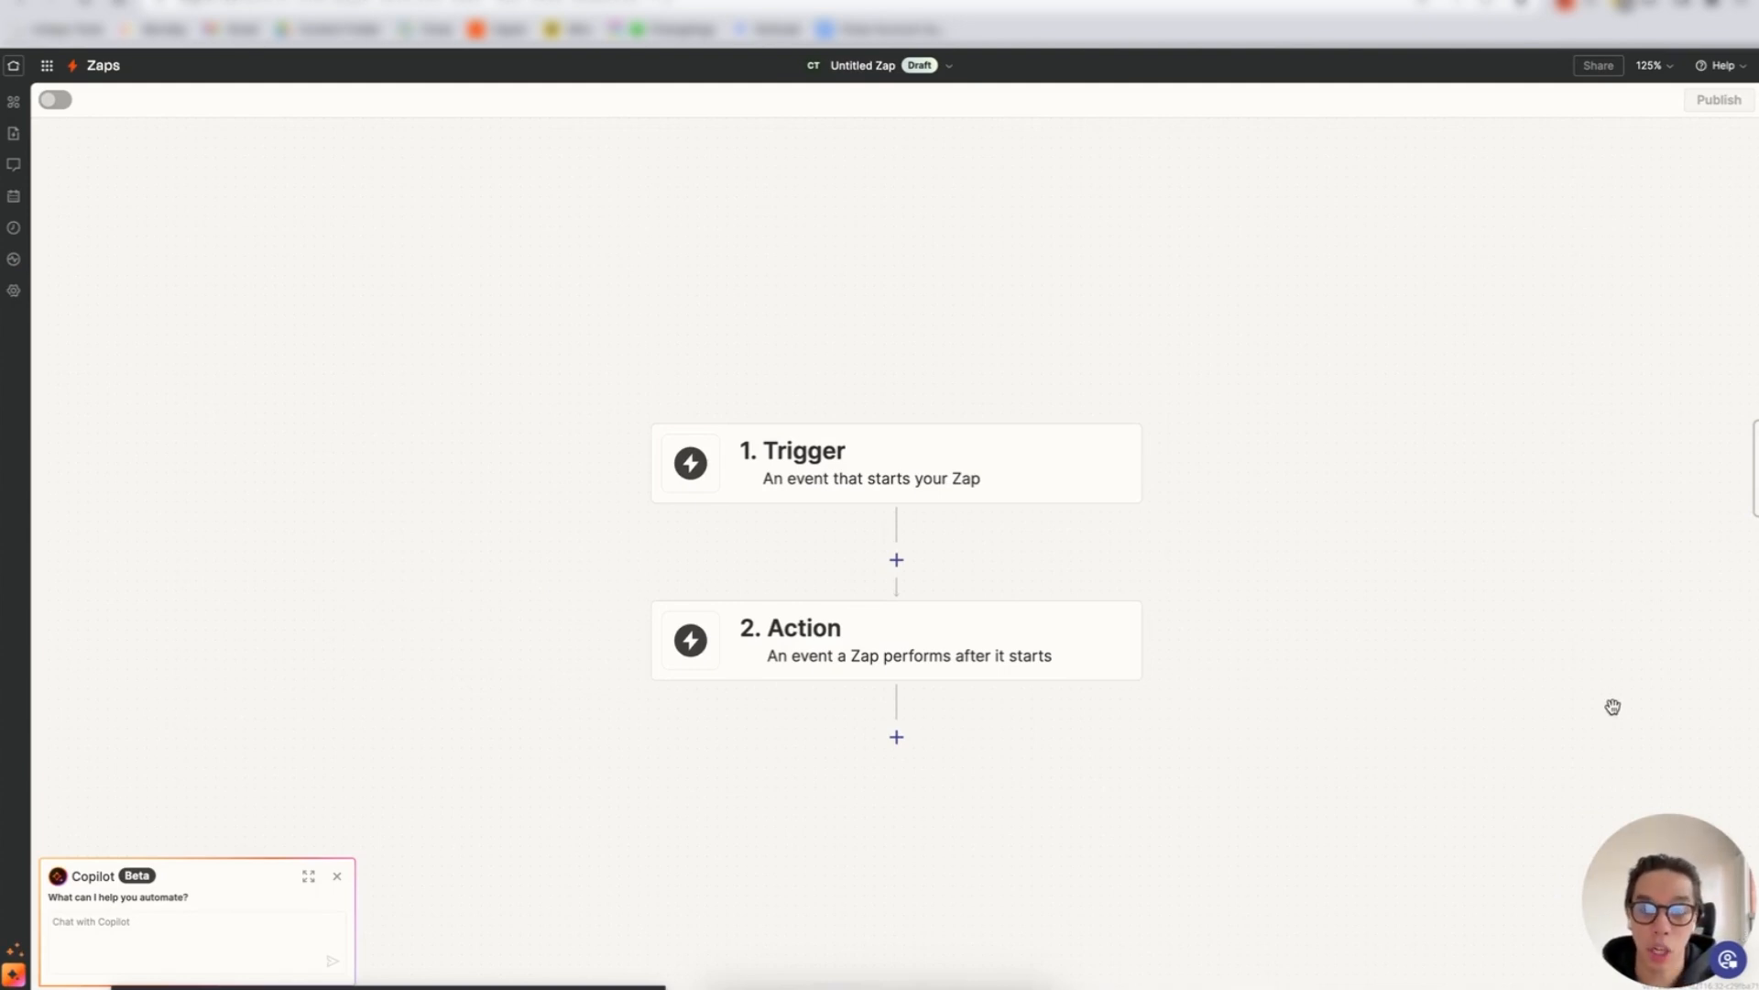
mouse_move(1618, 708)
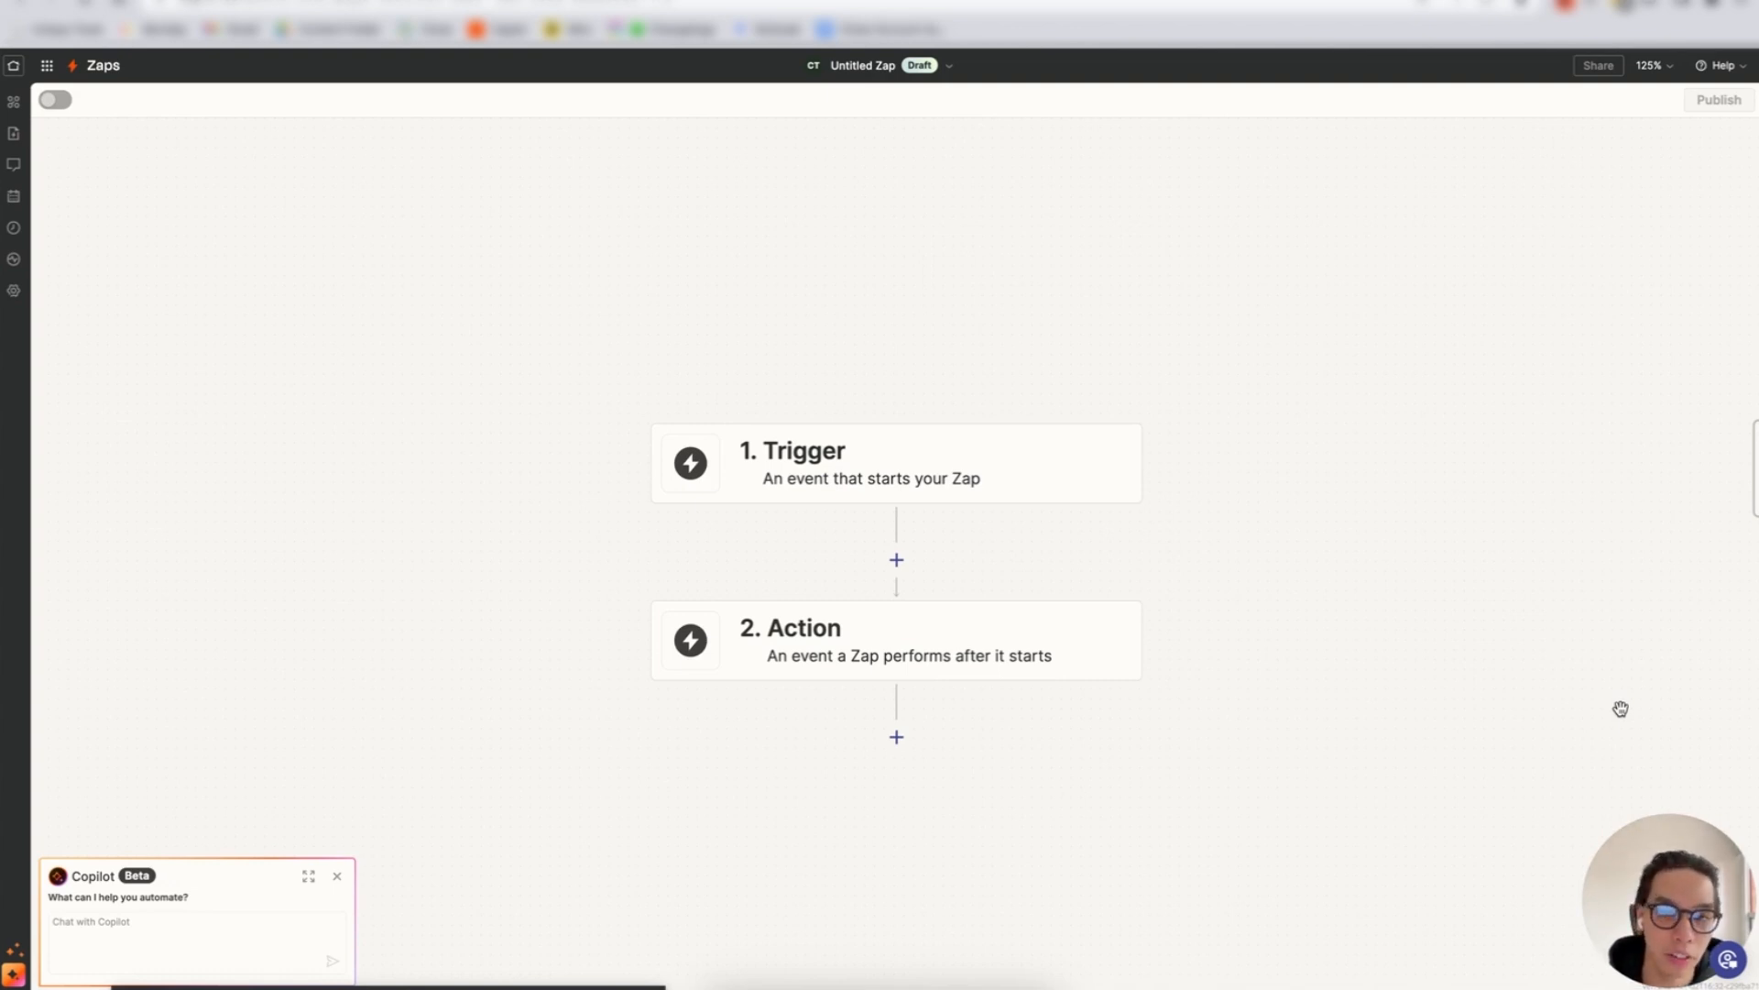
mouse_move(1296, 603)
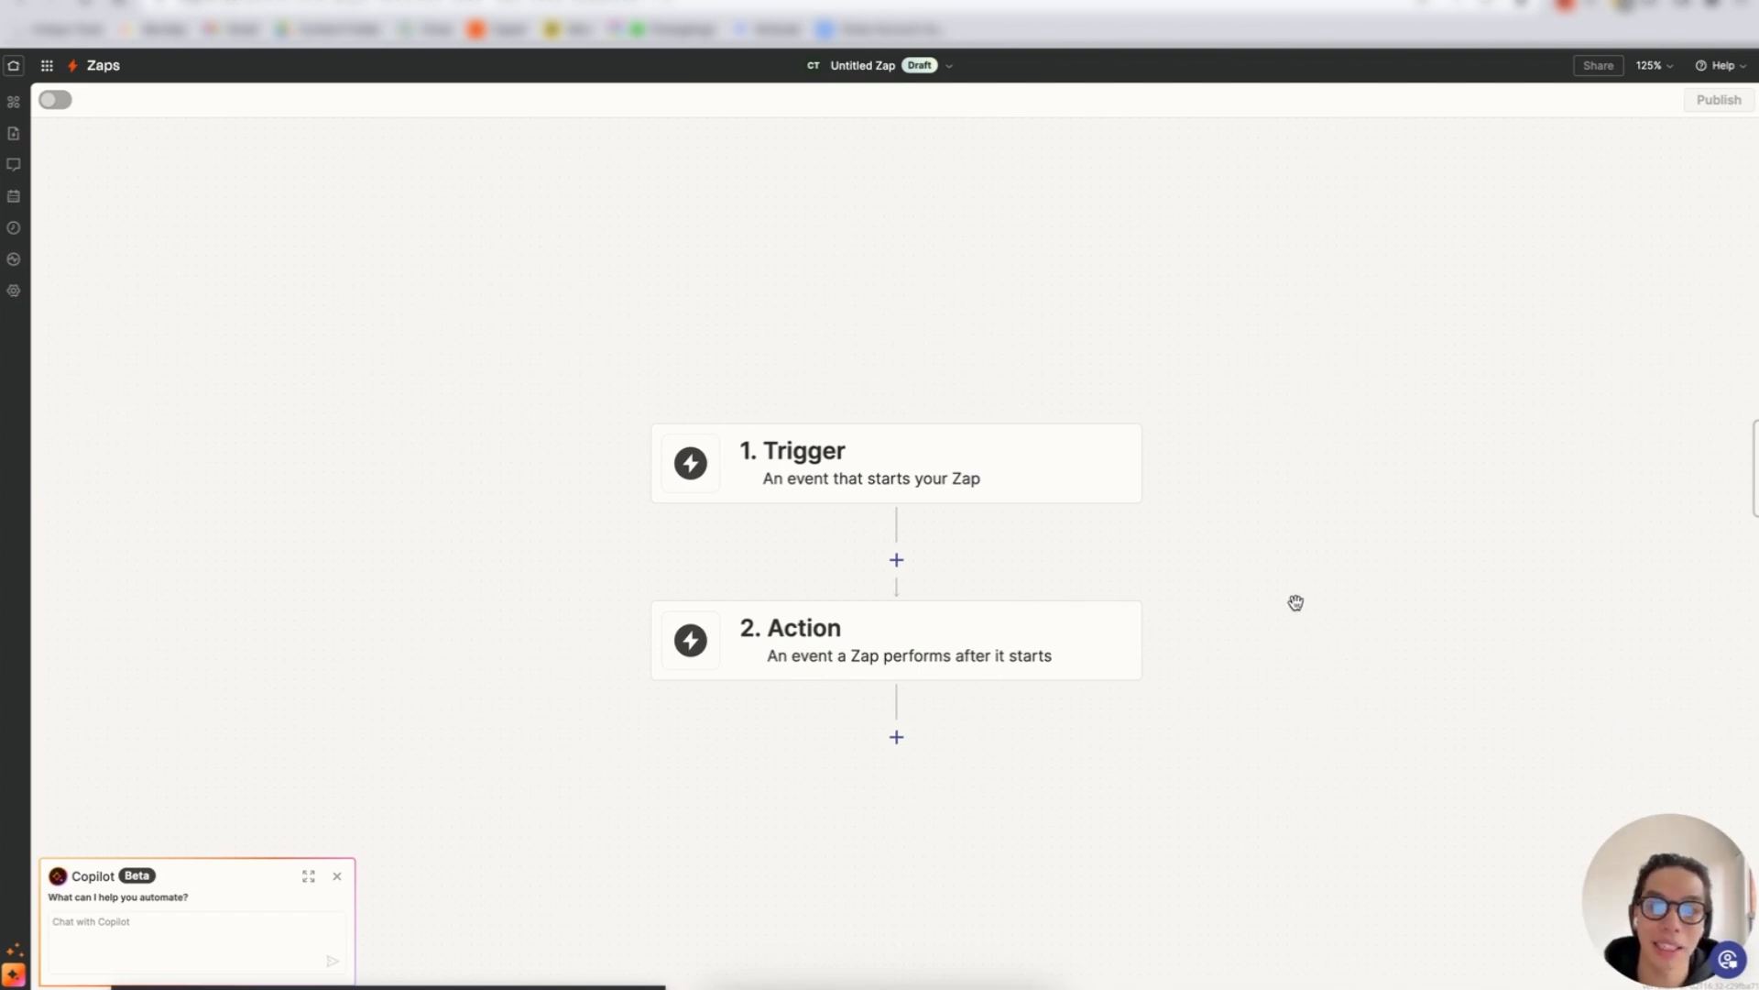
left_click(893, 462)
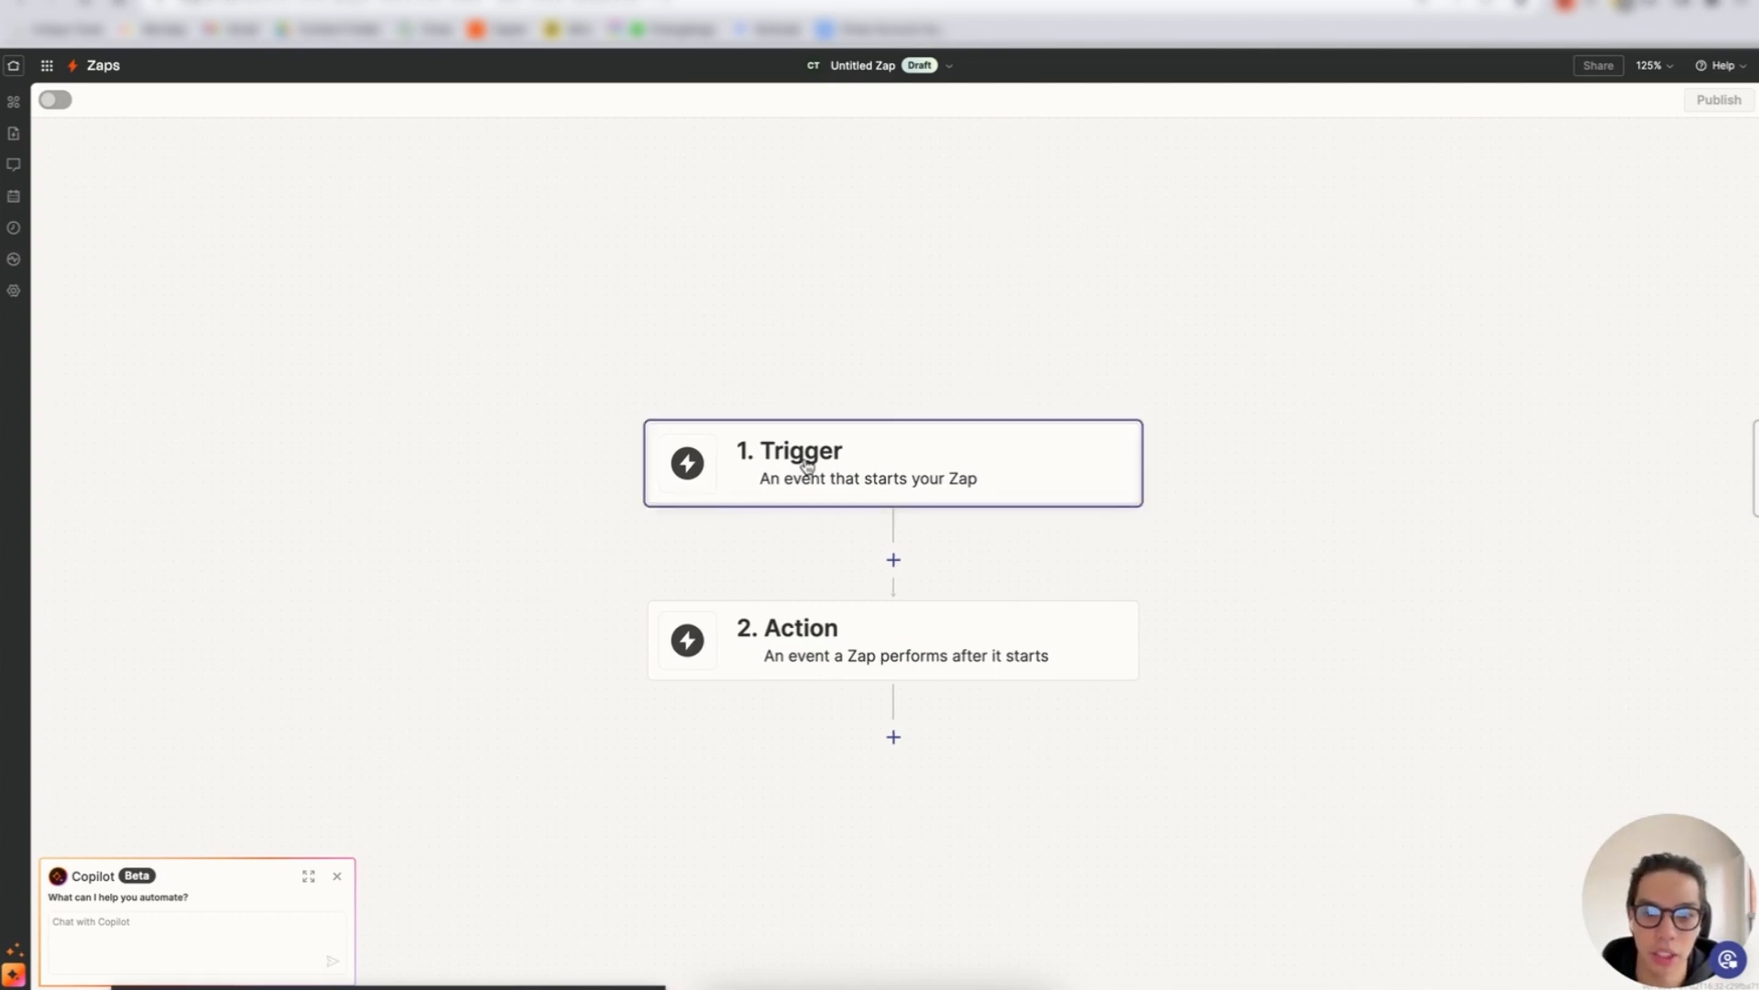
Step: Set the trigger to Close 'New Opportunity in Status' with new status type Won
left_click(893, 462)
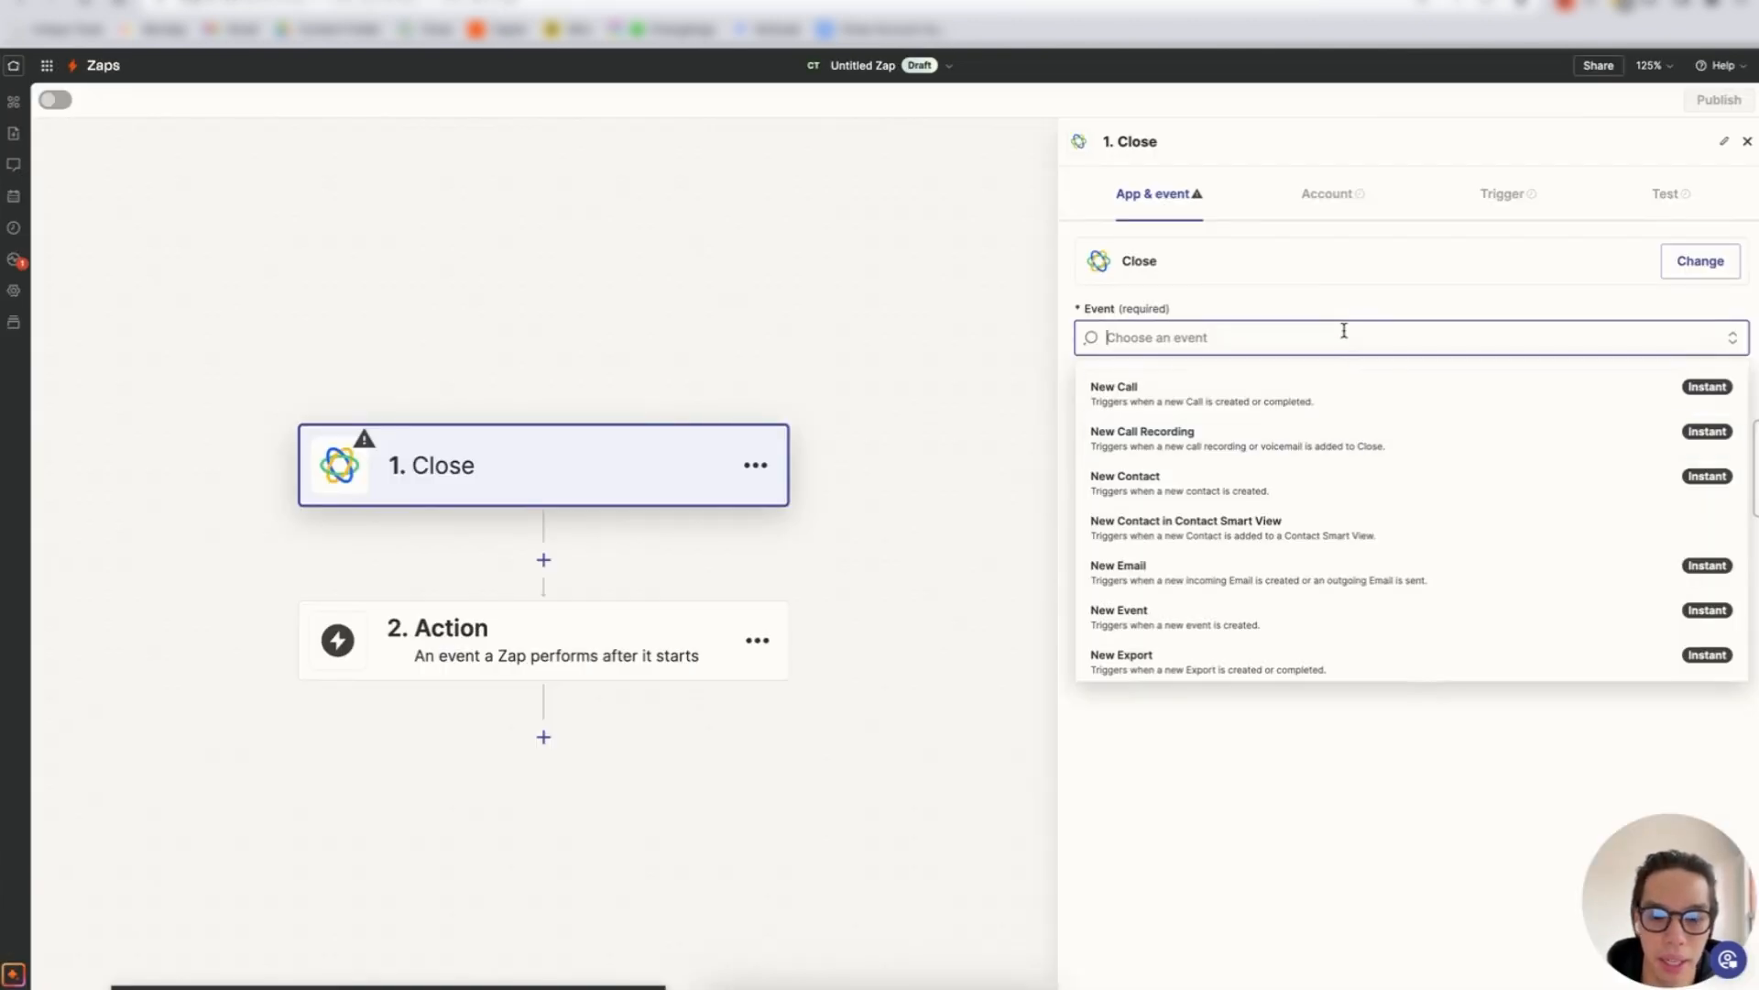
type("oppo")
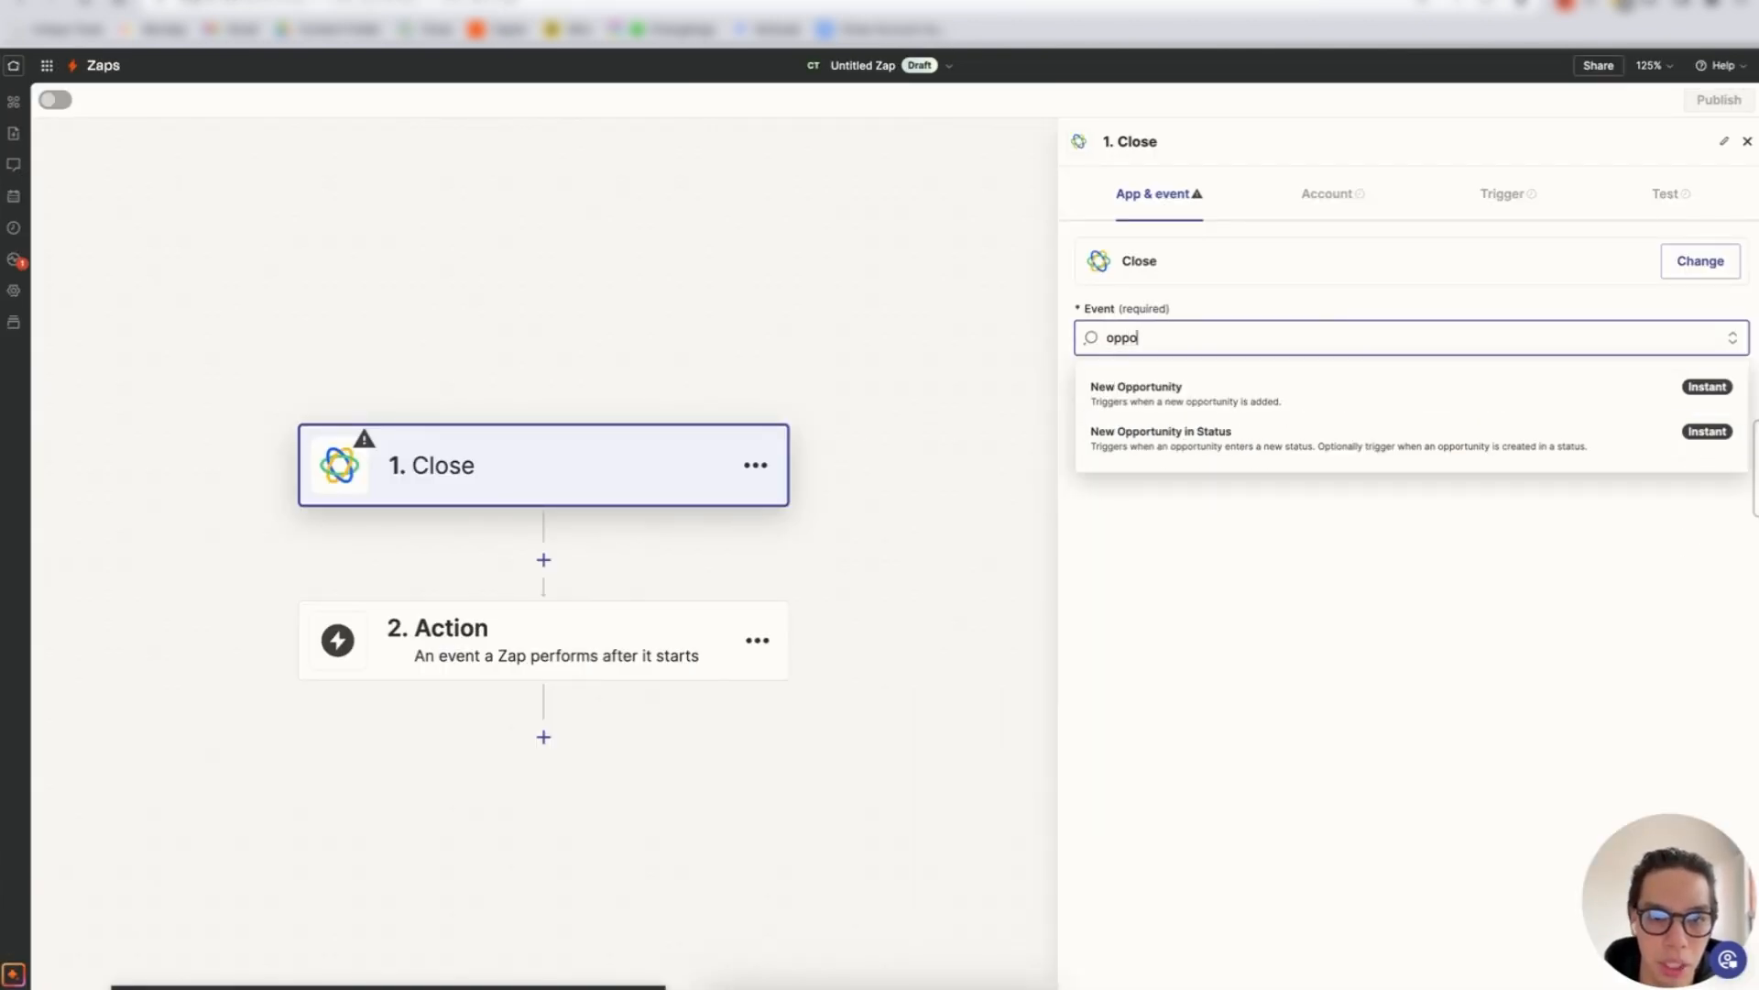
left_click(1162, 438)
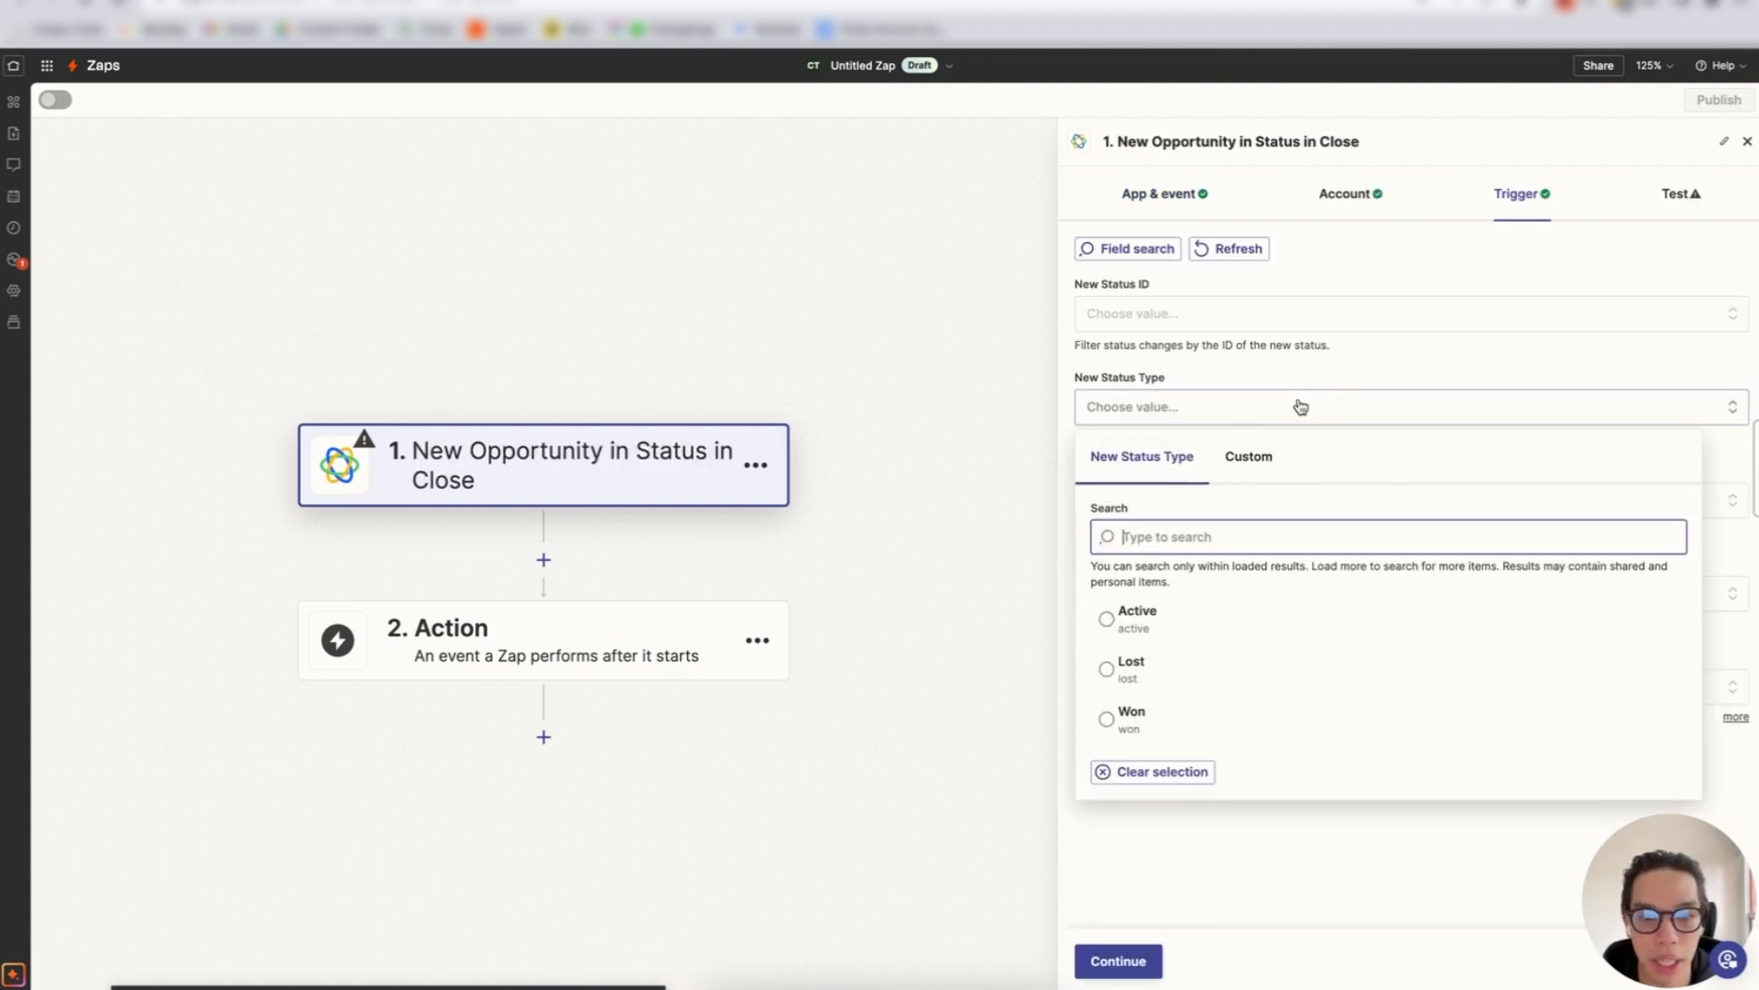
left_click(1131, 719)
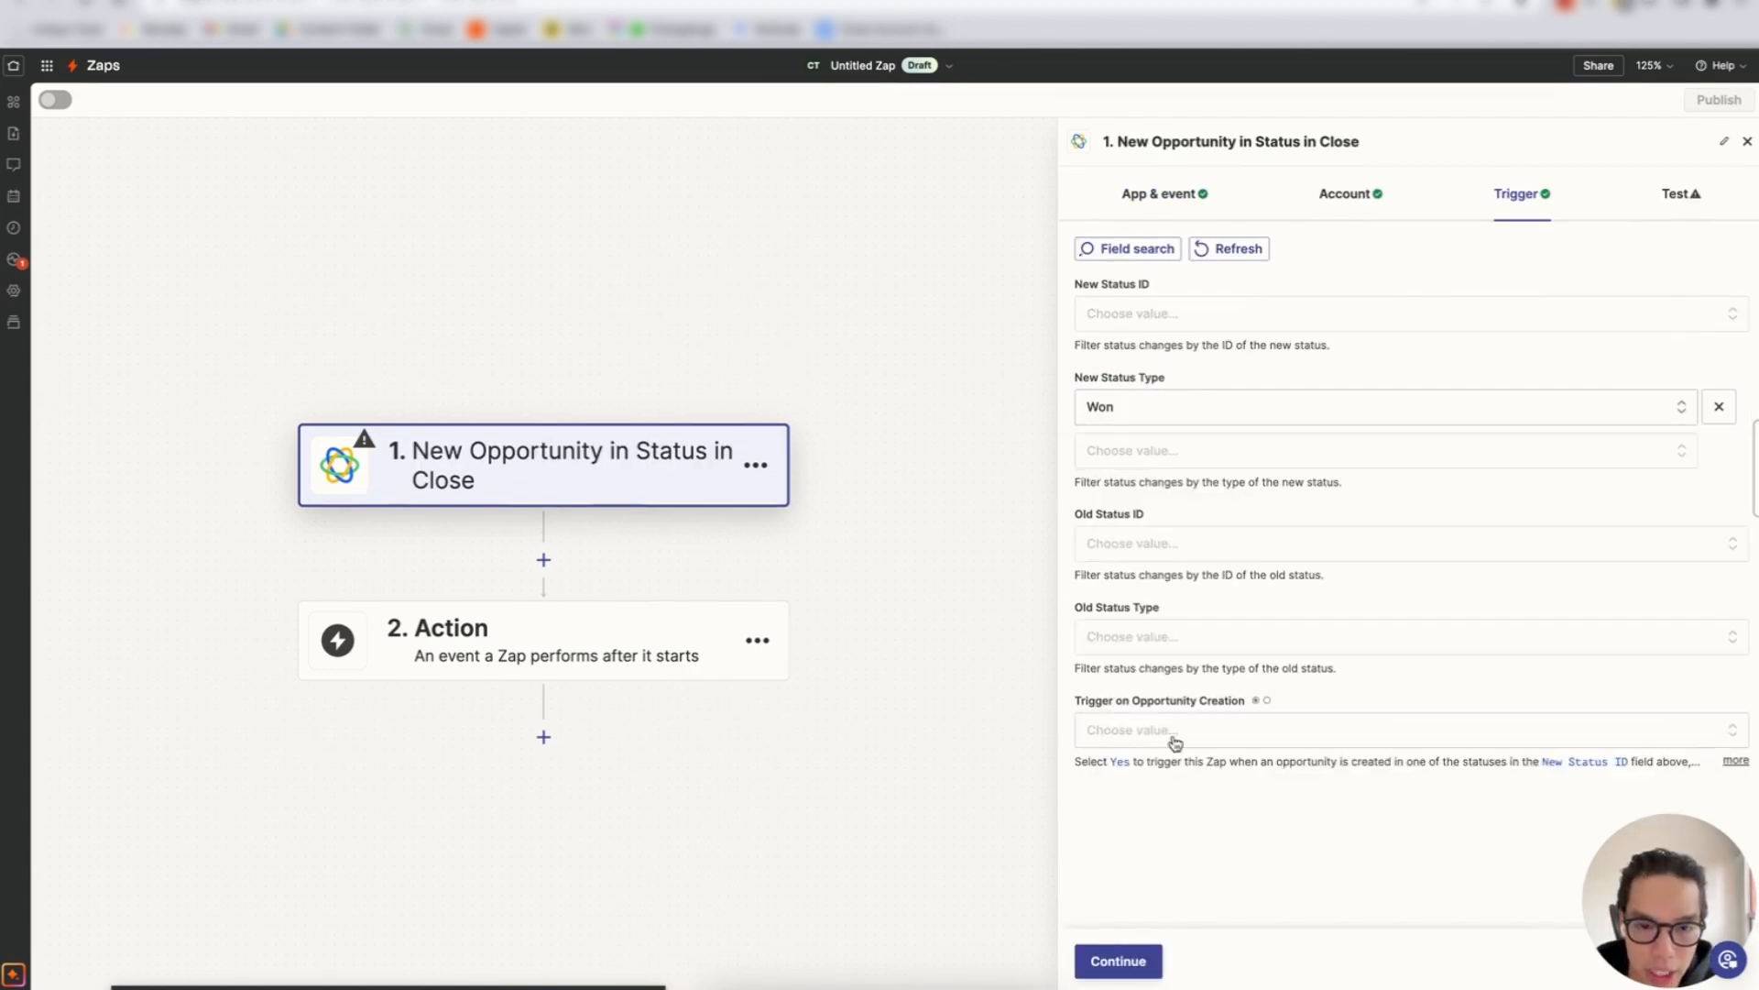
left_click(1391, 636)
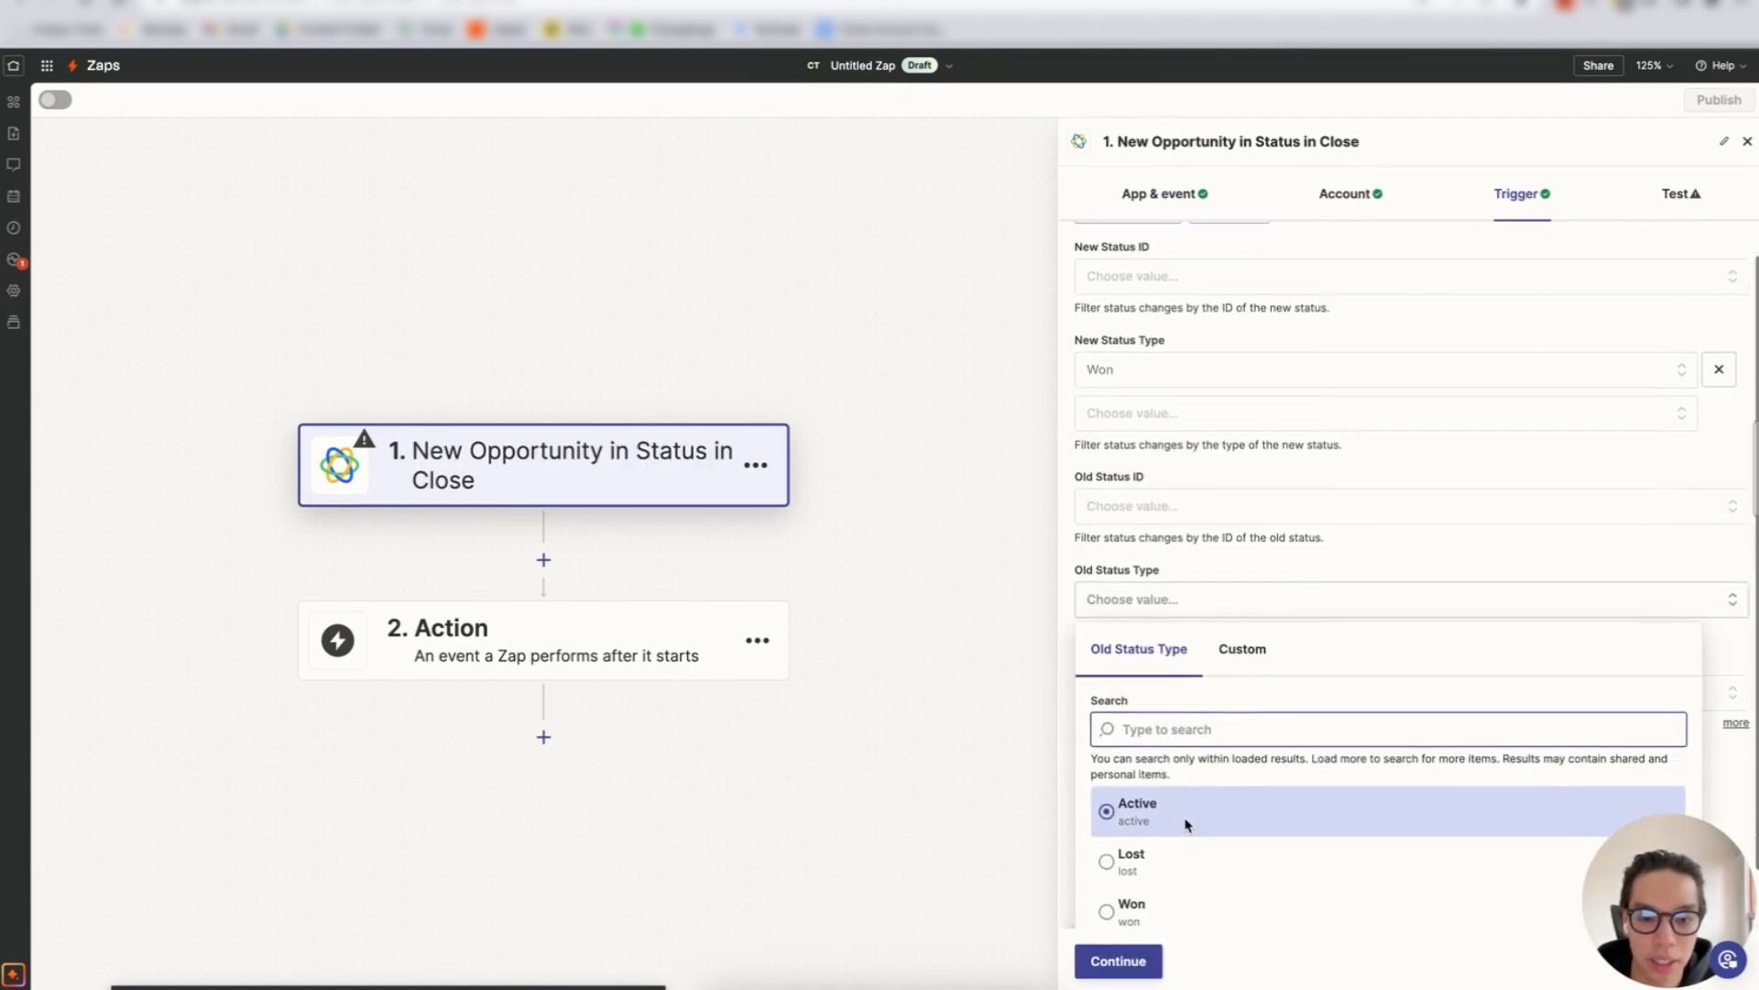
Step: Skip the trigger test to use example opportunity data, and choose PandaDoc for step 2
left_click(1116, 961)
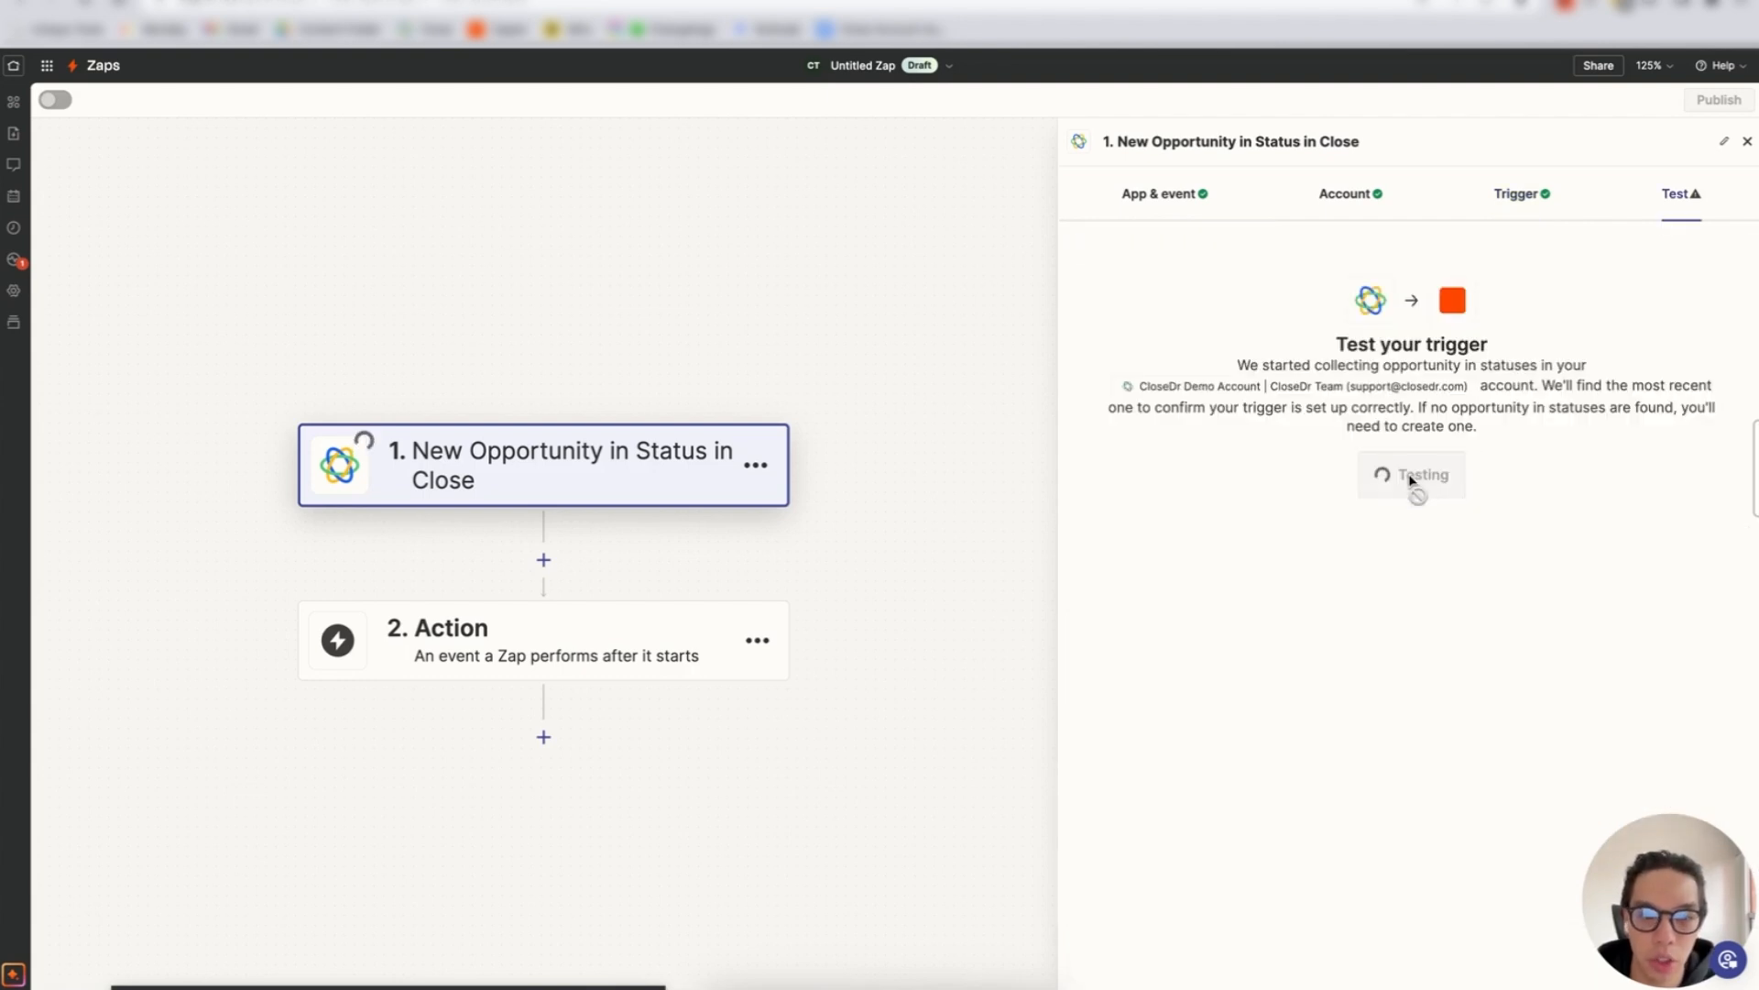
left_click(1411, 473)
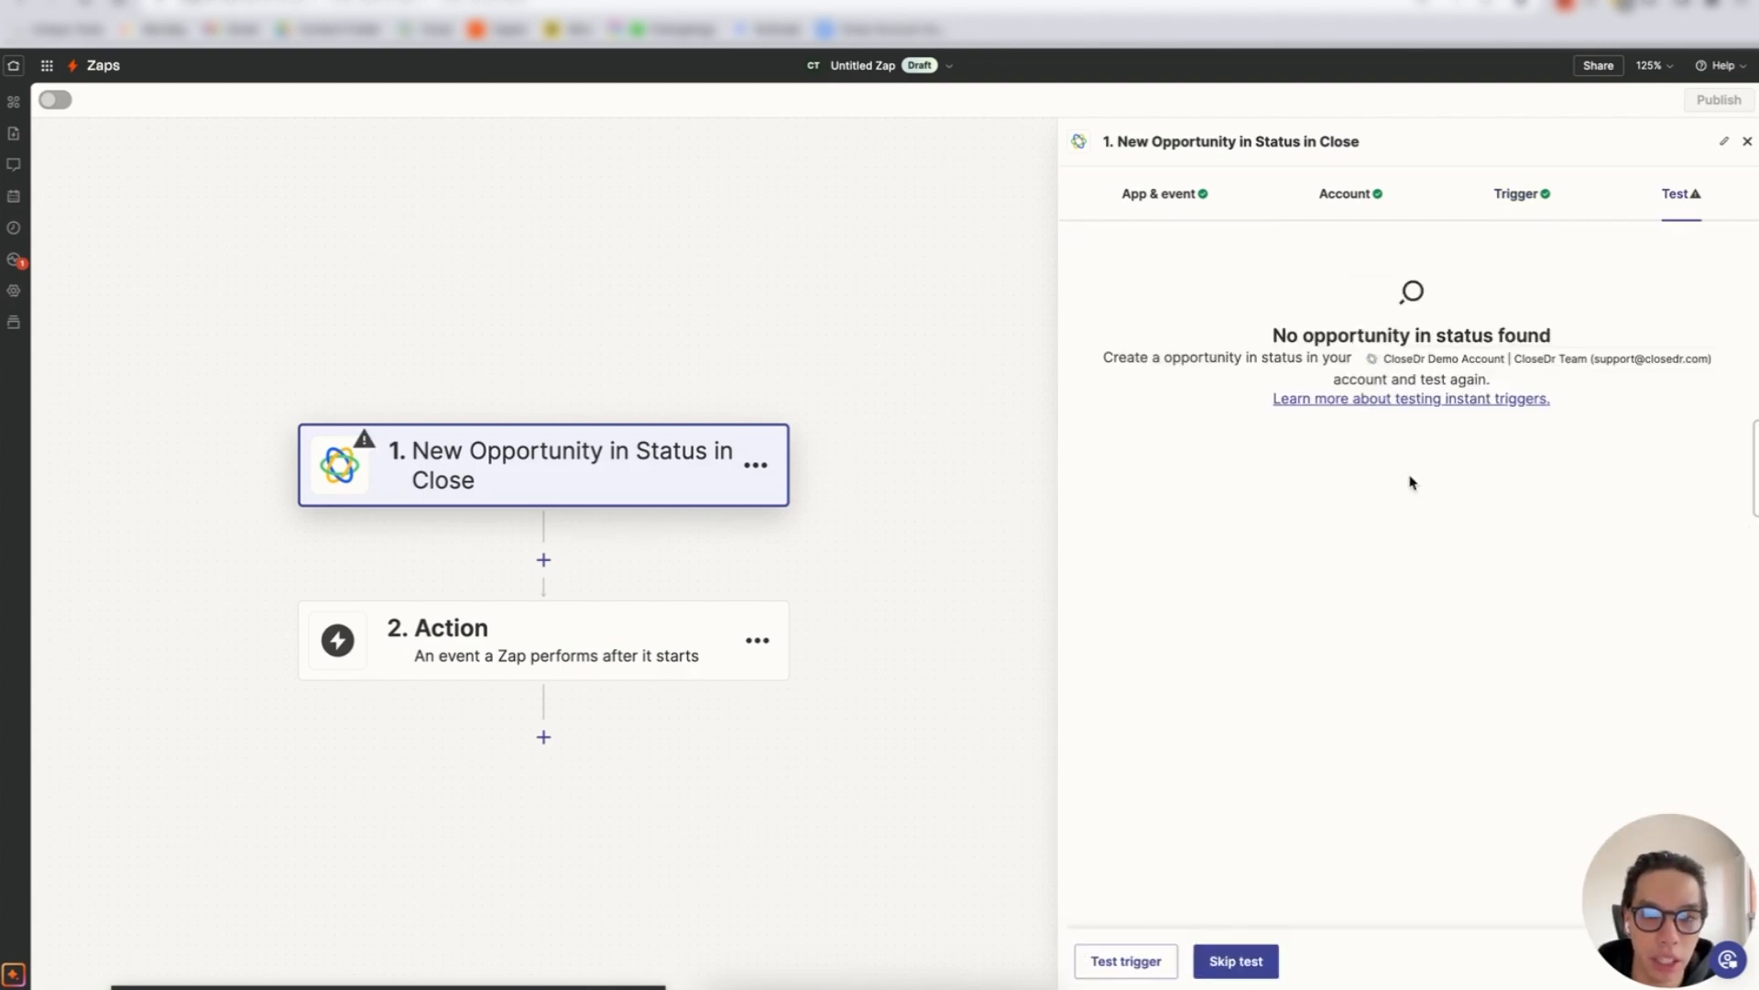
left_click(1123, 960)
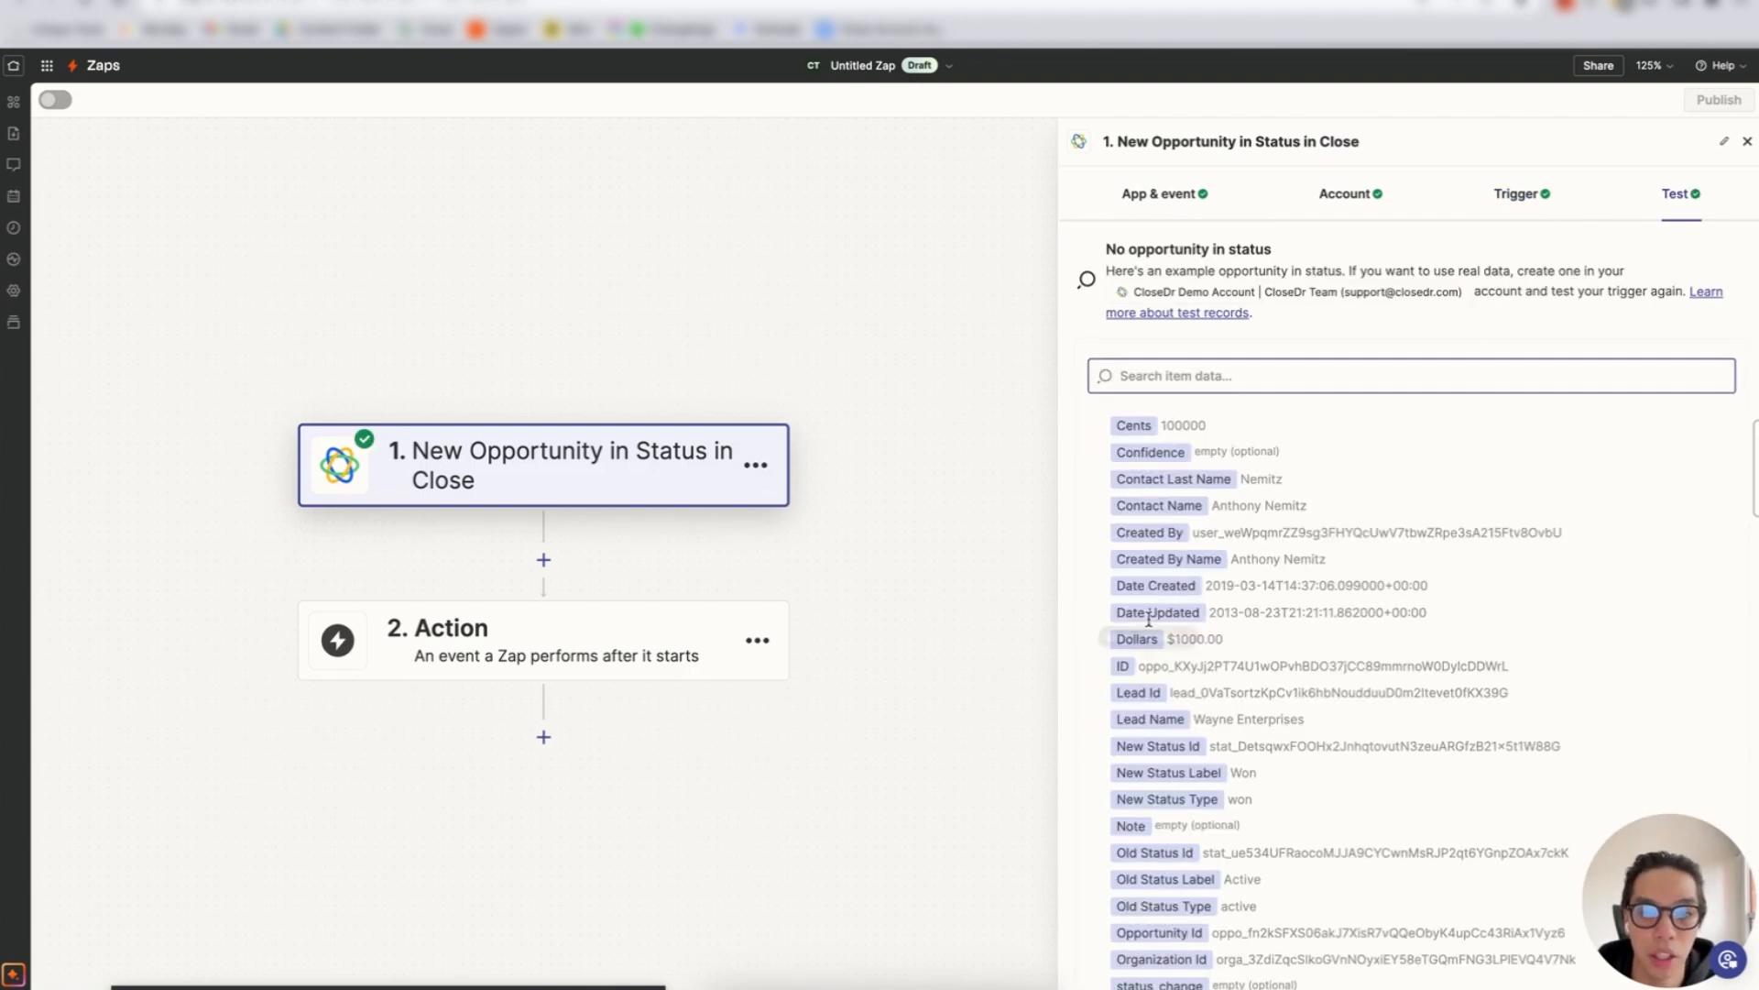
left_click(542, 639)
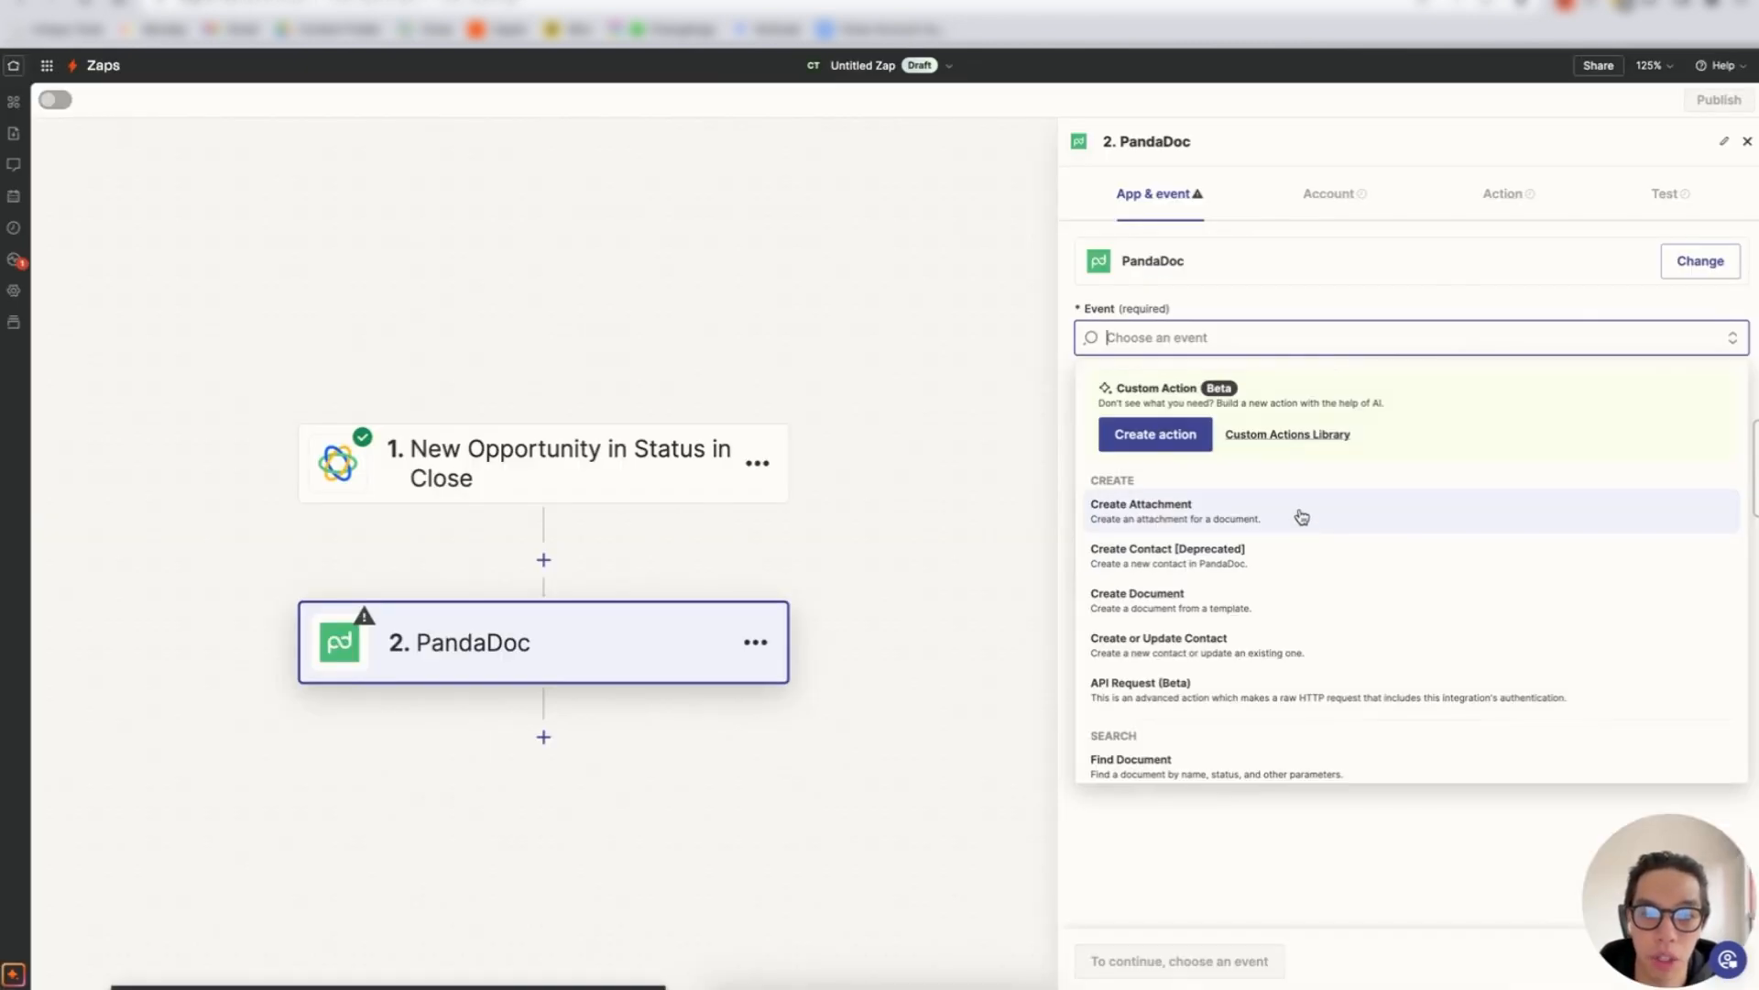
Step: Choose Create Document, name it from Lead Name and User Name, using the CloseDr Proposal template
left_click(1136, 592)
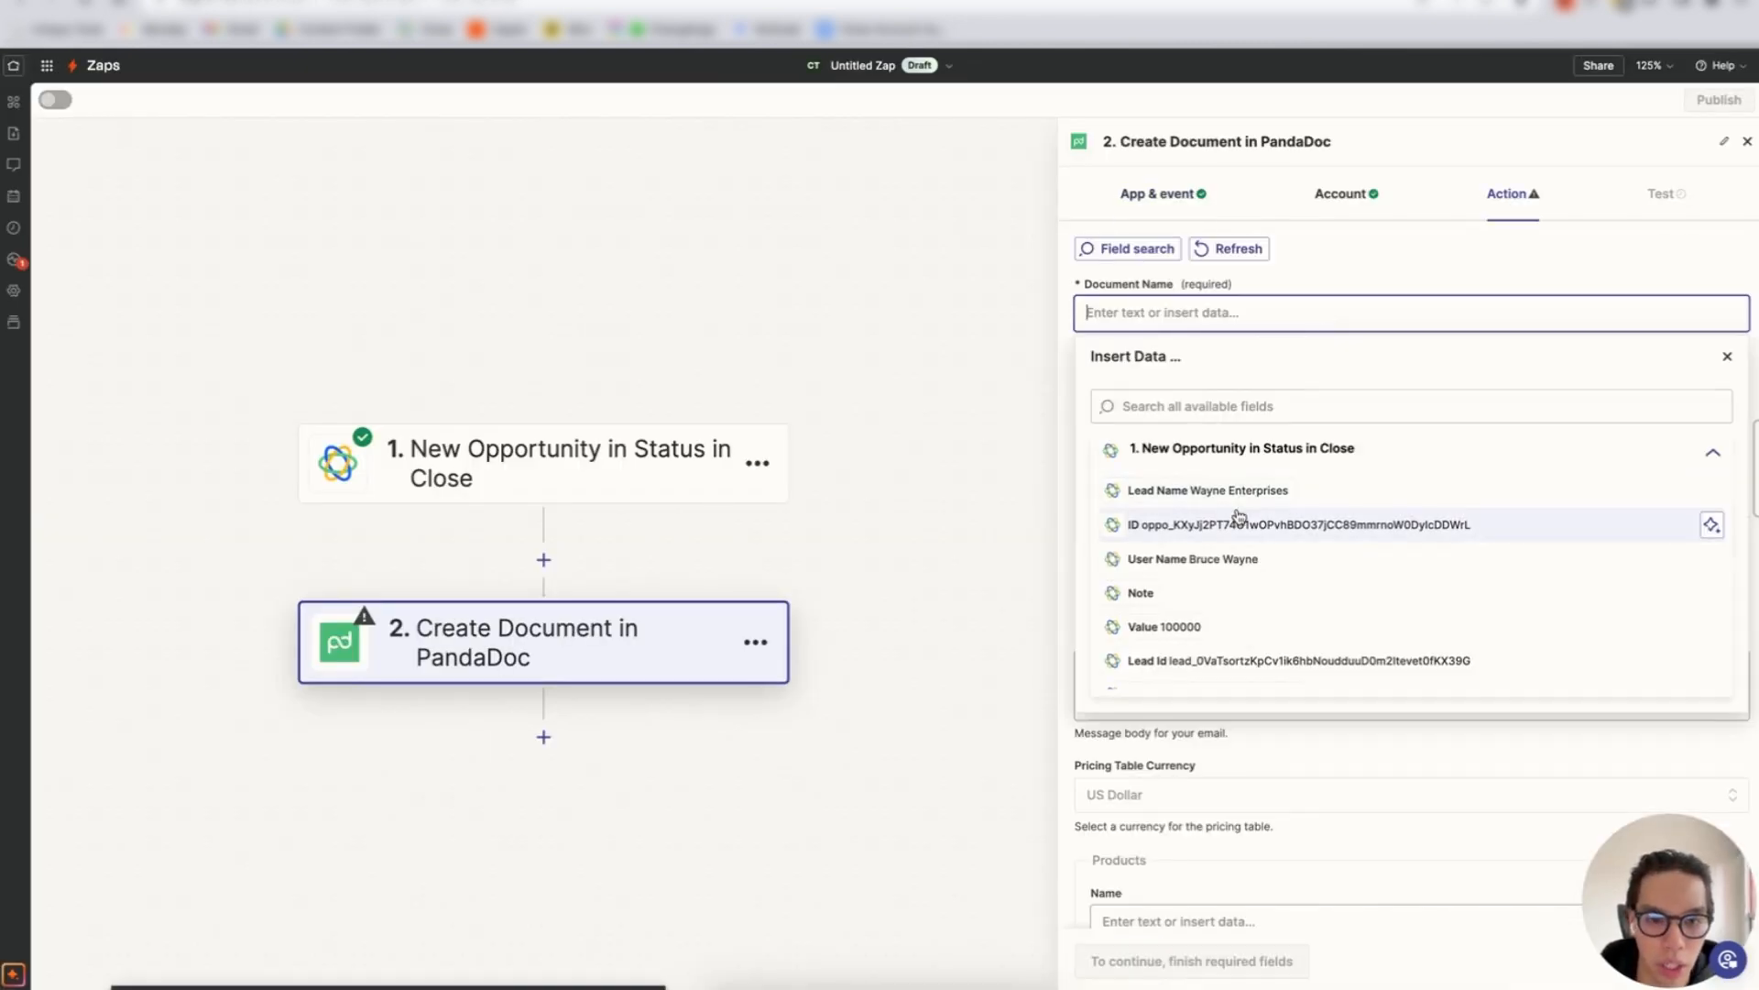
left_click(1208, 491)
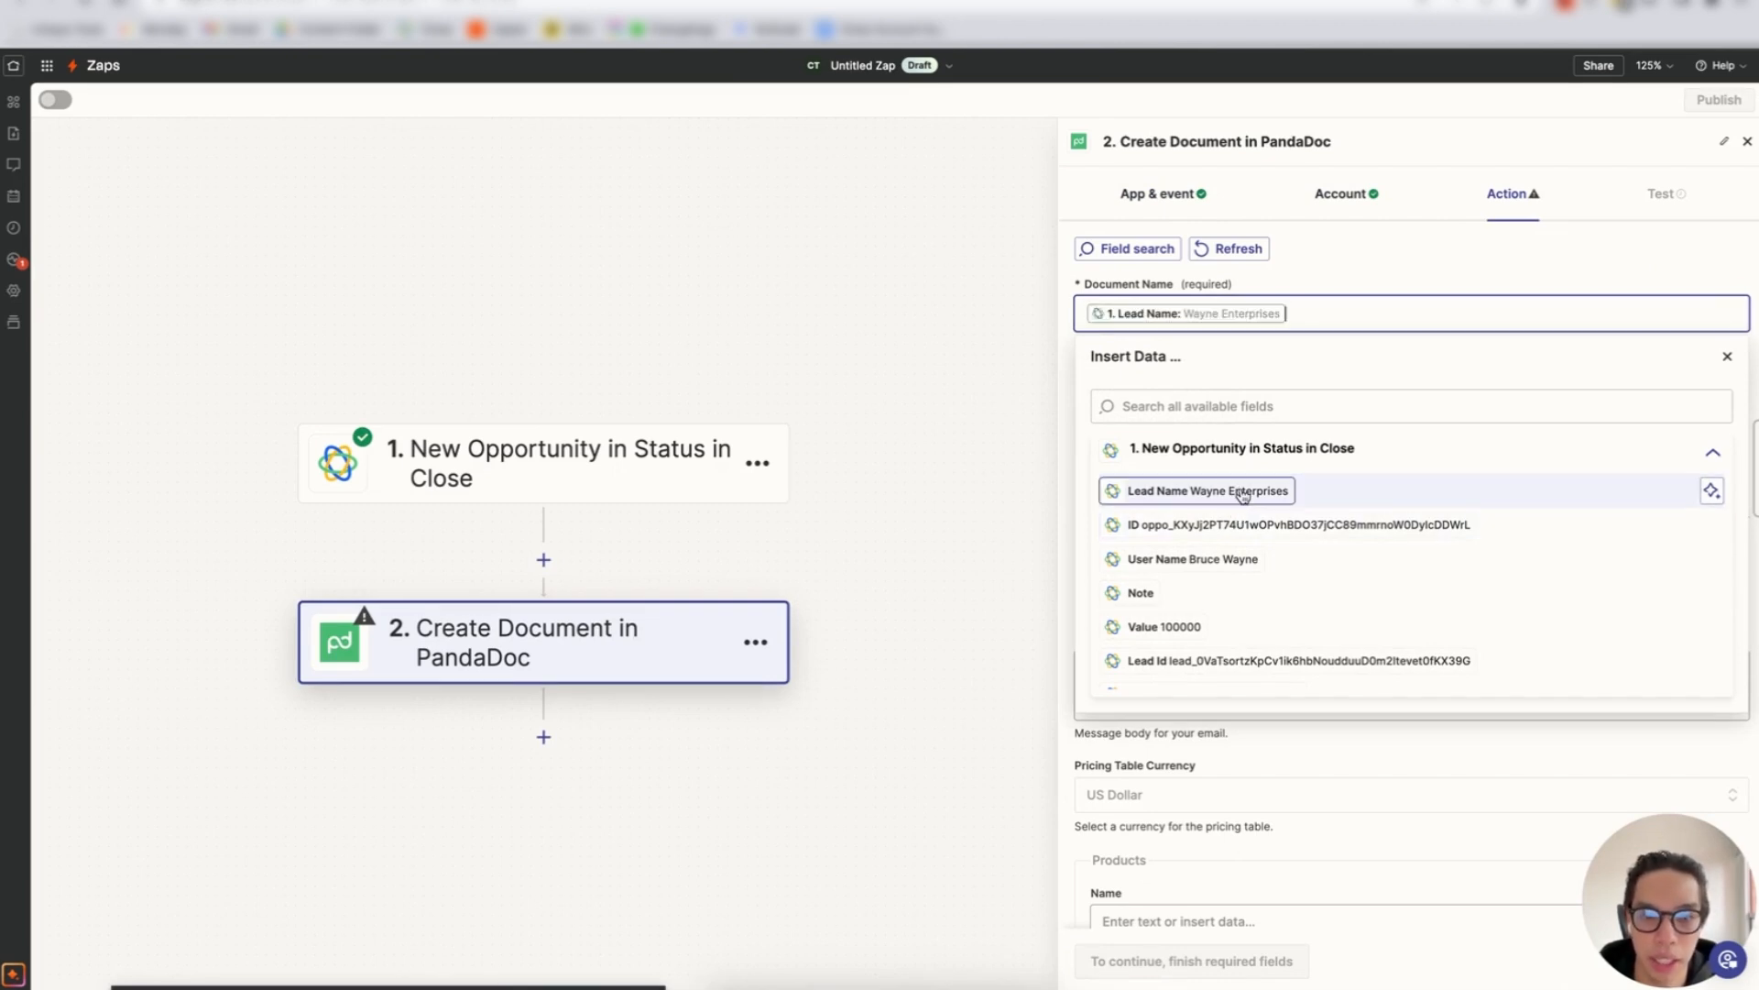
left_click(1193, 557)
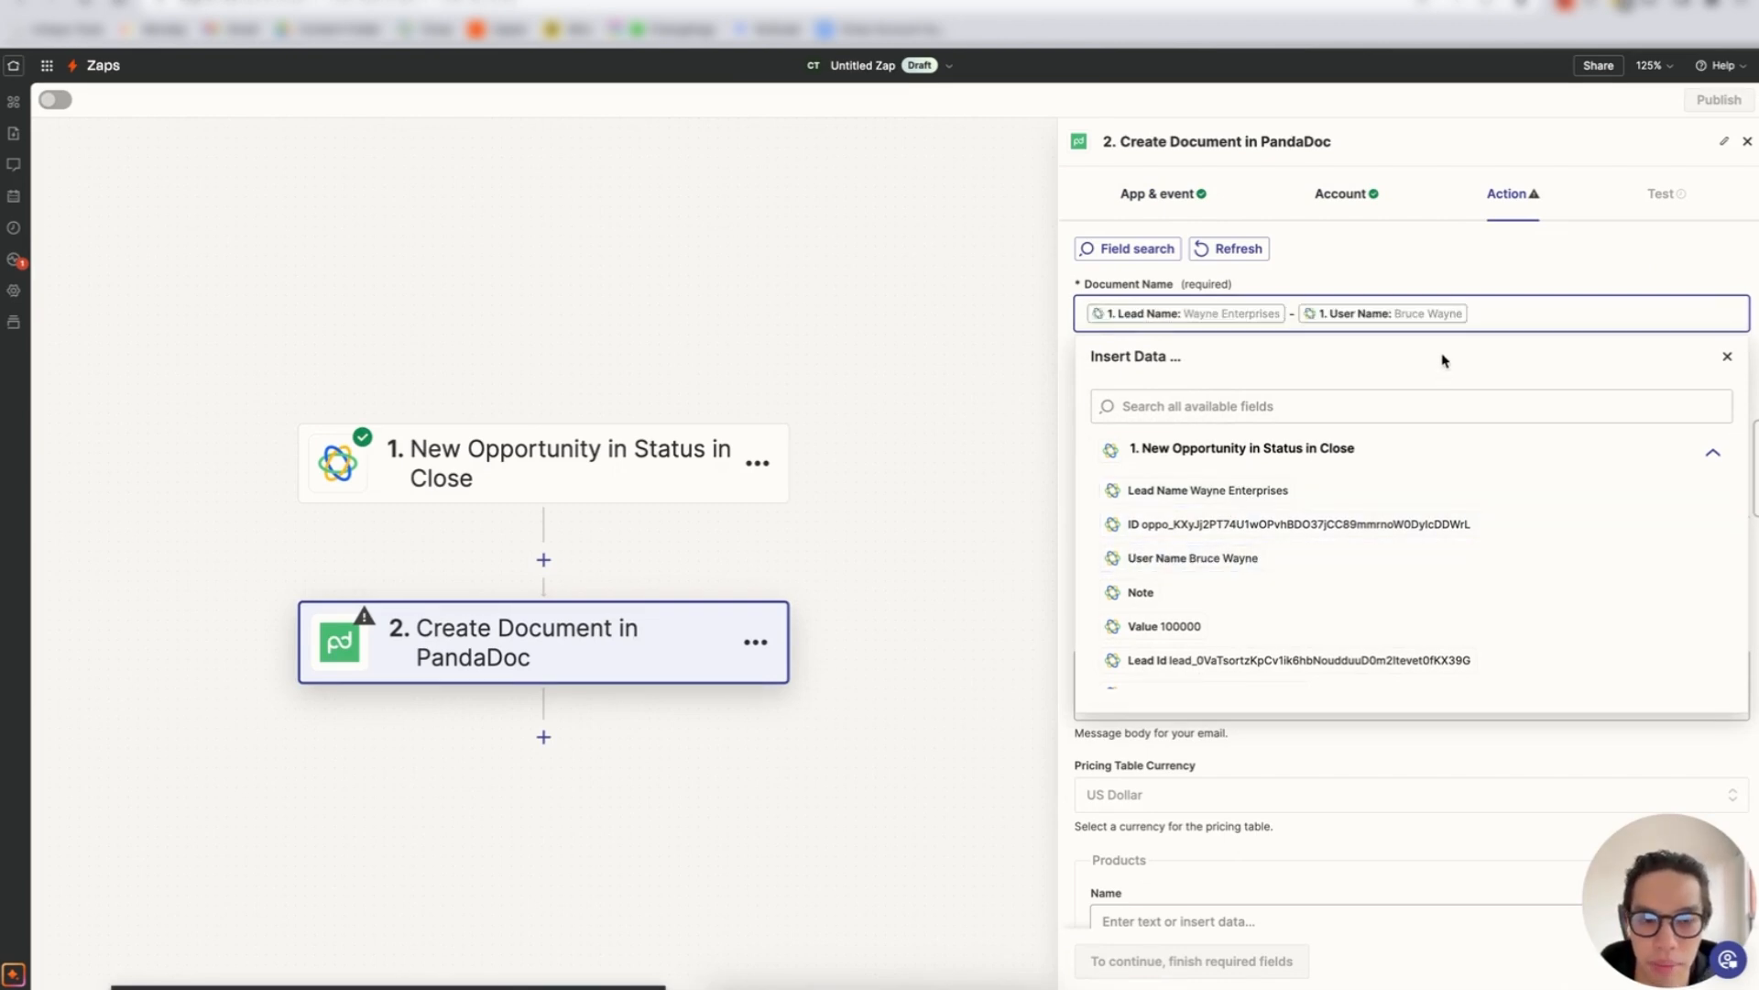
left_click(1726, 355)
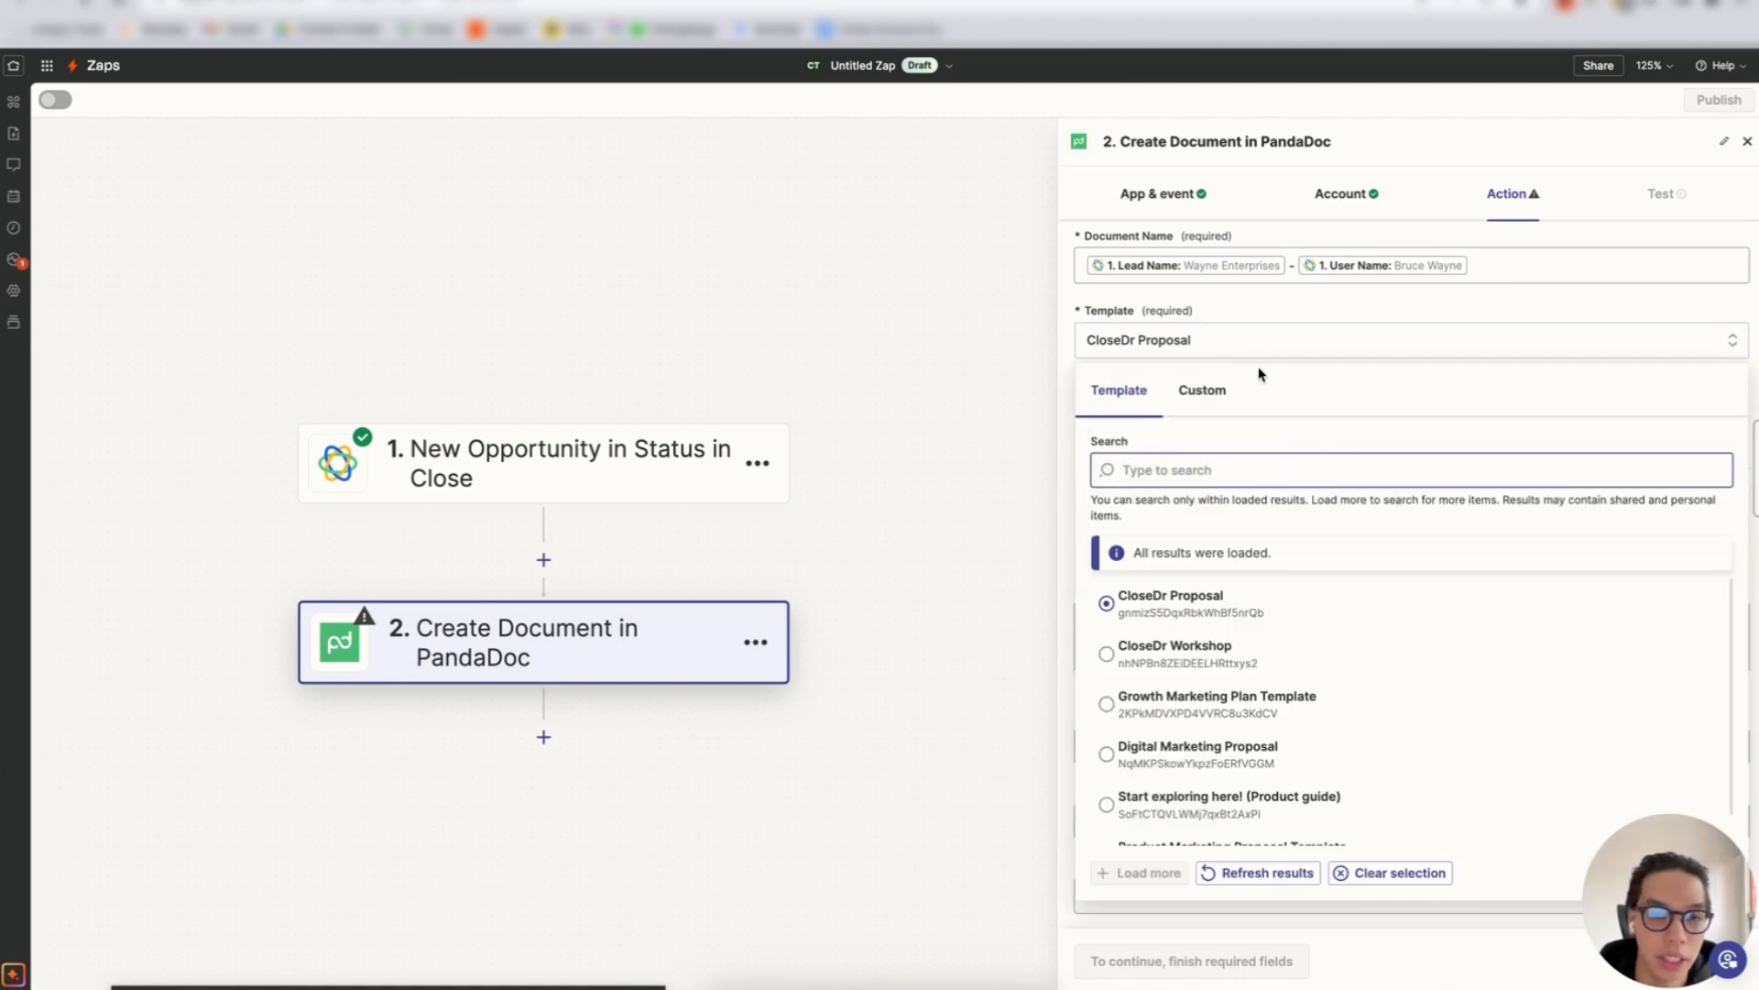
left_click(1169, 594)
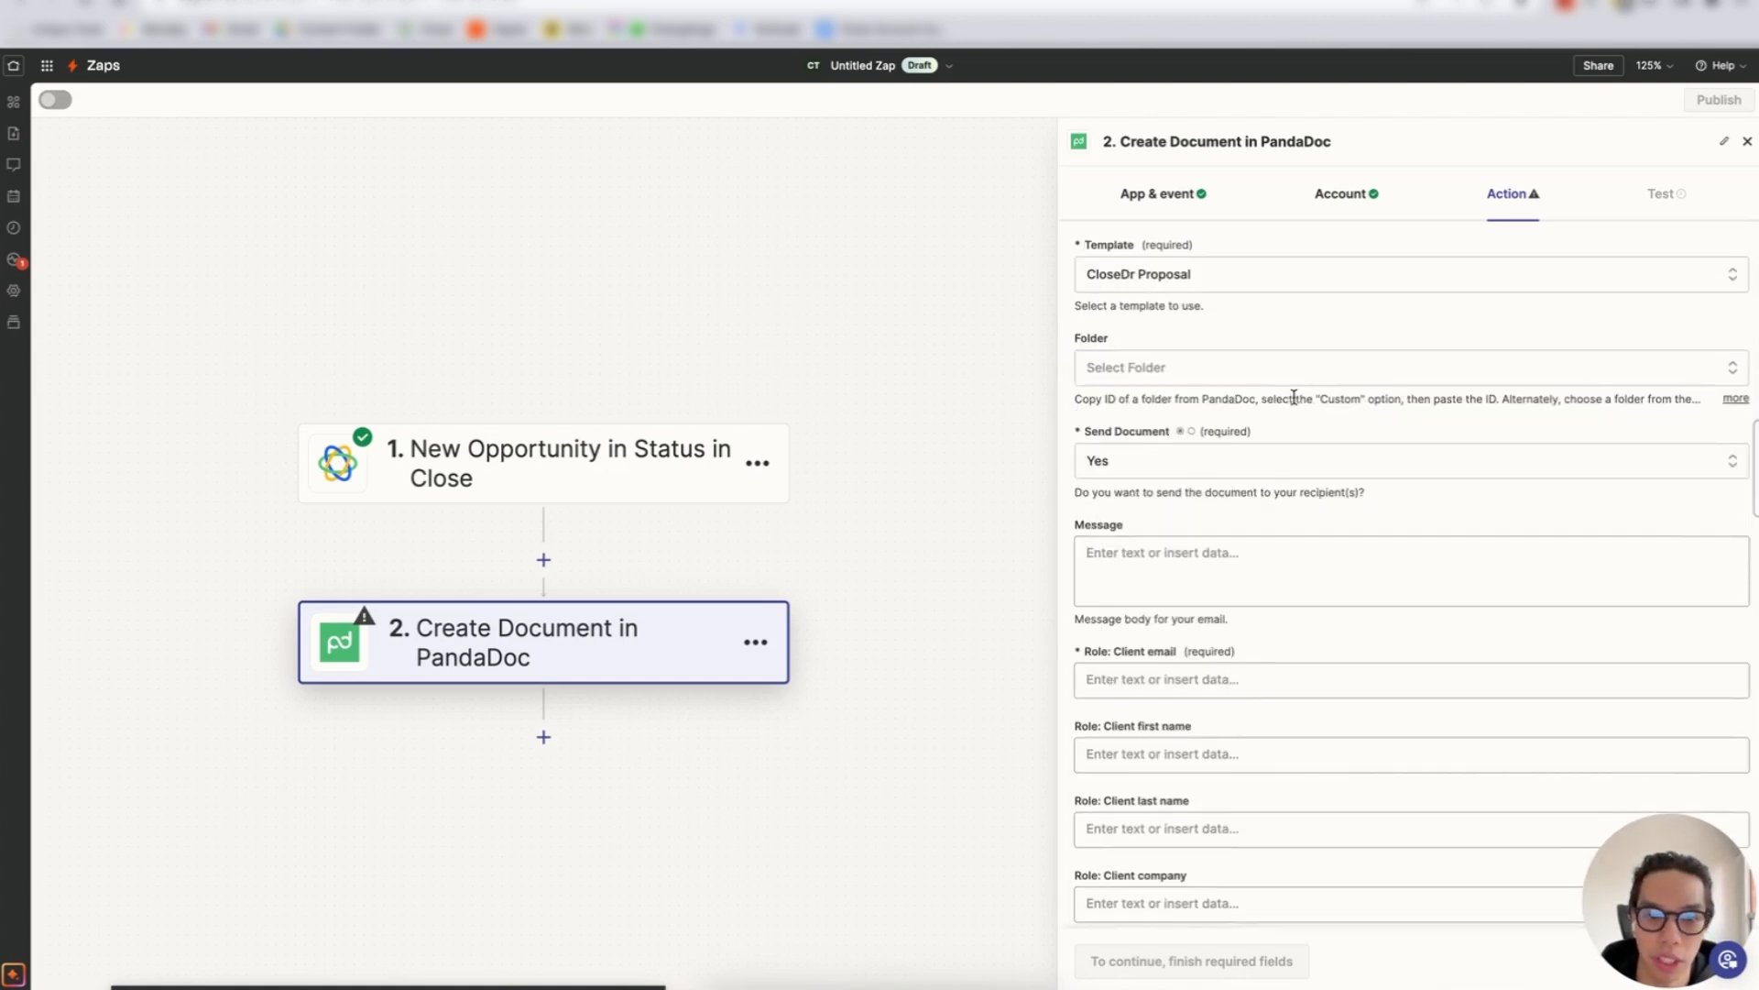
Step: Fill the client recipient email (kevin@...) and first-name fields for the proposal
scroll("down", 3)
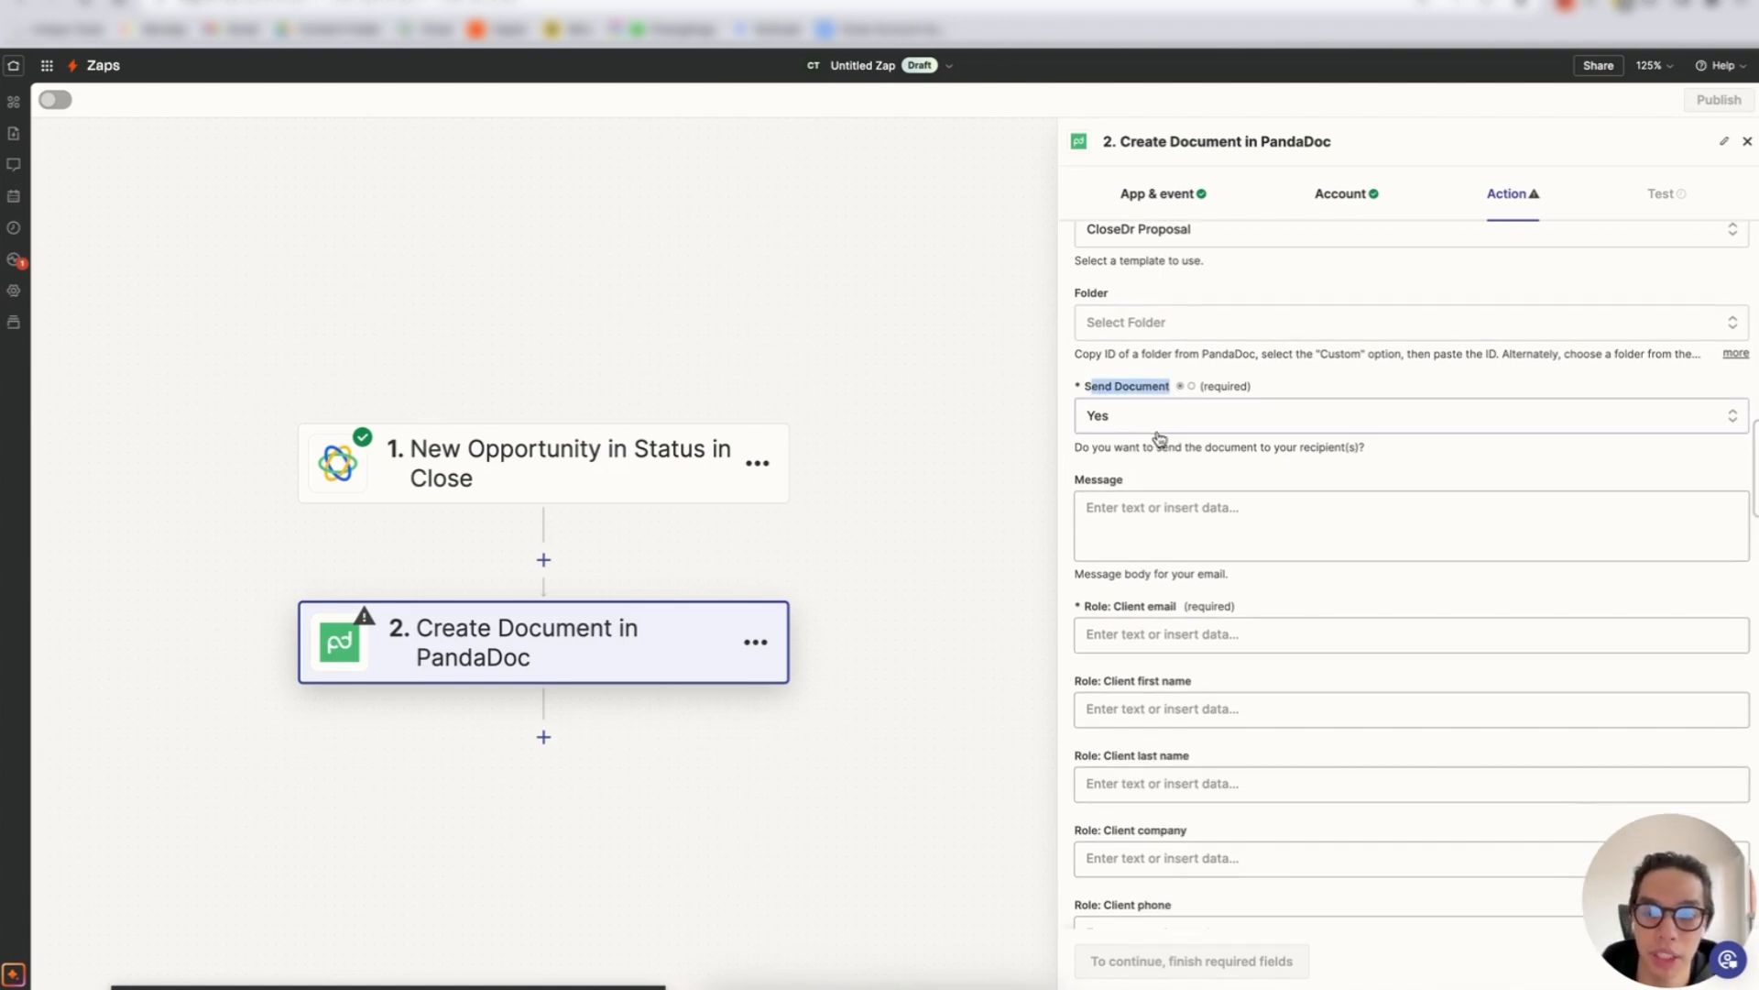
mouse_move(1285, 634)
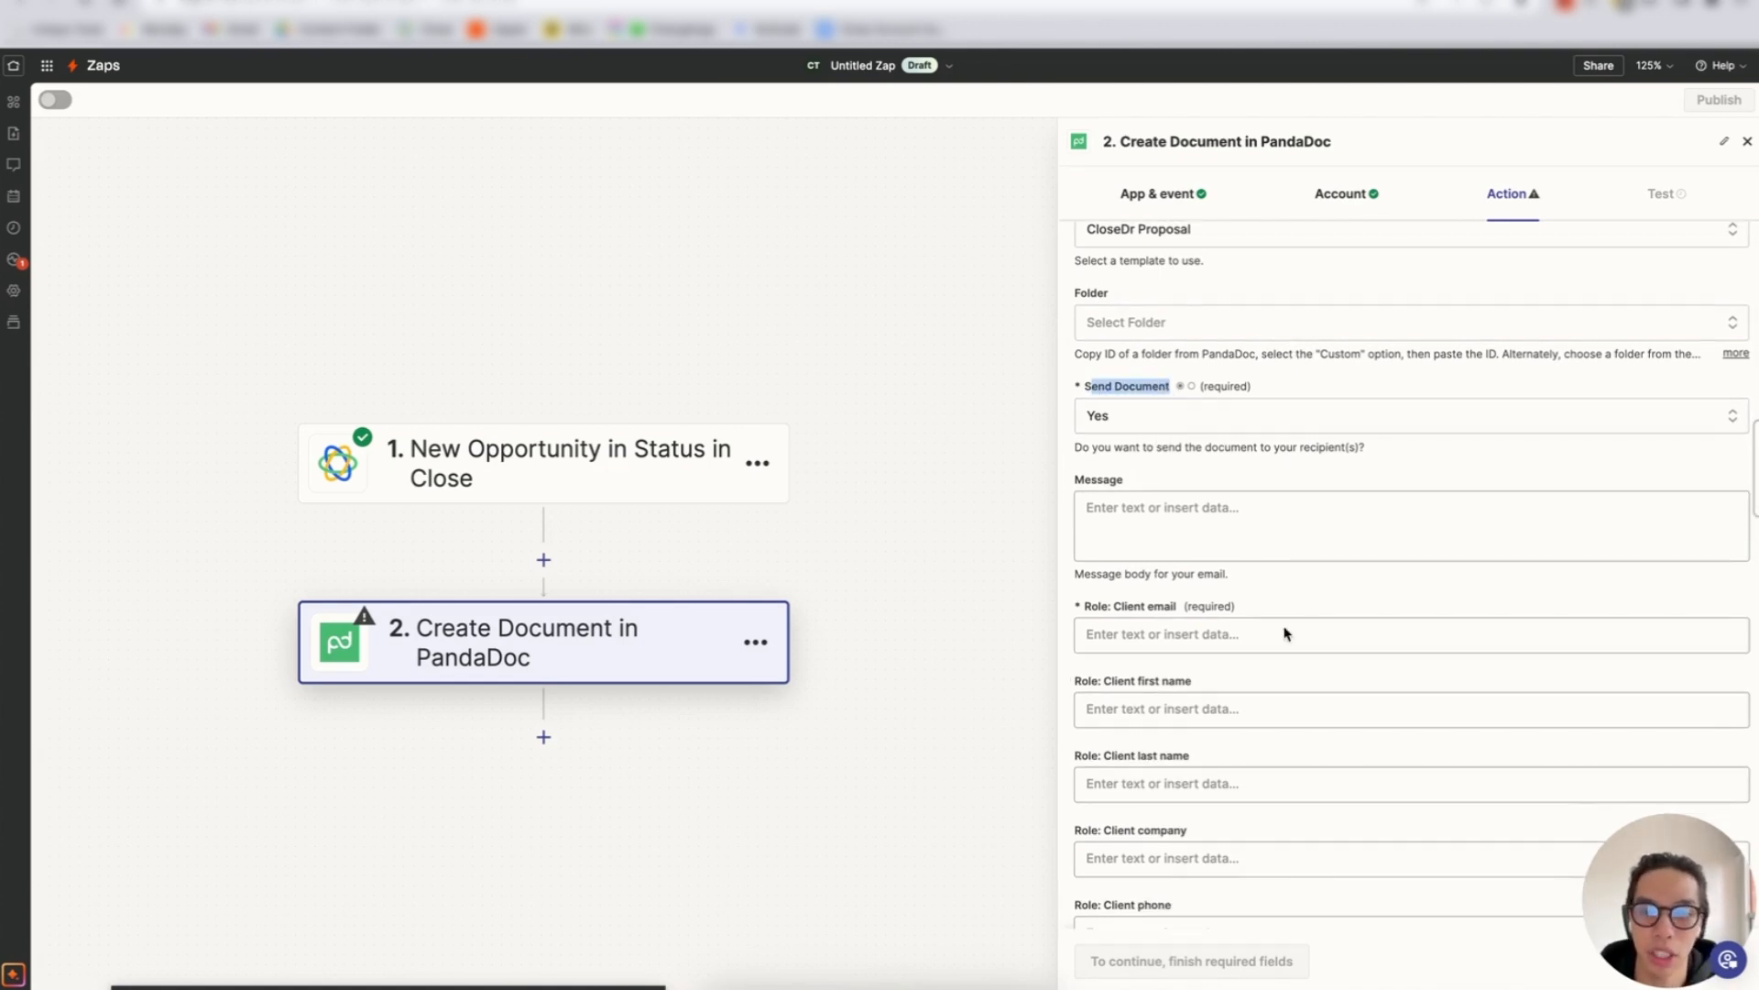
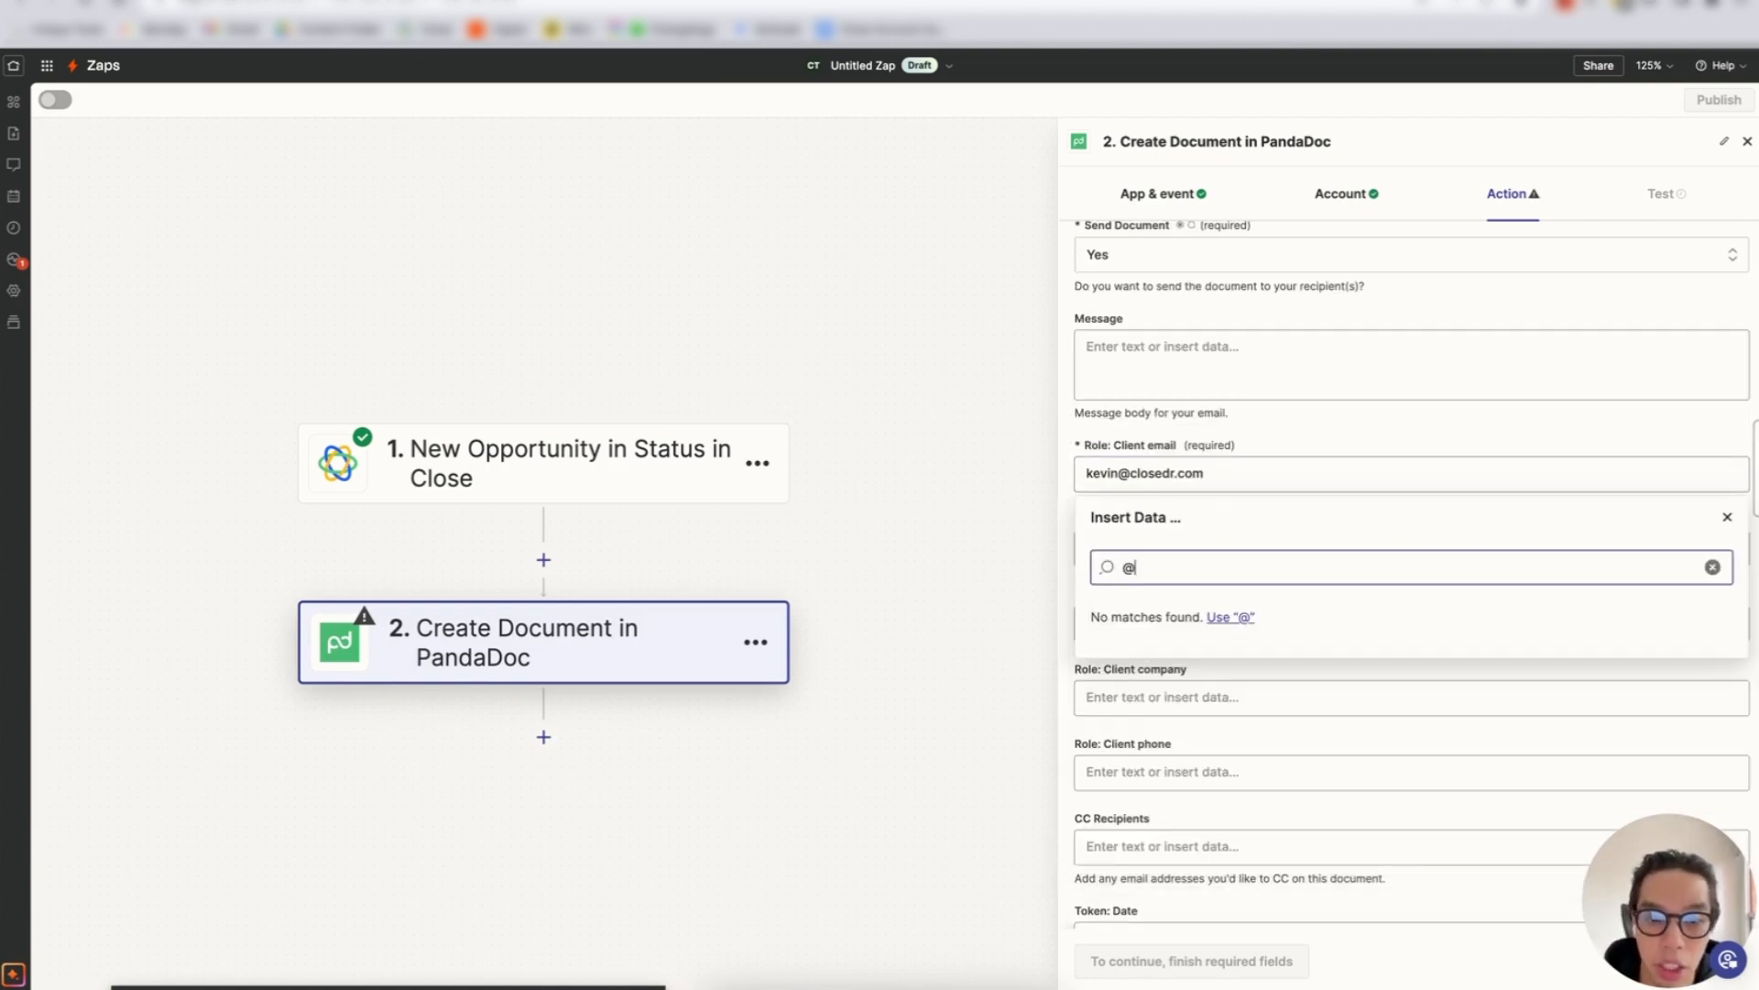
type("email")
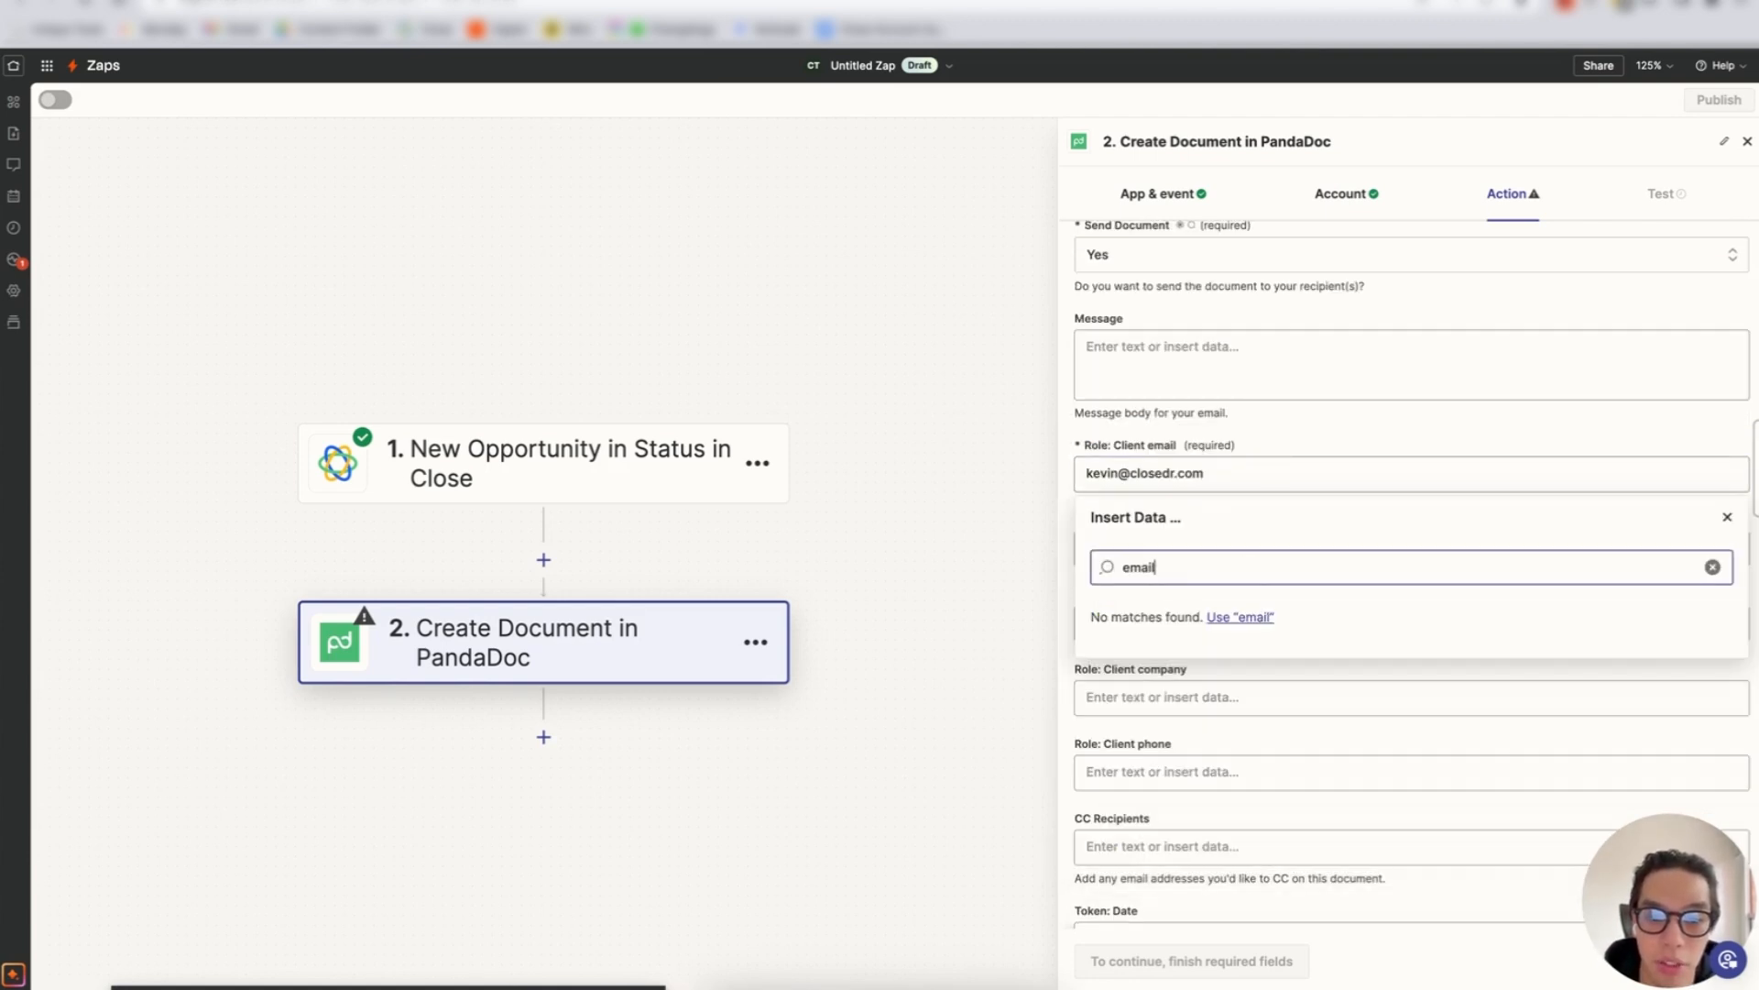
left_click(1710, 566)
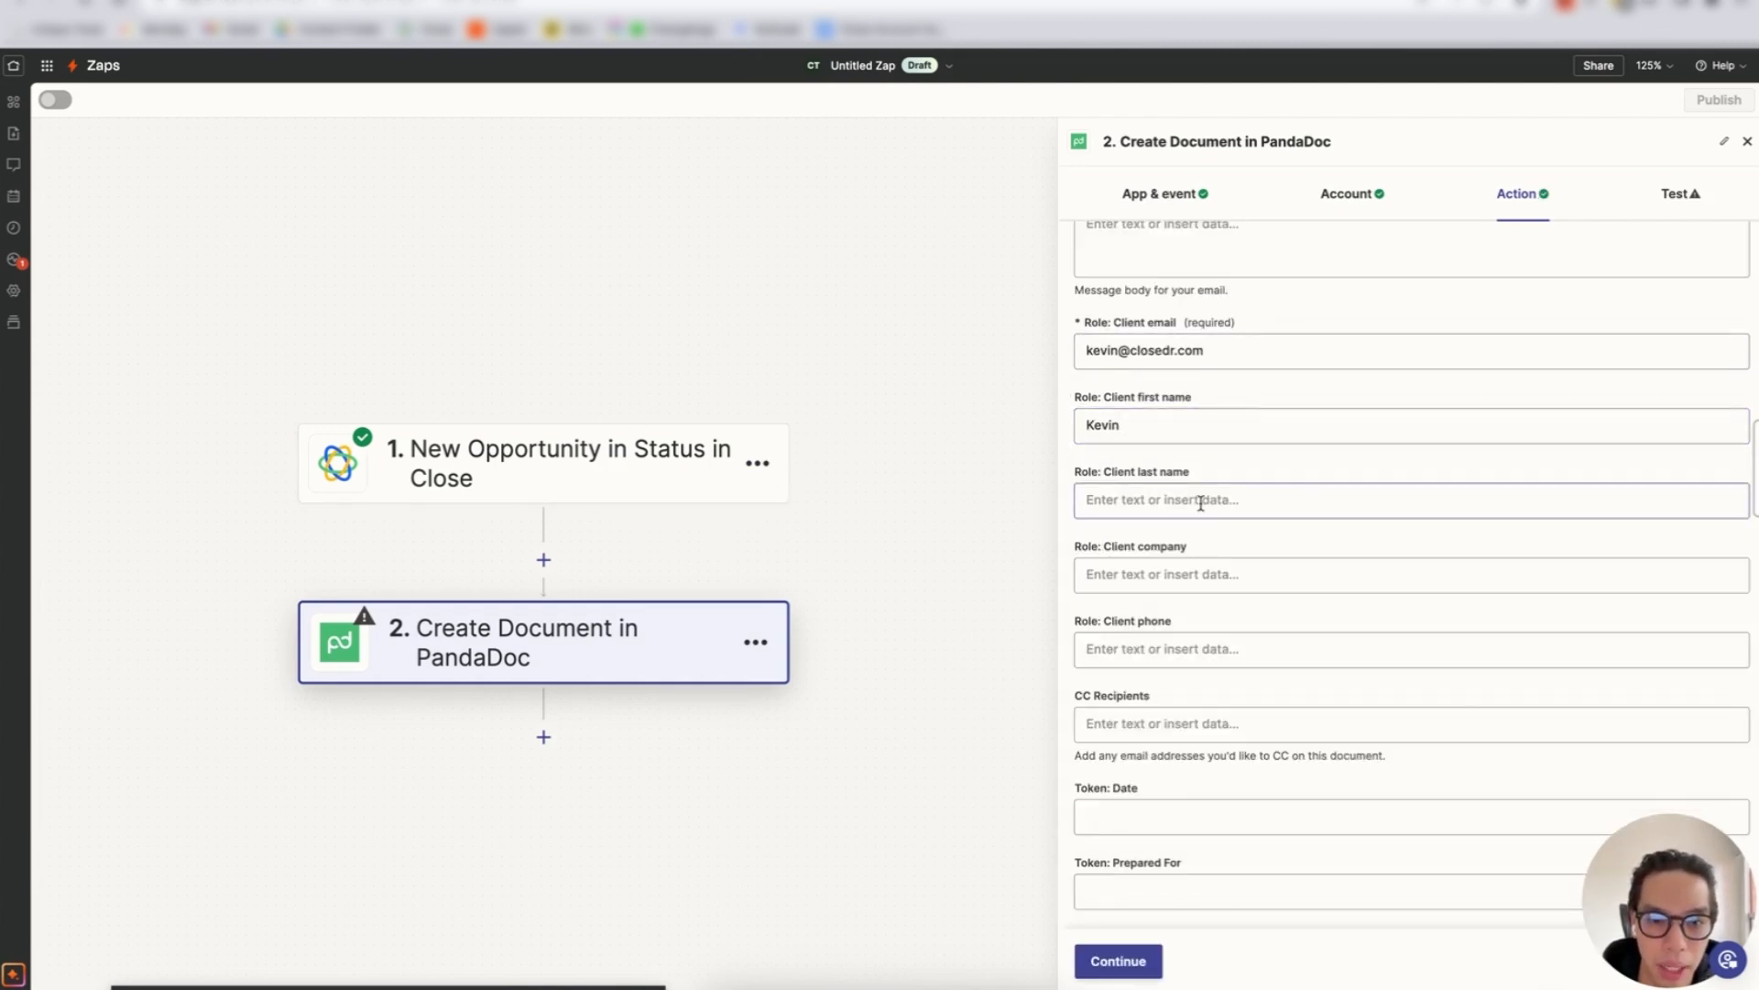
scroll("down", 3)
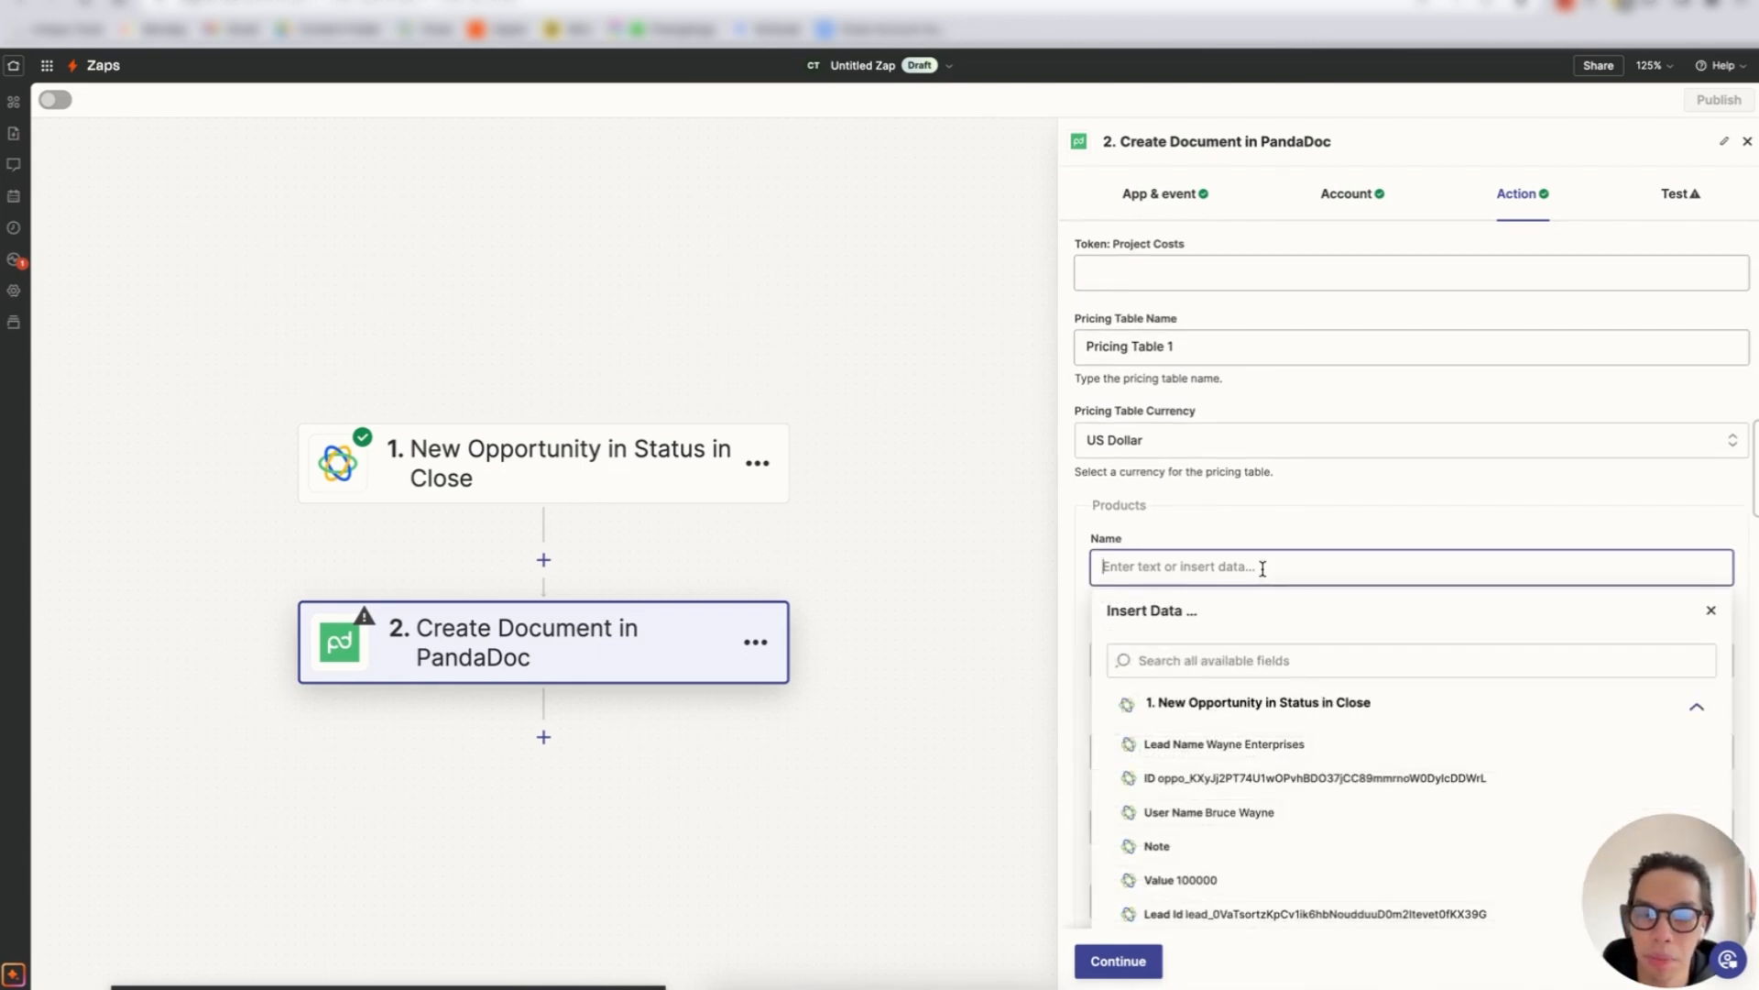
Step: Add a Consulting product with its price mapped from the opportunity Value
type("Consulting")
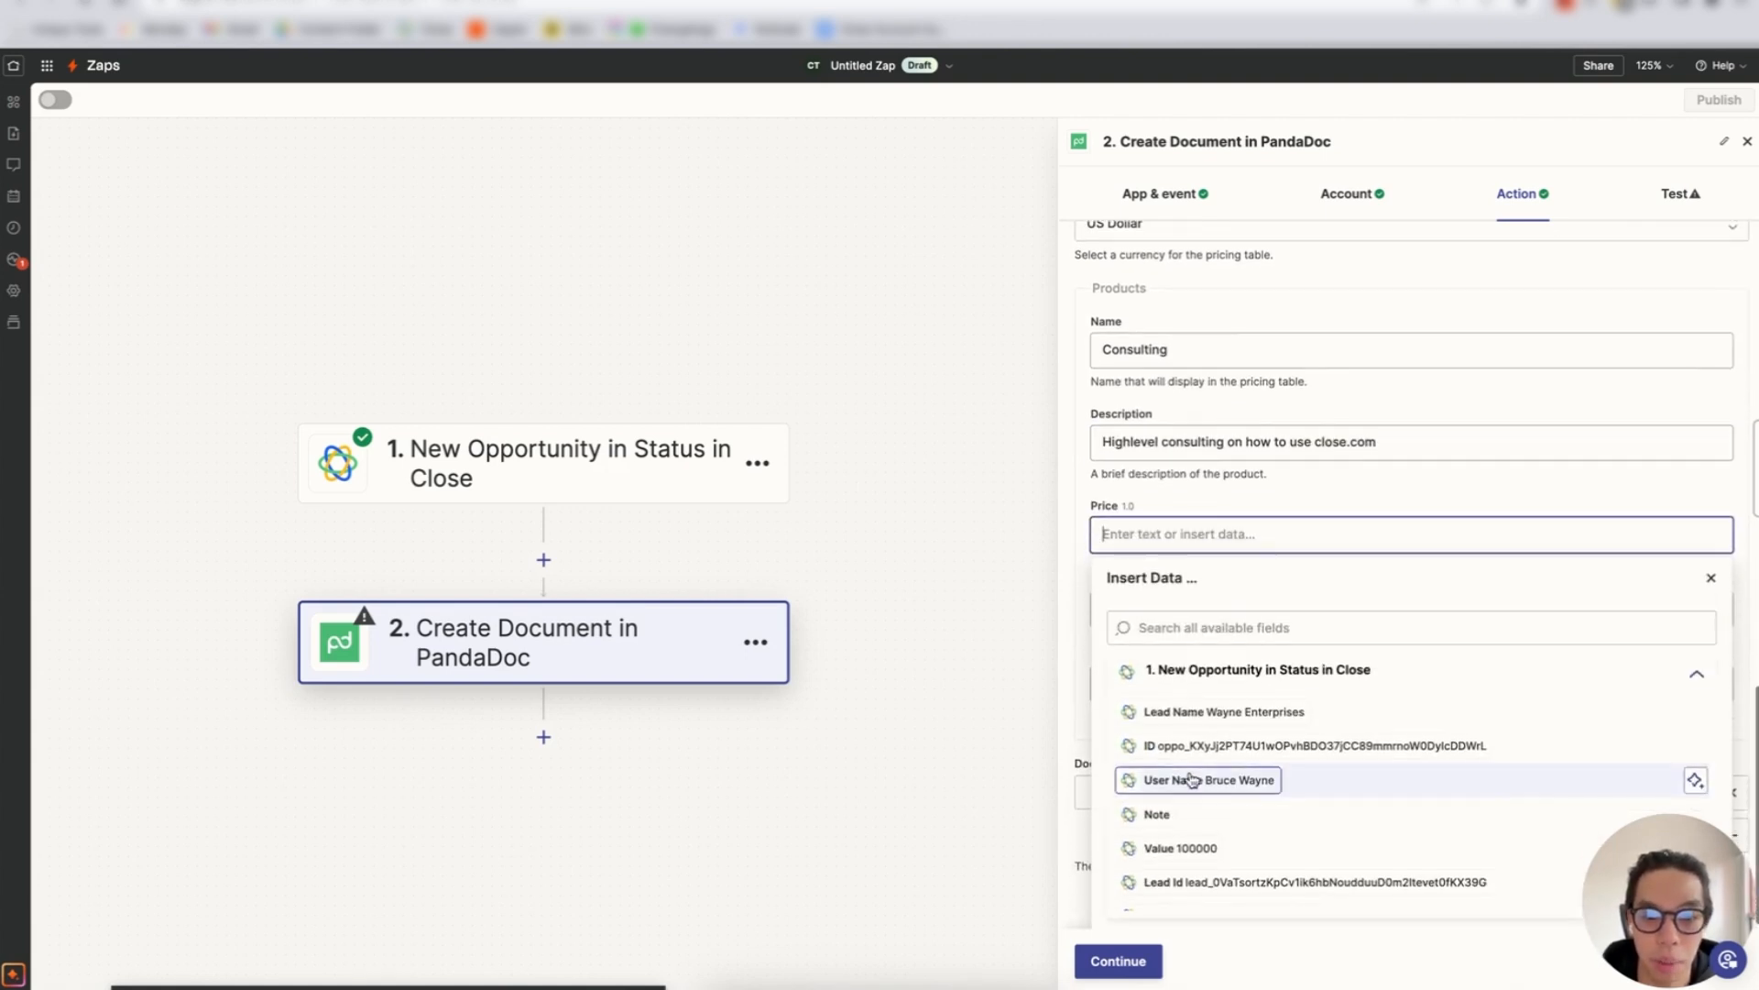
left_click(1179, 847)
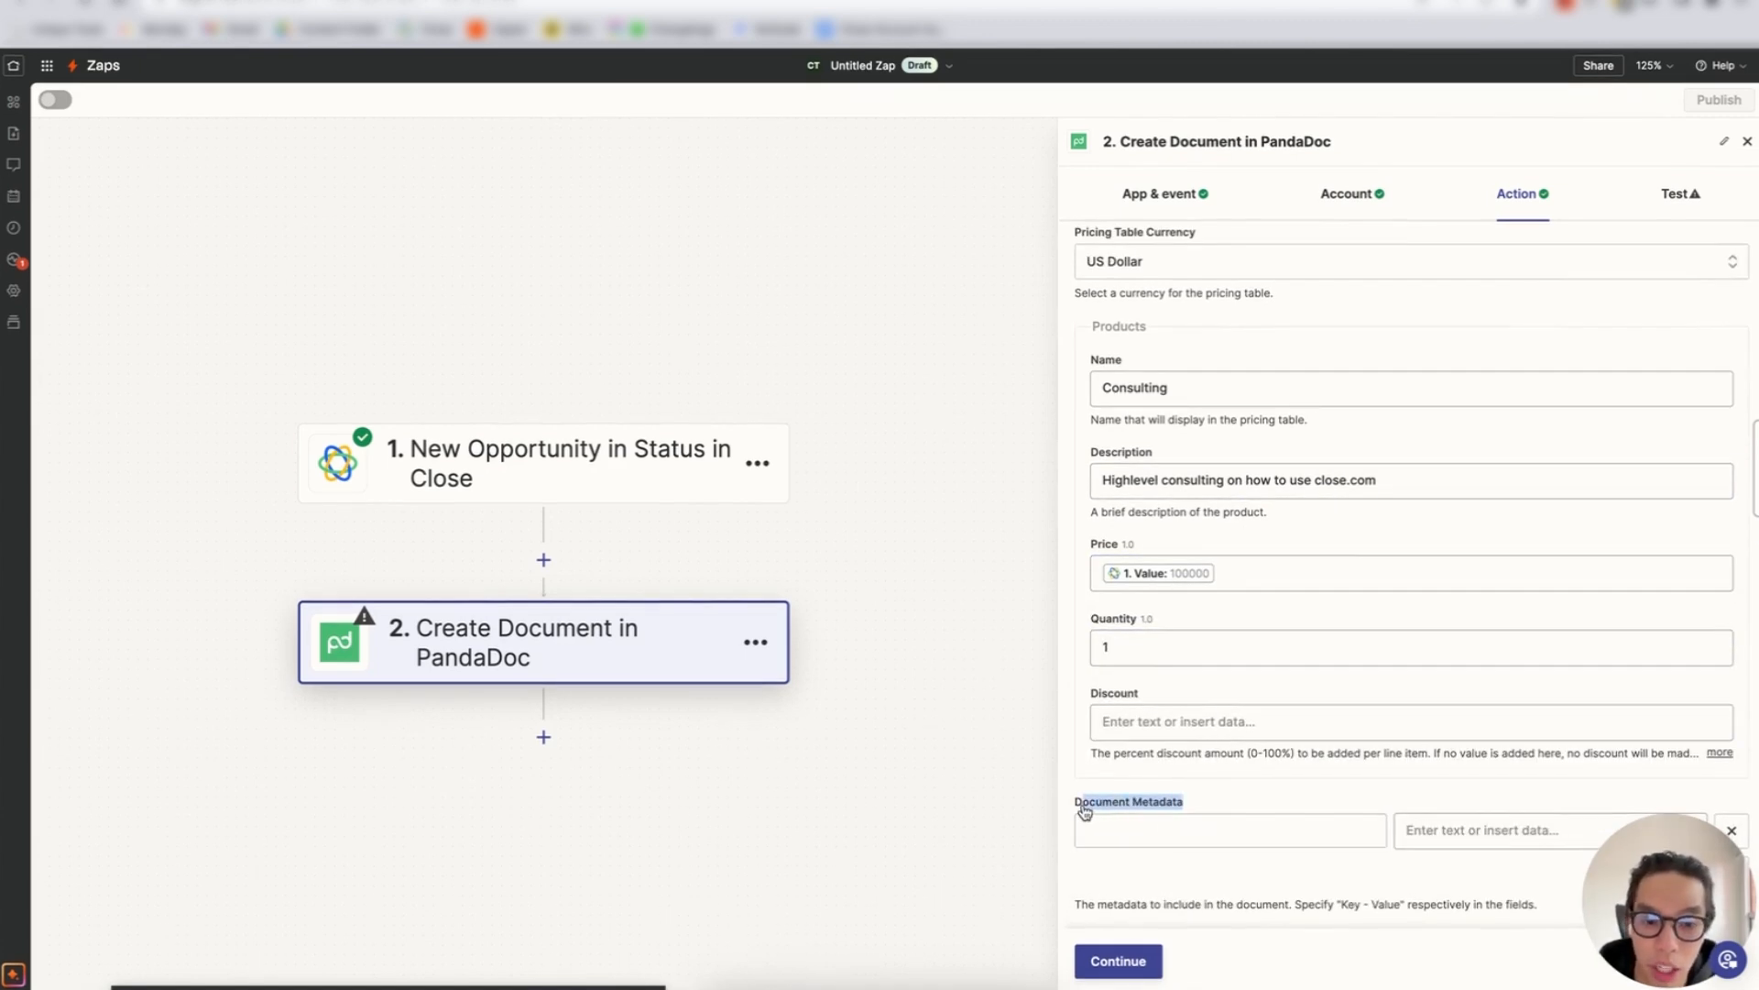
Step: Store the opportunity ID as document metadata under an 'Opportunity' key
left_click(1549, 830)
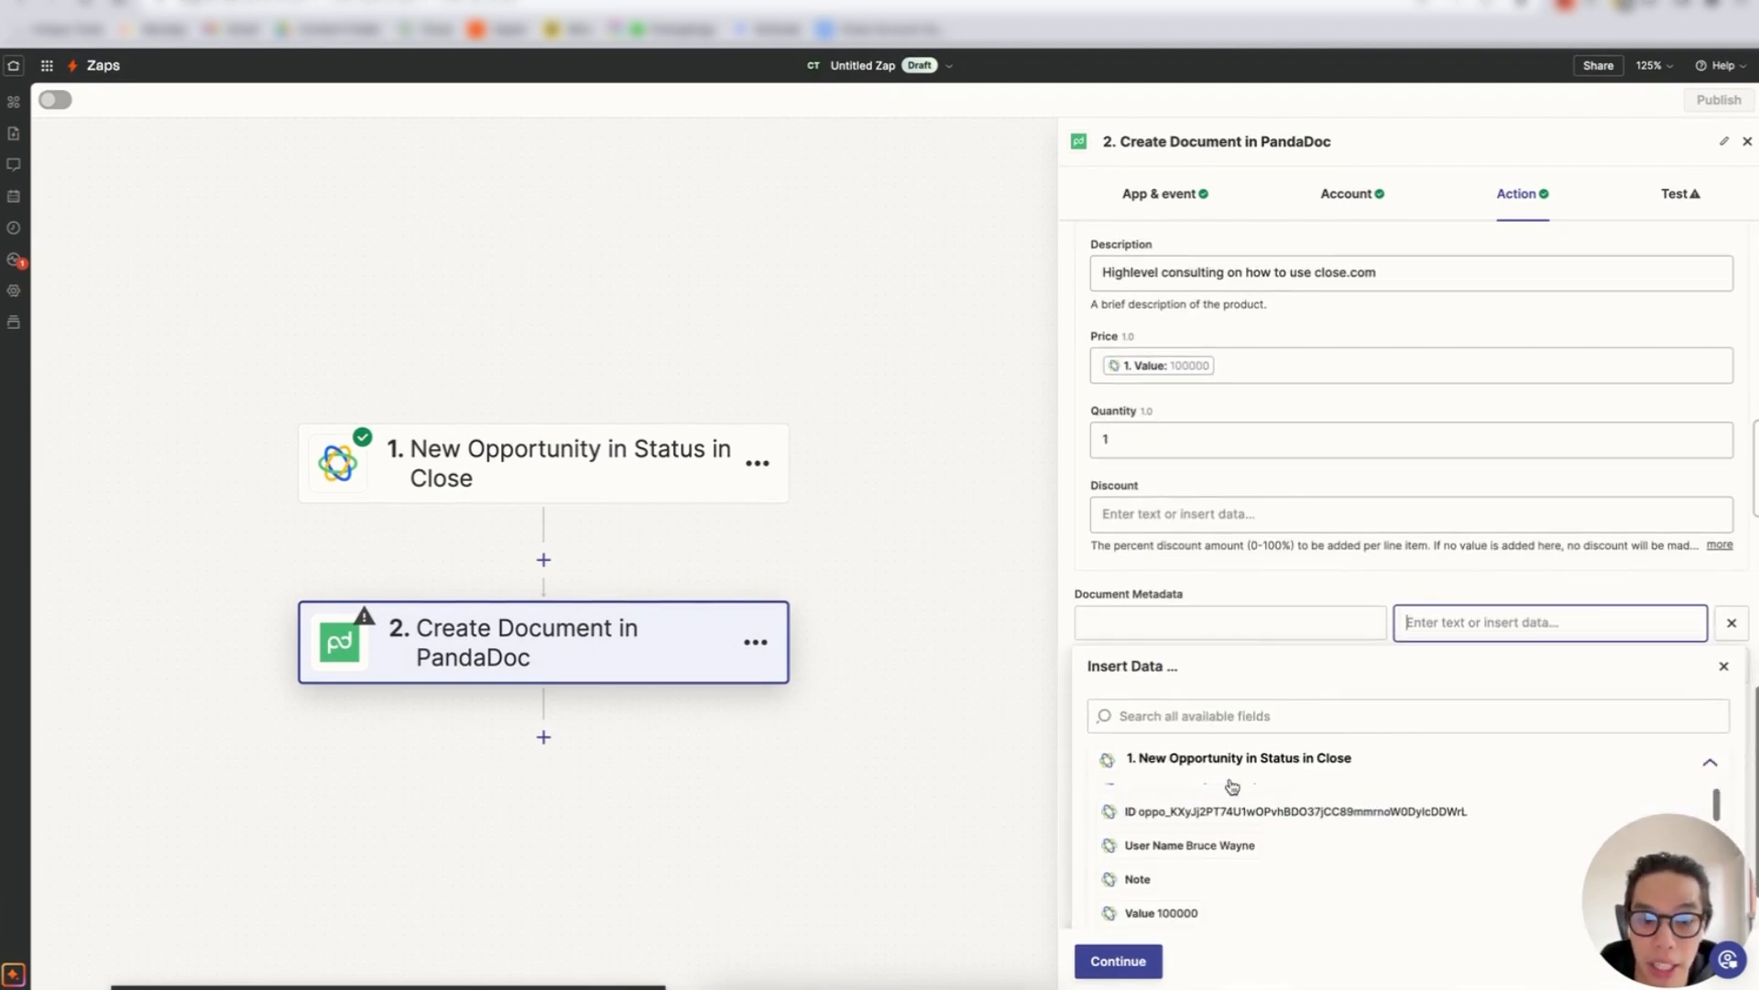
left_click(1288, 810)
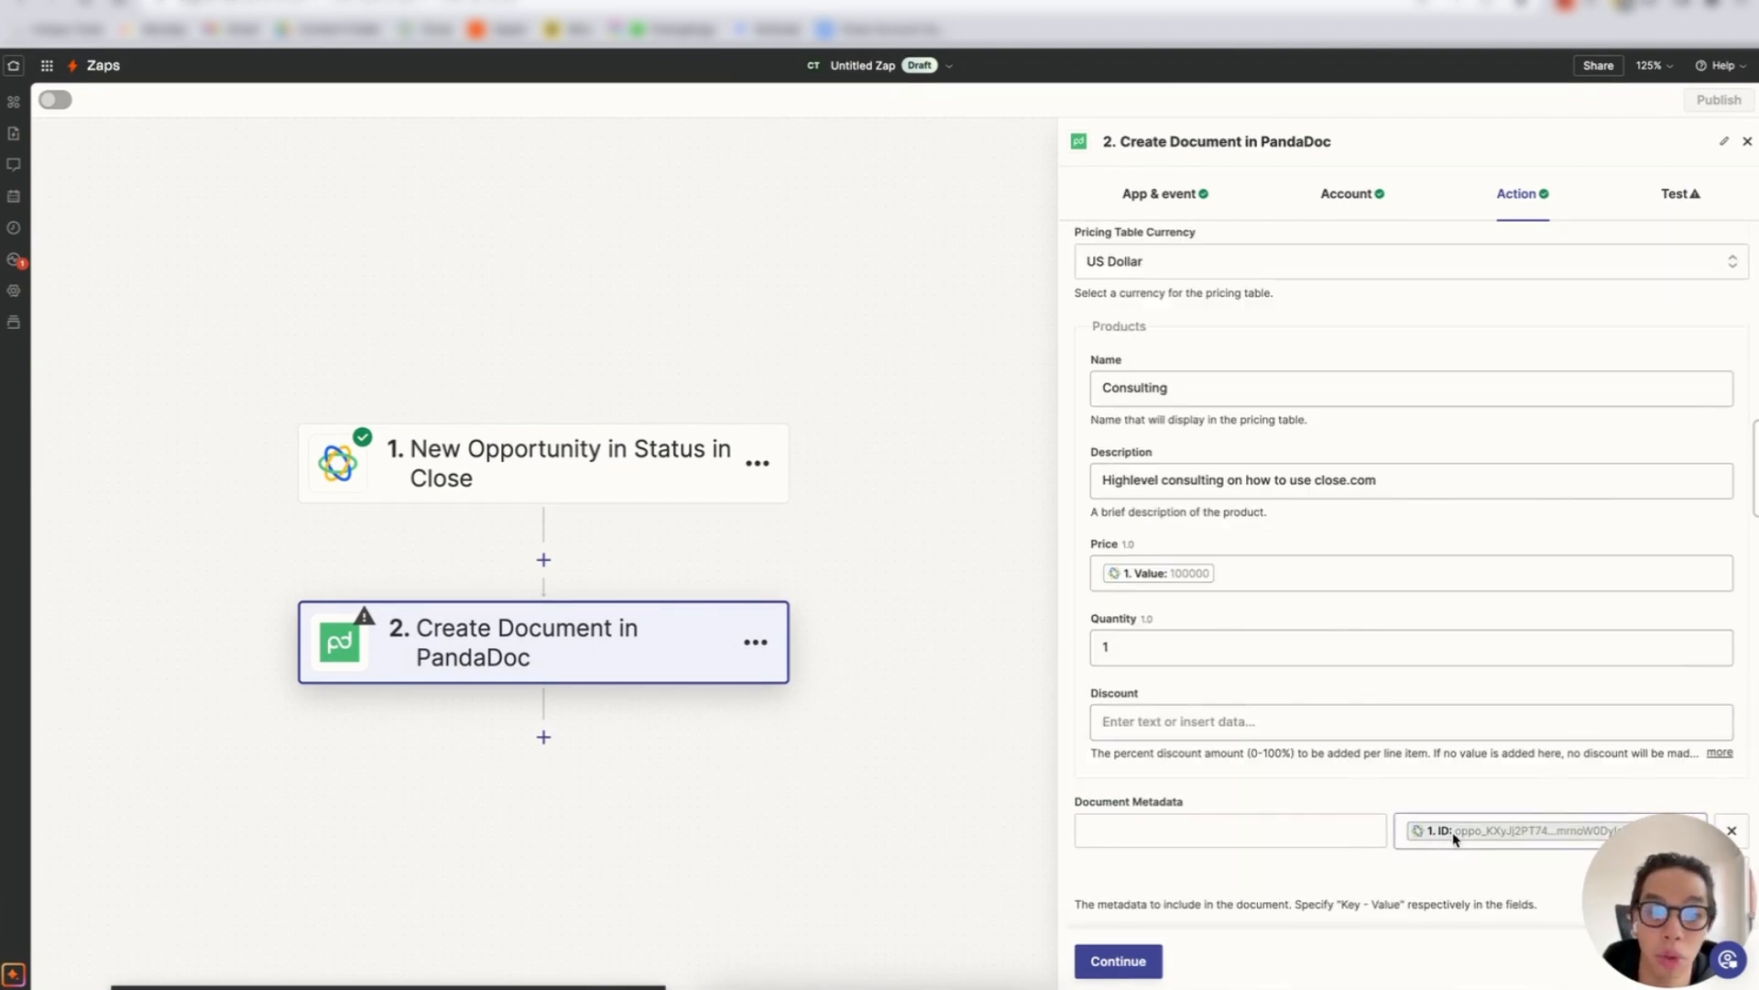
left_click(1229, 830)
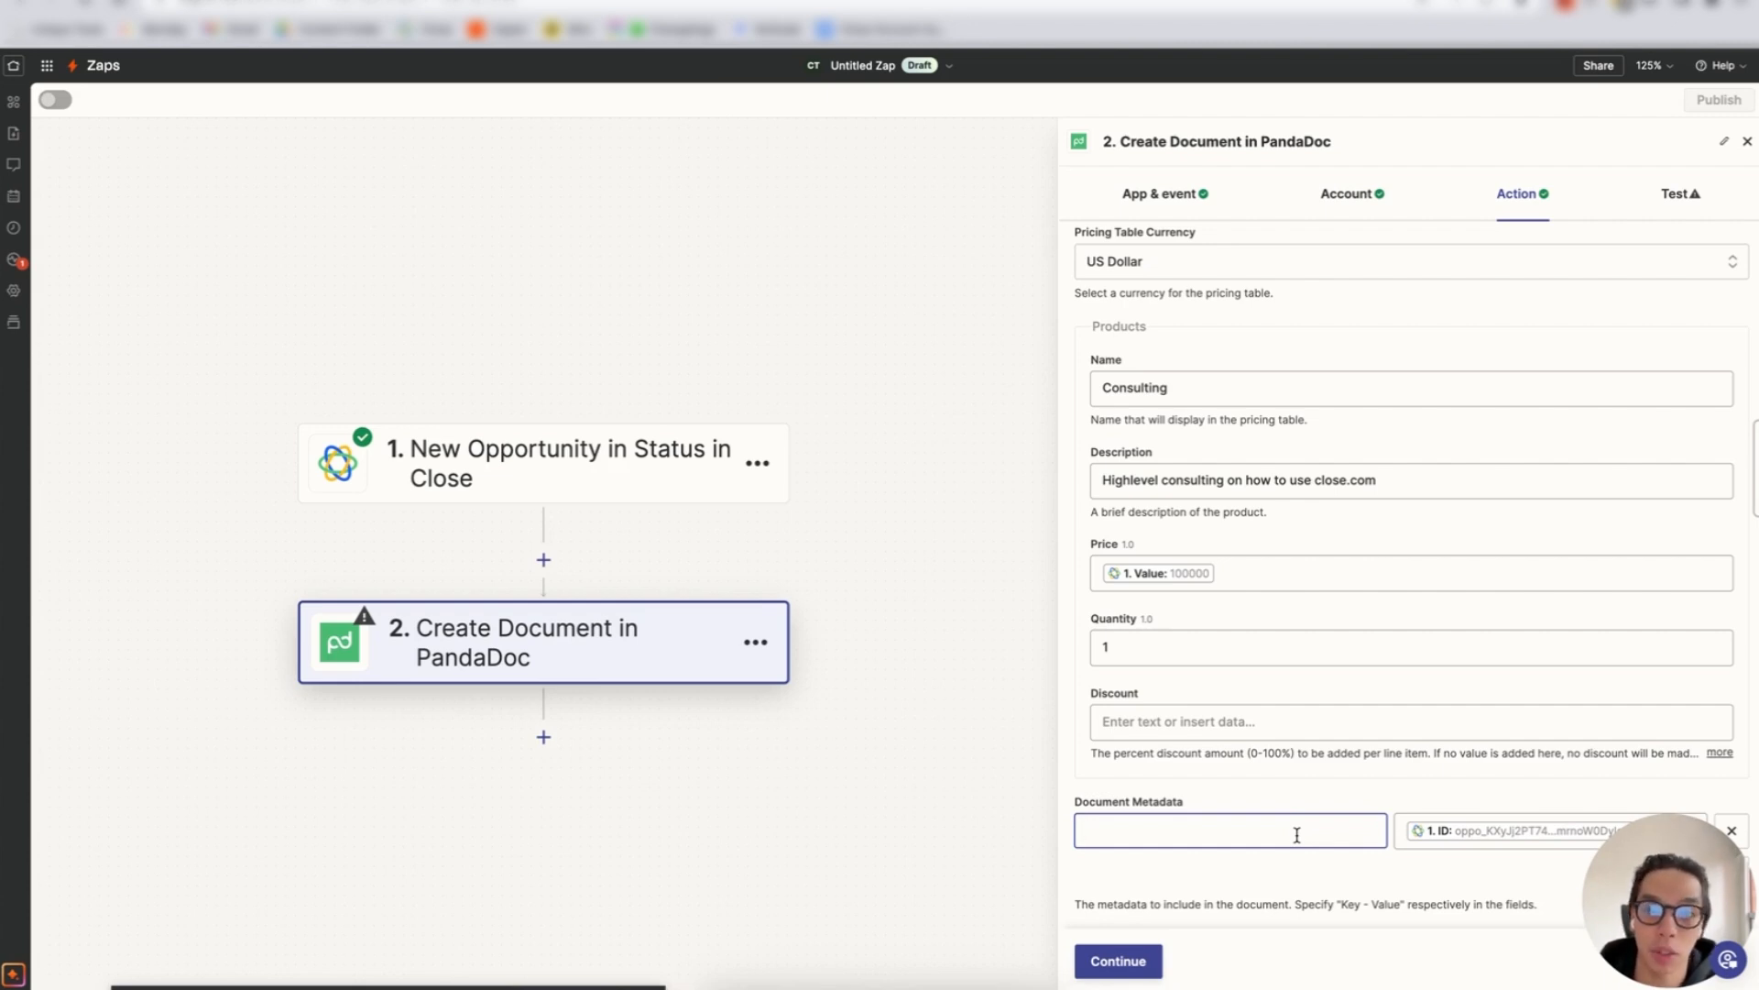
type("Opport")
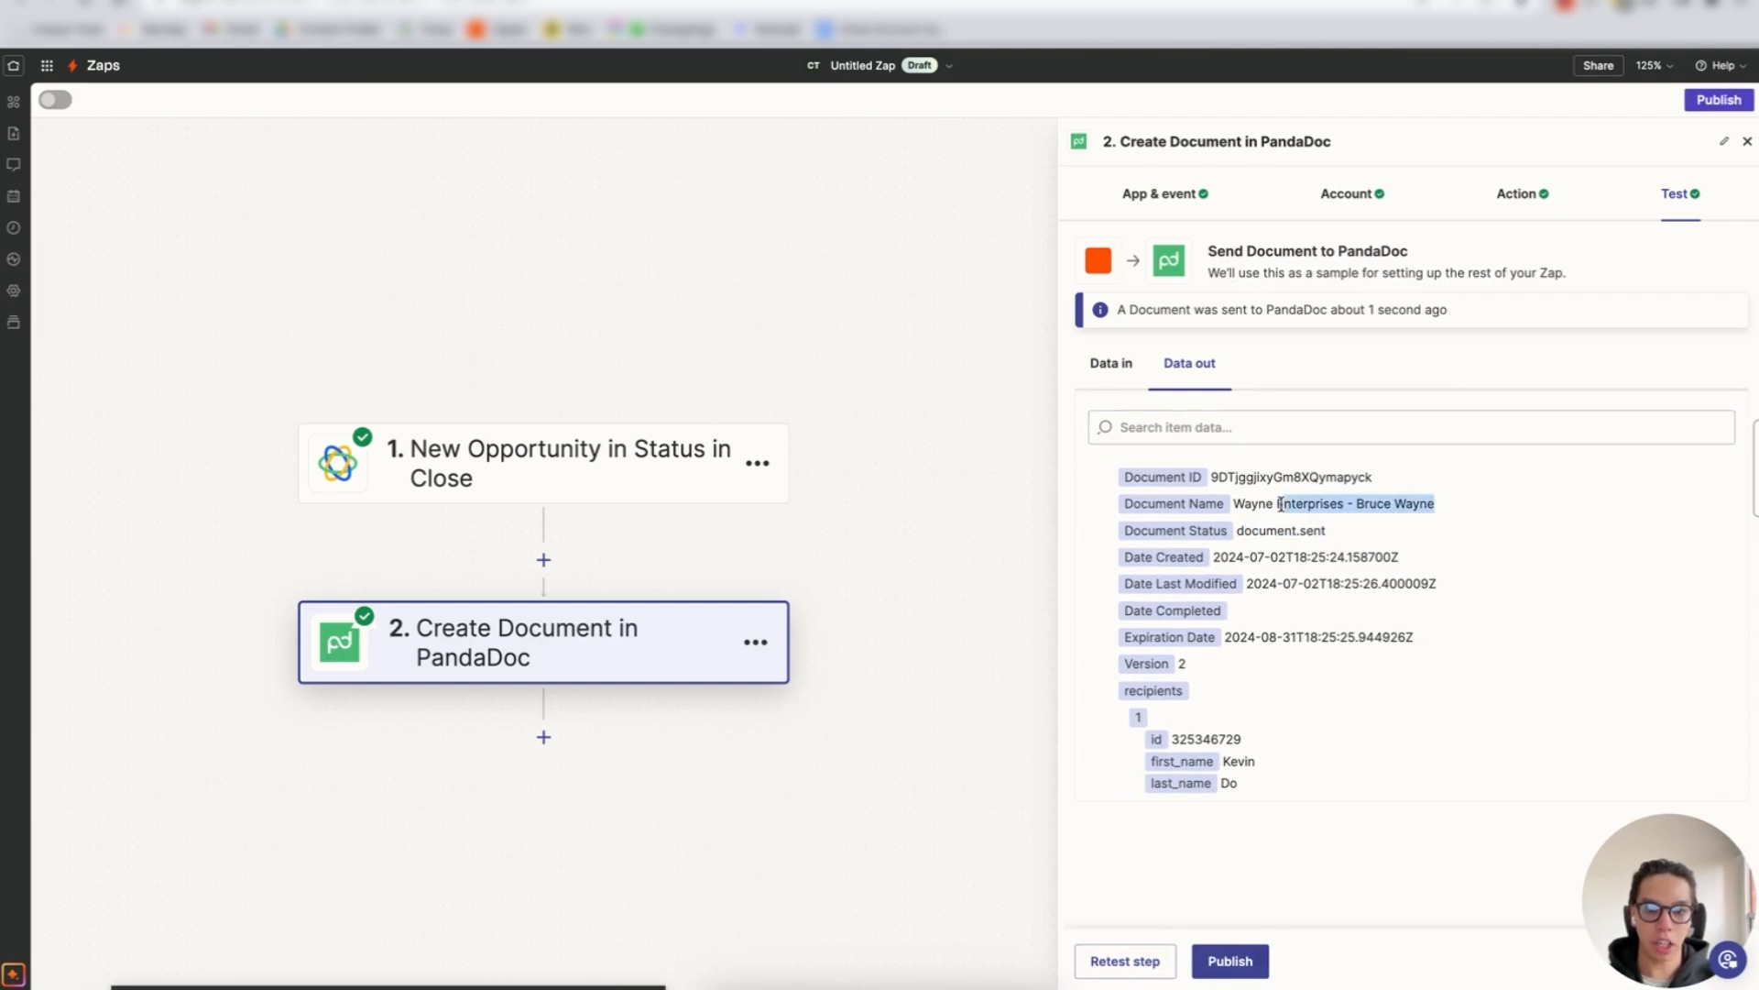
Step: Review the test output's recipient section and select the recipient email
scroll("down", 3)
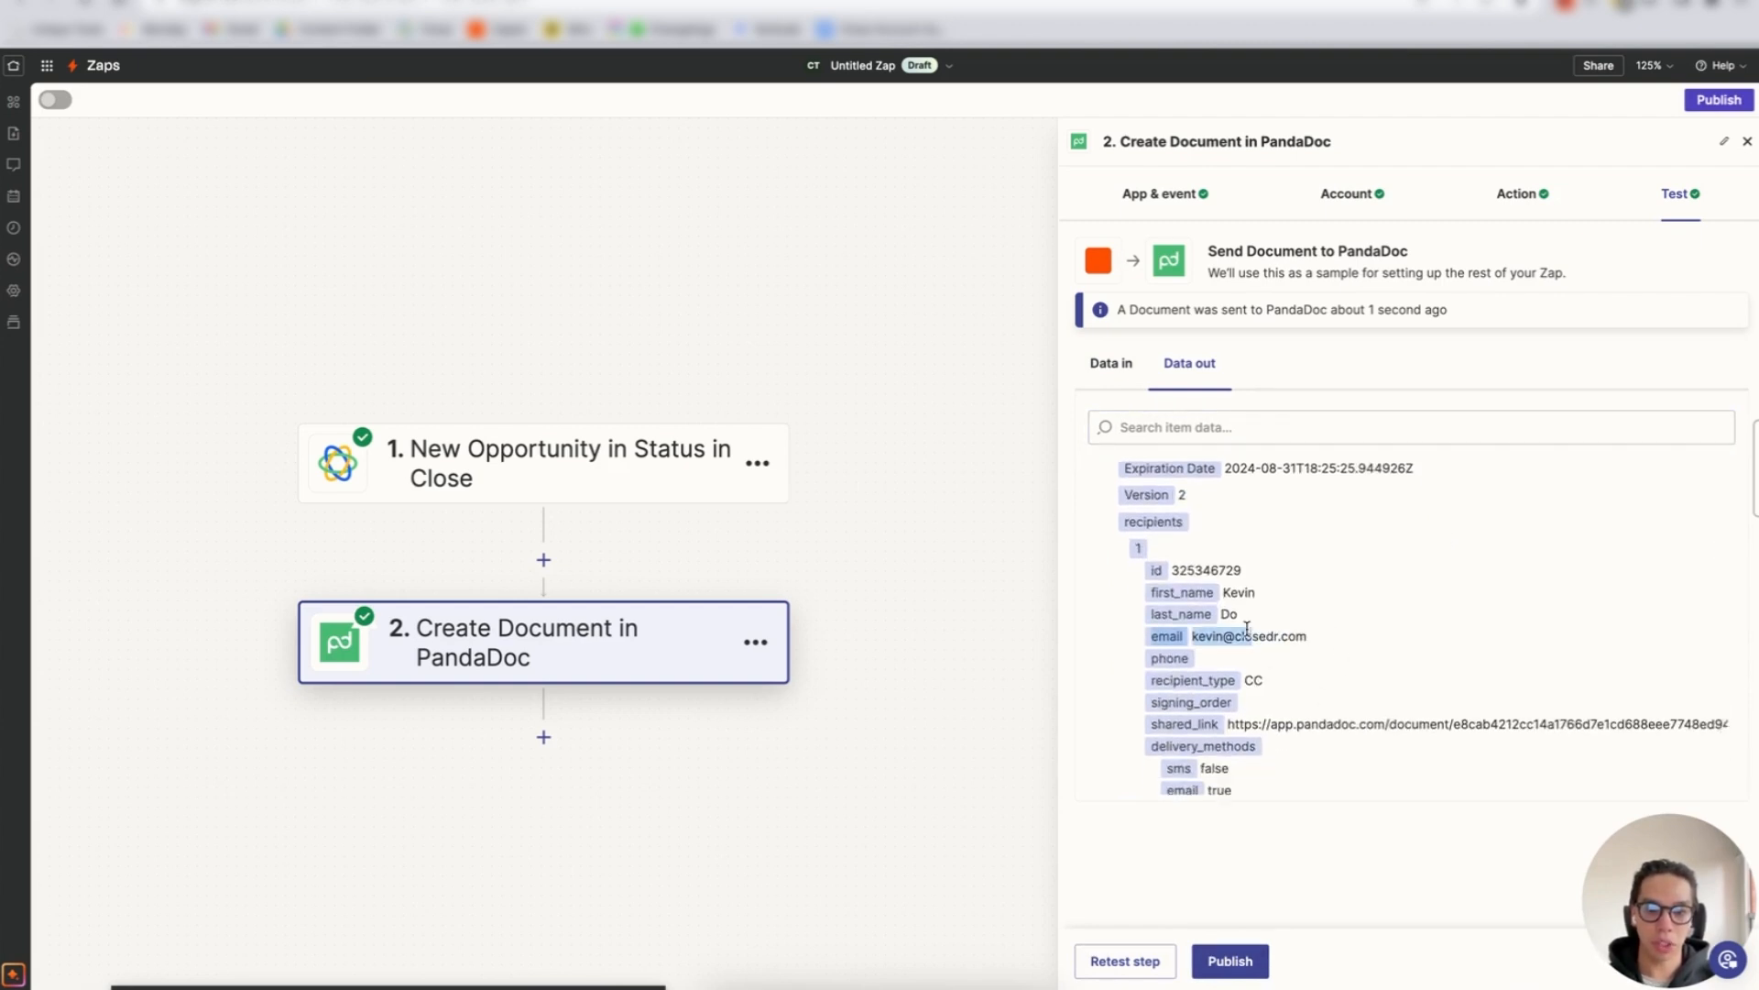
double_click(1248, 636)
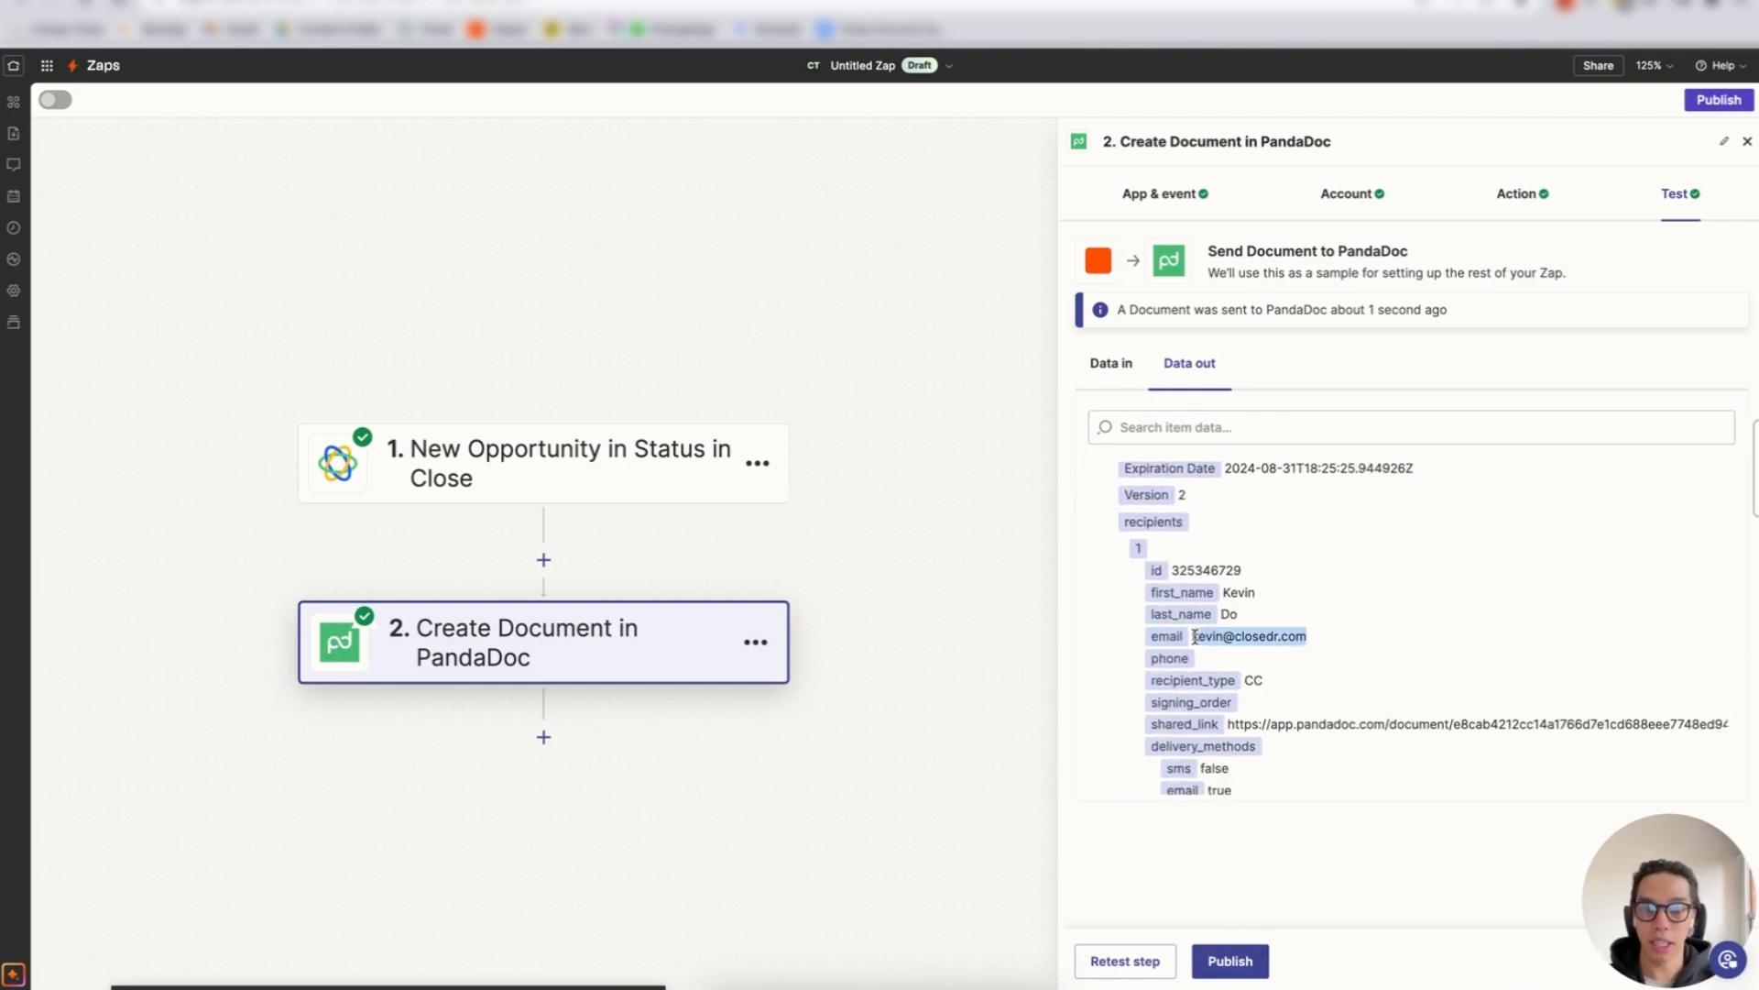